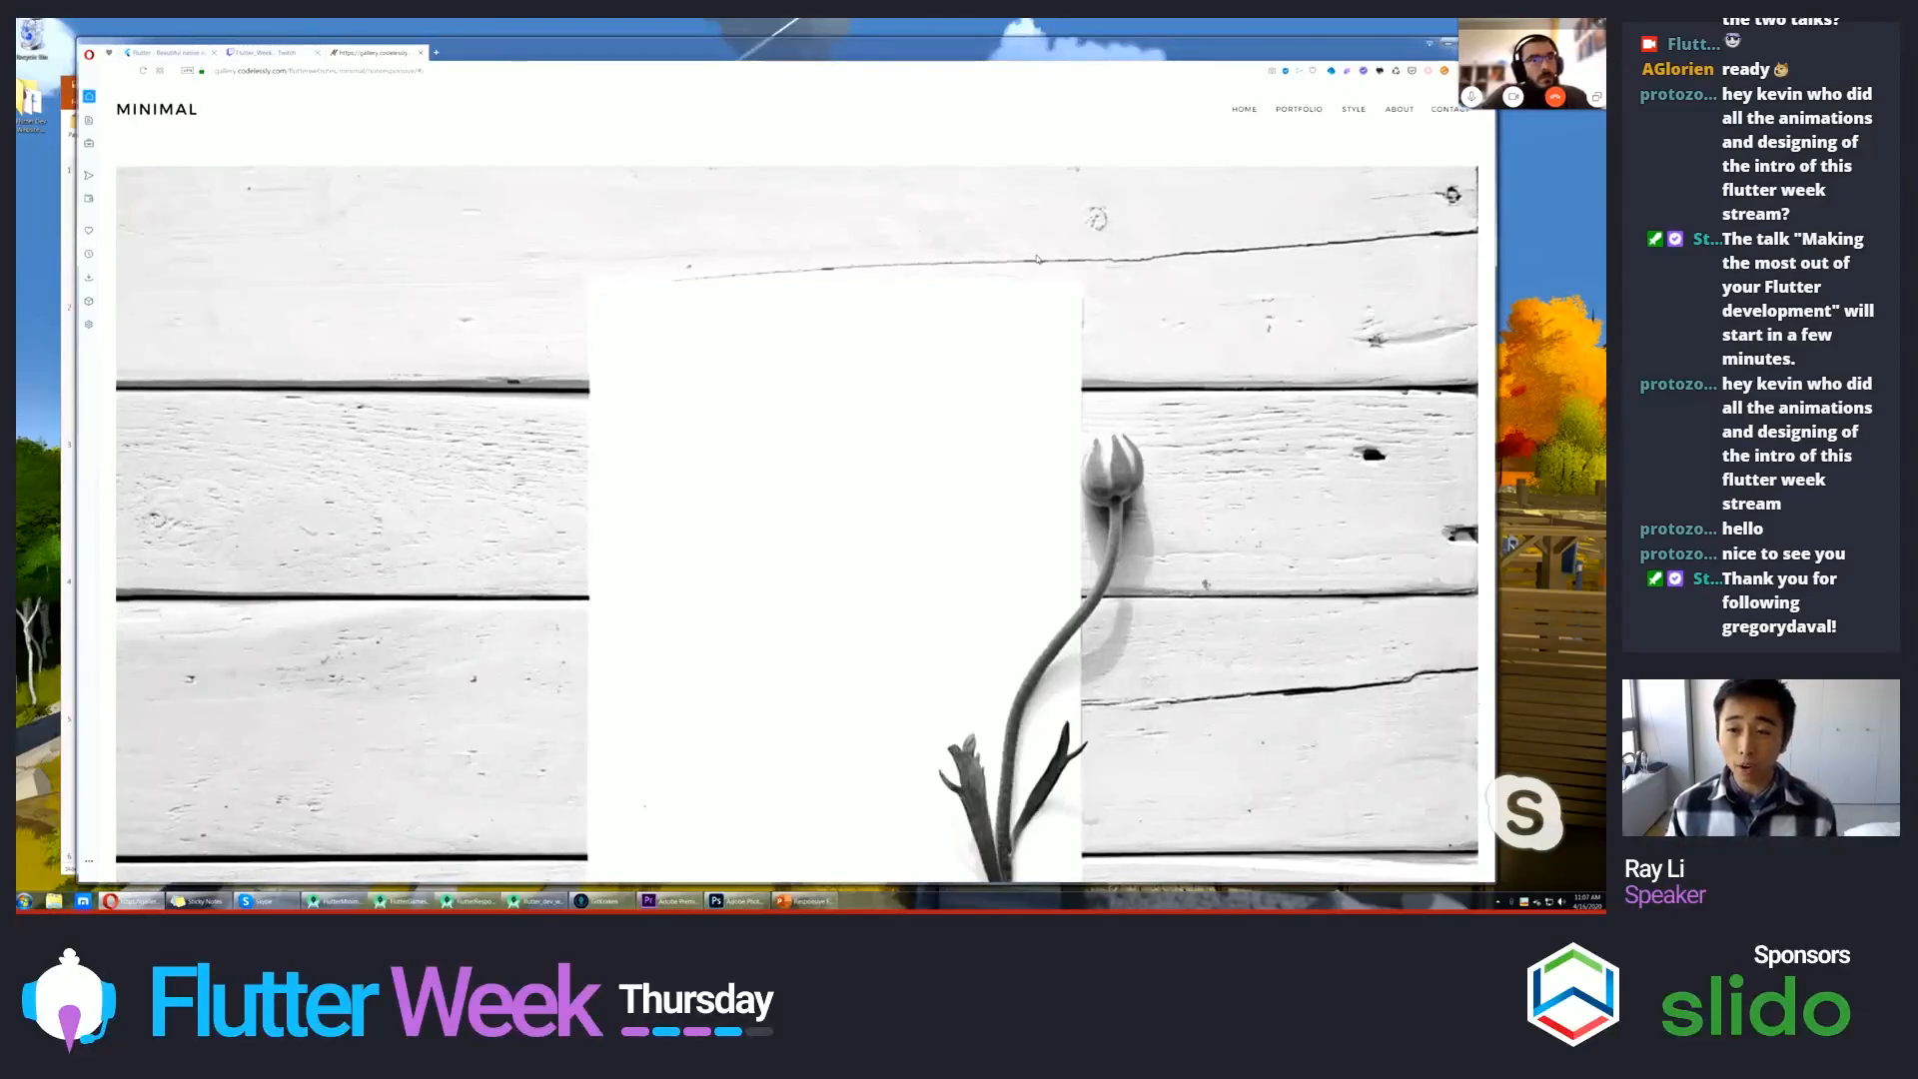
# - Scroll through the Minimal blog page and open Chrome's developer tools beside it
pyautogui.scroll(-3)
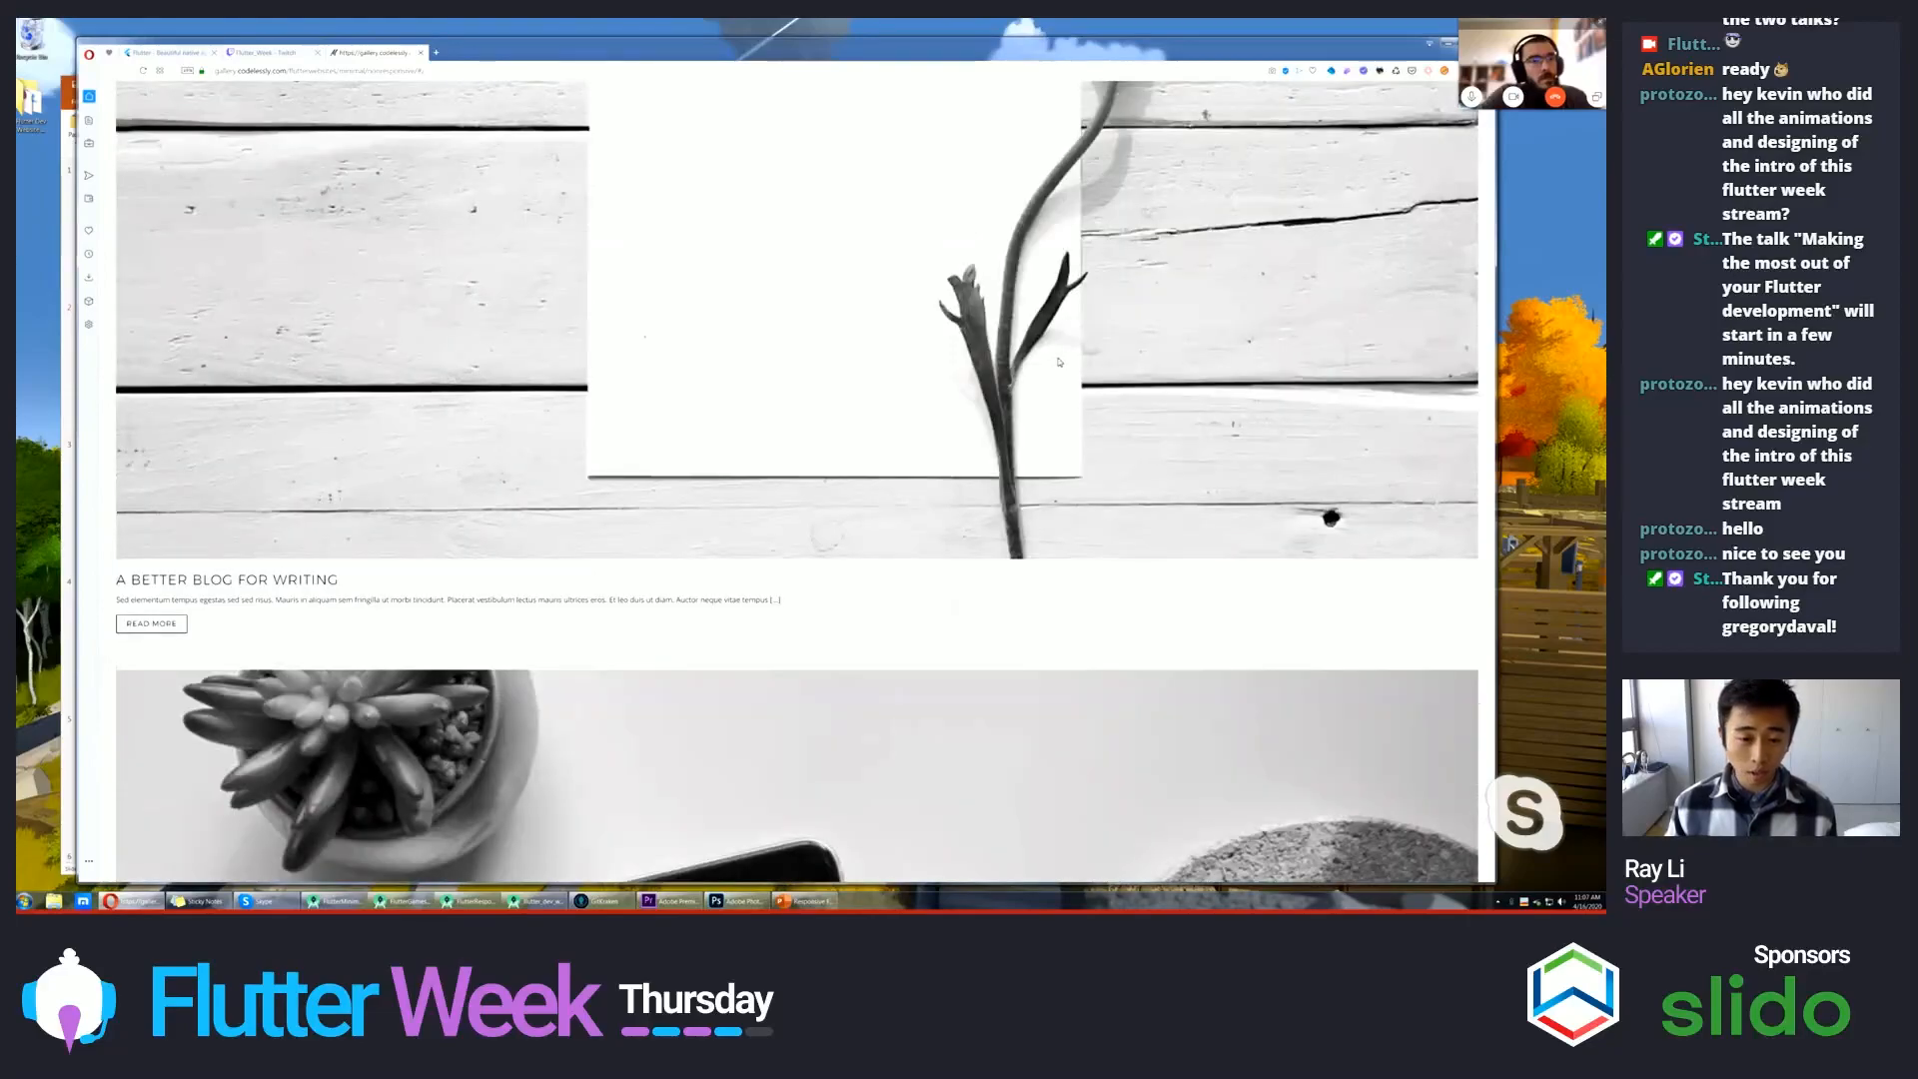
pyautogui.scroll(-3)
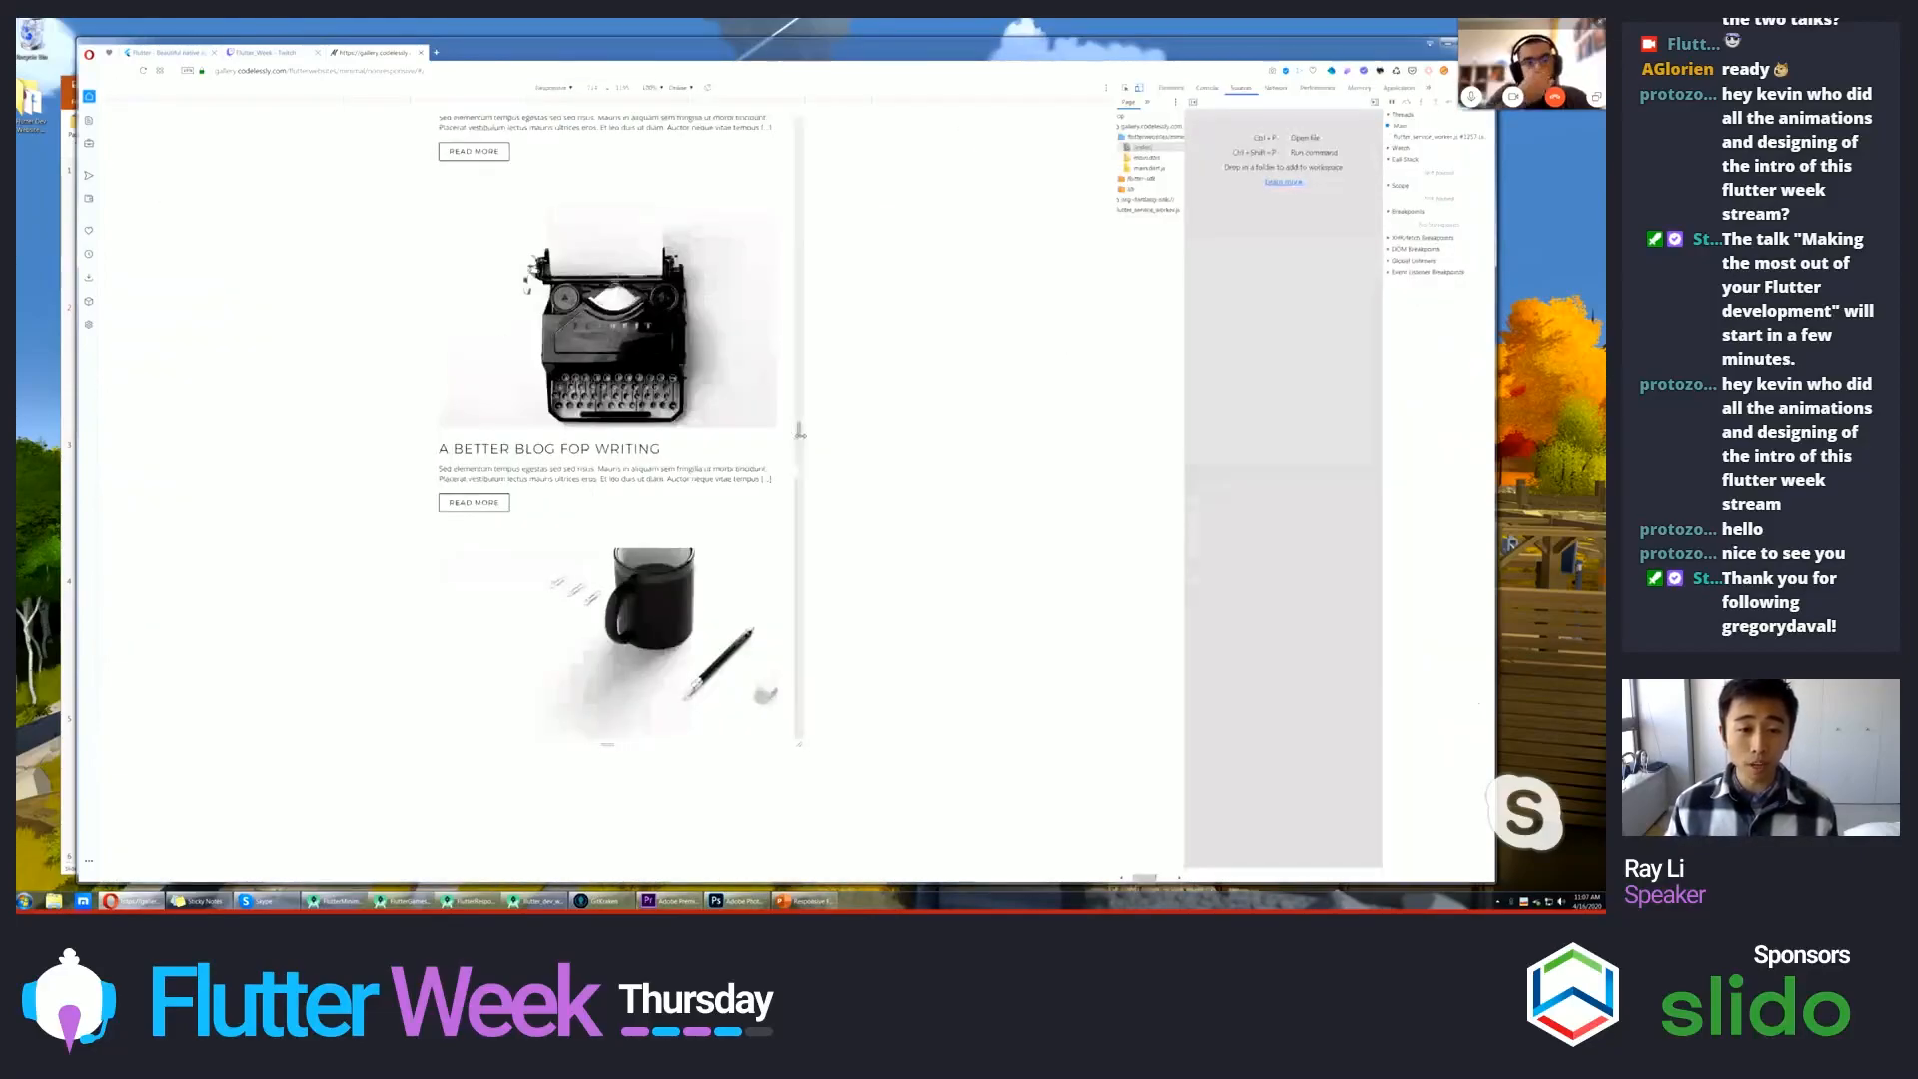
pyautogui.scroll(-3)
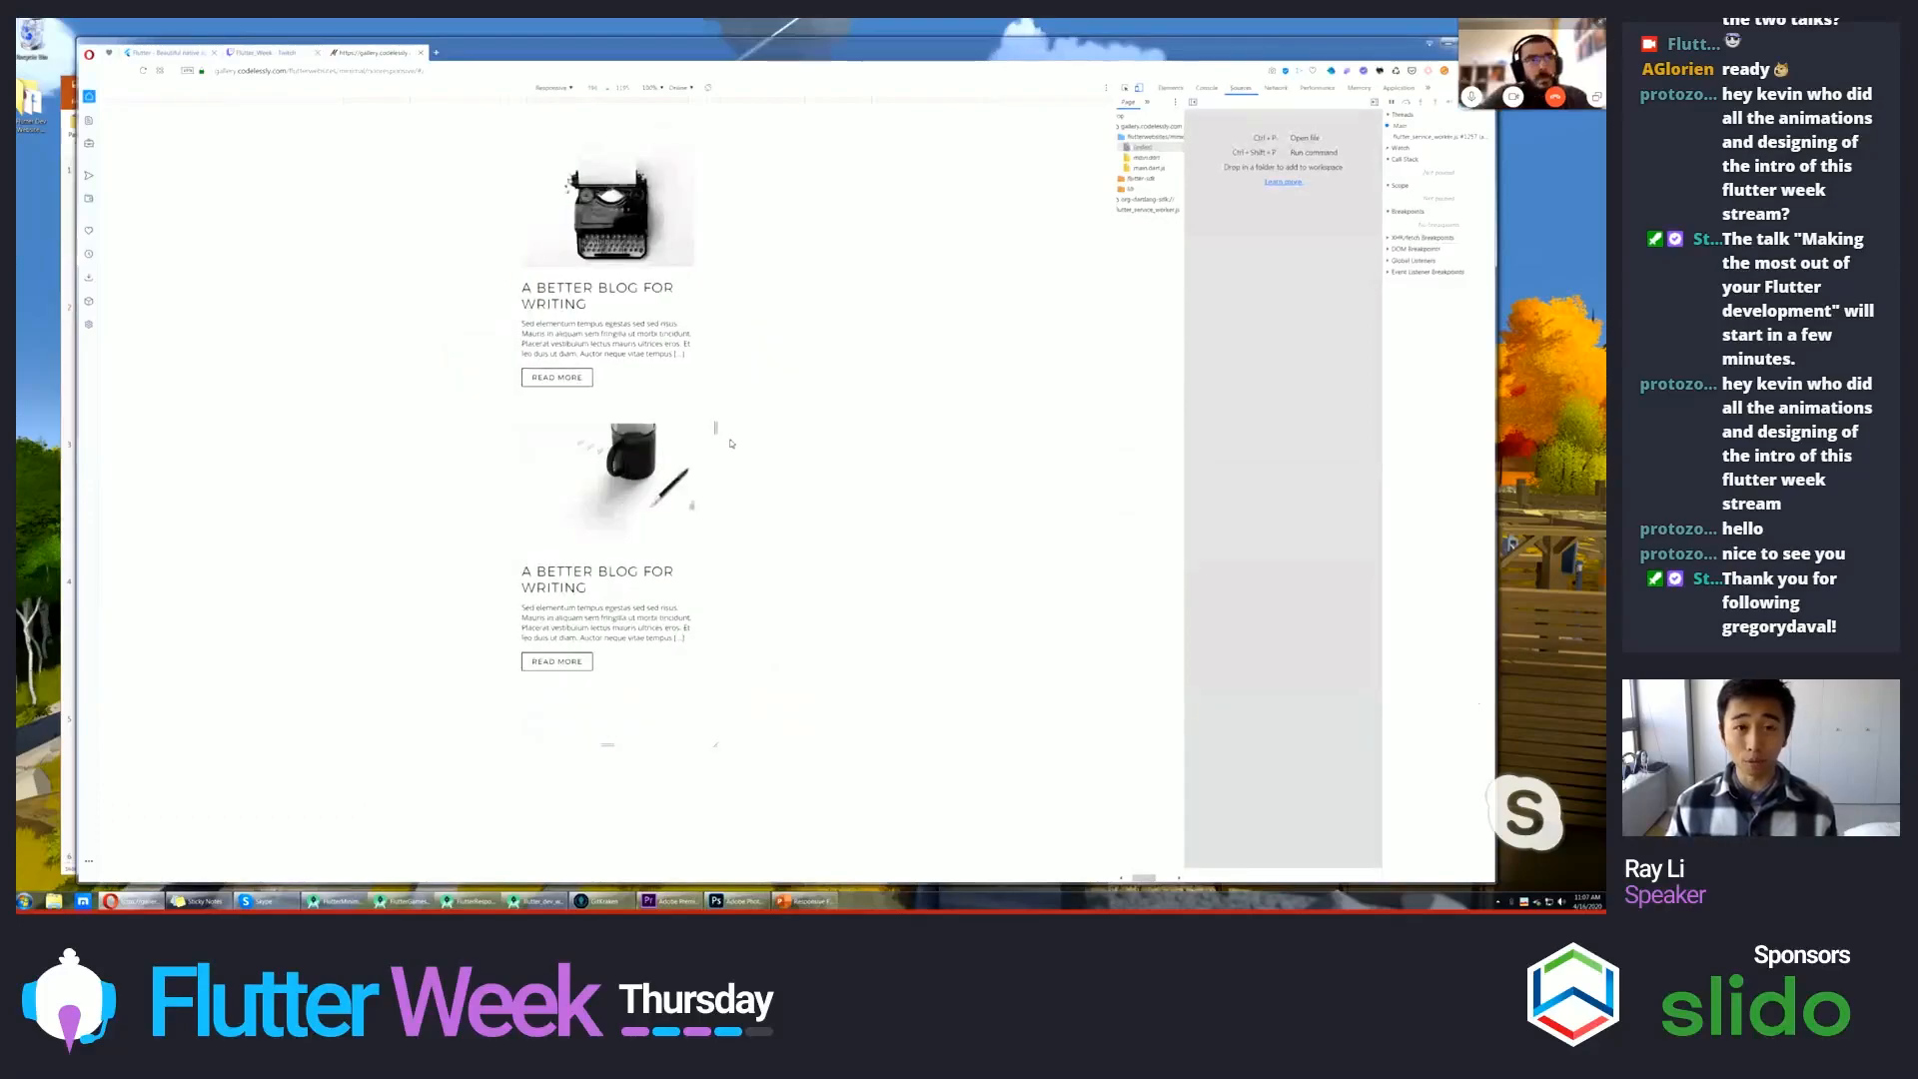
pyautogui.moveTo(743, 455)
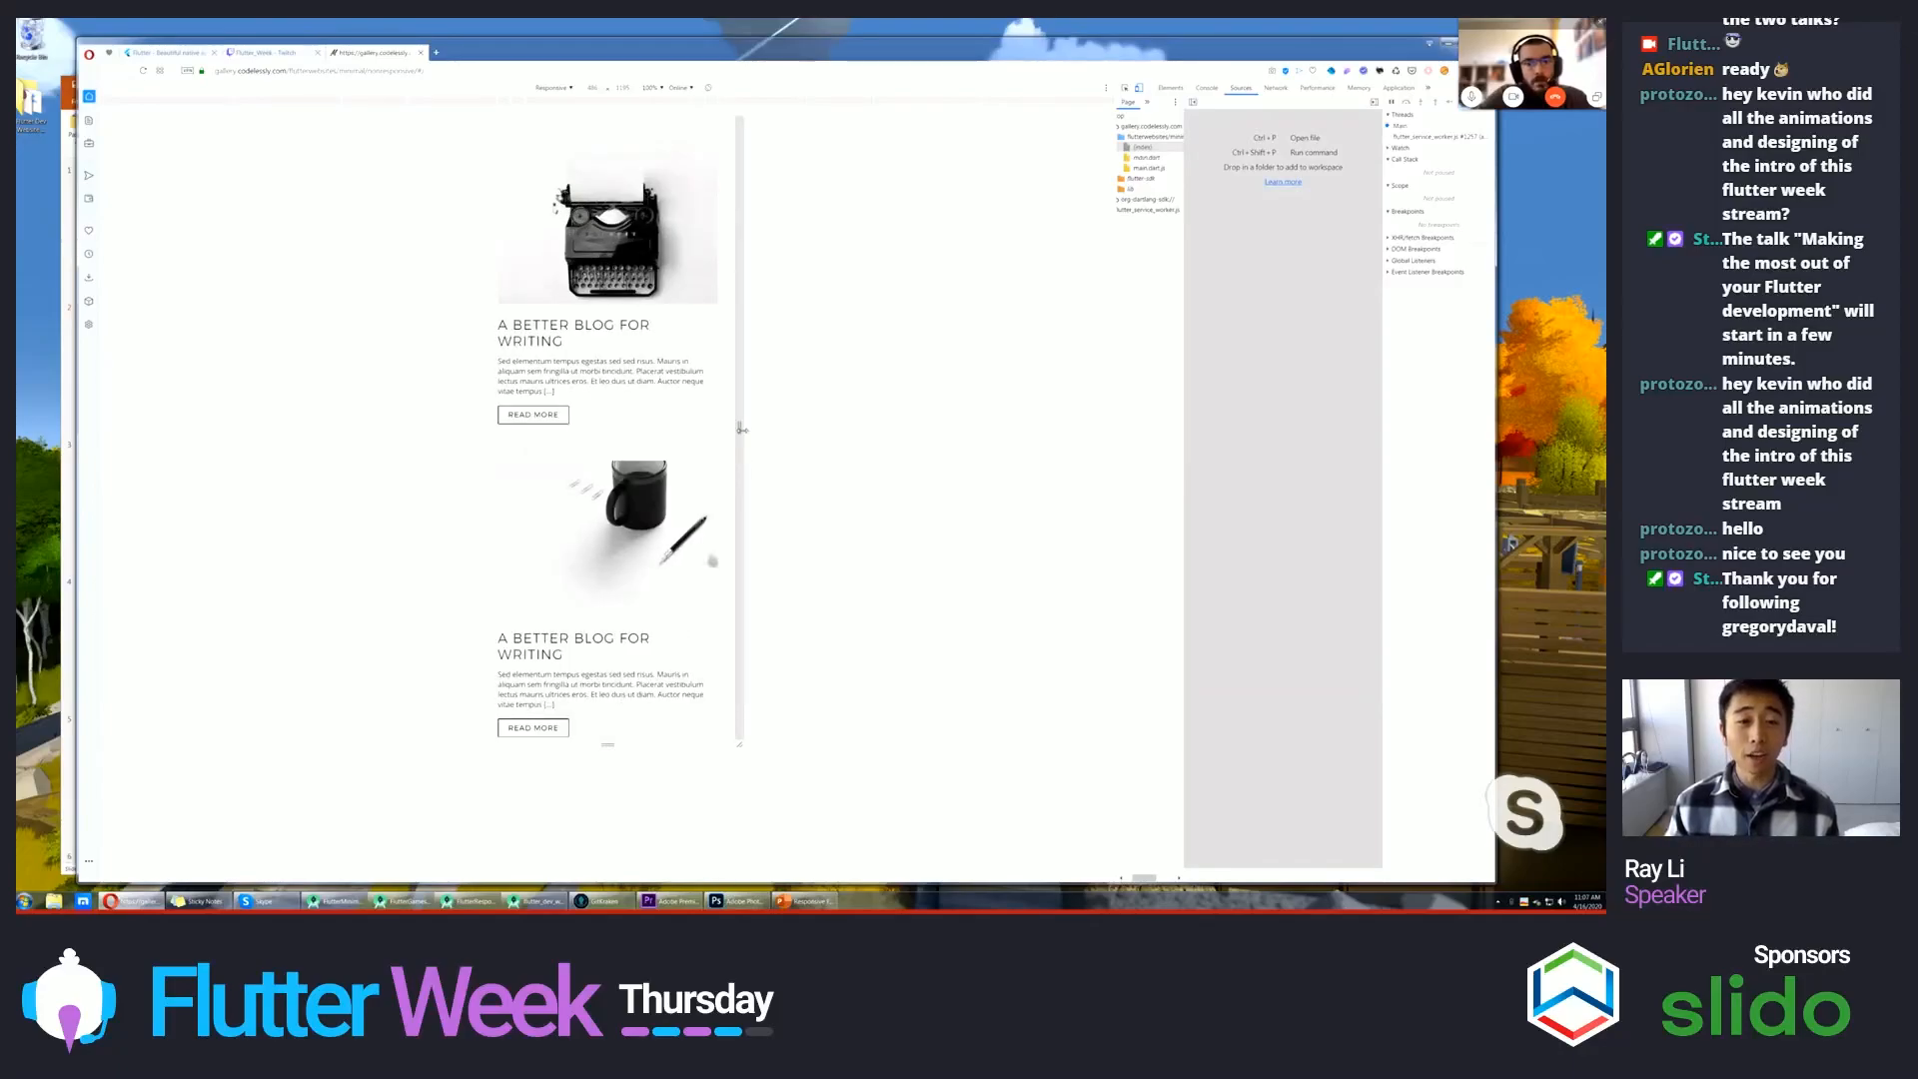
pyautogui.scroll(-3)
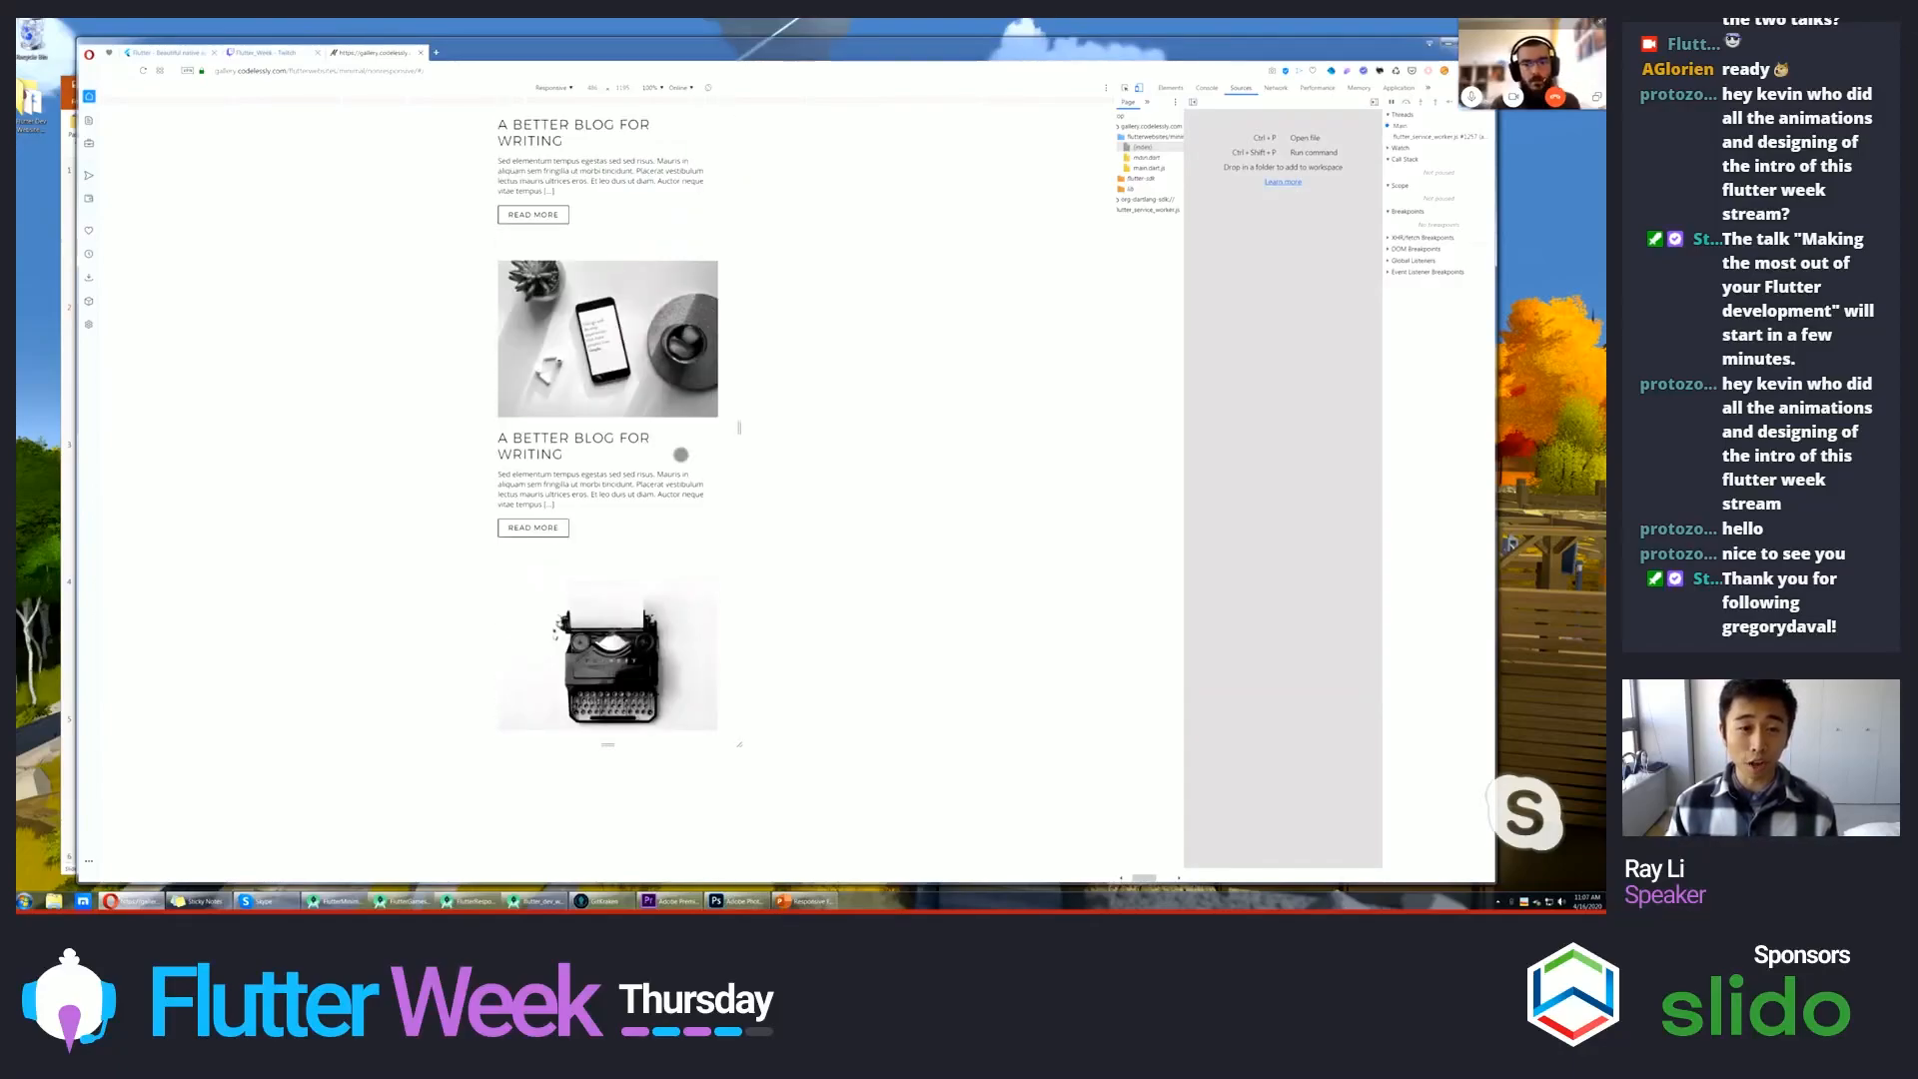
pyautogui.scroll(-3)
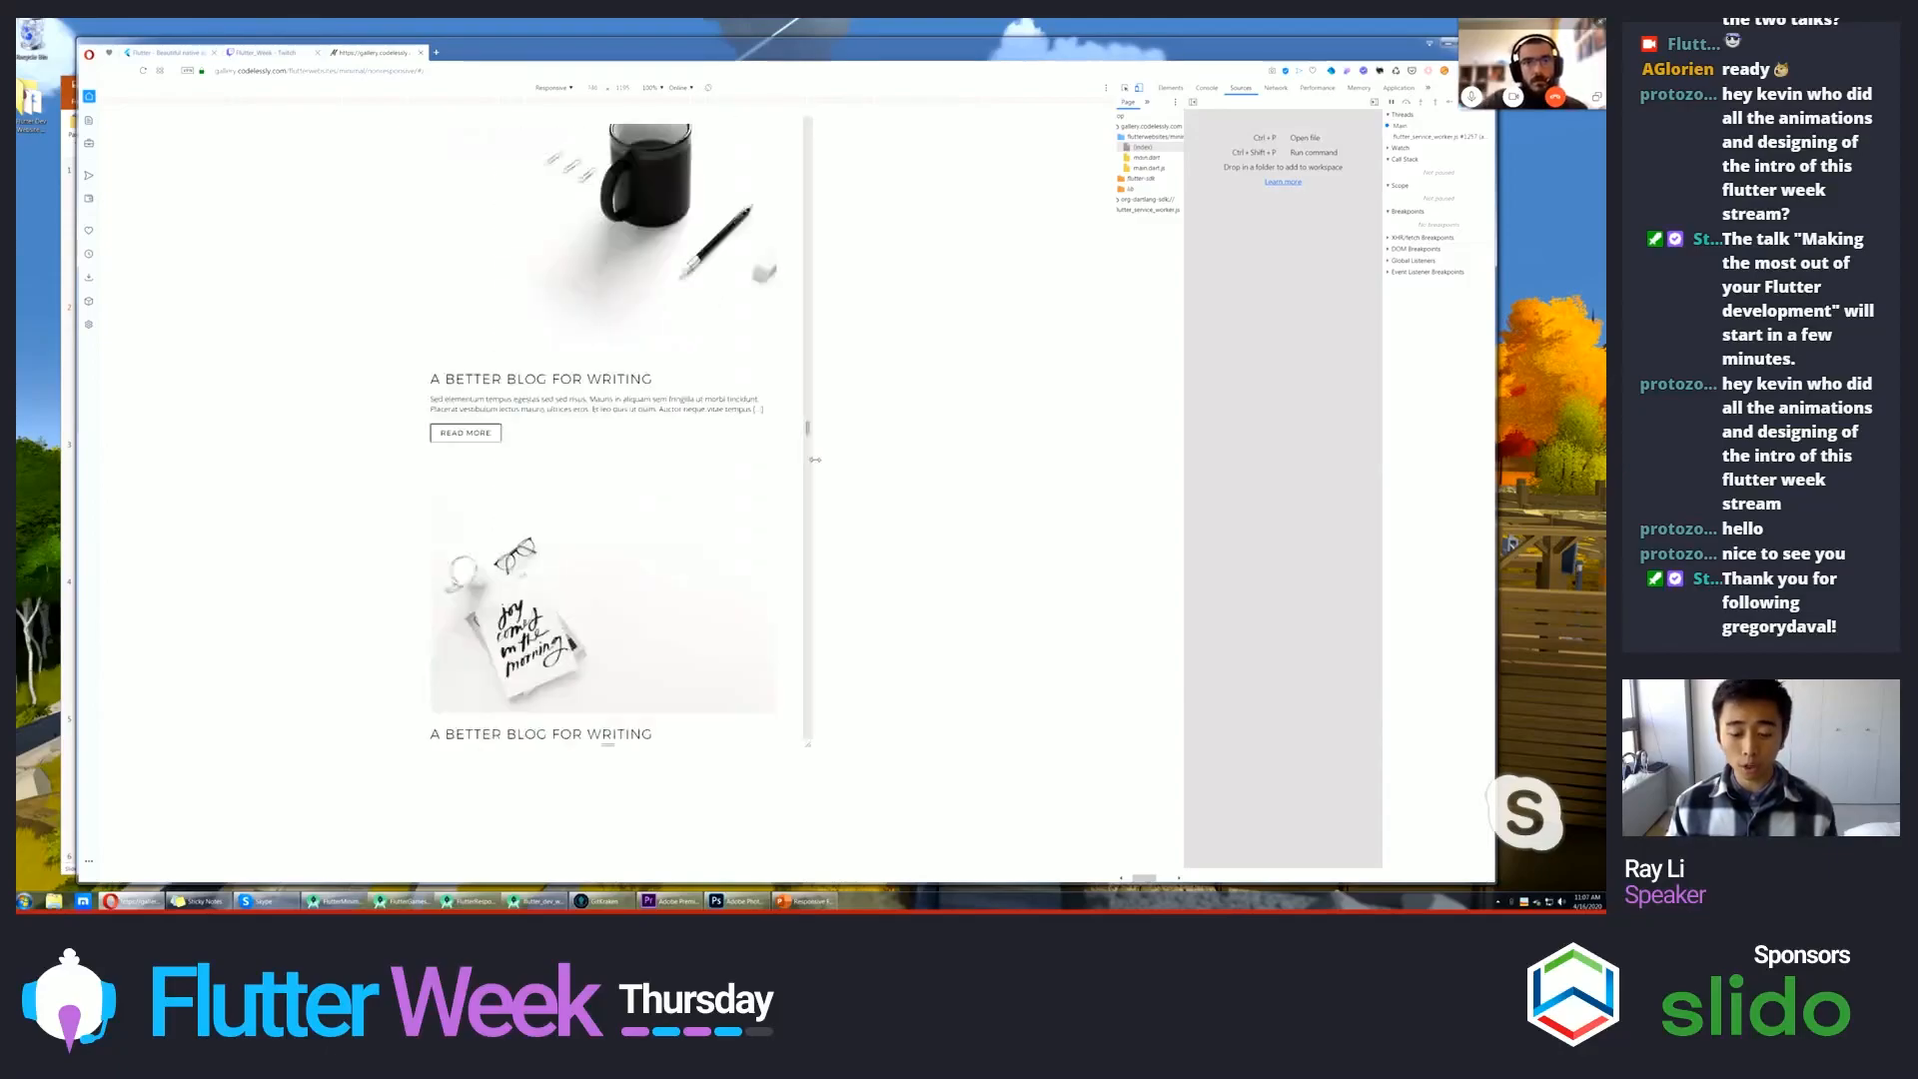
pyautogui.scroll(-3)
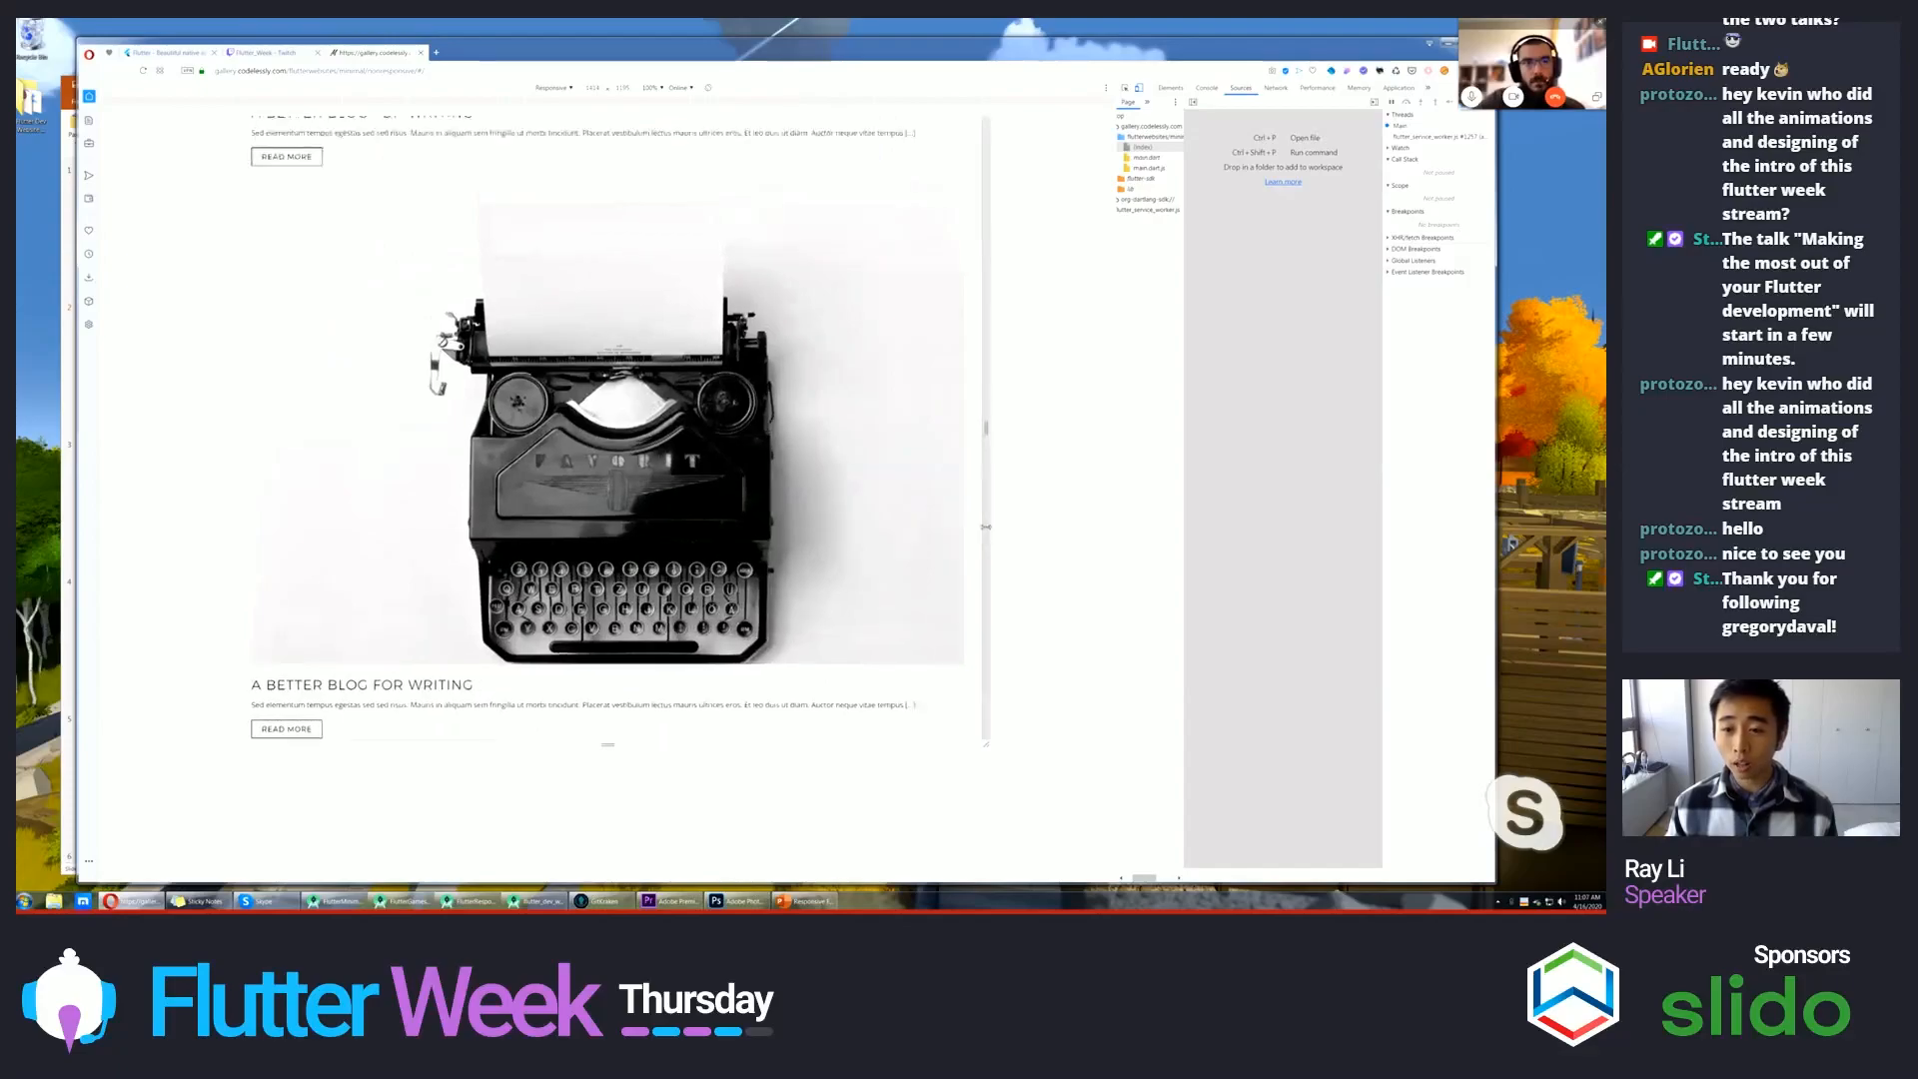
pyautogui.scroll(-3)
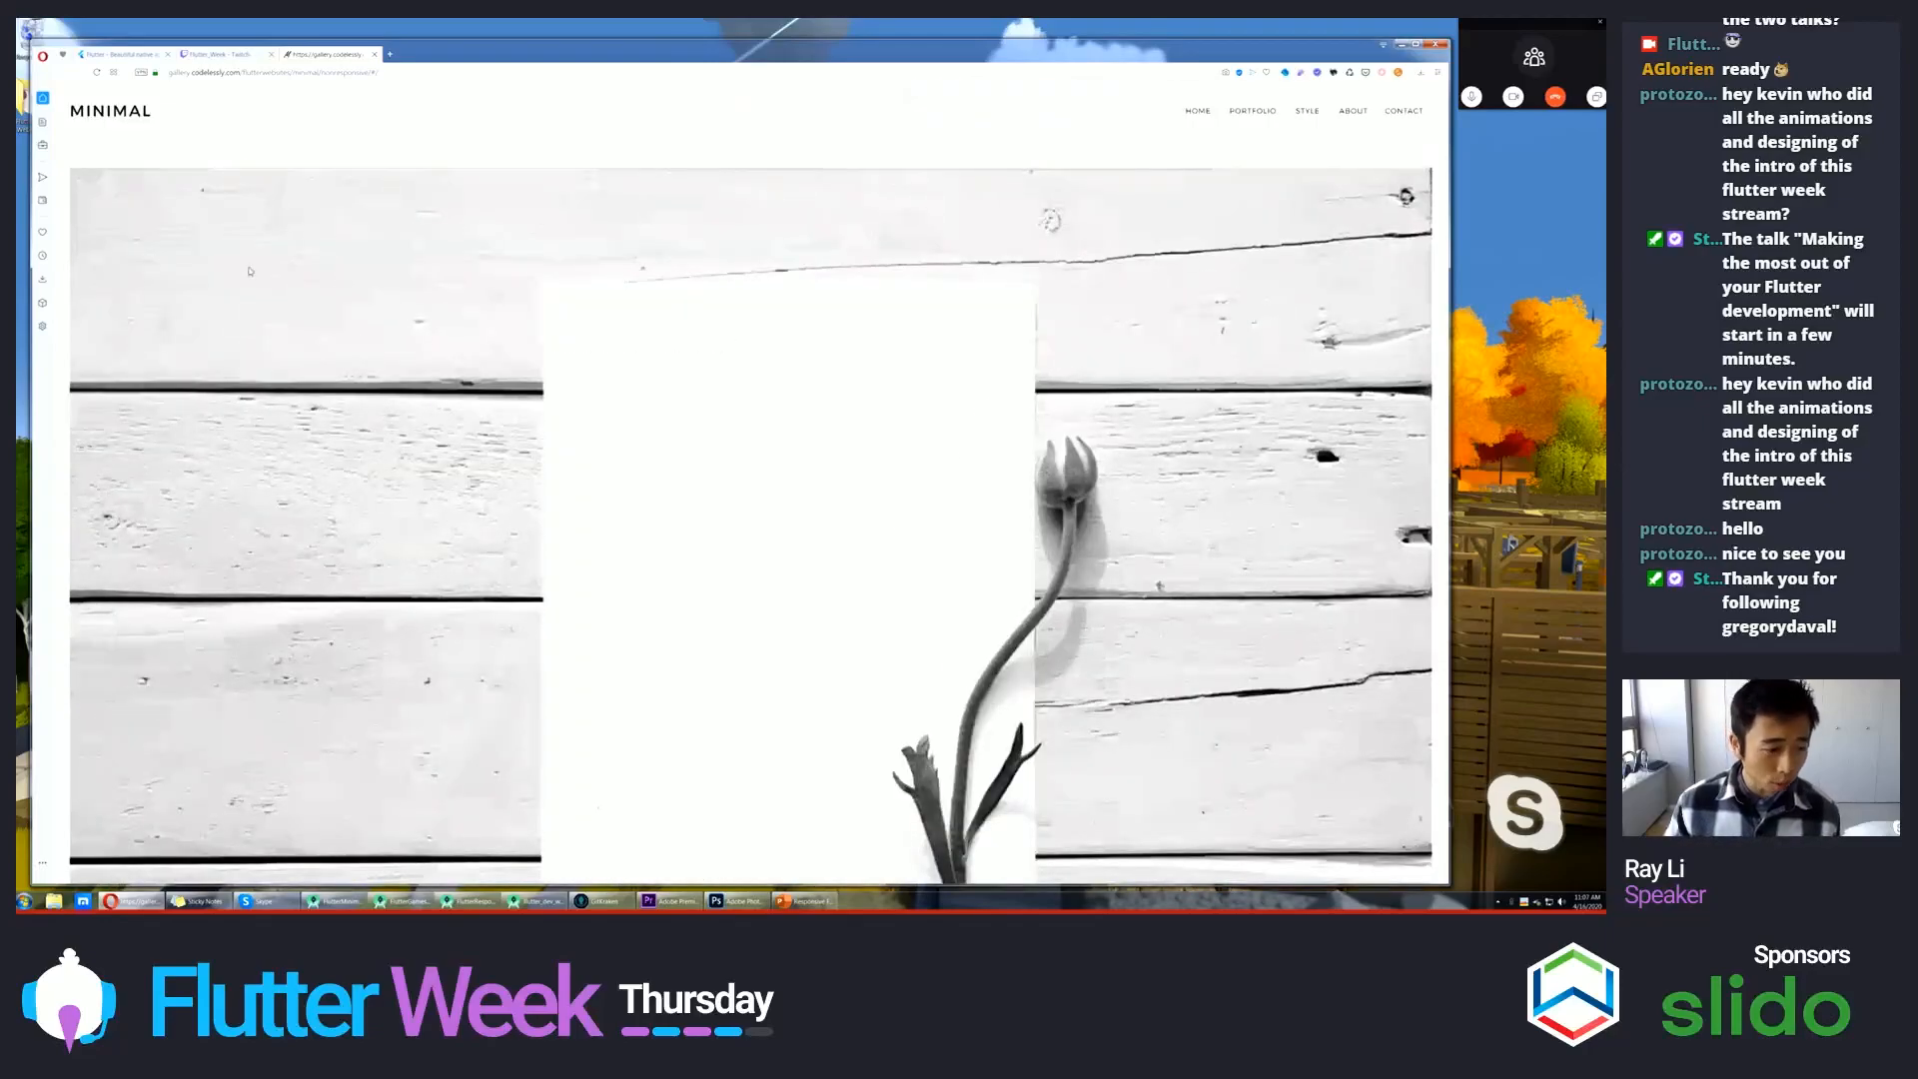
pyautogui.scroll(-3)
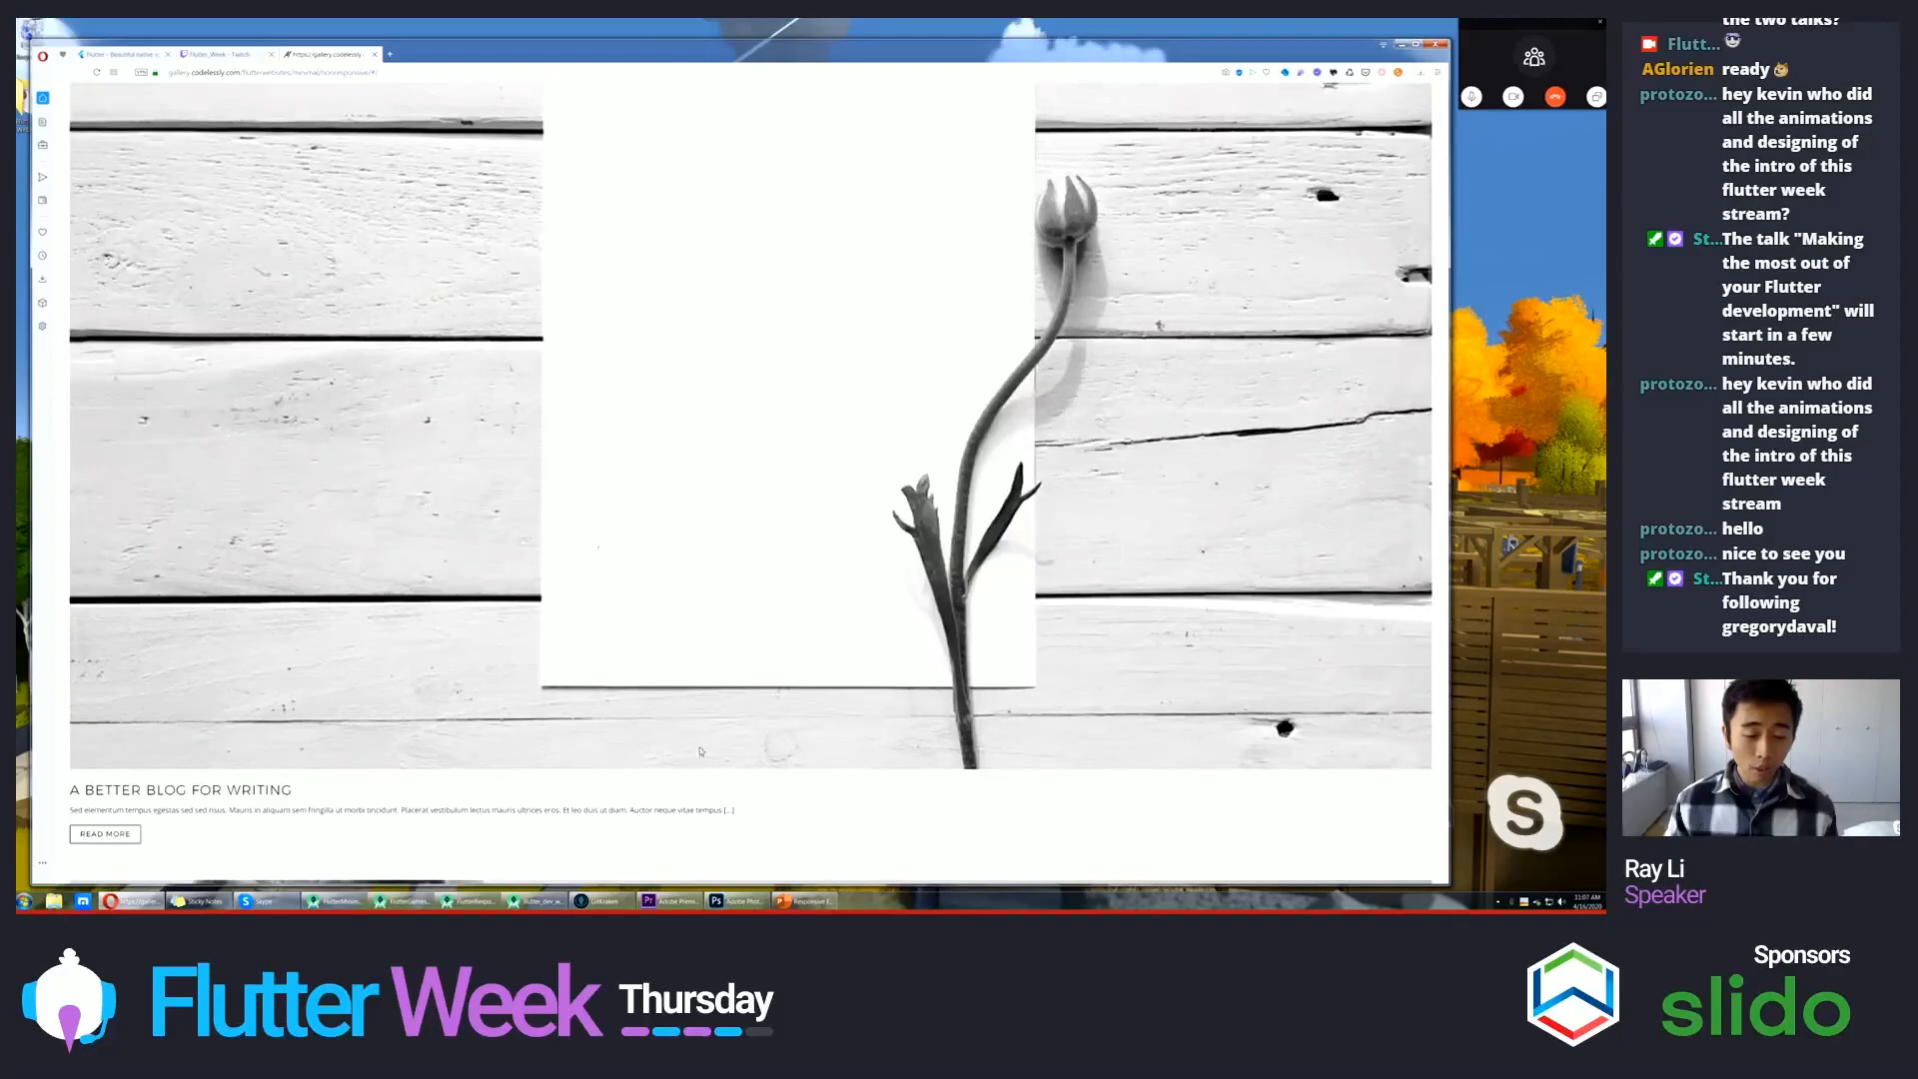
pyautogui.click(803, 901)
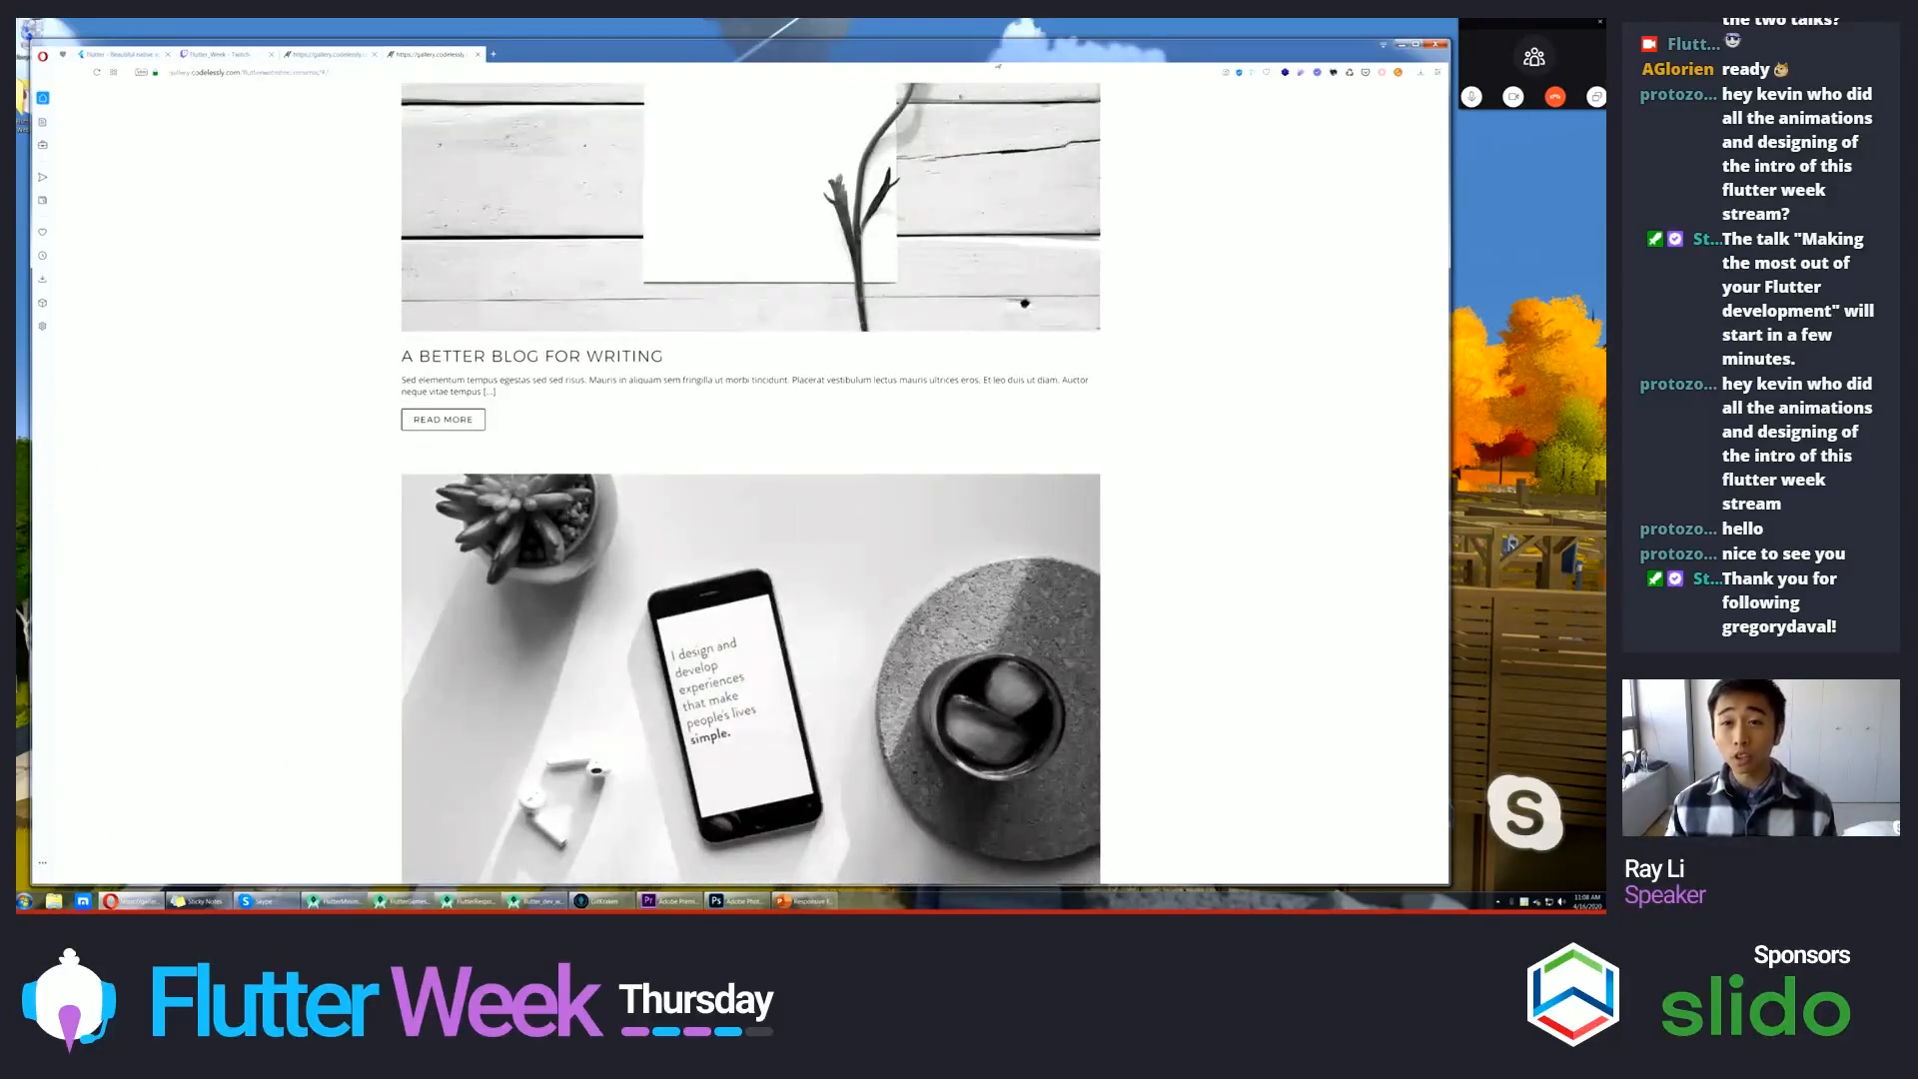
# - Enable the device toolbar so the Minimal page renders at a narrower responsive width
pyautogui.scroll(3)
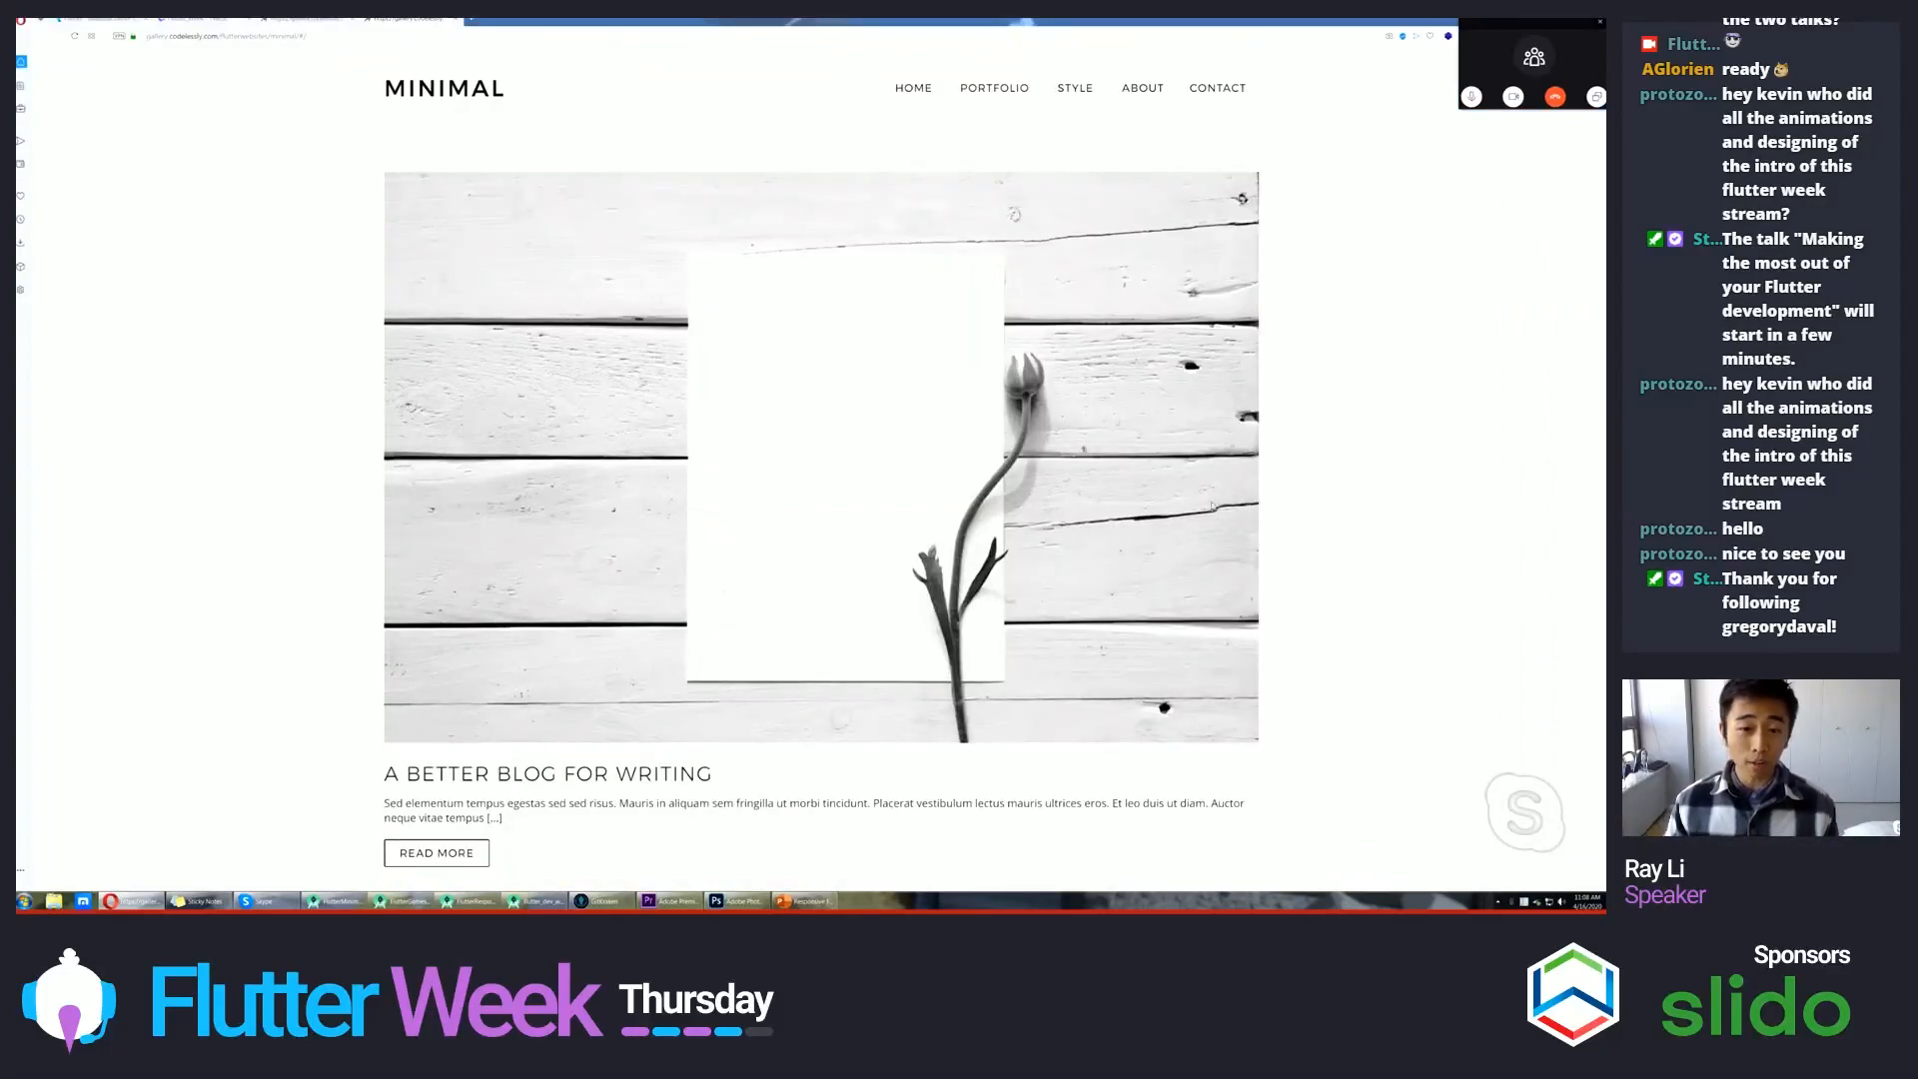
pyautogui.scroll(-3)
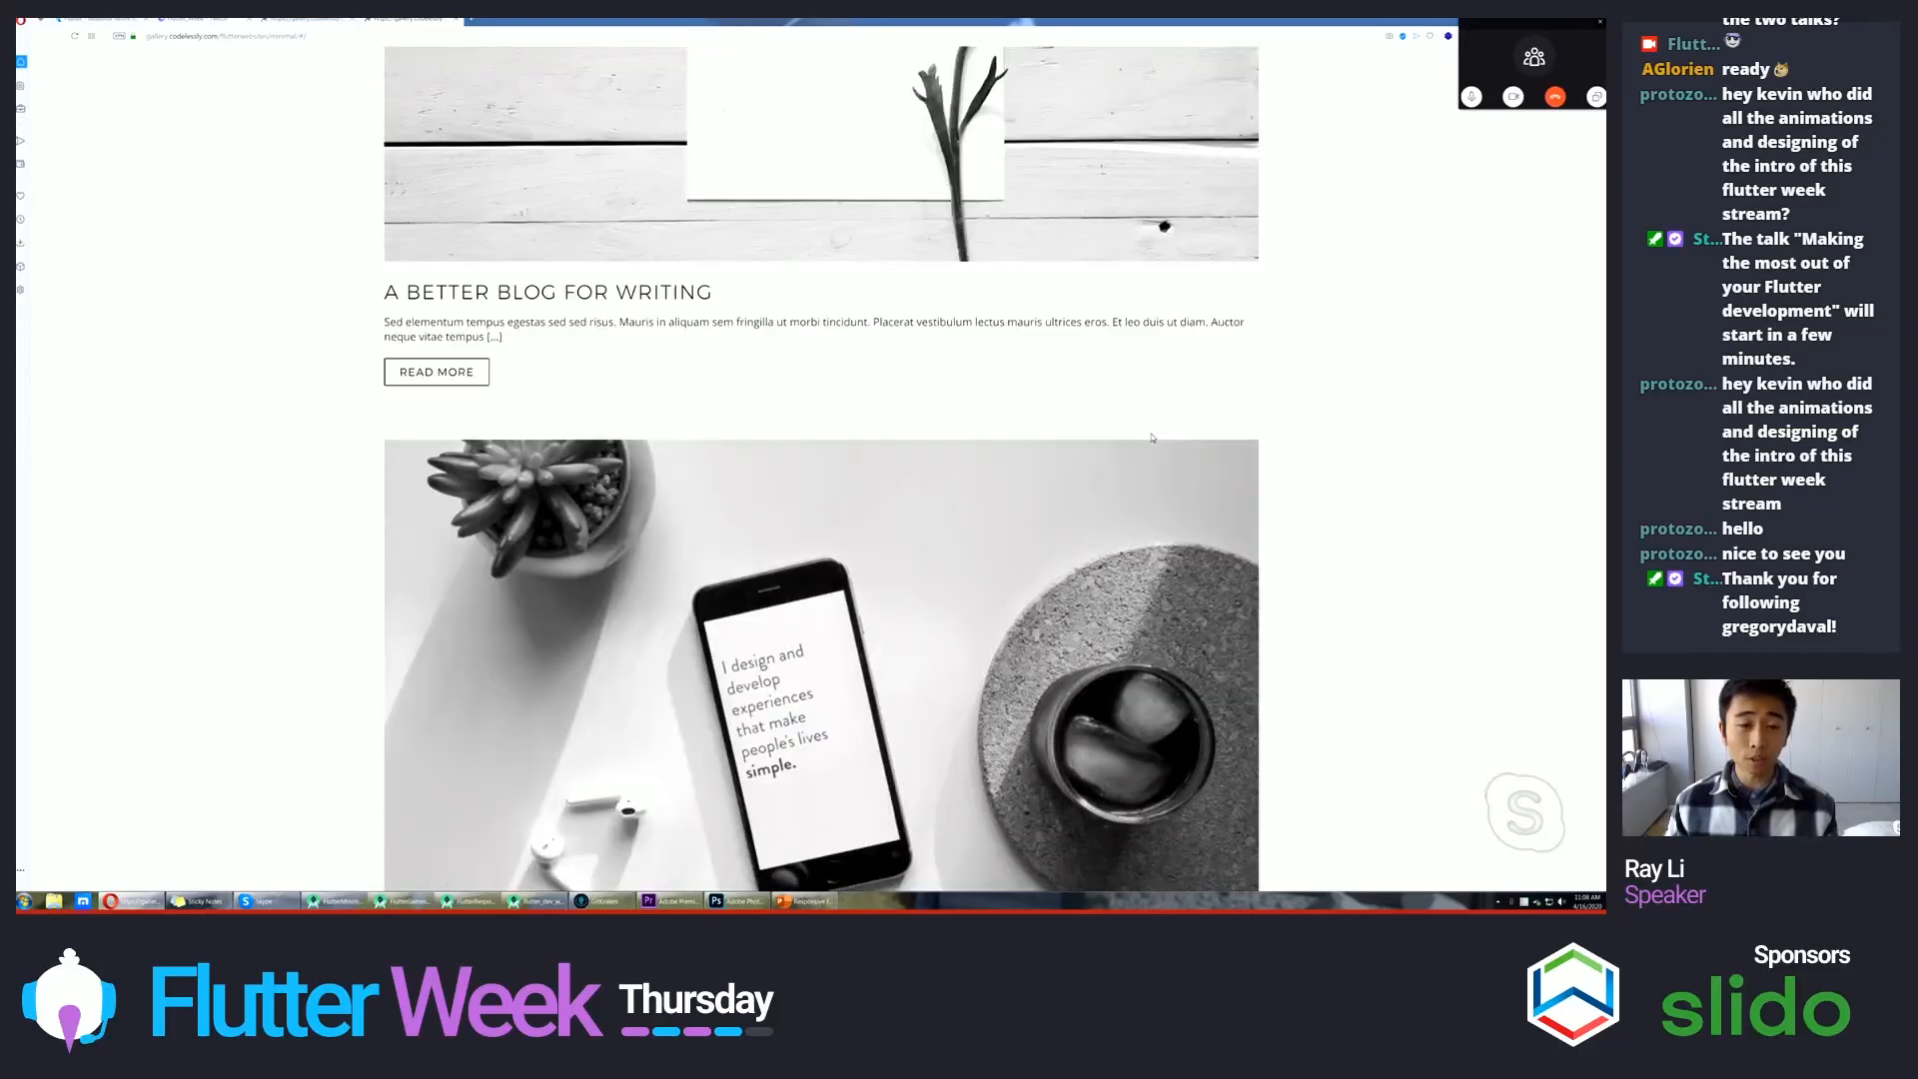
pyautogui.scroll(3)
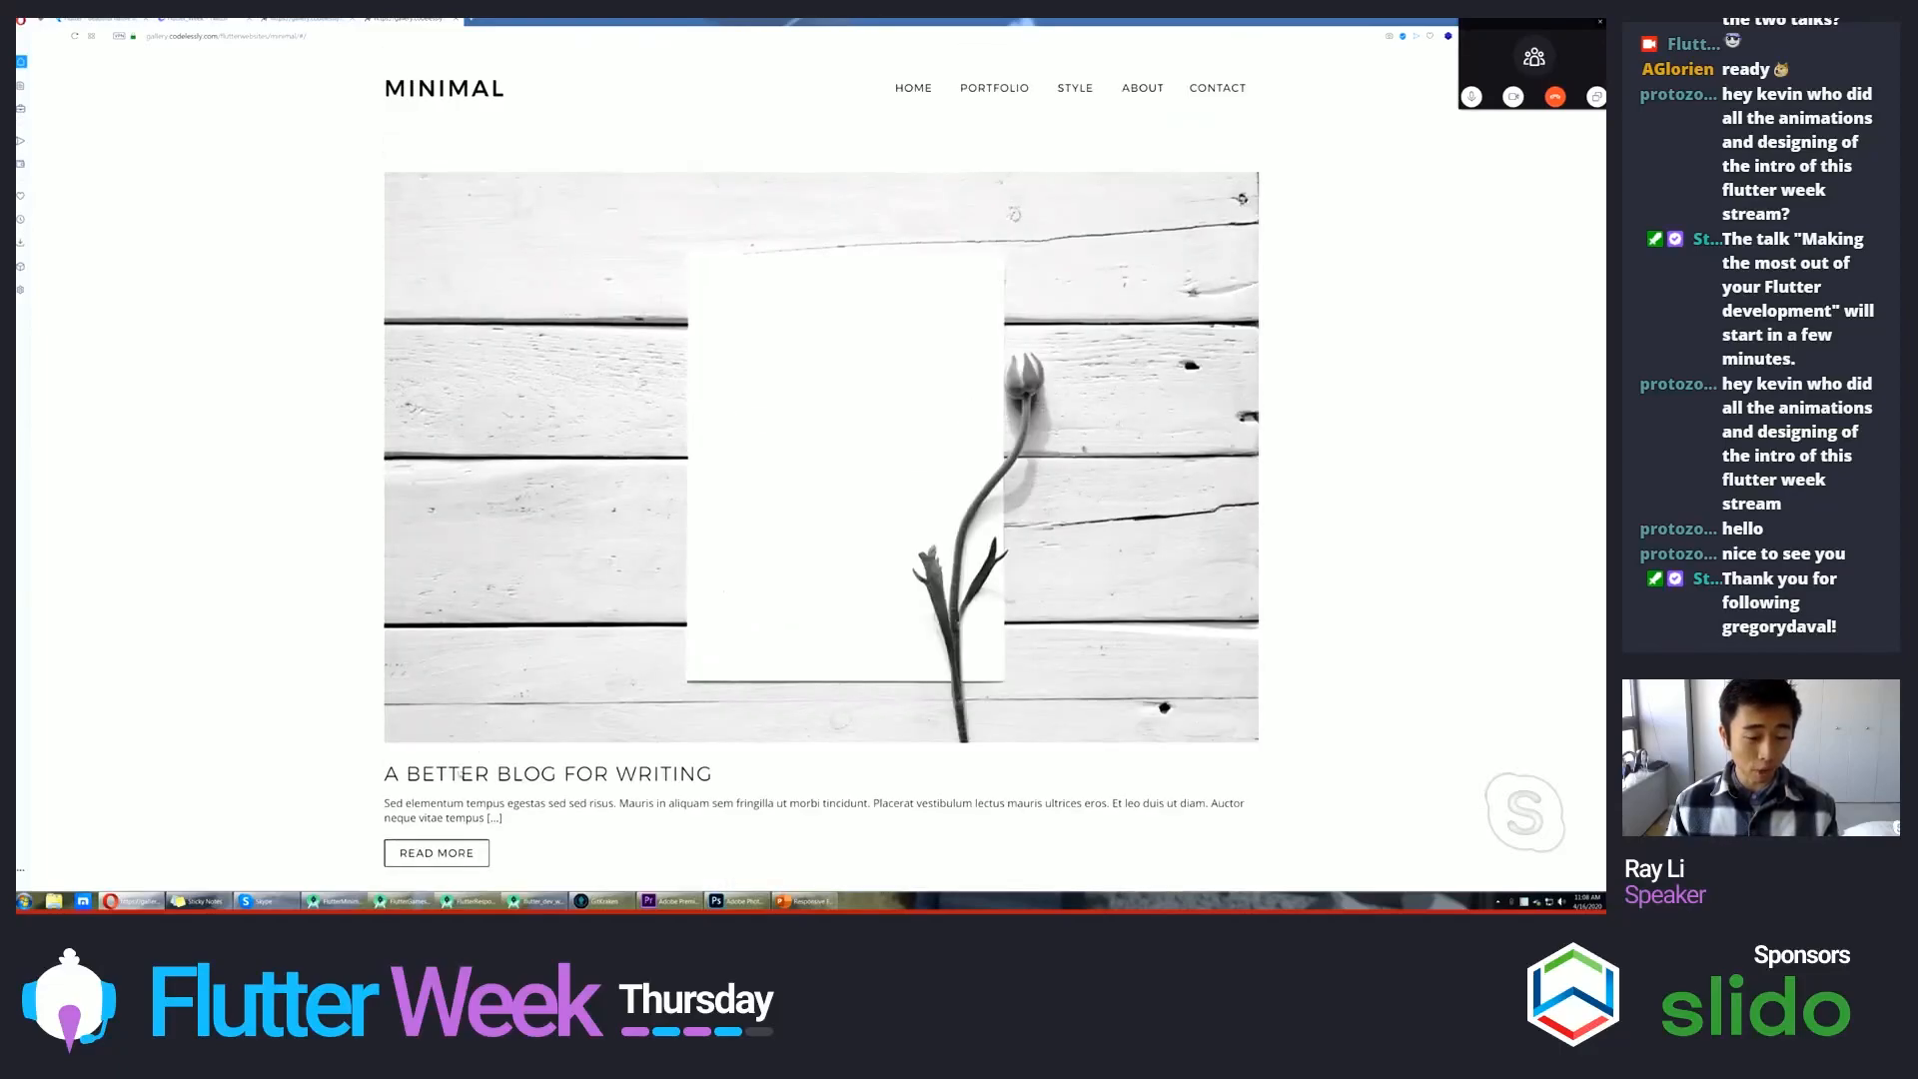
pyautogui.scroll(-3)
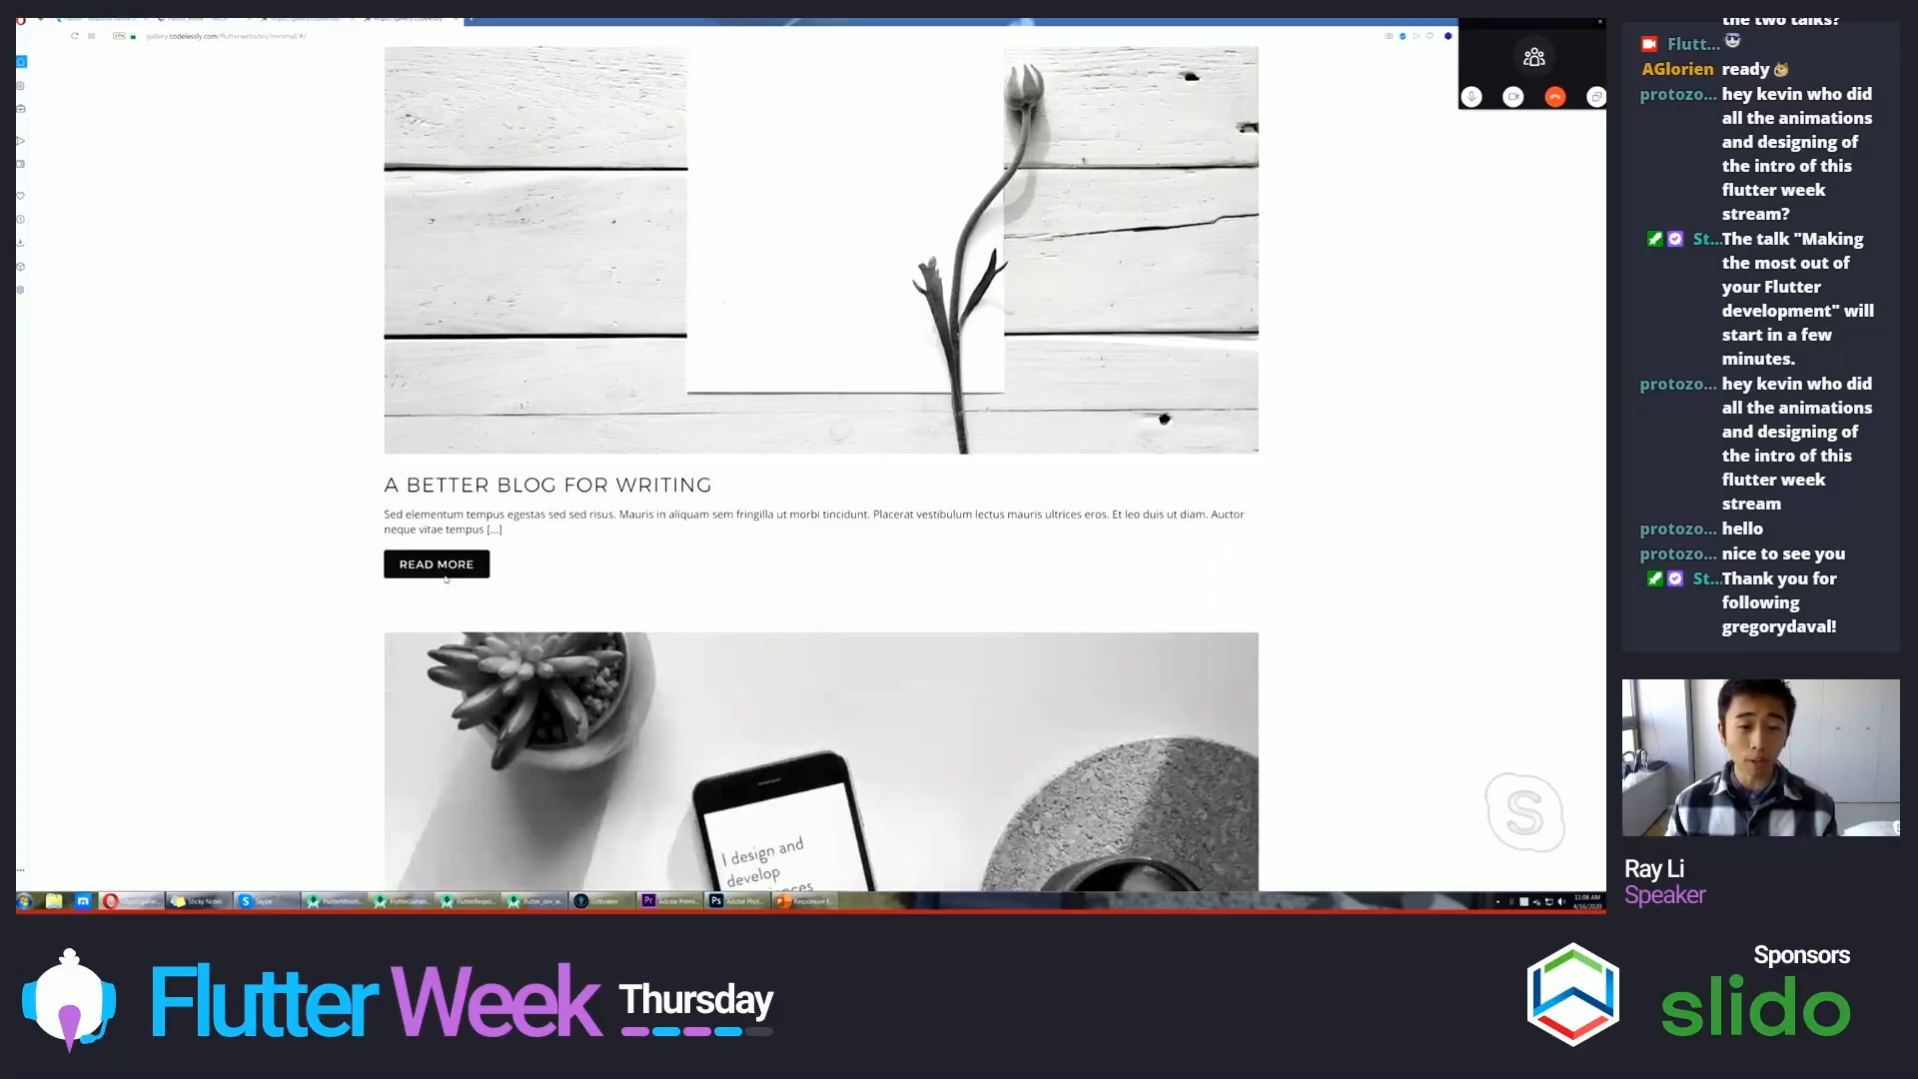
pyautogui.click(435, 563)
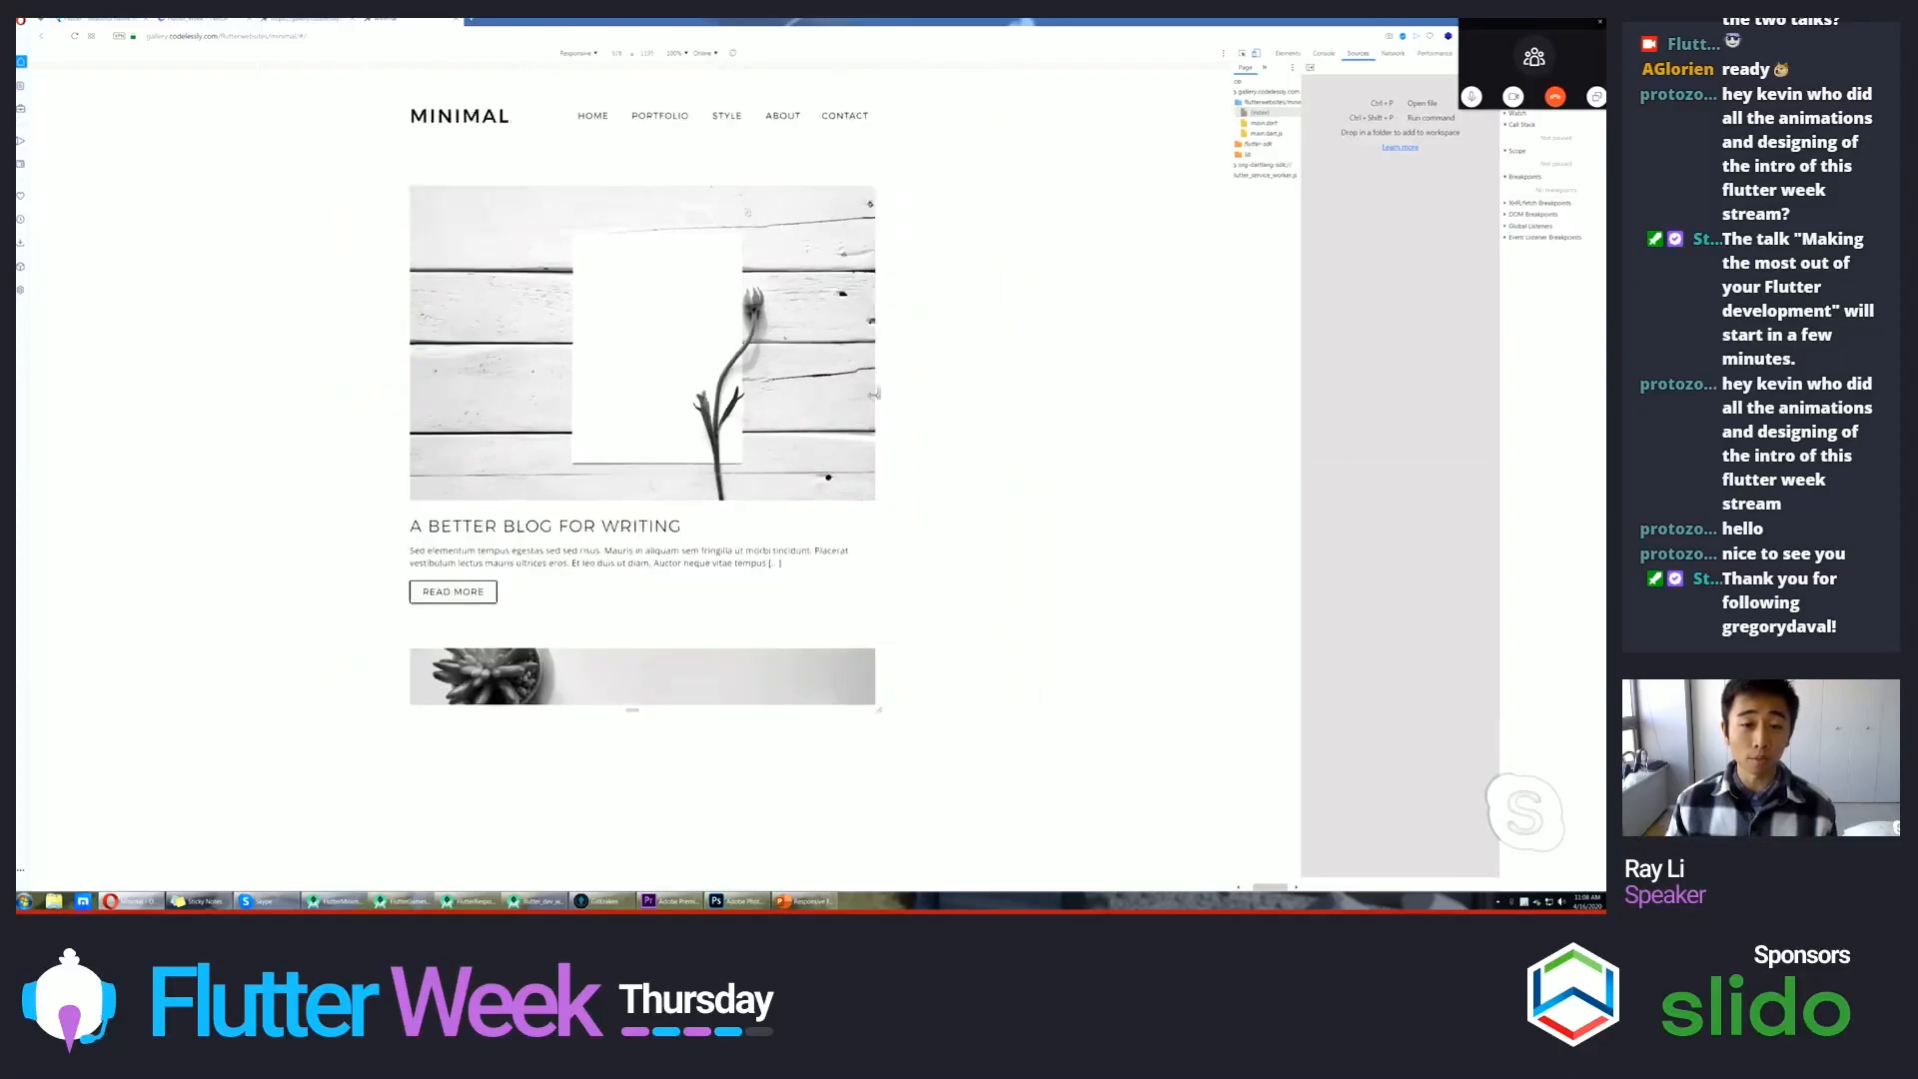
# - Preview the Minimal page at several preset device widths, from a wider screen down to phone sizes
pyautogui.scroll(-3)
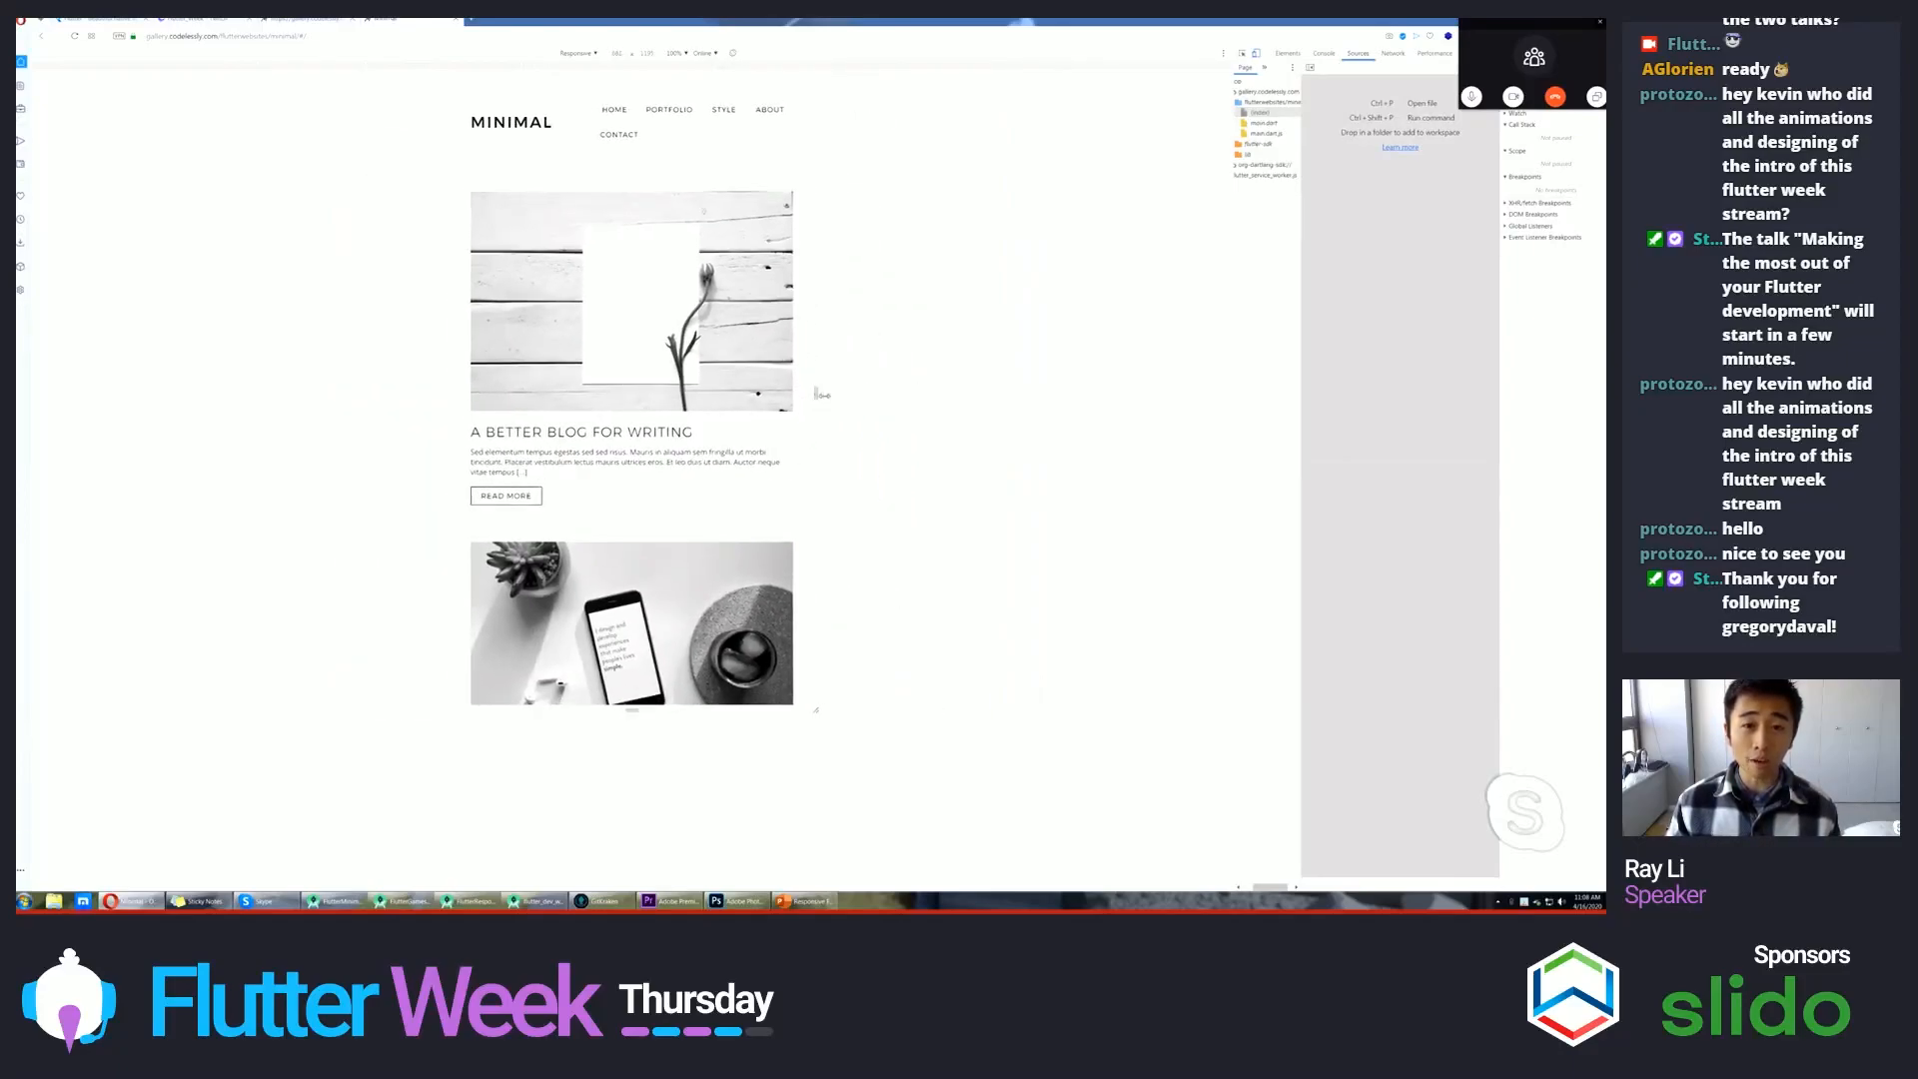
pyautogui.click(580, 52)
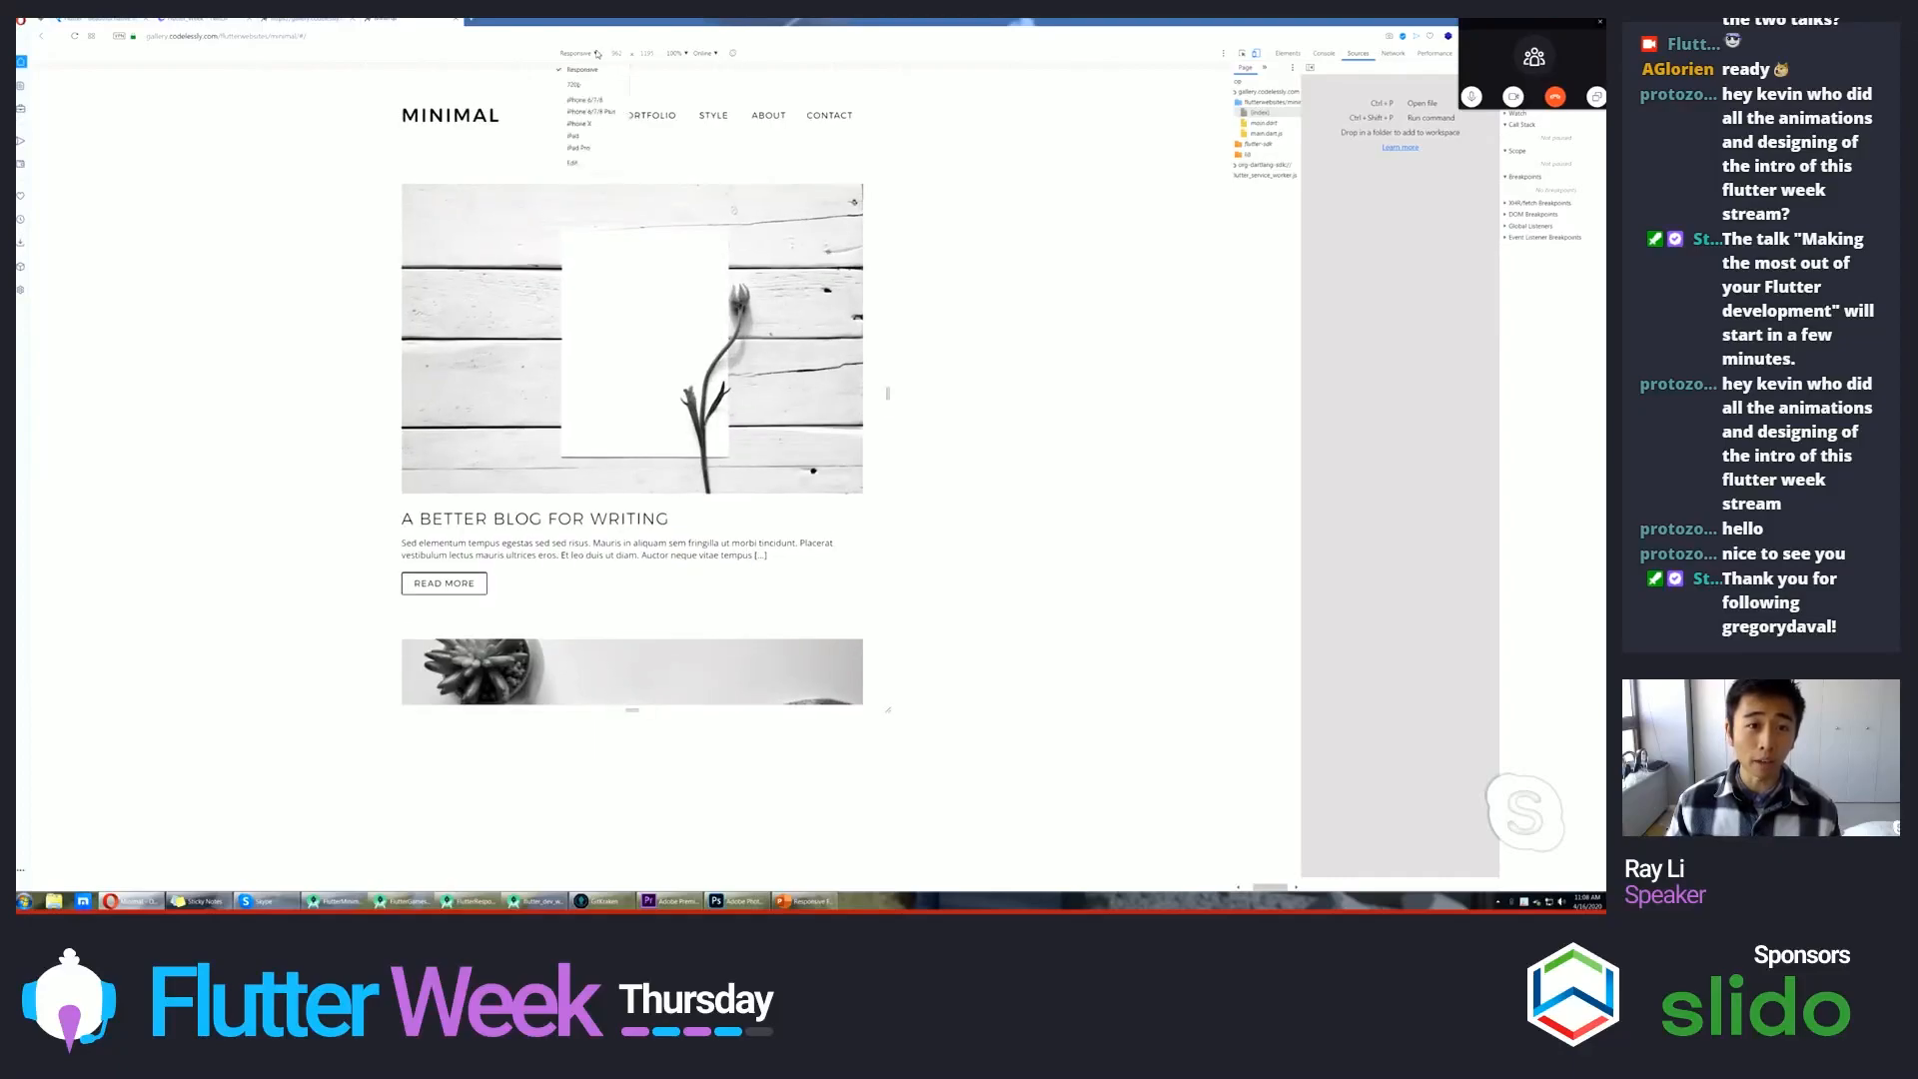
pyautogui.click(579, 150)
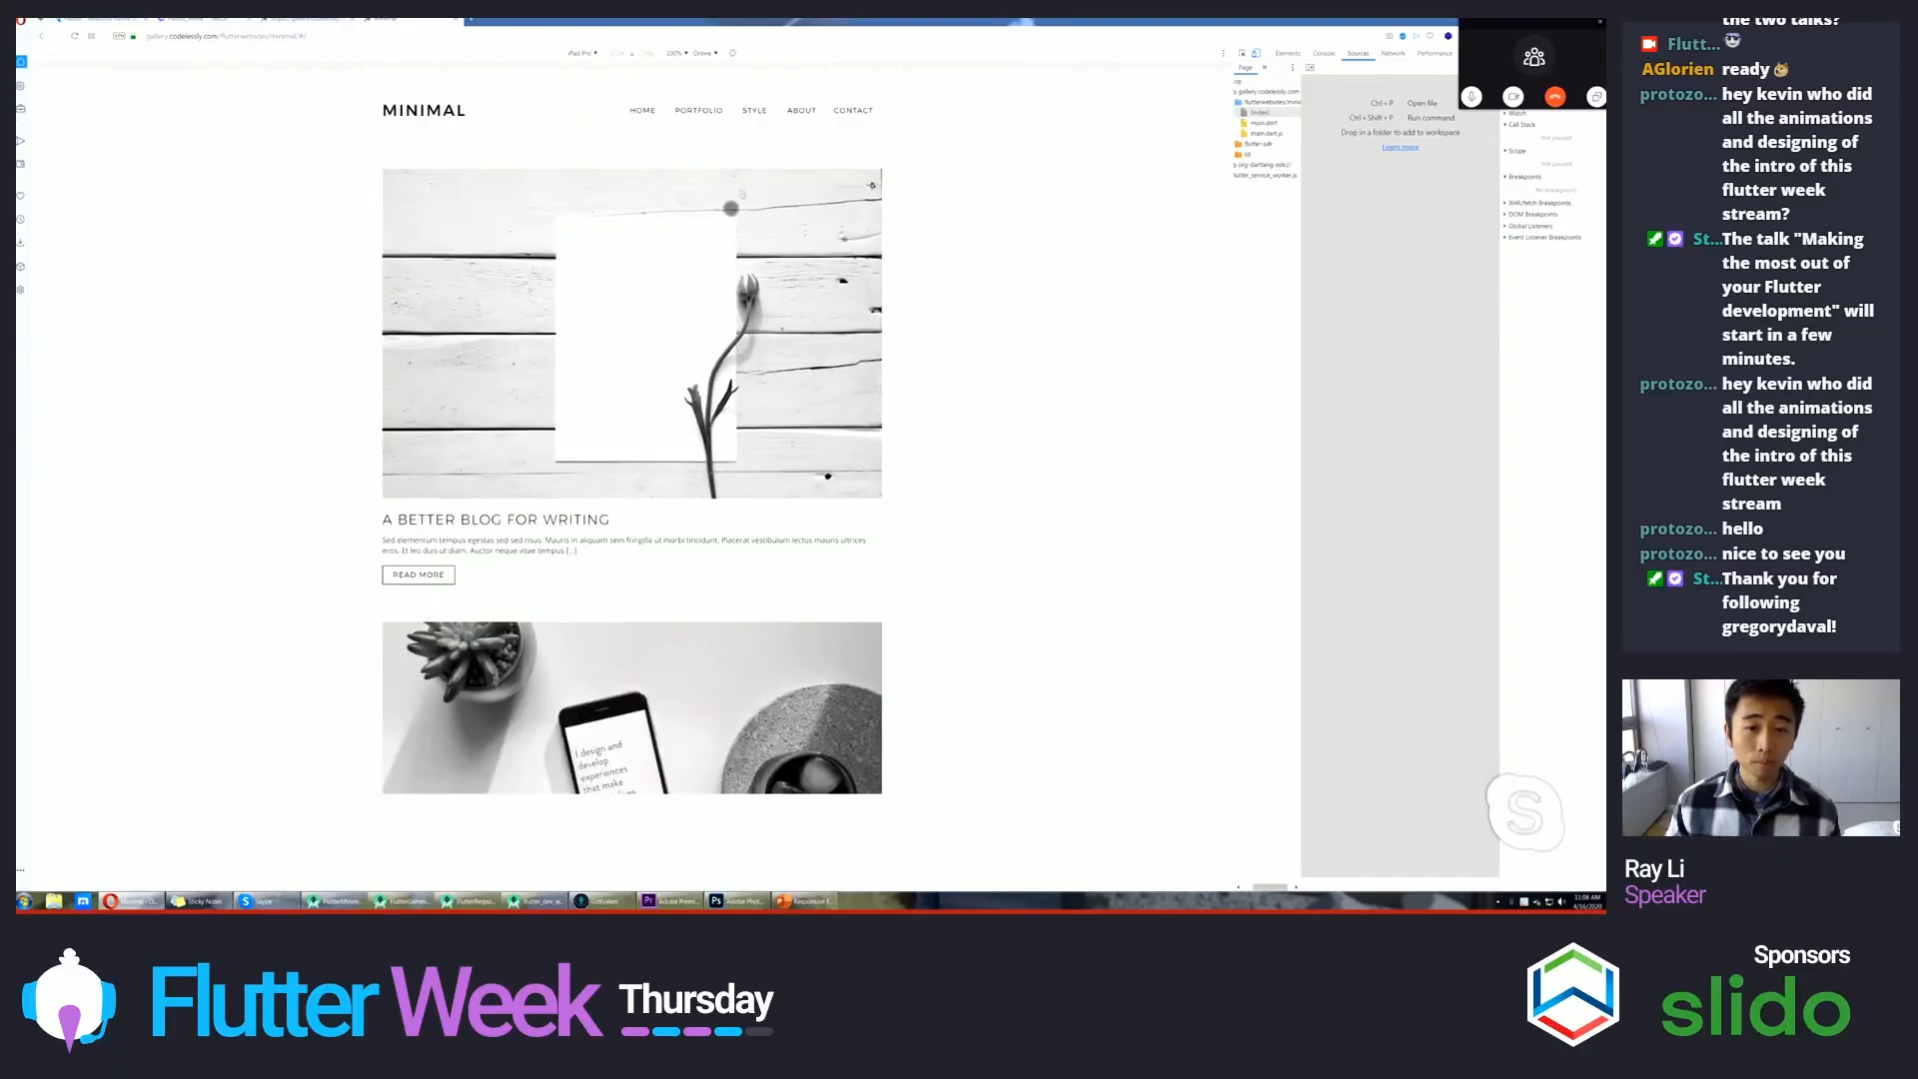
pyautogui.click(586, 52)
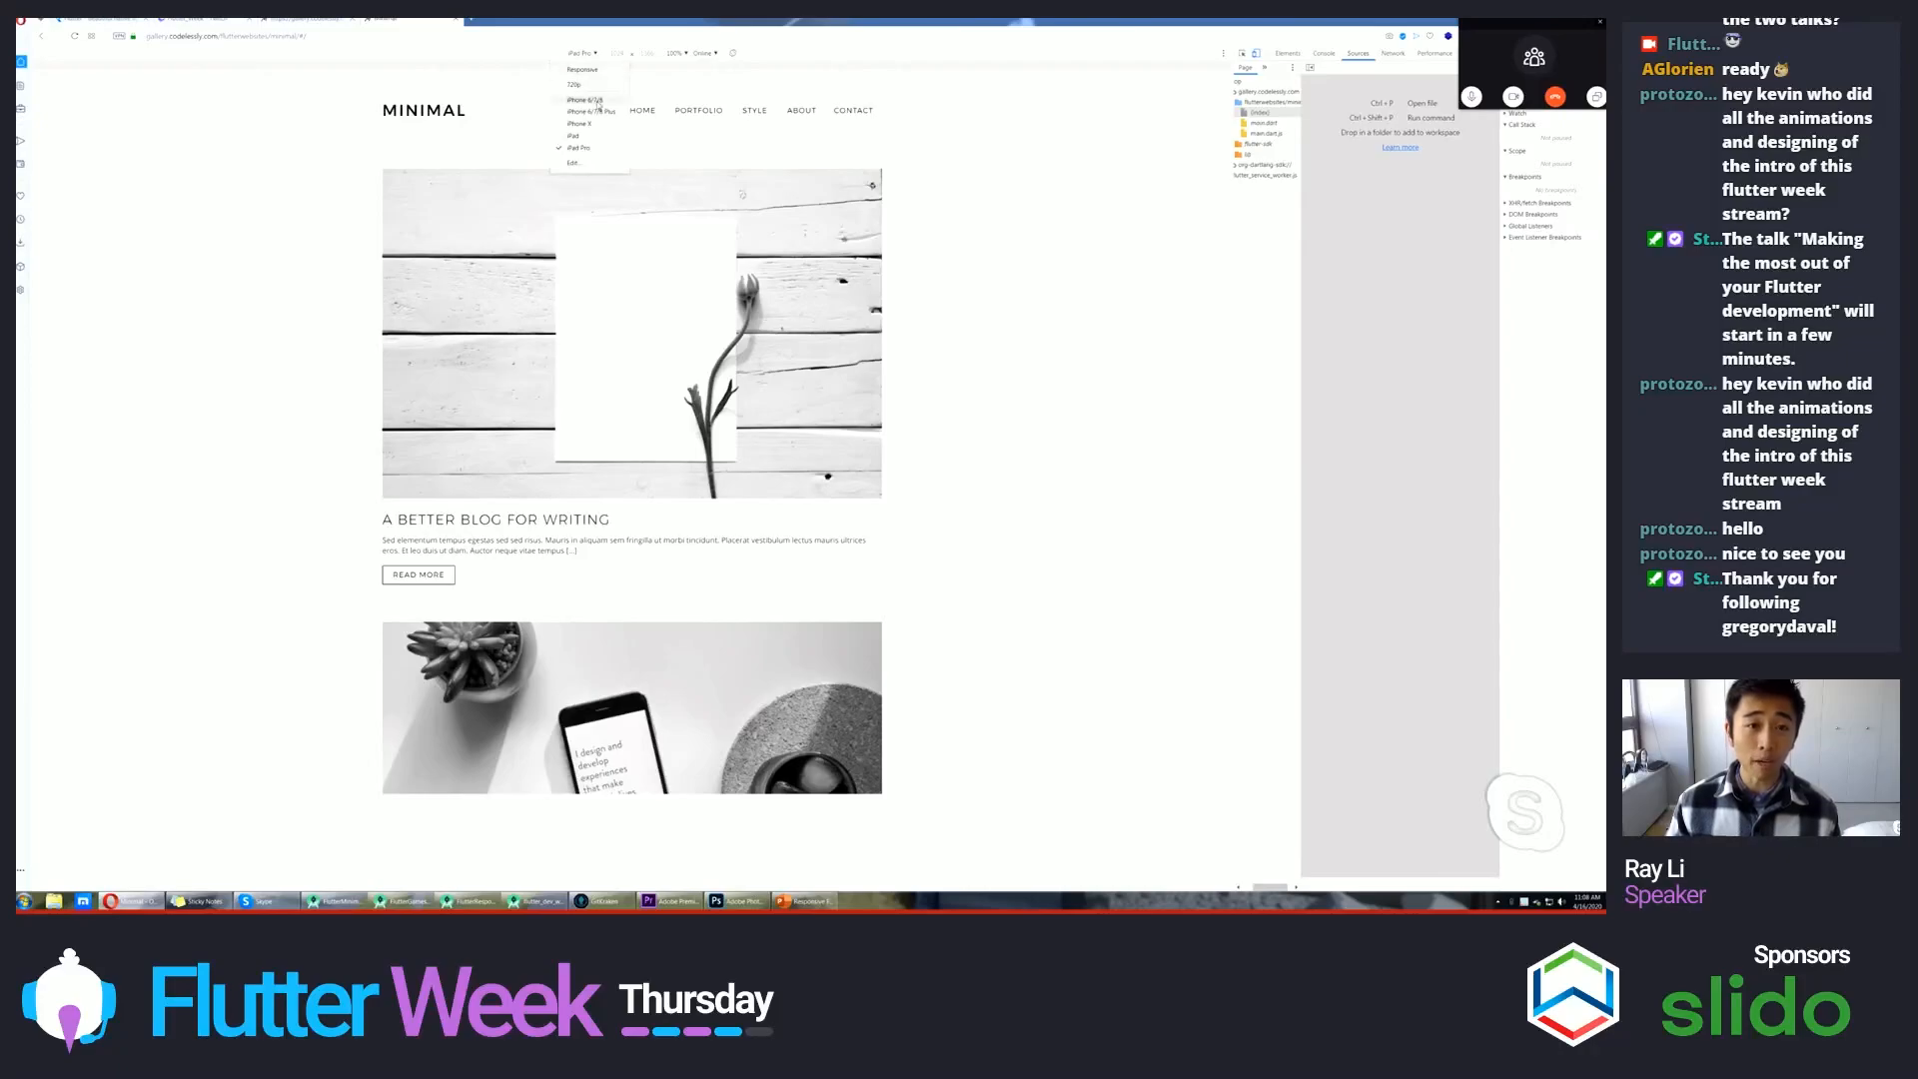
pyautogui.click(587, 100)
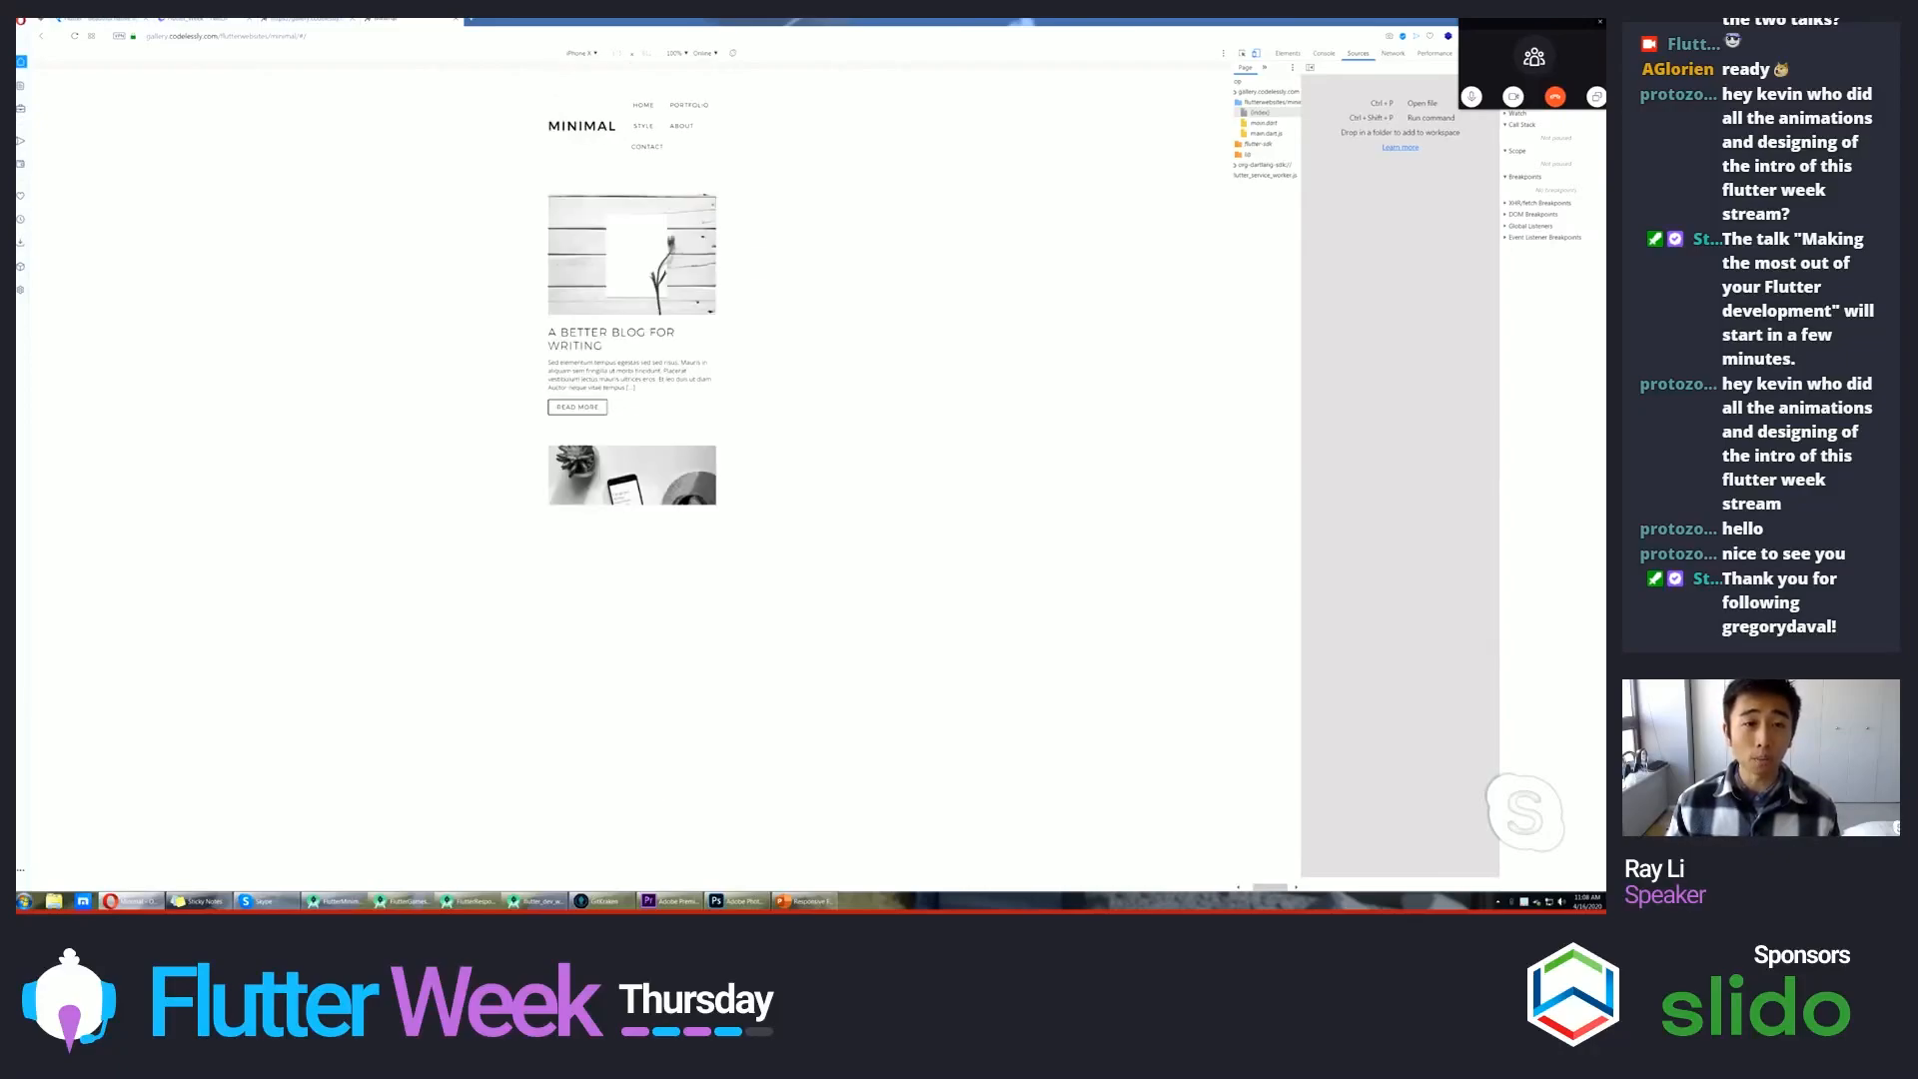
pyautogui.click(585, 52)
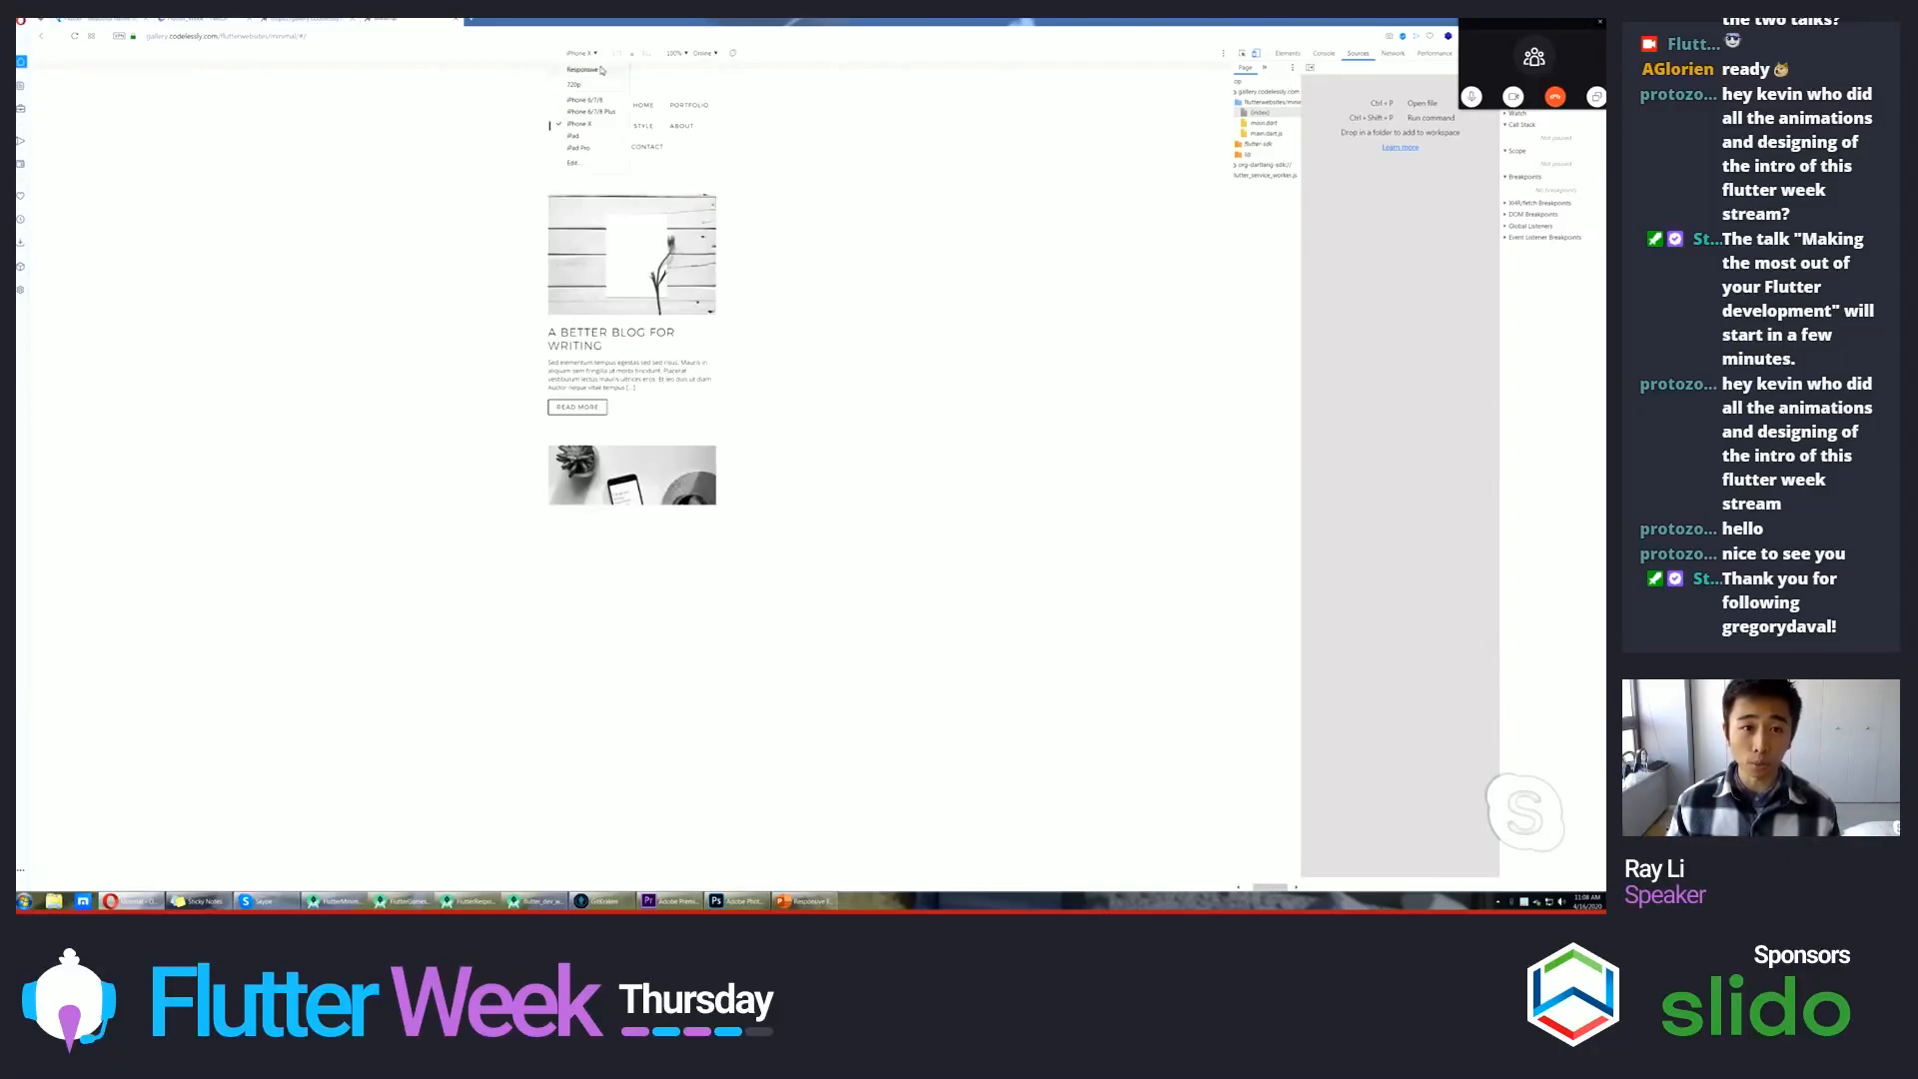
pyautogui.click(577, 68)
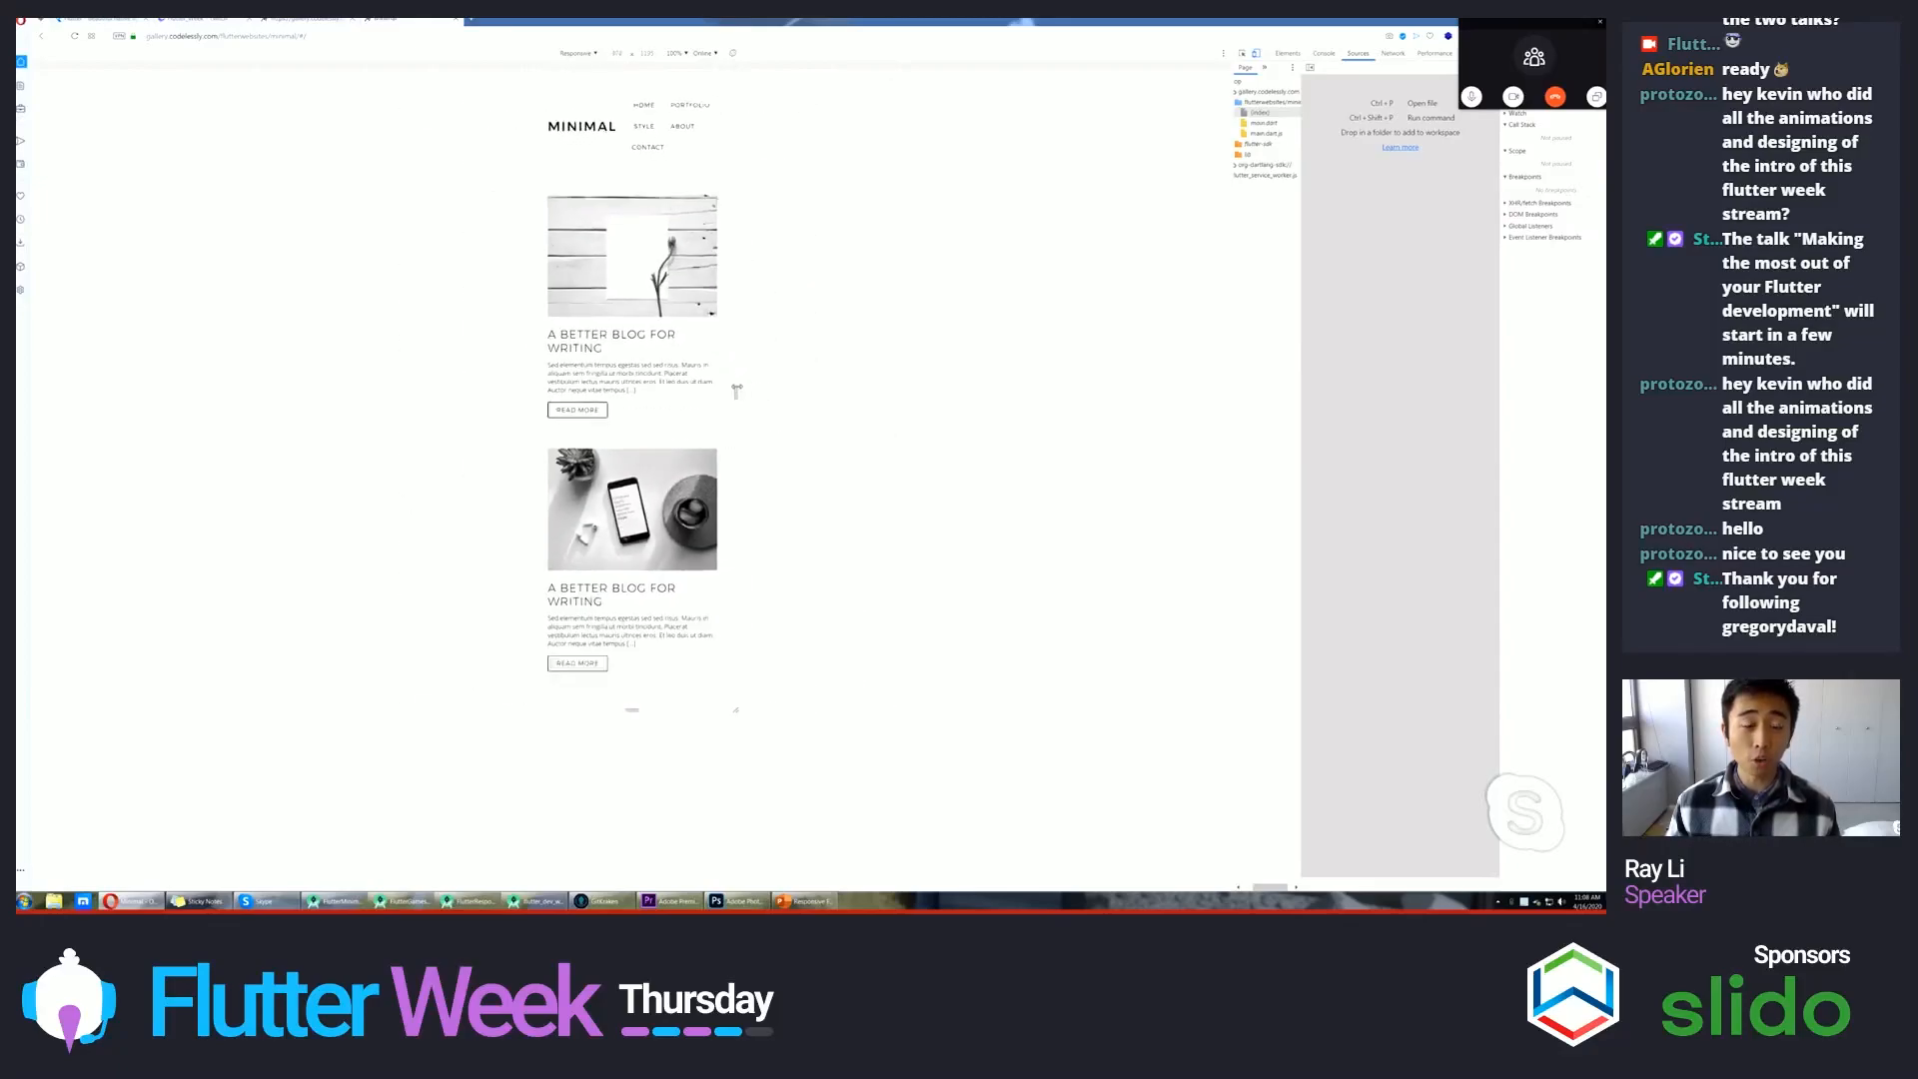
pyautogui.scroll(-3)
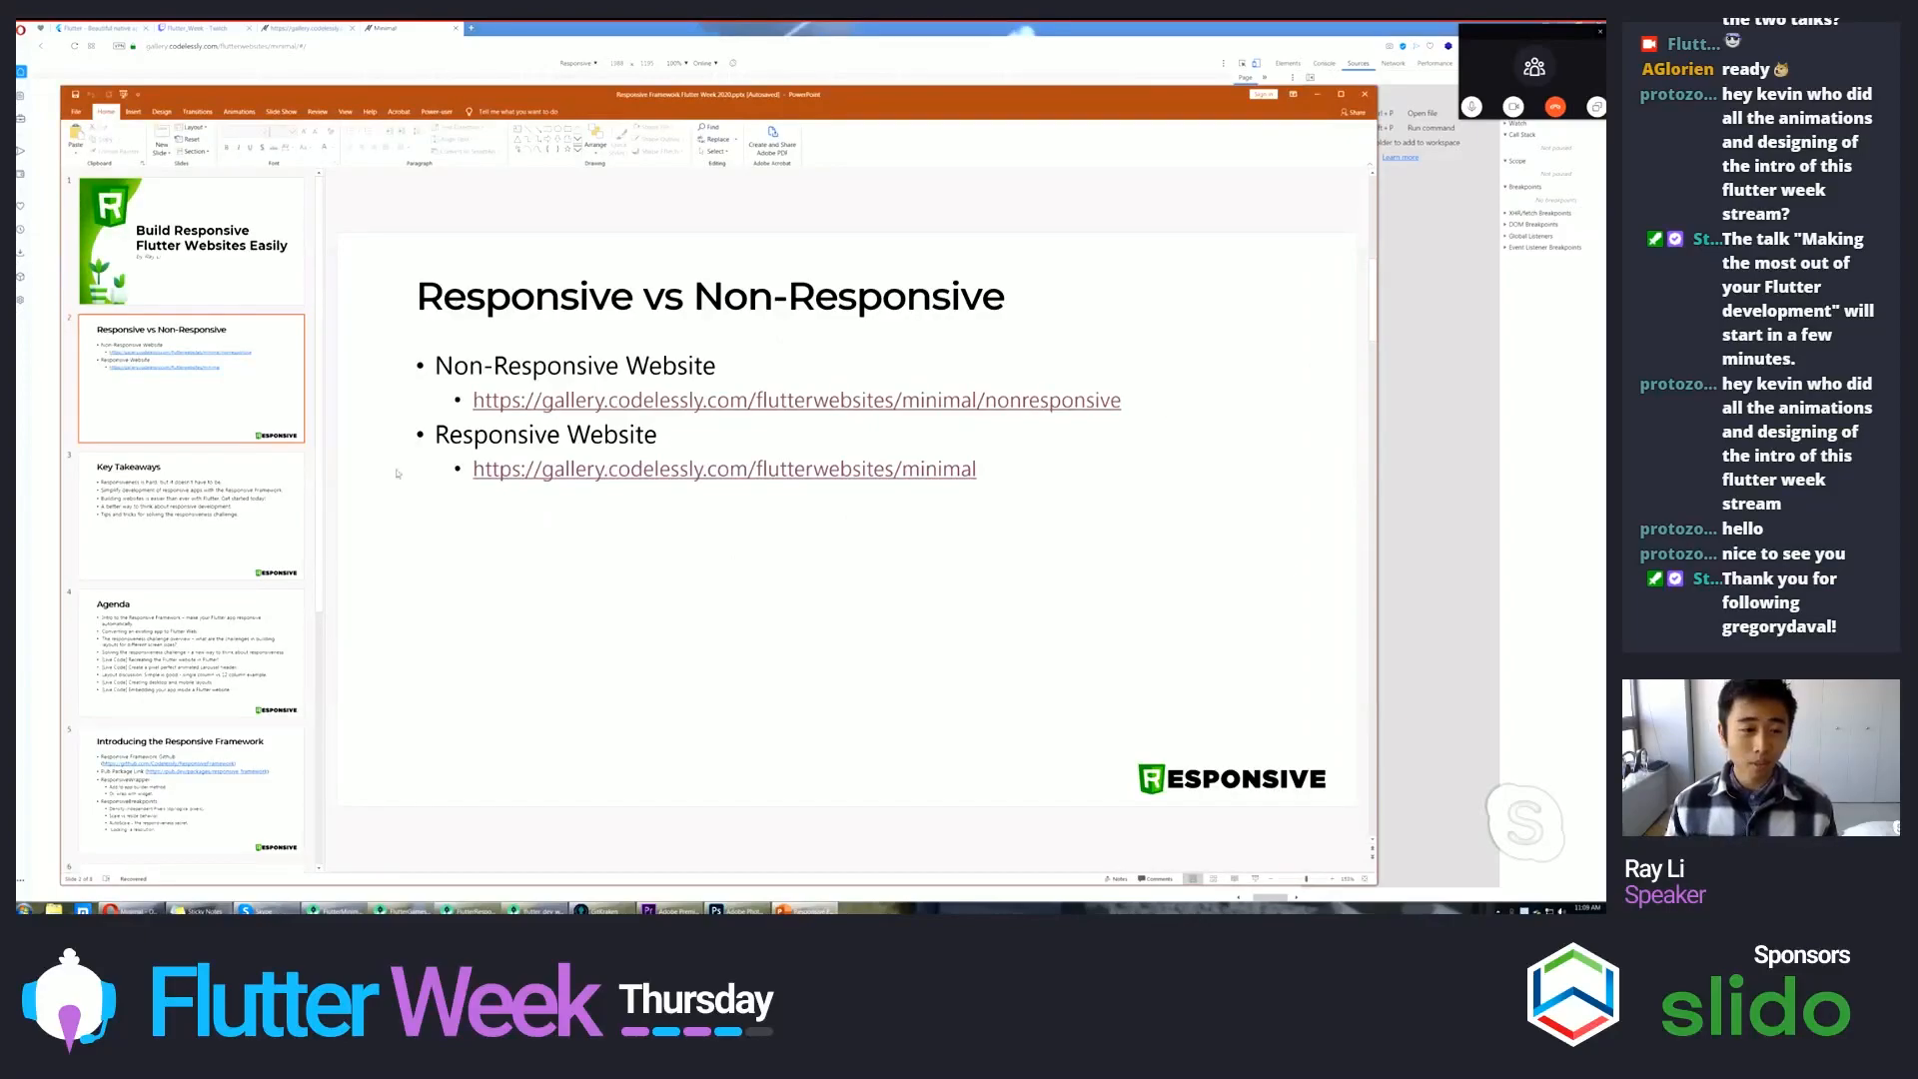
pyautogui.click(192, 514)
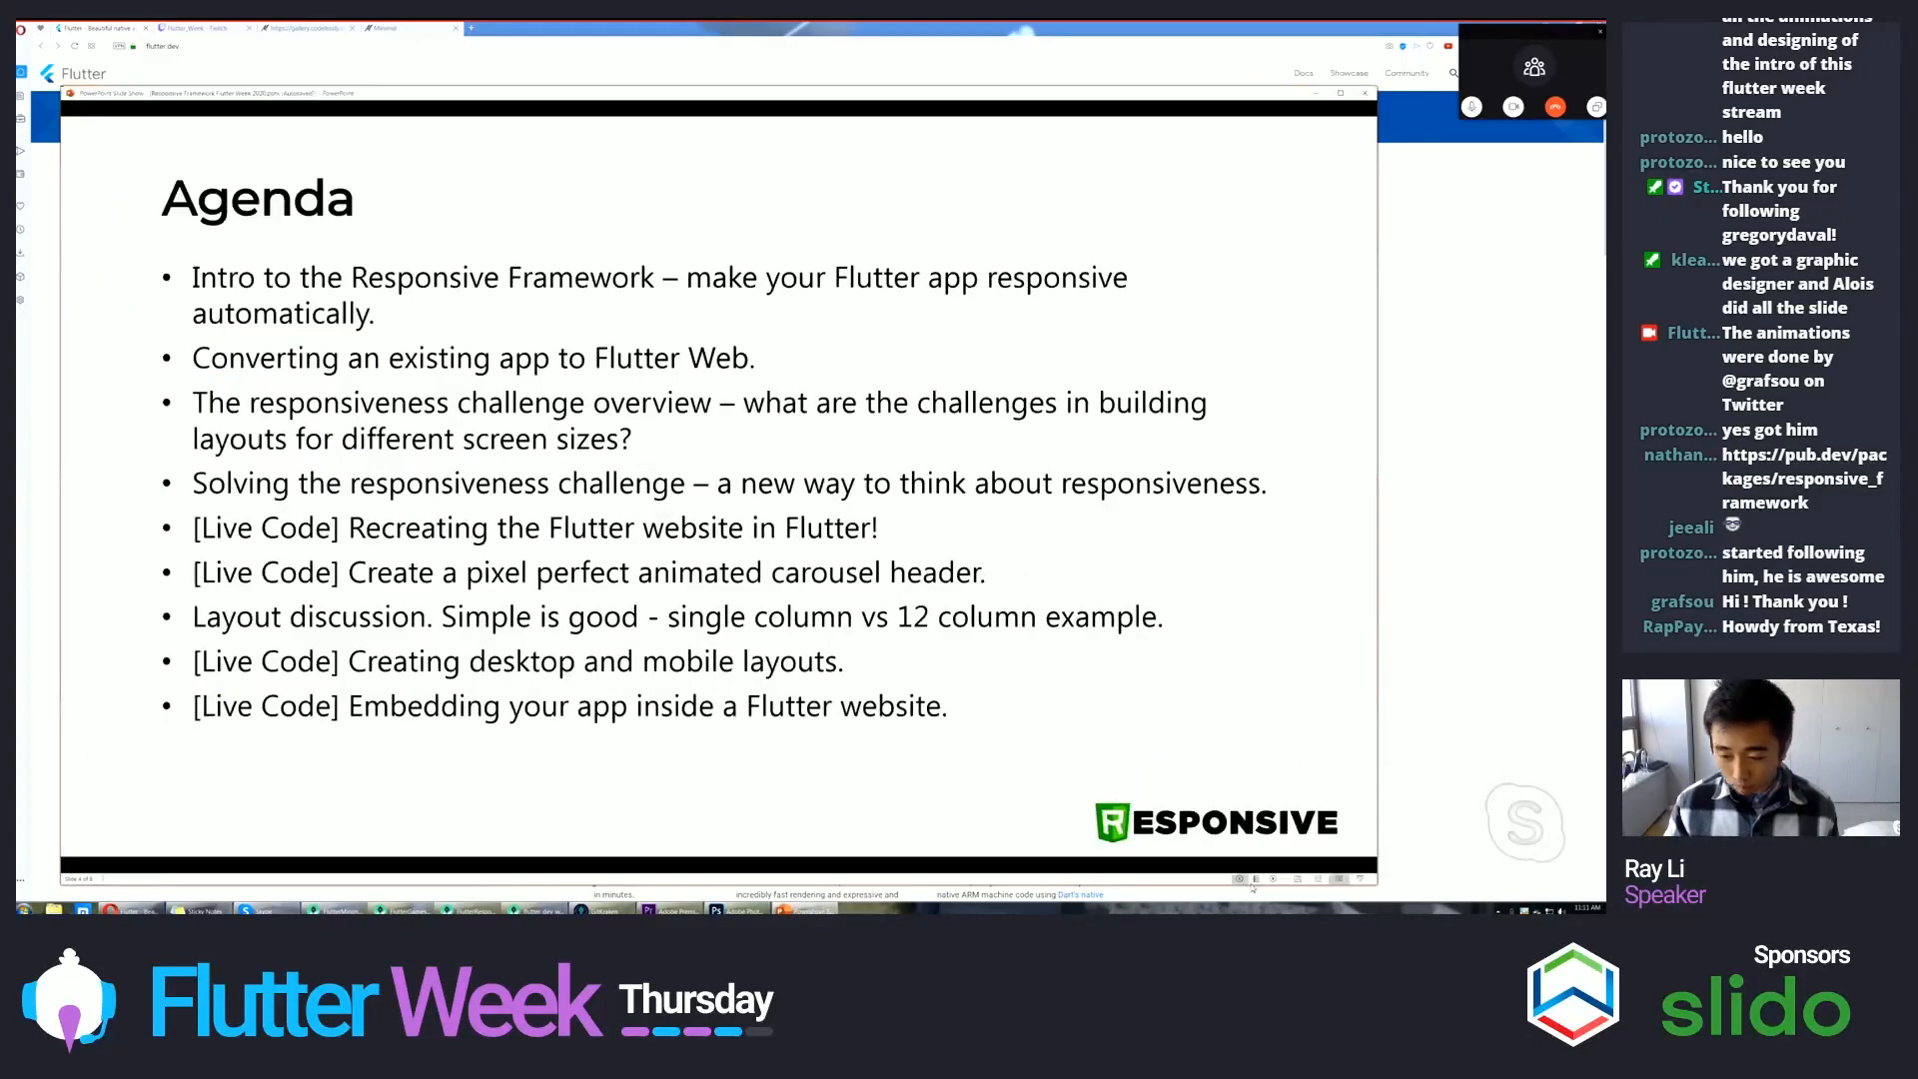
pyautogui.moveTo(1124, 673)
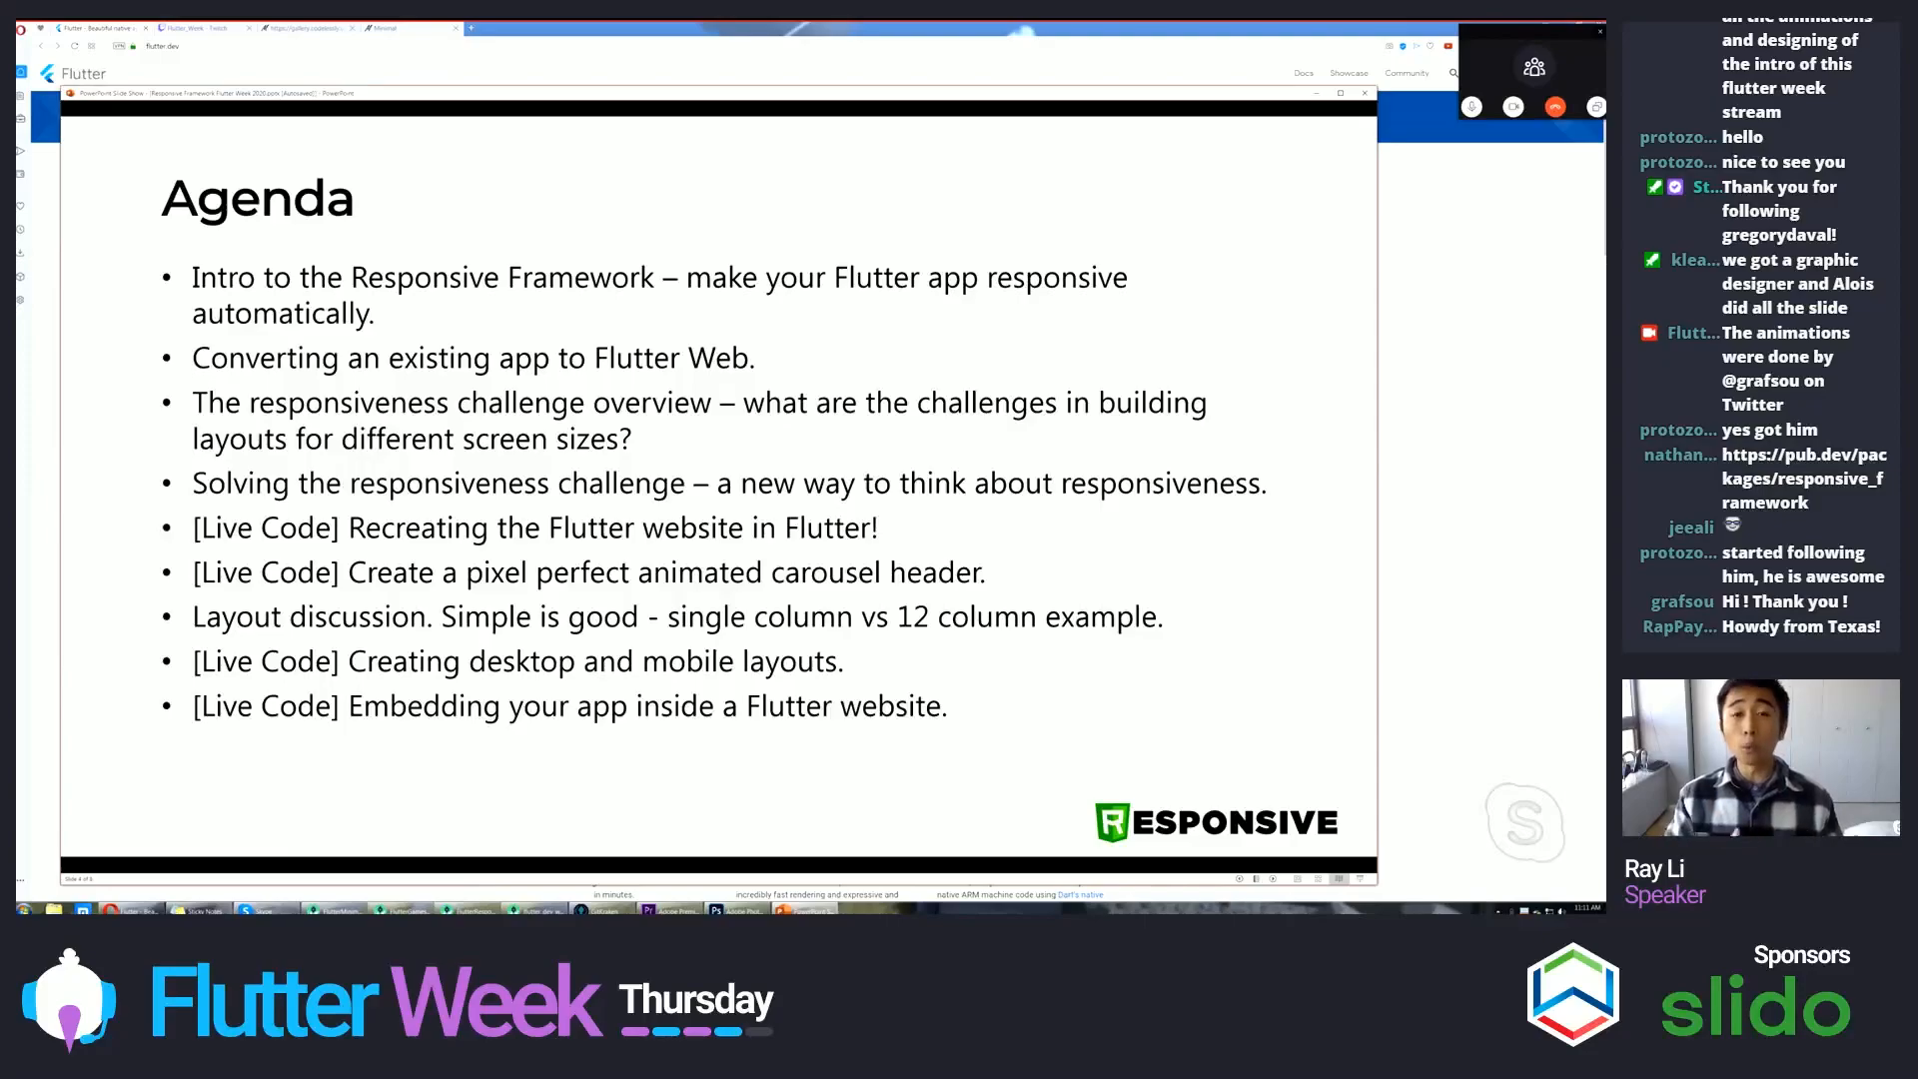
pyautogui.scroll(3)
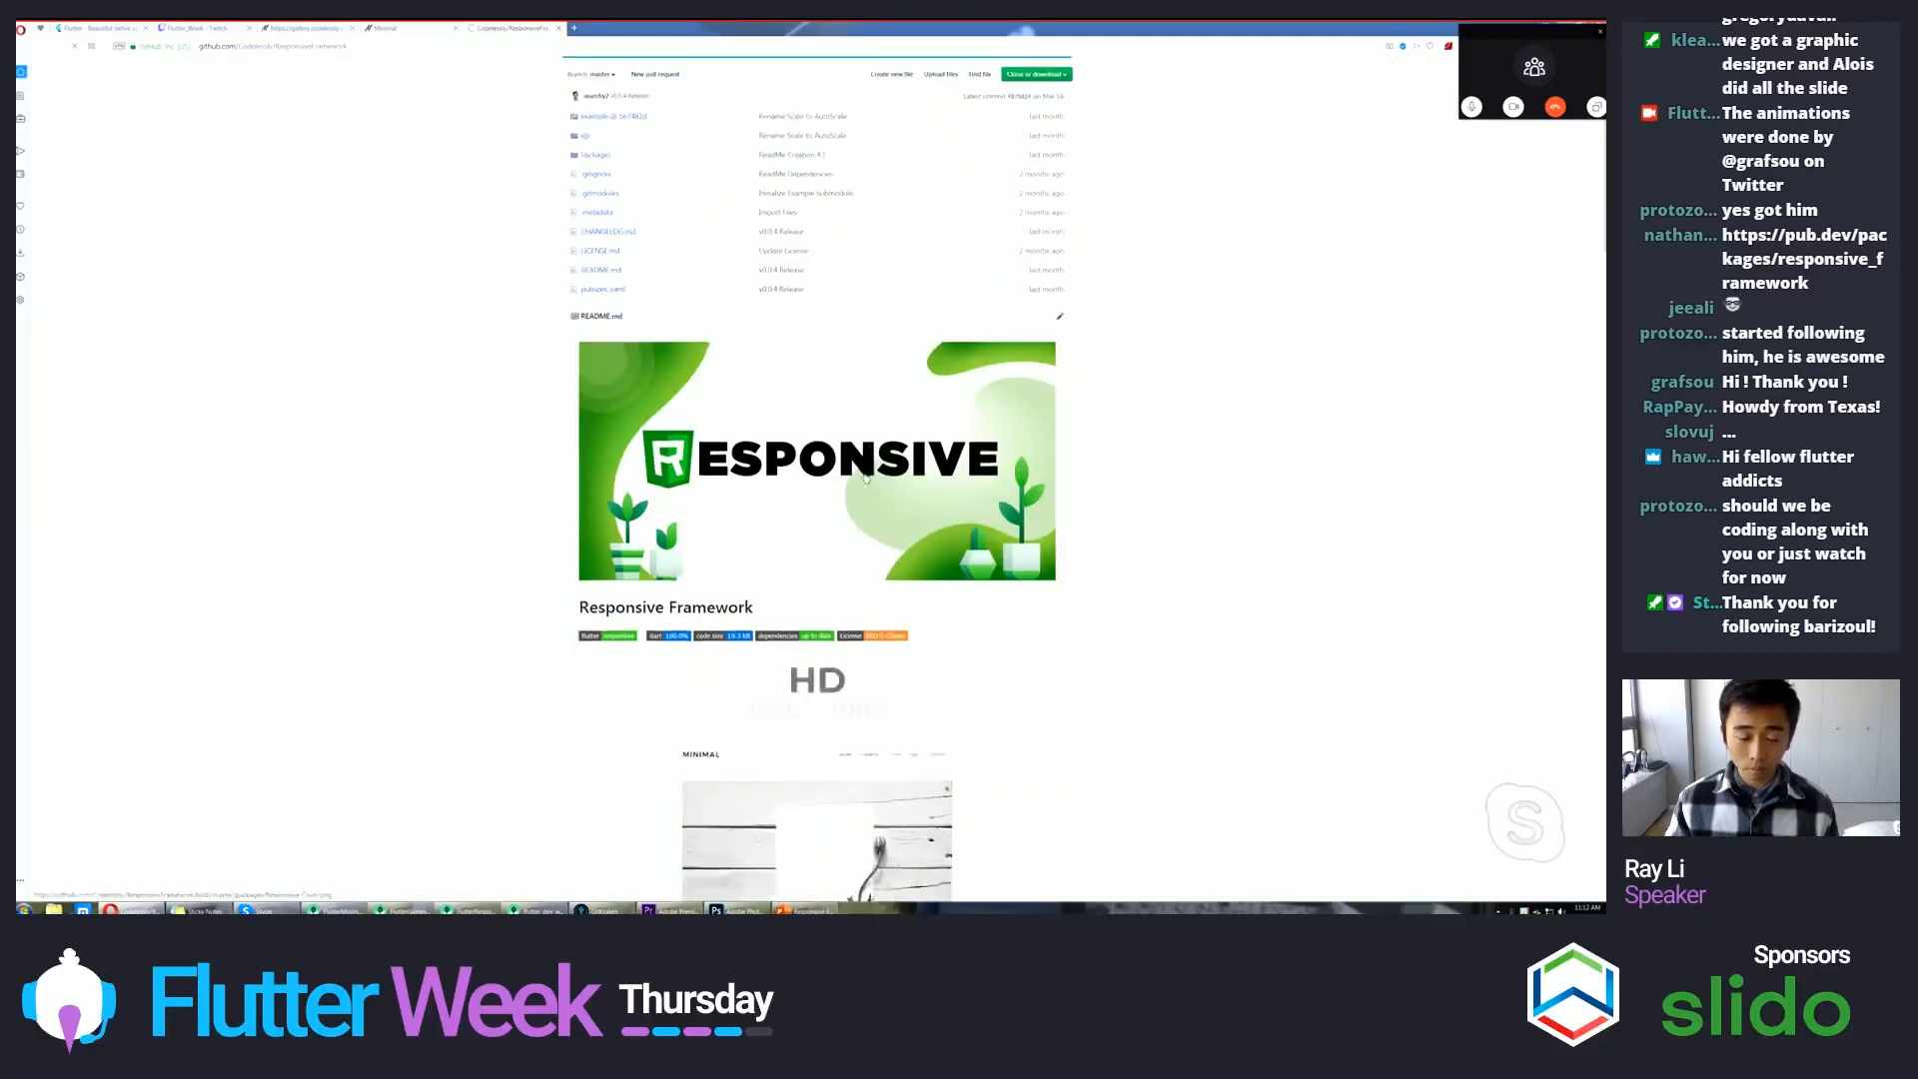
# - Scroll through the responsive_framework readme on its pub.dev package page
pyautogui.scroll(-3)
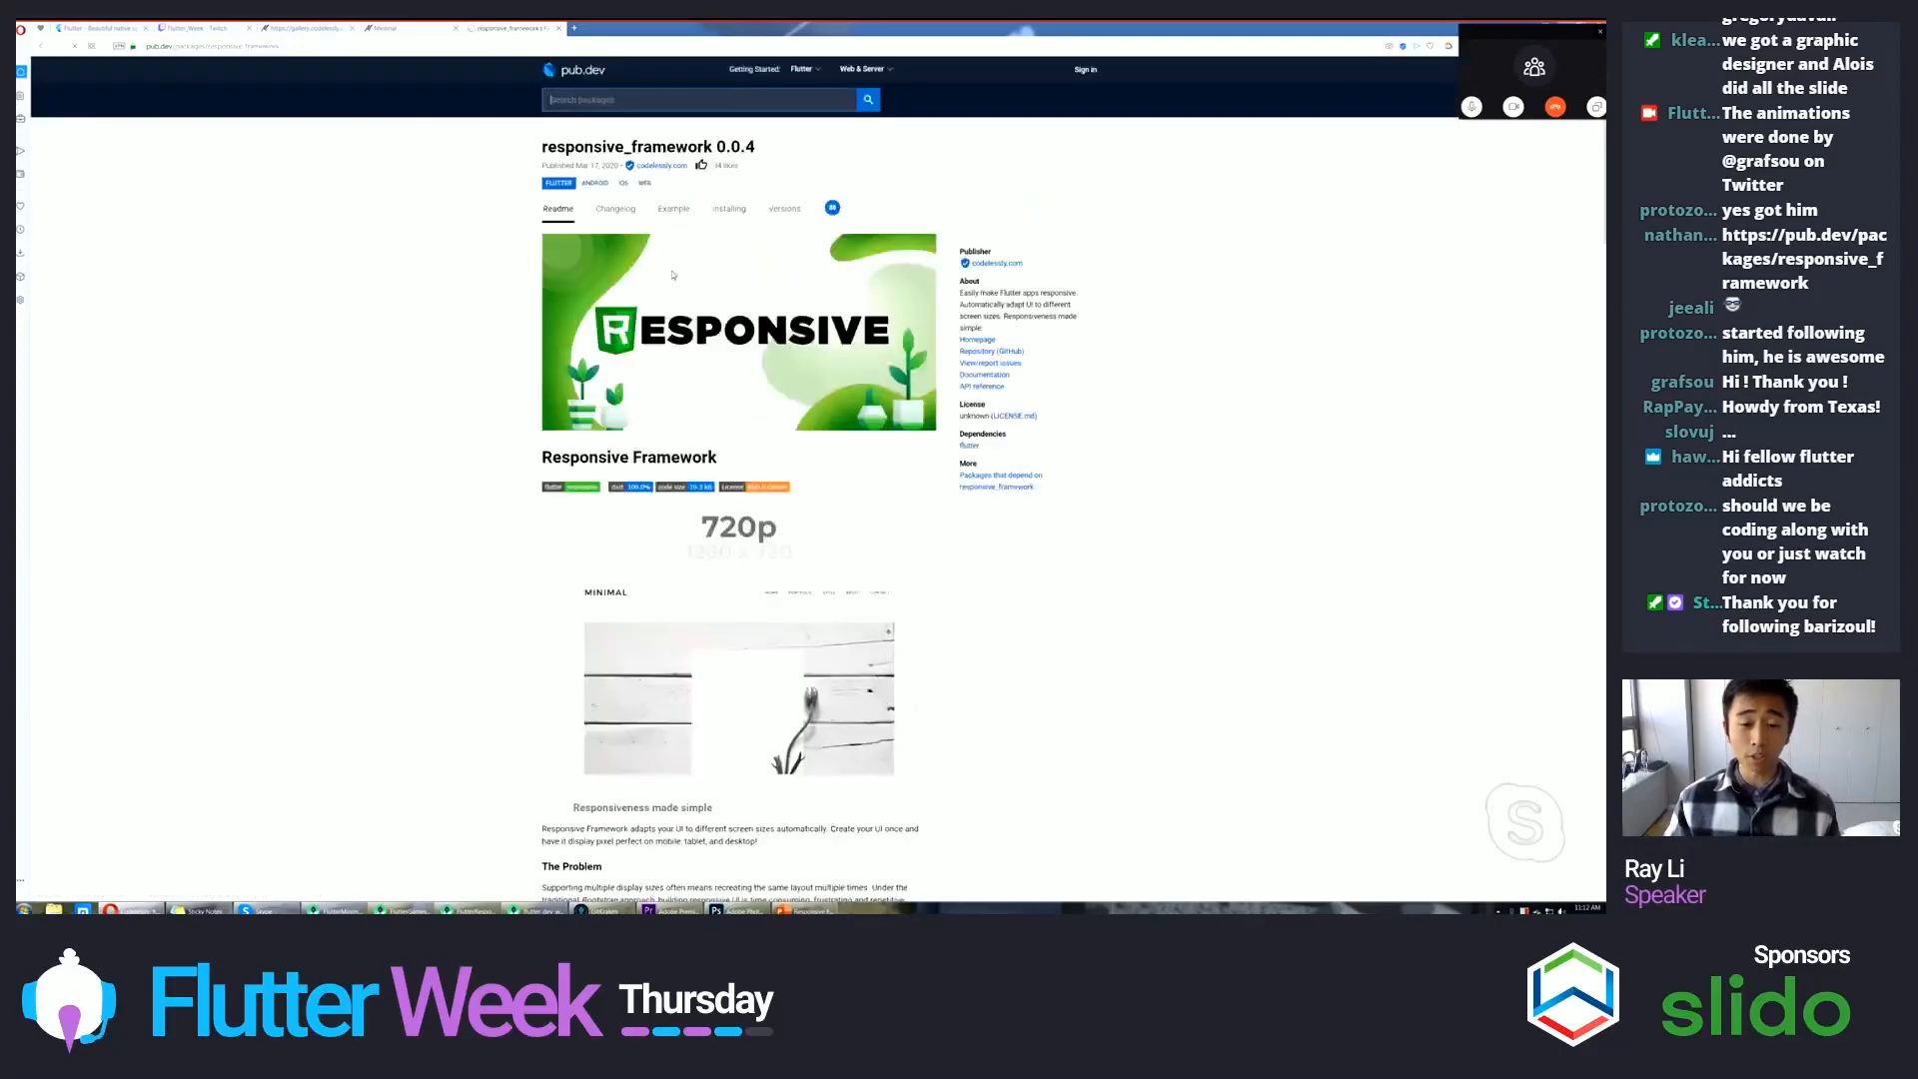
pyautogui.scroll(-3)
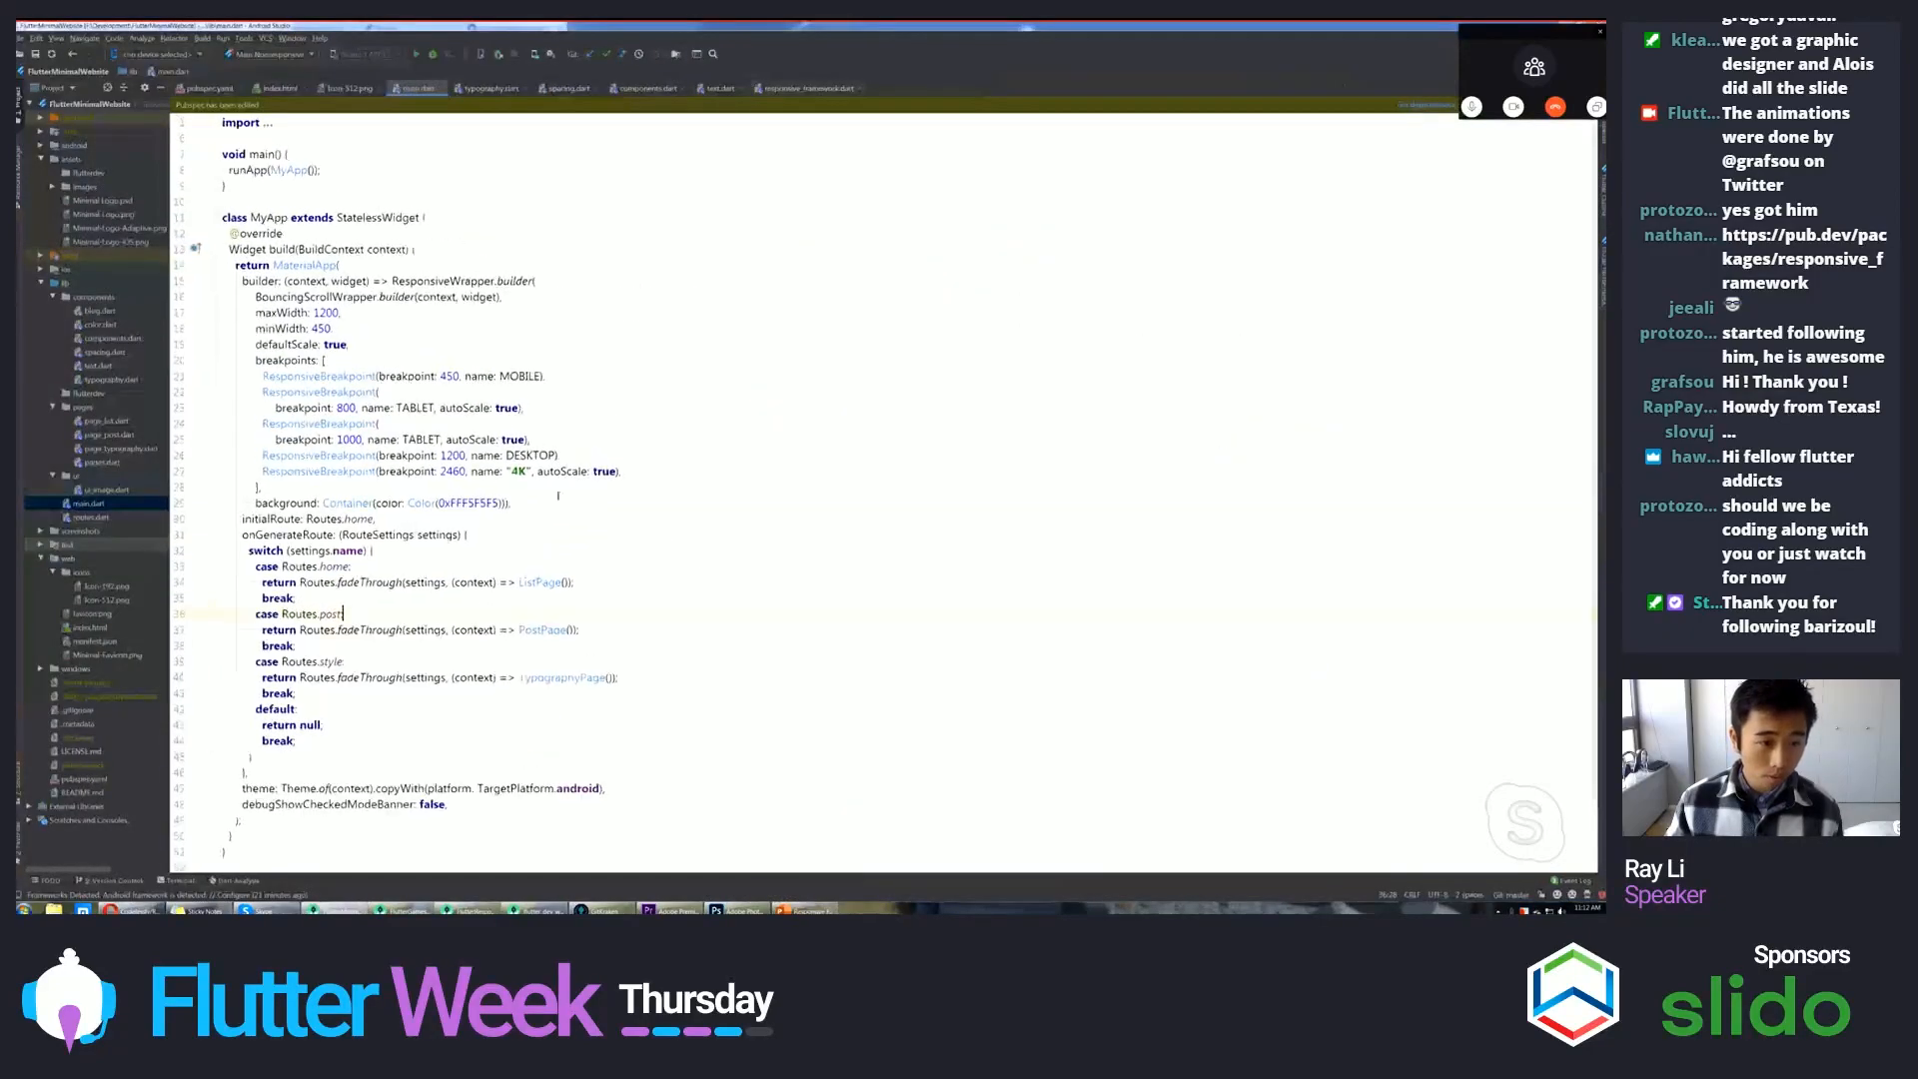
# - Review the MaterialApp builder with ResponsiveWrapper breakpoints in main.dart and run the app on Chrome
pyautogui.scroll(-3)
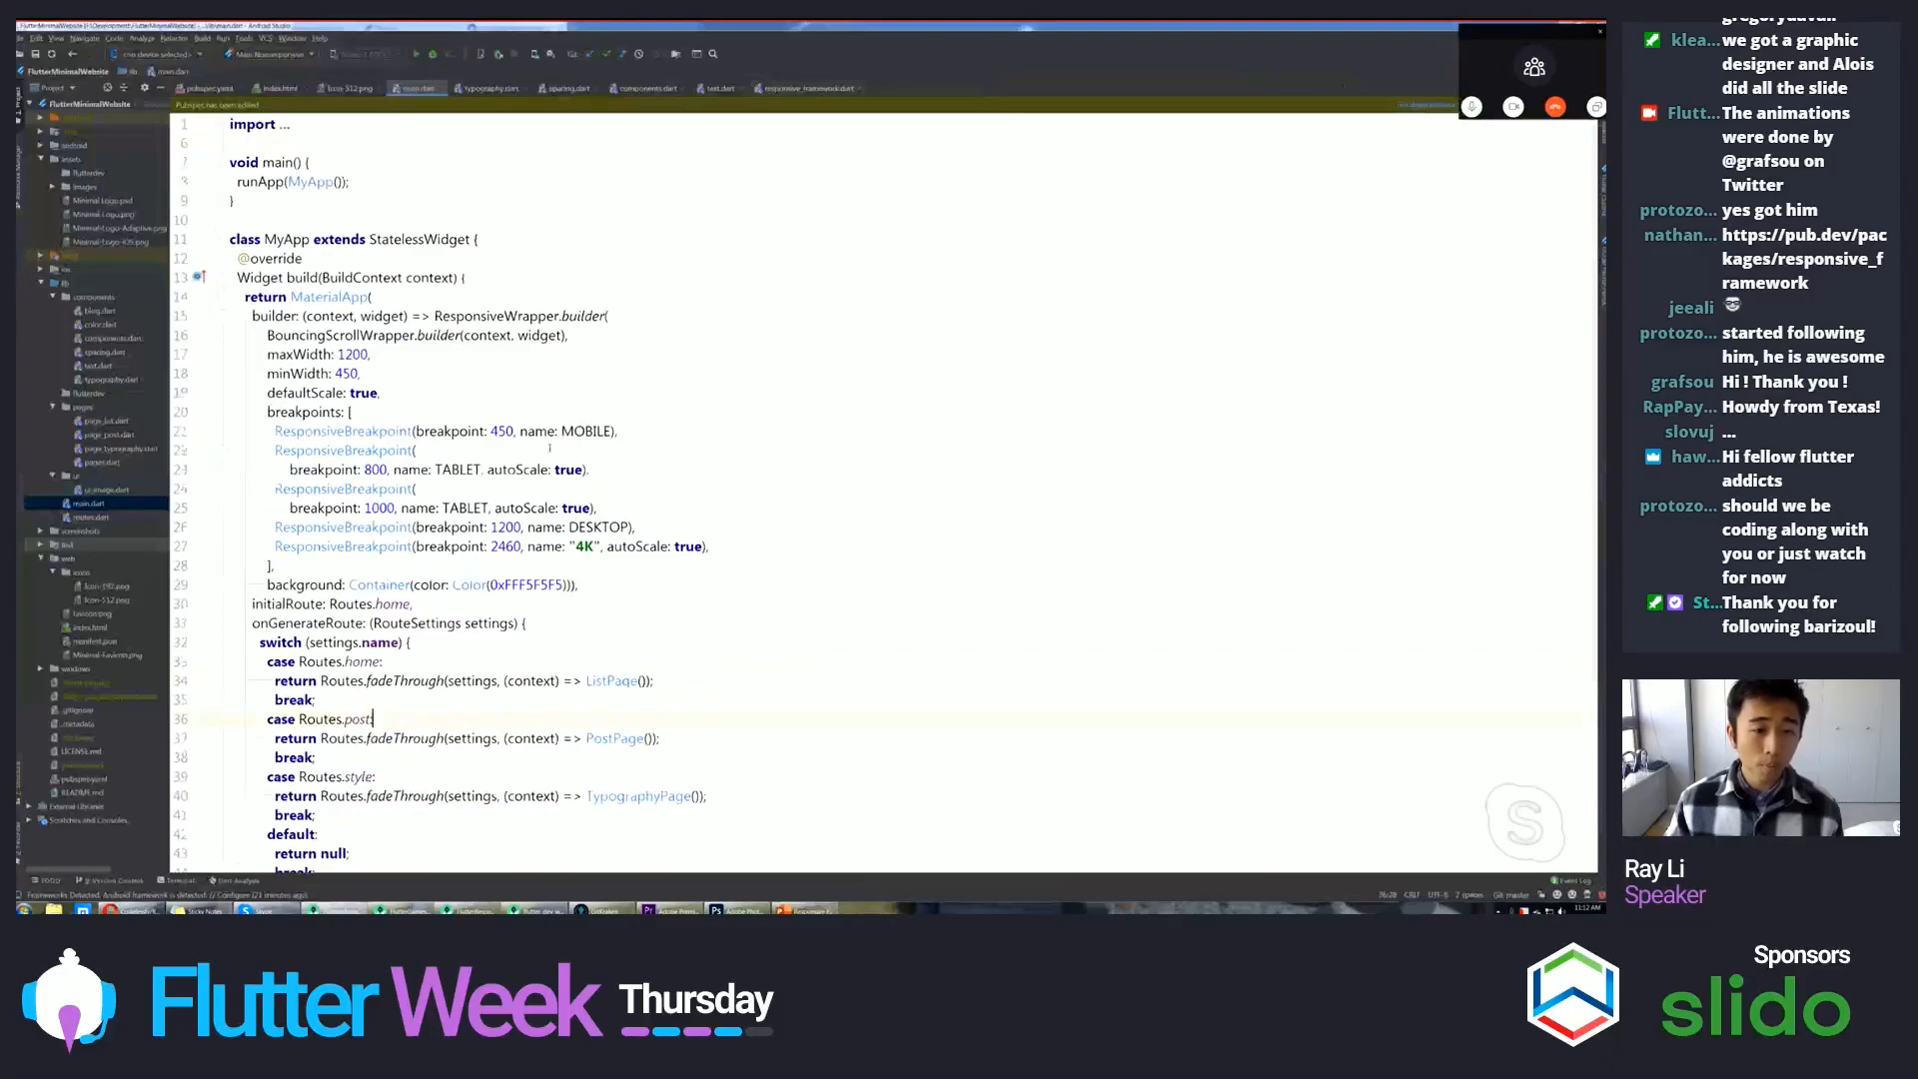
pyautogui.scroll(-3)
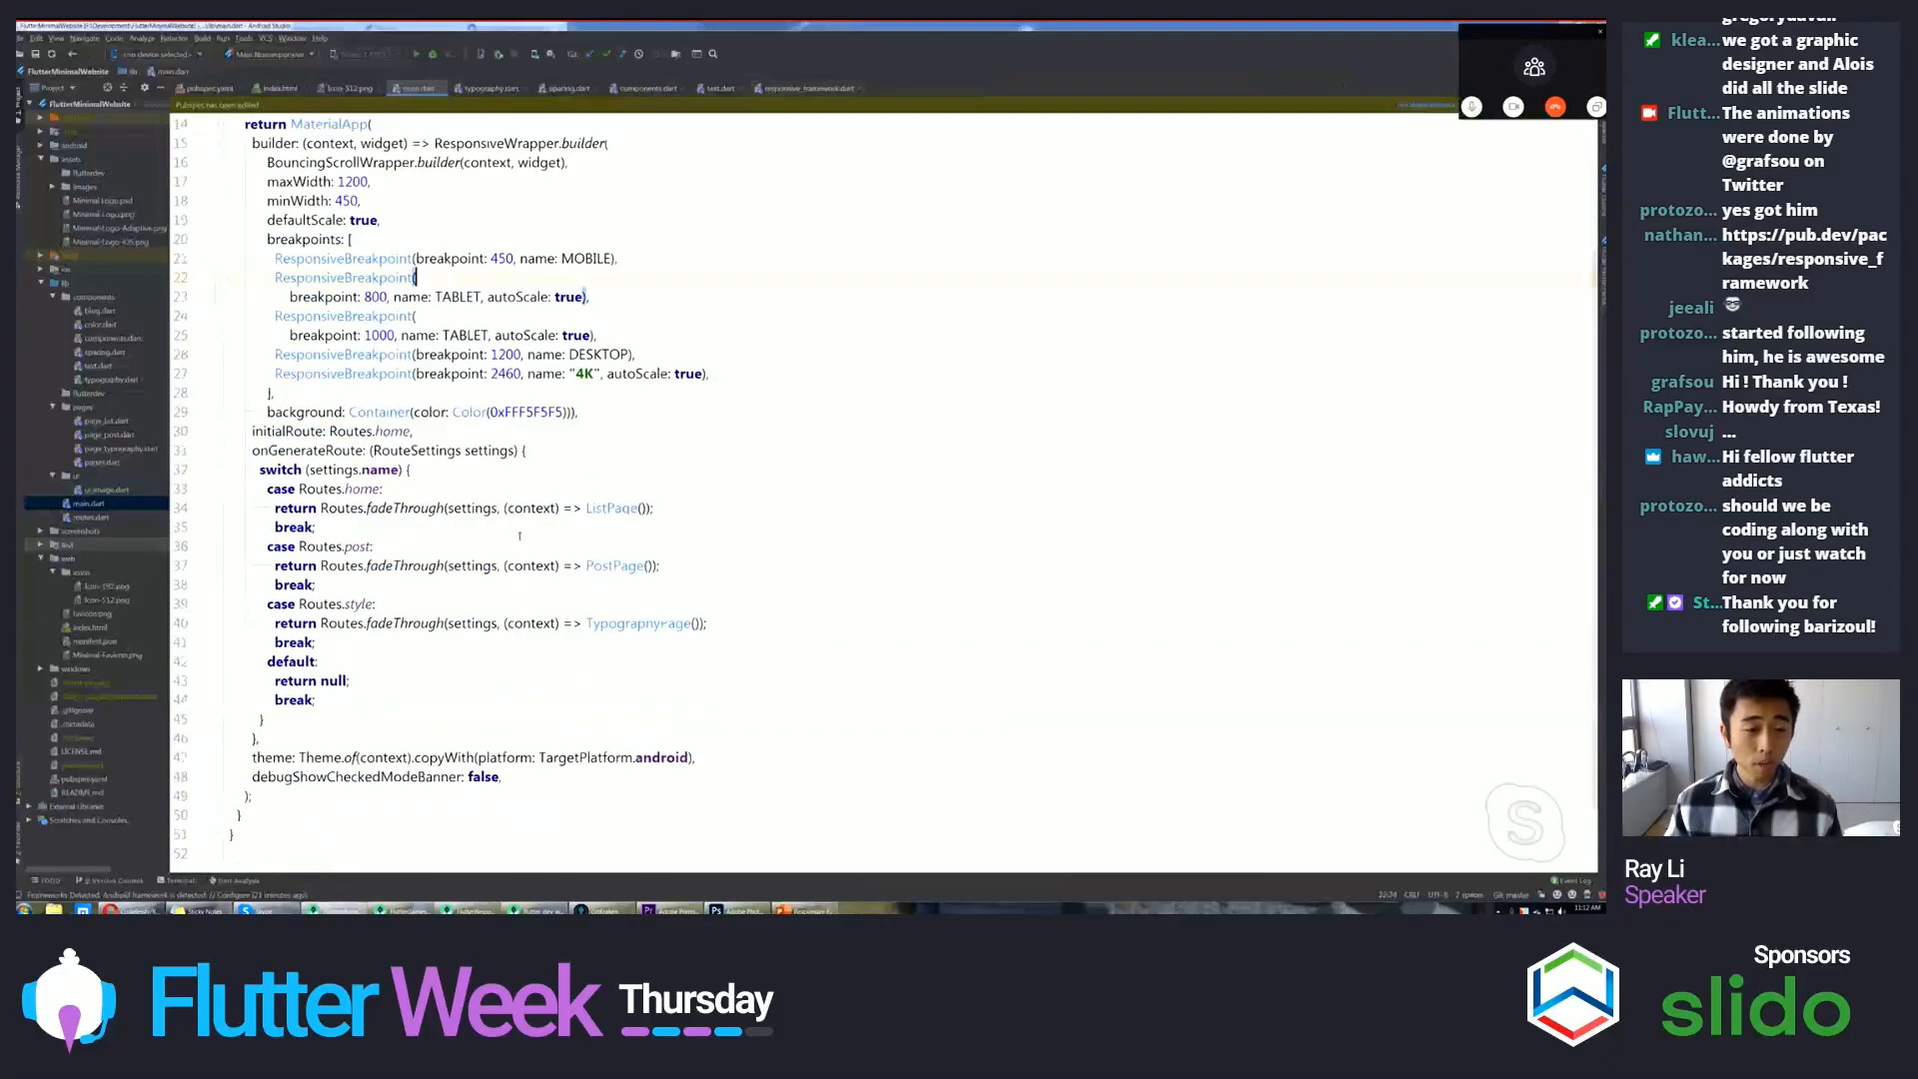
pyautogui.scroll(3)
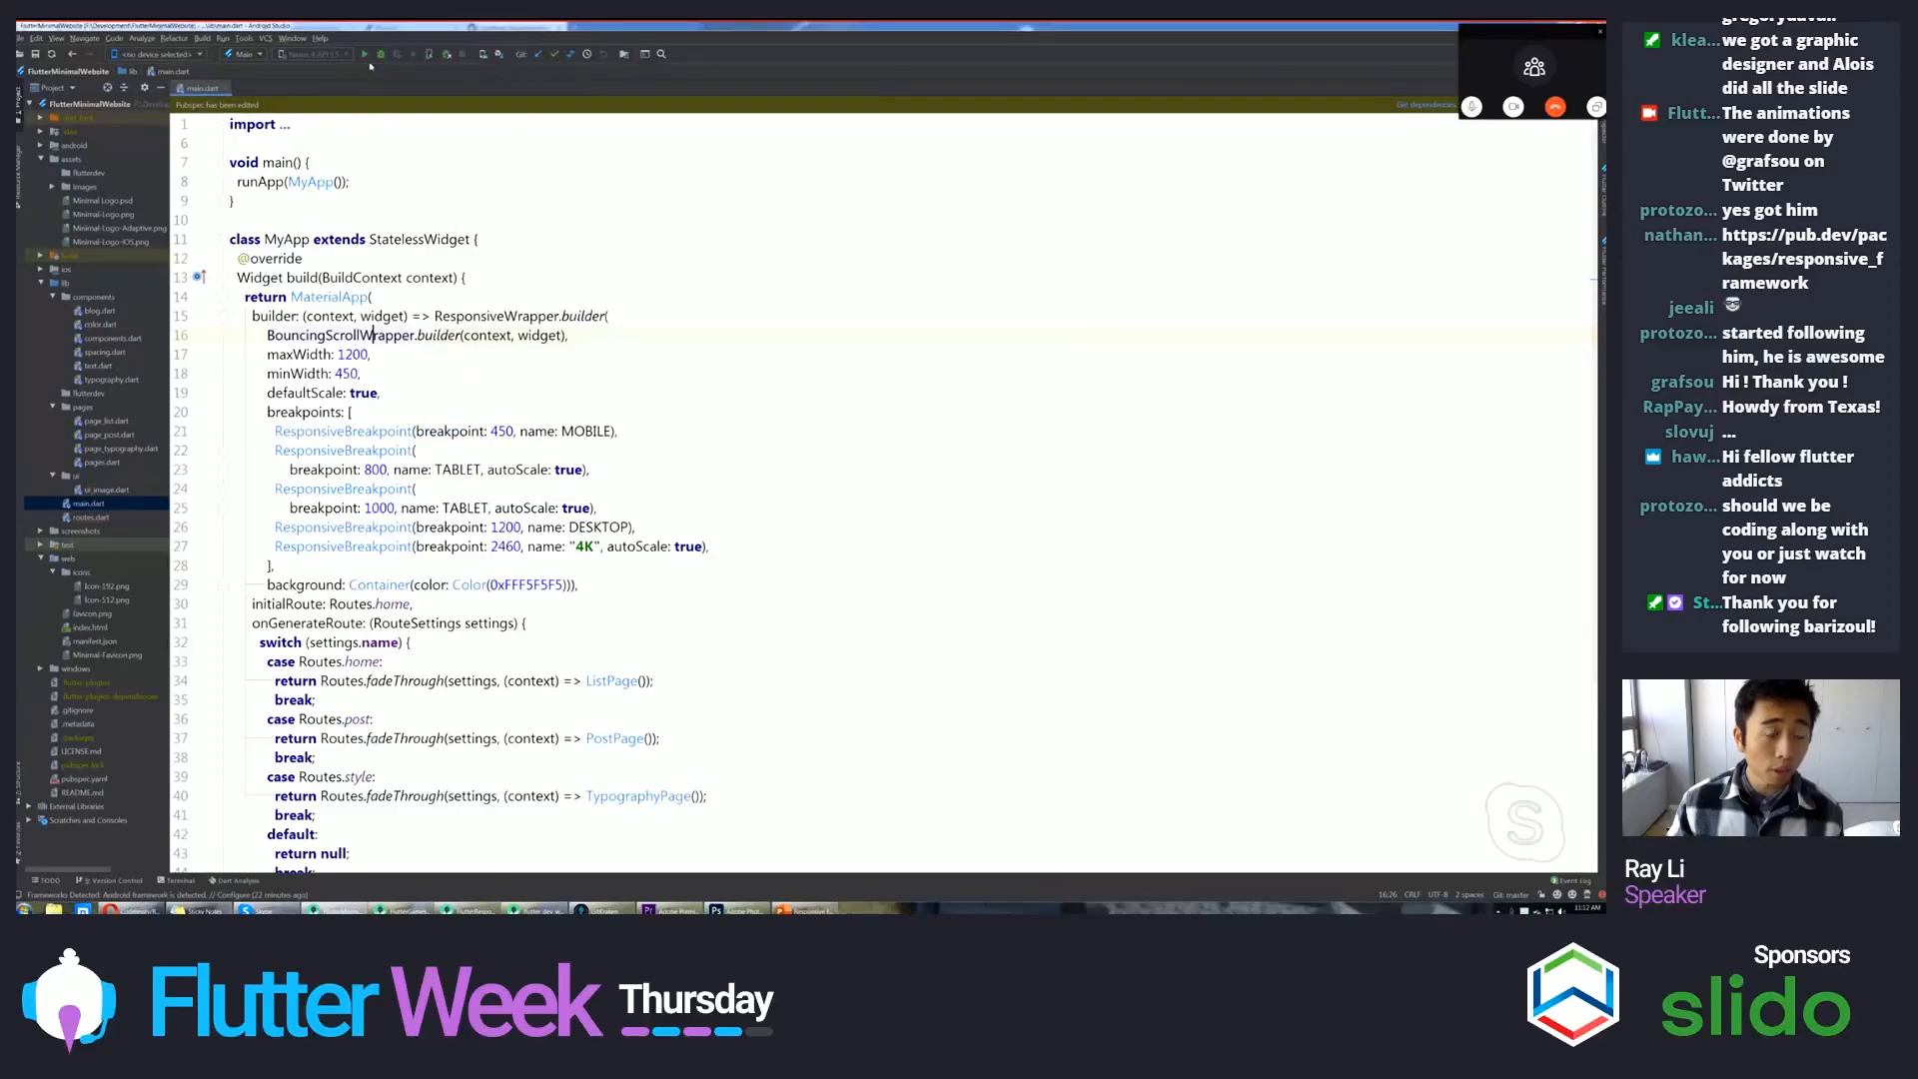
pyautogui.click(380, 52)
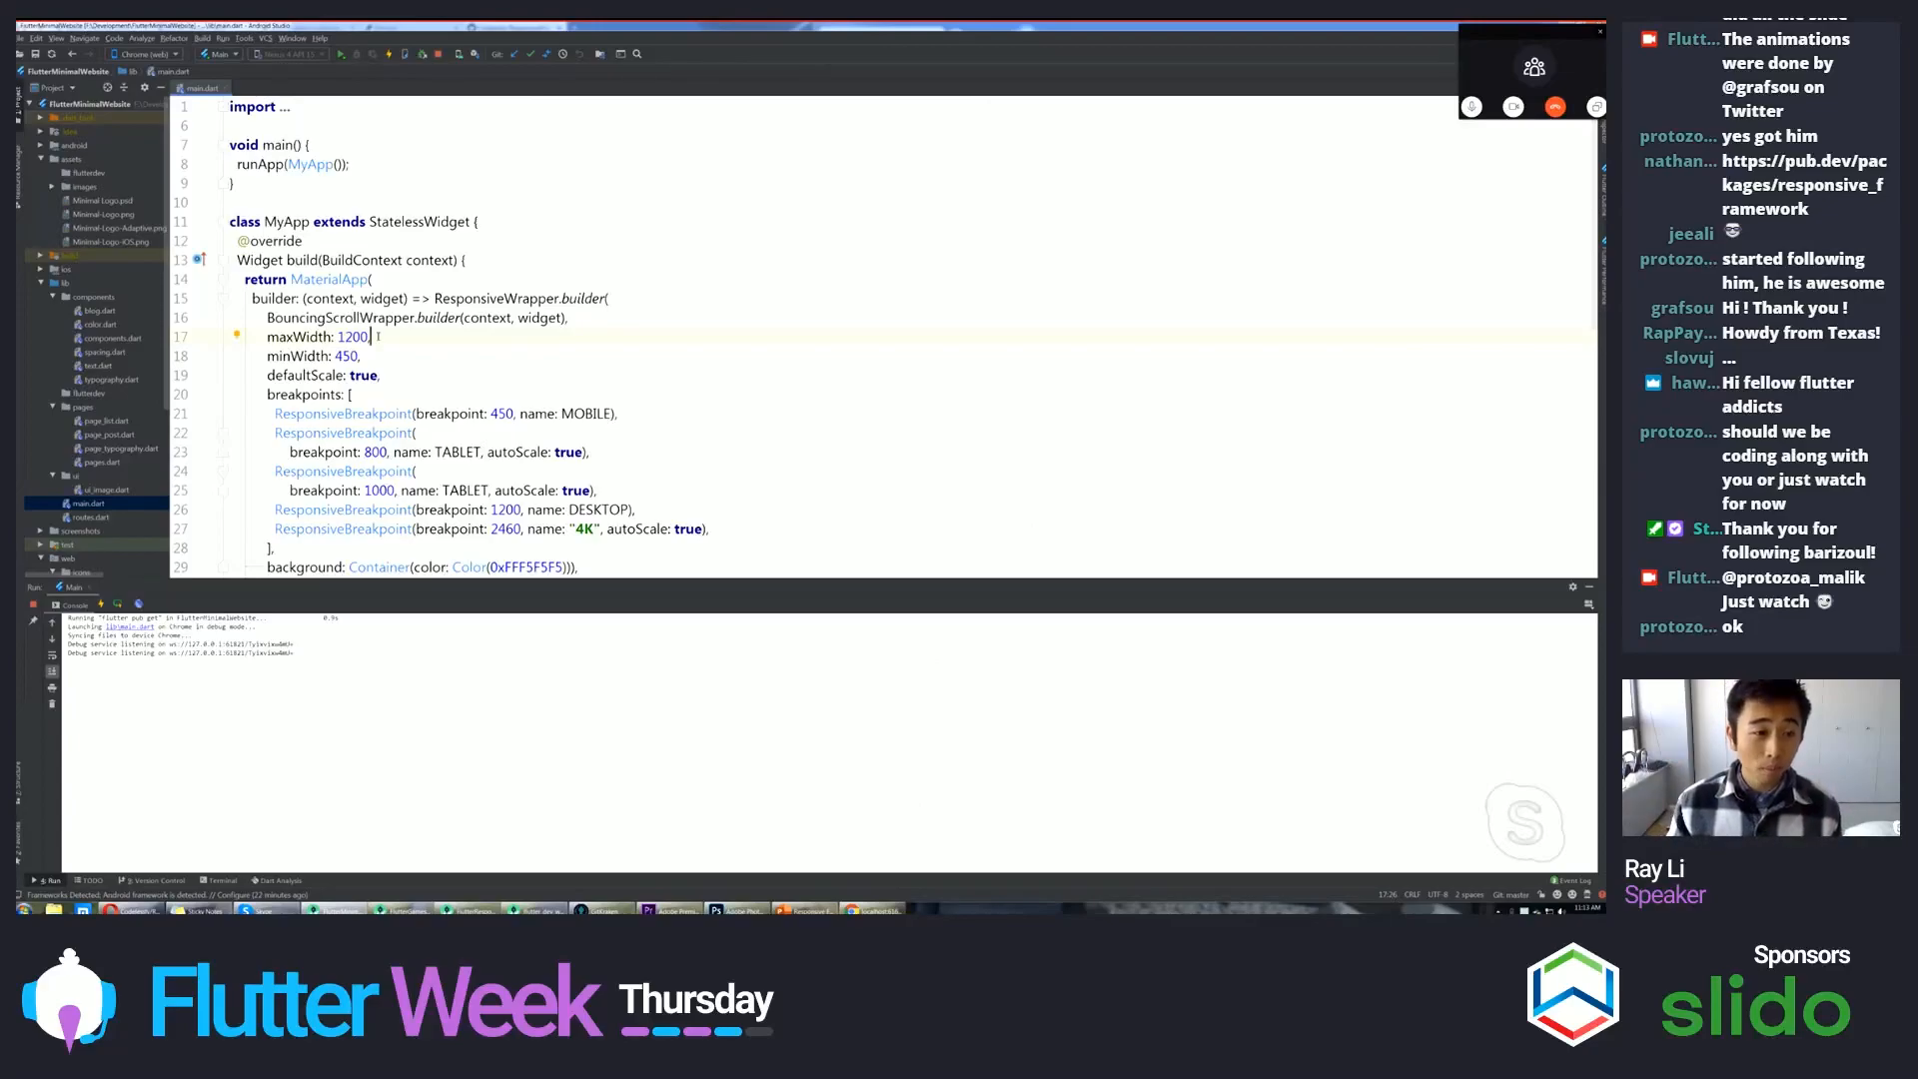
# - Hide the Run console so the ResponsiveWrapper and routes code fills the editor again
pyautogui.scroll(-3)
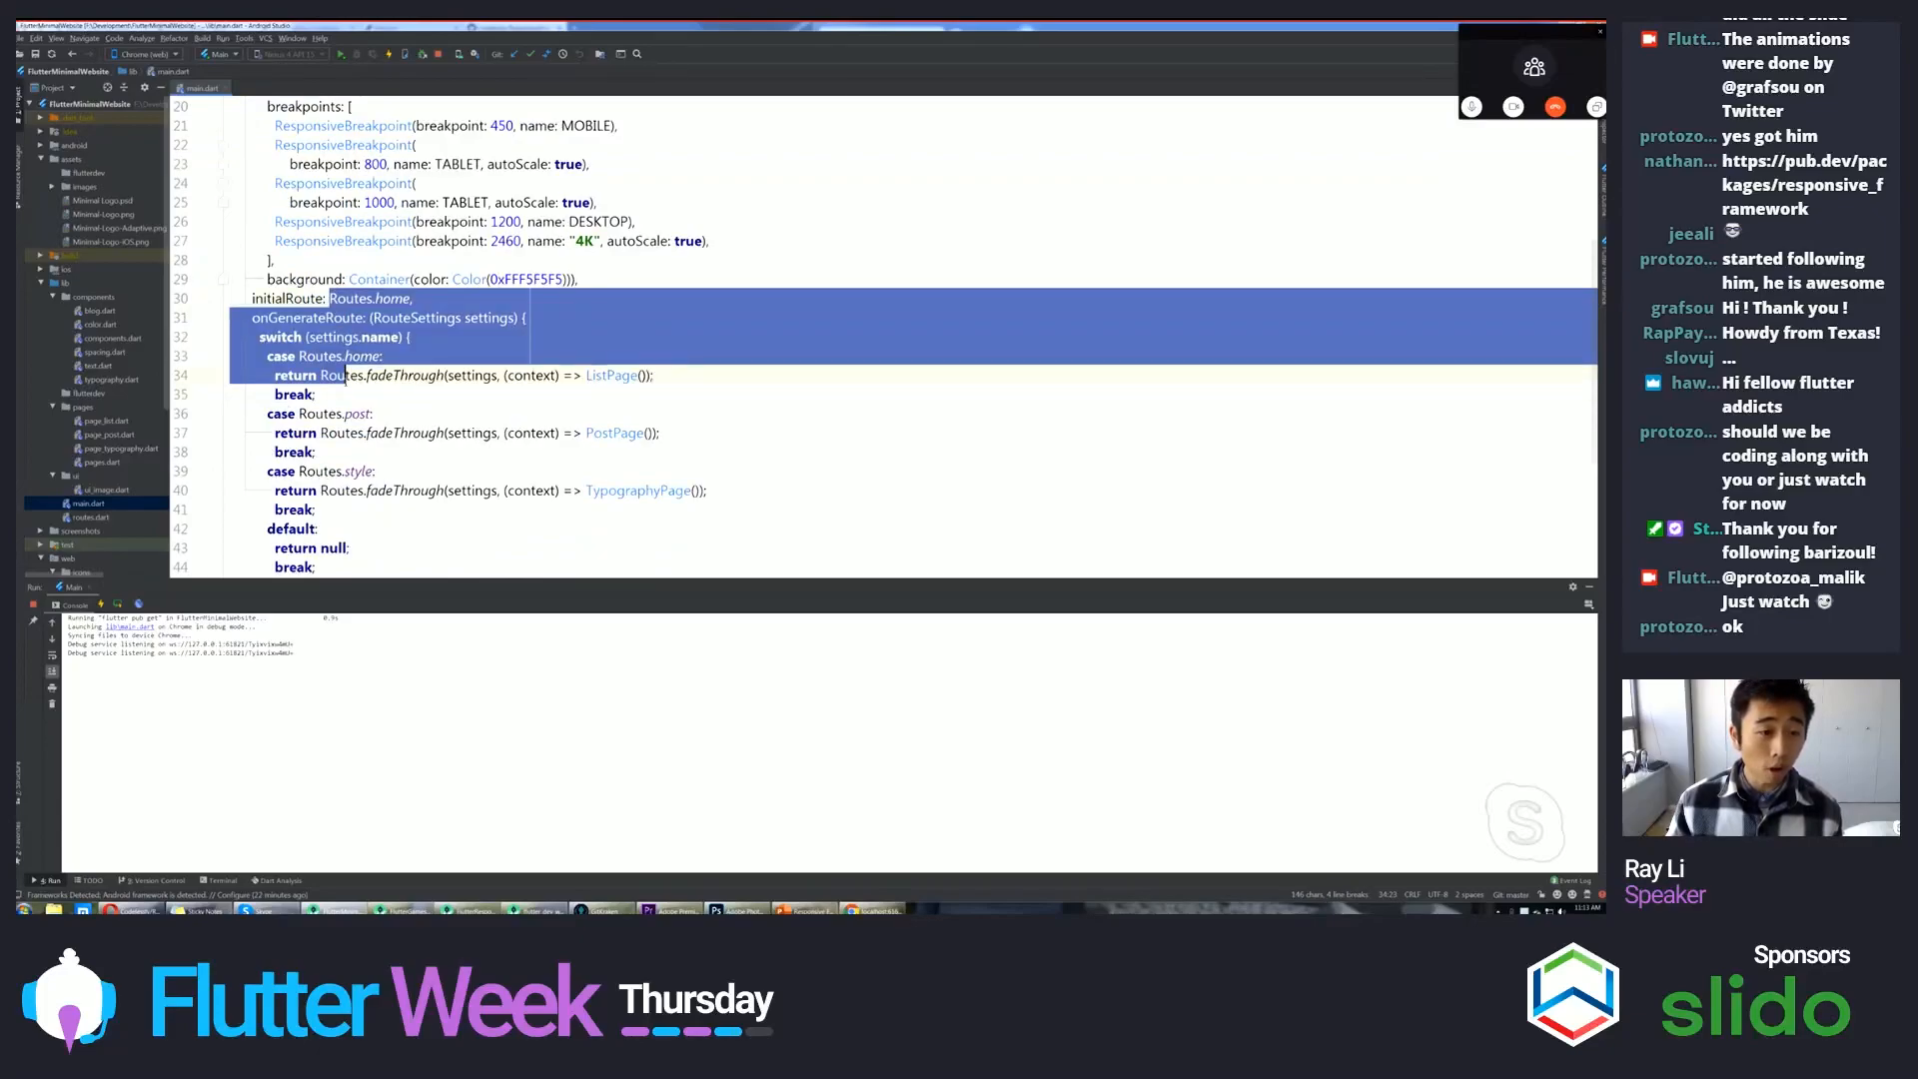
pyautogui.scroll(3)
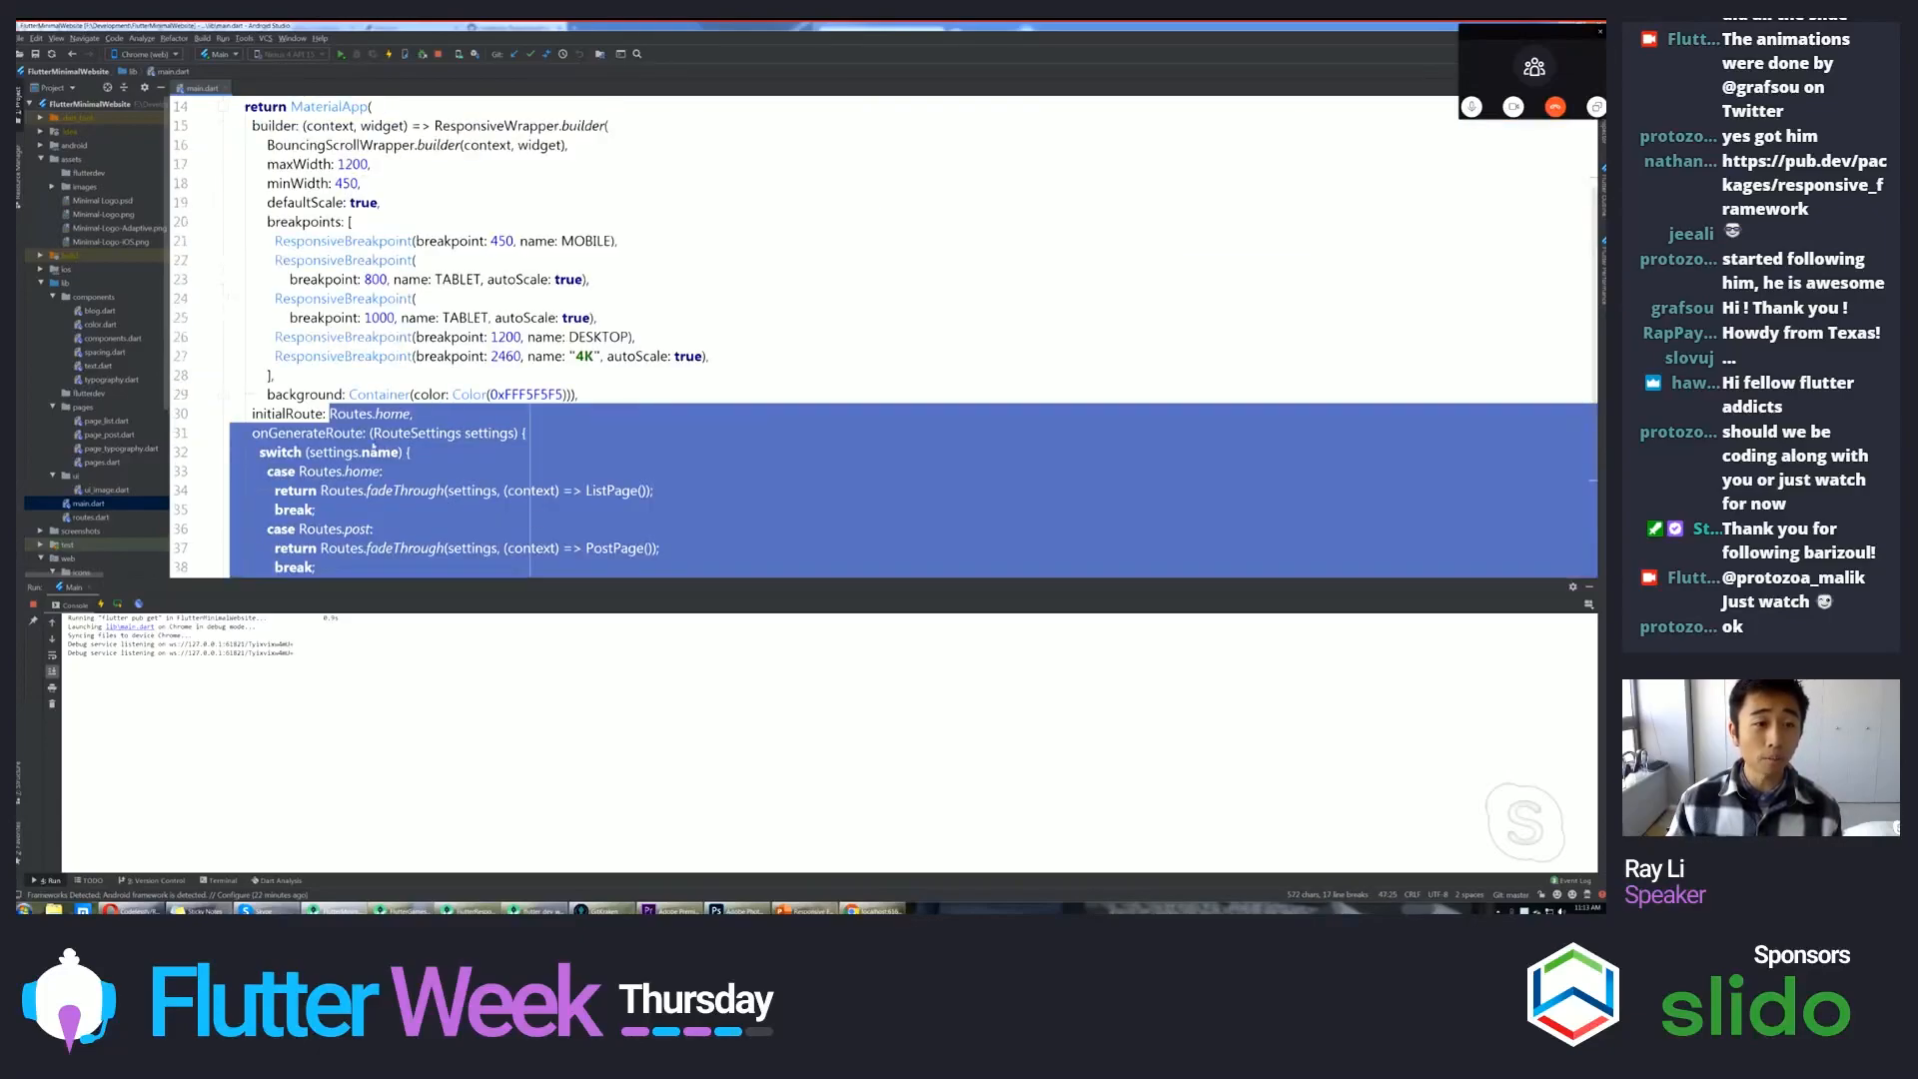
pyautogui.scroll(3)
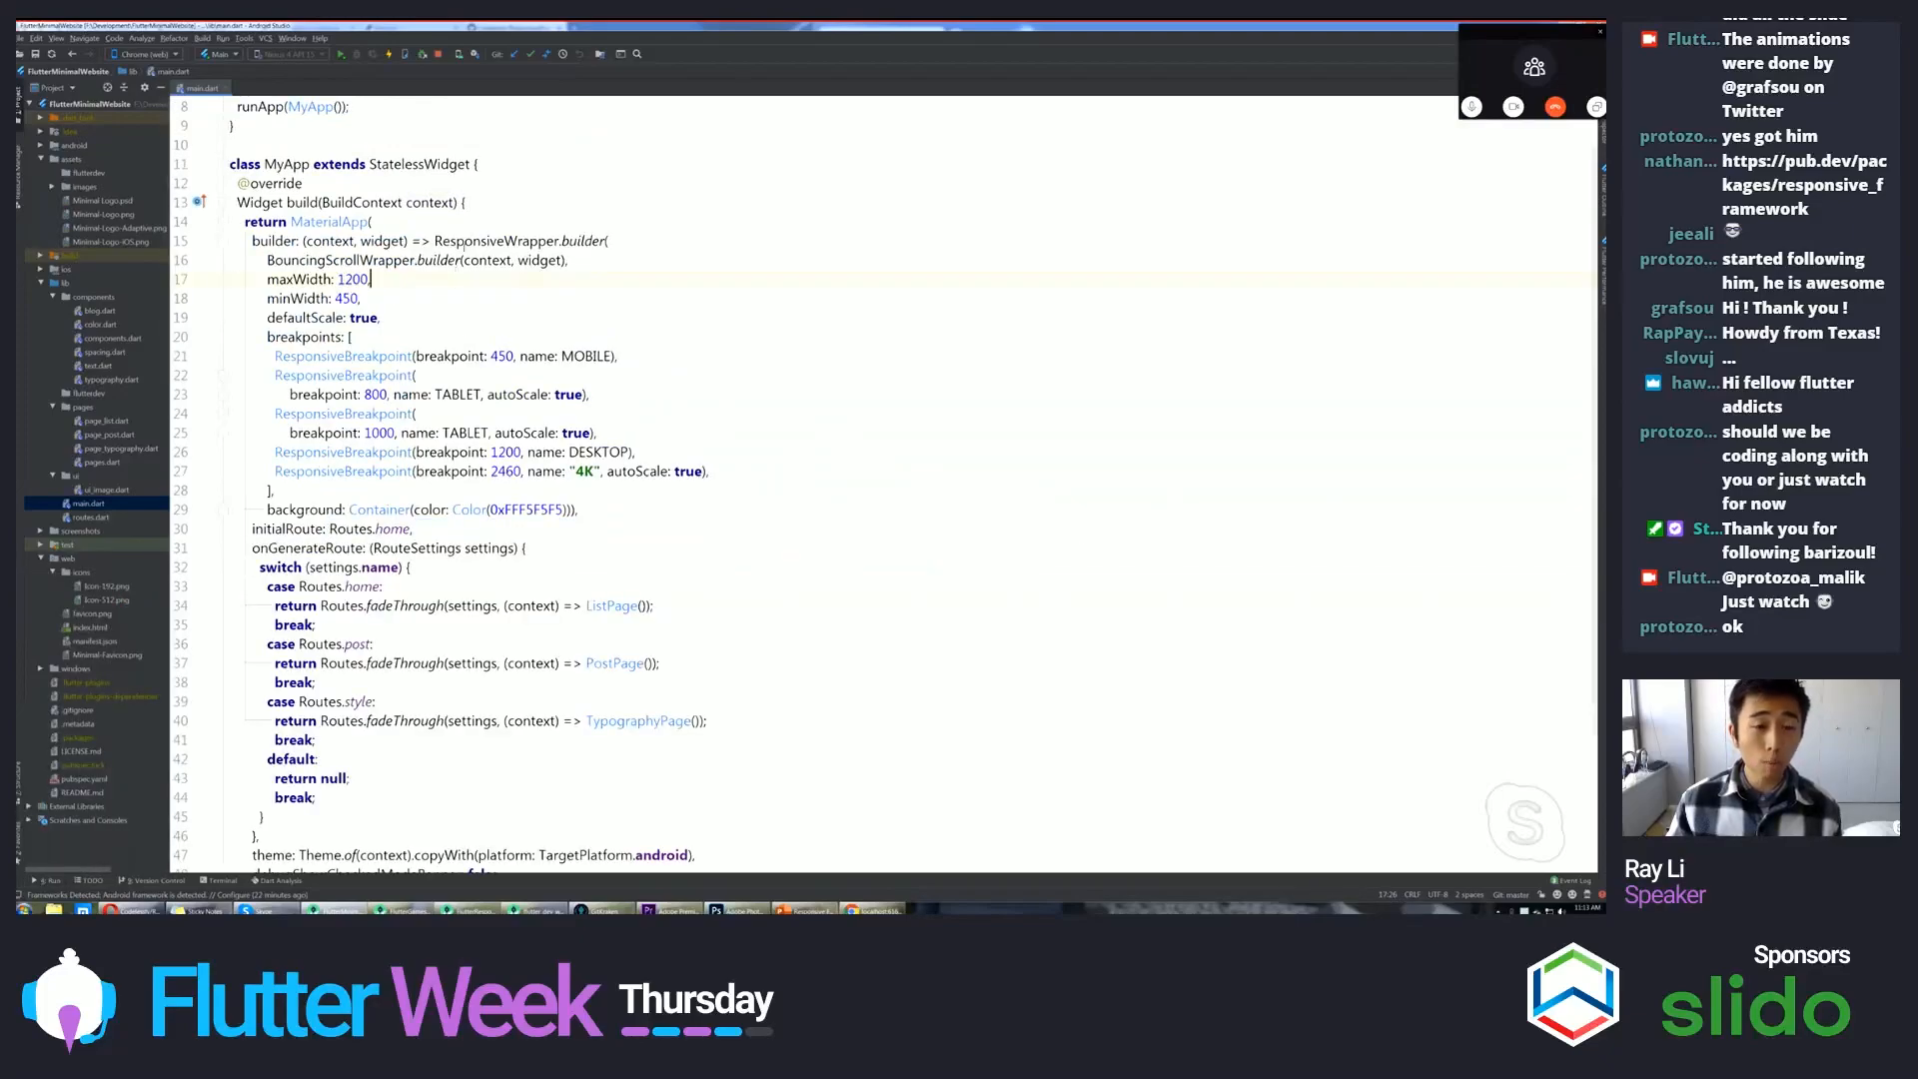
pyautogui.doubleClick(495, 240)
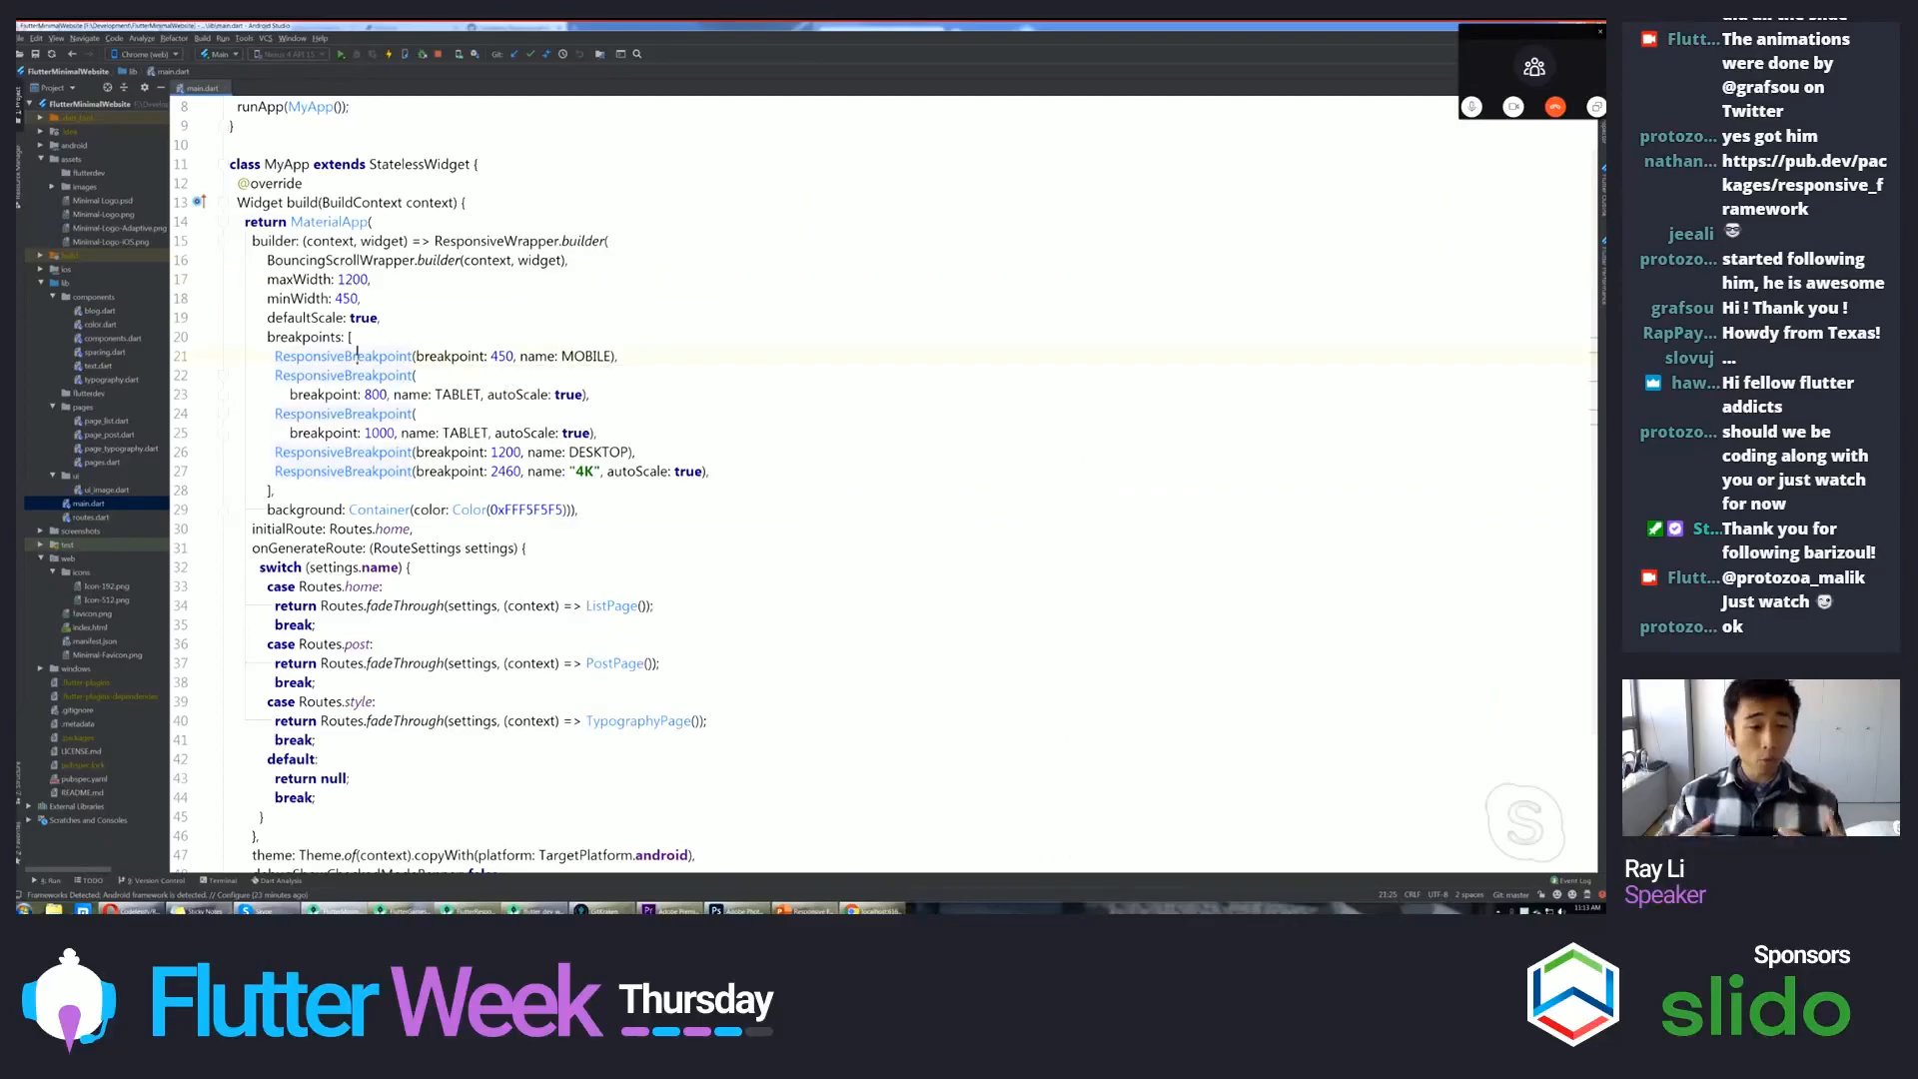
pyautogui.moveTo(342, 355)
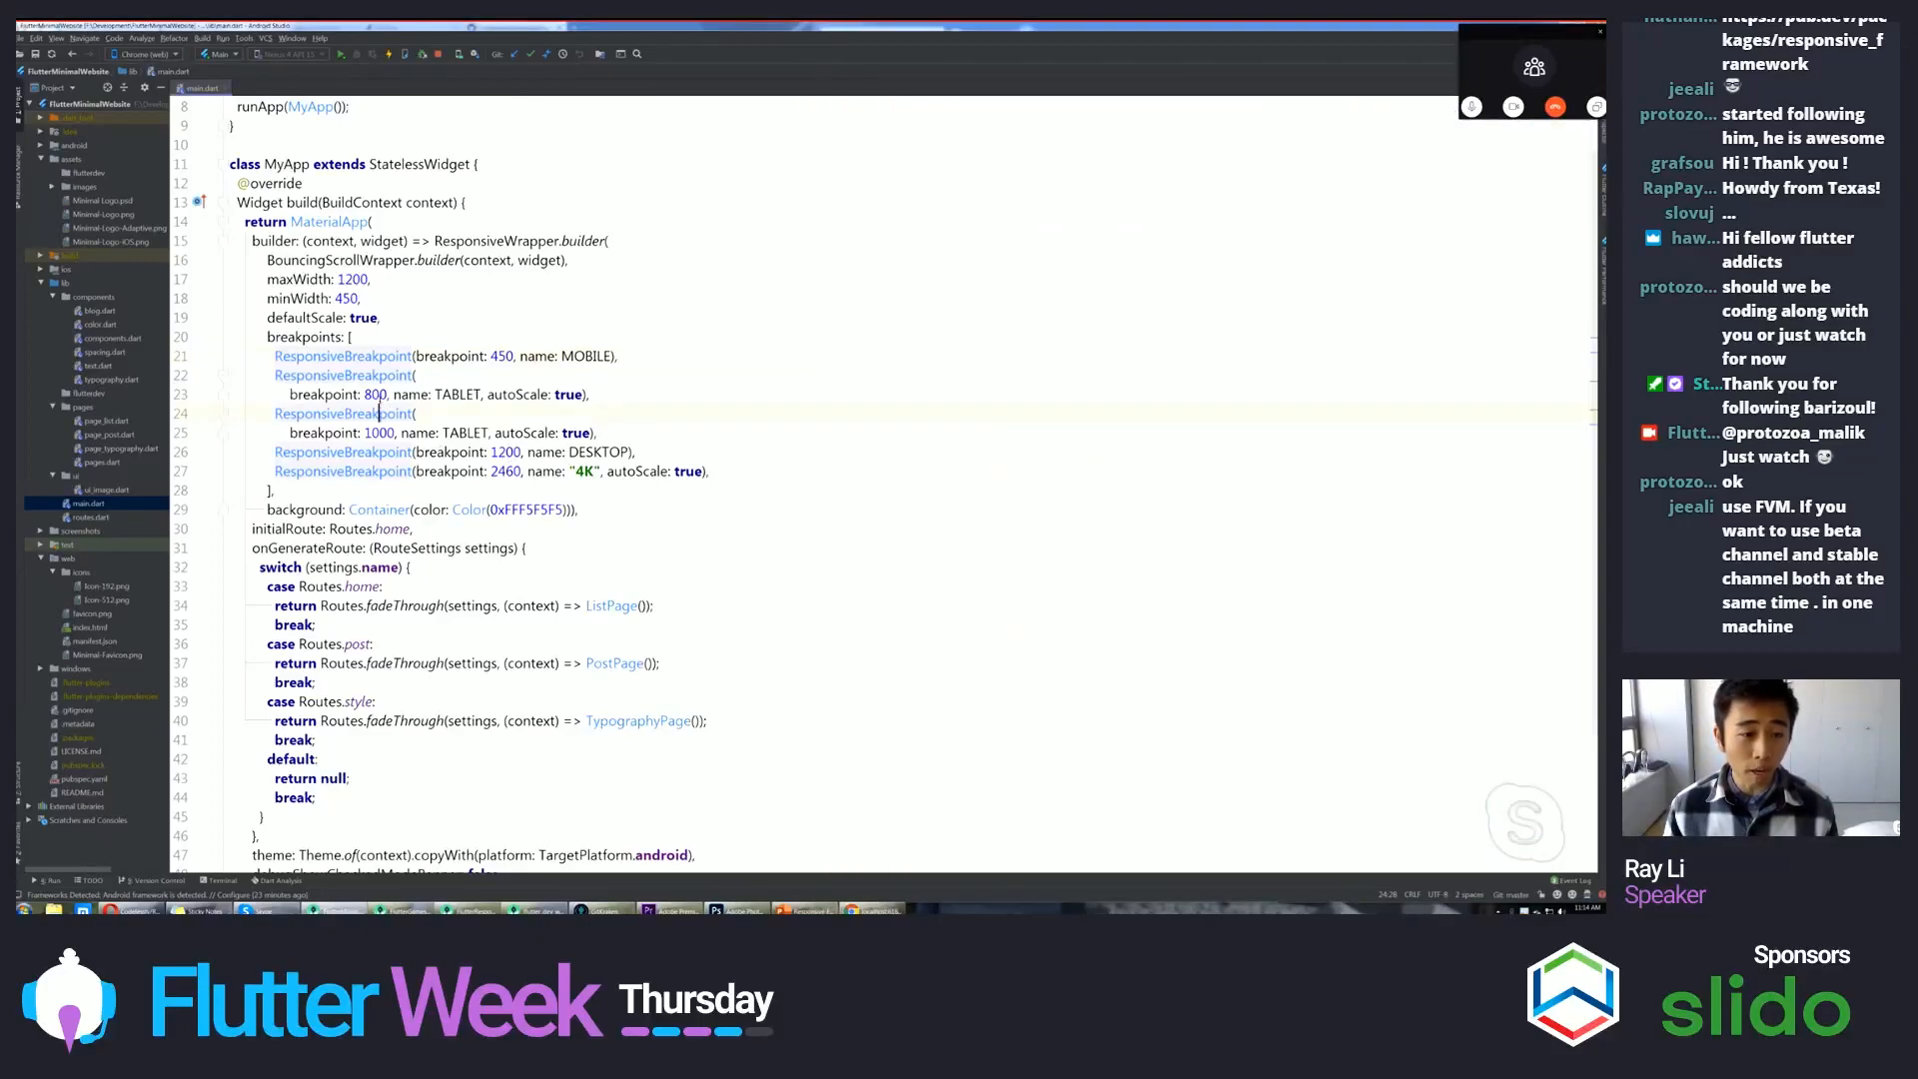
pyautogui.doubleClick(376, 394)
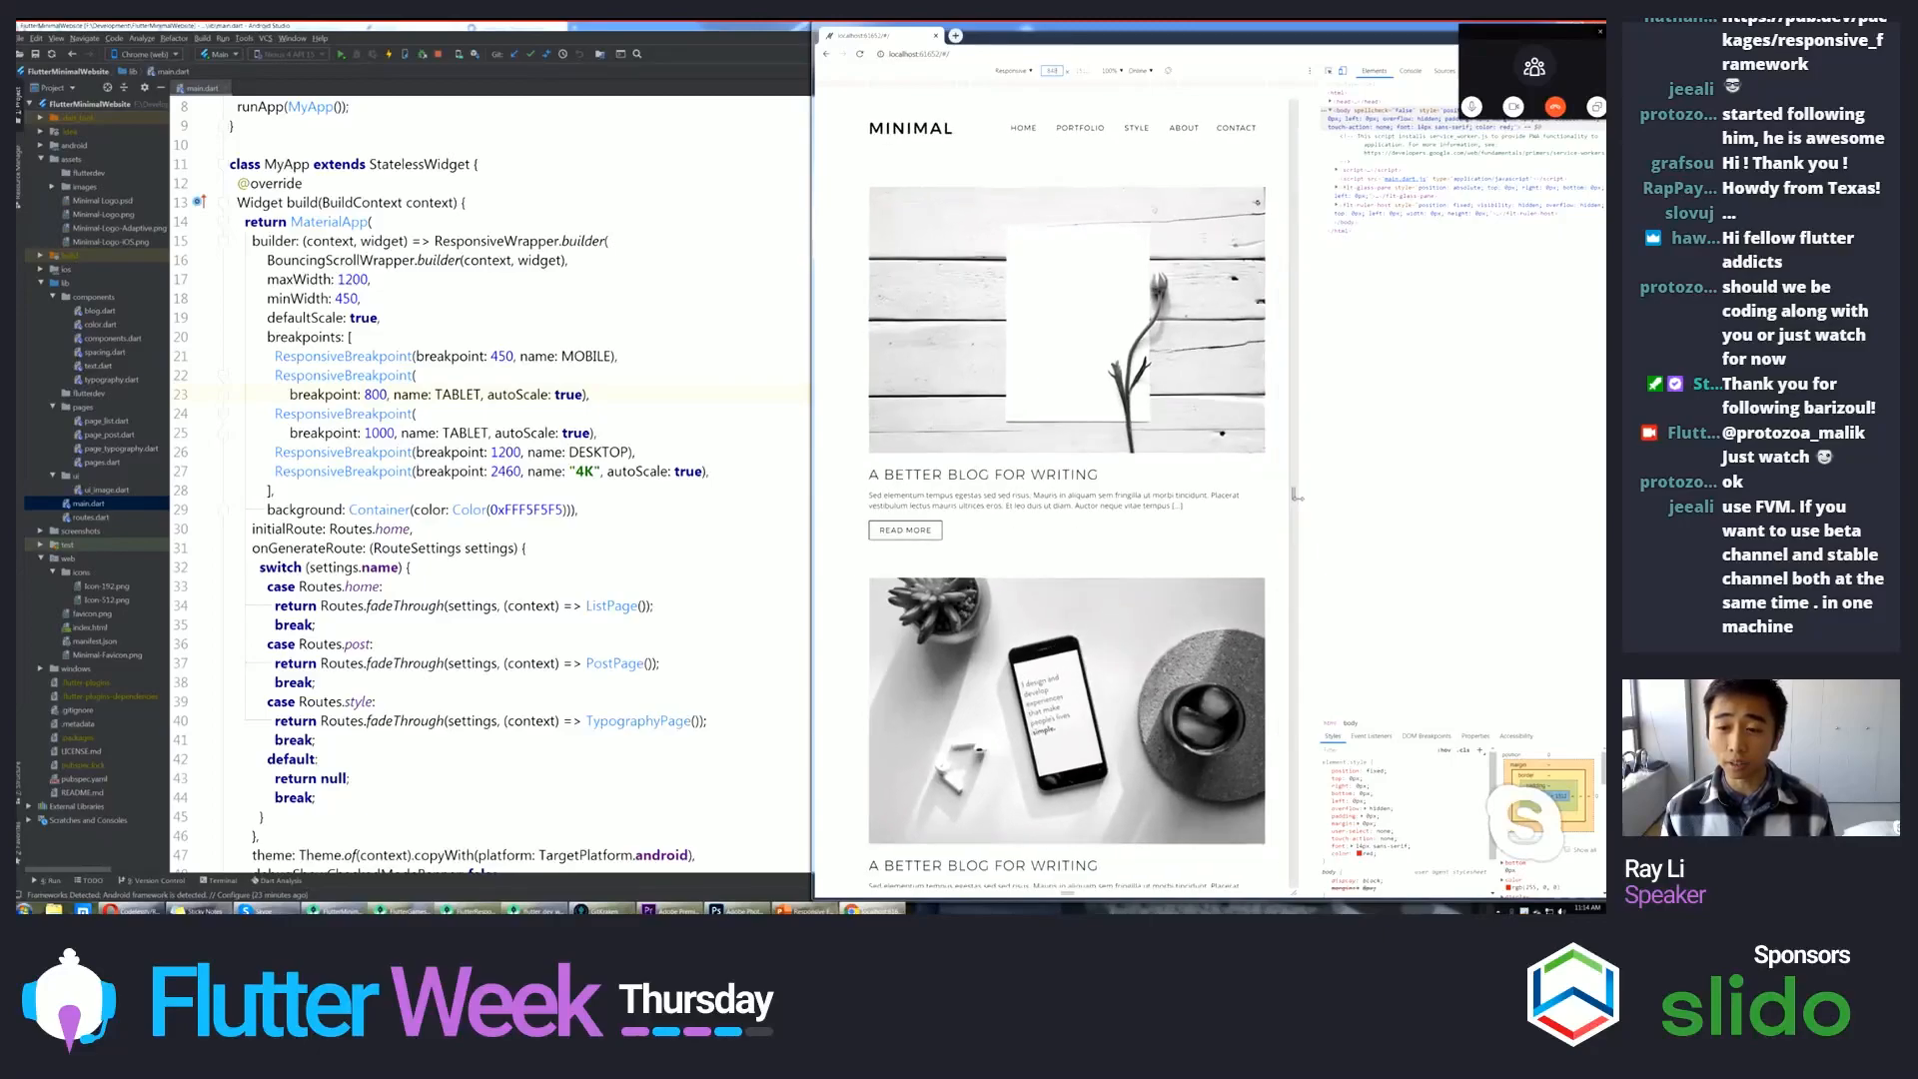
pyautogui.scroll(-3)
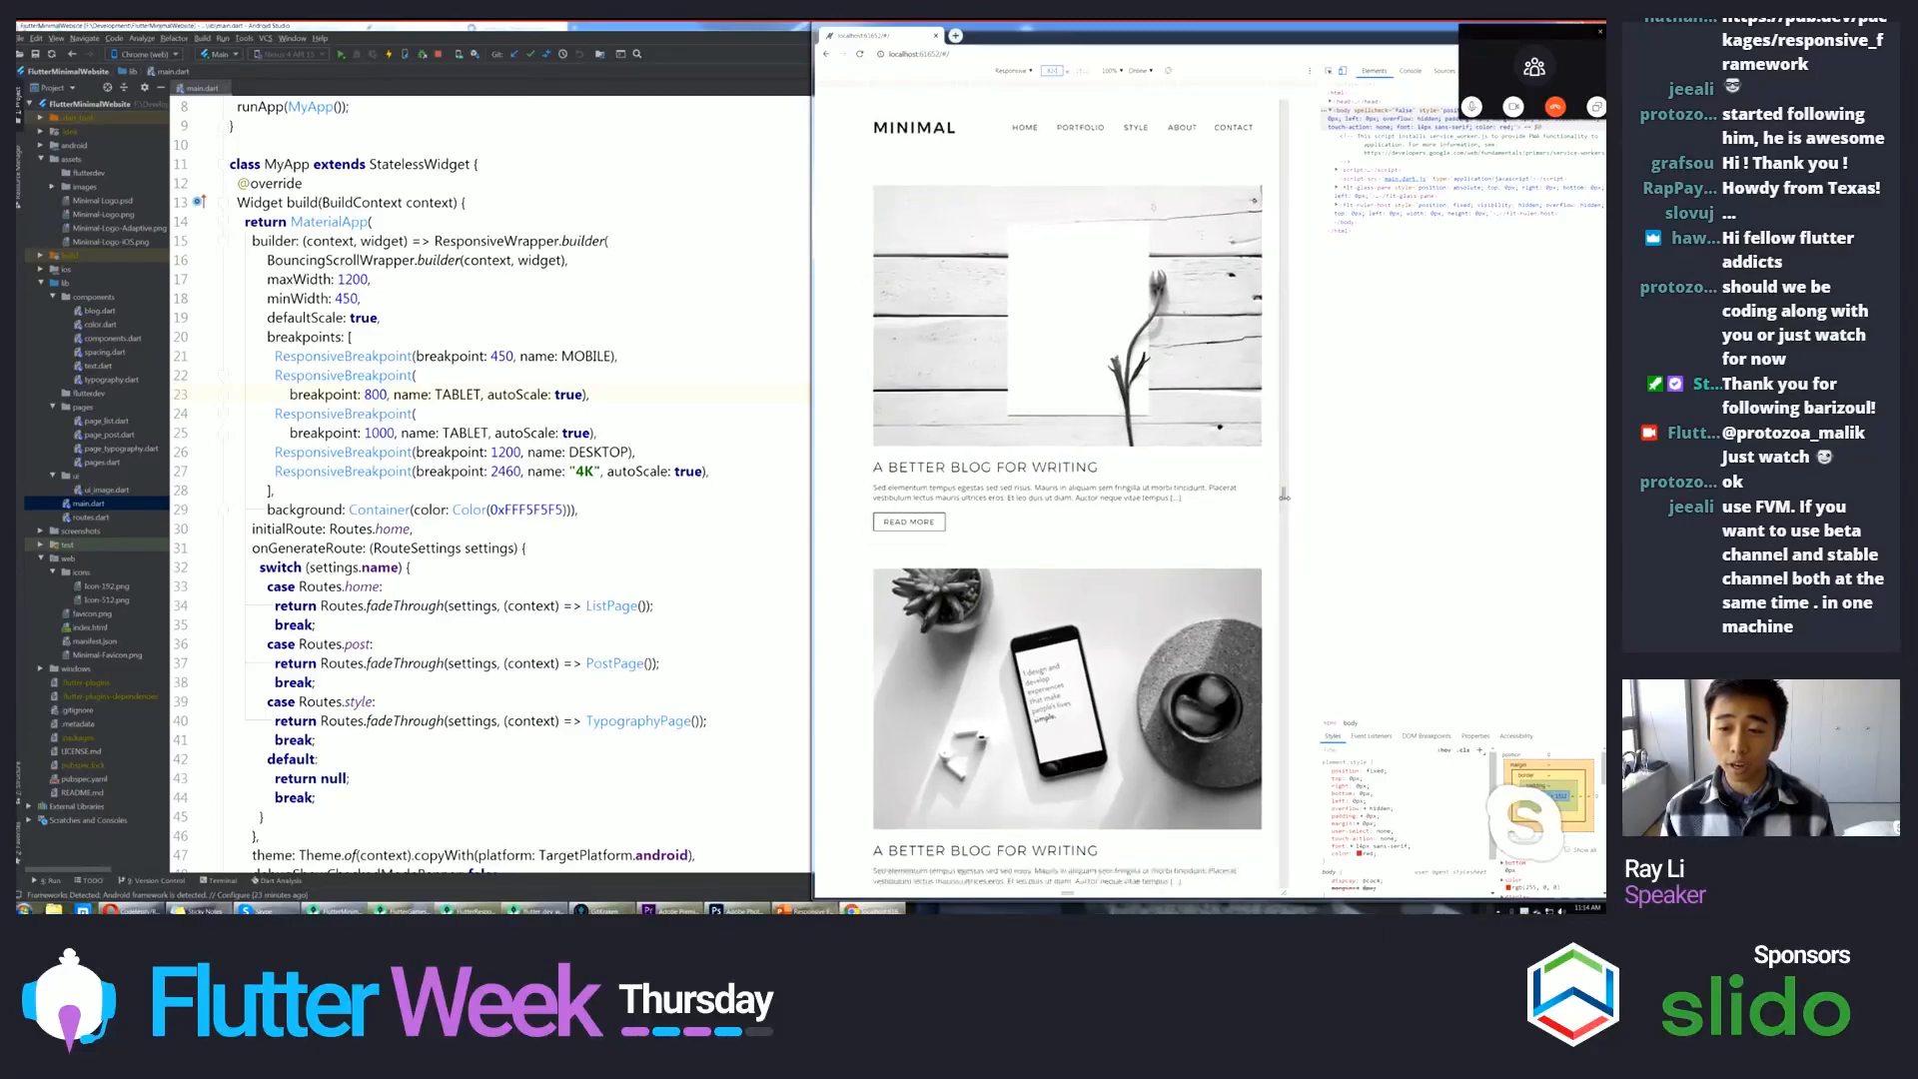
pyautogui.scroll(-3)
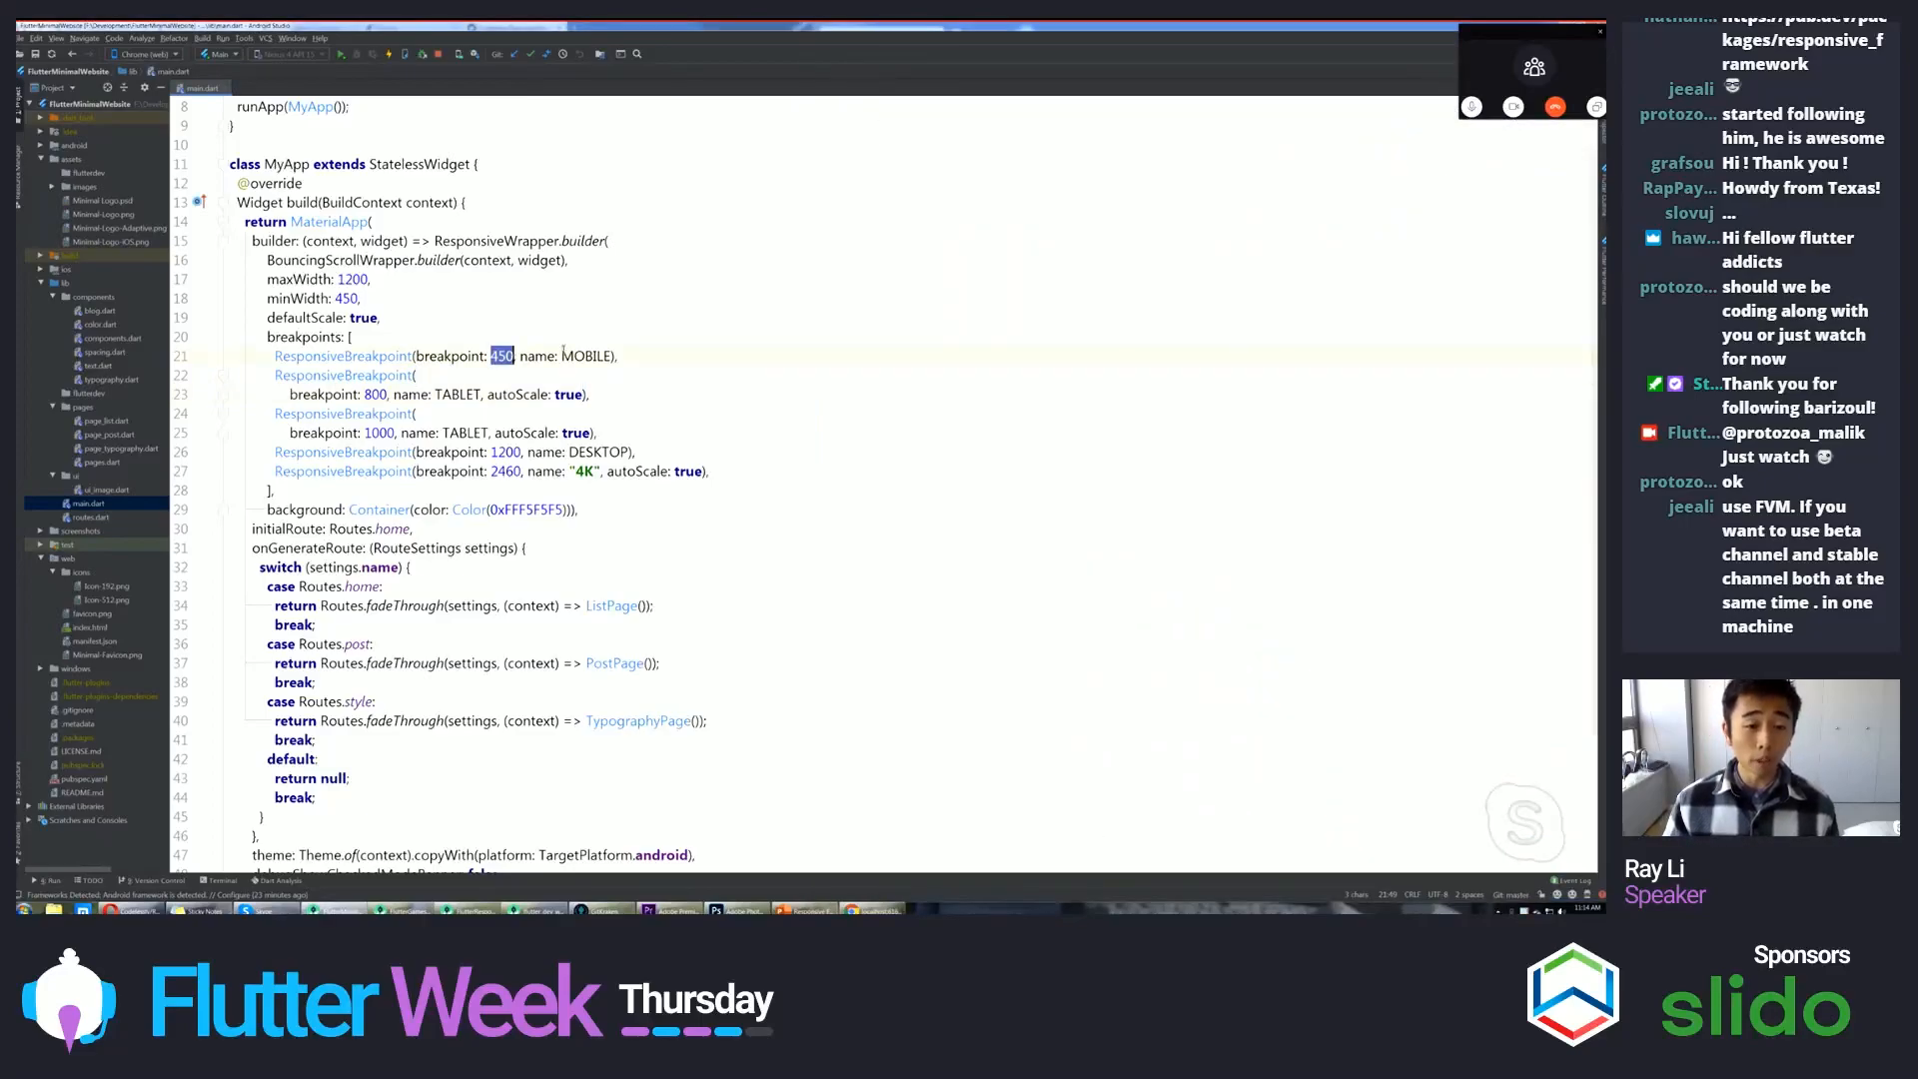
pyautogui.moveTo(342, 356)
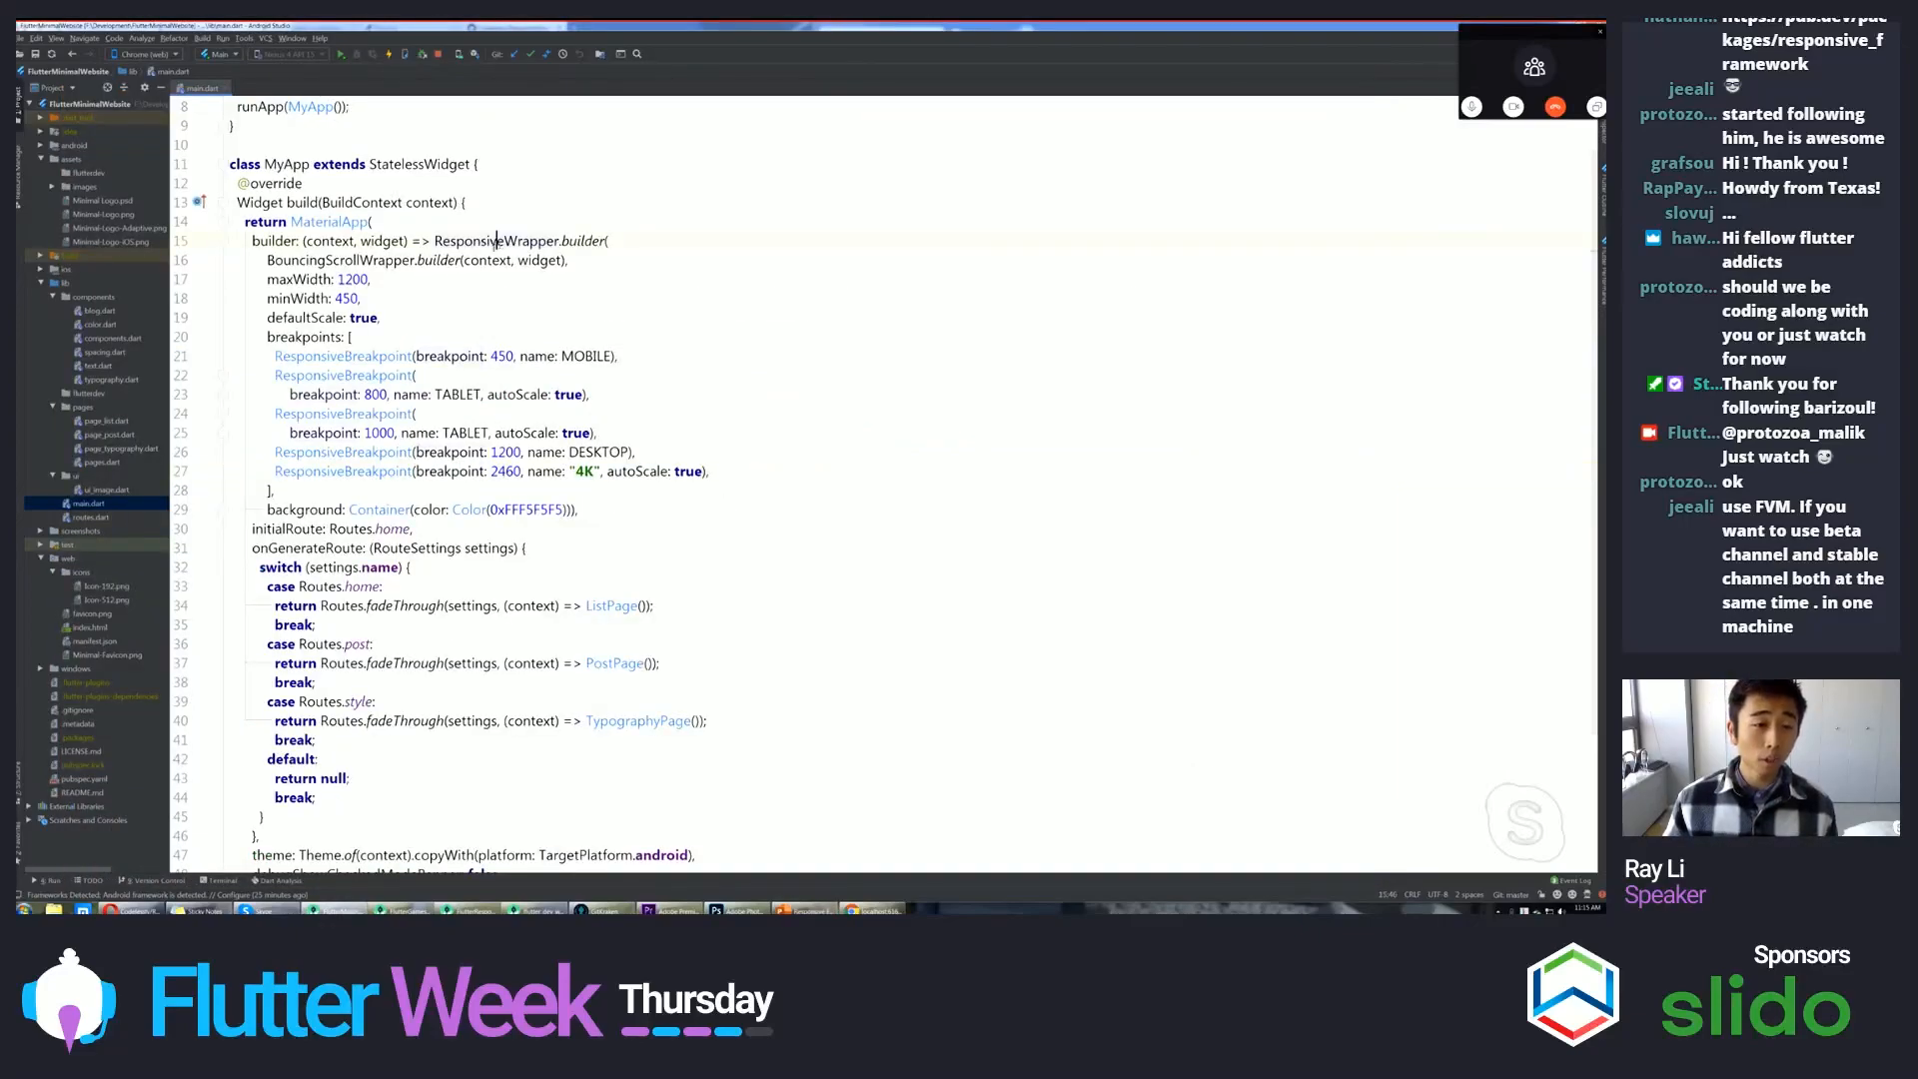
pyautogui.doubleClick(477, 239)
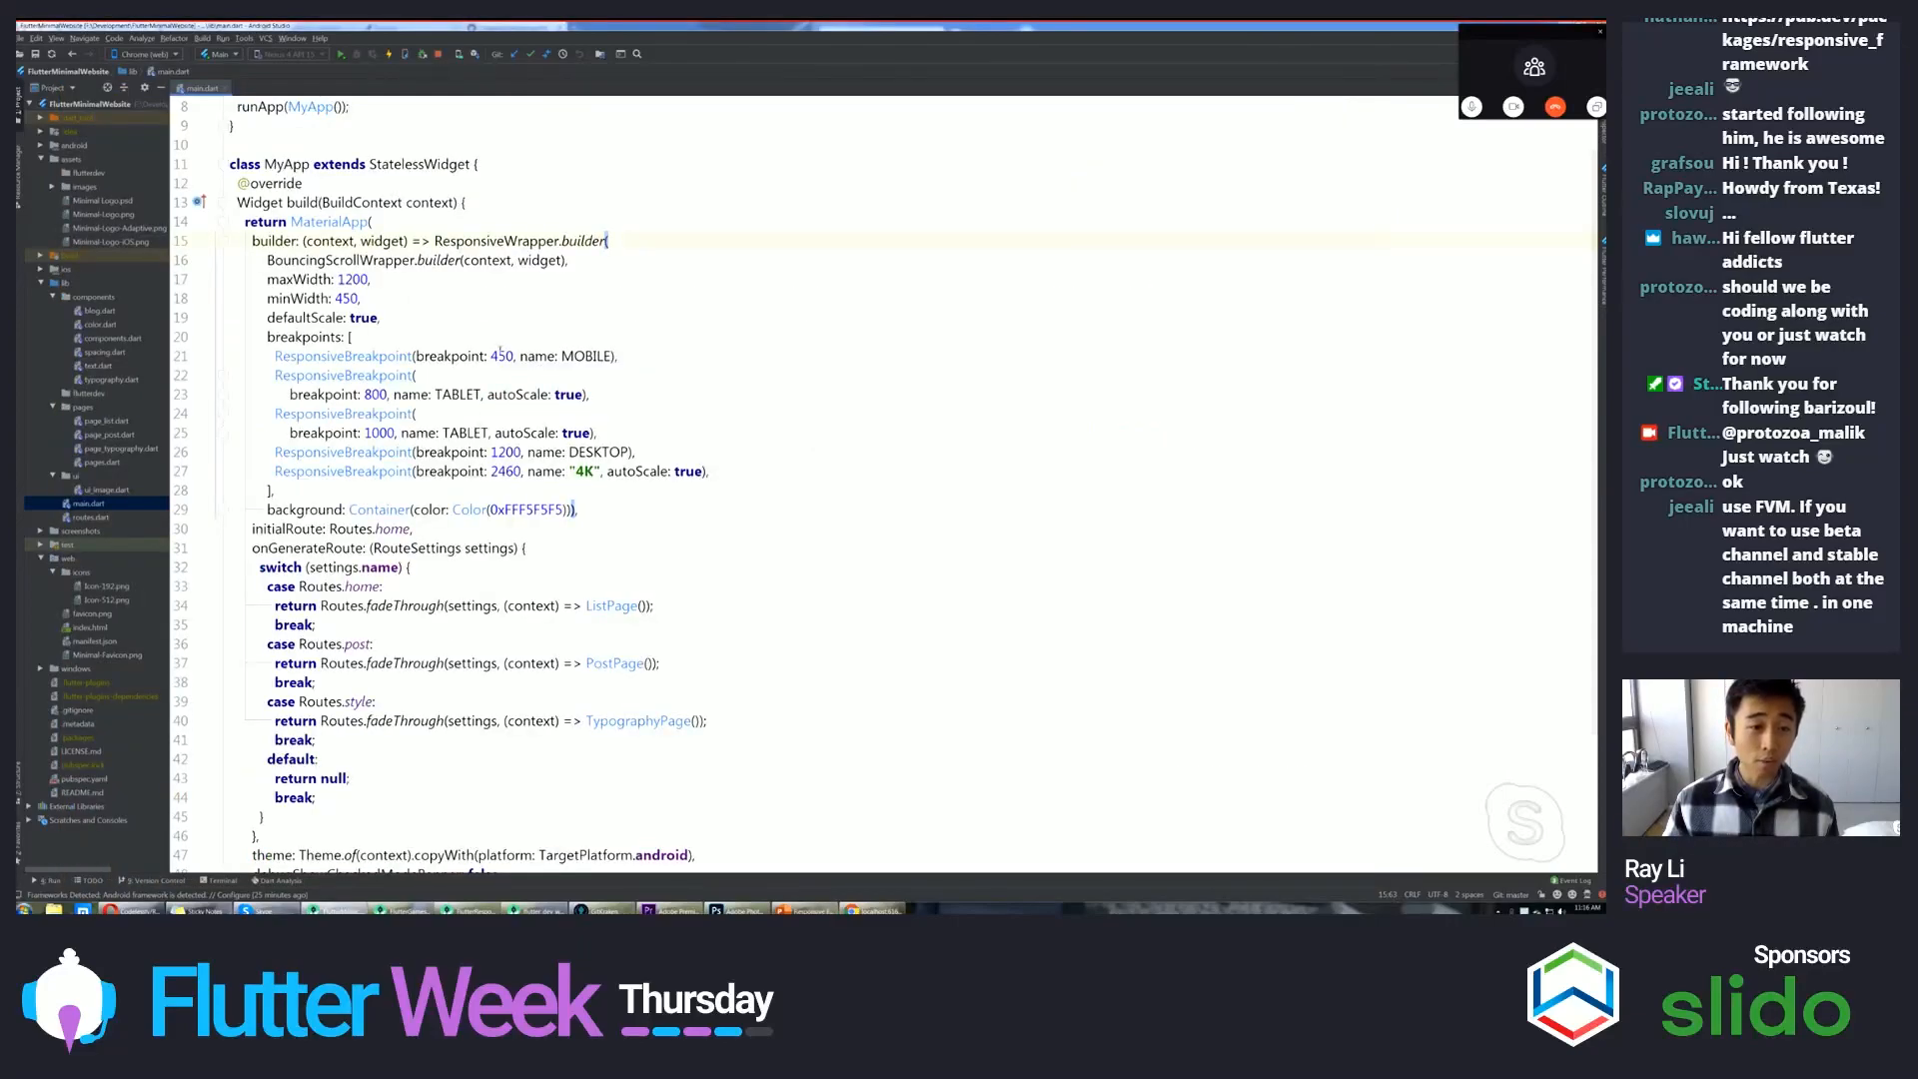
pyautogui.doubleClick(375, 393)
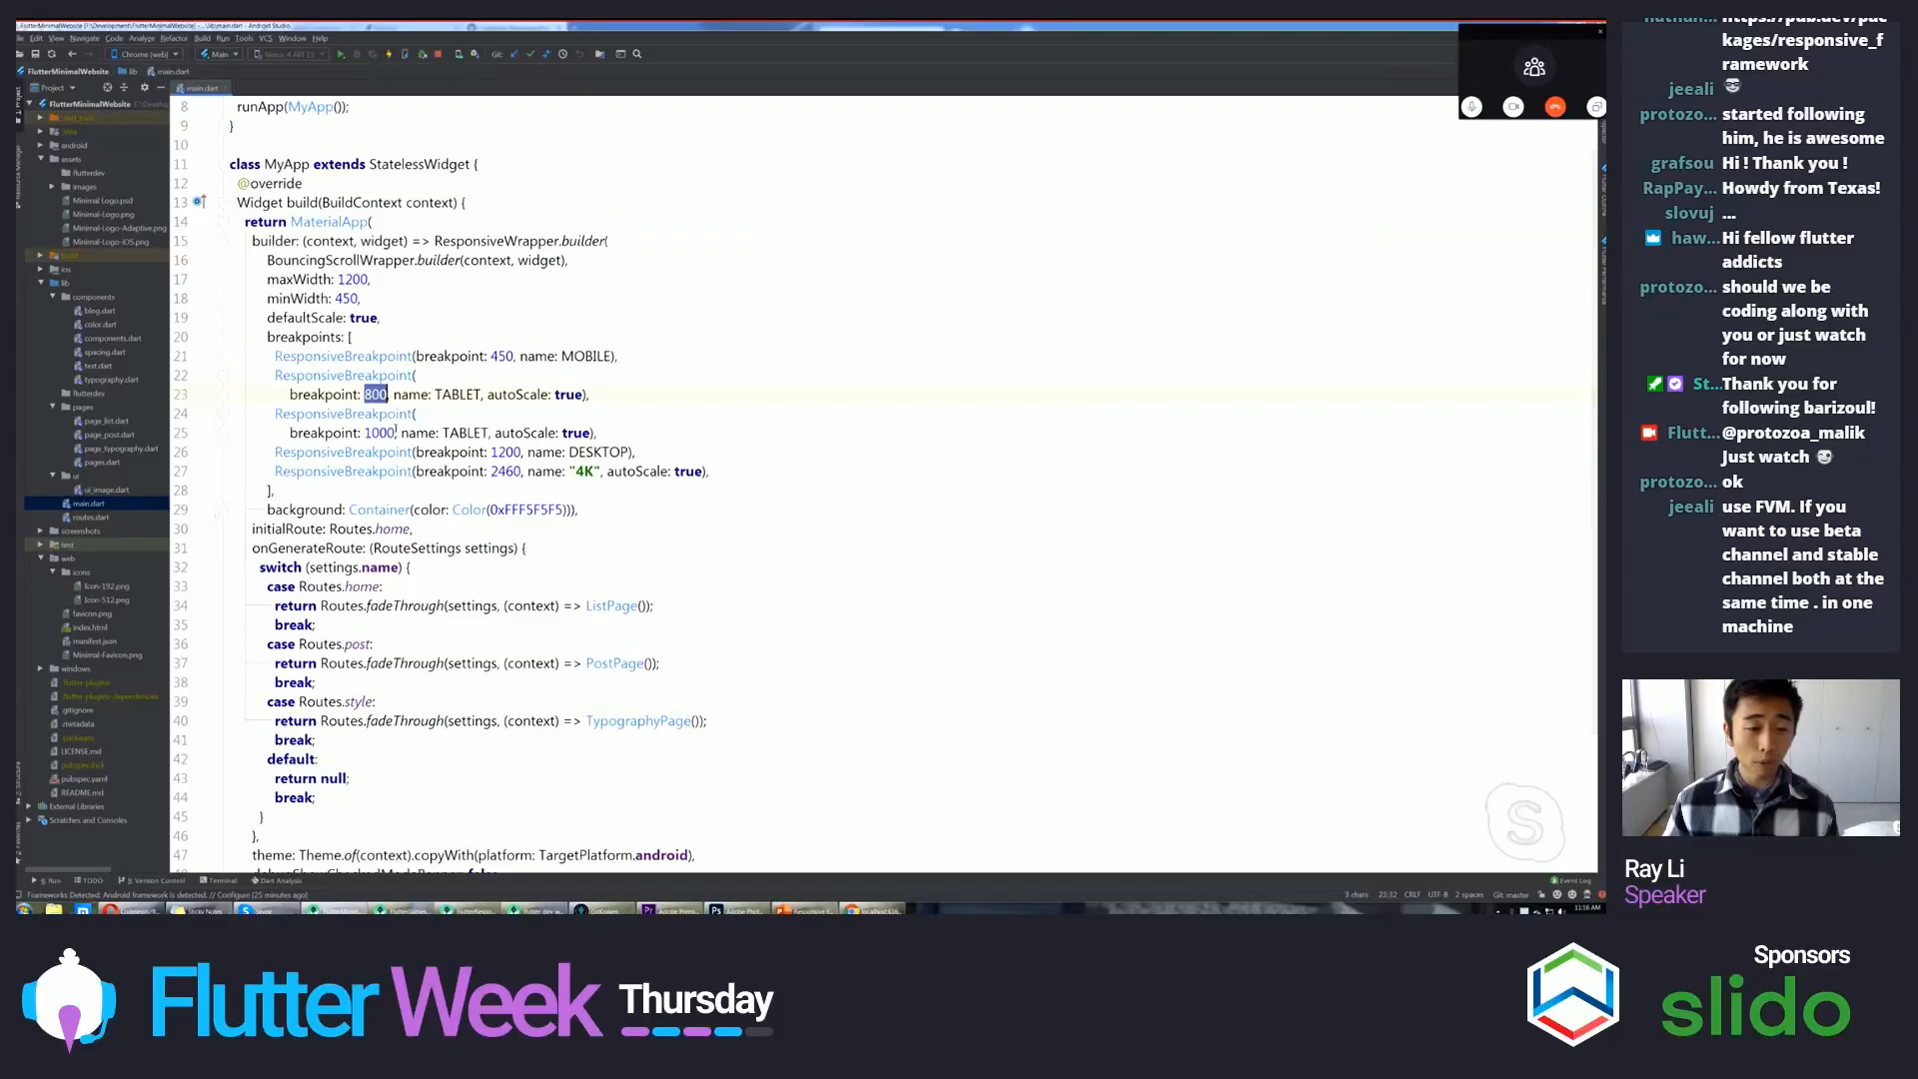
pyautogui.doubleClick(506, 451)
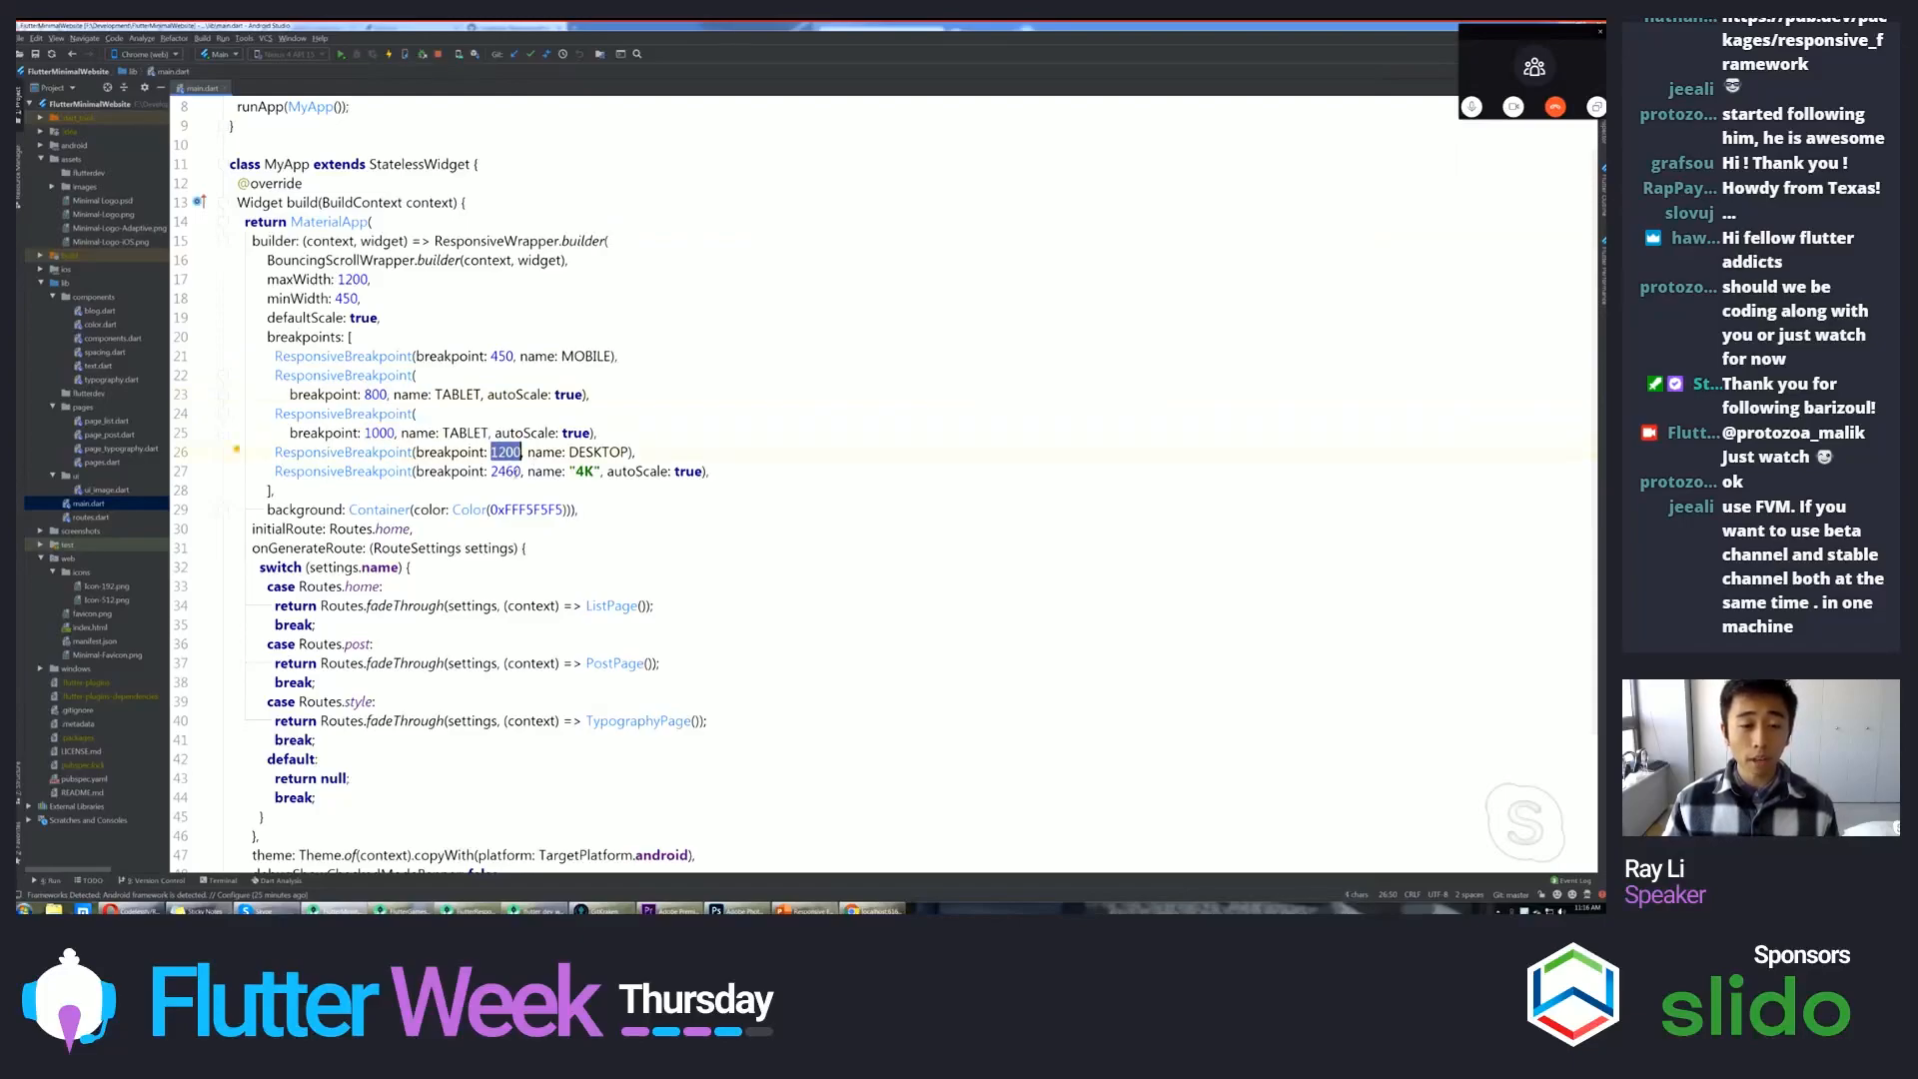
pyautogui.doubleClick(504, 471)
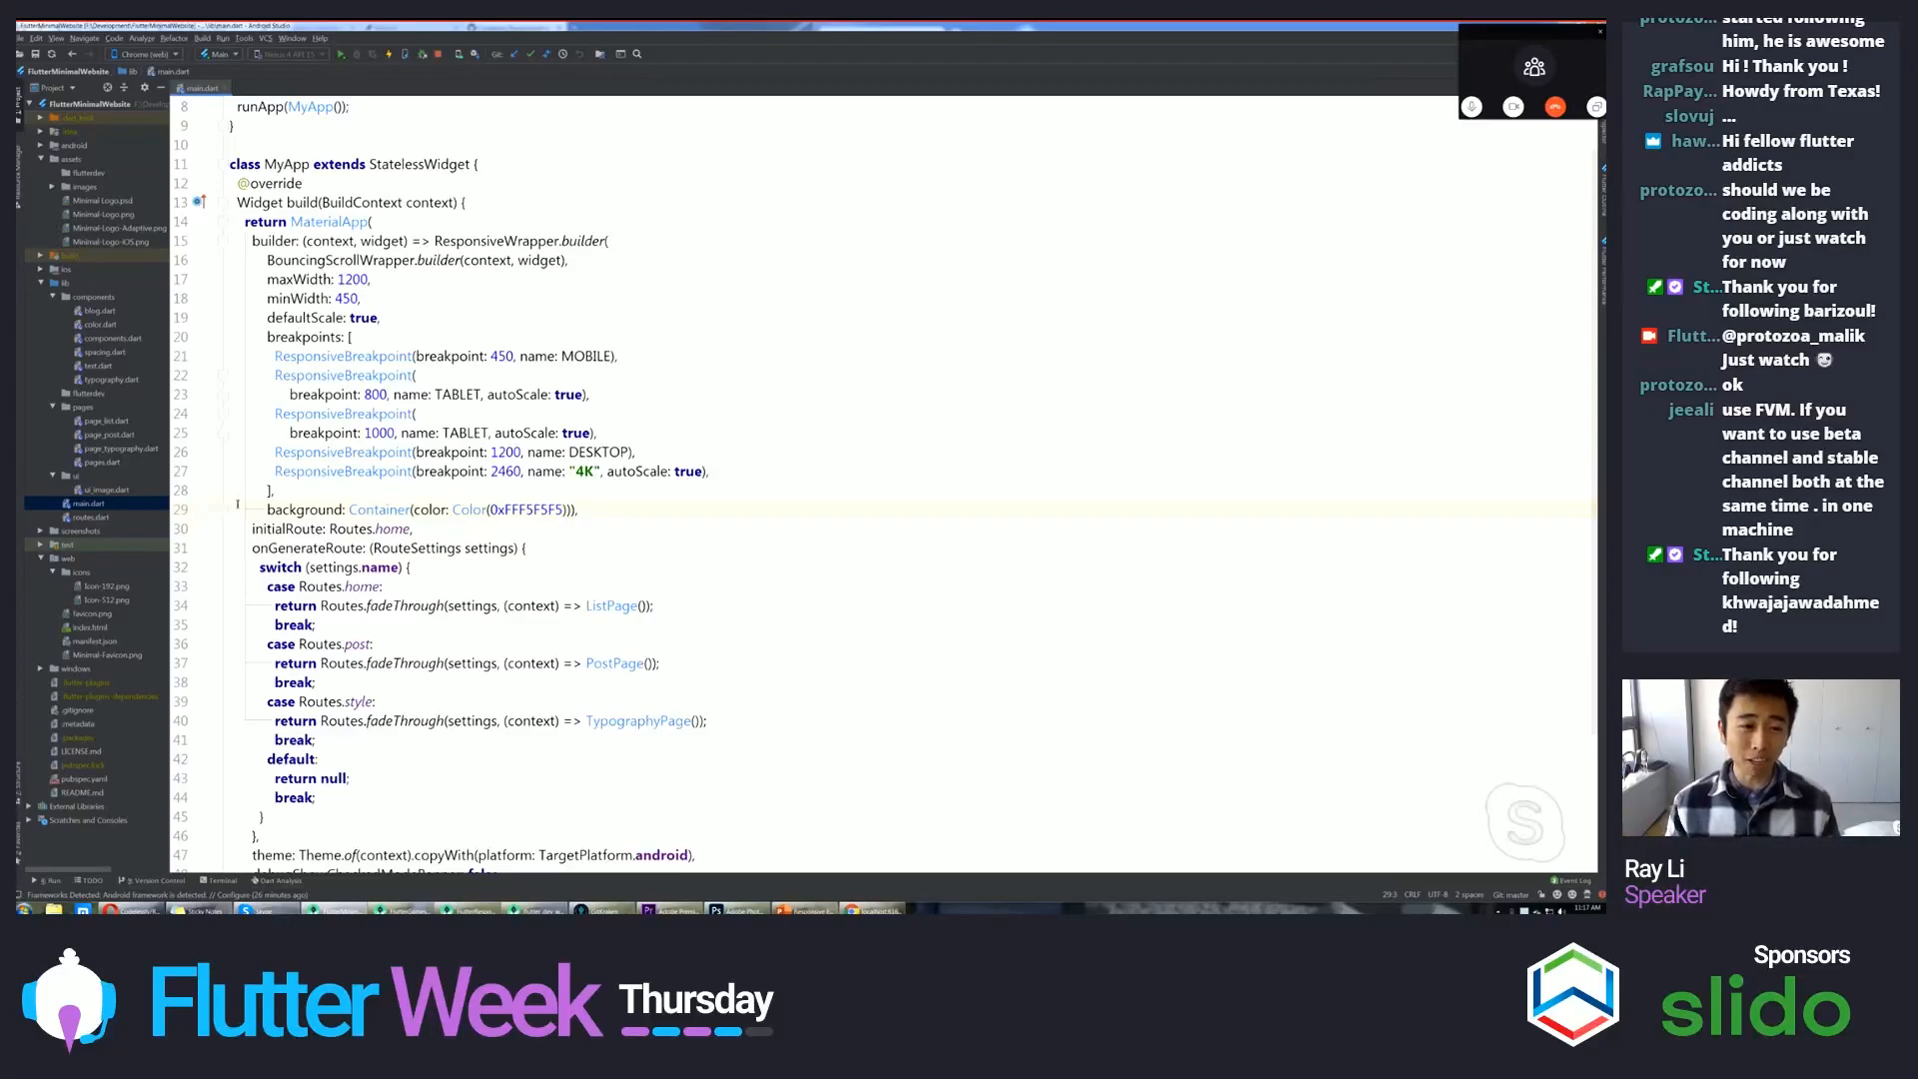
pyautogui.scroll(-3)
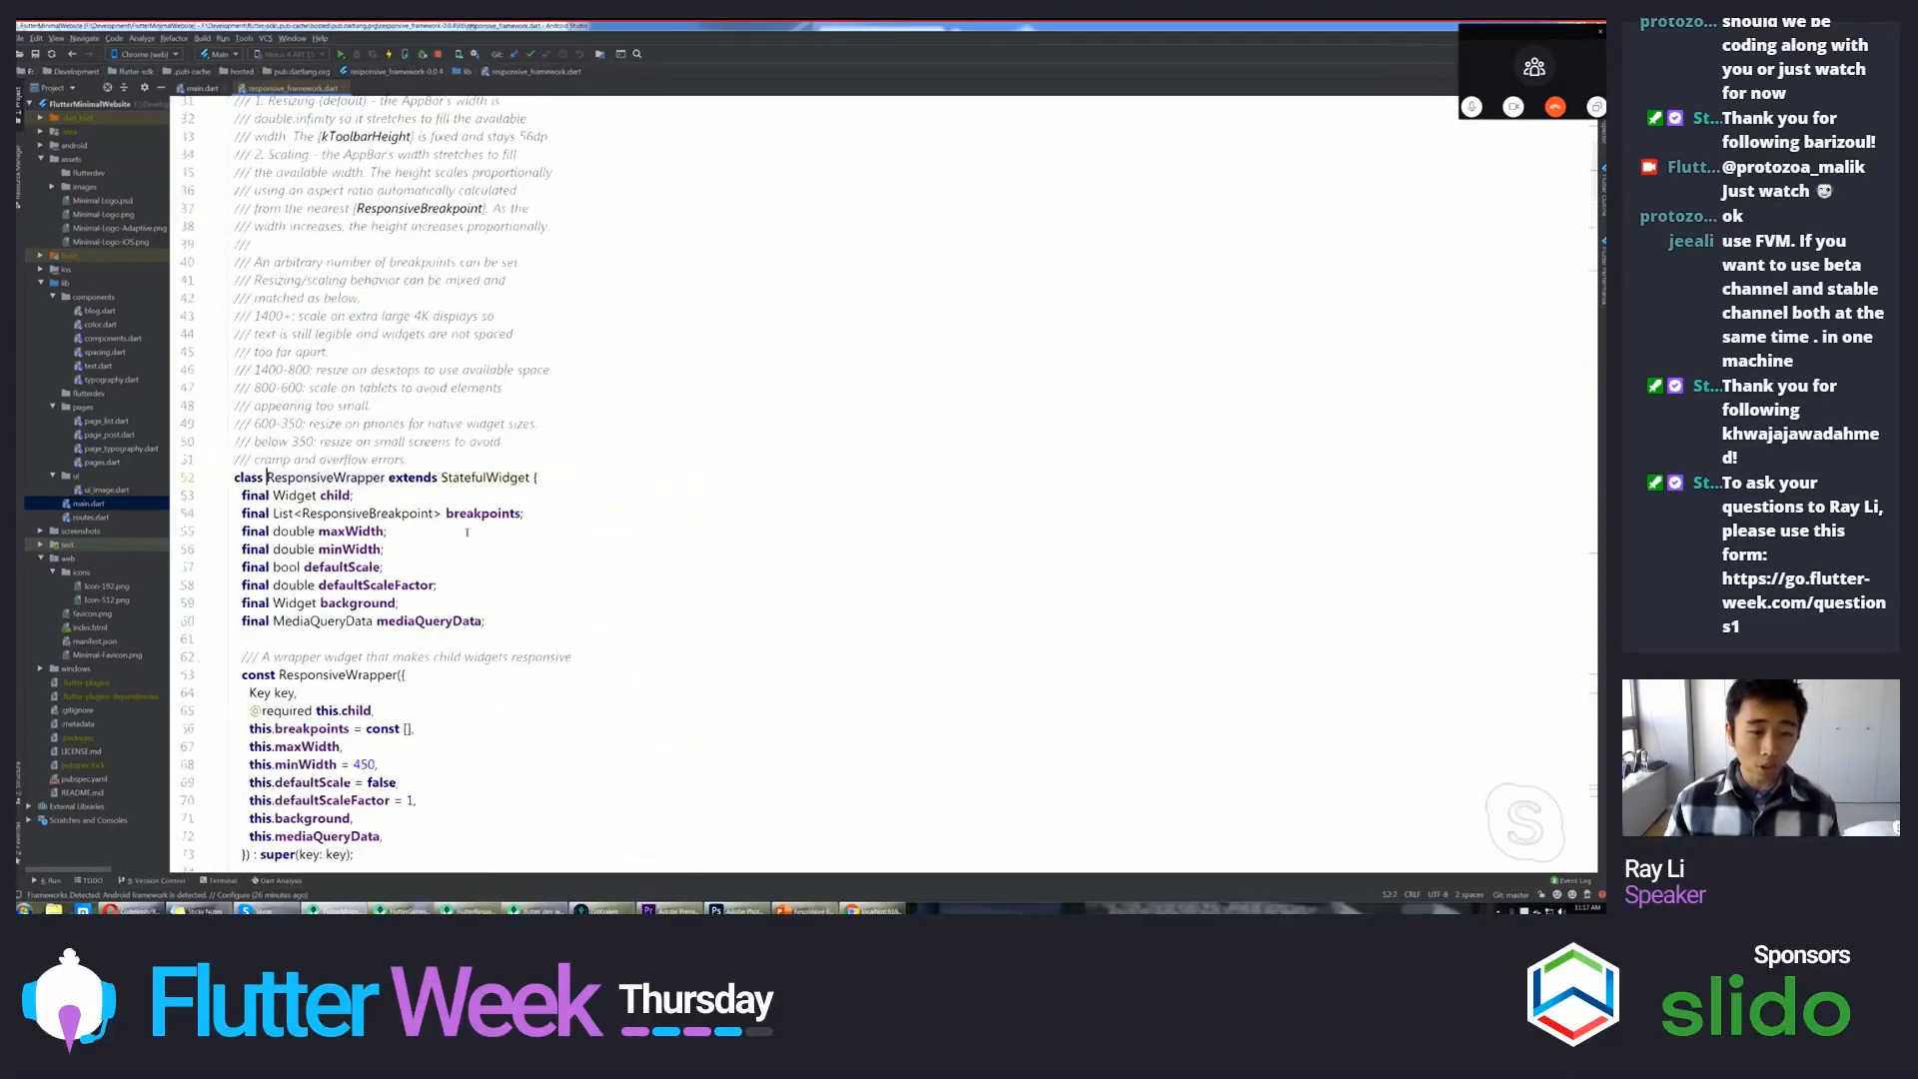
pyautogui.scroll(-3)
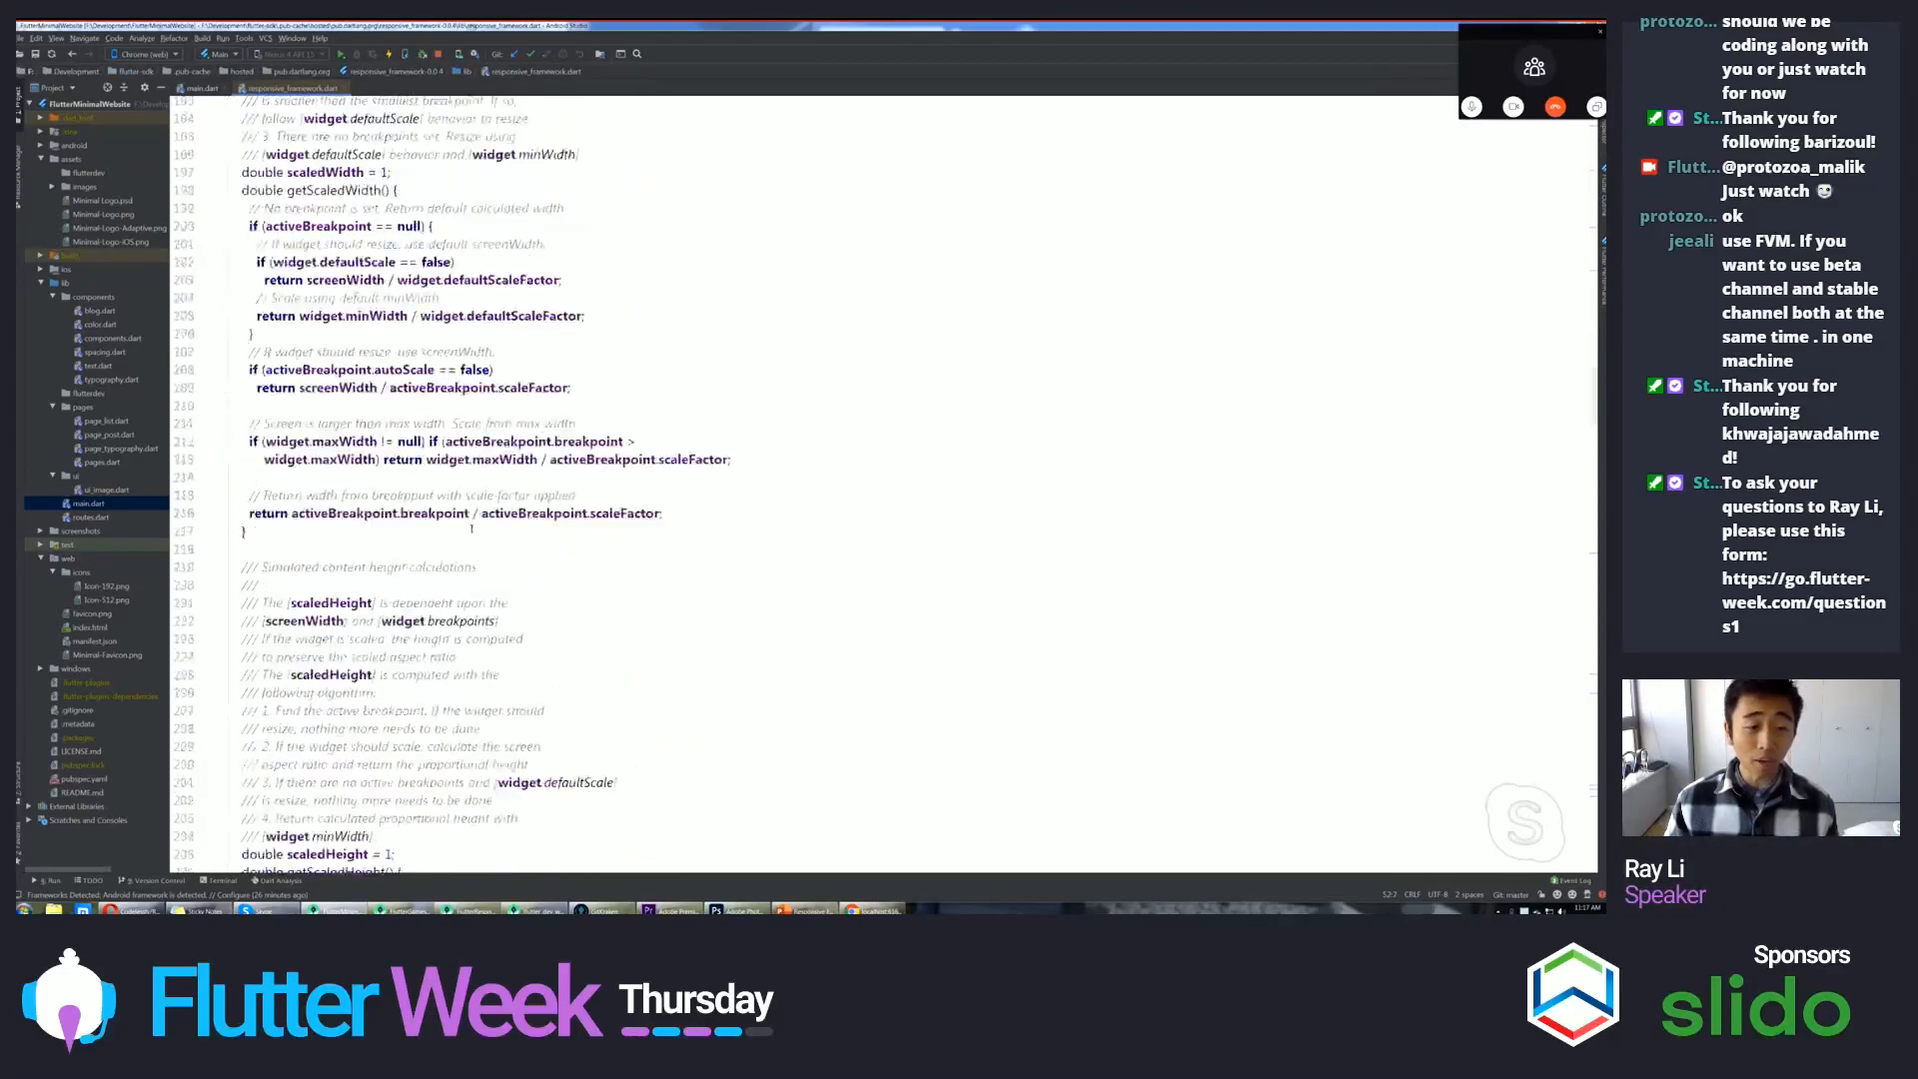
pyautogui.scroll(-3)
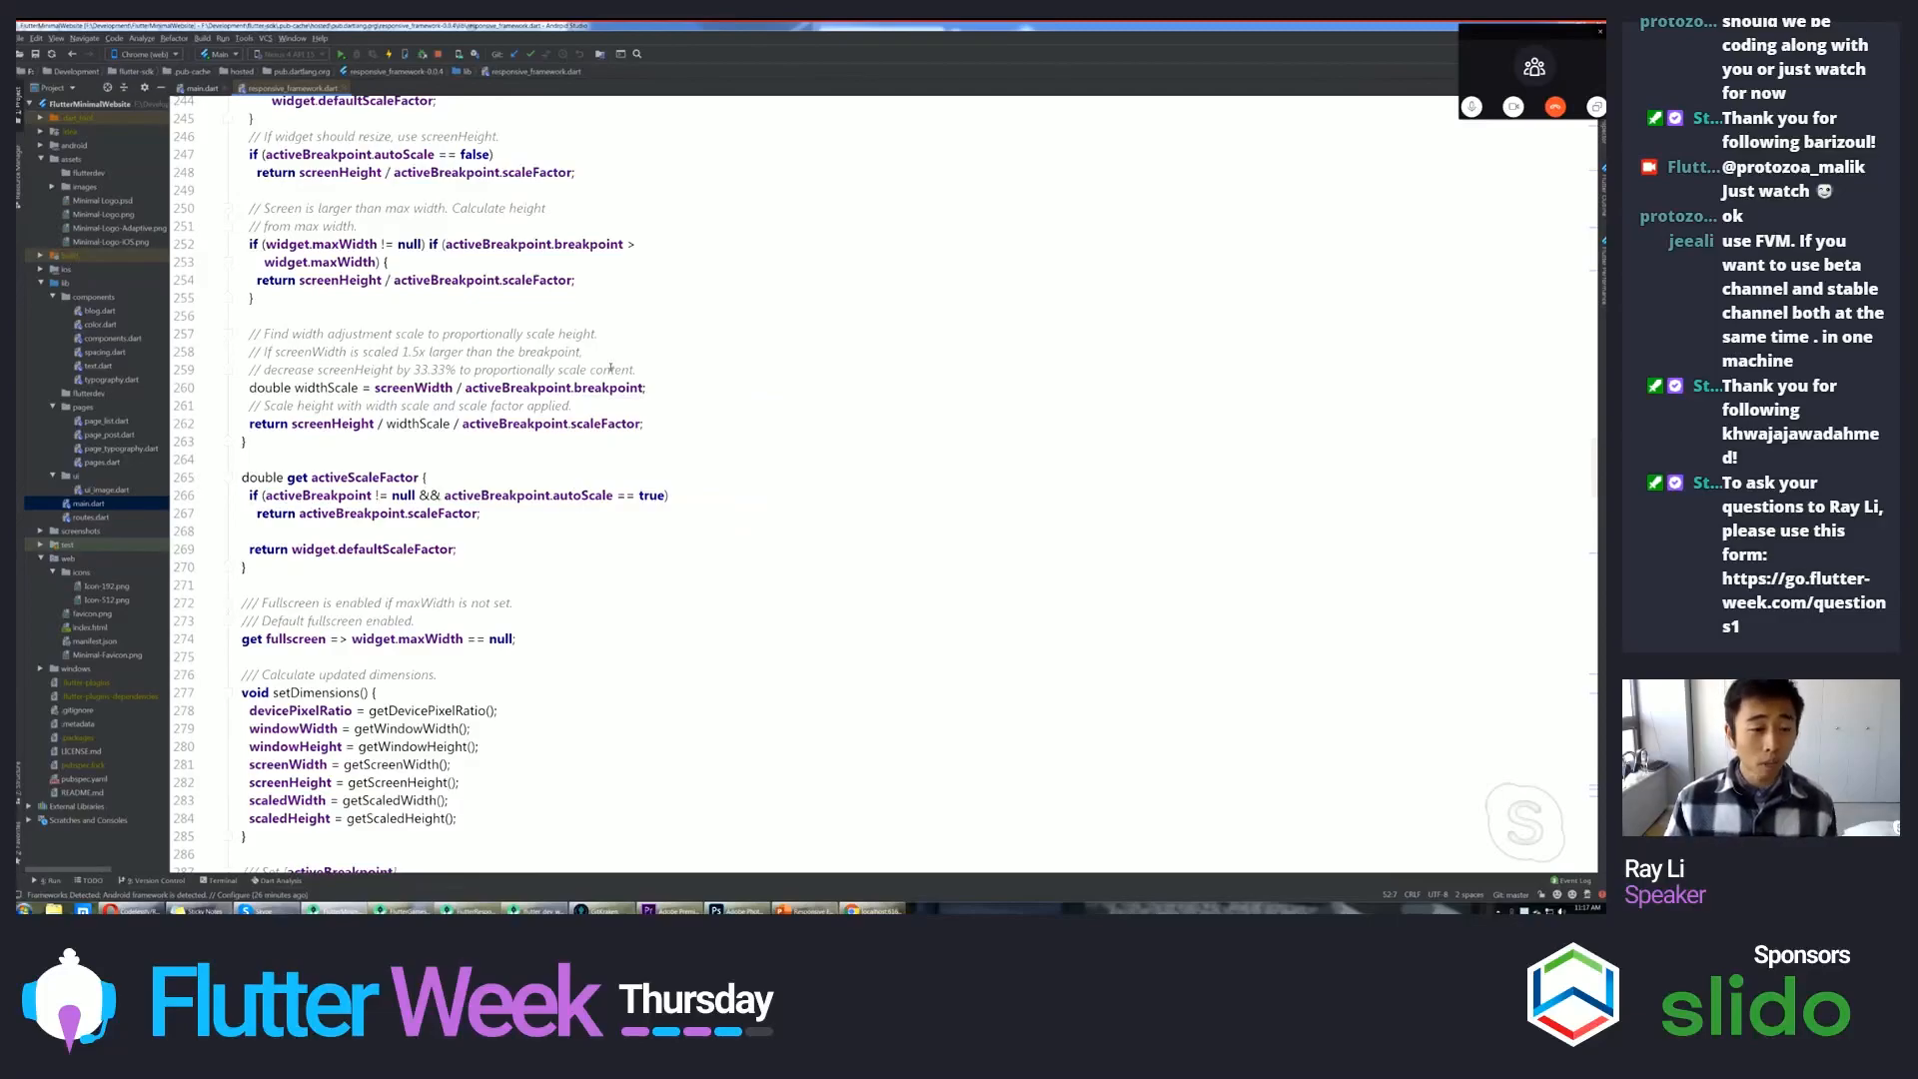
pyautogui.scroll(-3)
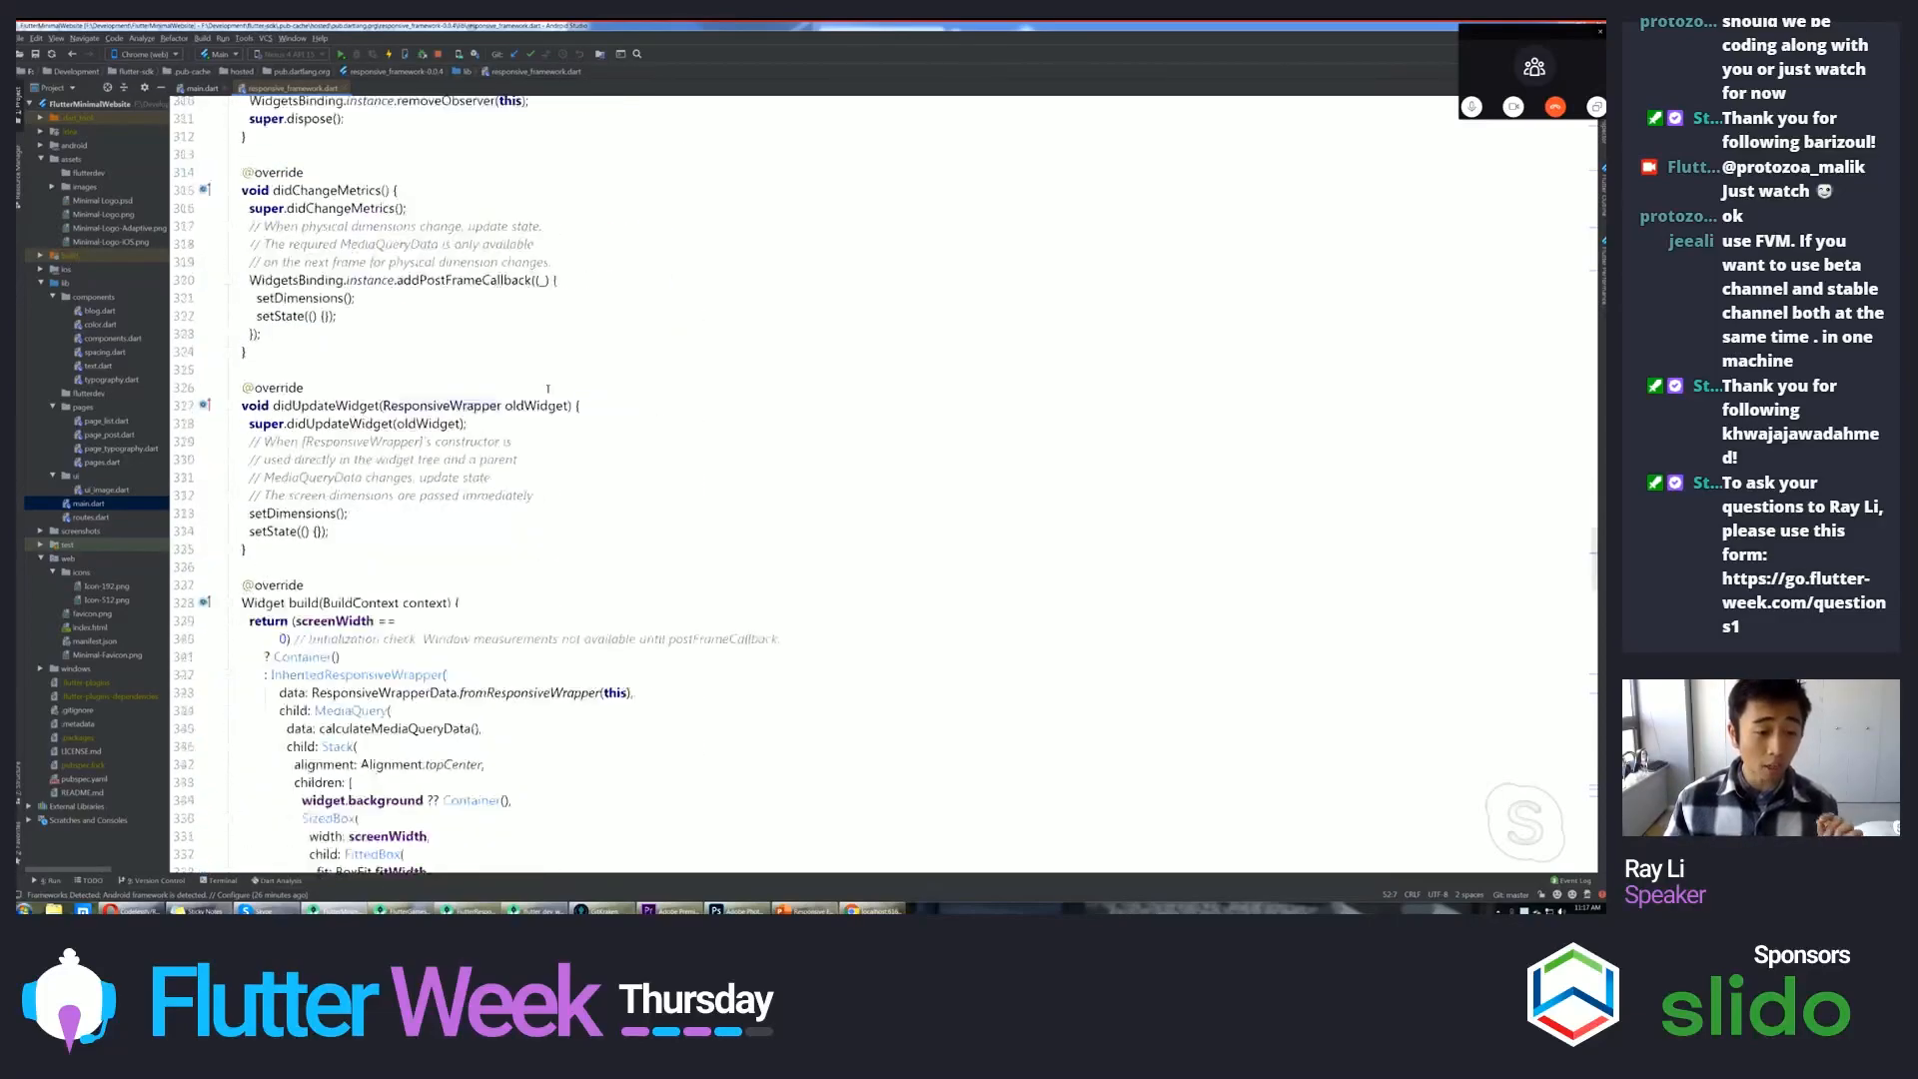
pyautogui.scroll(-3)
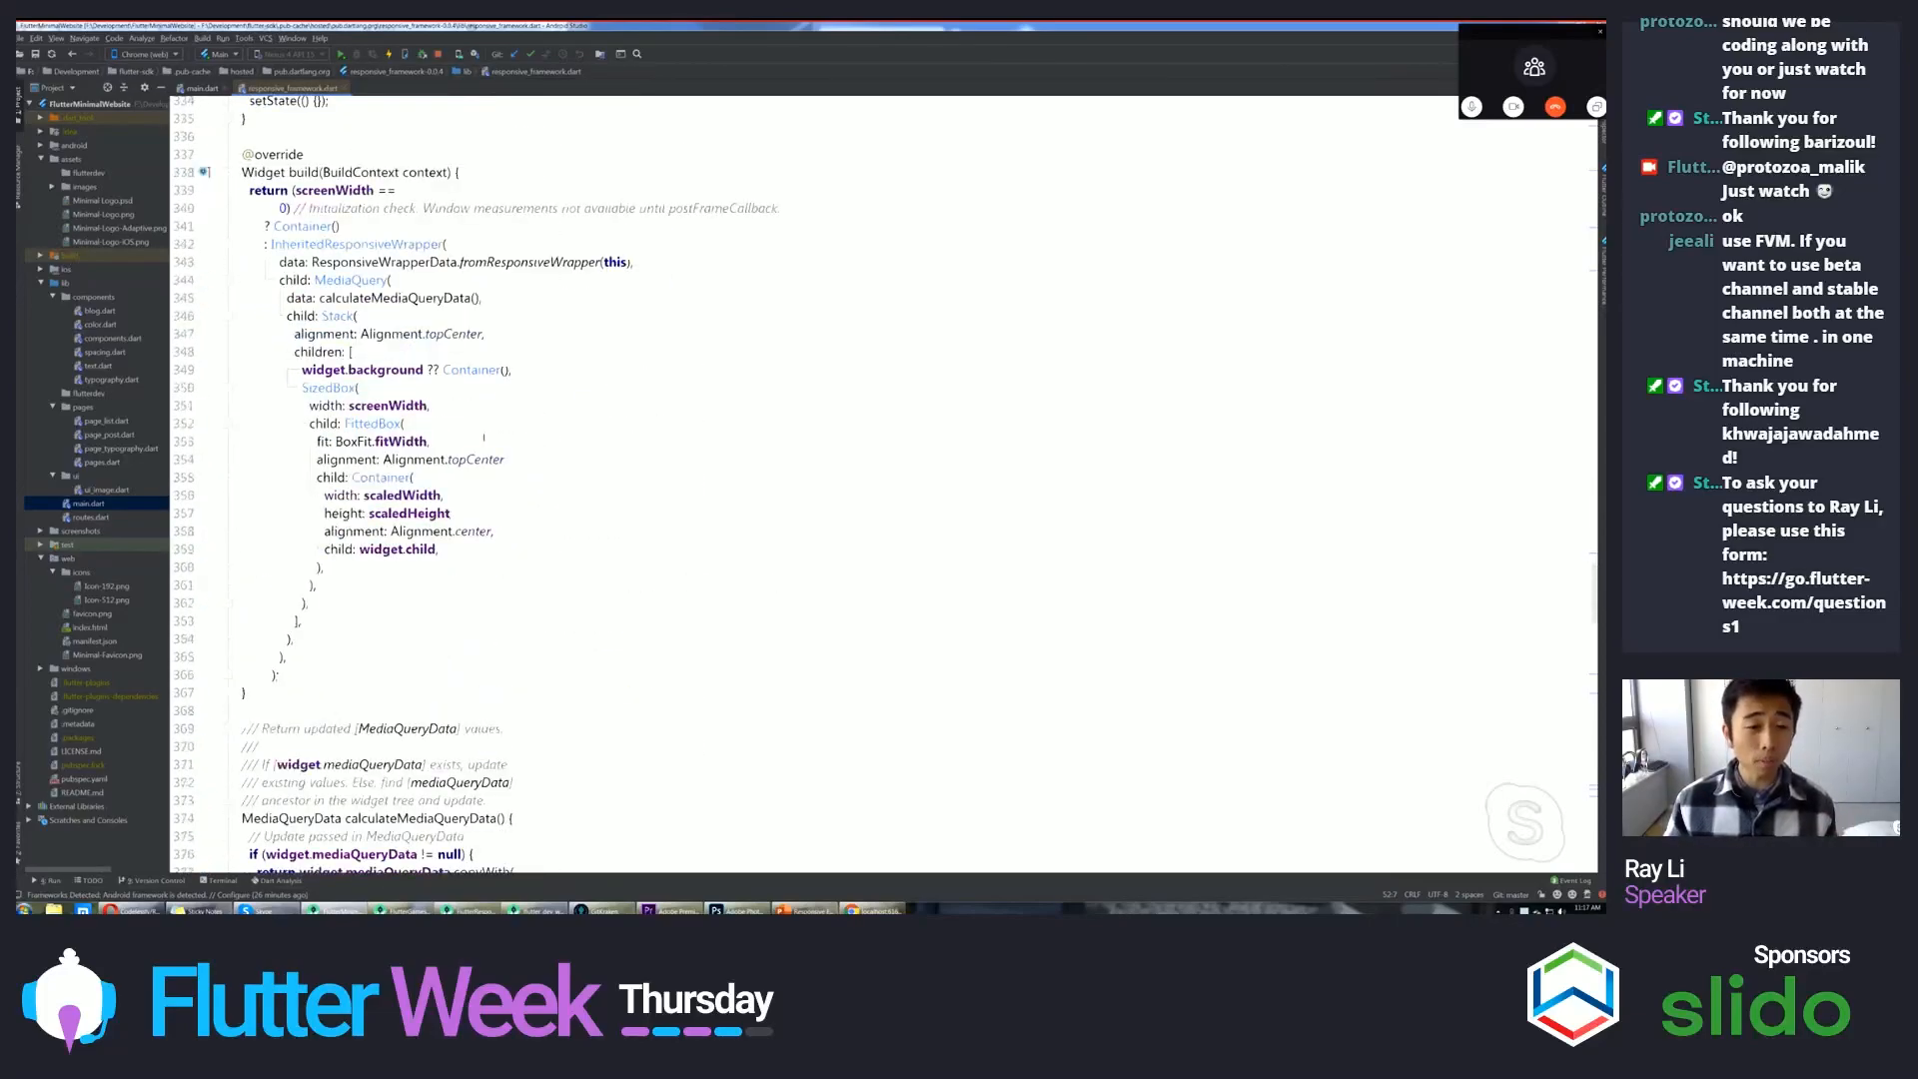
pyautogui.moveTo(373, 424)
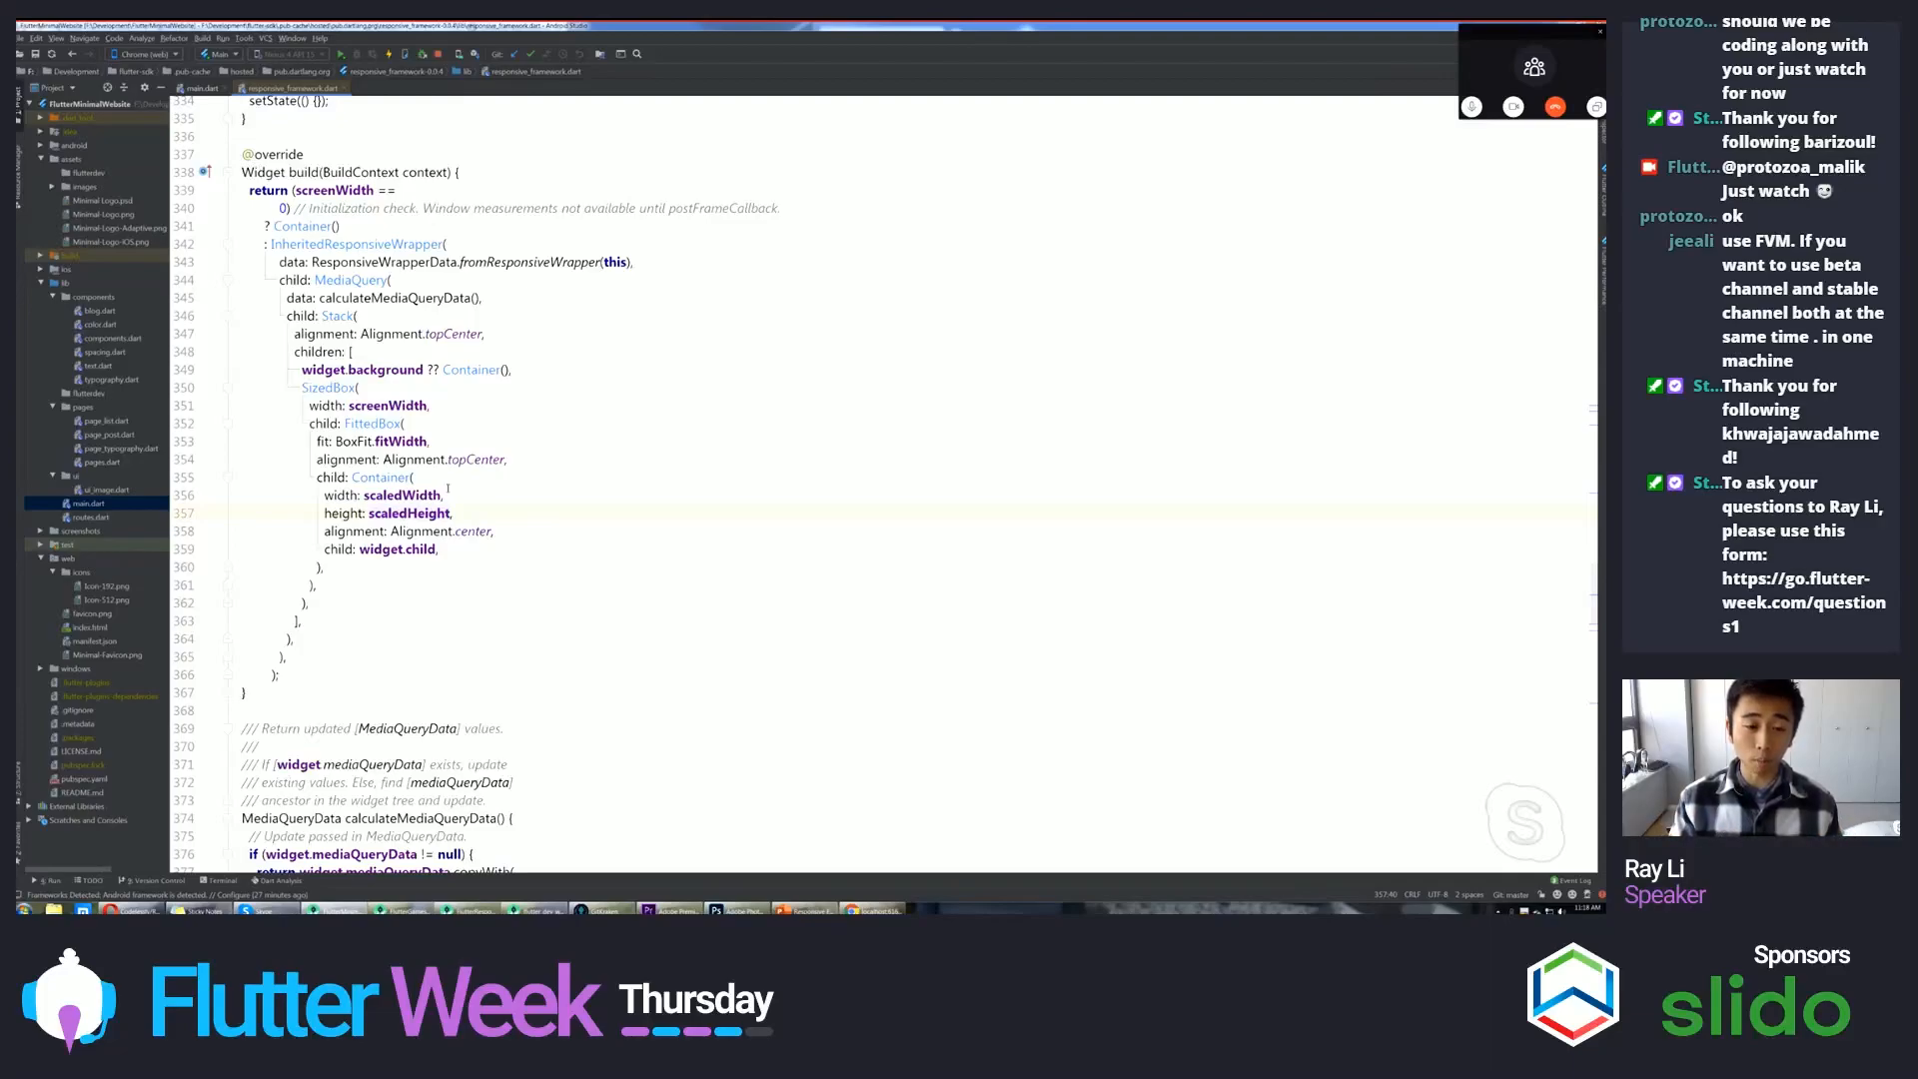
pyautogui.scroll(3)
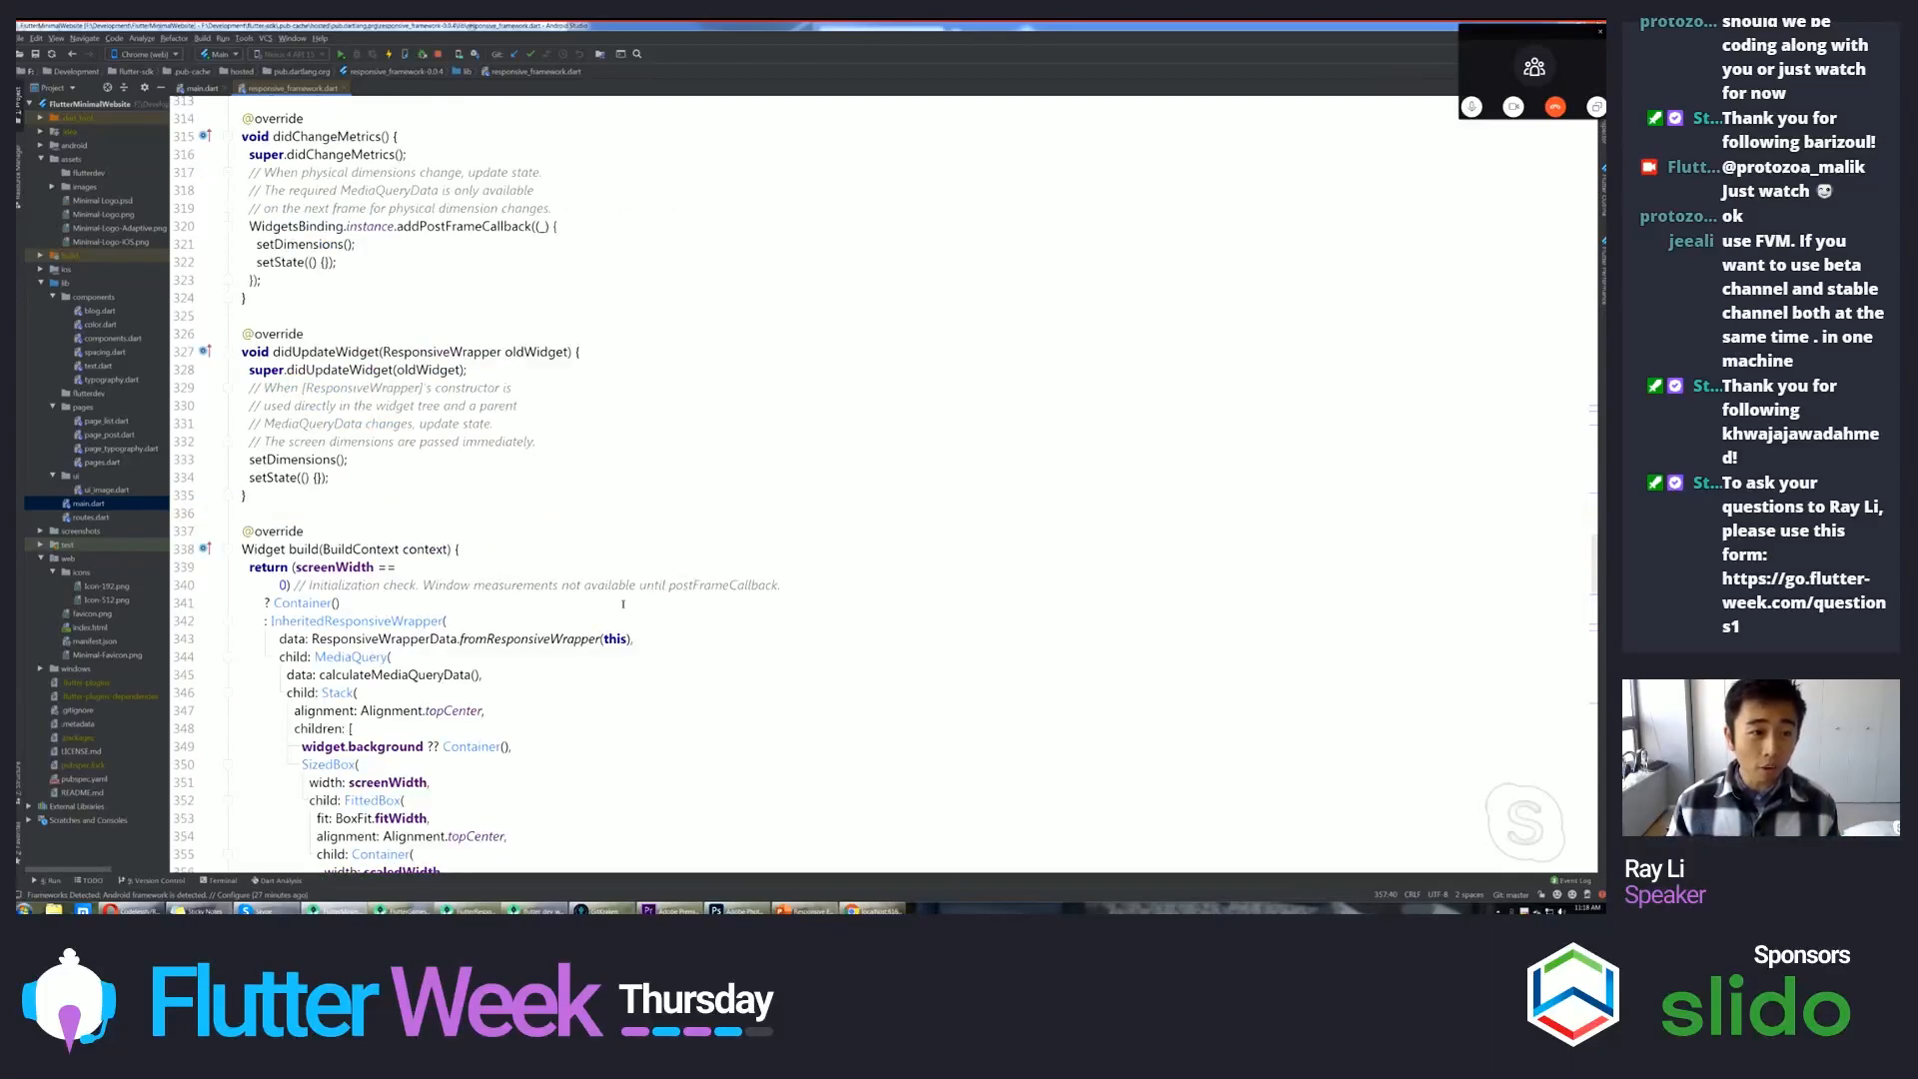
pyautogui.scroll(3)
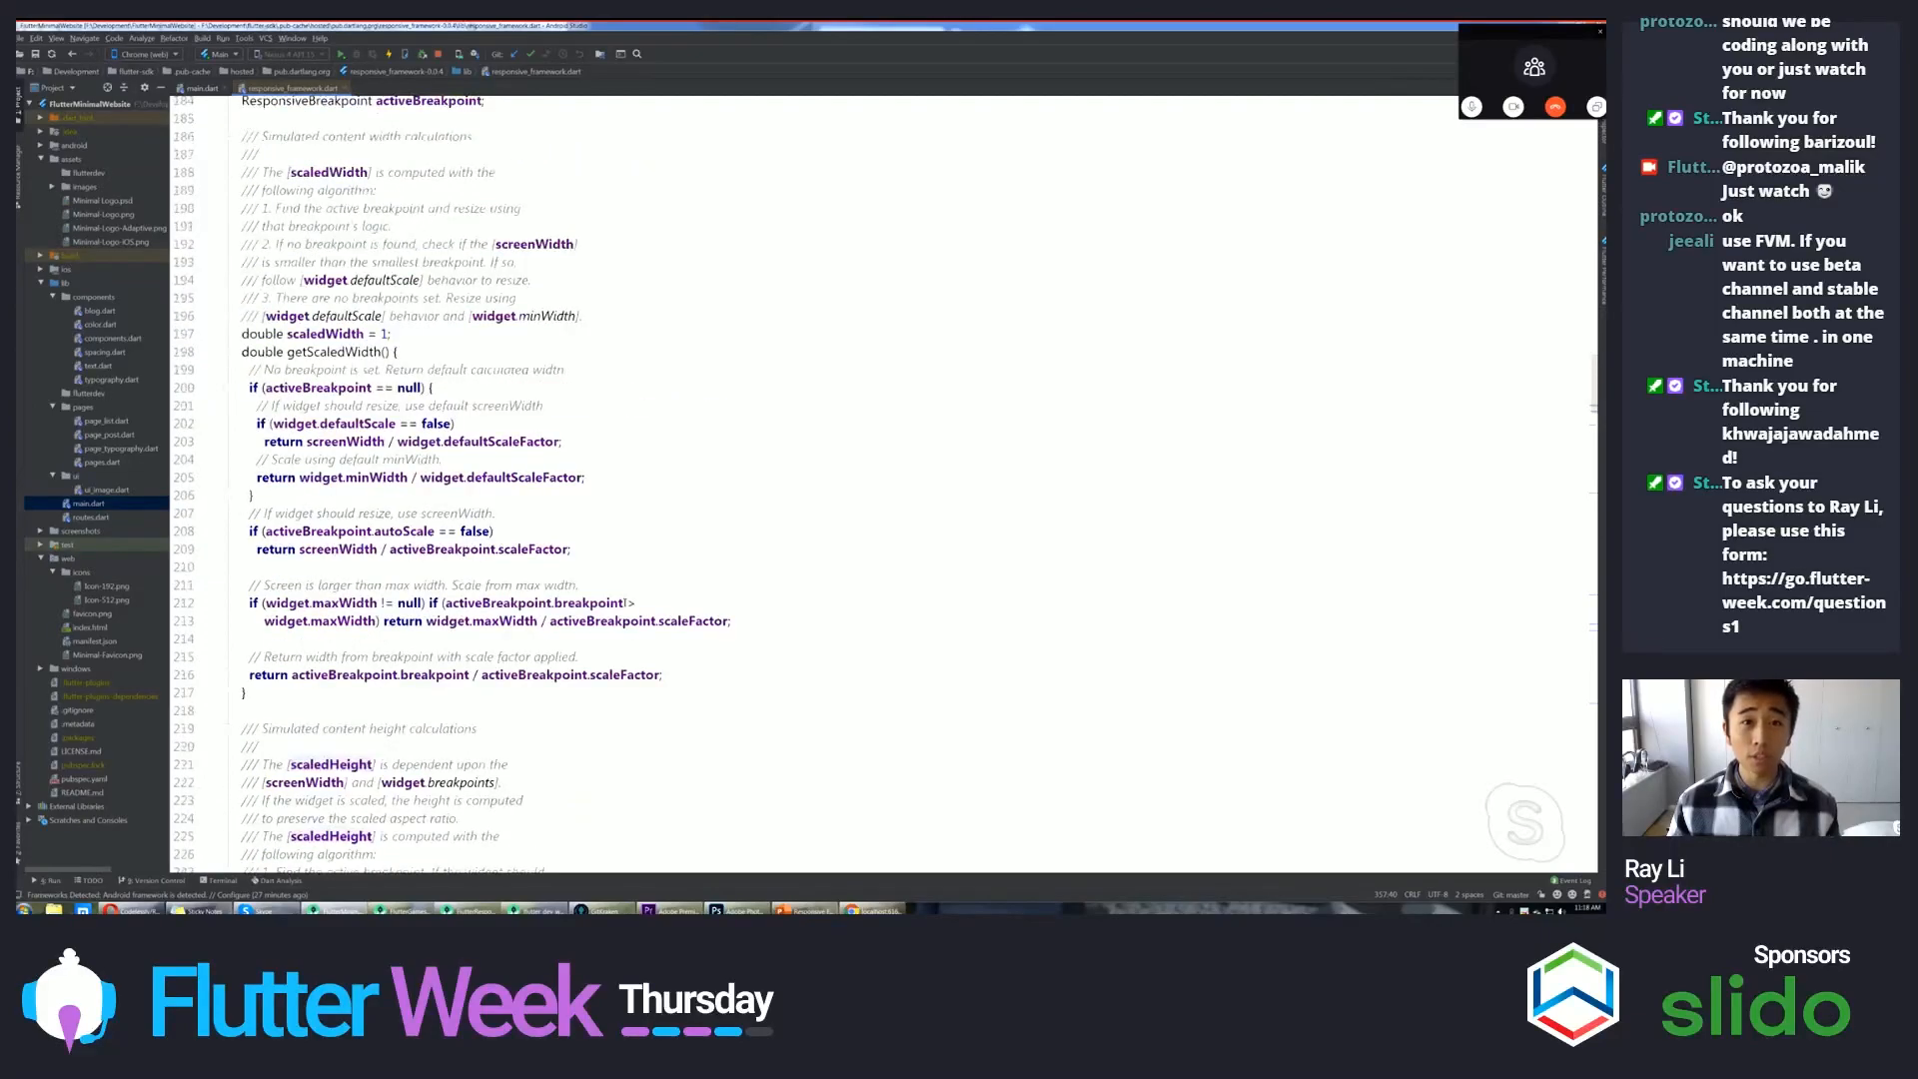
pyautogui.scroll(-3)
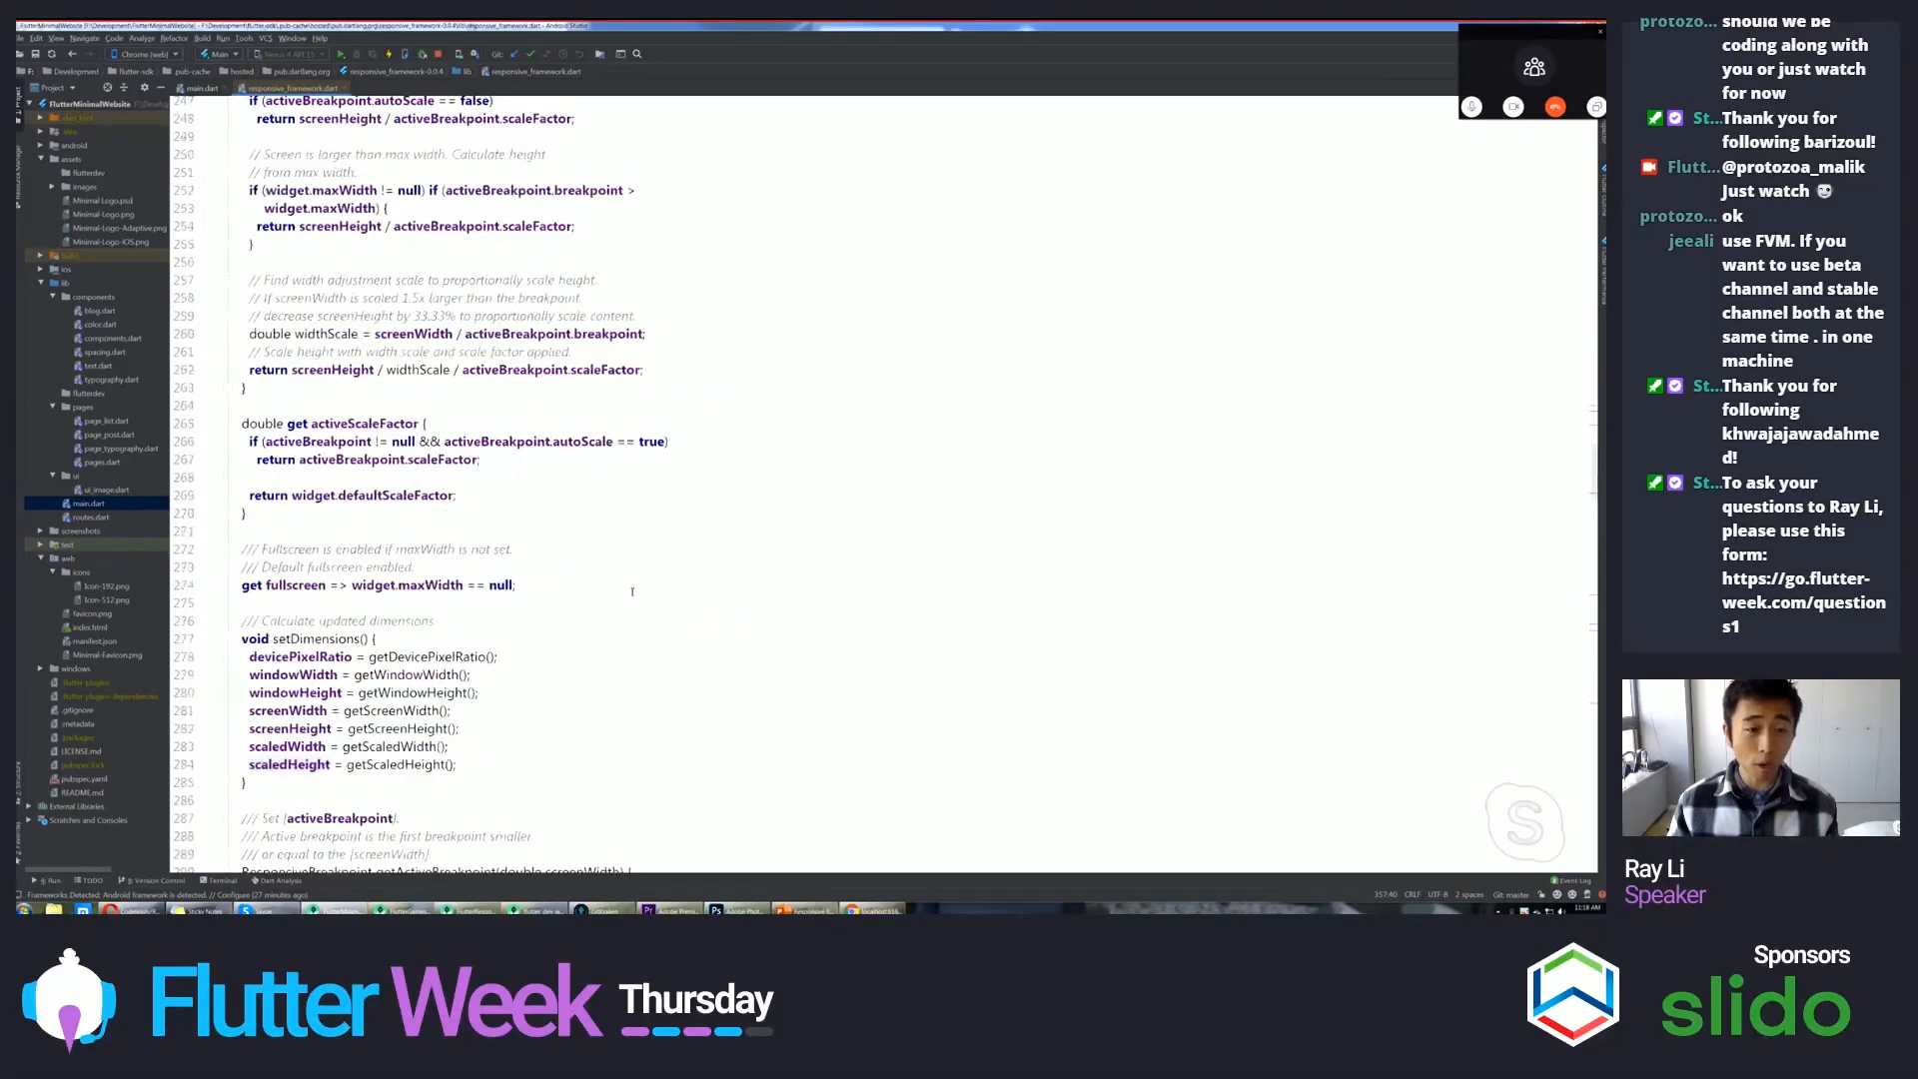
pyautogui.scroll(-3)
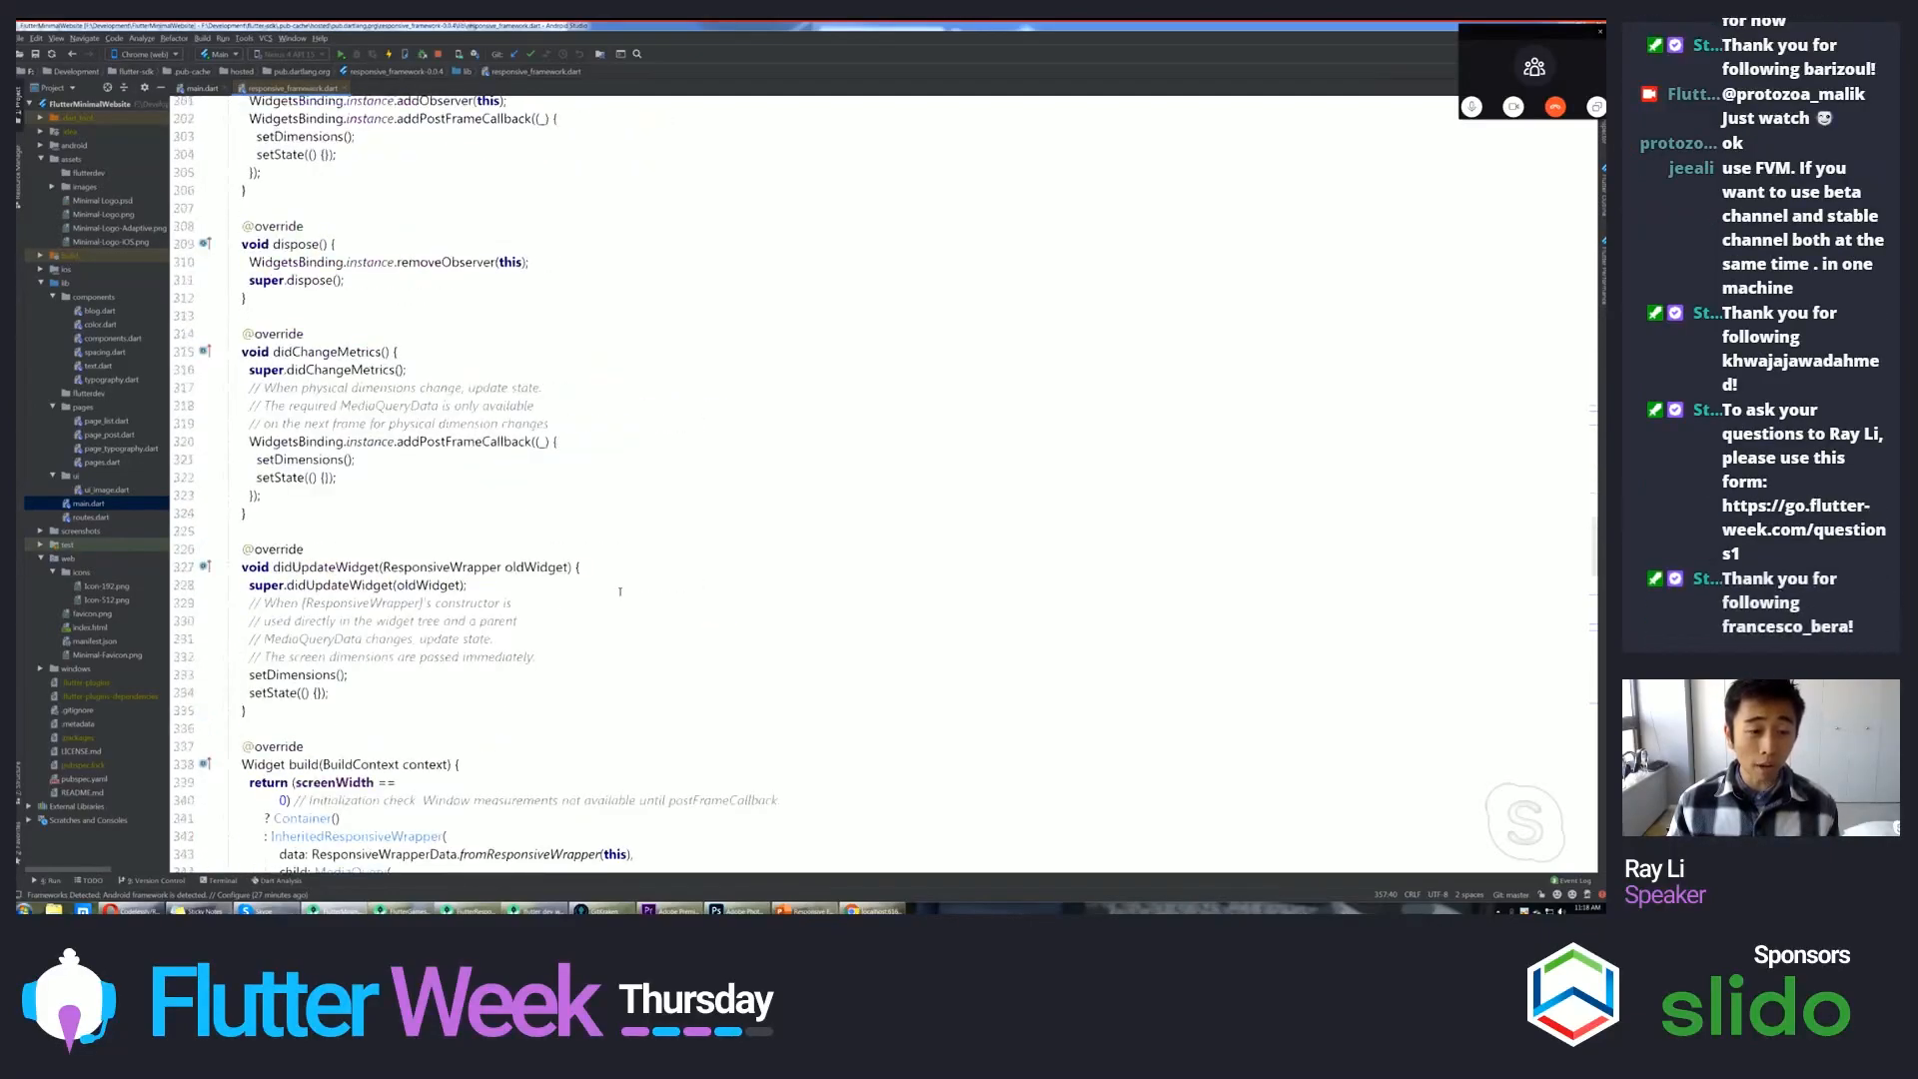
pyautogui.scroll(-3)
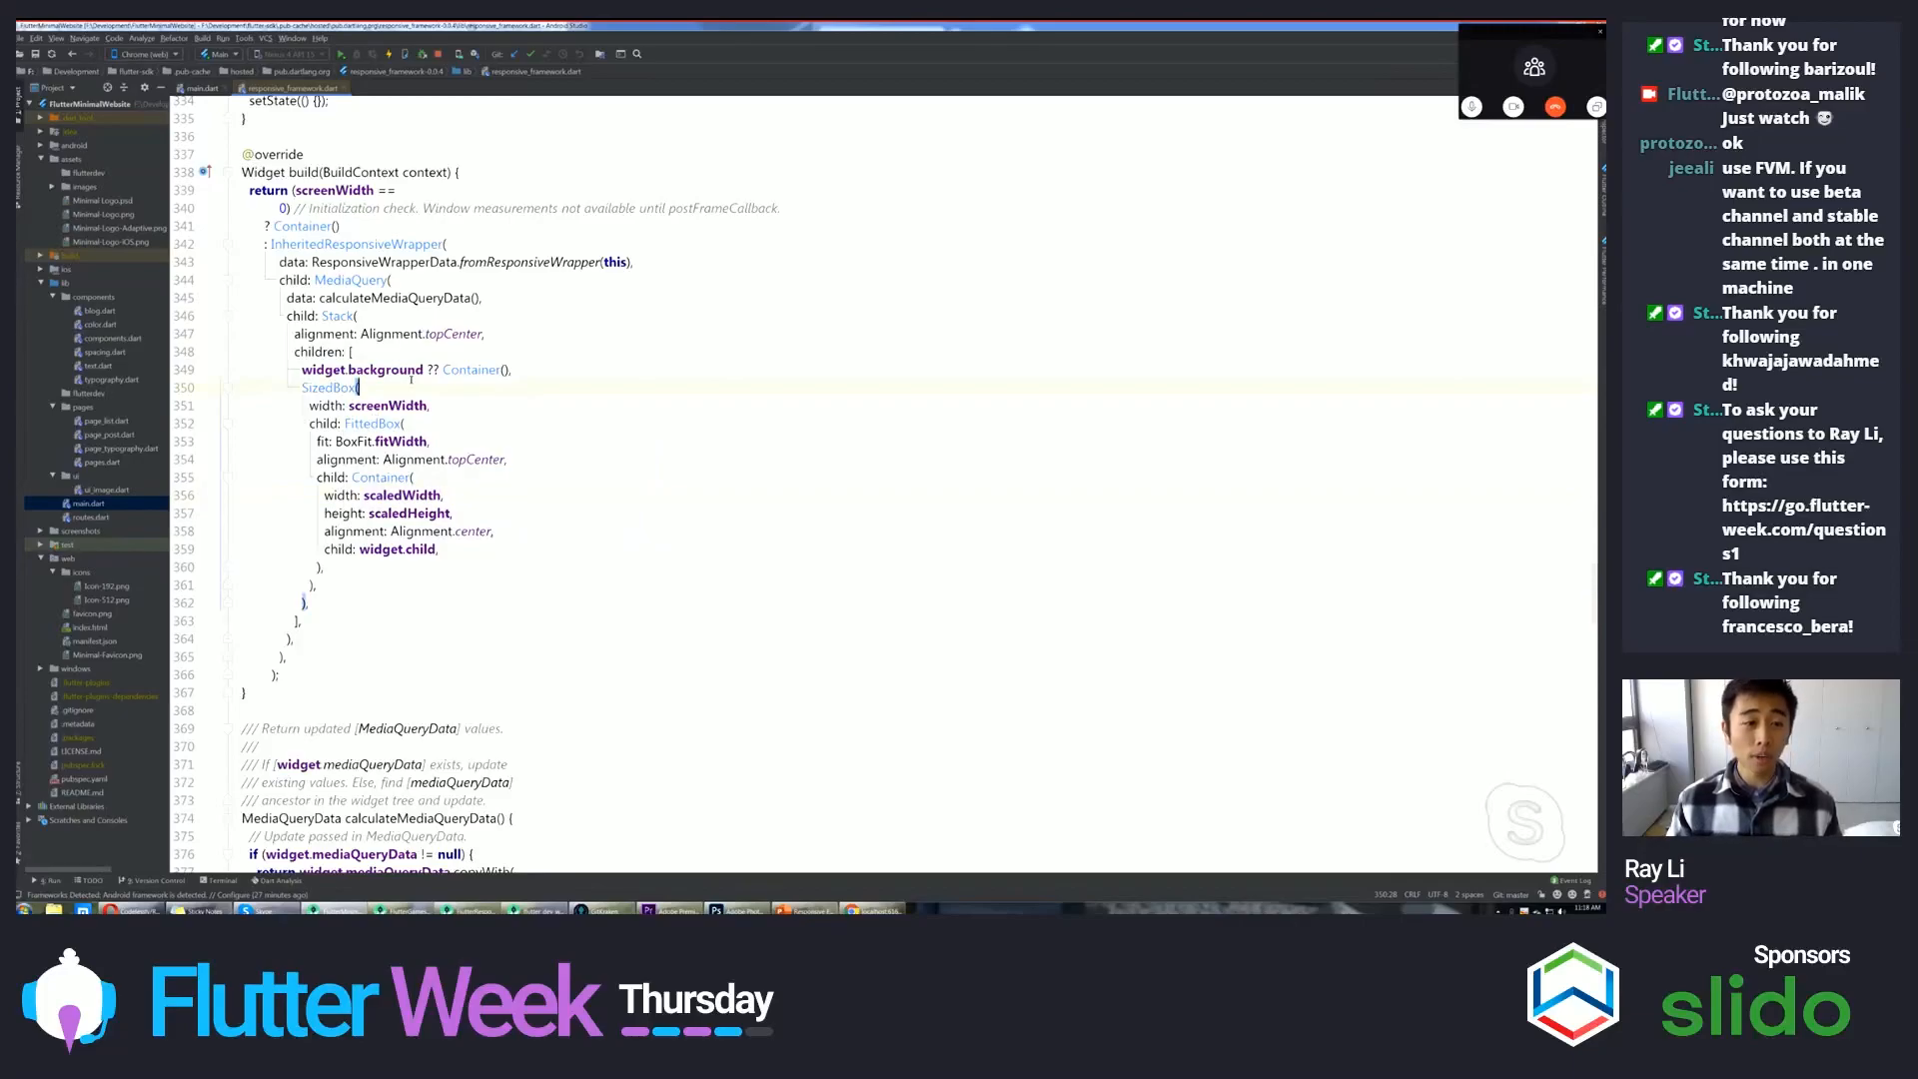
pyautogui.click(364, 406)
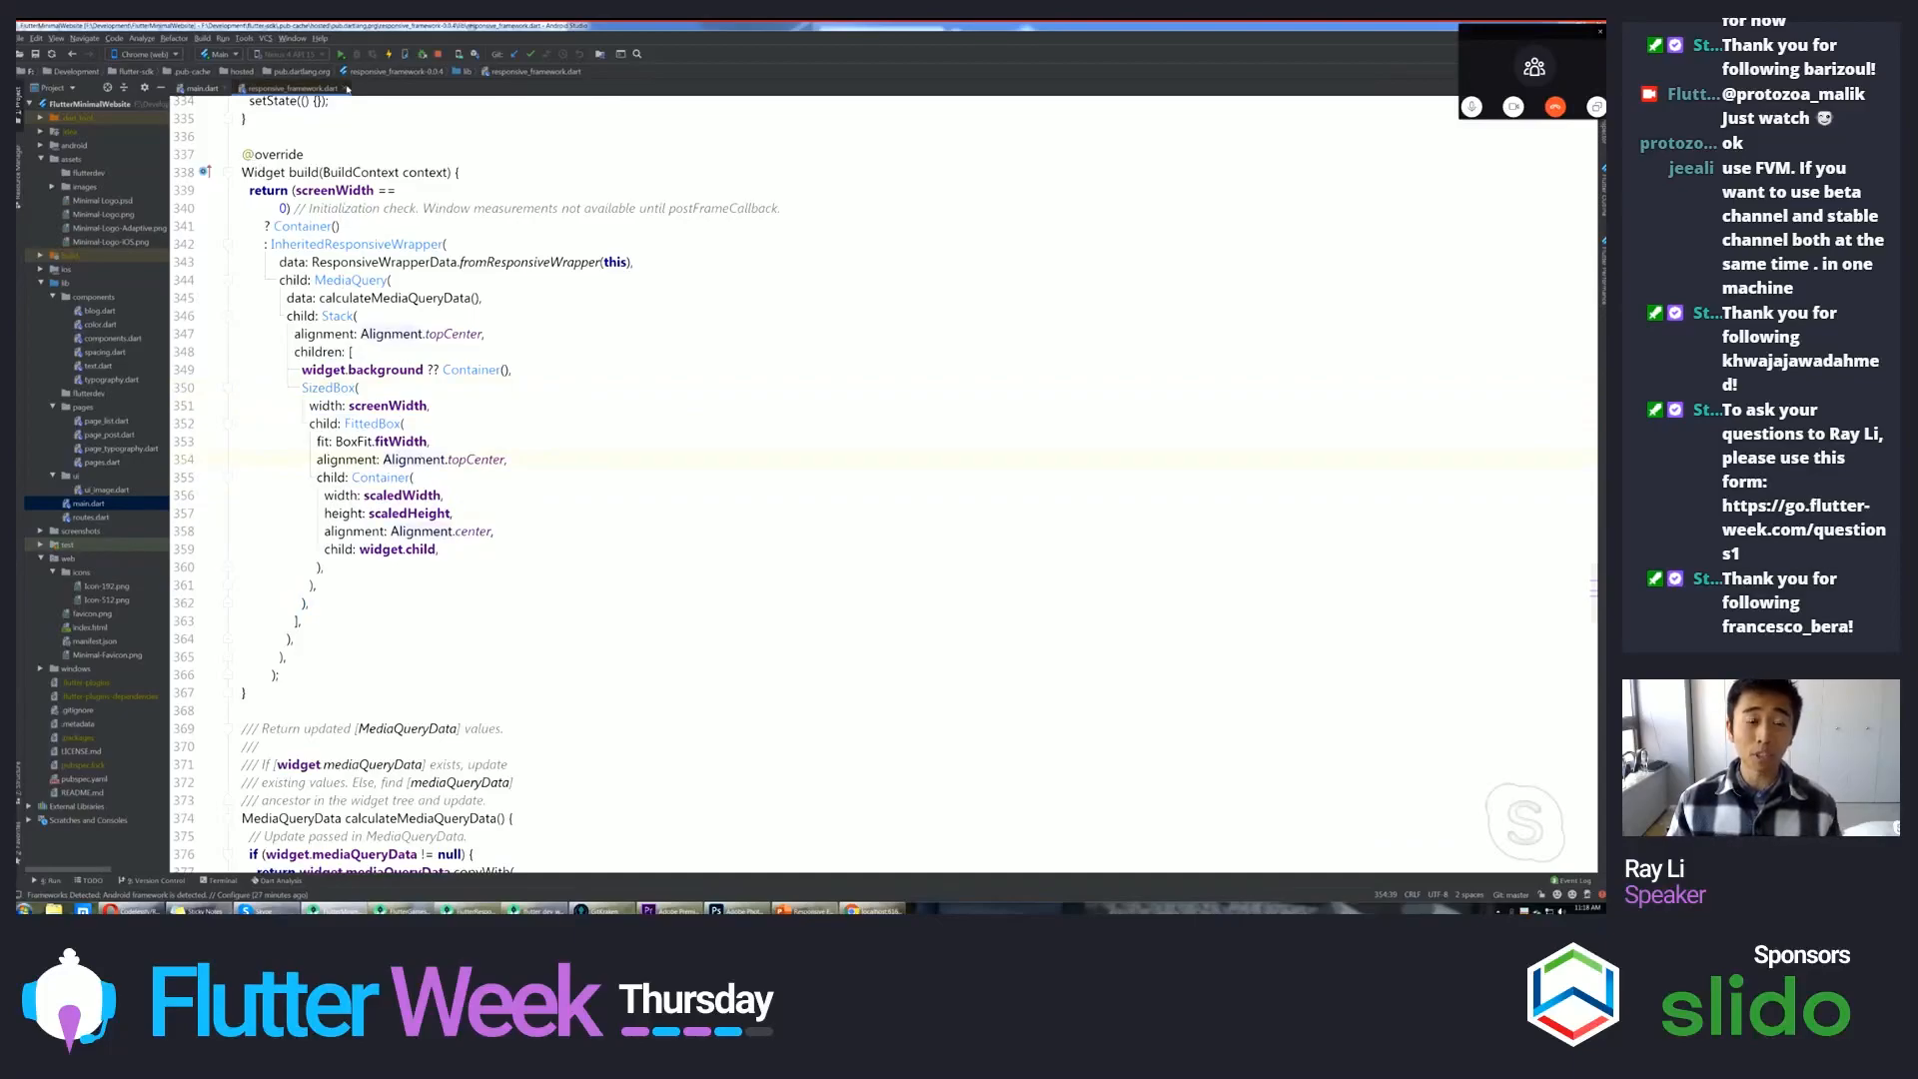
# - Switch to the Flutter Games project, dismiss its notice and run the app in Chrome
pyautogui.click(172, 88)
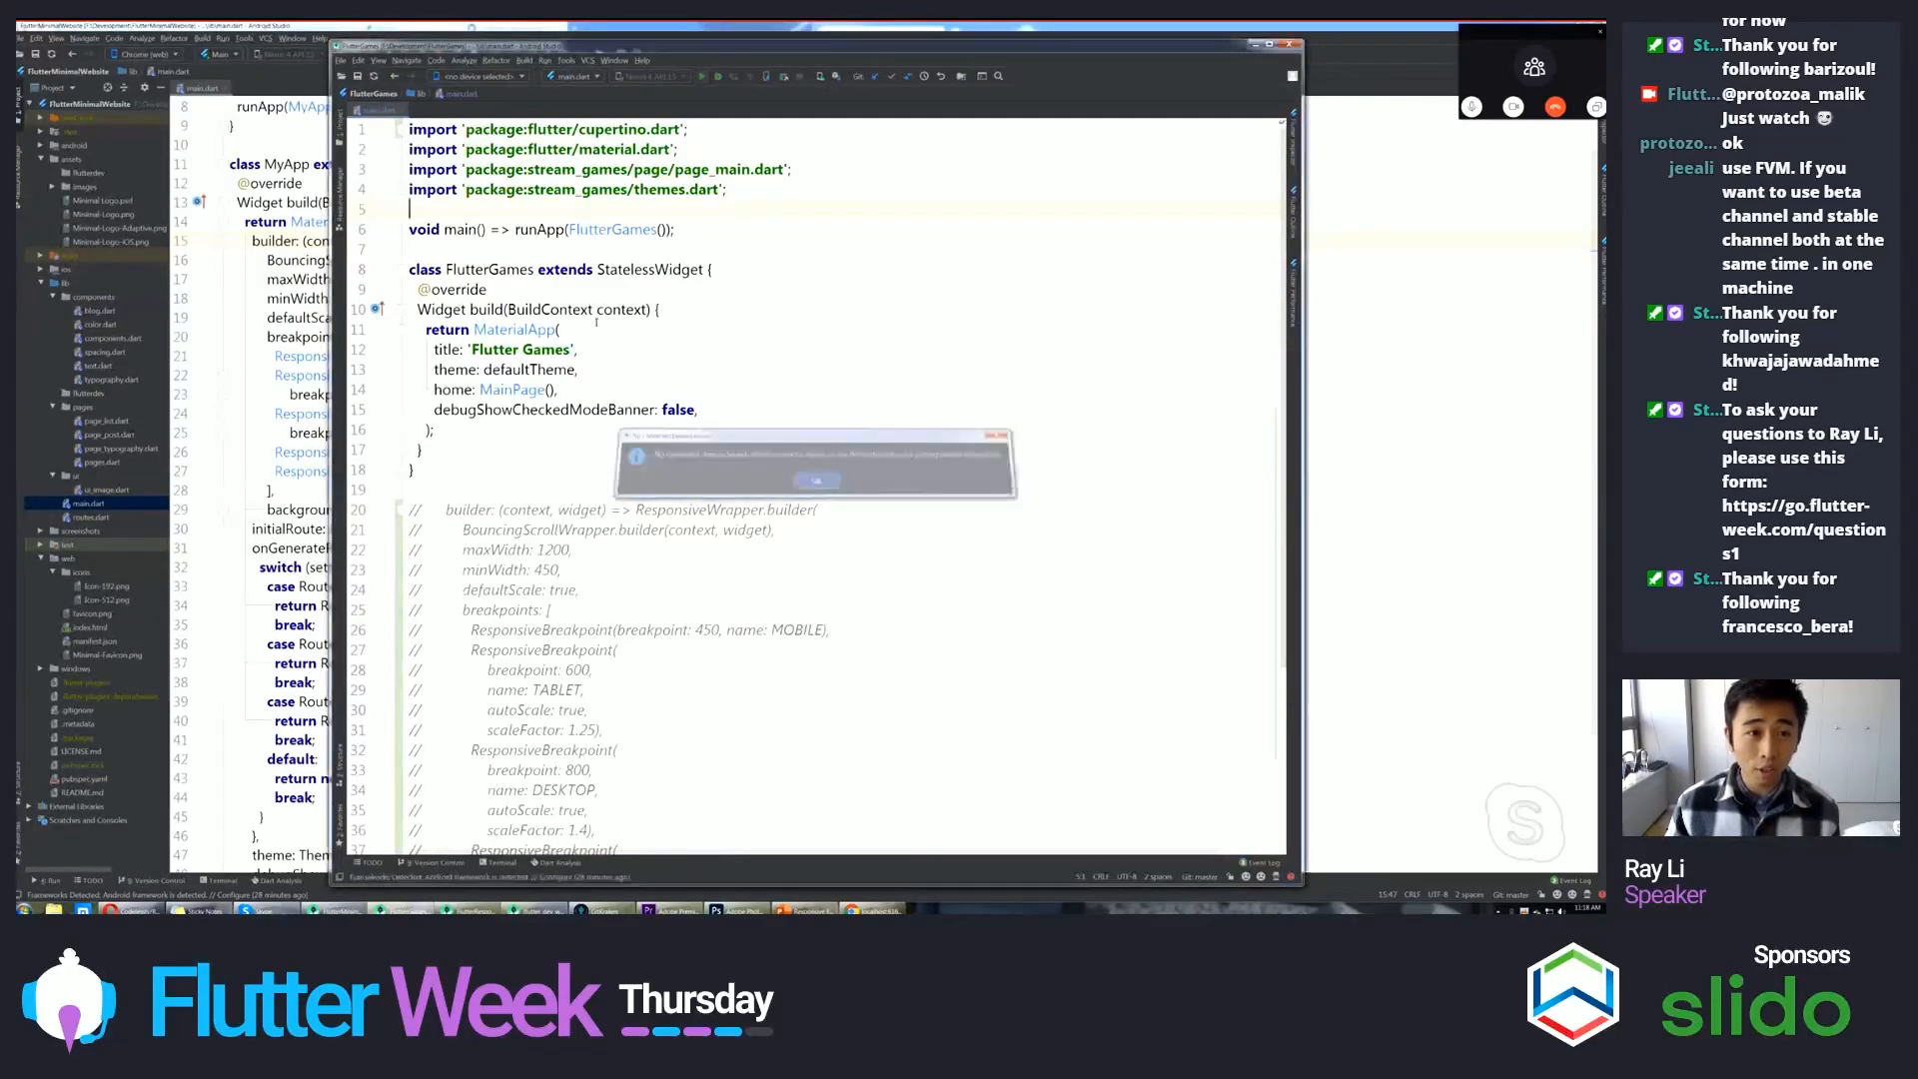
pyautogui.click(481, 76)
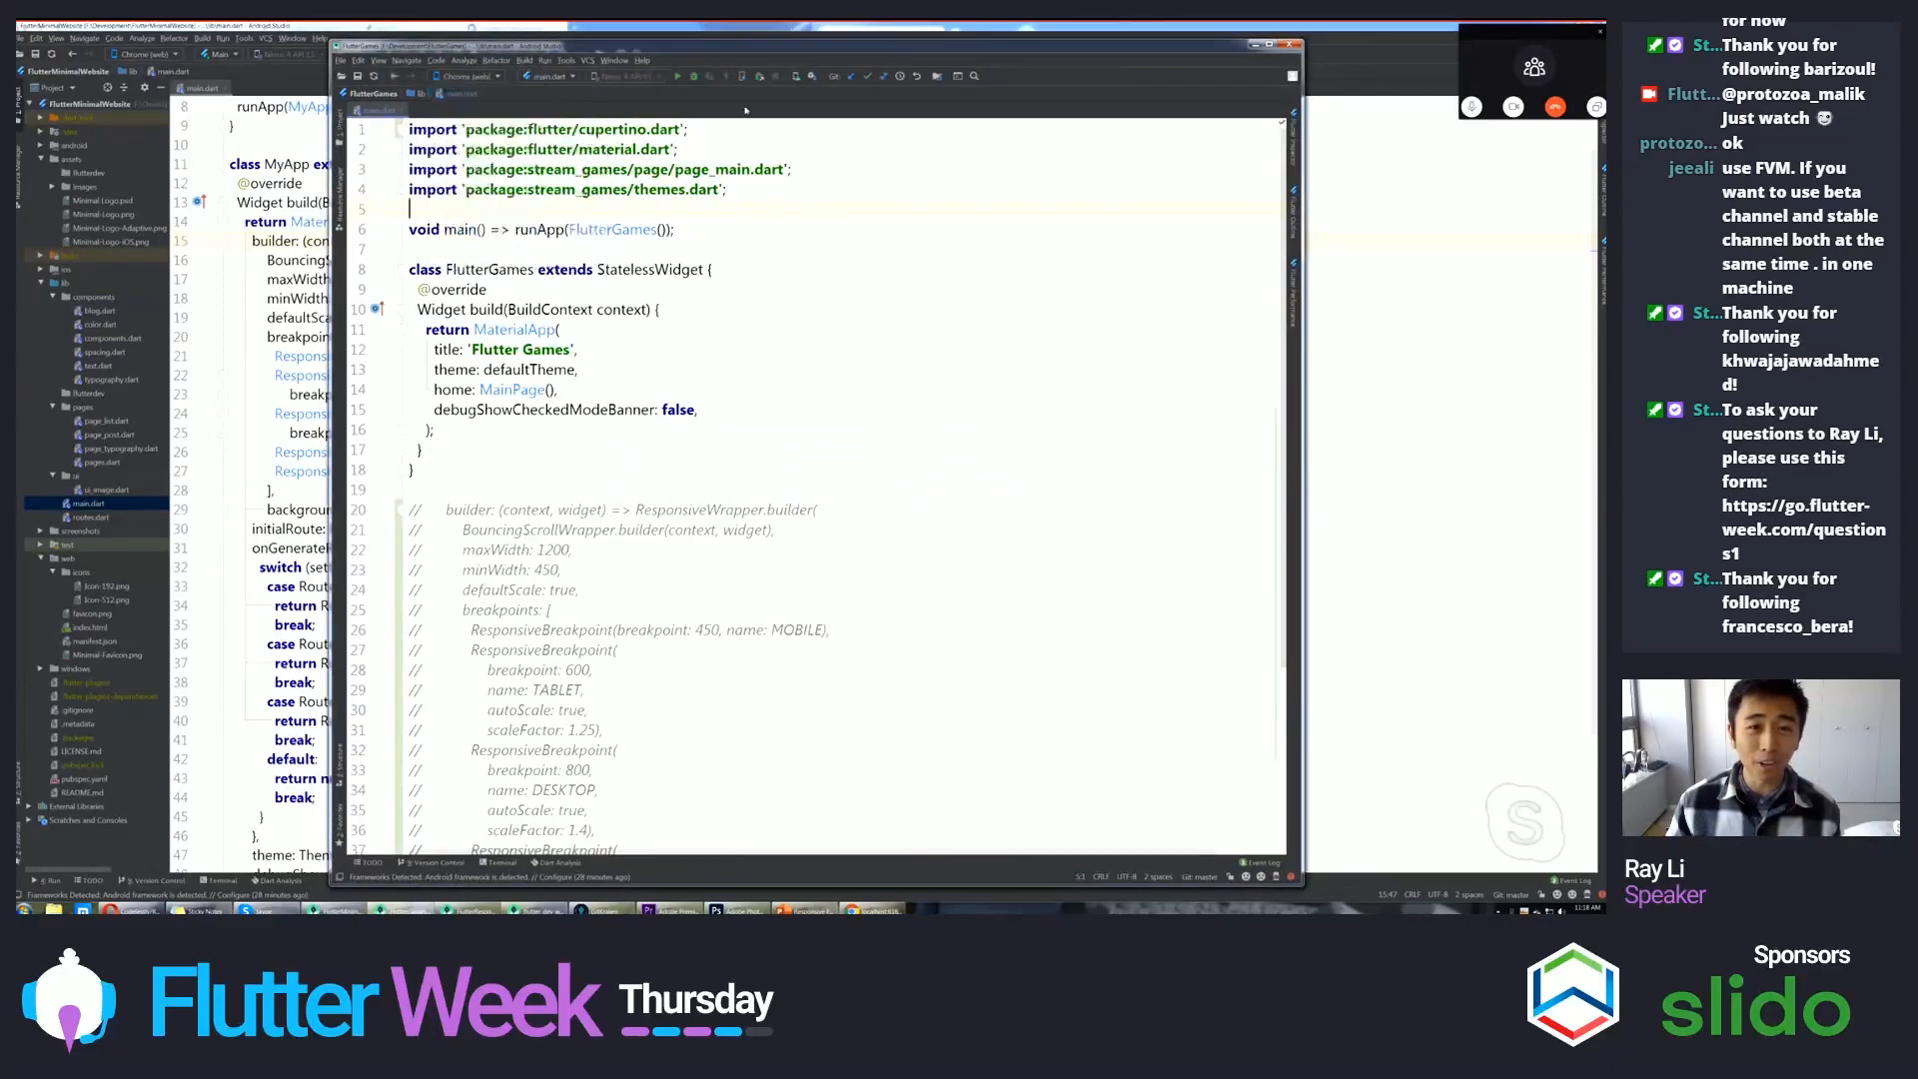
pyautogui.click(357, 647)
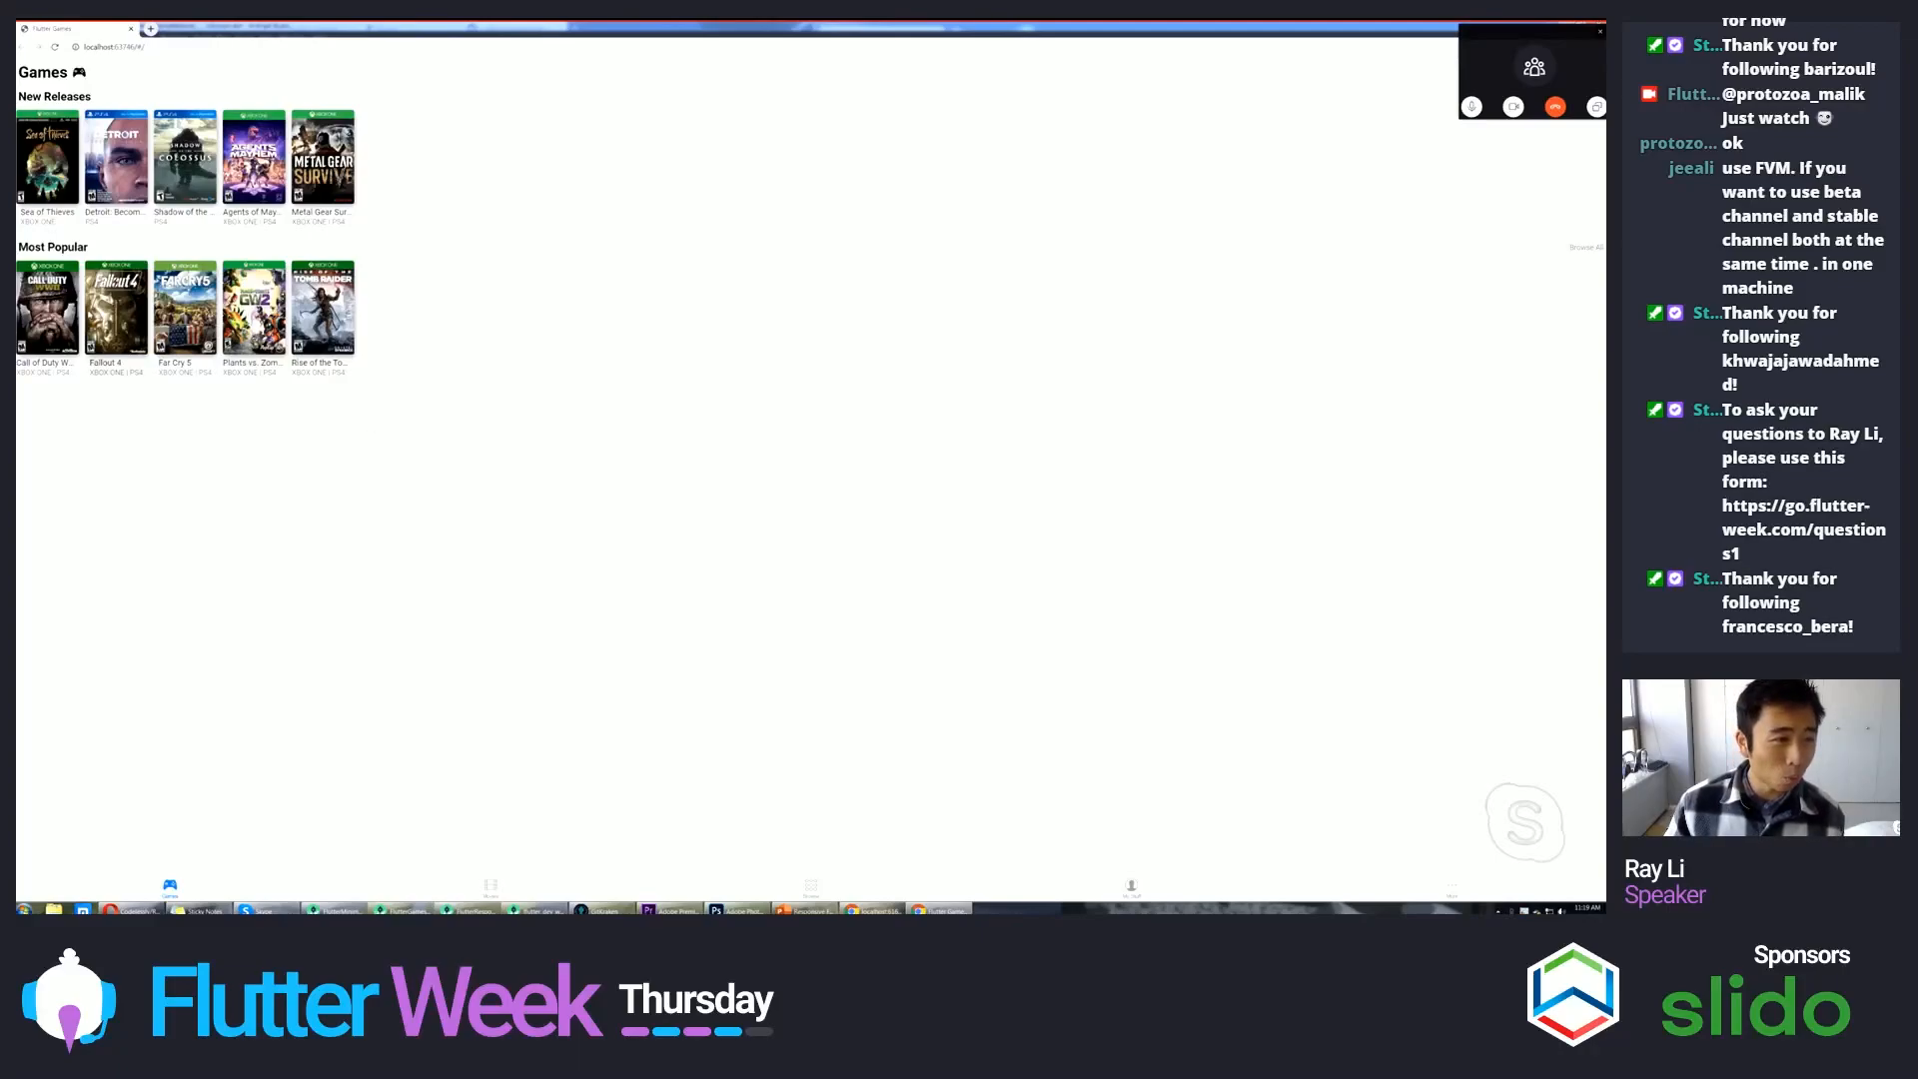
# - View the Call of Duty WWII detail page in the running app and go back to the games list
pyautogui.click(46, 308)
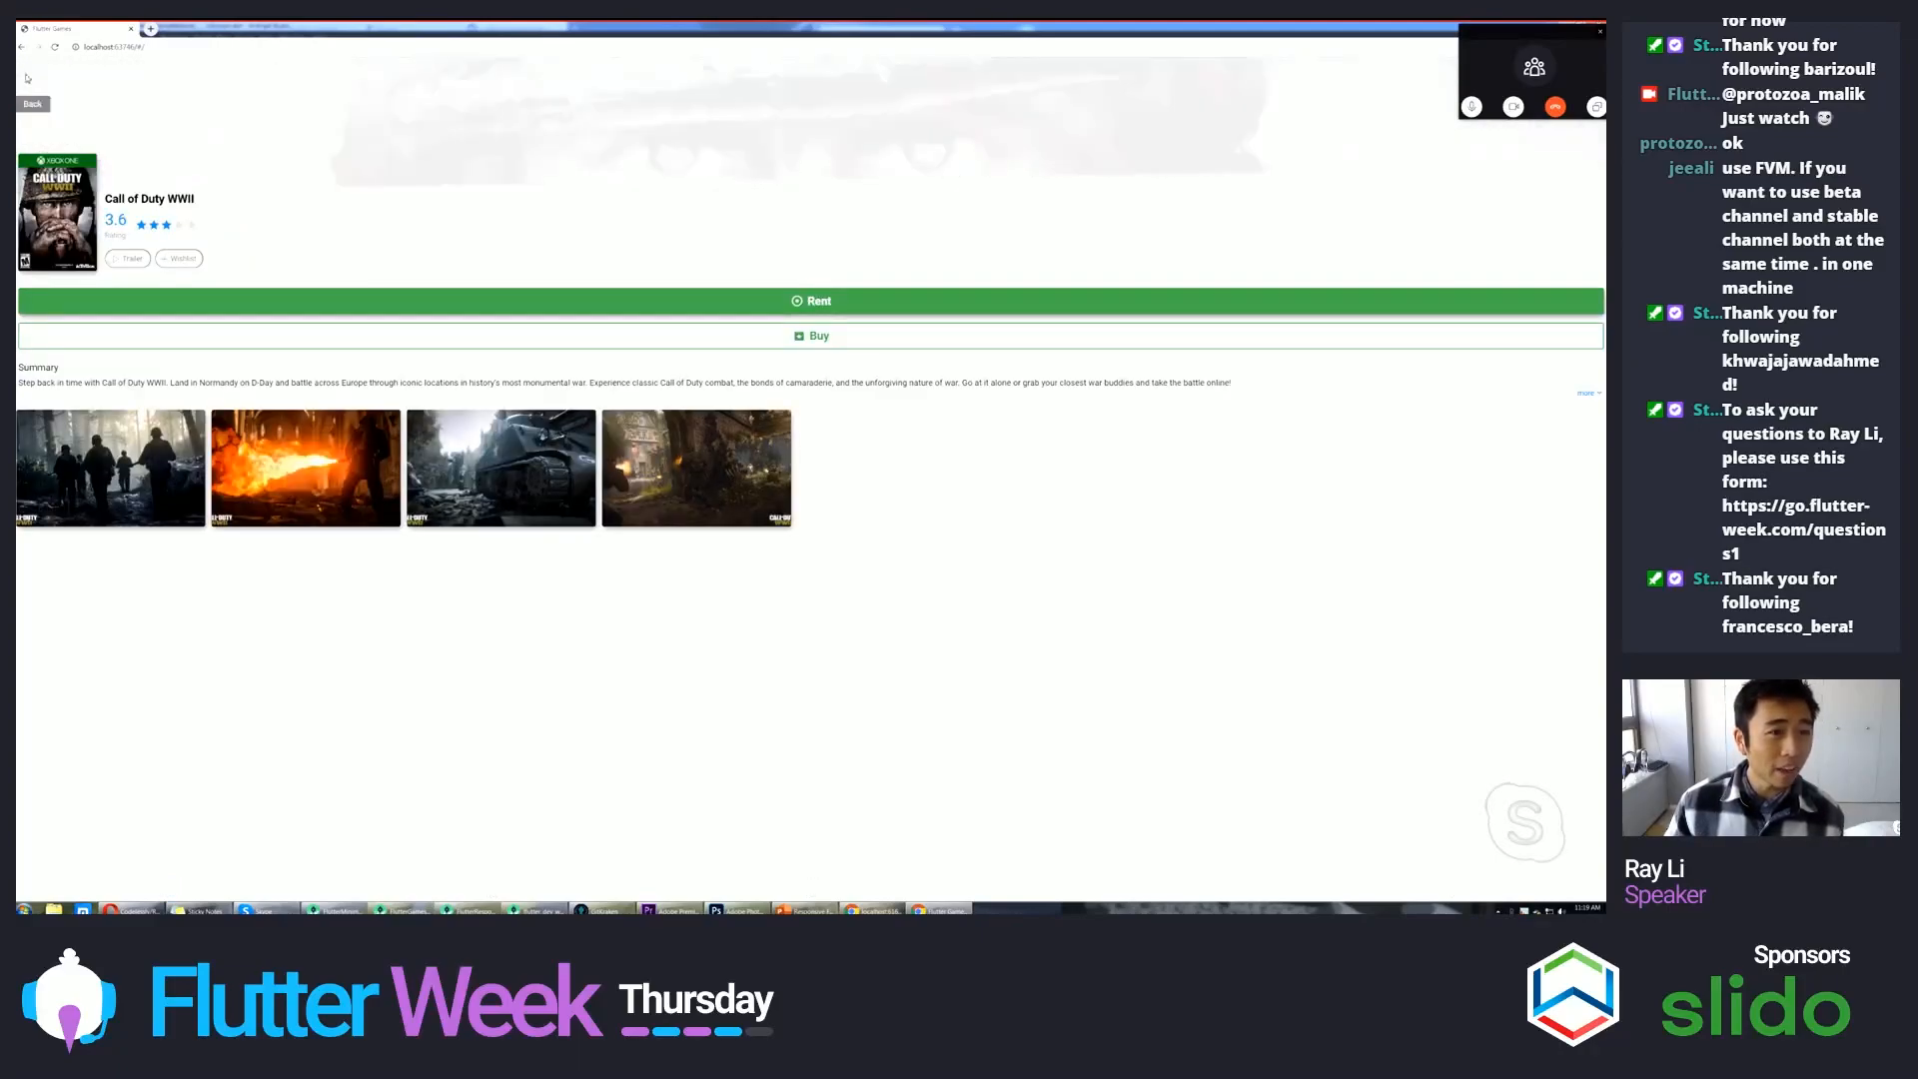
pyautogui.click(32, 101)
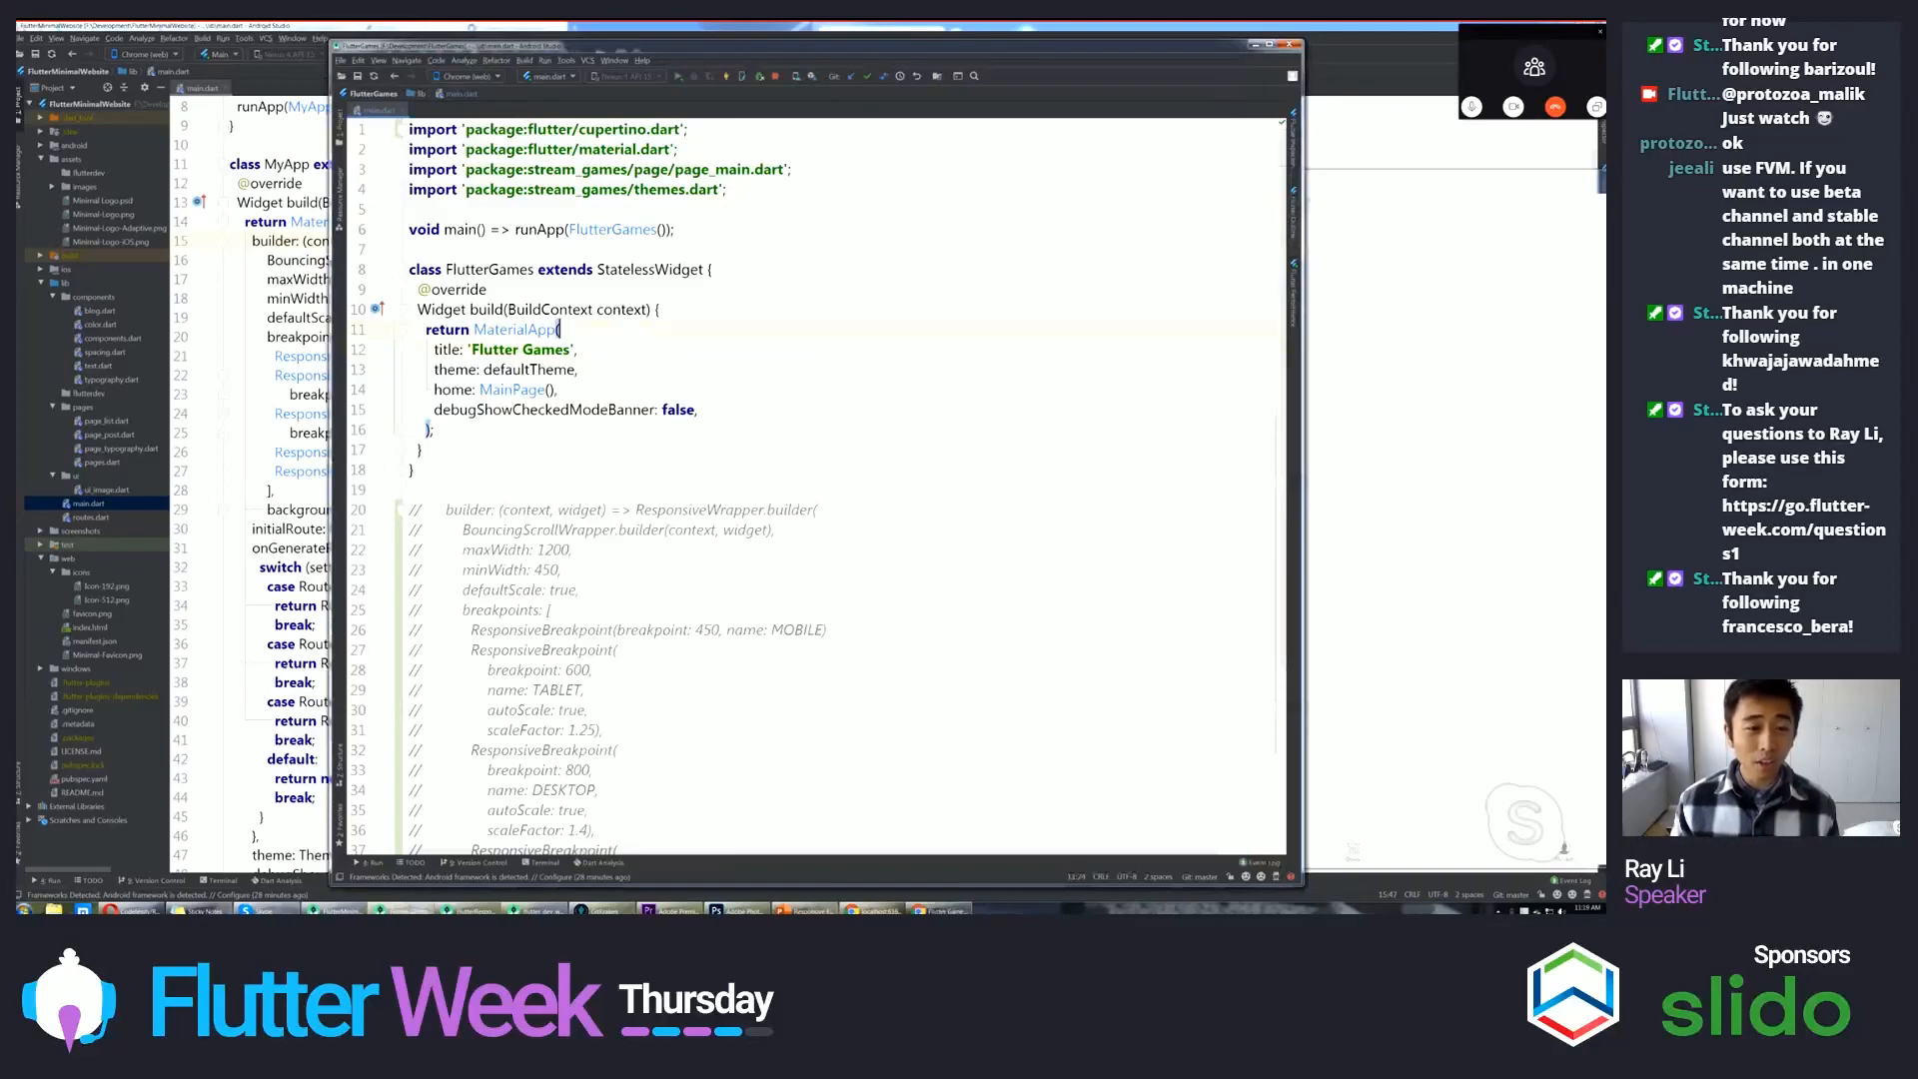
# - Add builder: (context, widget) => ResponsiveWrapper.builder(...) to MaterialApp with MOBILE, TABLET, DESKTOP and 4K breakpoints
pyautogui.press('Enter')
pyautogui.write('builder: (),')
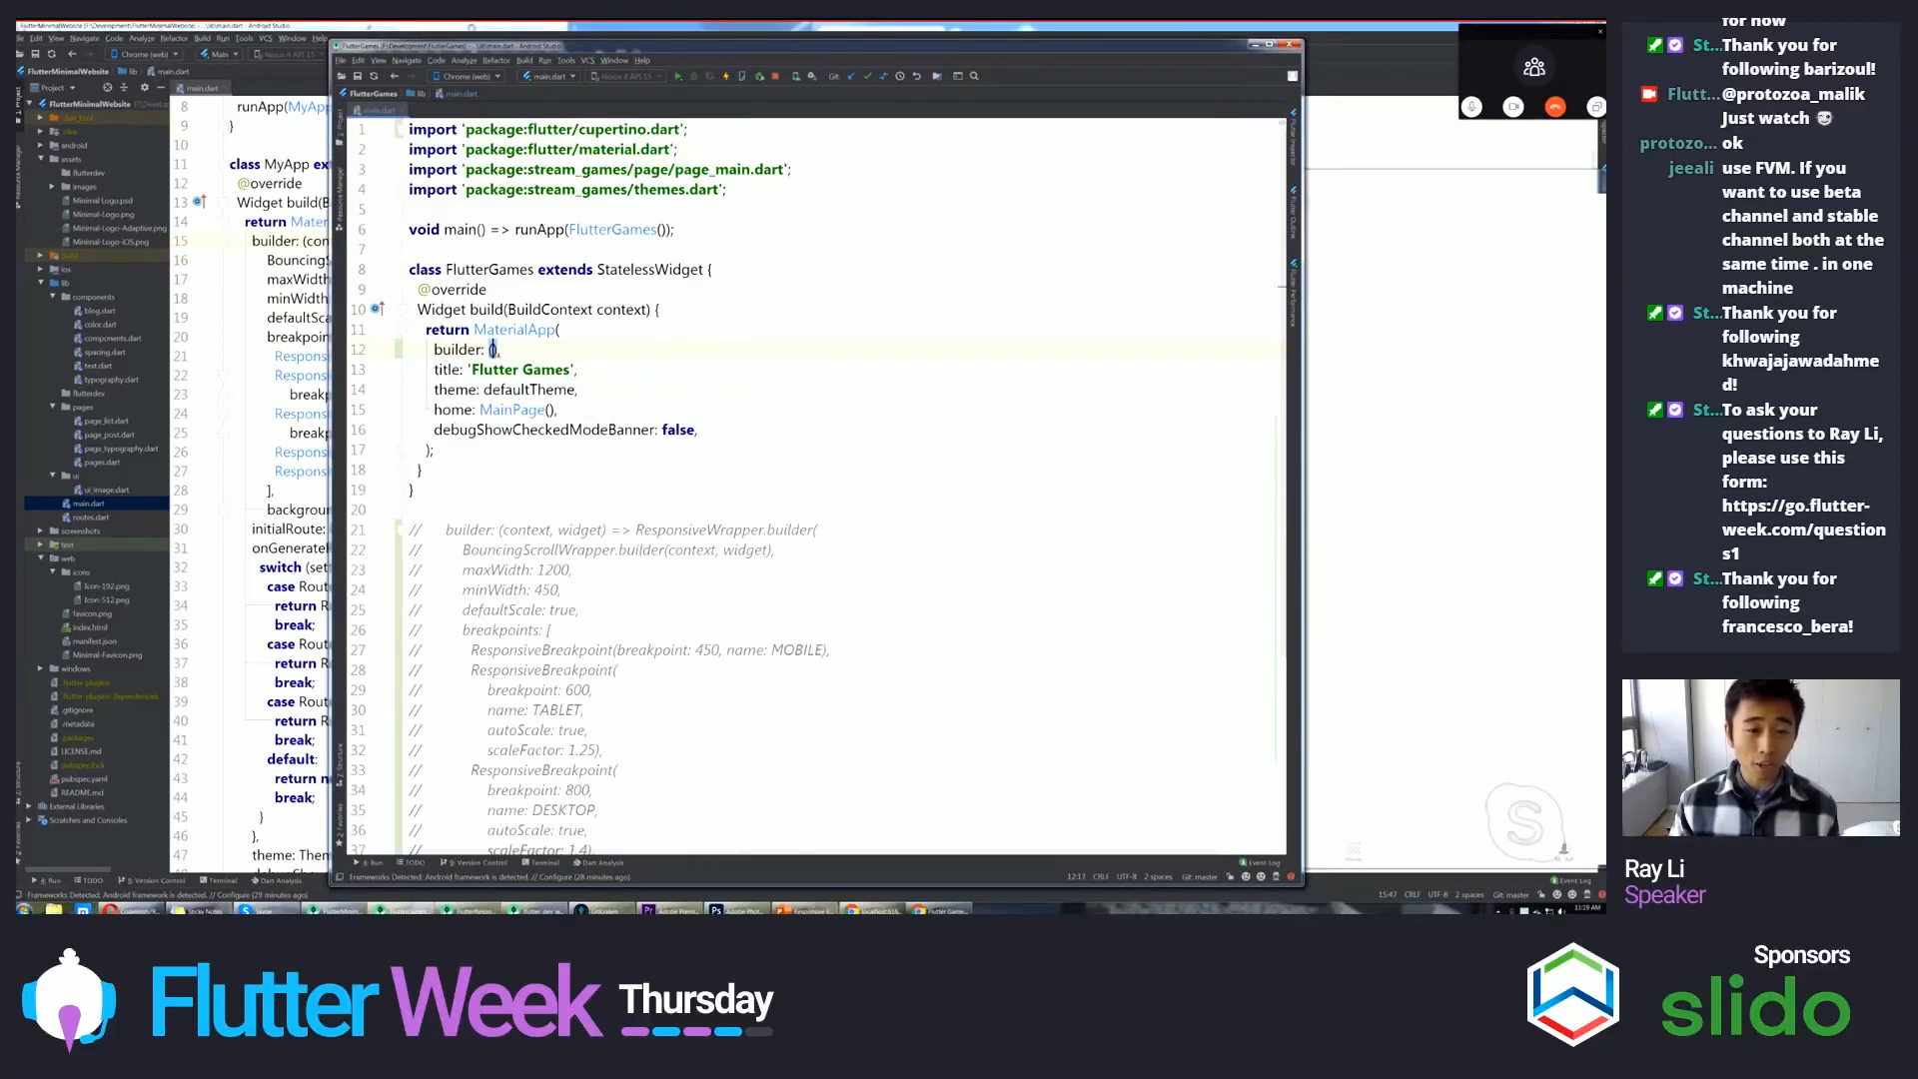
pyautogui.write('(context, wid')
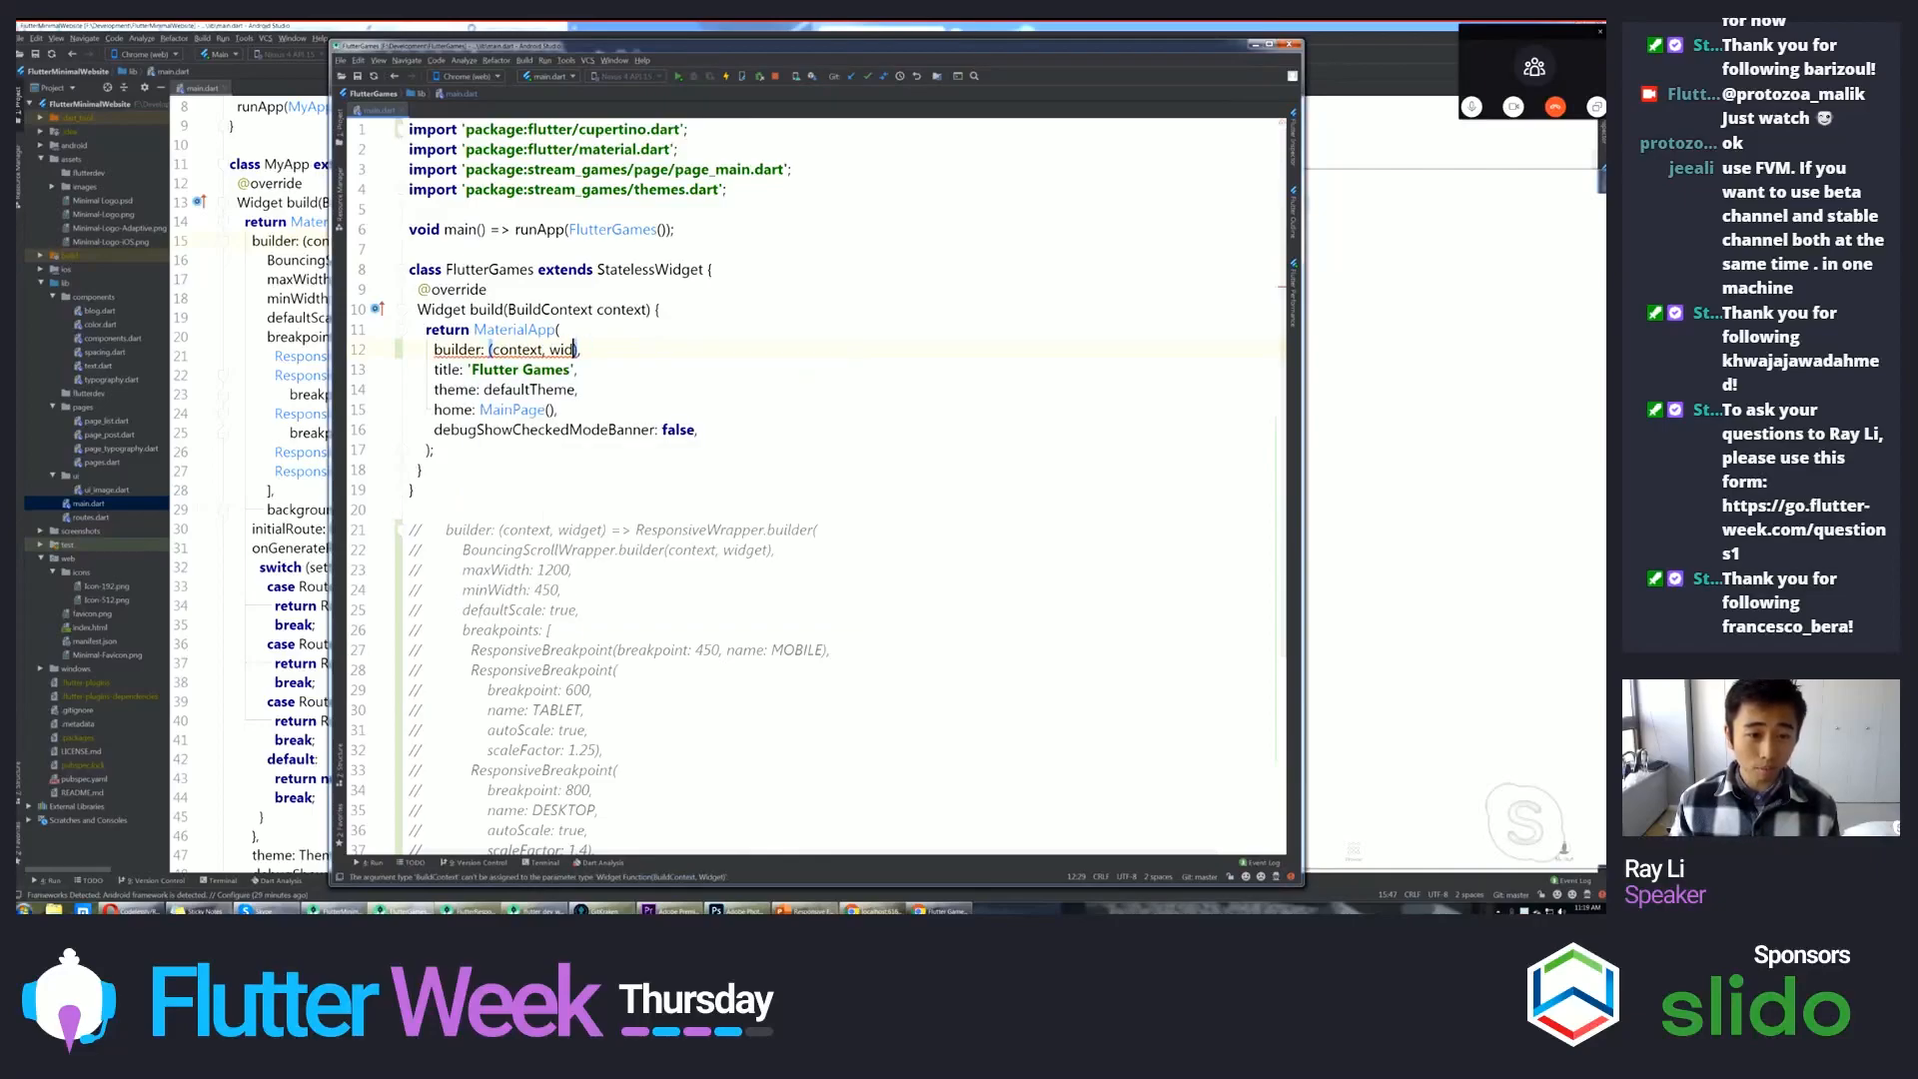
pyautogui.write('get)')
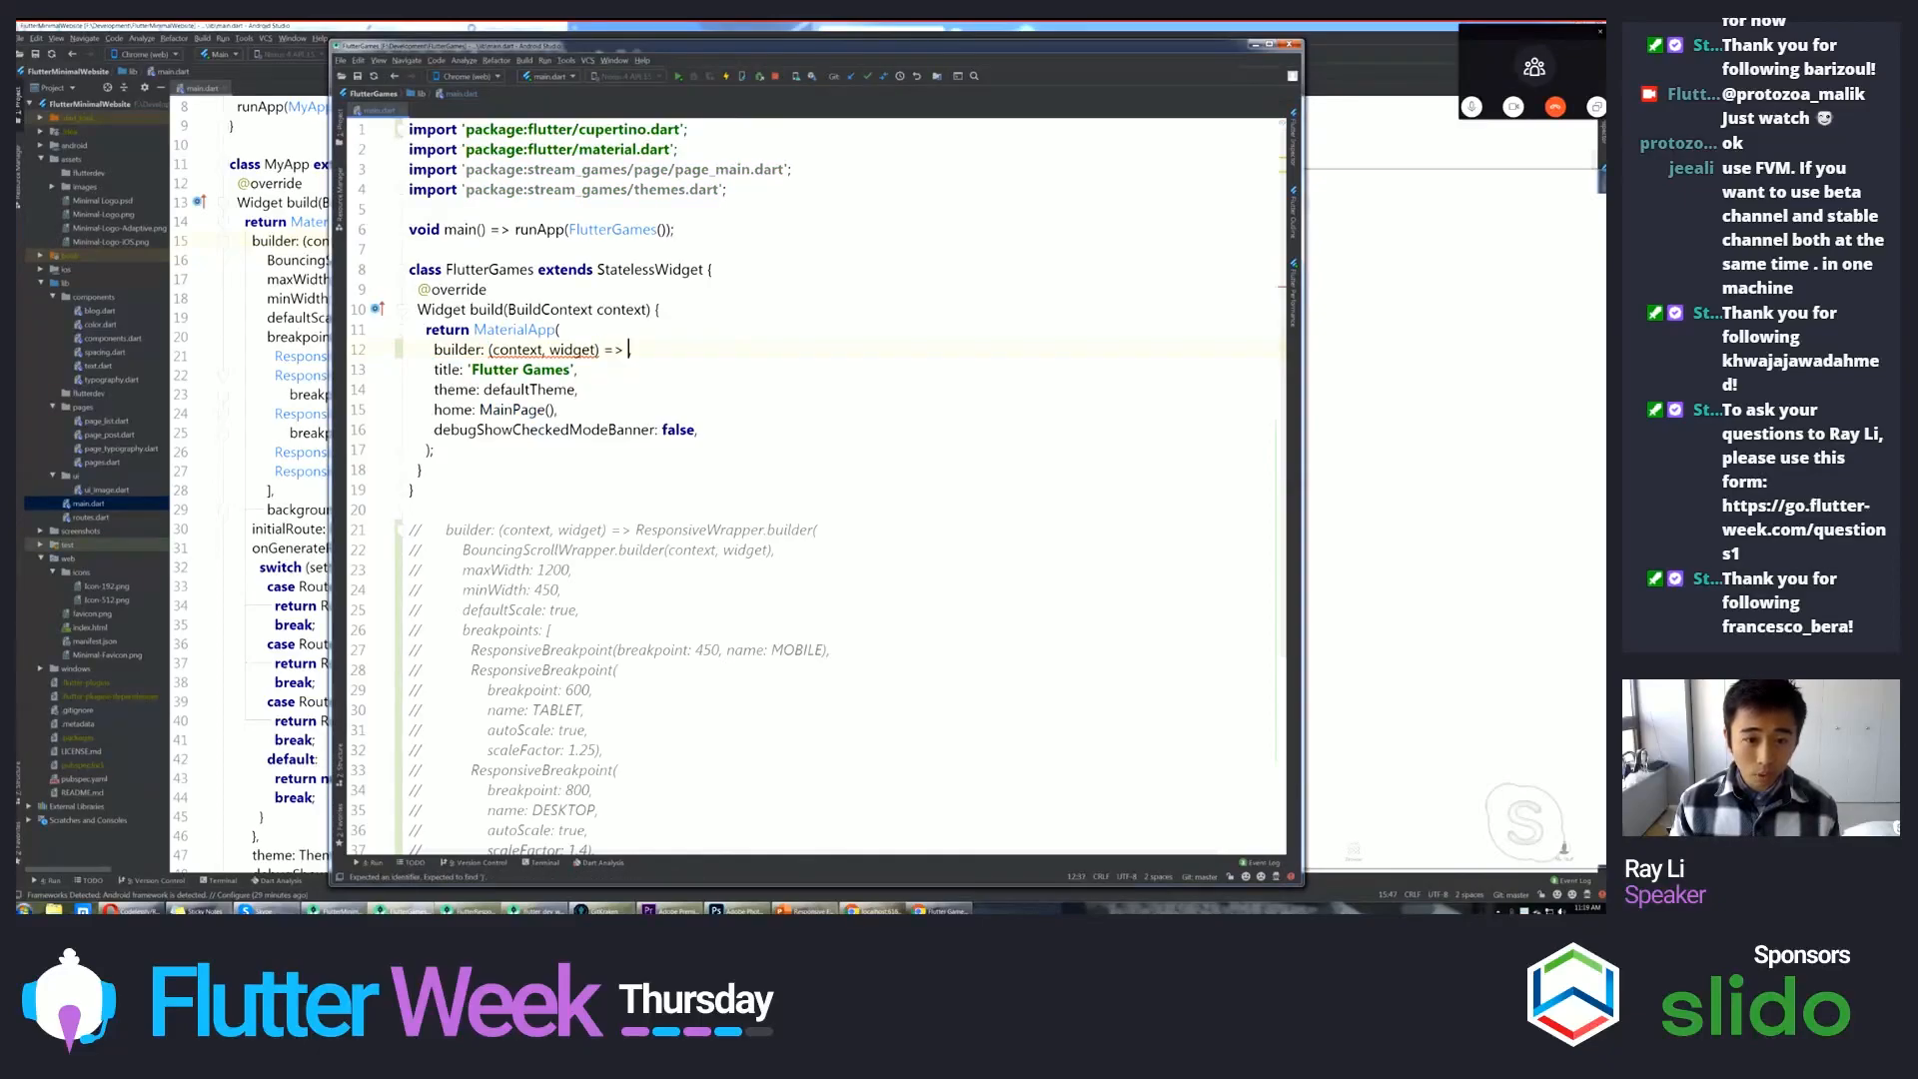
pyautogui.write('Responsive')
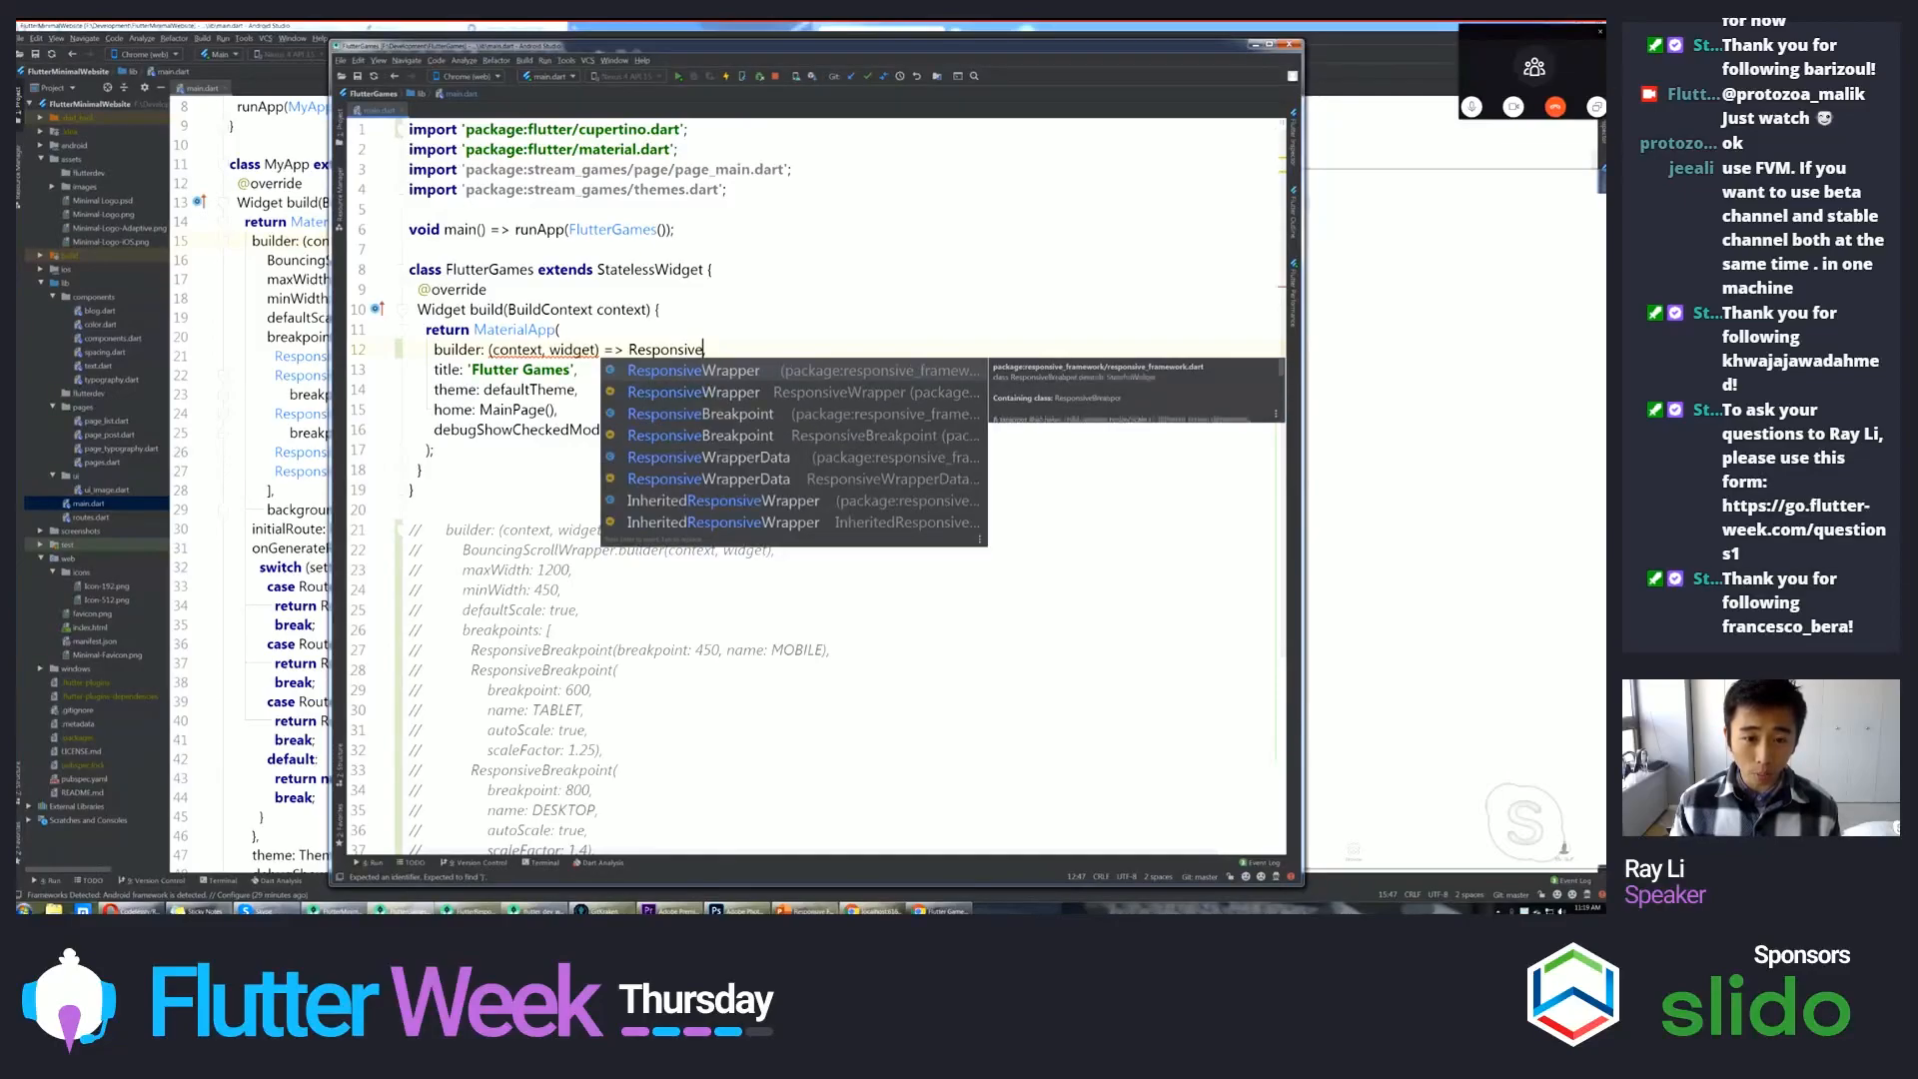
pyautogui.click(693, 369)
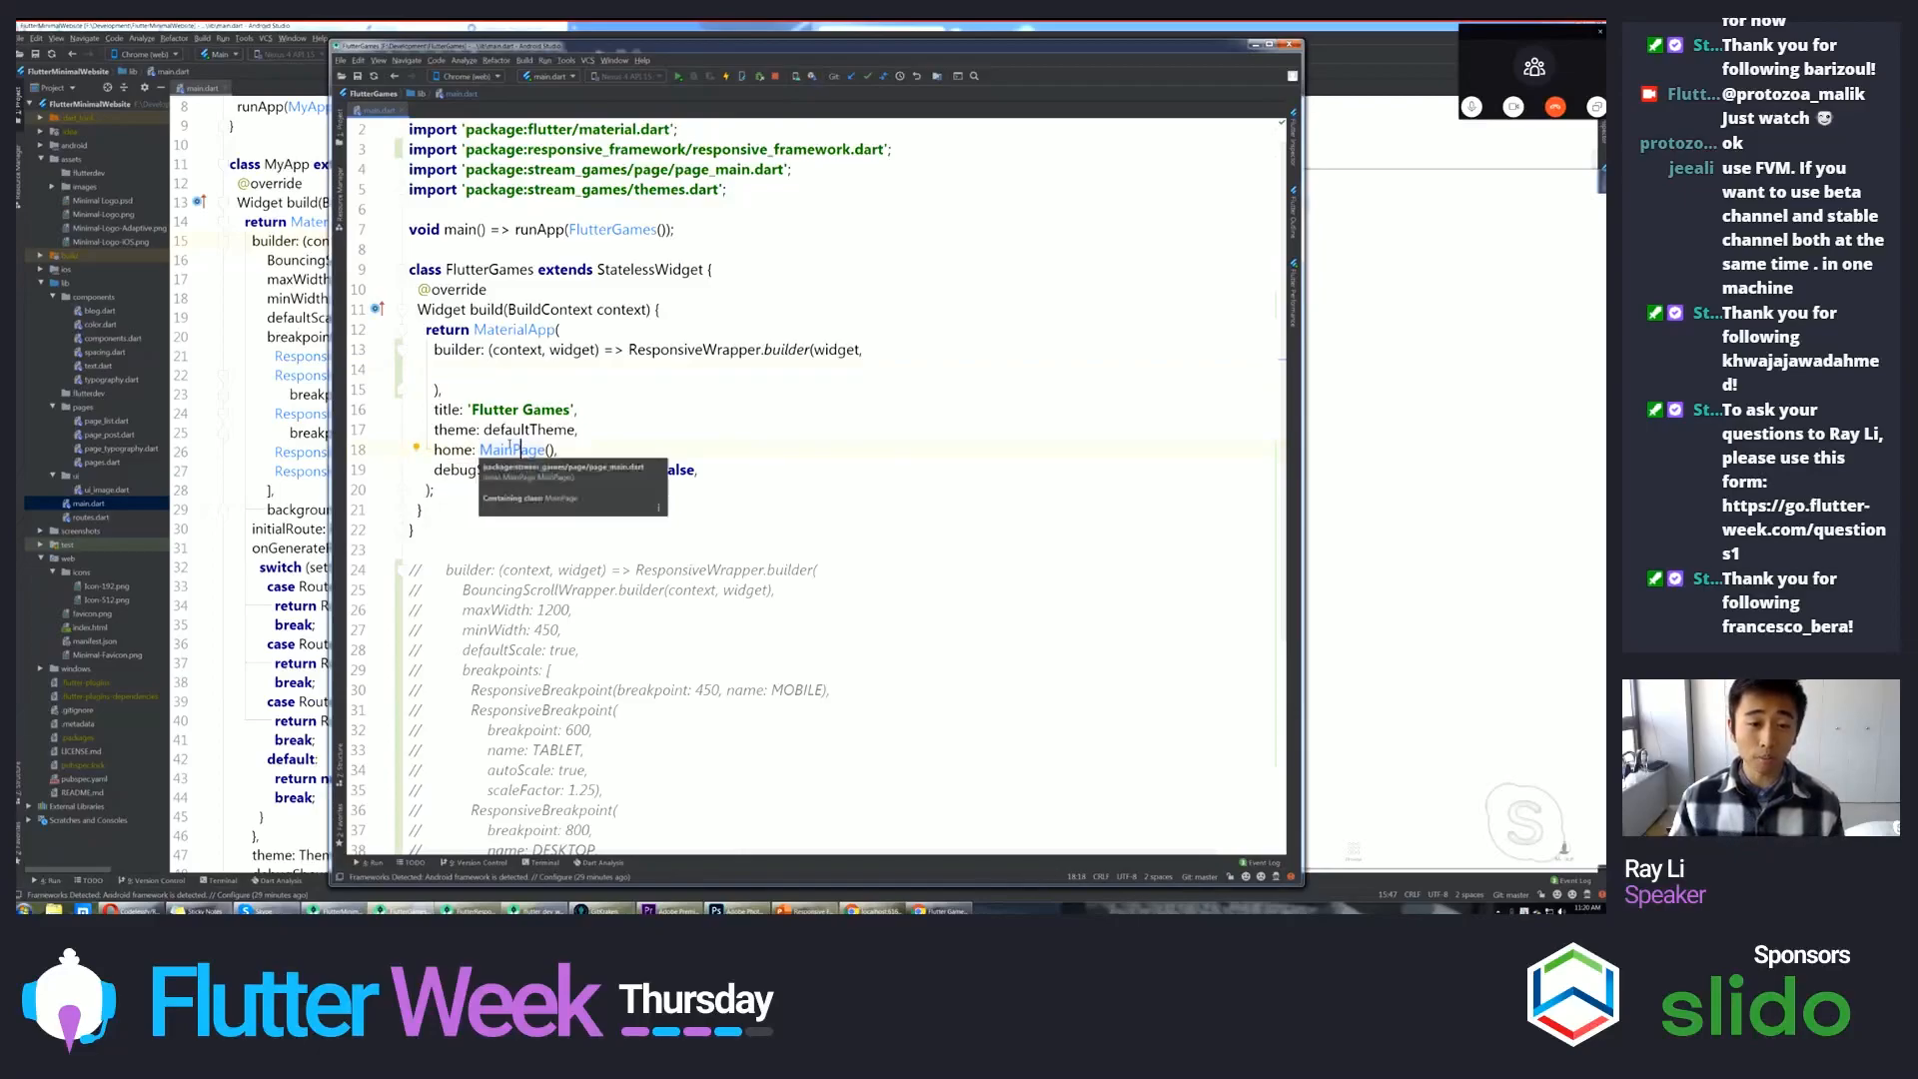
pyautogui.scroll(-3)
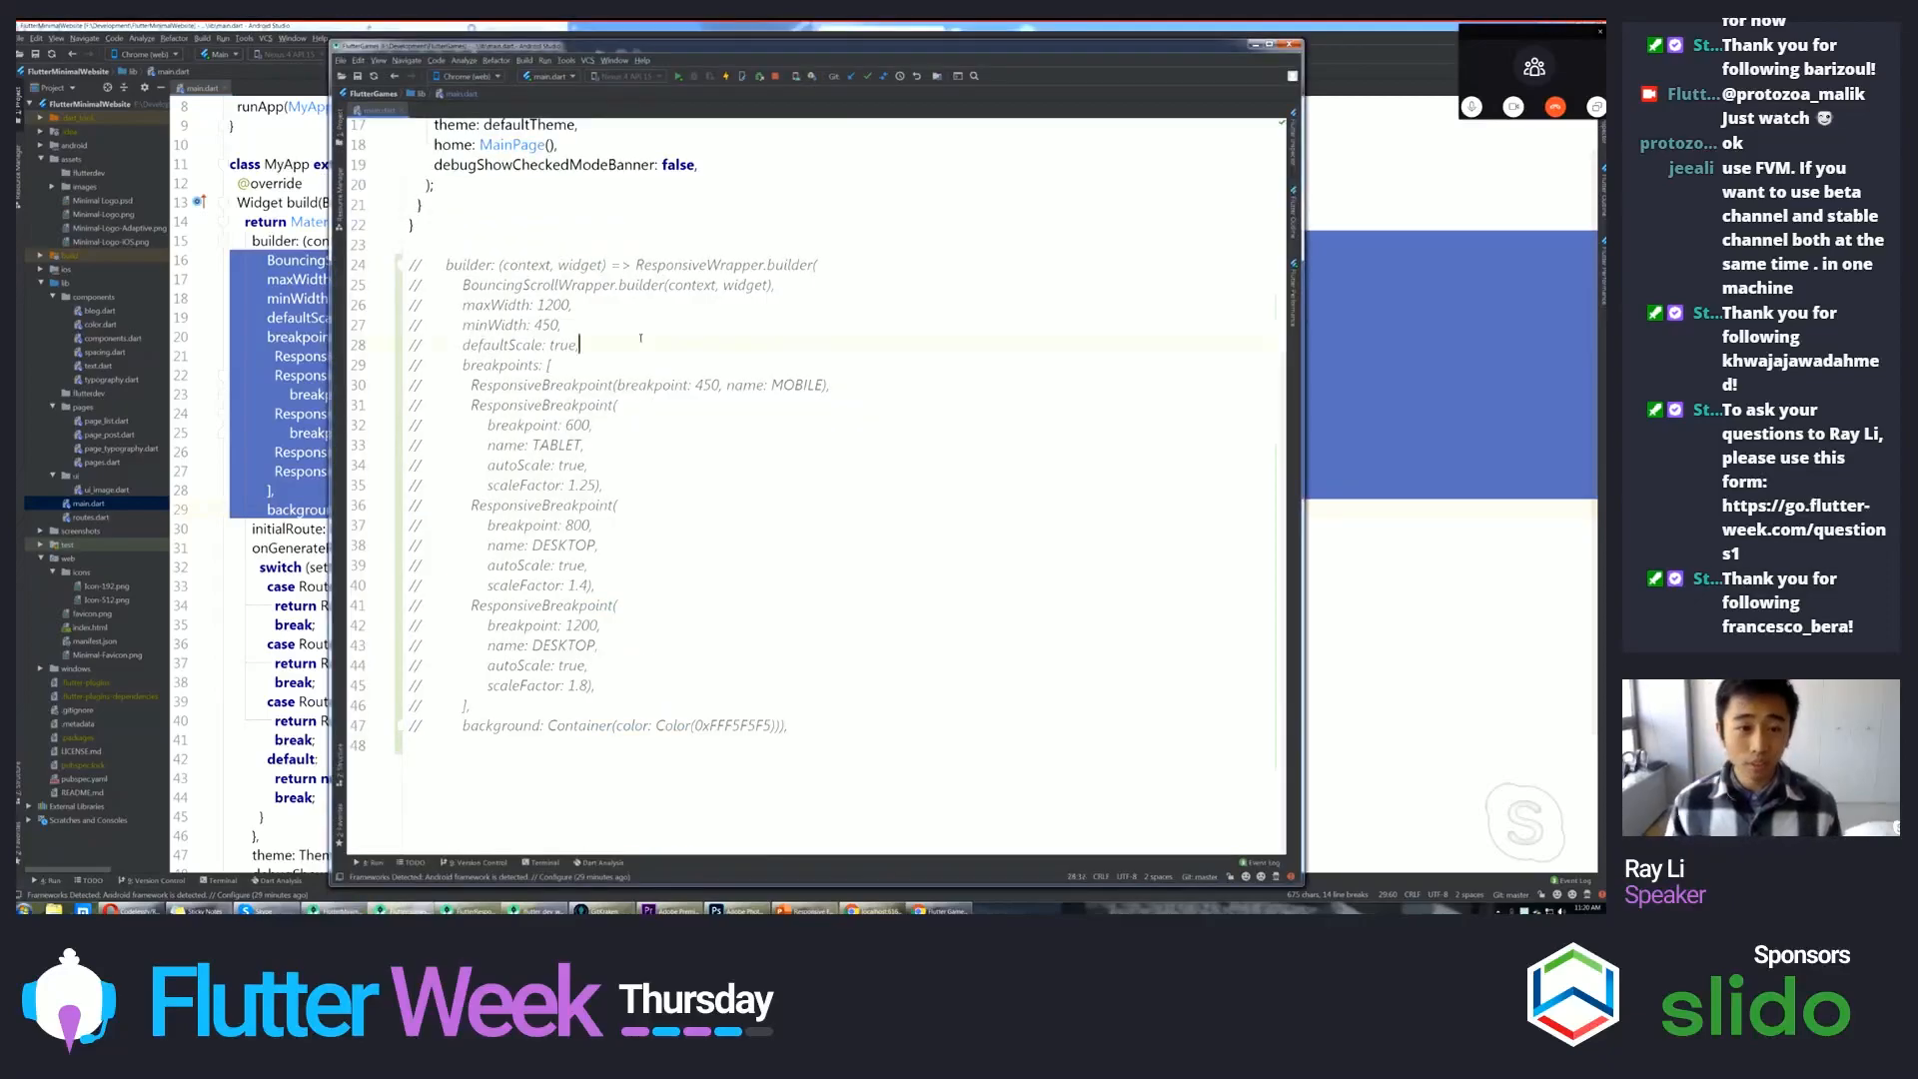
pyautogui.scroll(3)
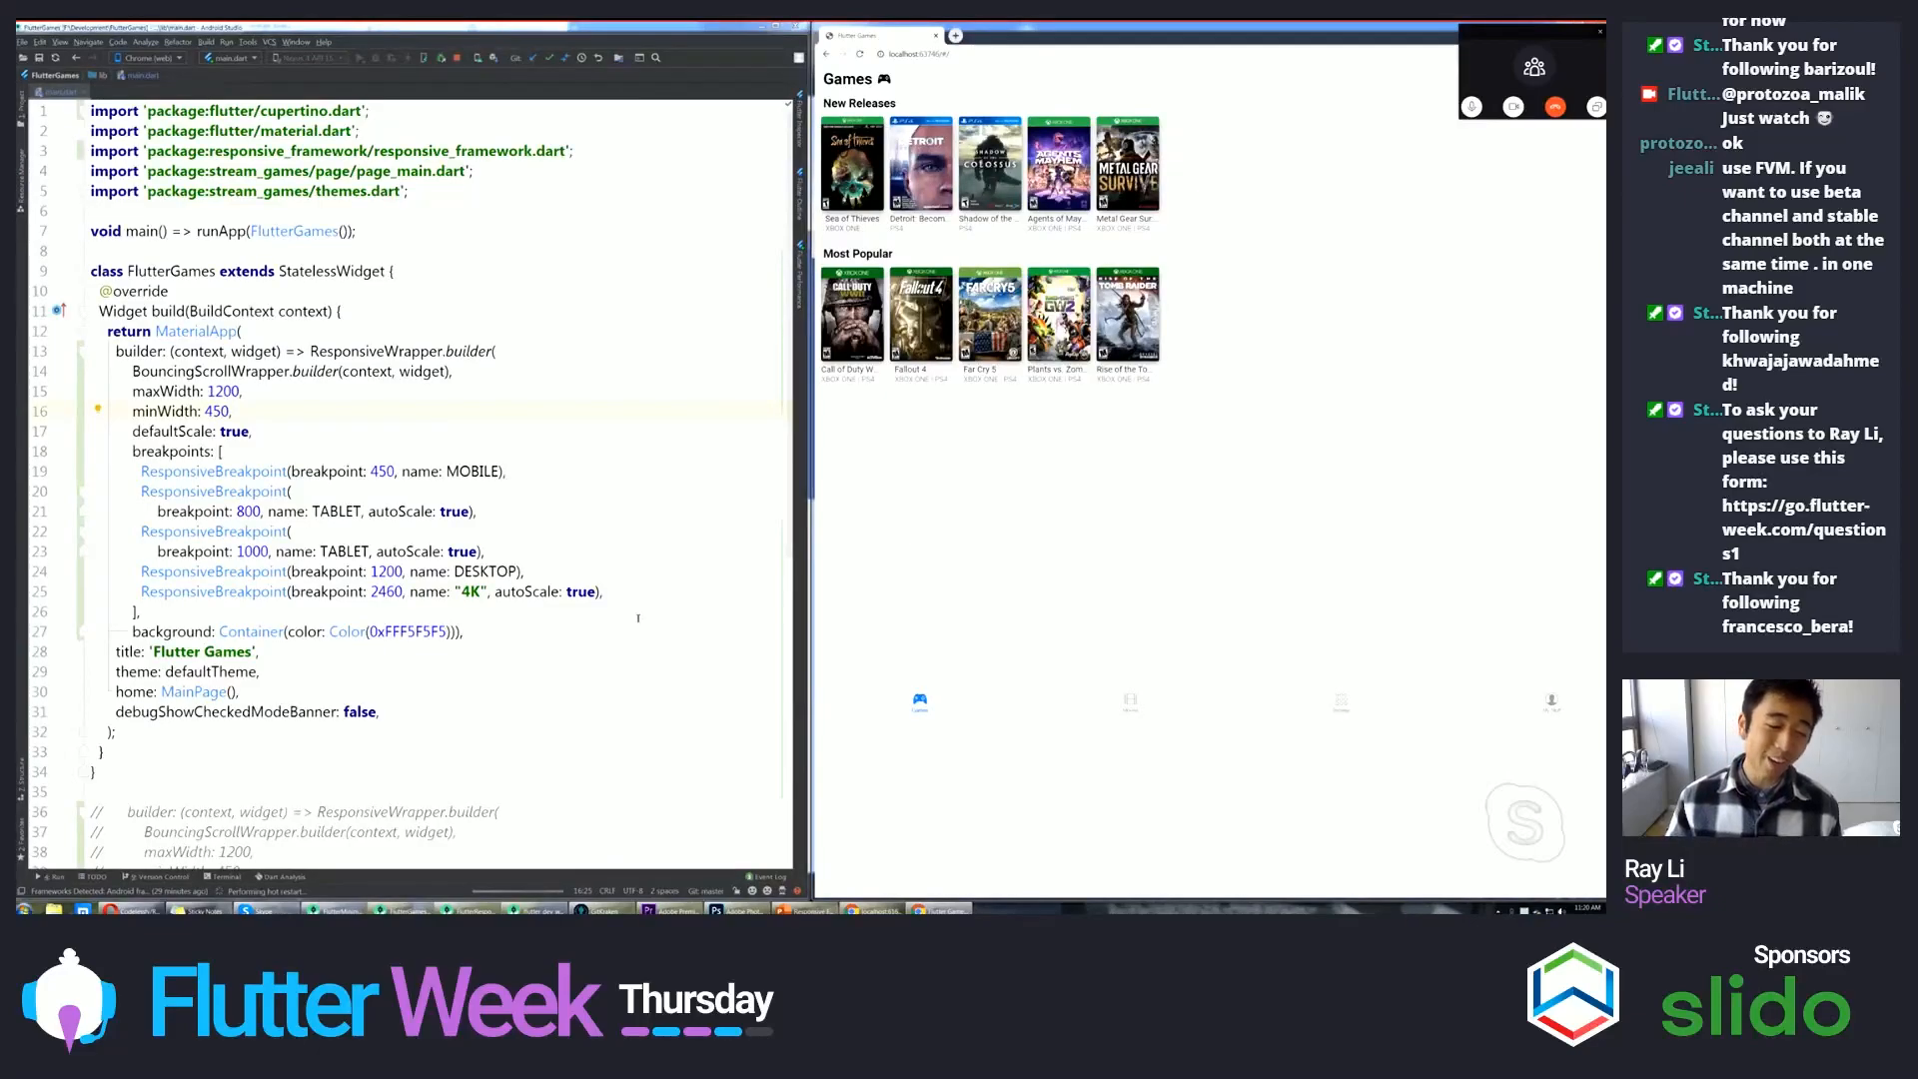
# - Remove the 2460 4K ResponsiveBreakpoint line, leaving MOBILE, TABLET and DESKTOP entries
pyautogui.click(455, 58)
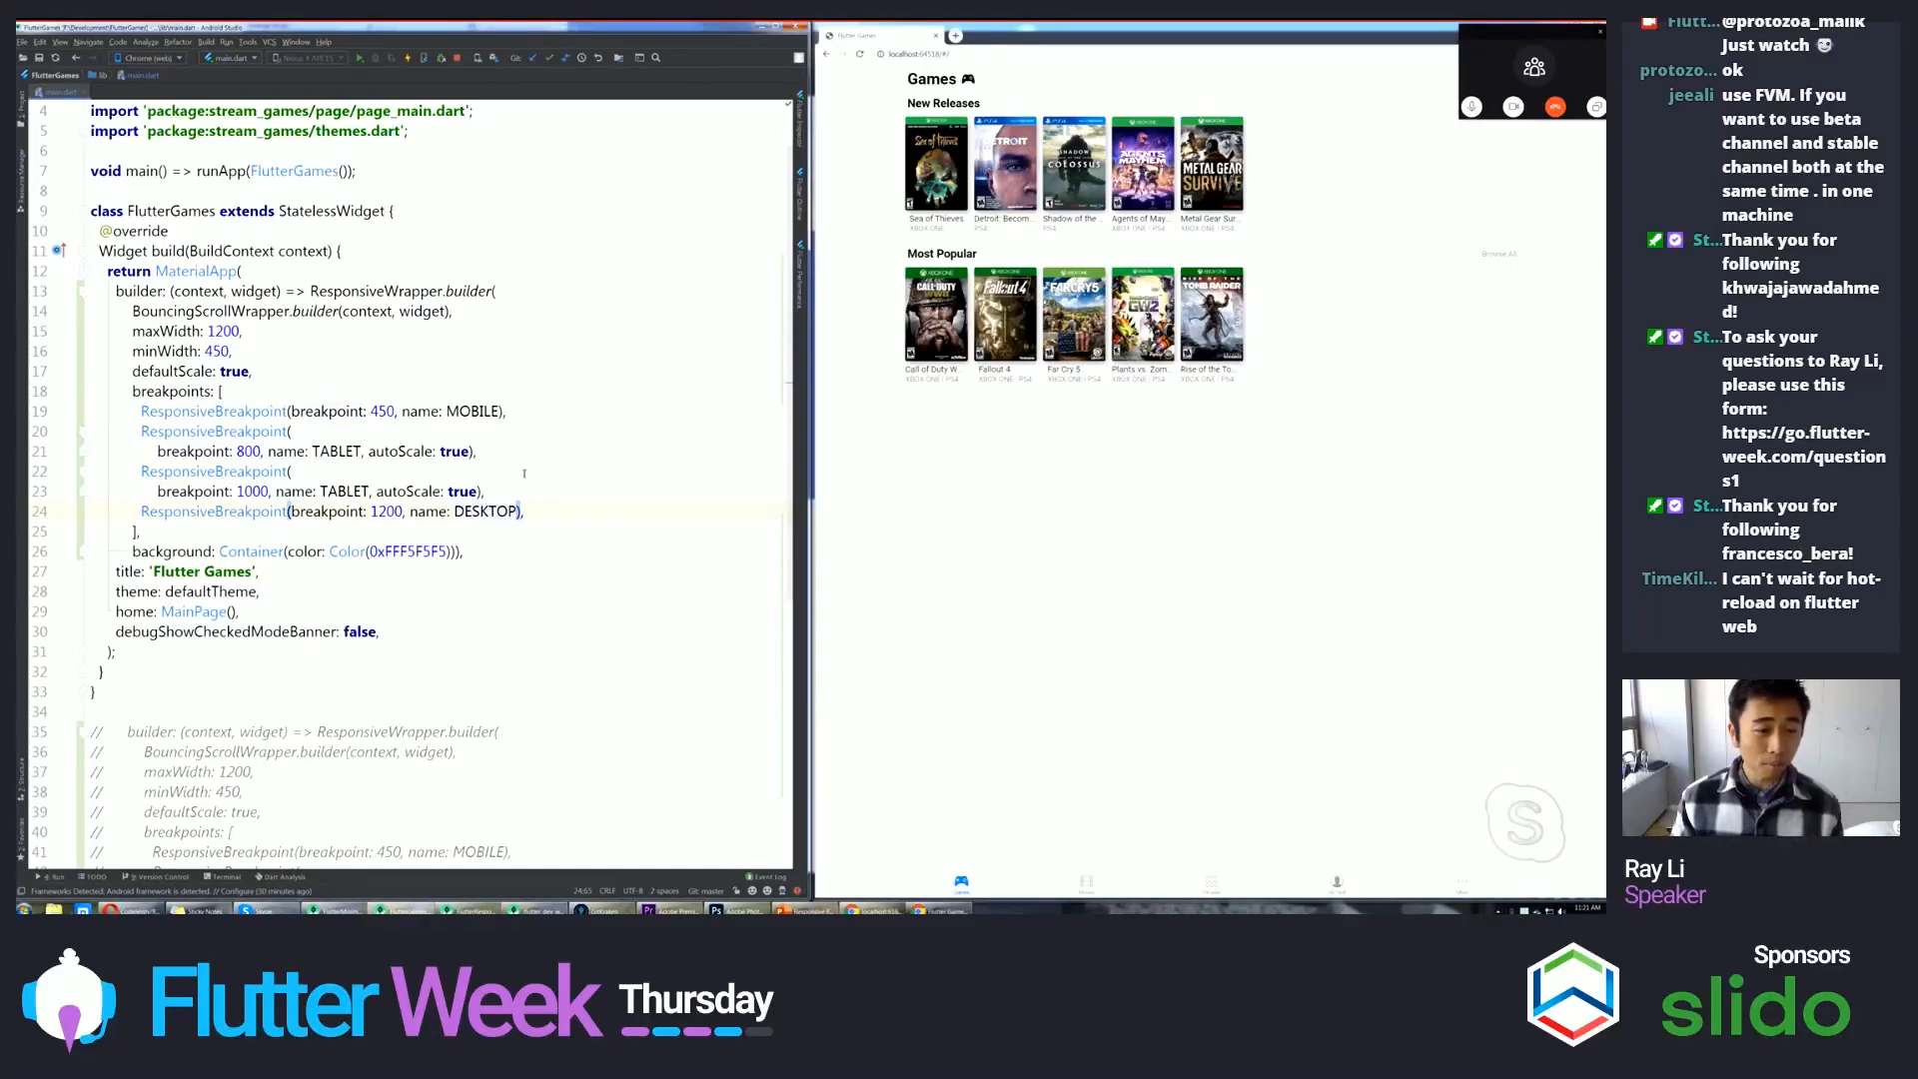
# - Give the DESKTOP breakpoint autoScale: true and scaleFactor: 2 and hot-reload the Games preview
pyautogui.write('a')
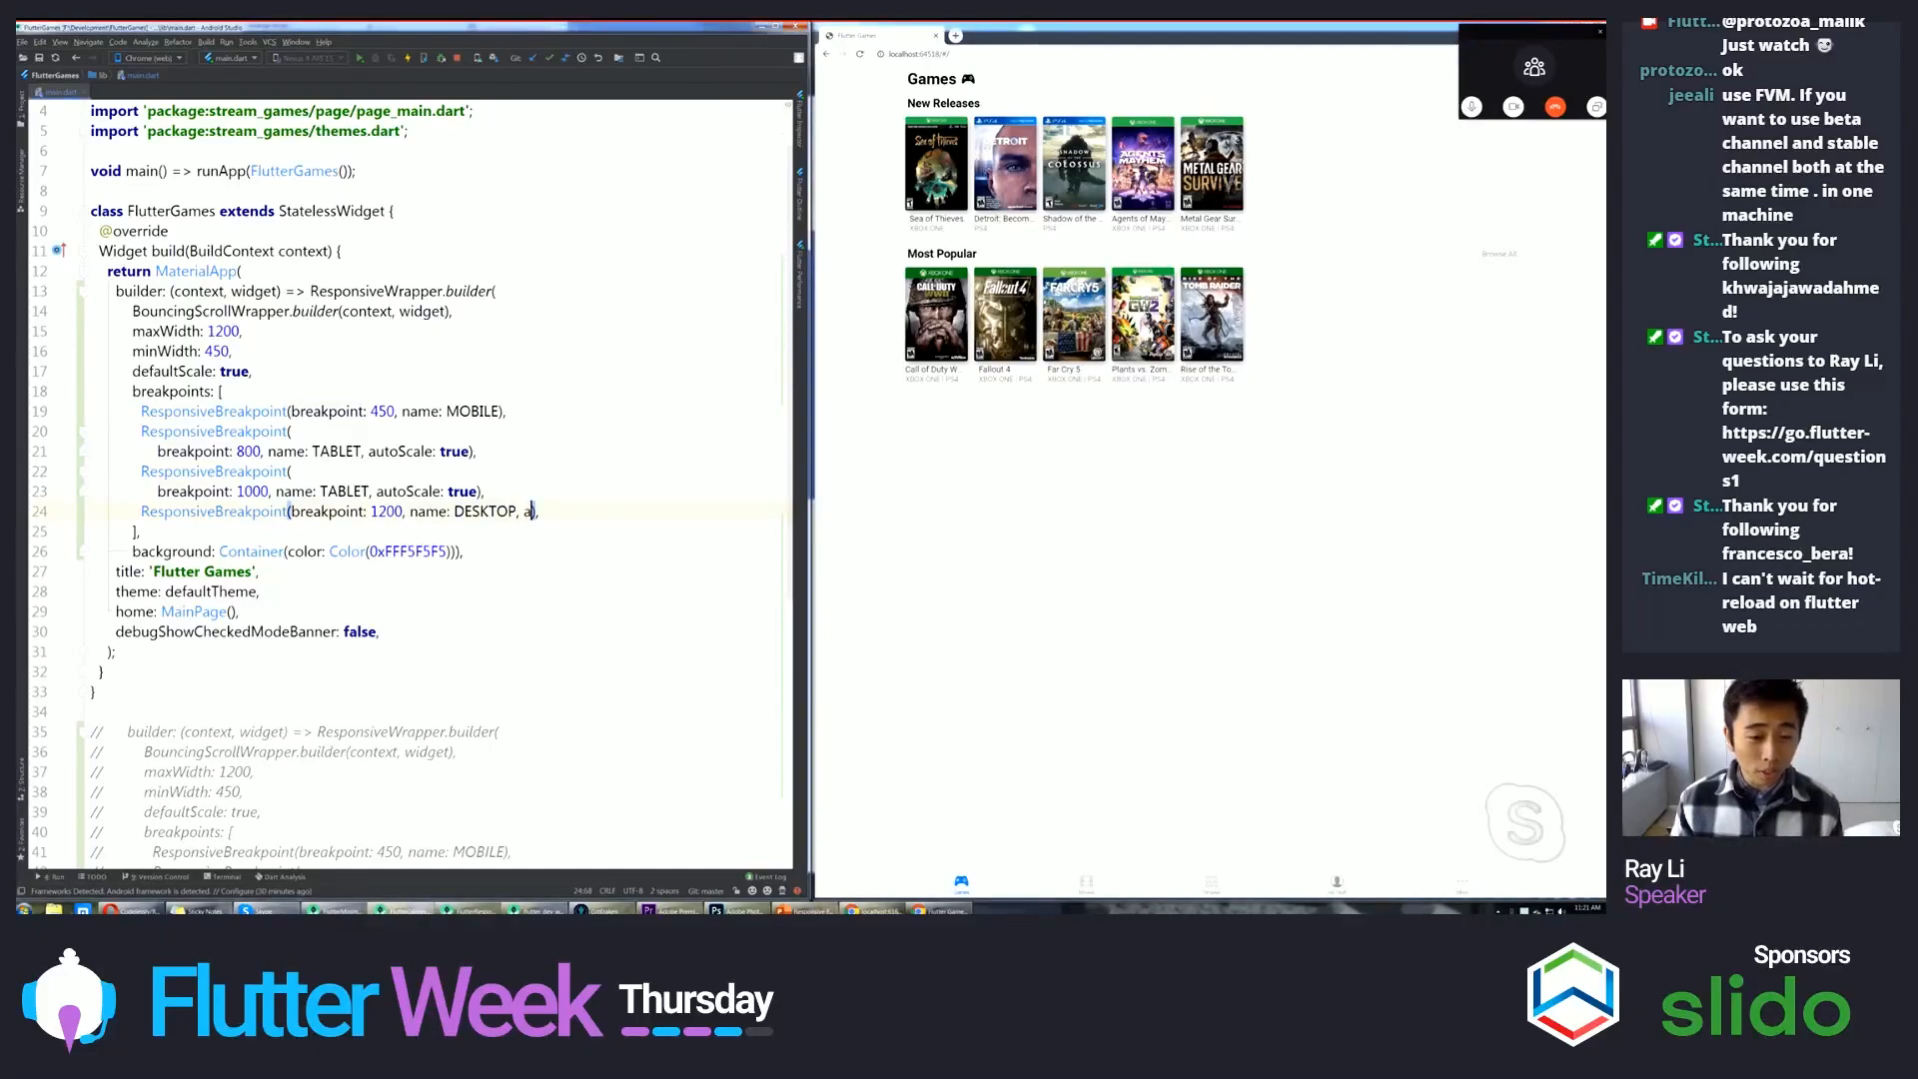
pyautogui.write('scaleFactor:')
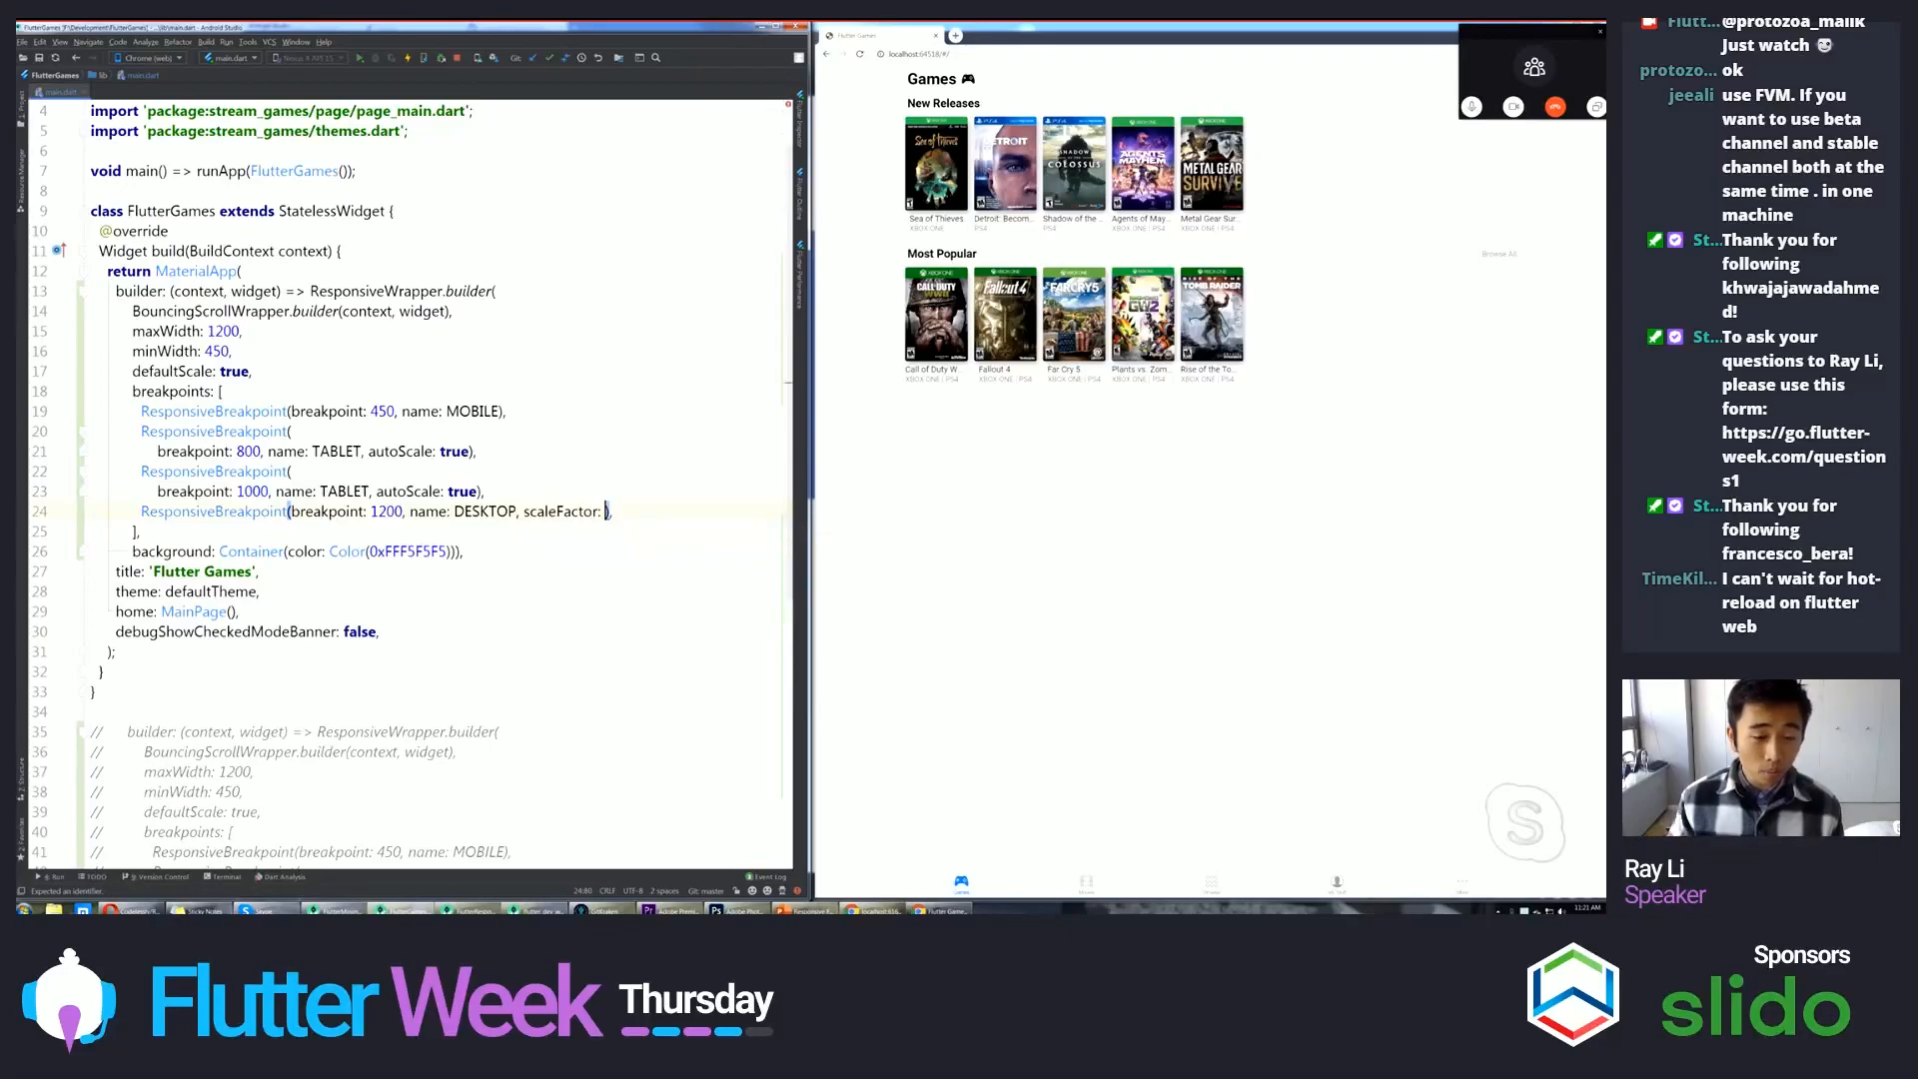
pyautogui.write('s')
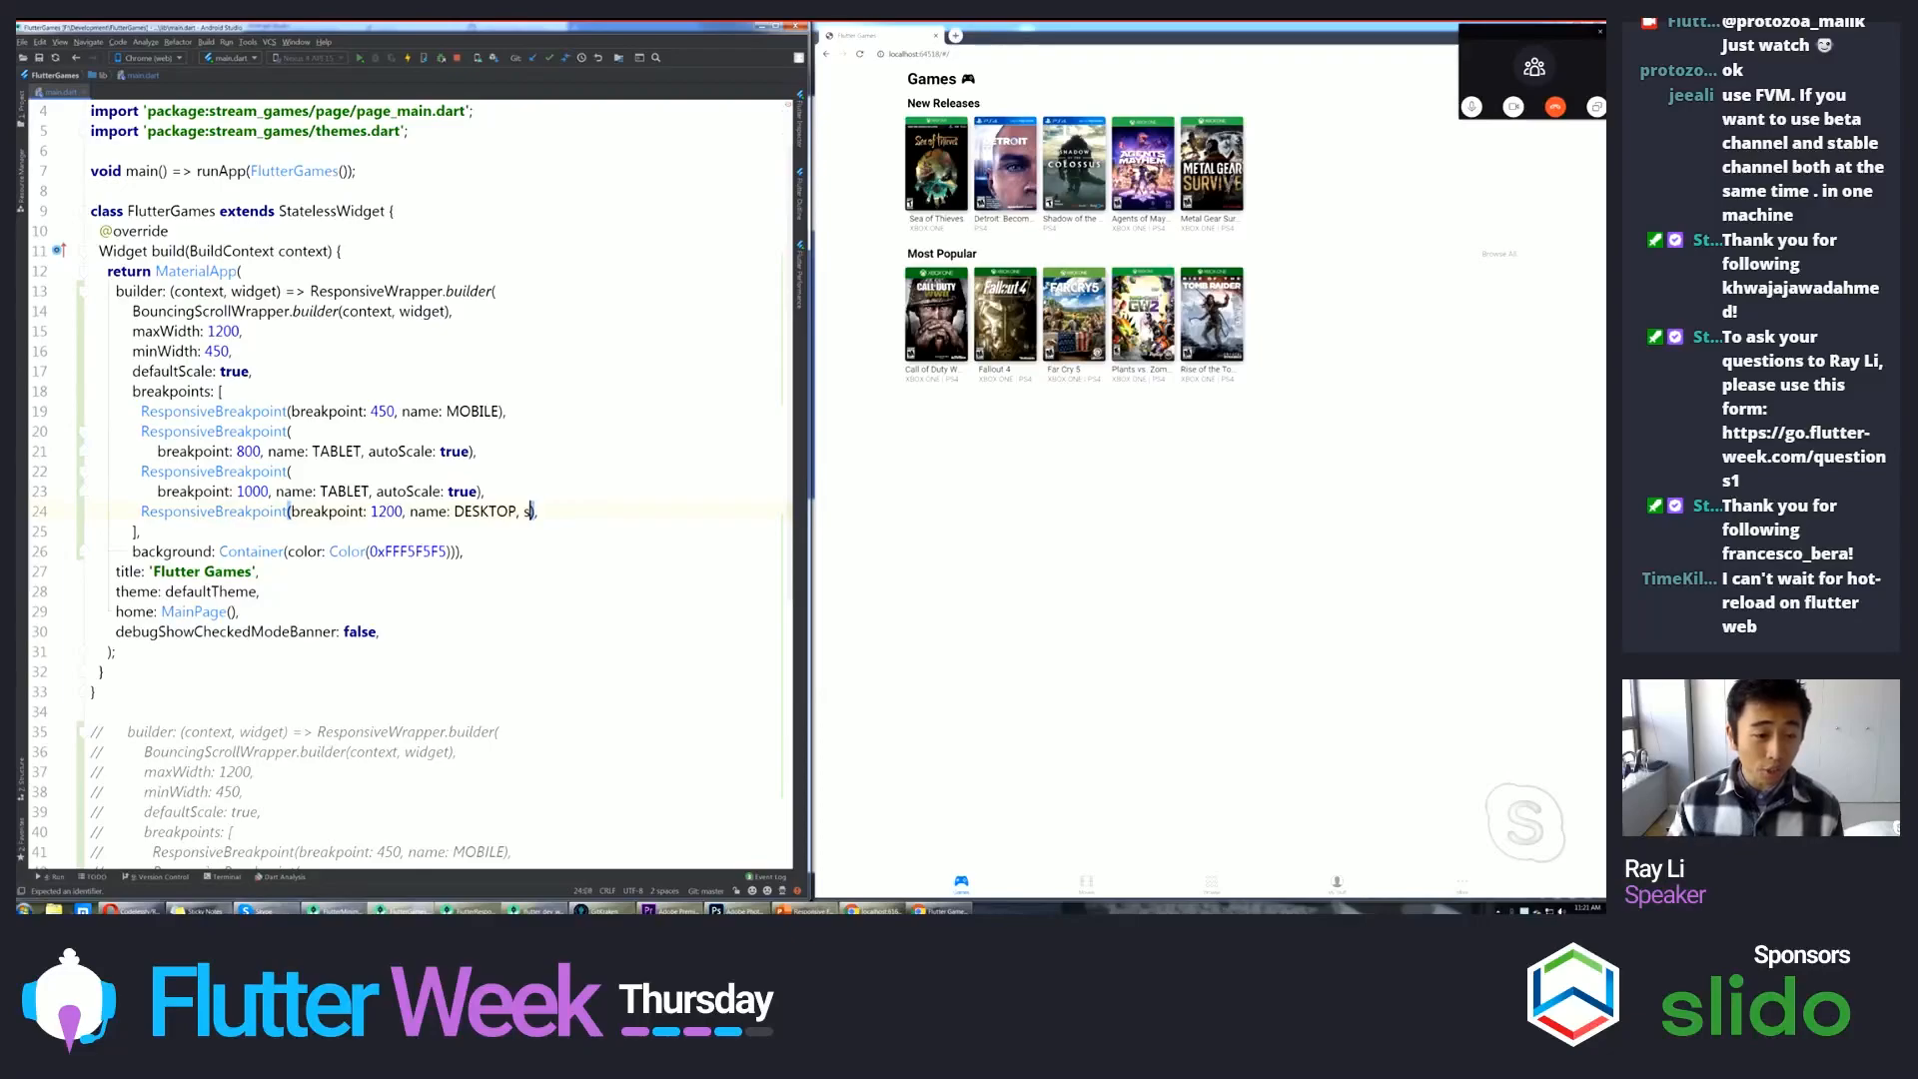
pyautogui.write('autoScale:')
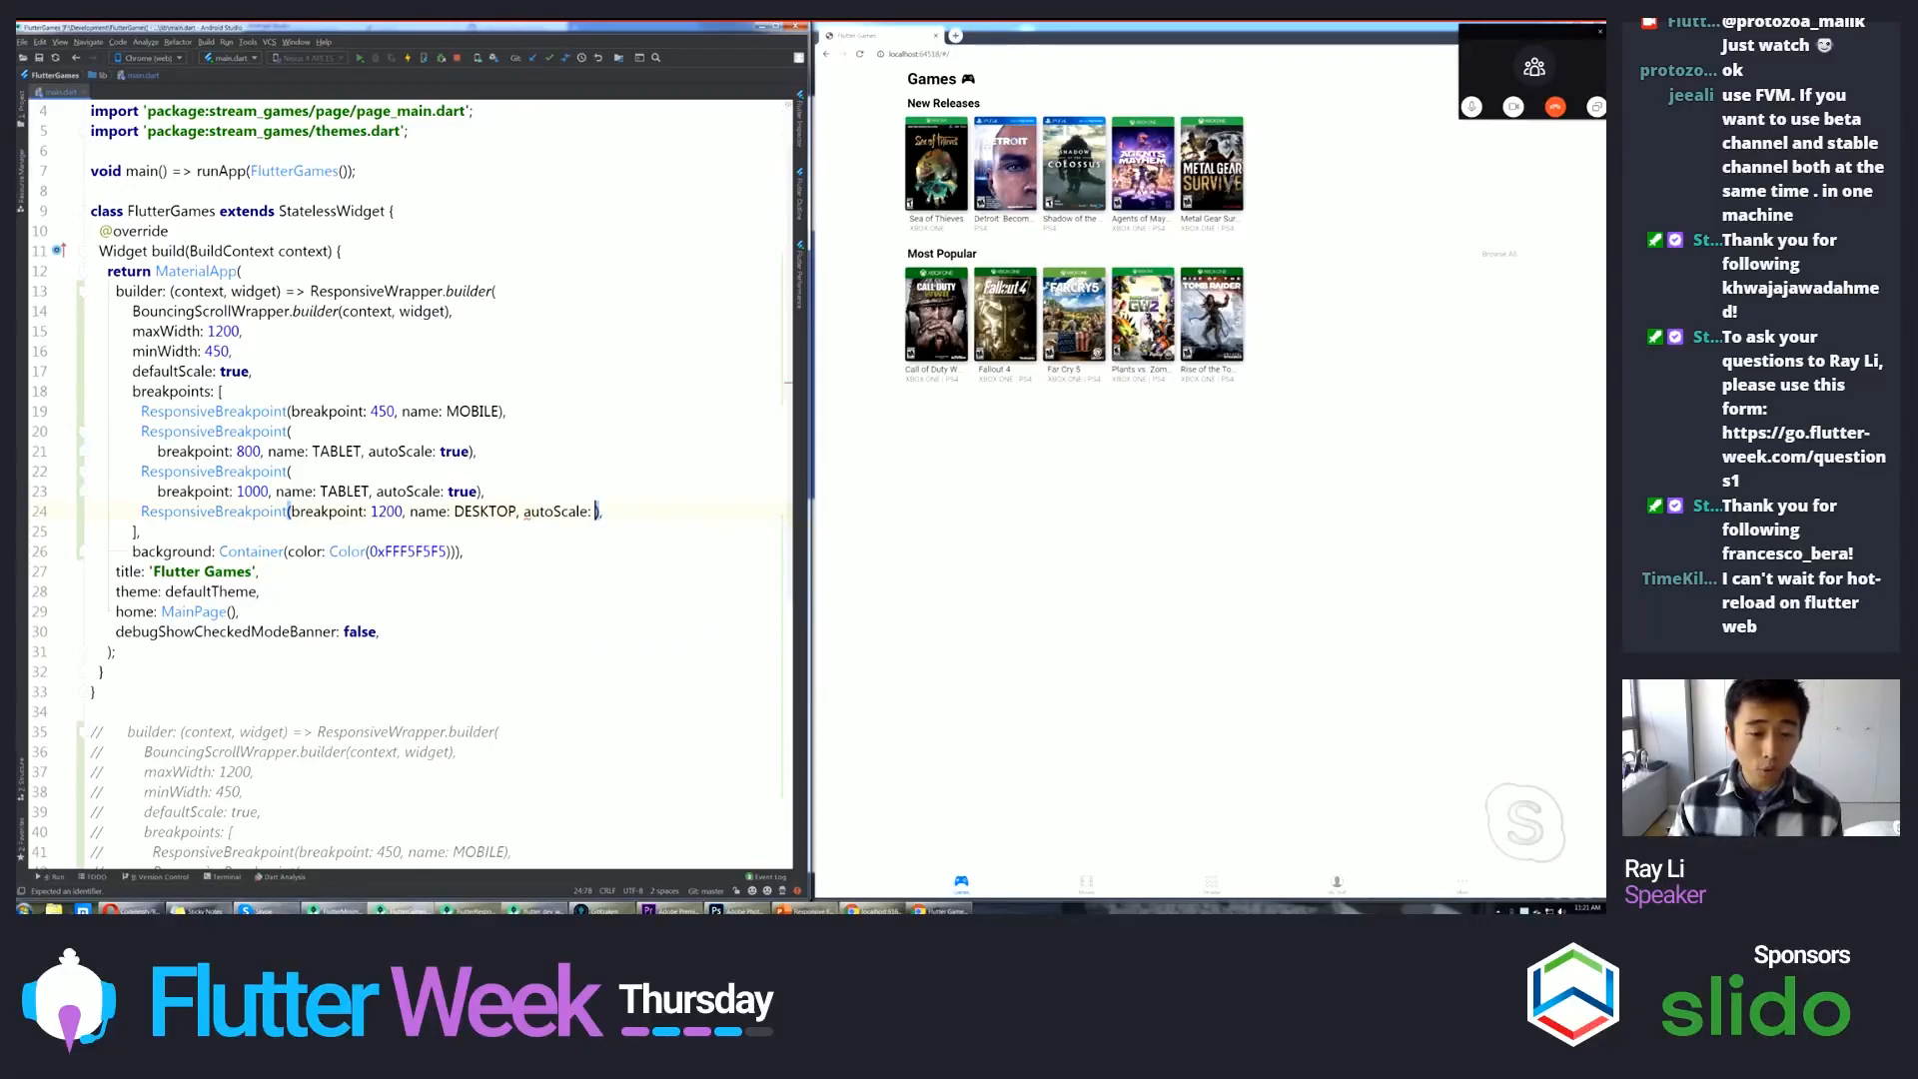
pyautogui.write('true')
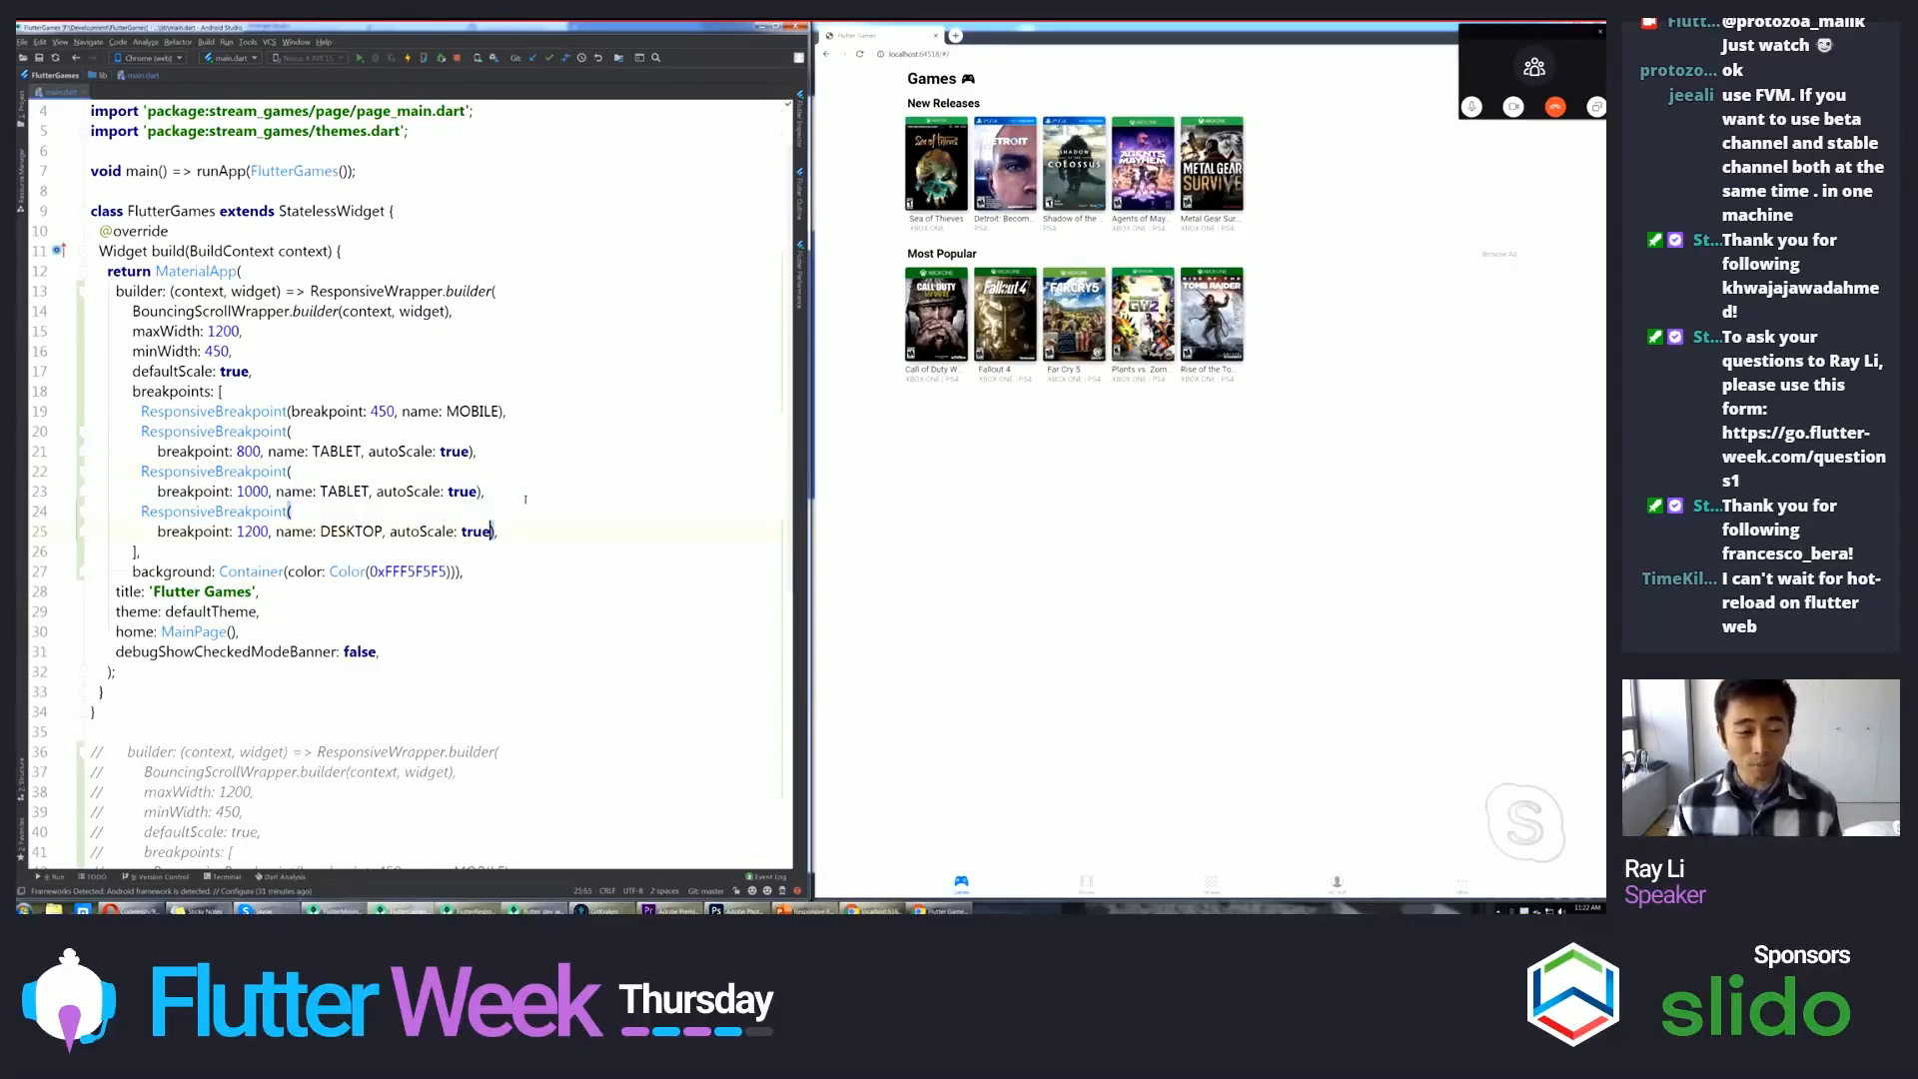
pyautogui.write('scaleFactor: 1.5),')
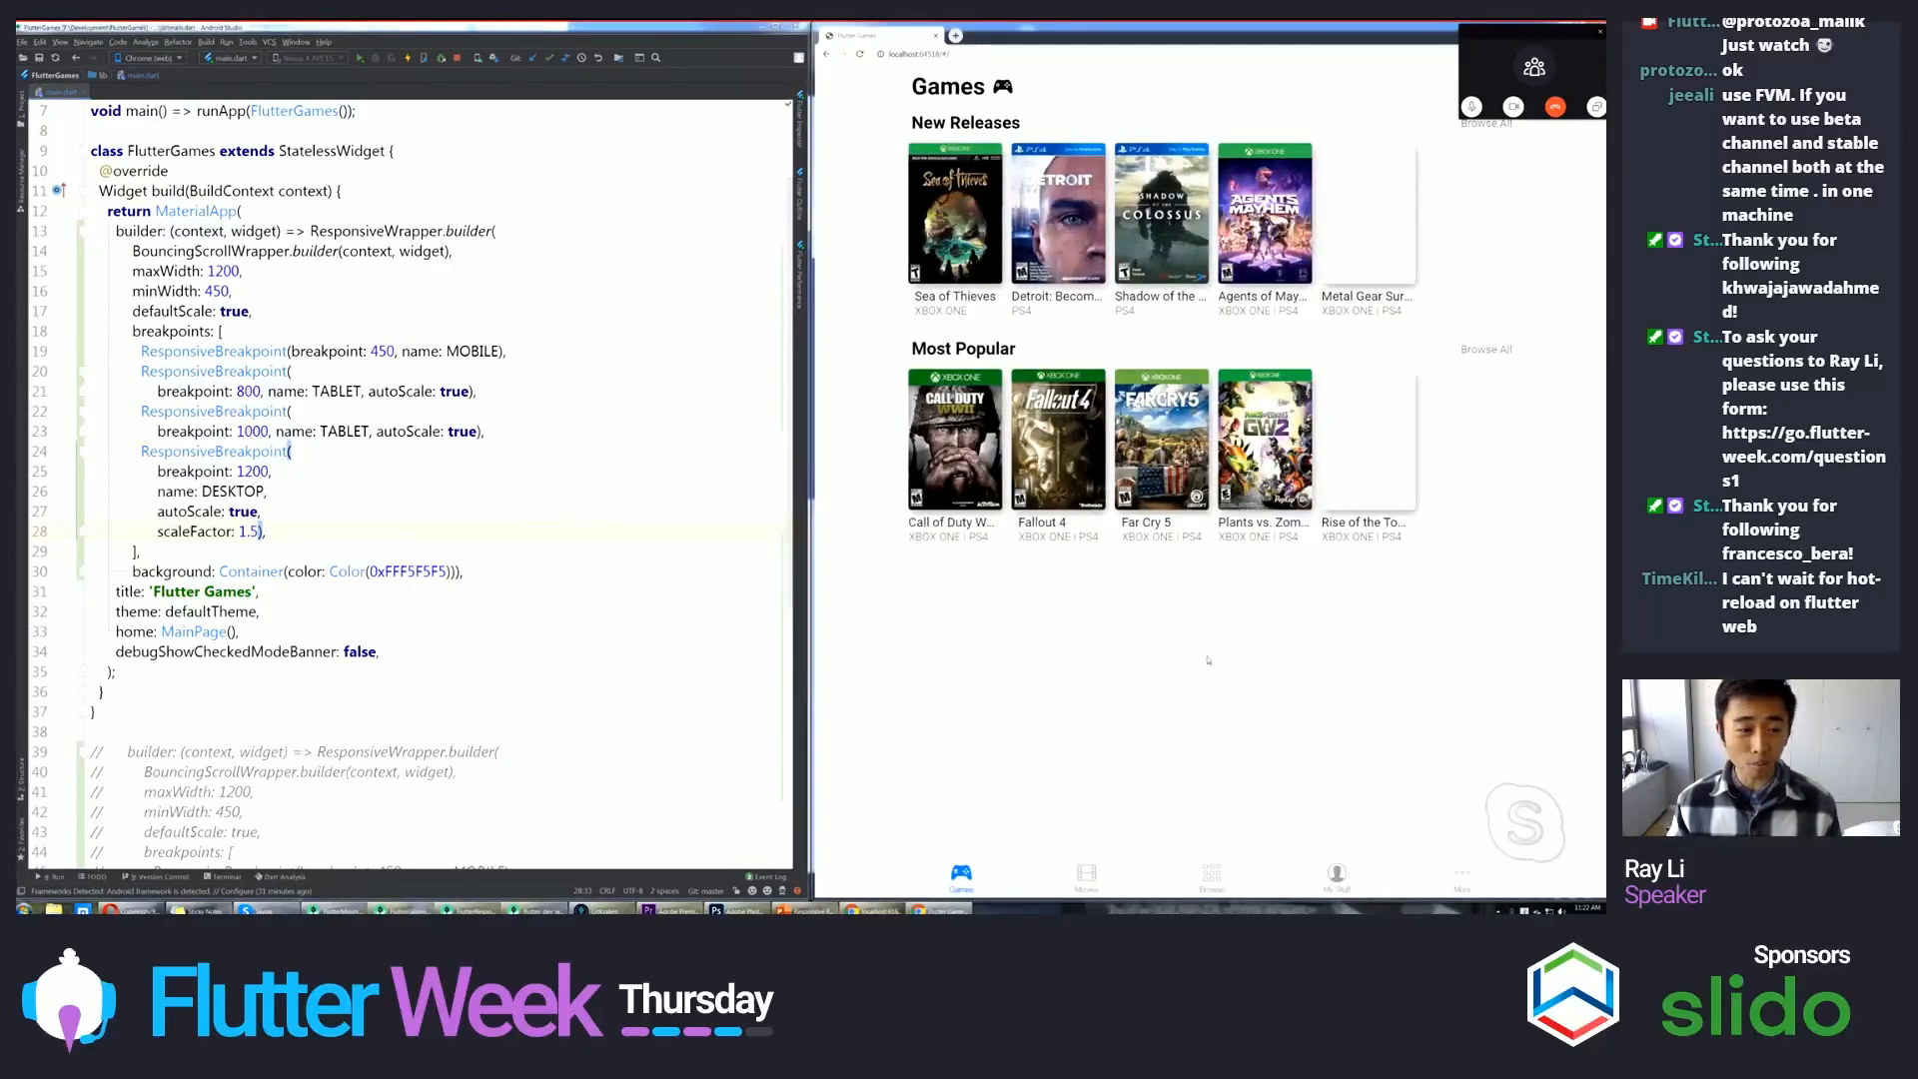
pyautogui.scroll(-3)
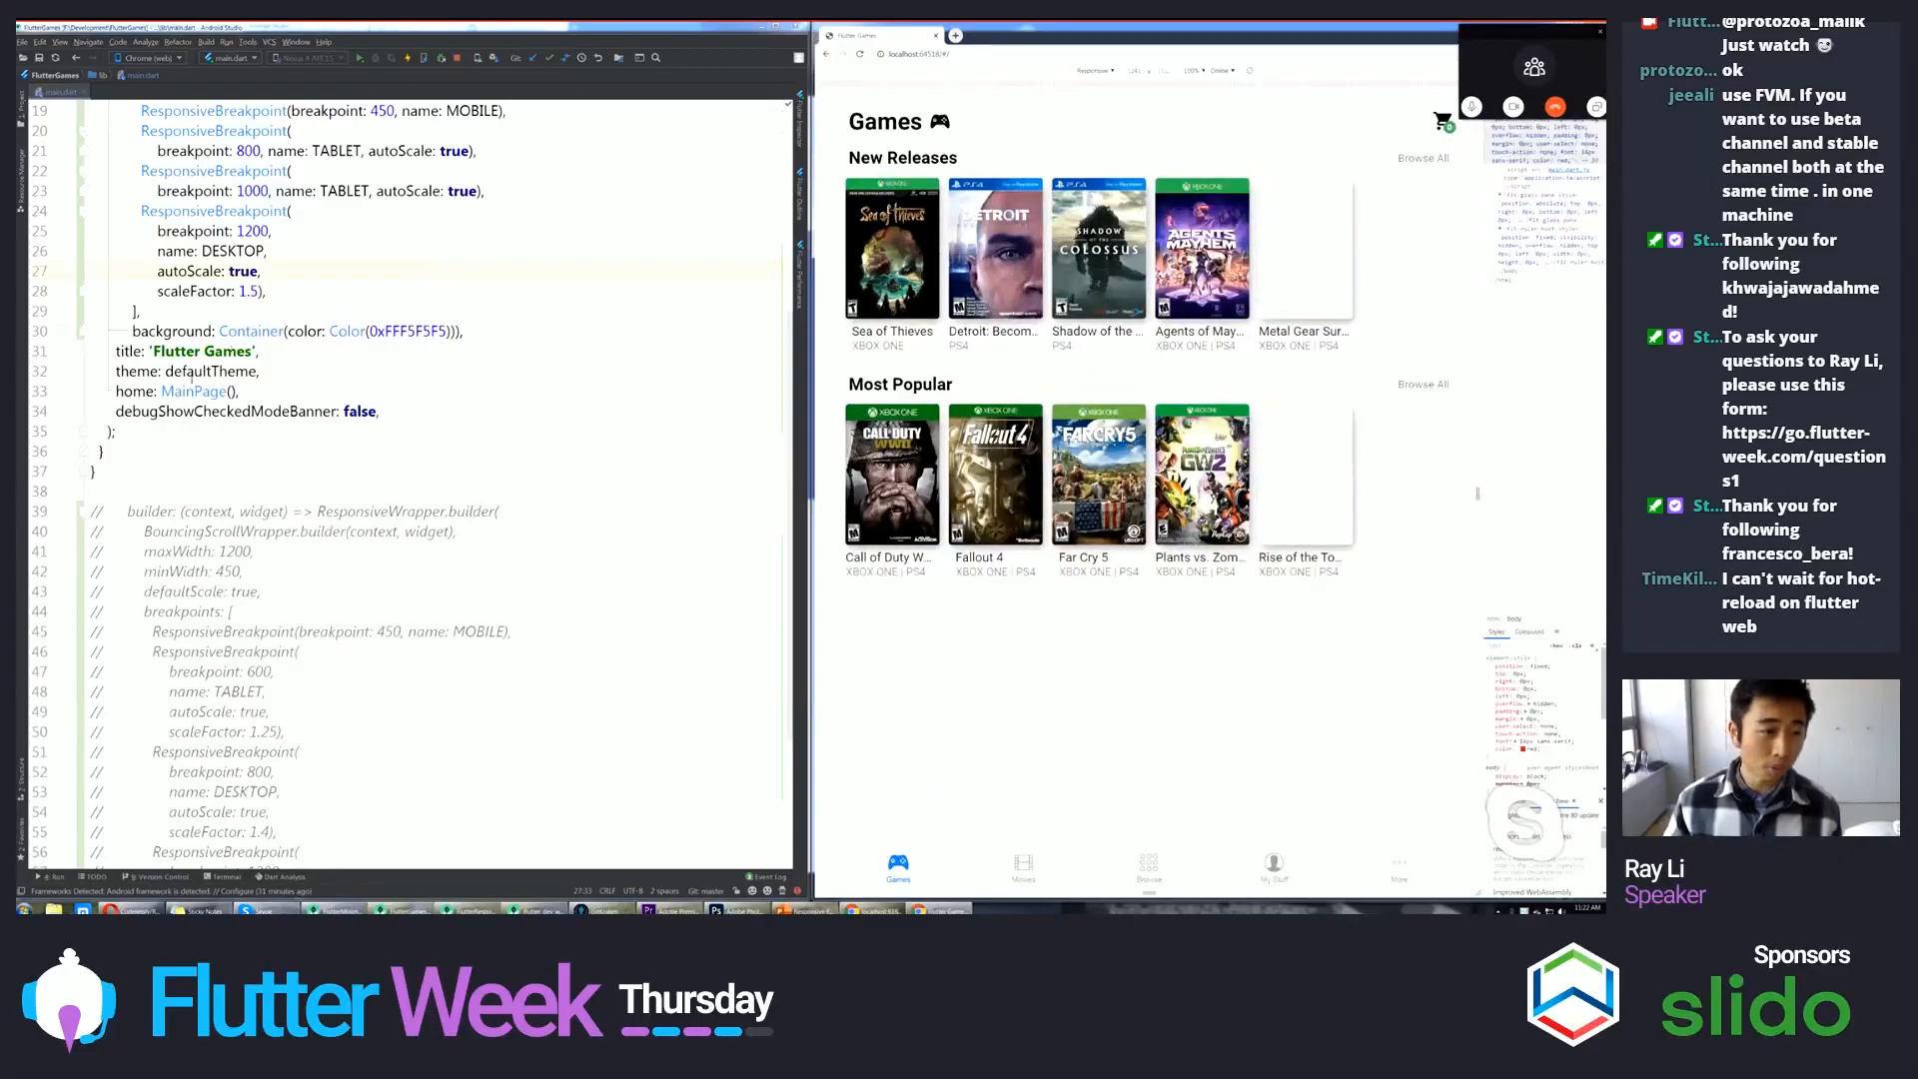
pyautogui.scroll(3)
pyautogui.write('2')
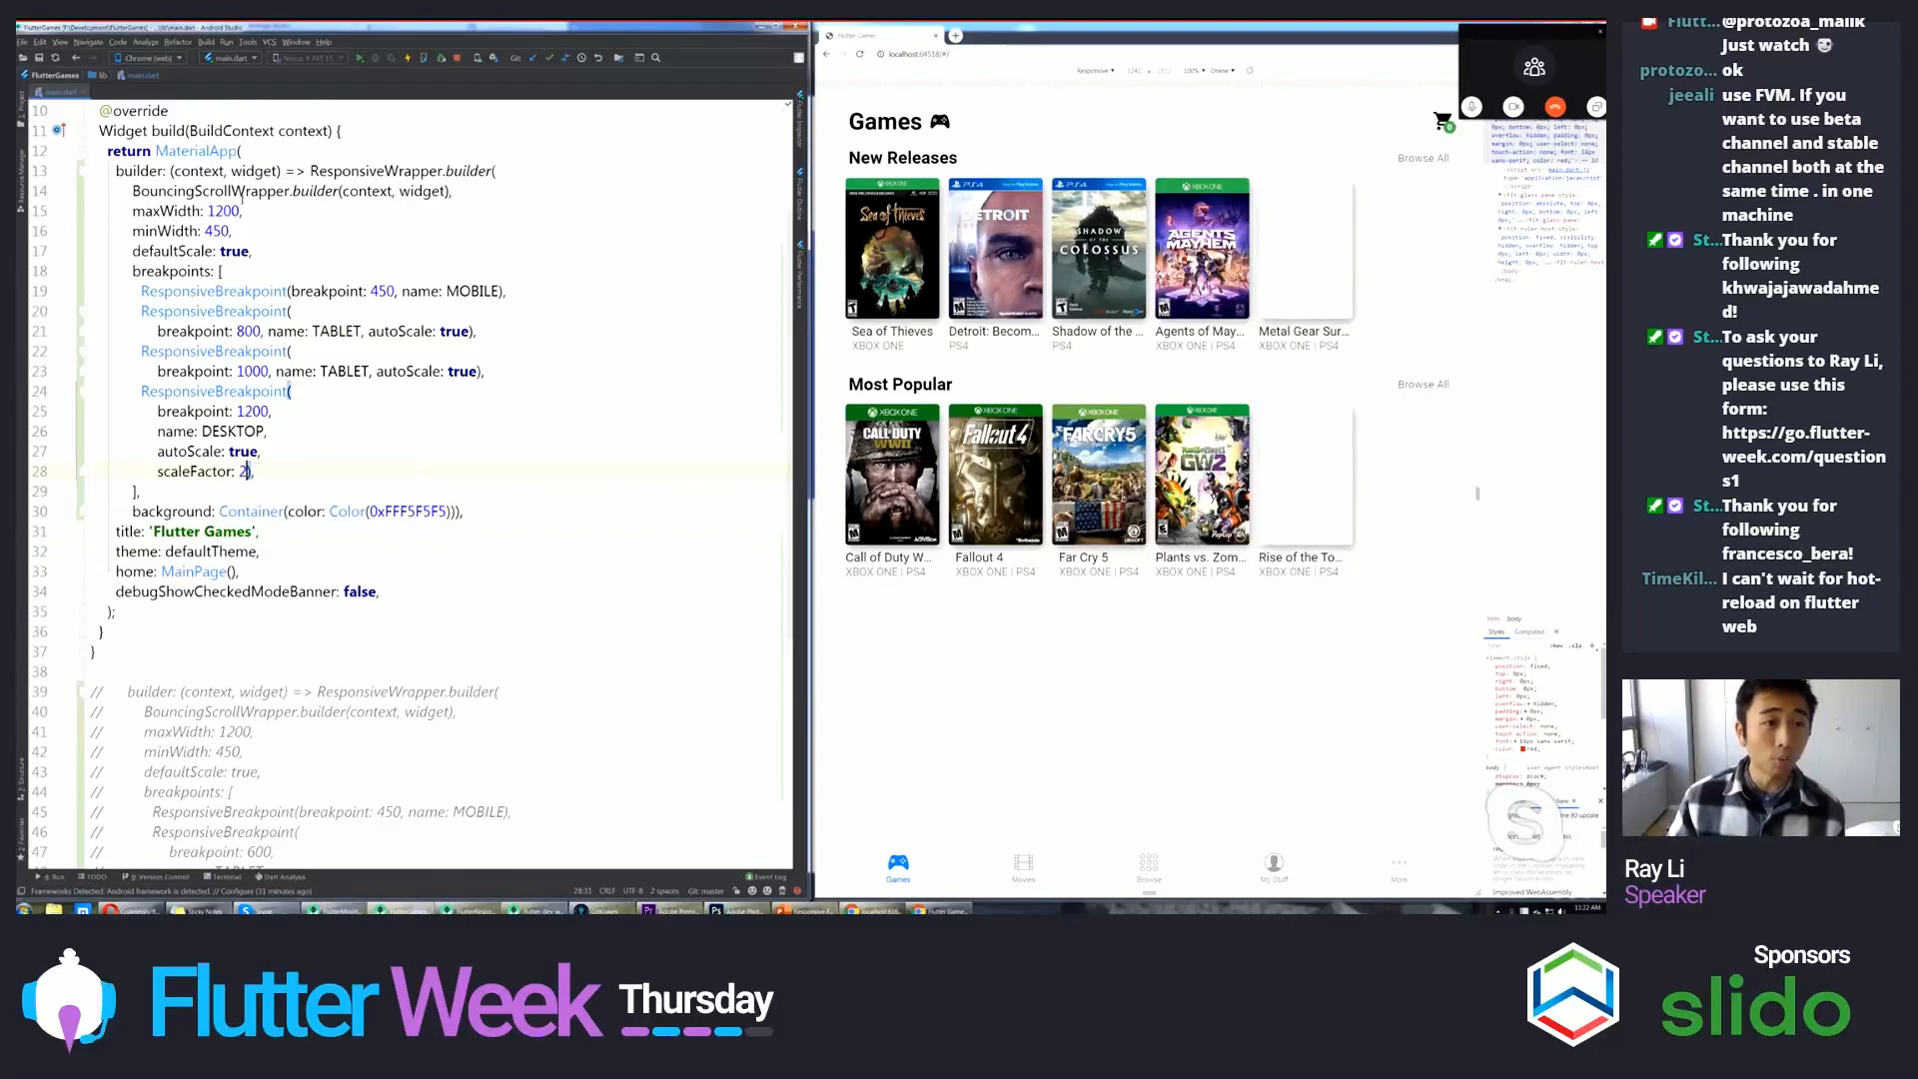
pyautogui.click(404, 58)
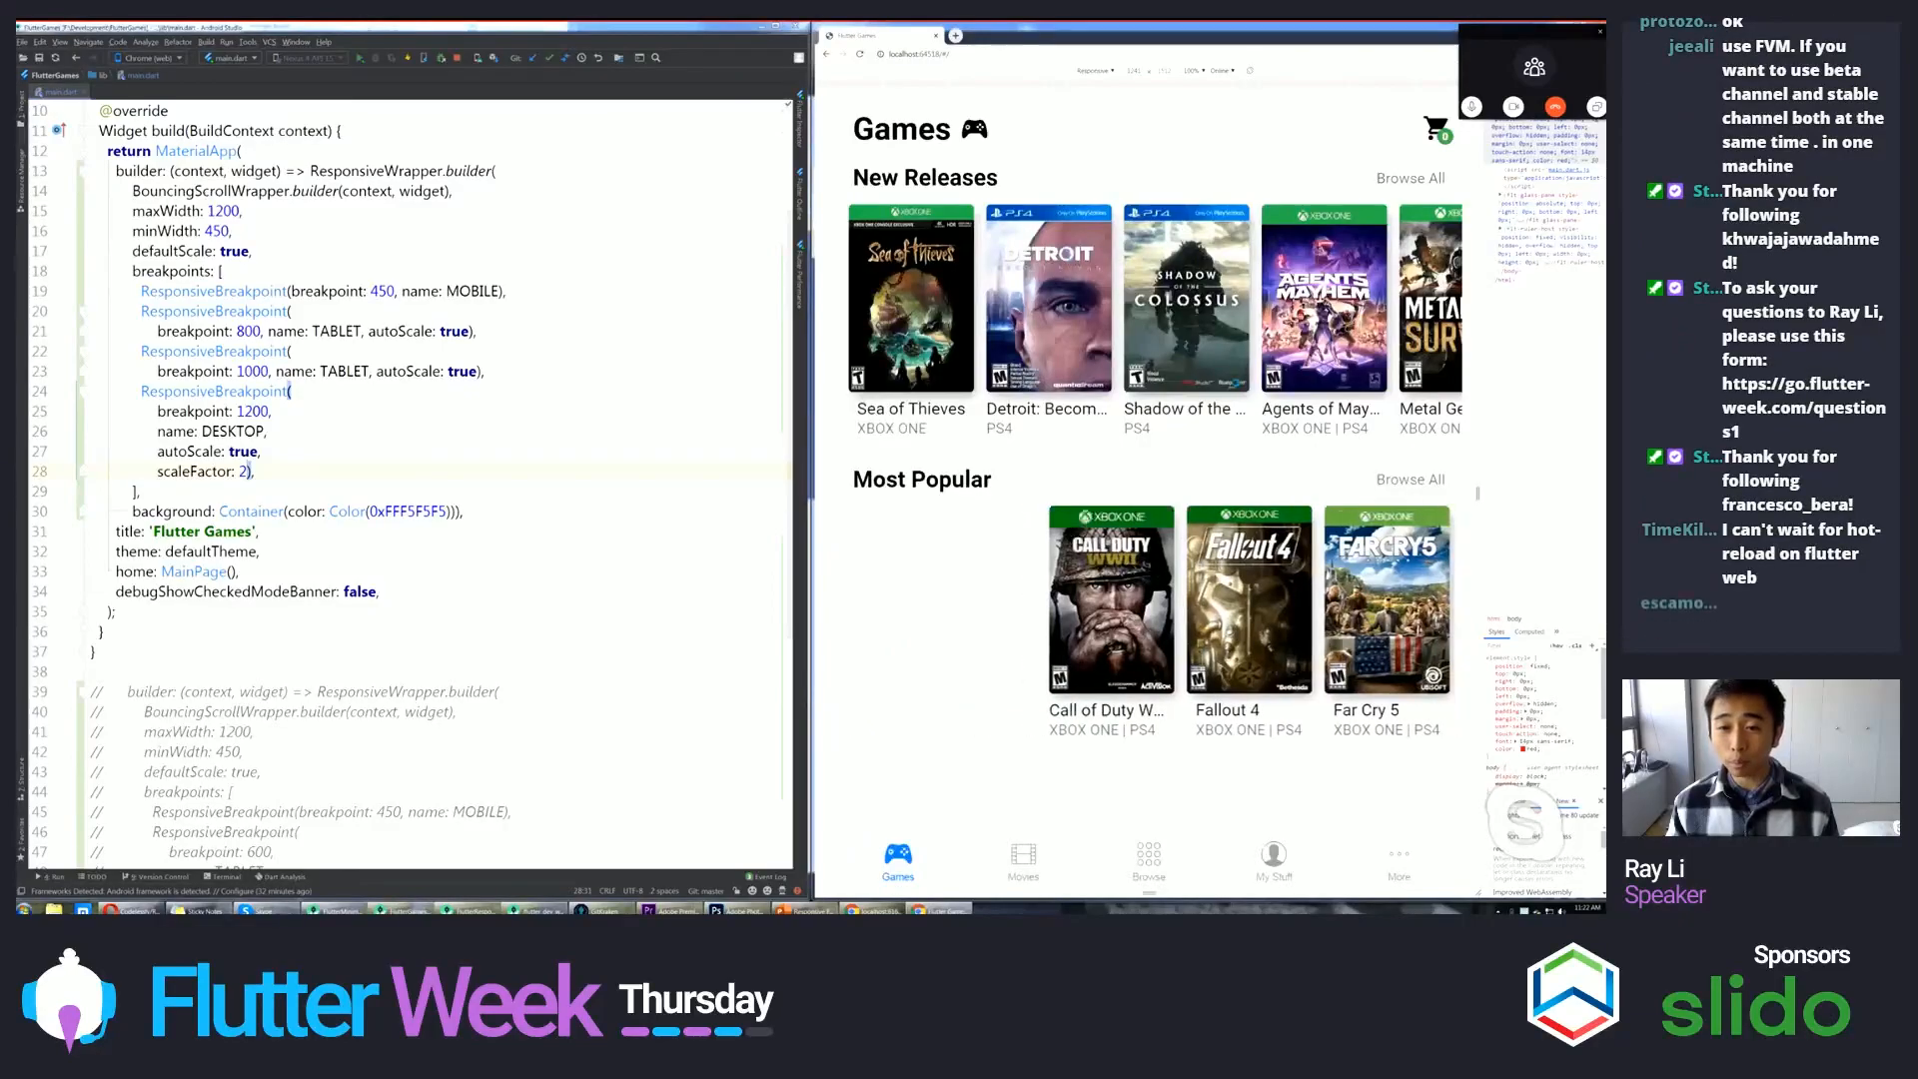
pyautogui.hscroll(3)
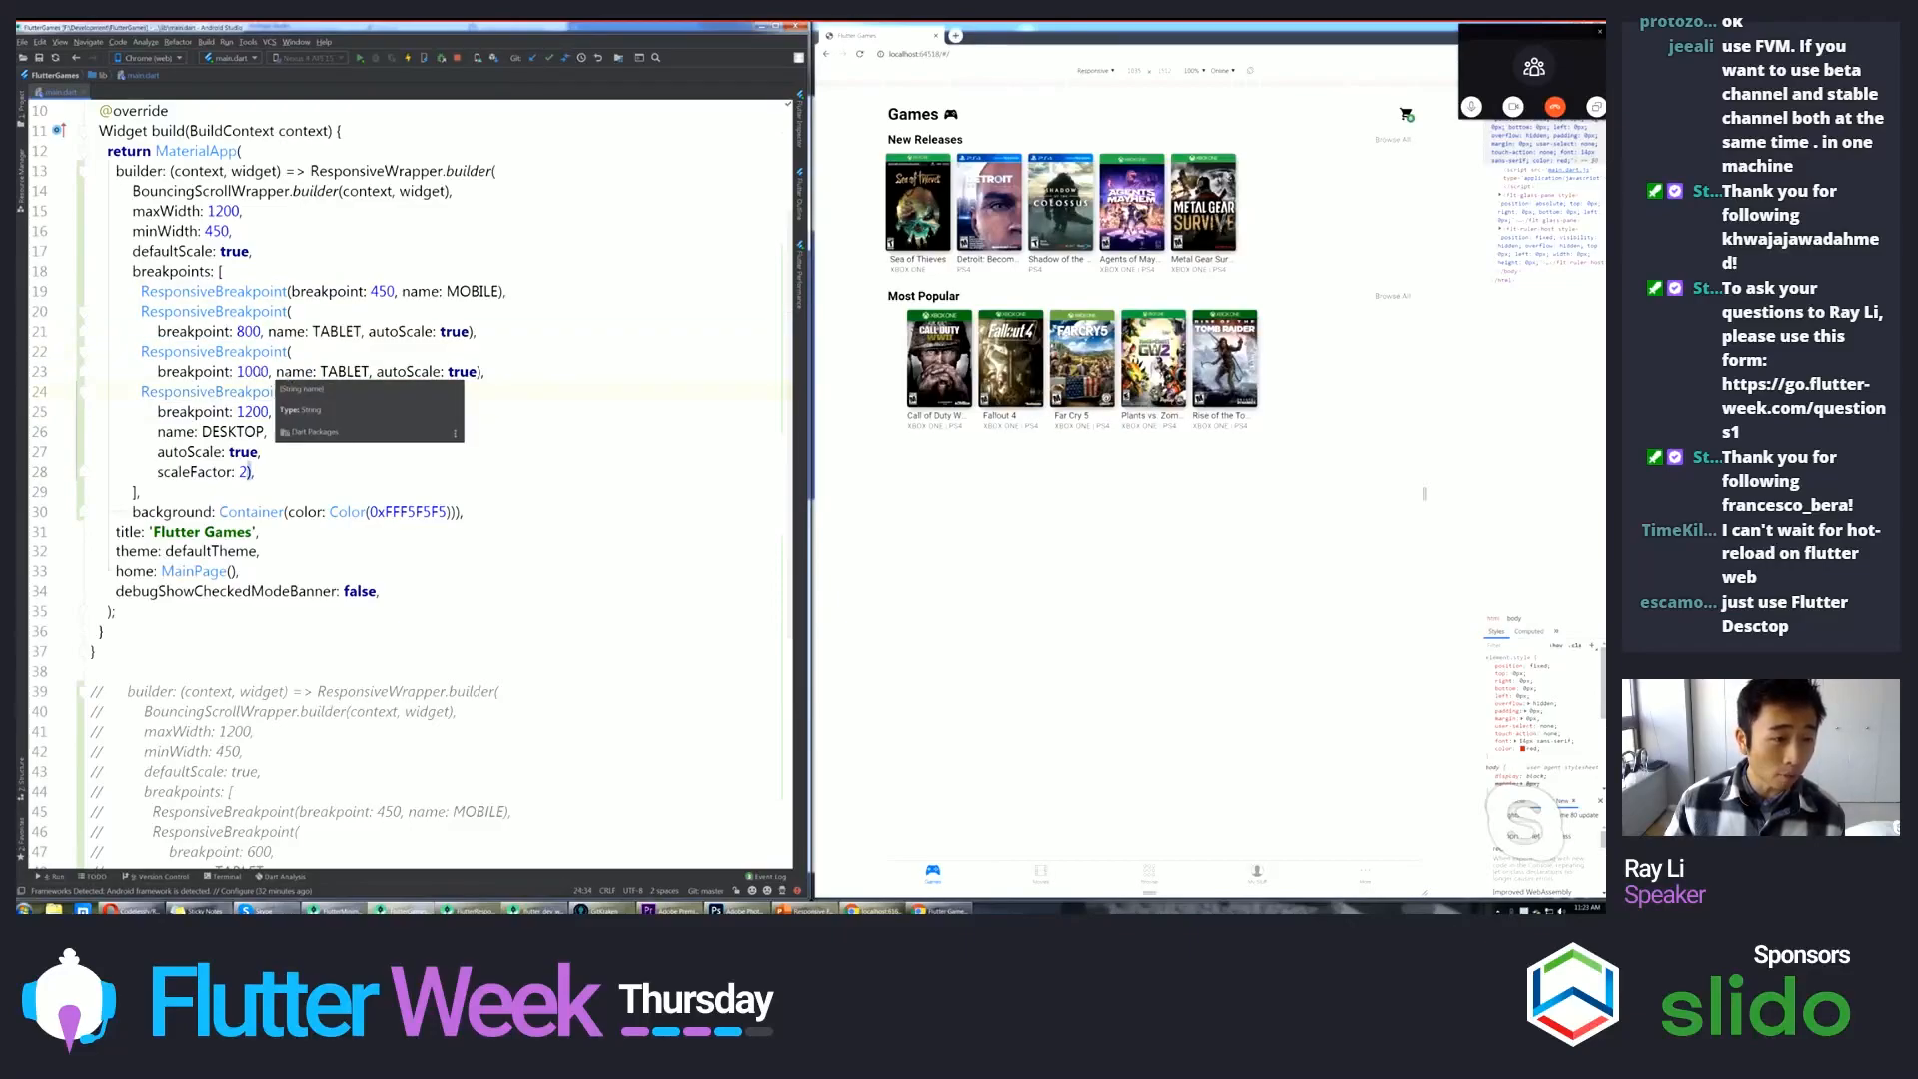
# - Change the TABLET breakpoints from 800 and 1000 to 600 and 800, leaving MOBILE at 450
pyautogui.doubleClick(252, 372)
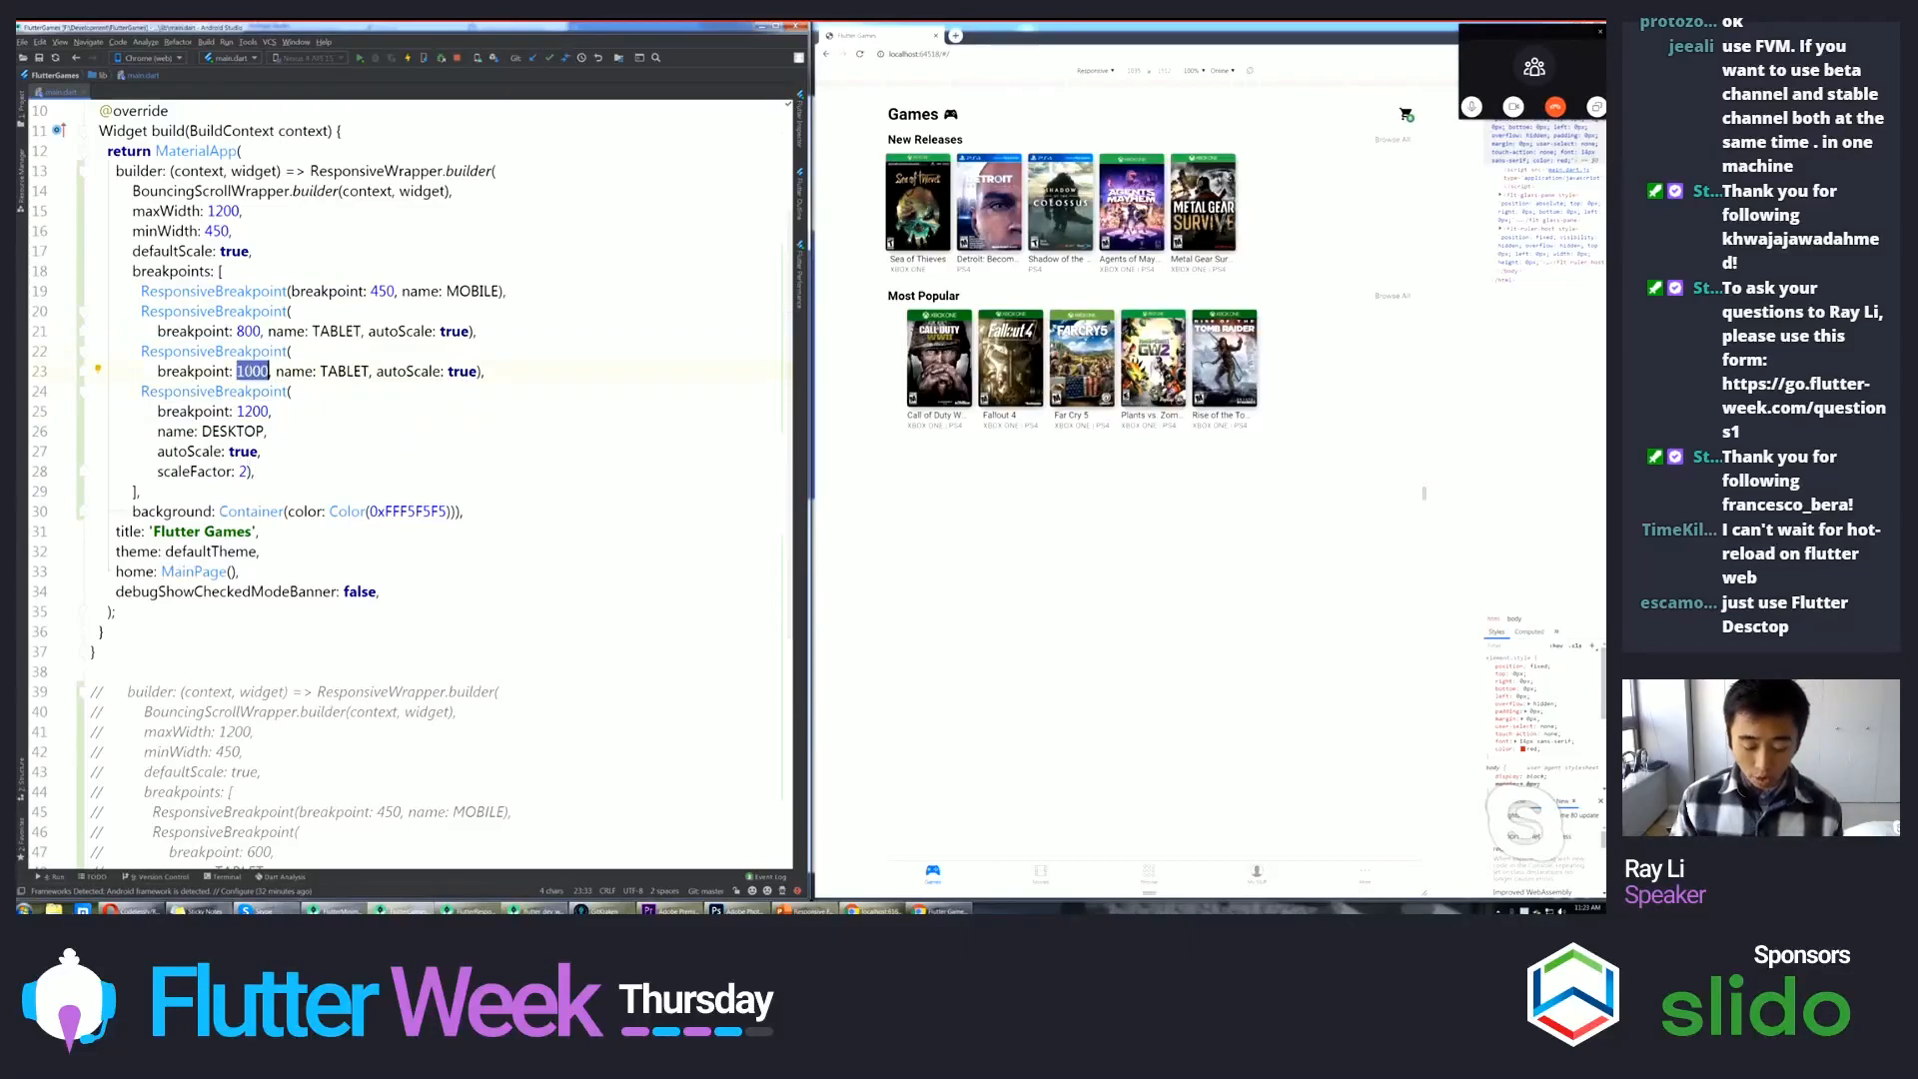
pyautogui.write('800')
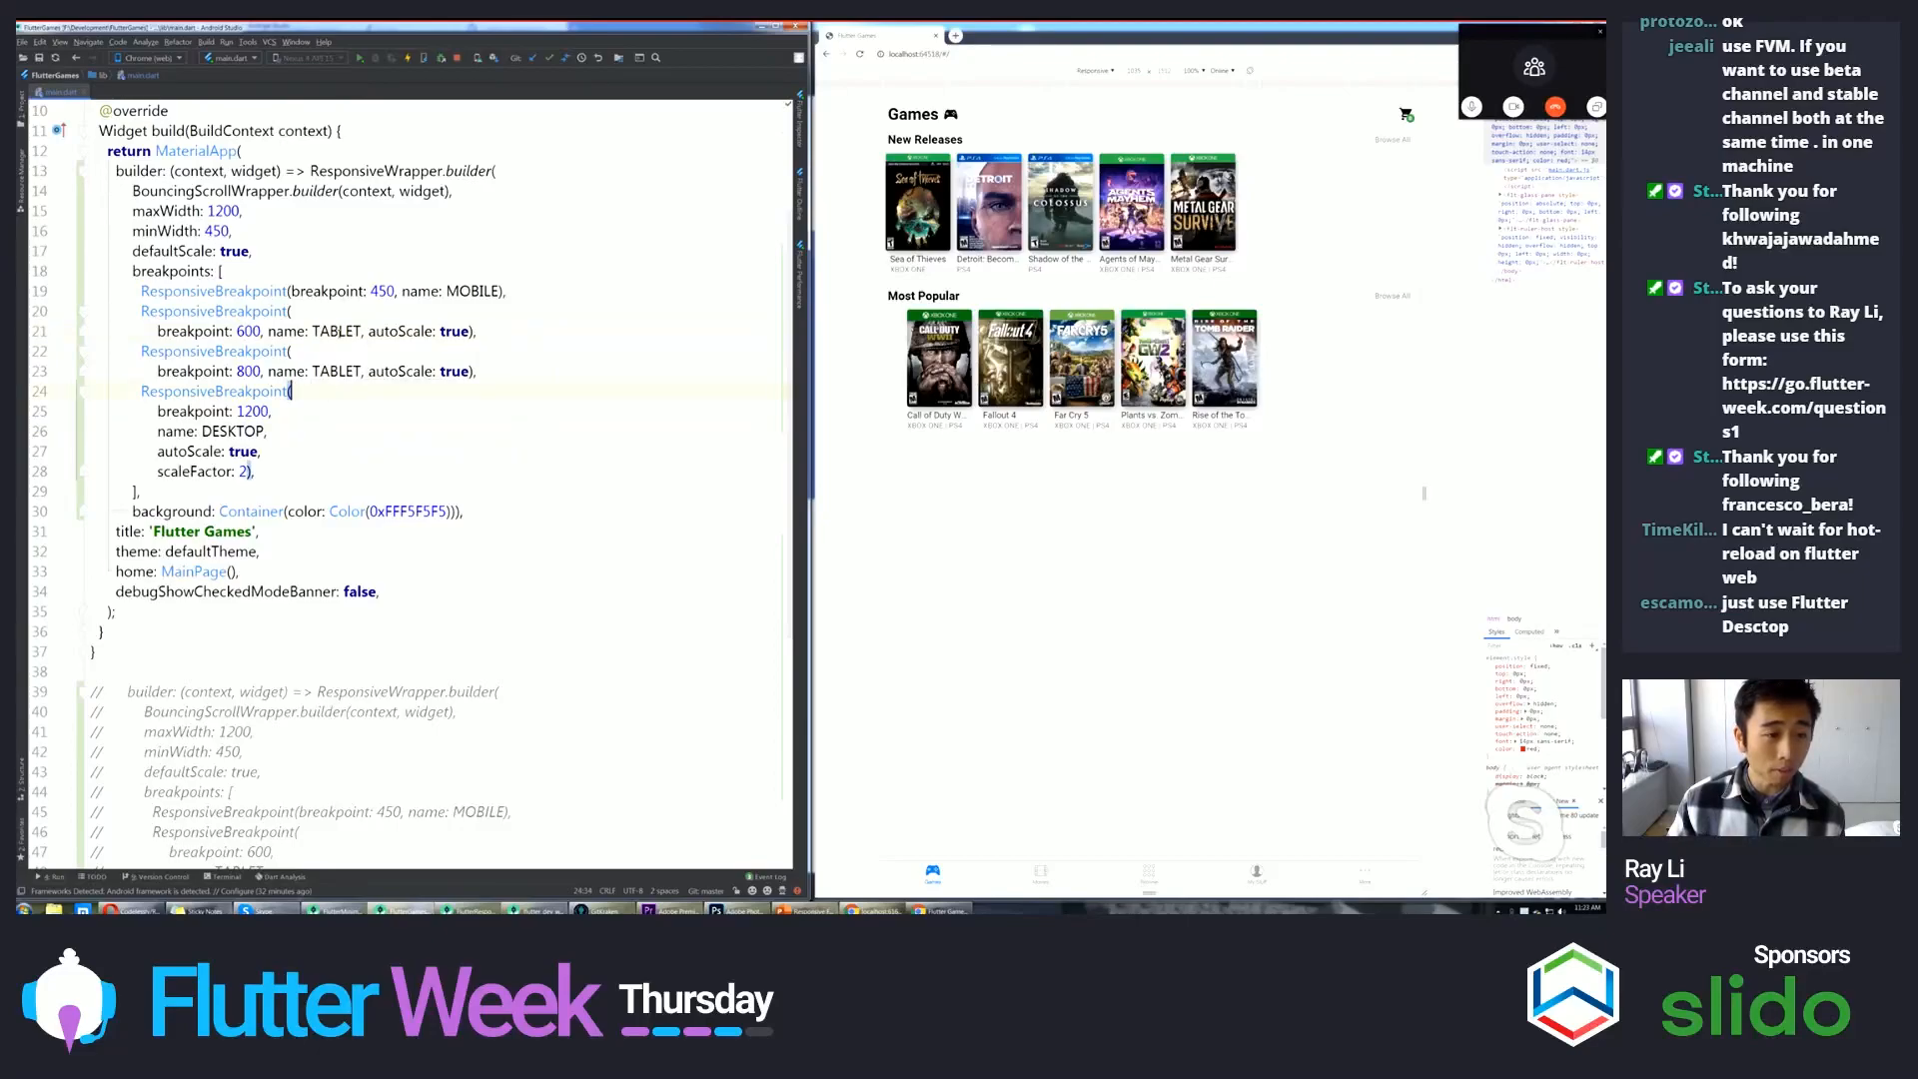
pyautogui.doubleClick(379, 292)
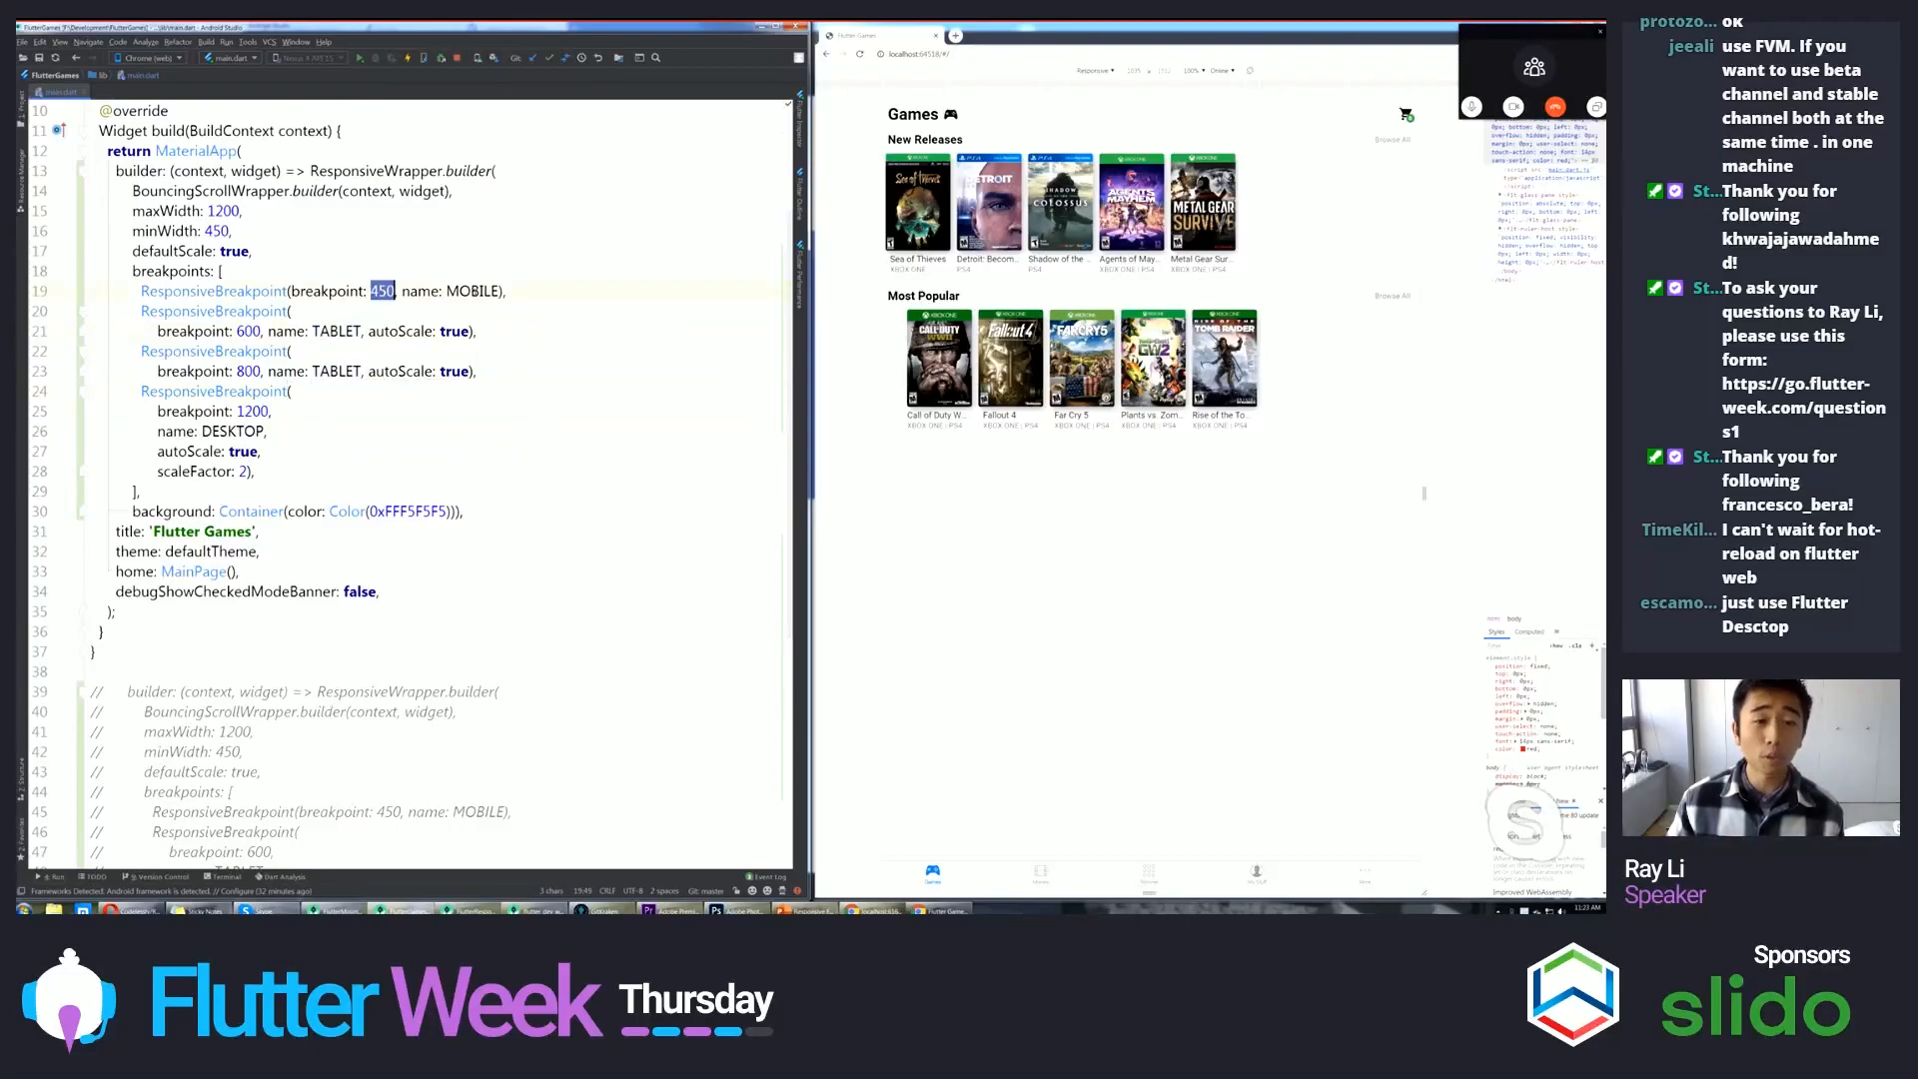
pyautogui.doubleClick(474, 291)
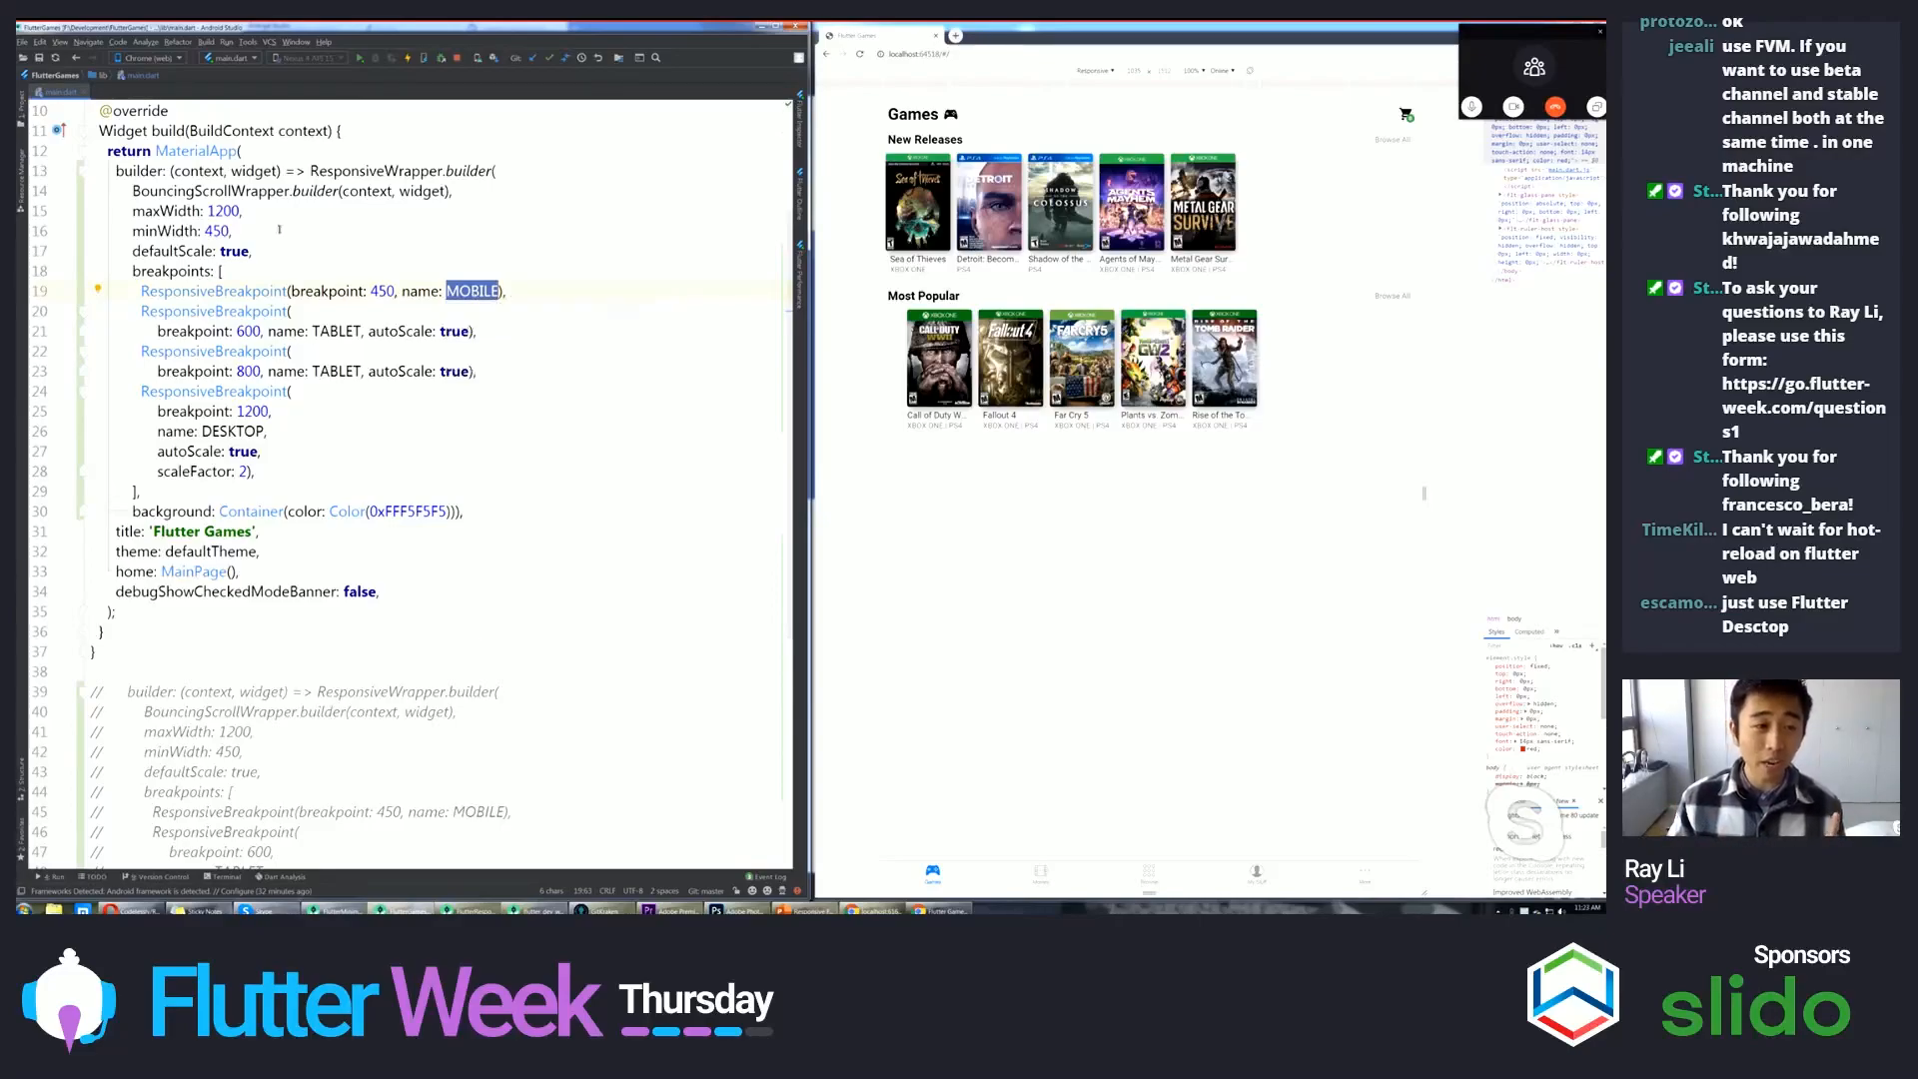
pyautogui.doubleClick(218, 230)
pyautogui.write(', ')
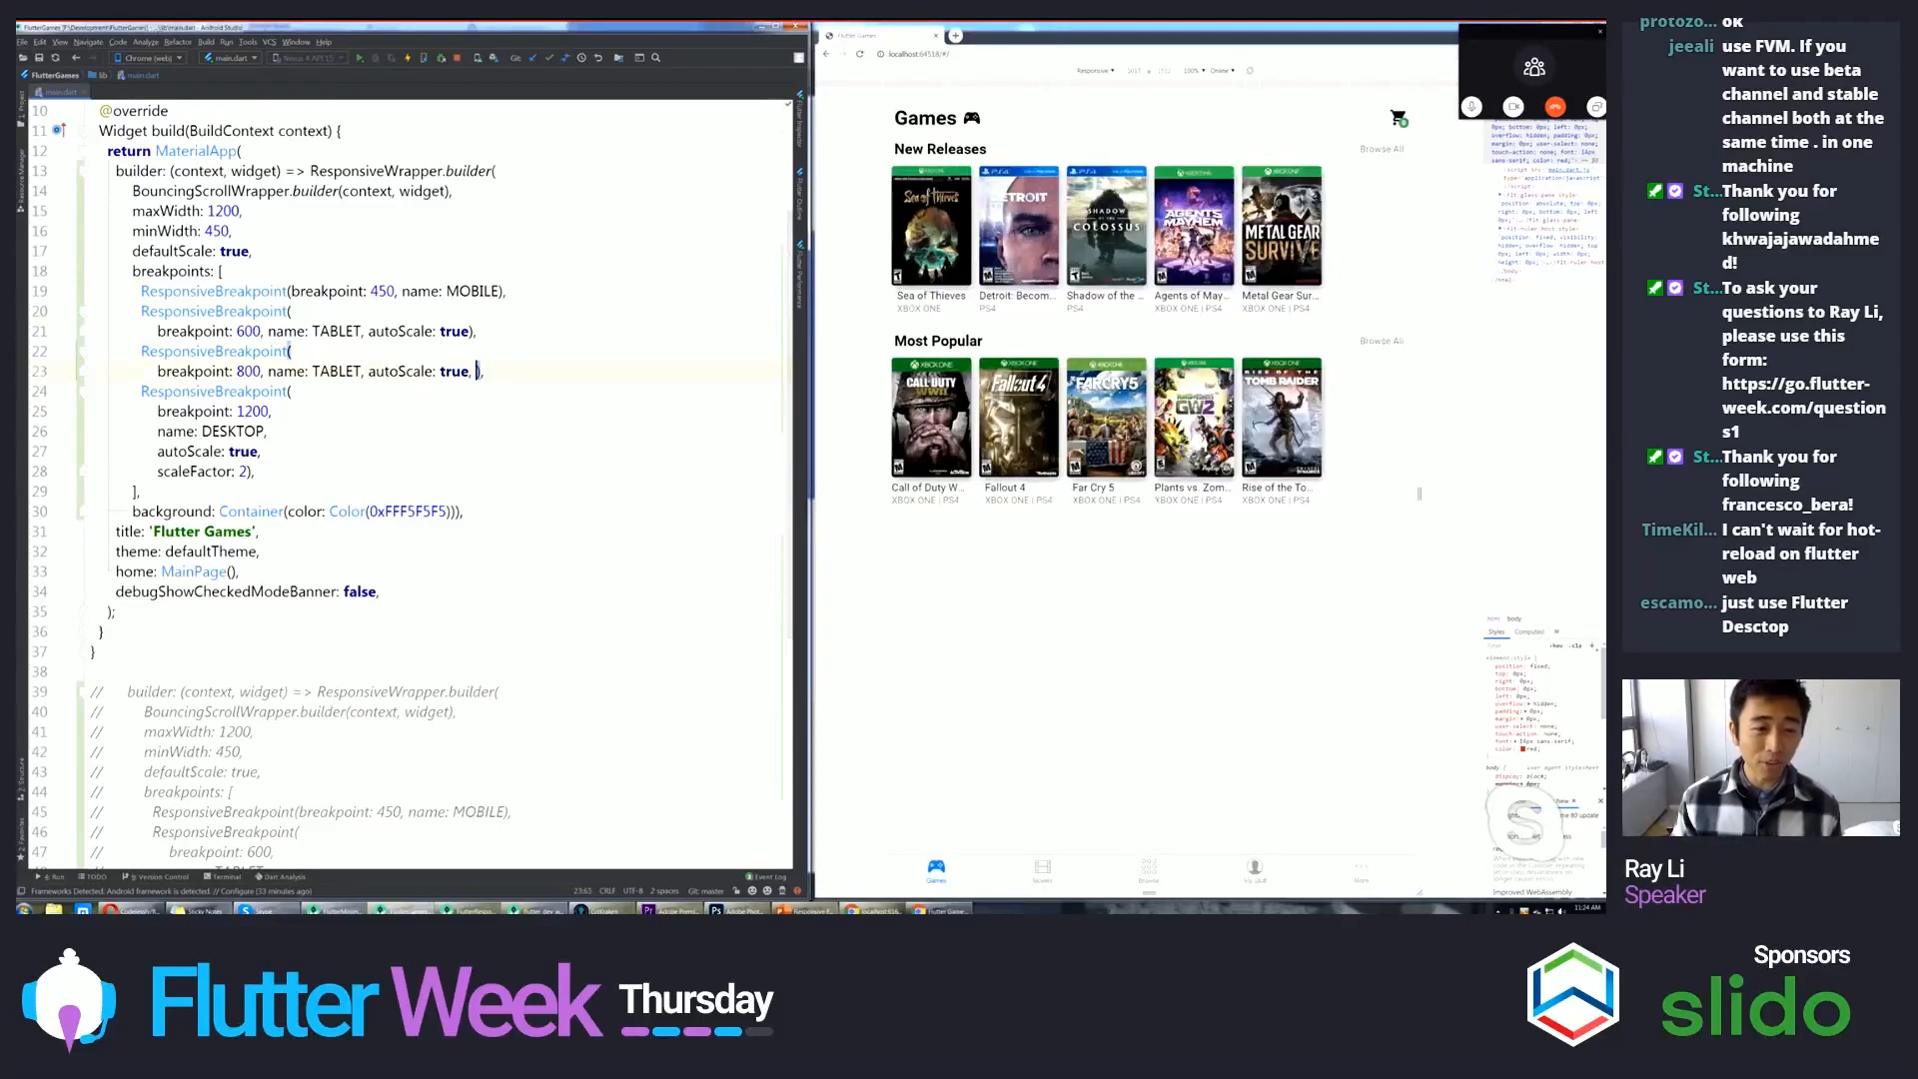
# - Add scaleFactor: 1.25 to the 600 breakpoint and scaleFactor: 1.4 to the 800 breakpoint
pyautogui.write('scaleFactor: 1.5),')
pyautogui.write('scaleFactor: 1.25),')
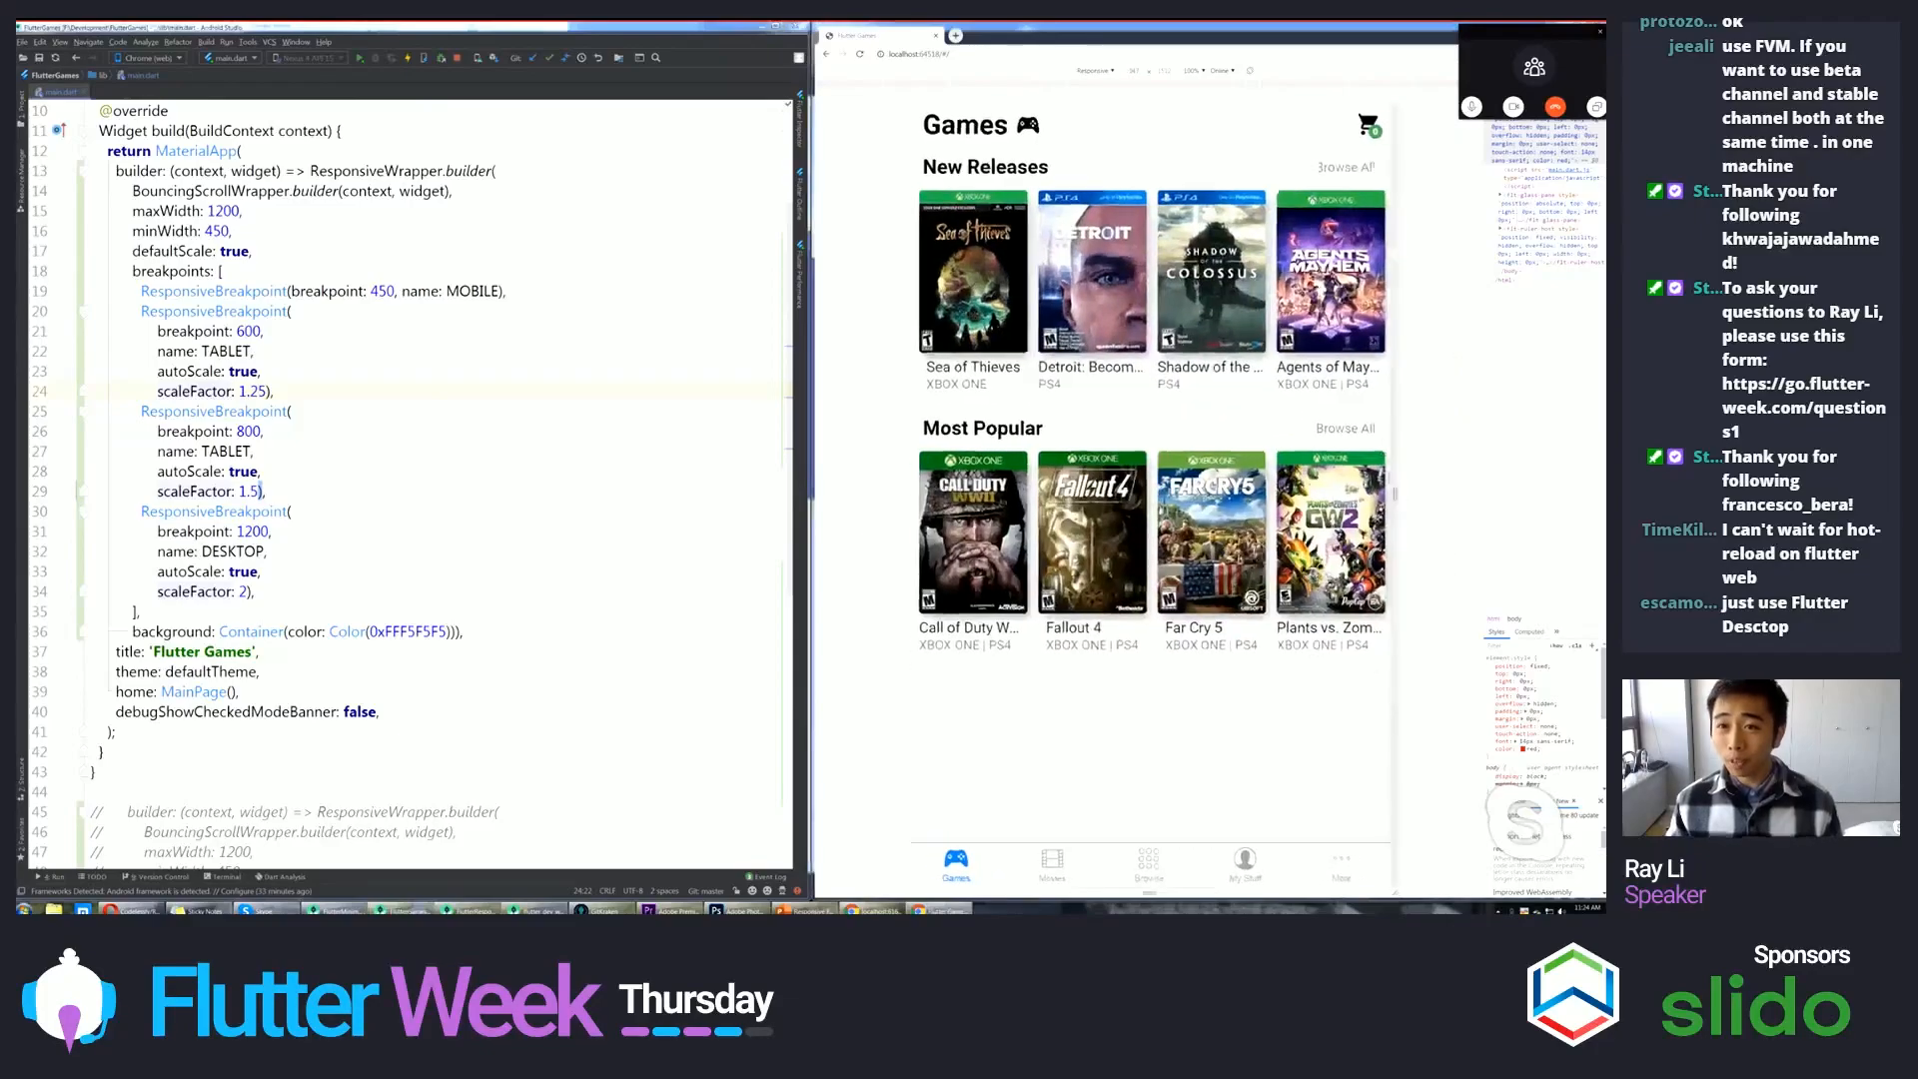
pyautogui.click(1095, 70)
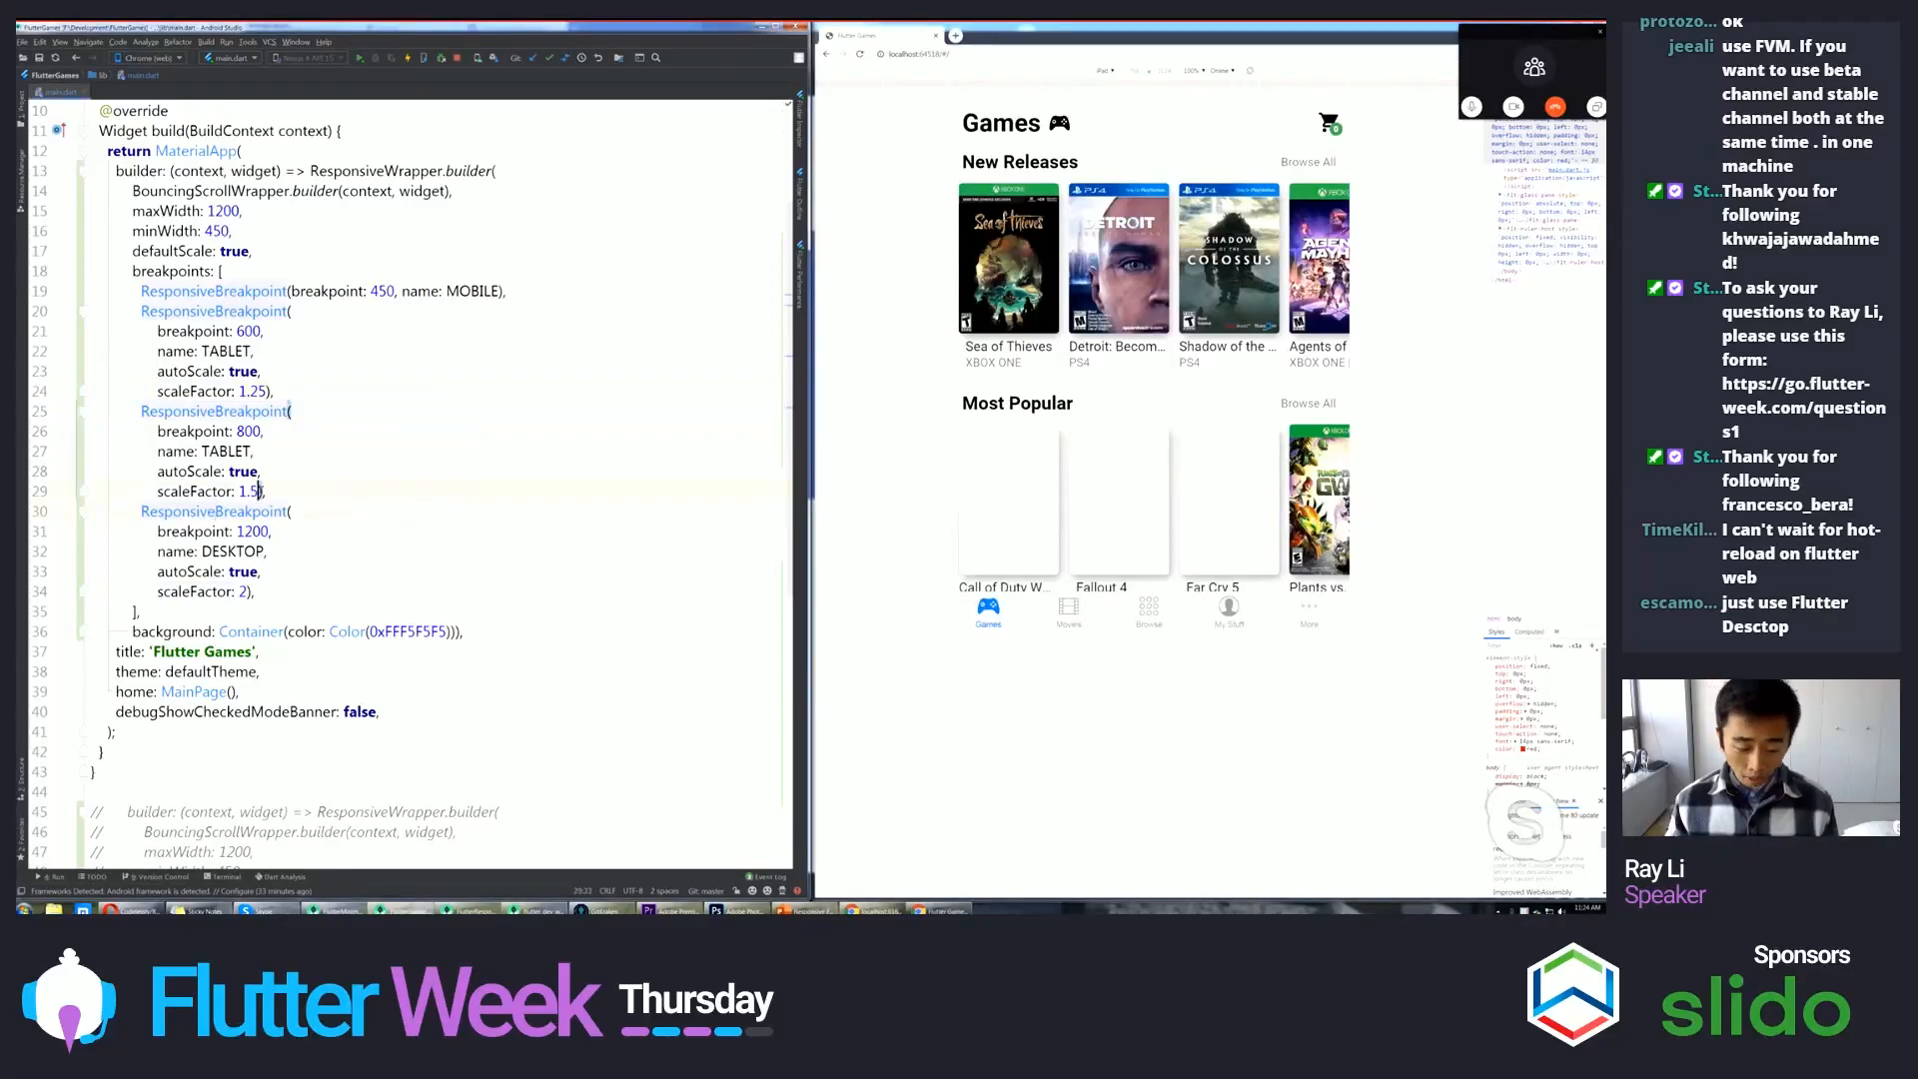
pyautogui.write('1.4')
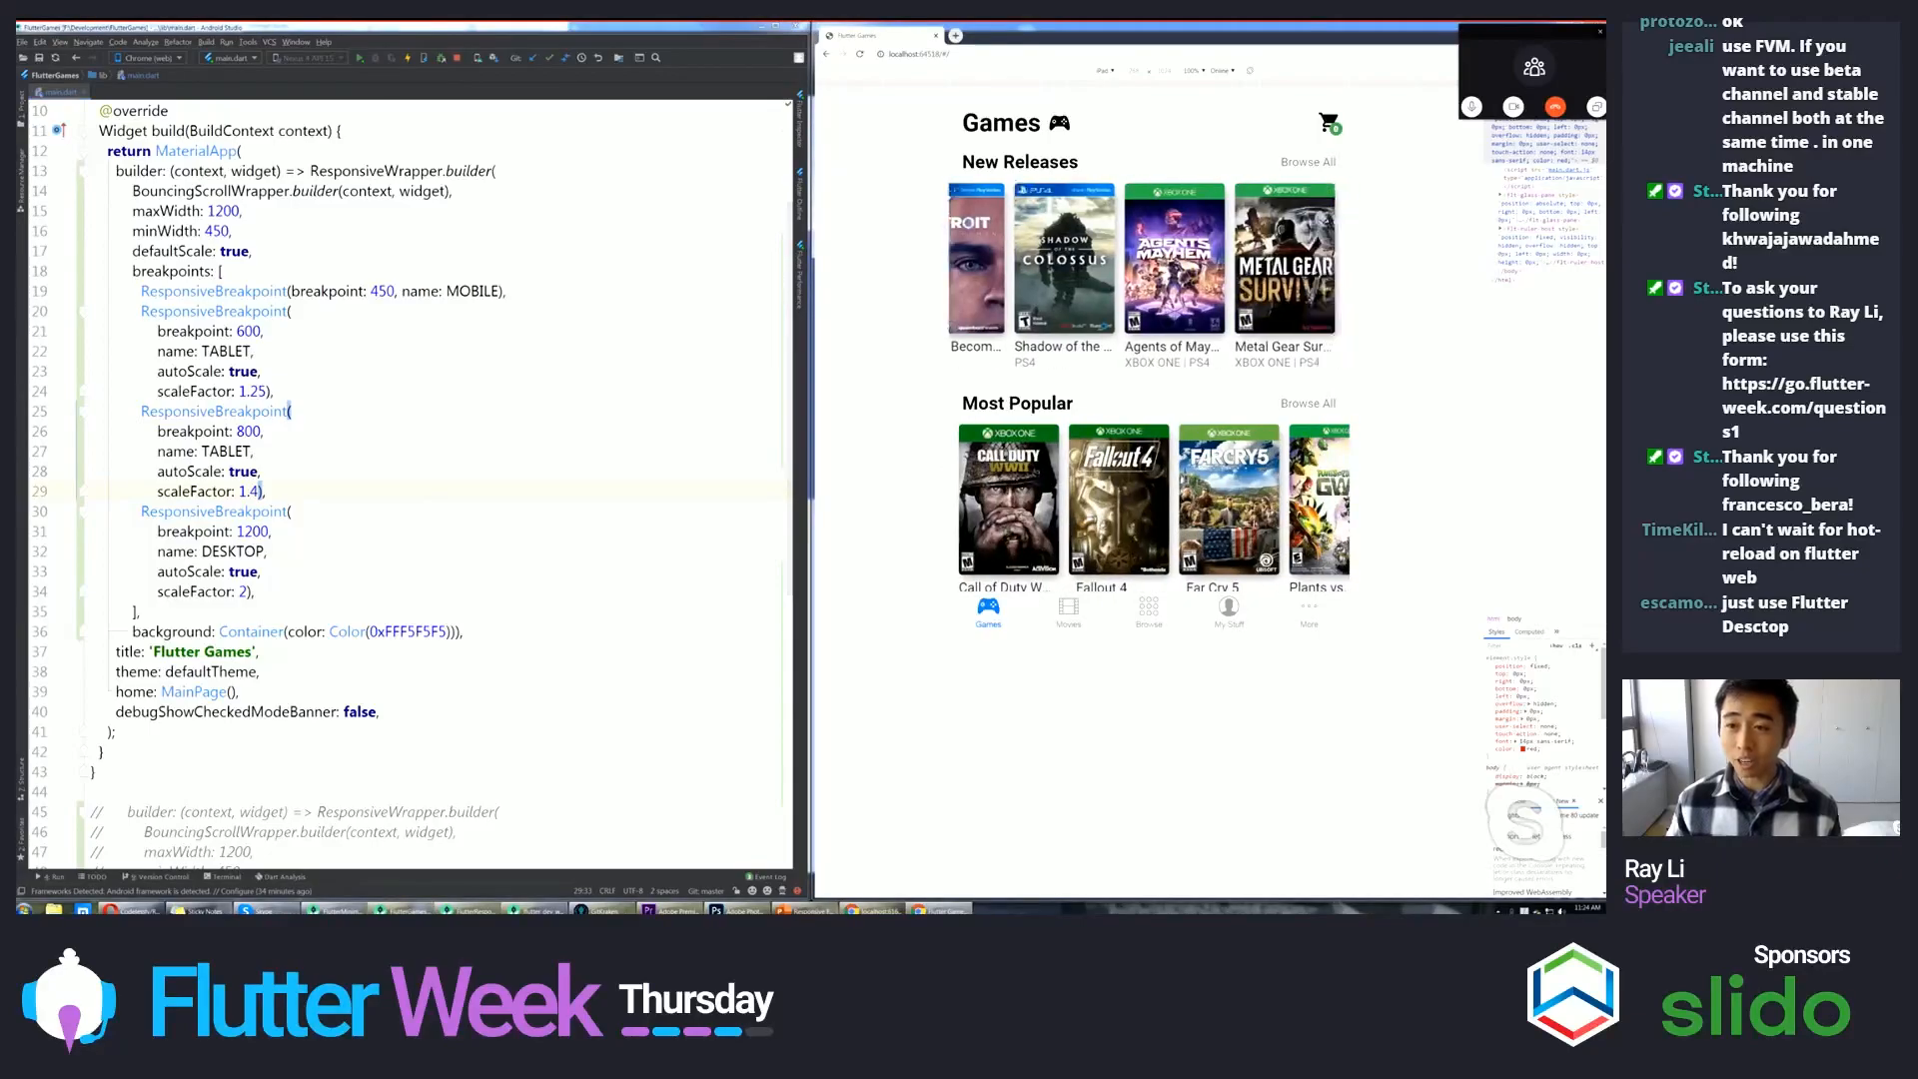
pyautogui.click(1107, 70)
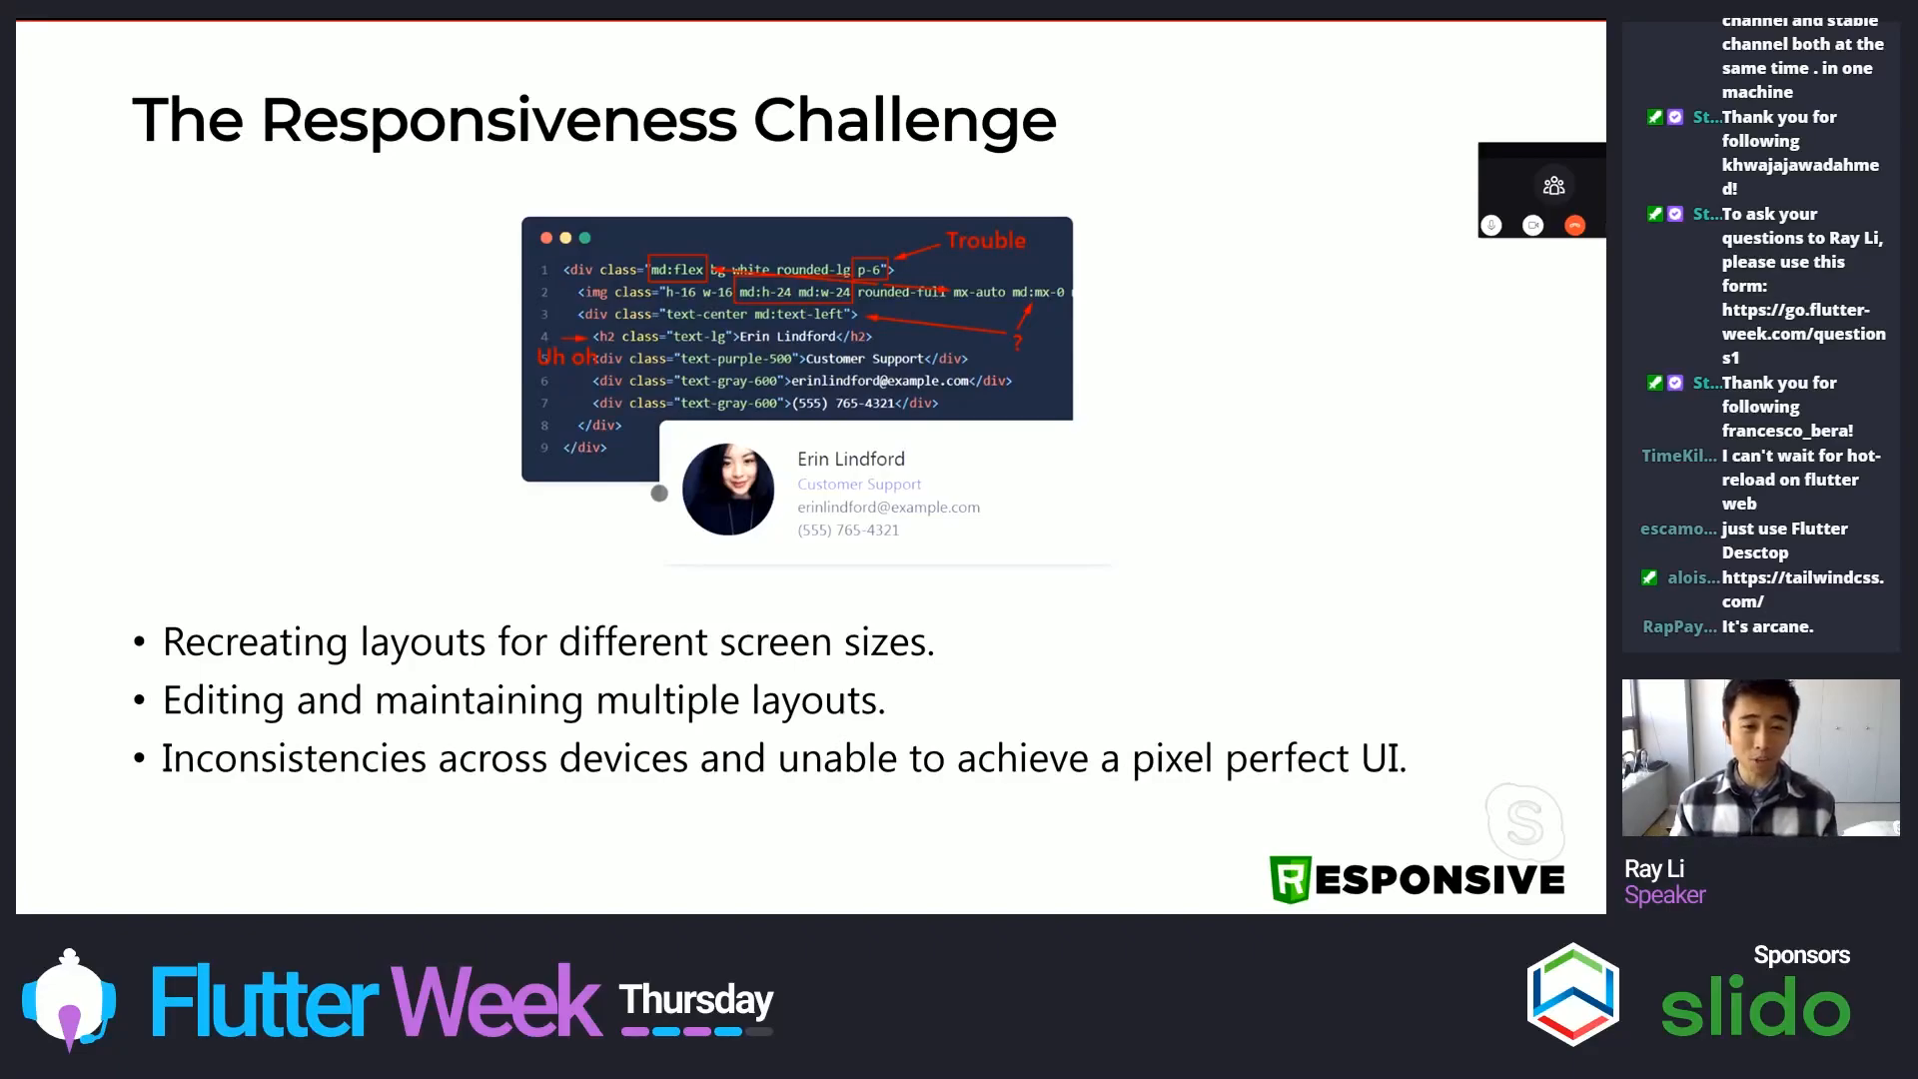
pyautogui.moveTo(1134, 285)
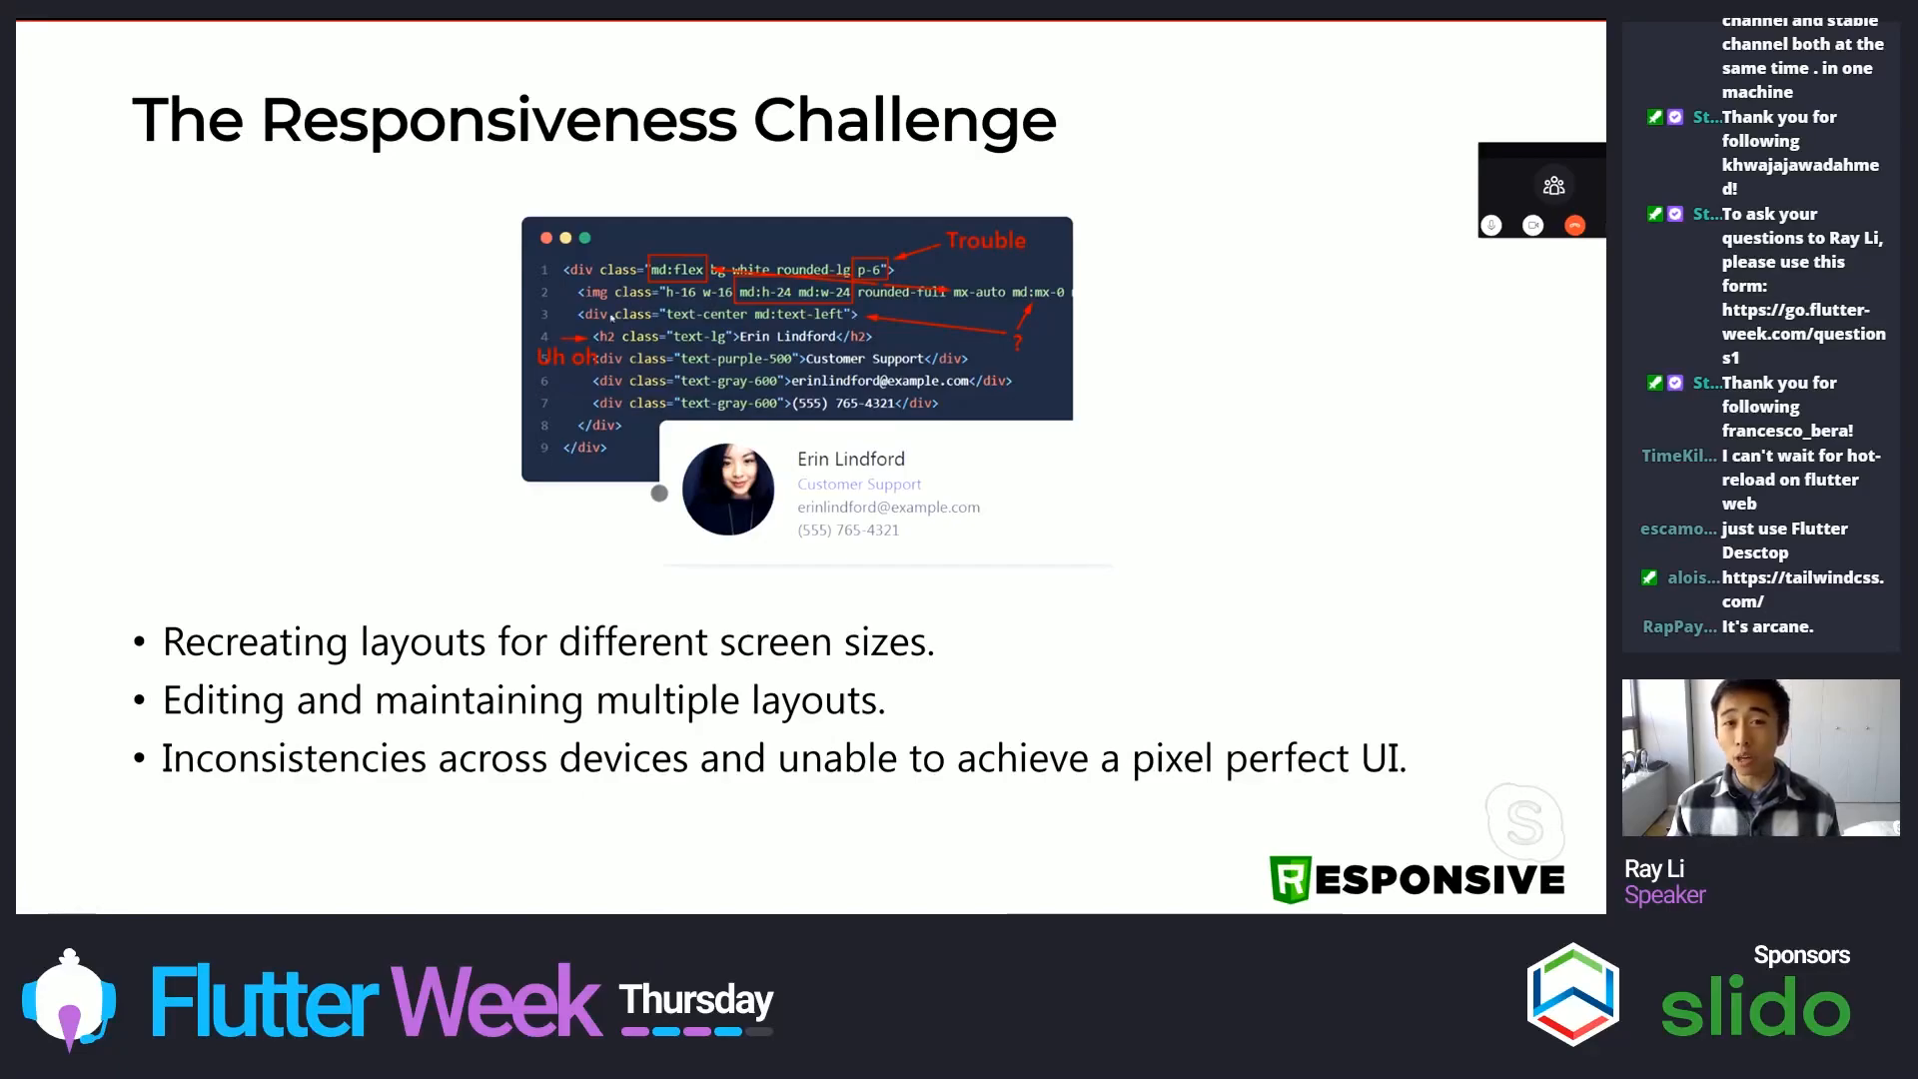
pyautogui.moveTo(911, 334)
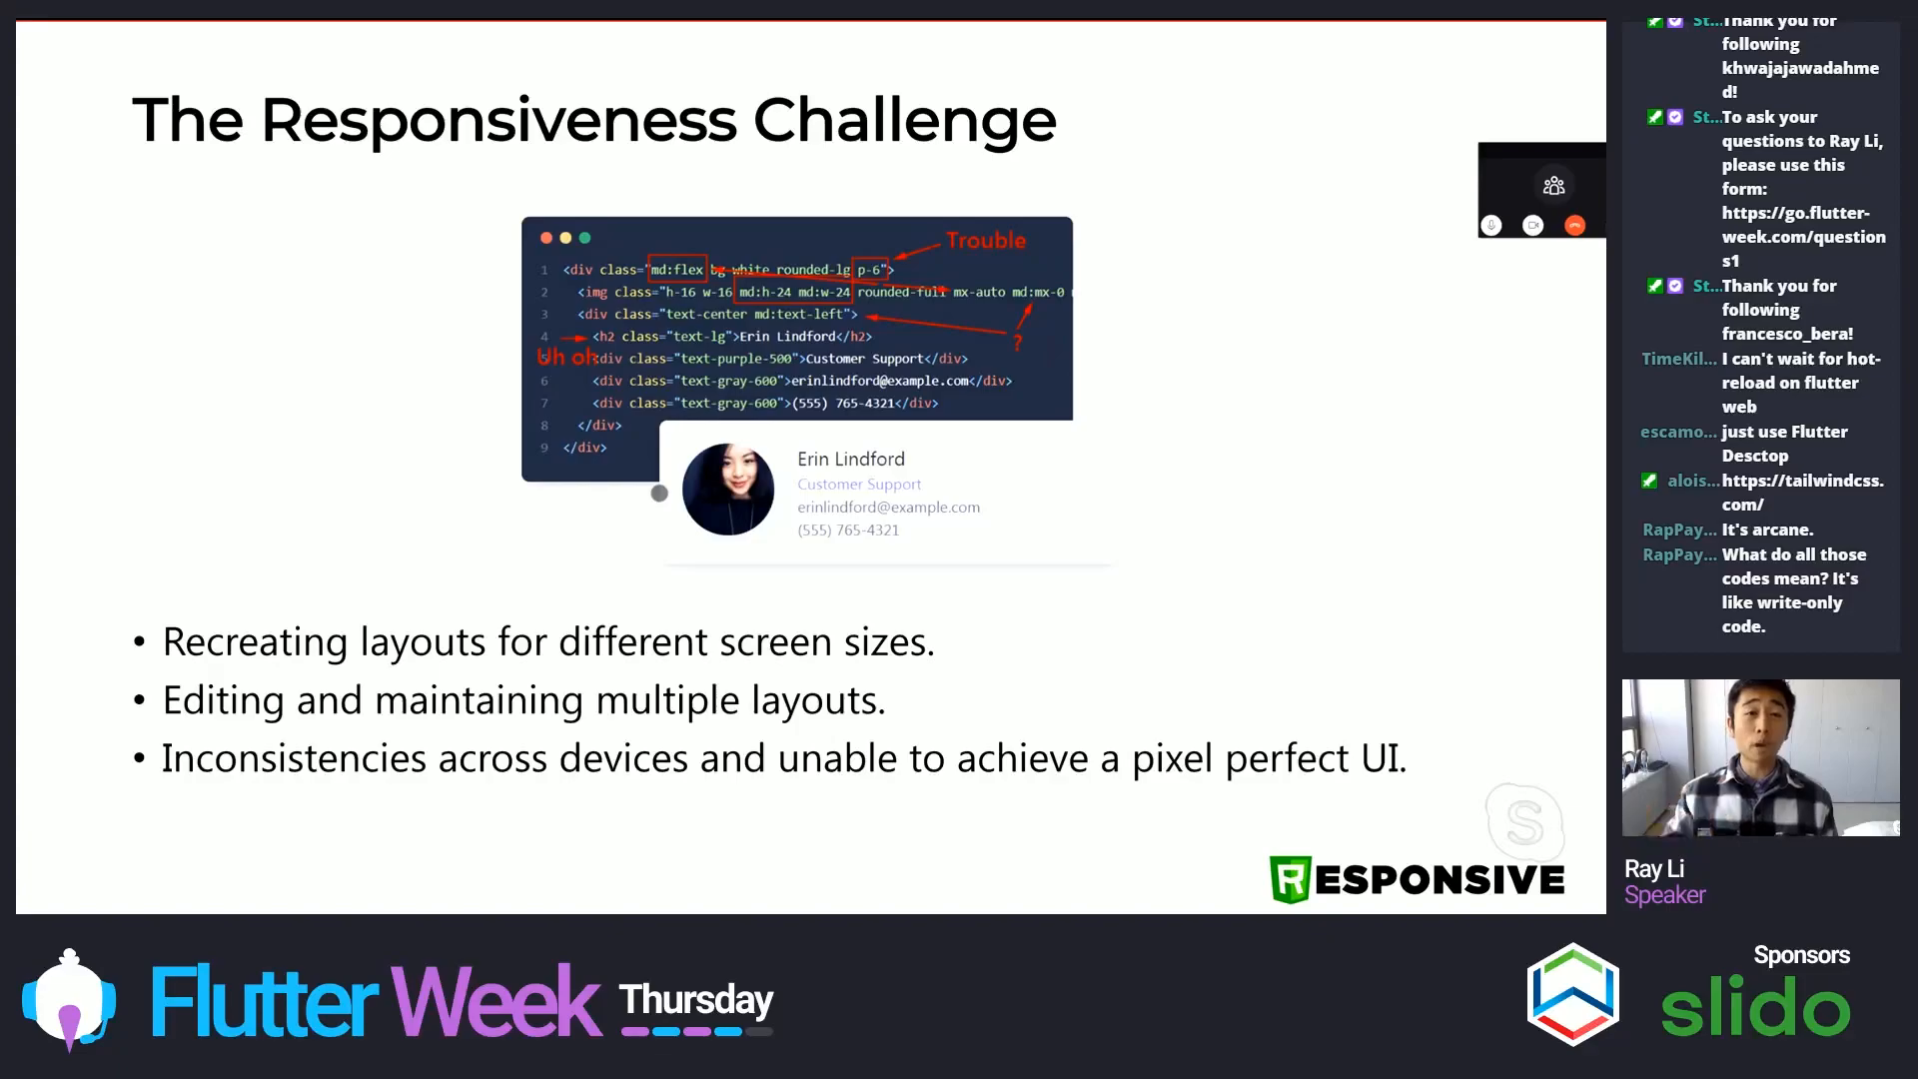
pyautogui.moveTo(170, 520)
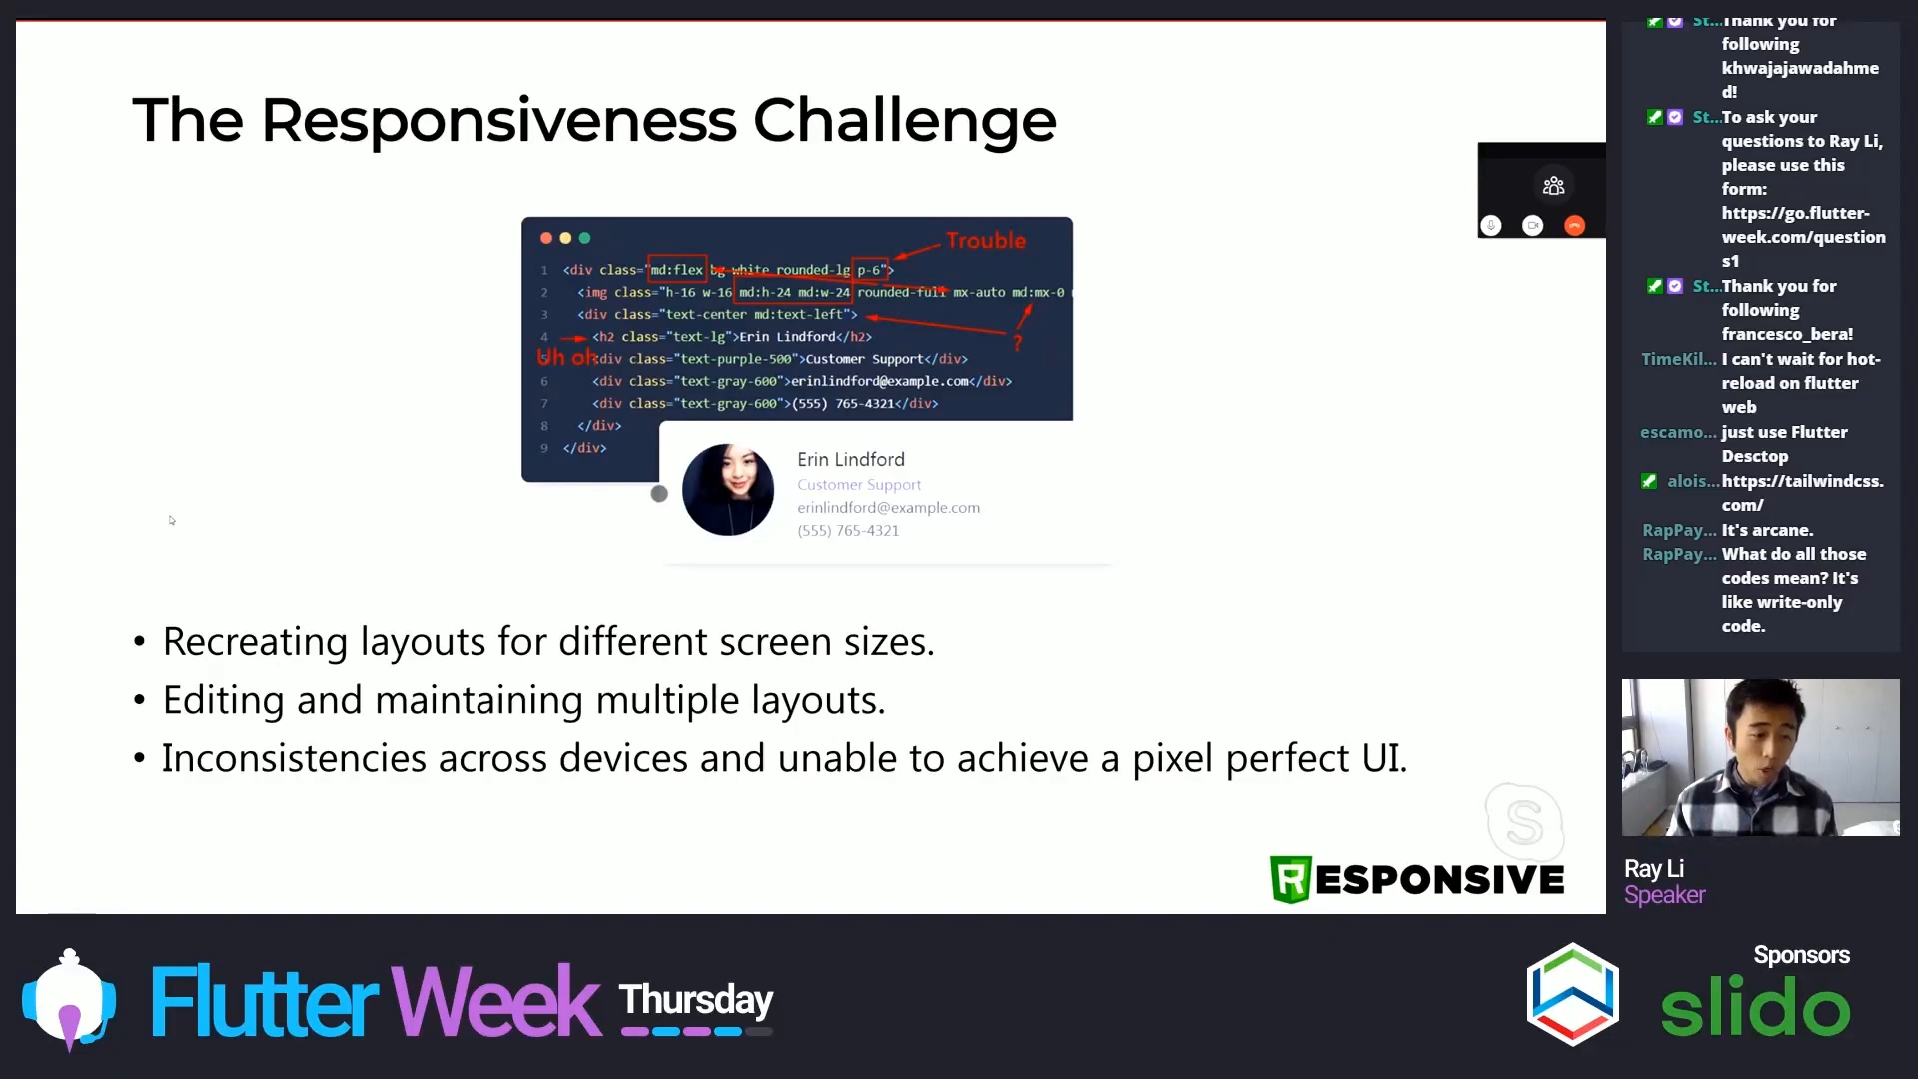
pyautogui.moveTo(140, 675)
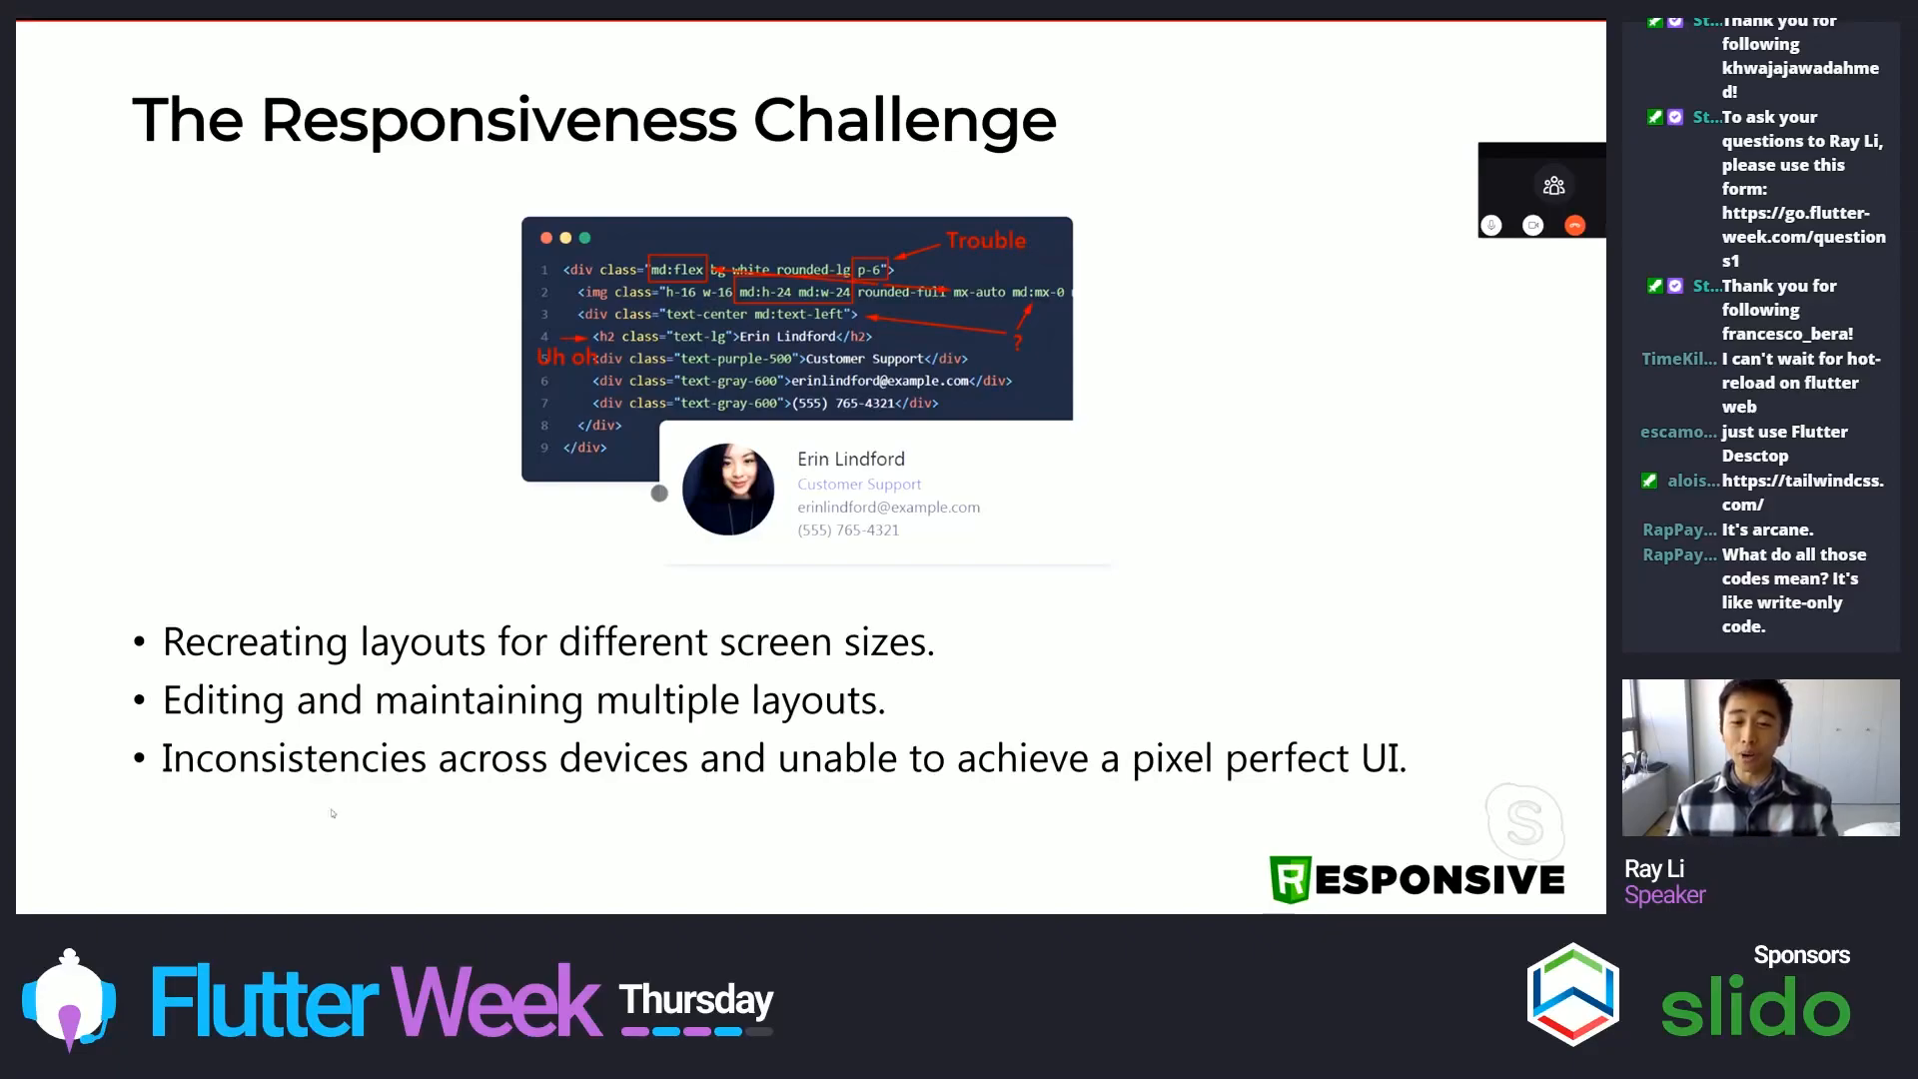
pyautogui.moveTo(557, 489)
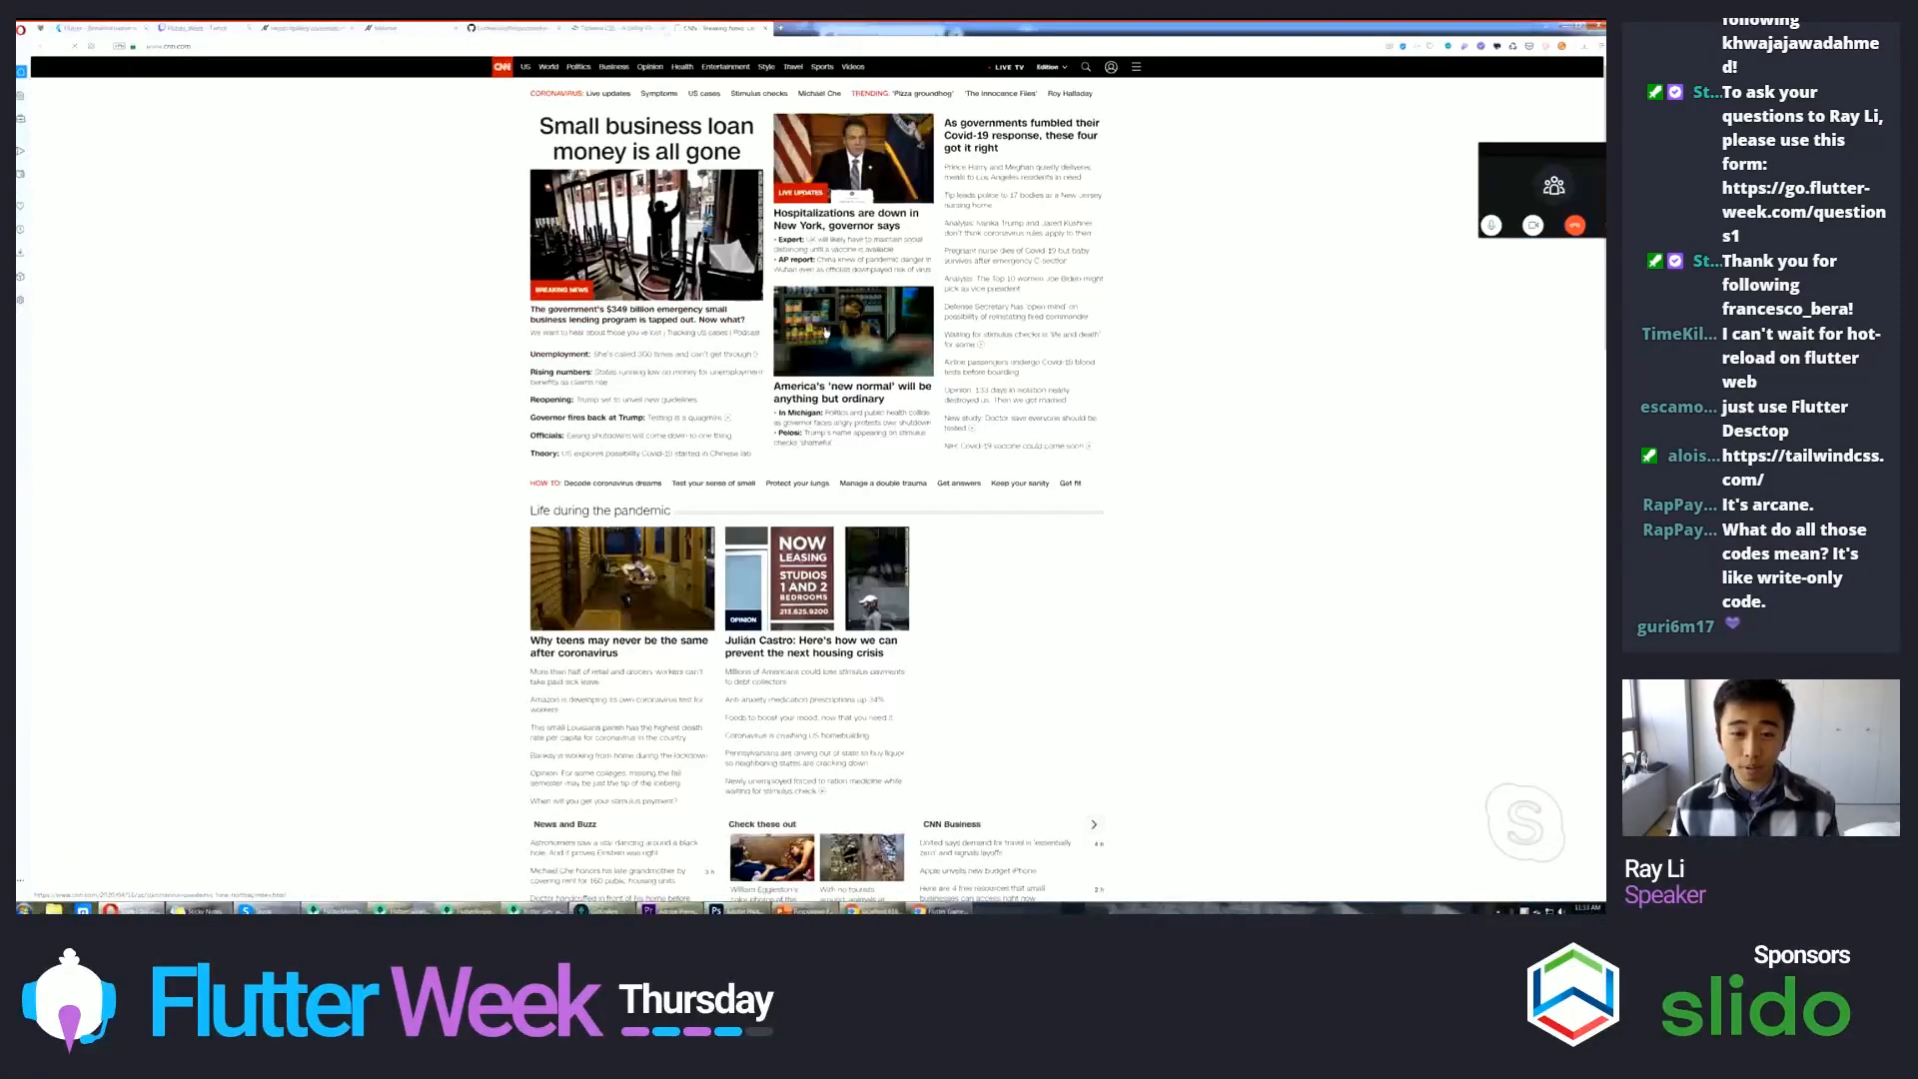
# - Scroll the CNN homepage before moving to the landing-page templates site
pyautogui.scroll(-3)
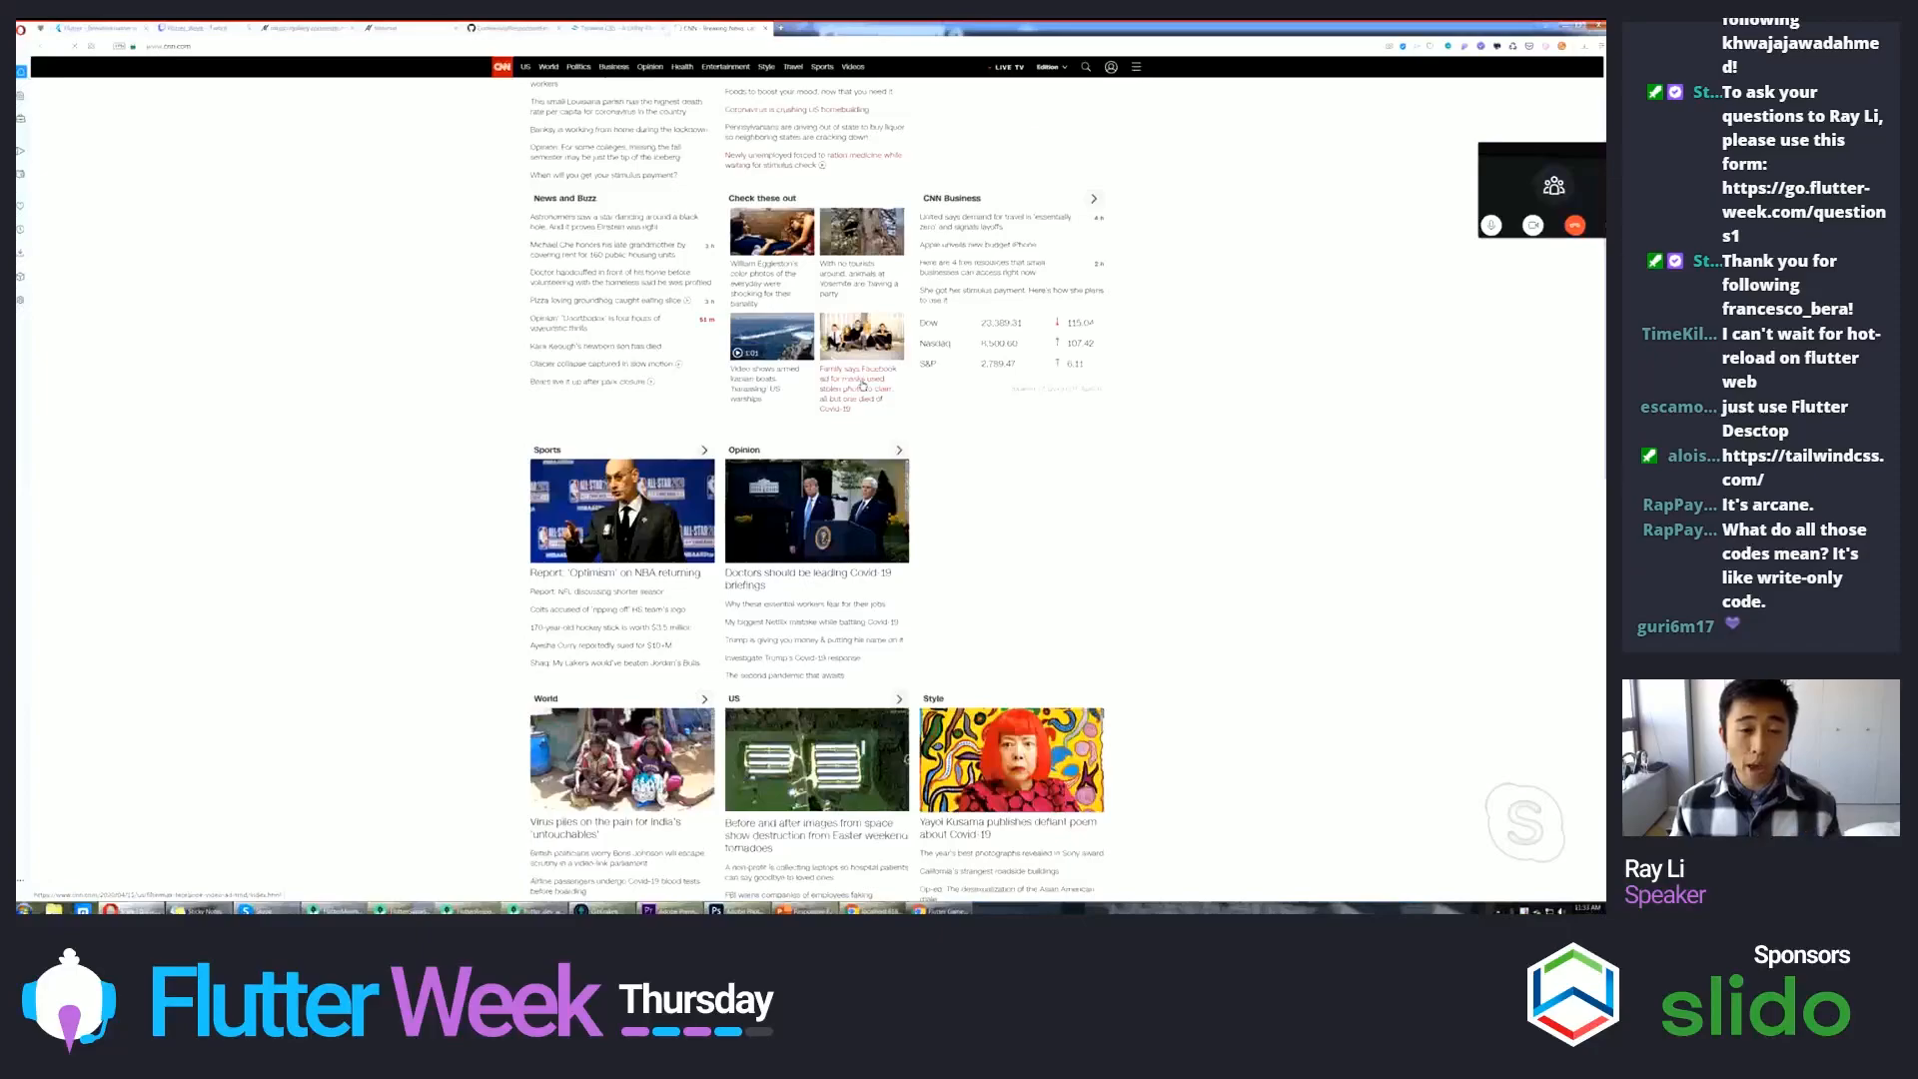
pyautogui.scroll(3)
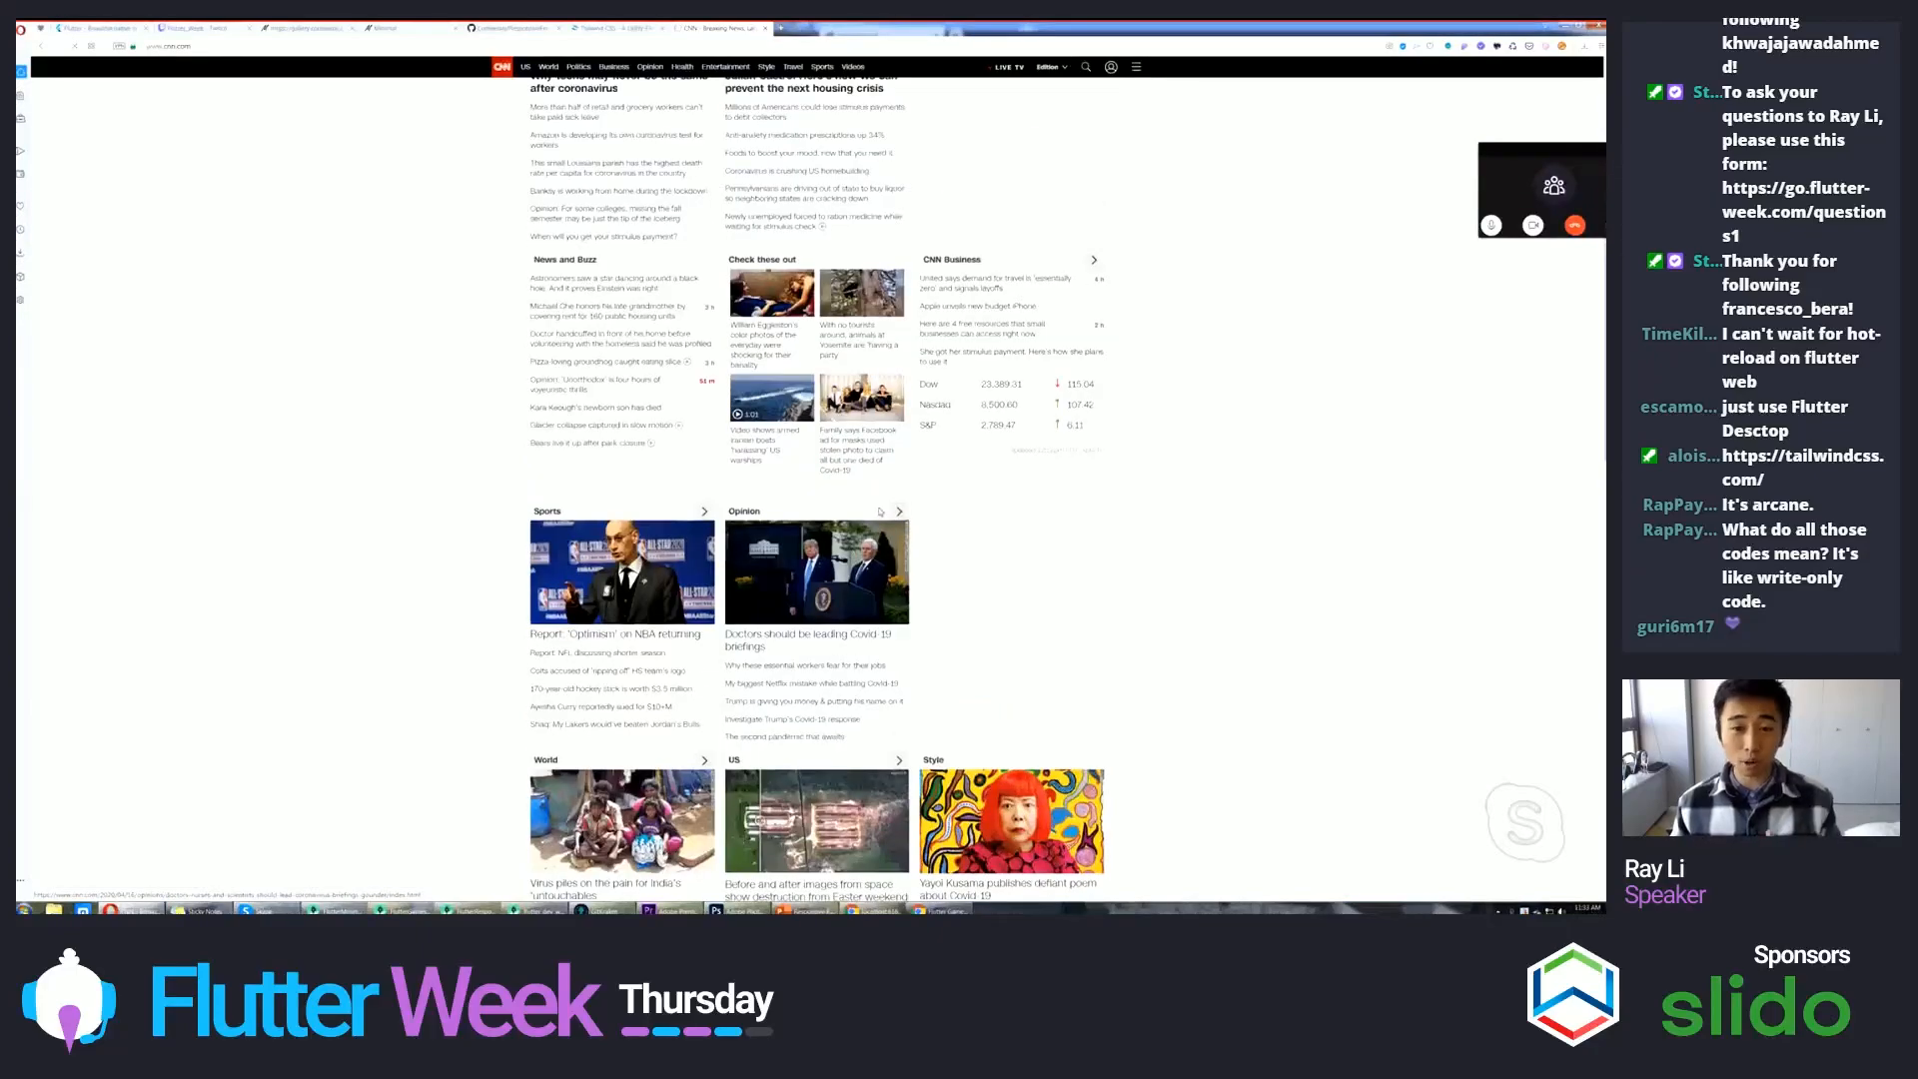
pyautogui.scroll(3)
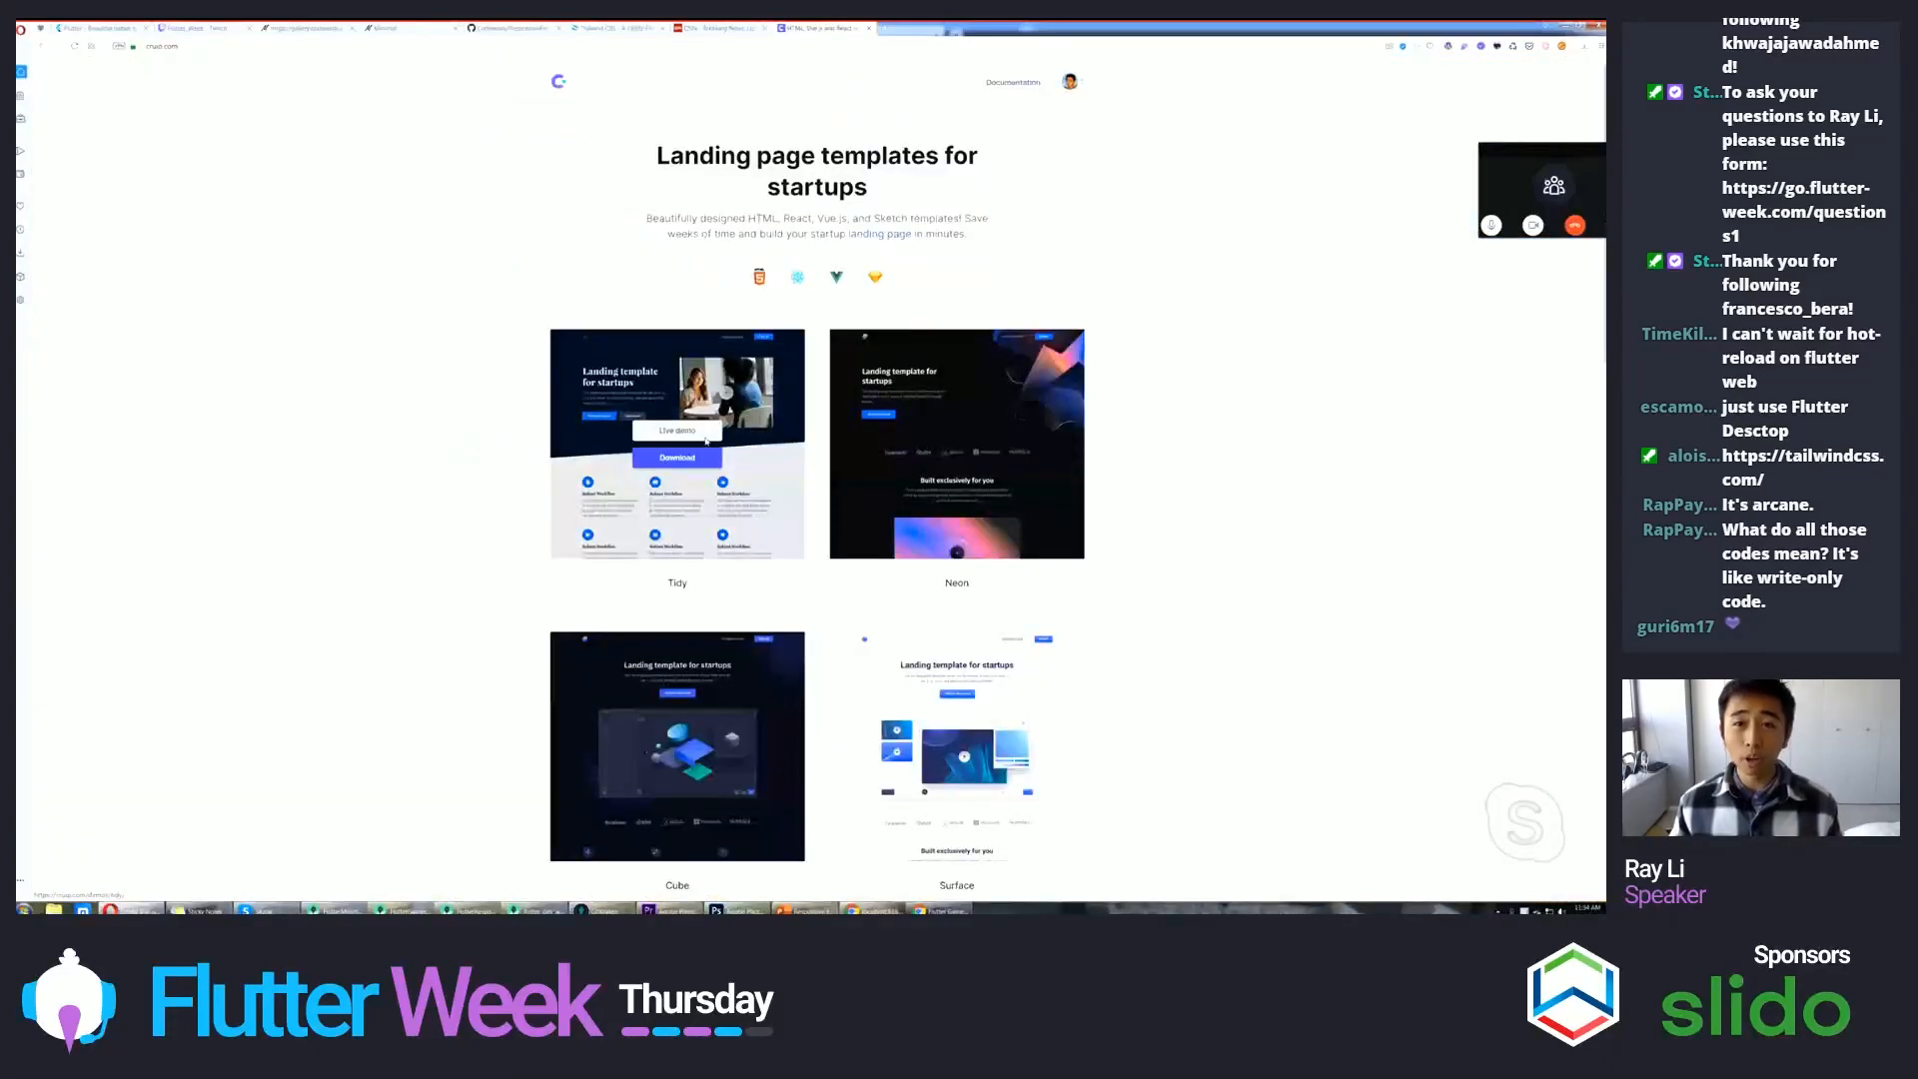
pyautogui.click(675, 432)
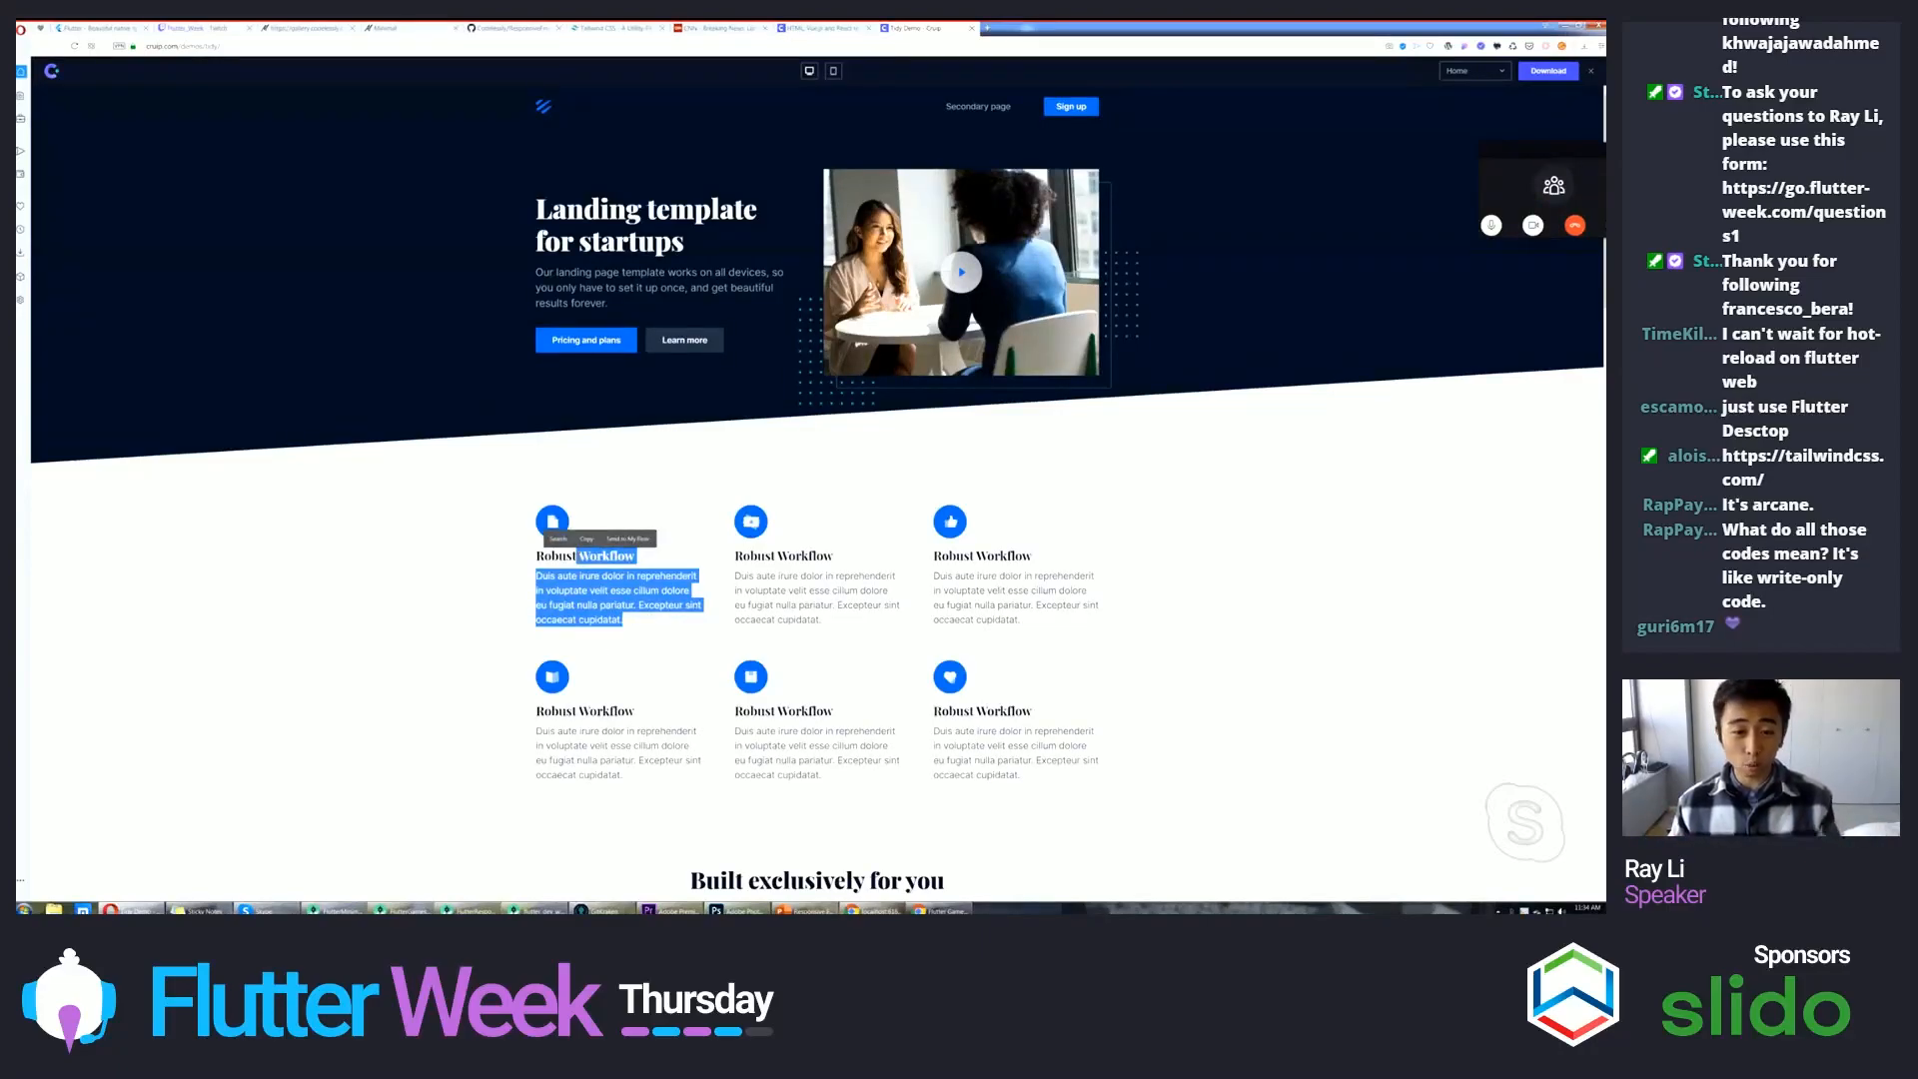
pyautogui.scroll(-3)
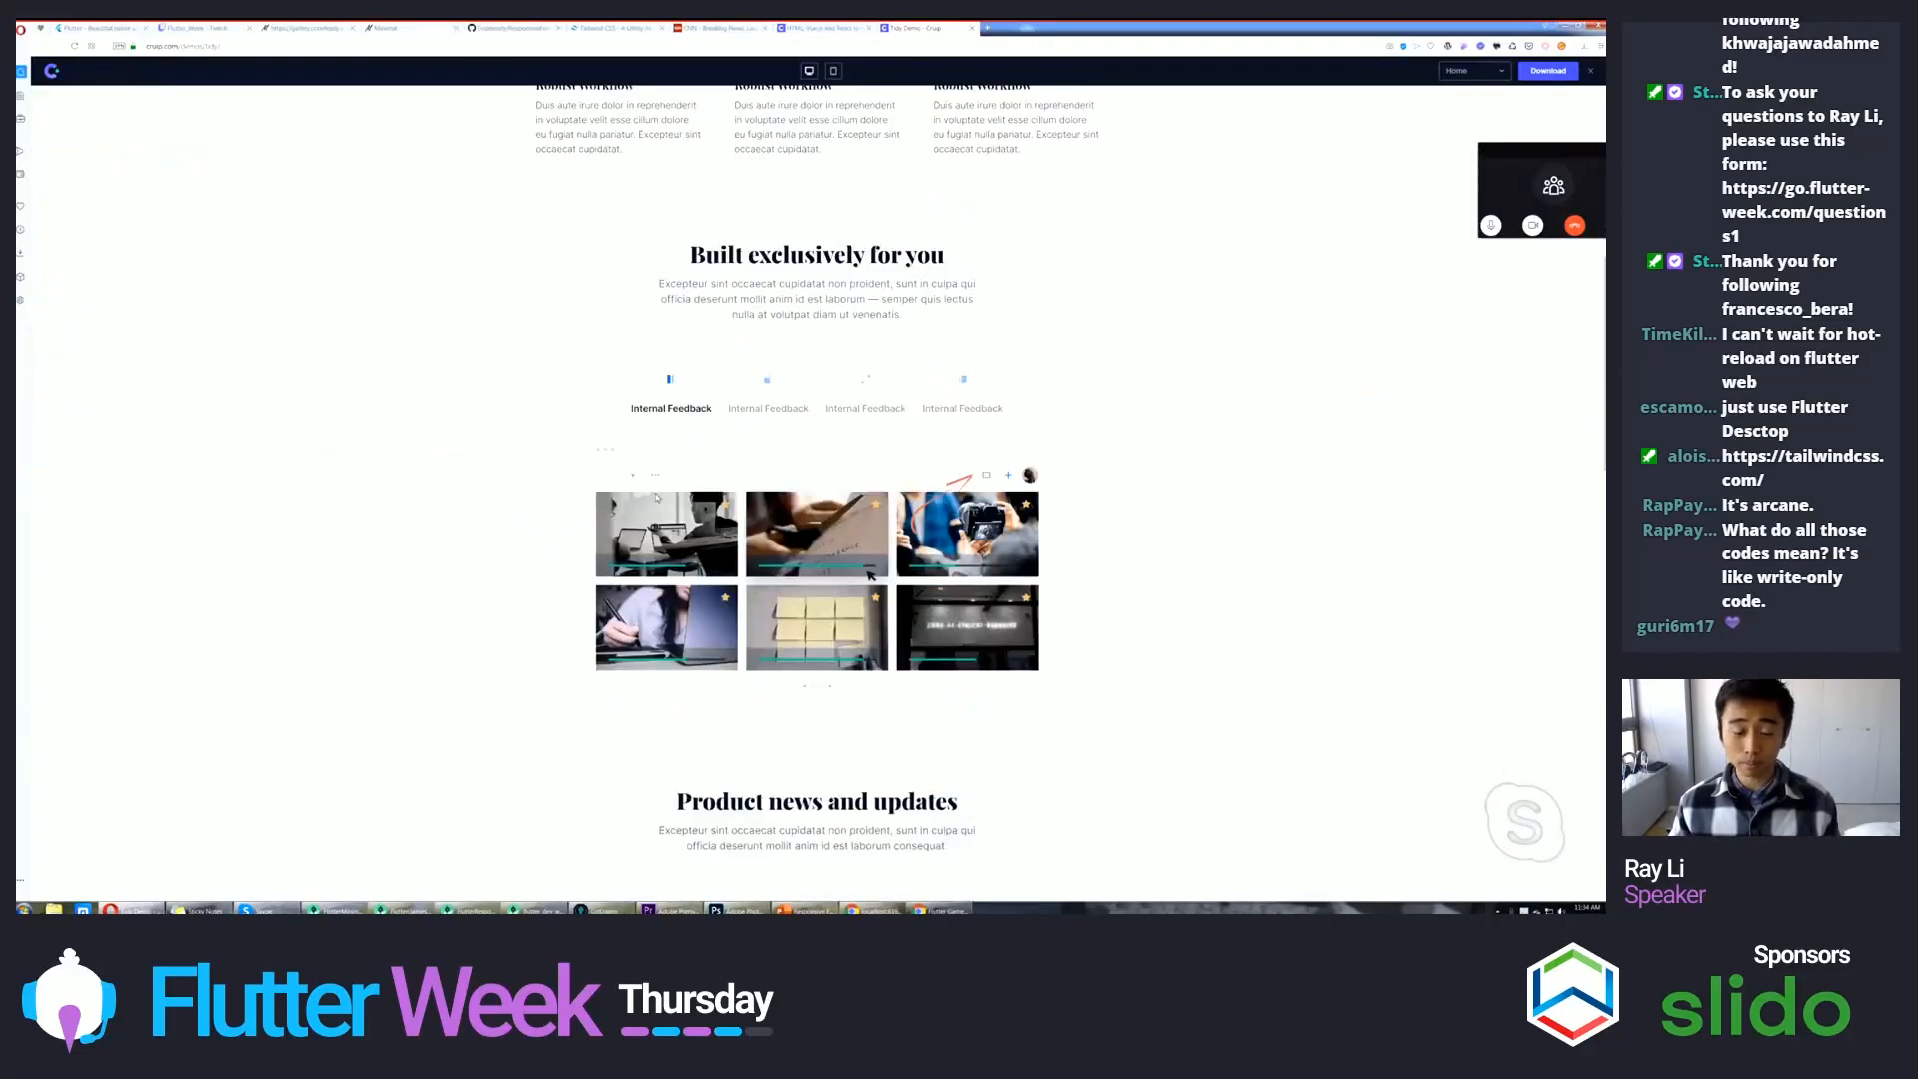
pyautogui.scroll(-3)
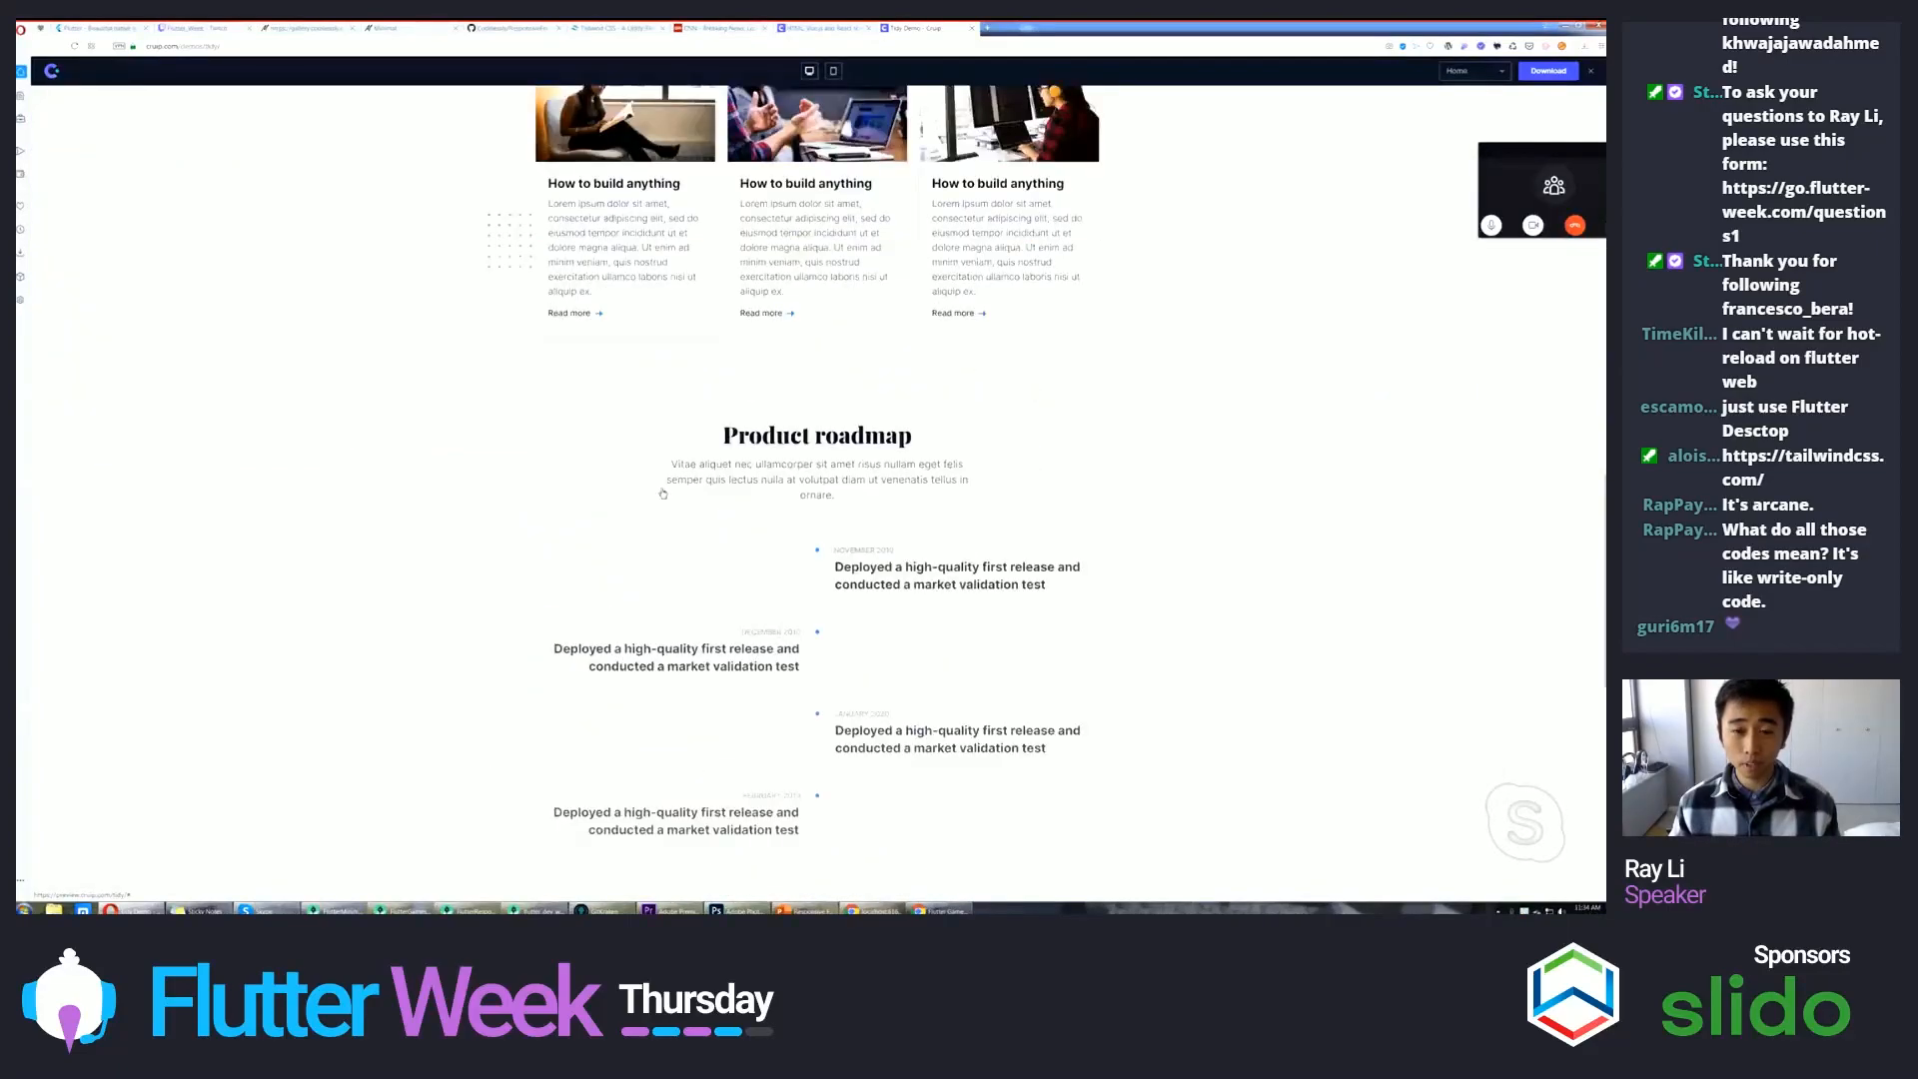
pyautogui.scroll(3)
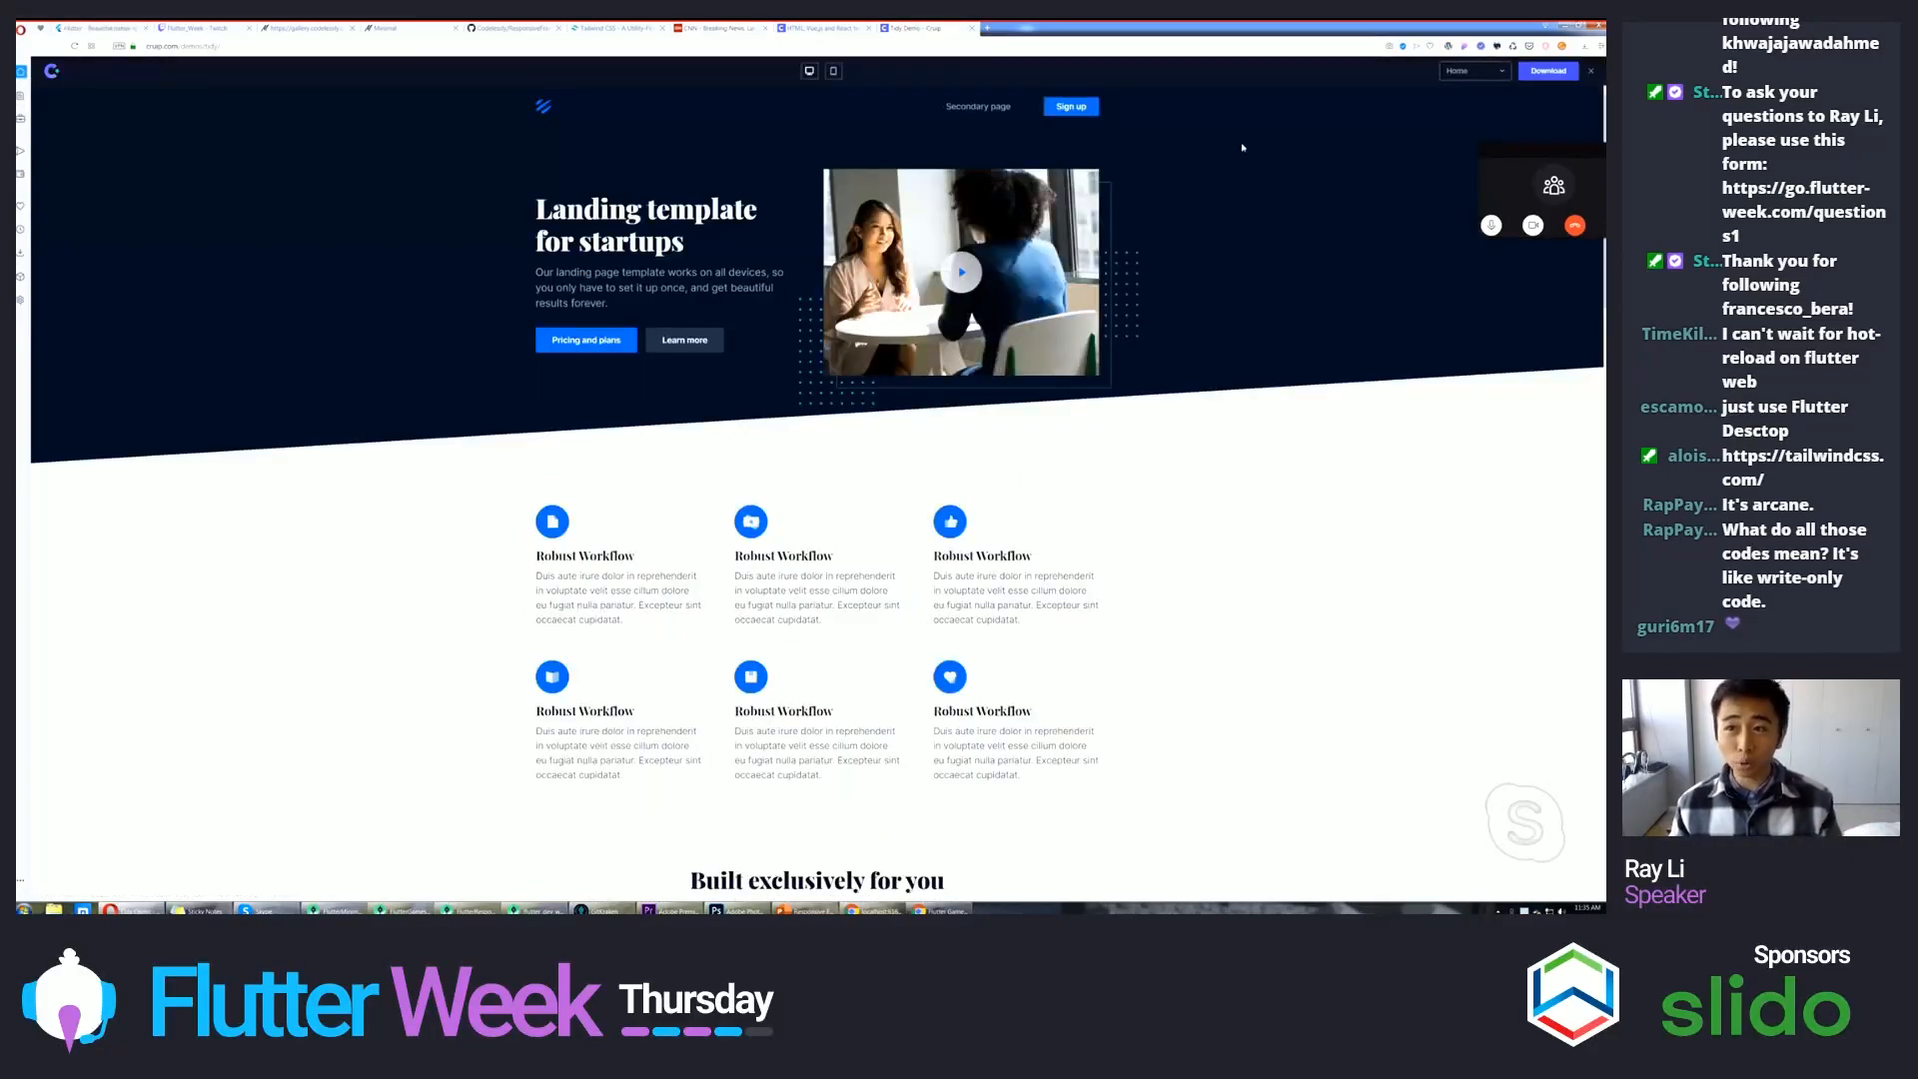
pyautogui.moveTo(1310, 221)
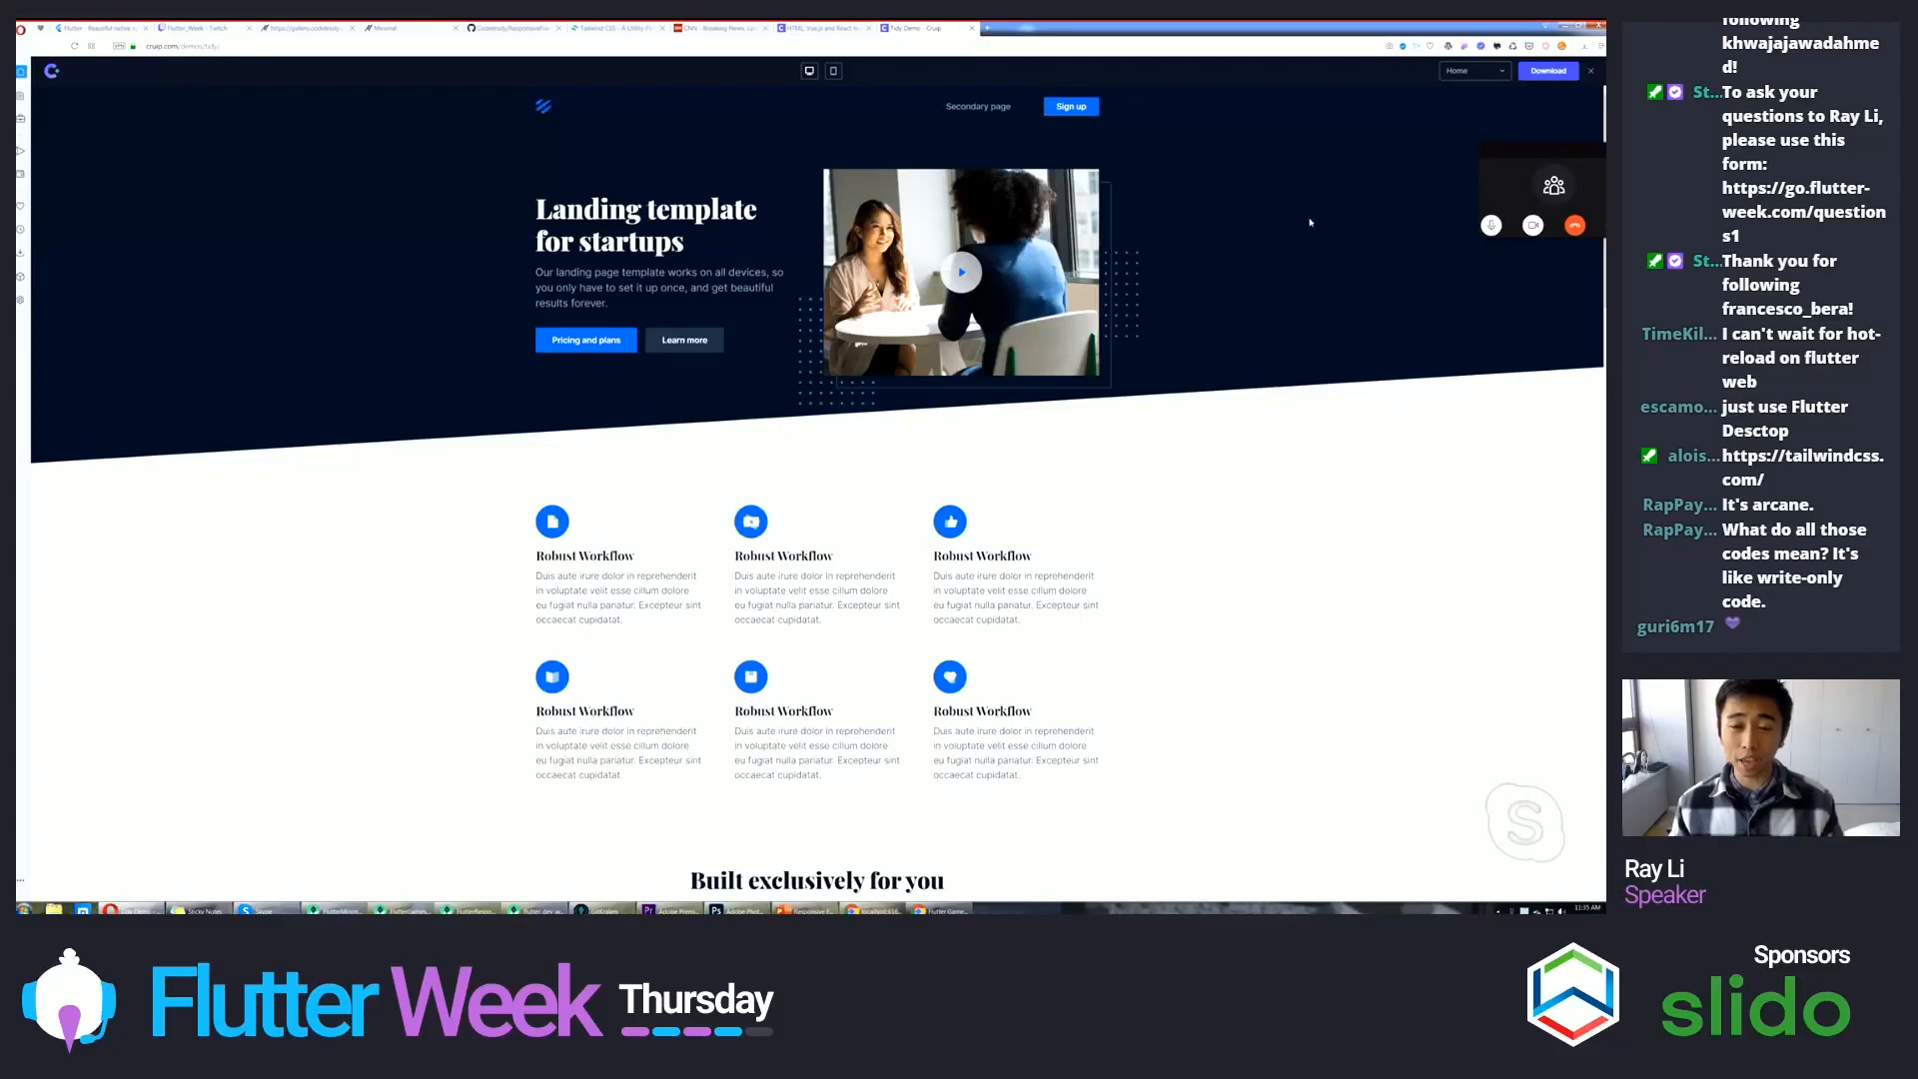
pyautogui.moveTo(1184, 393)
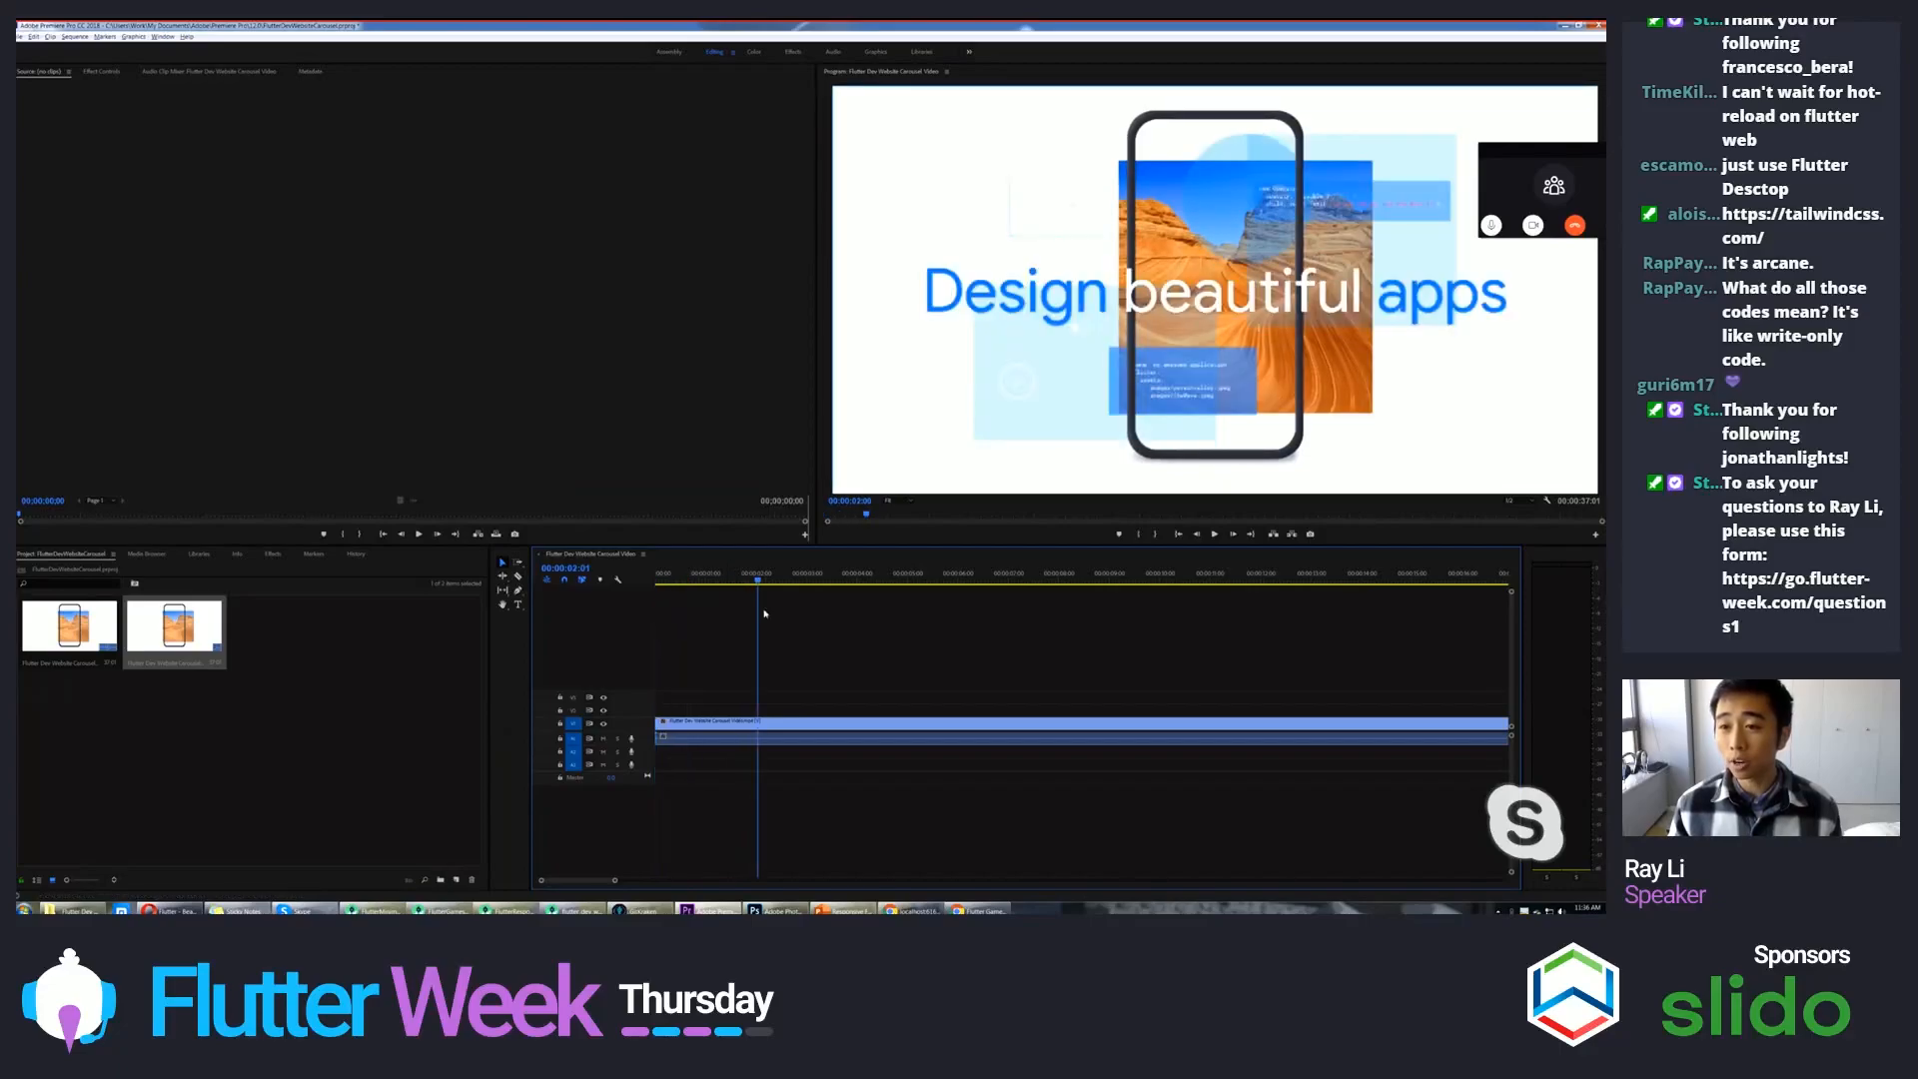
# - Park the playhead on the carousel's first slide, then on the following slide
pyautogui.click(1065, 573)
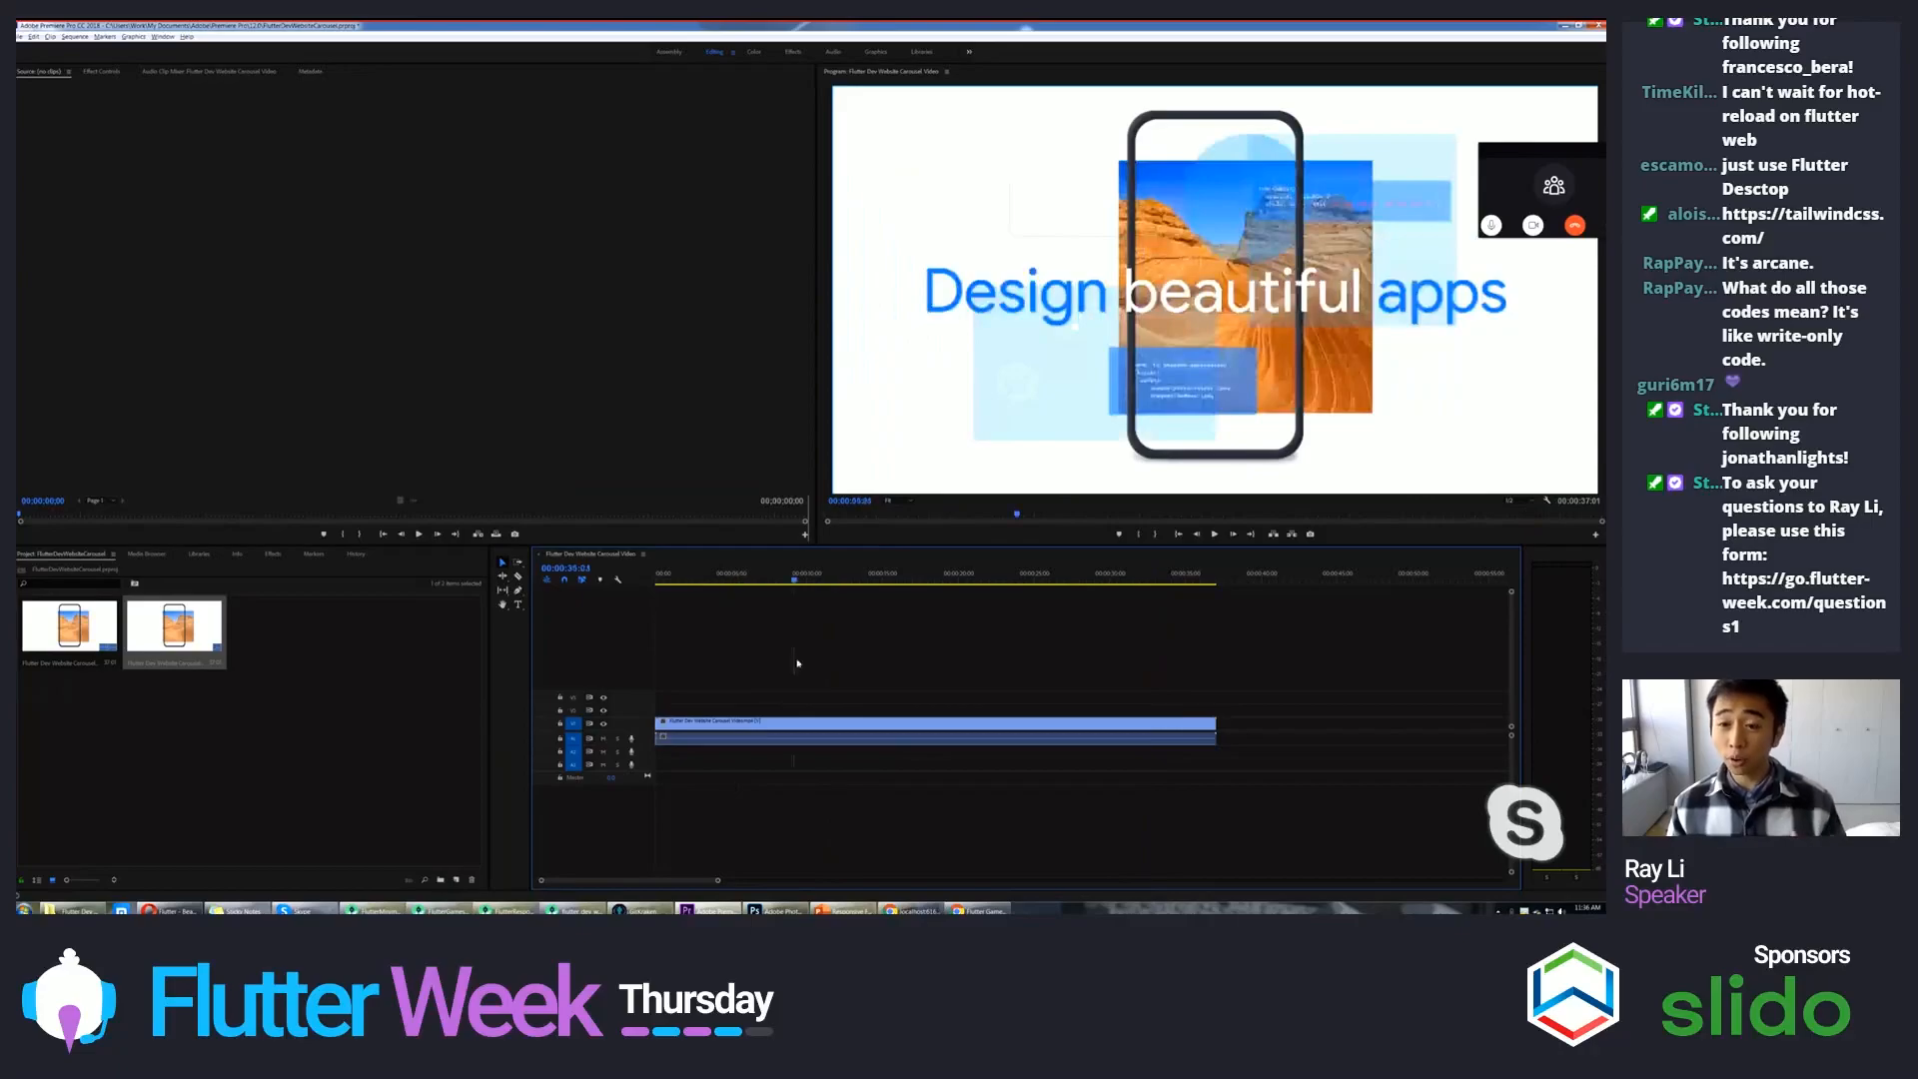
pyautogui.click(829, 573)
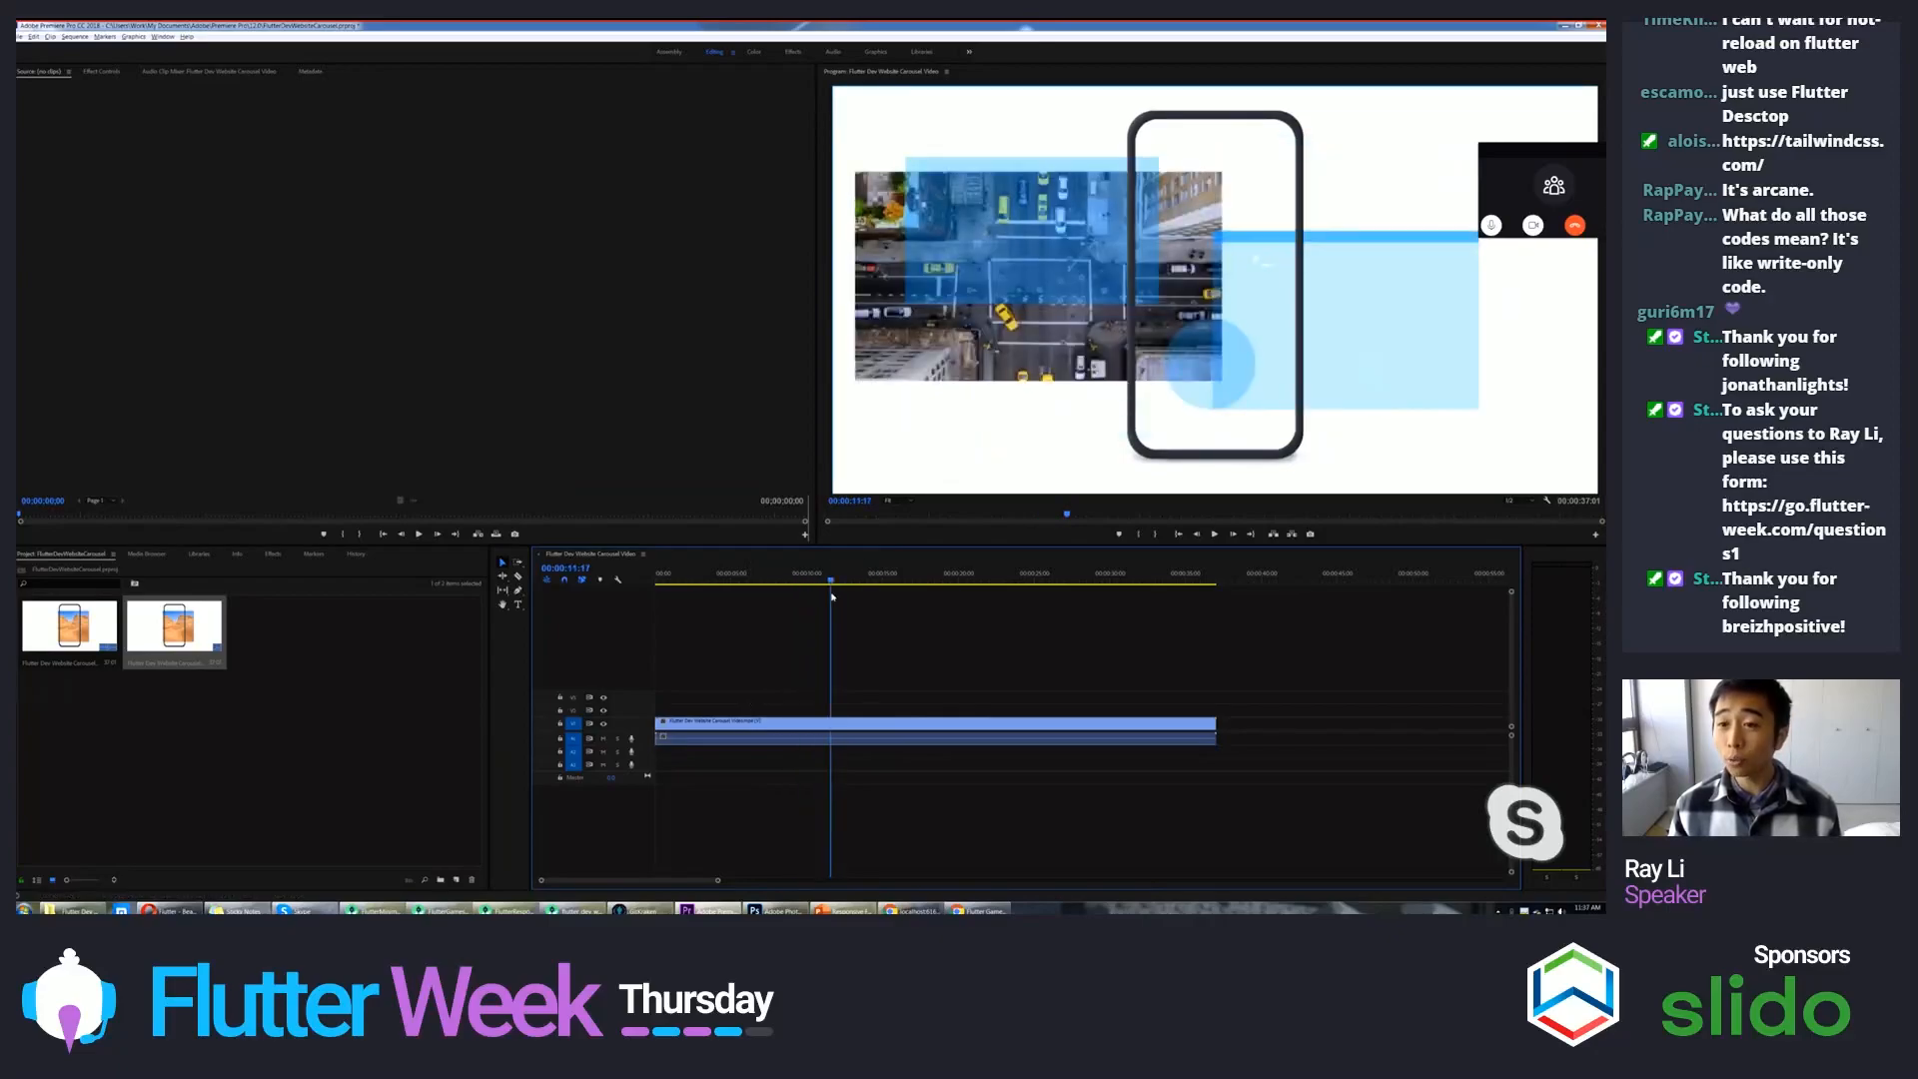
pyautogui.click(843, 577)
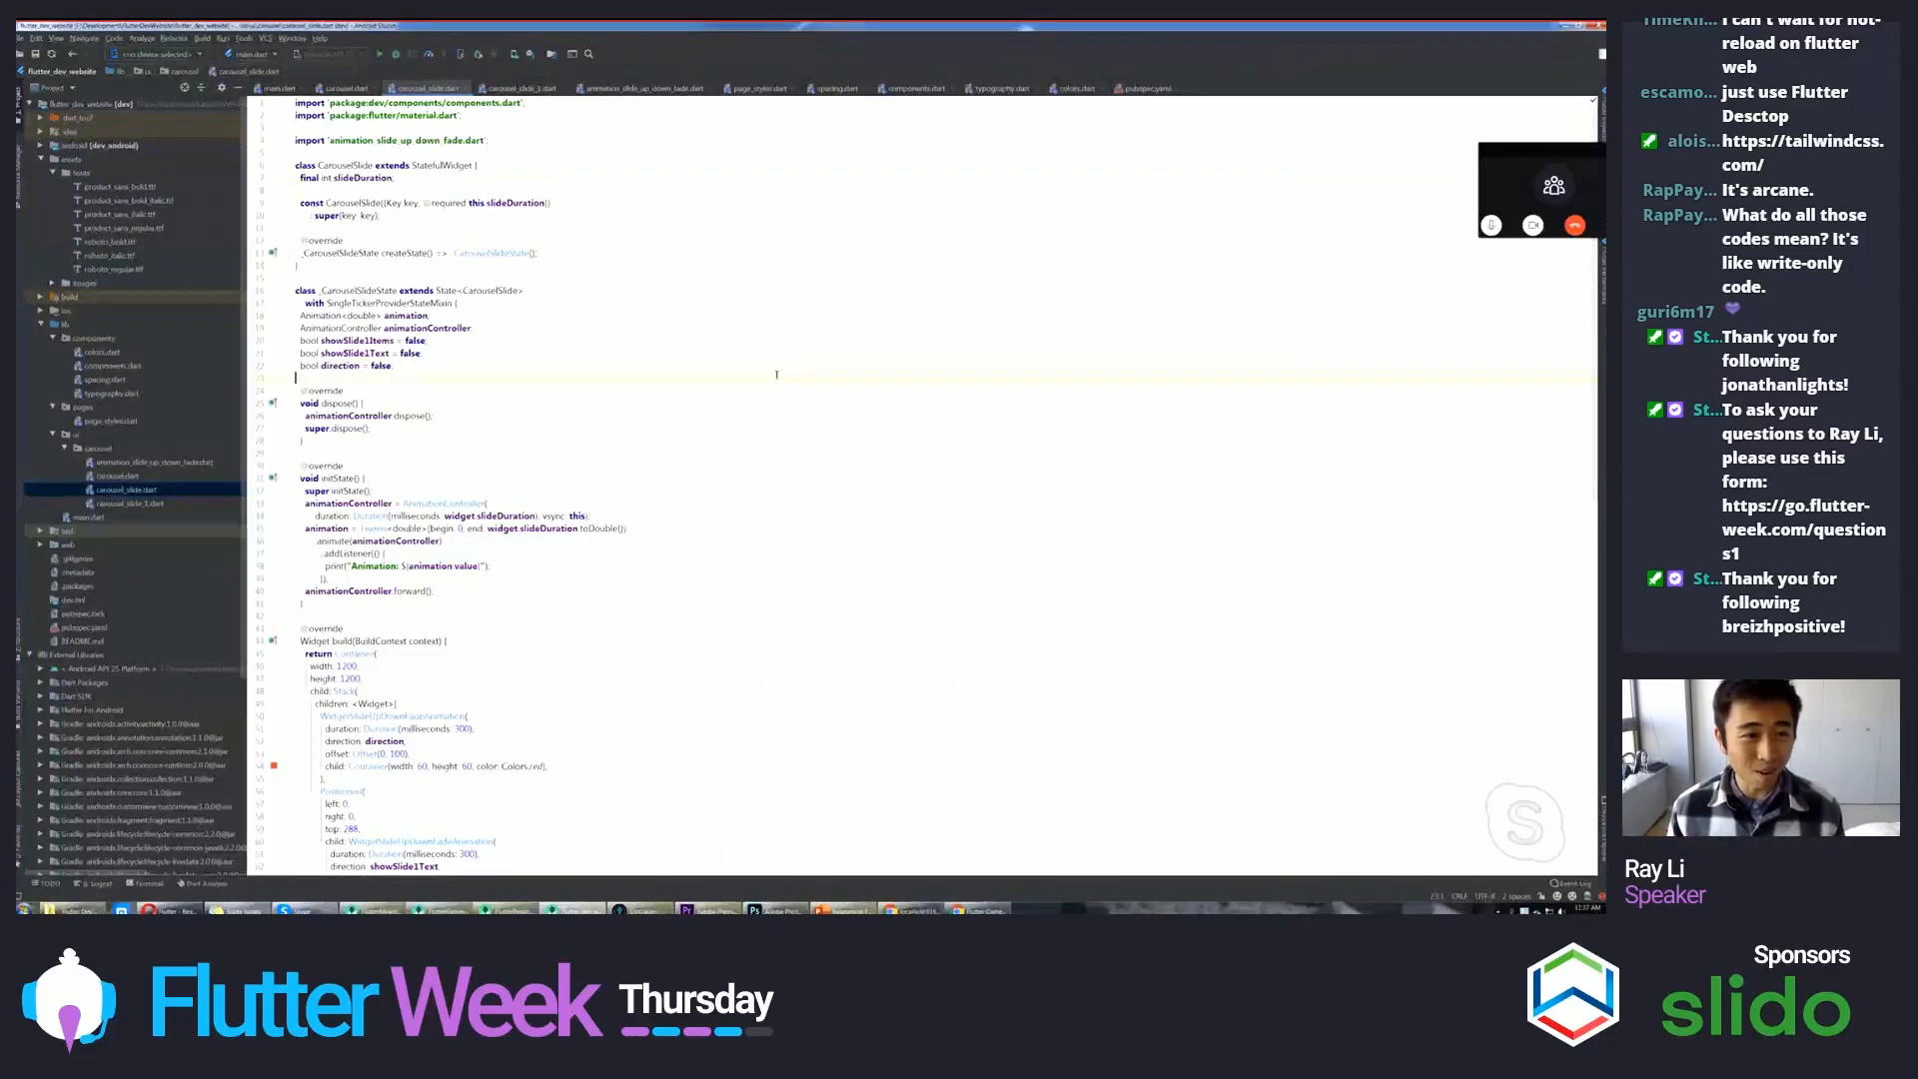
# - Read through carousel_slide.dart after a look at main.dart
pyautogui.click(276, 86)
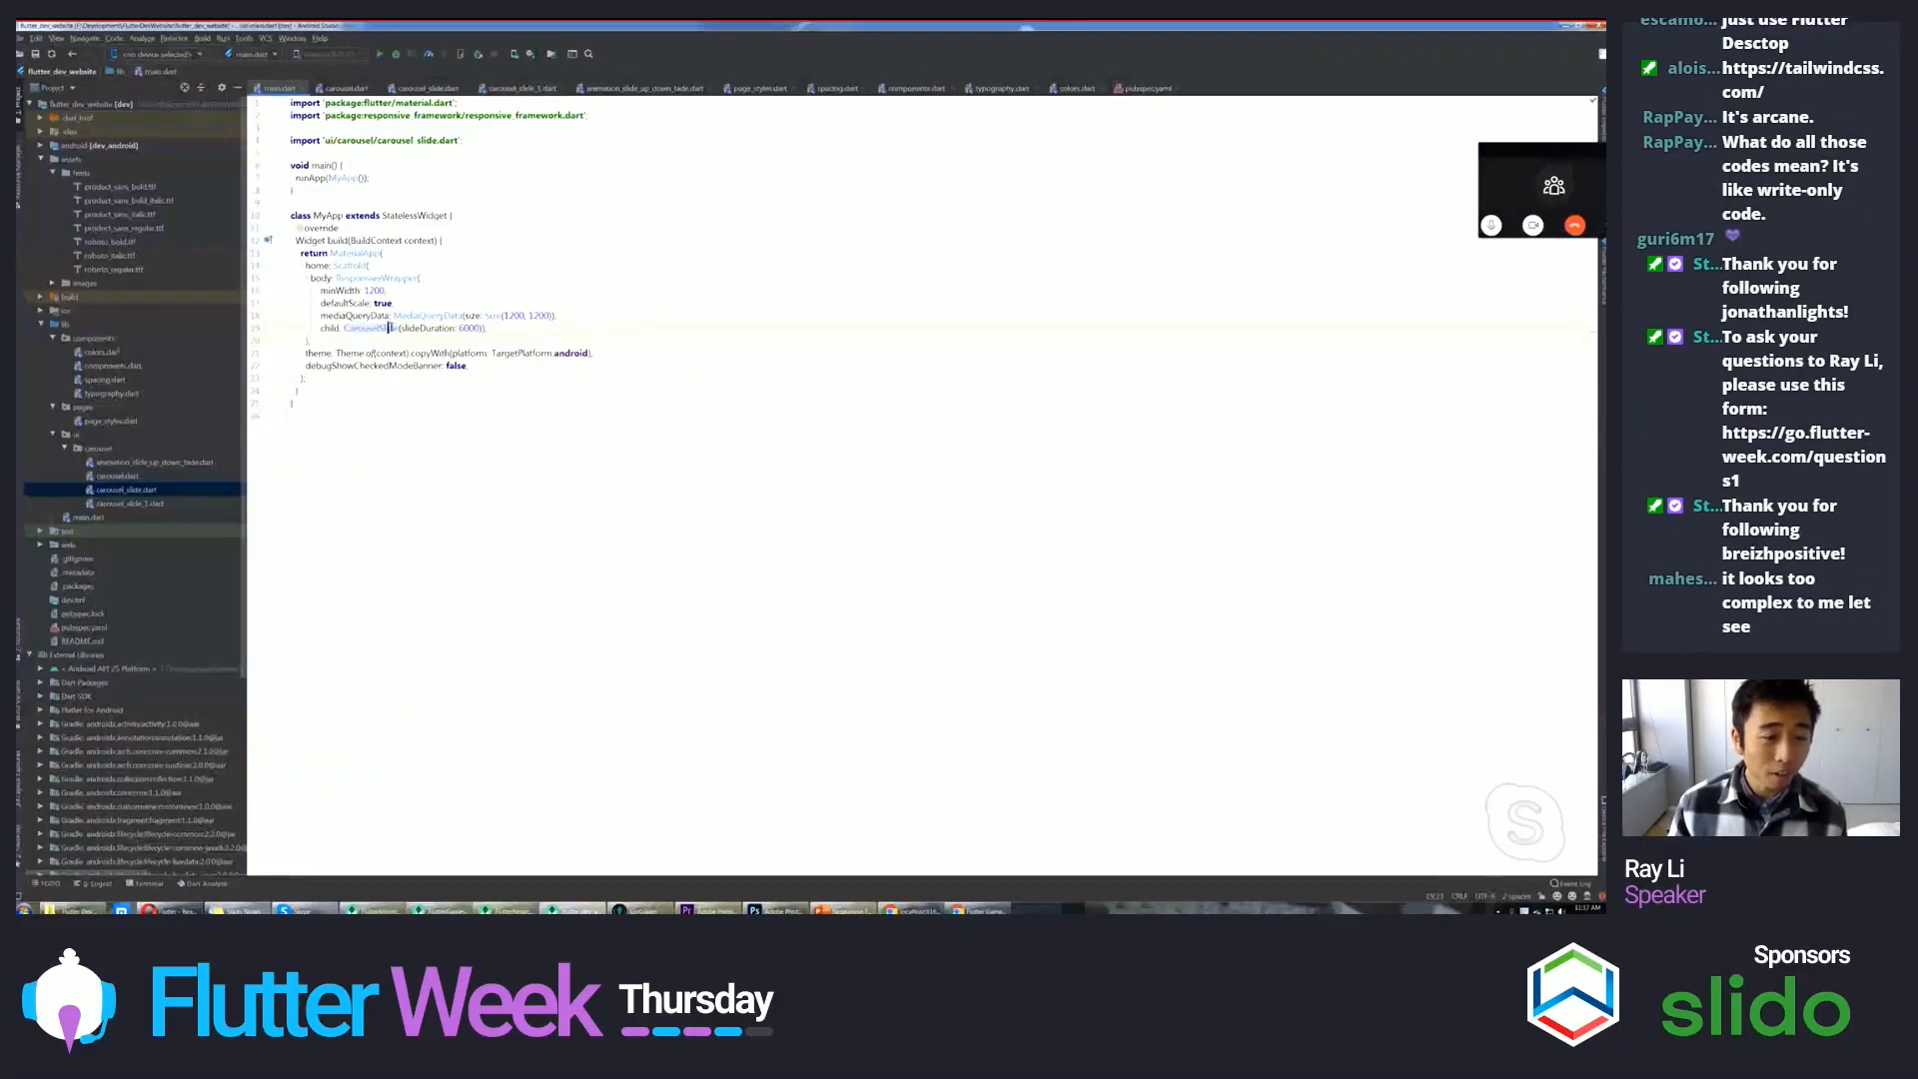
pyautogui.moveTo(374, 328)
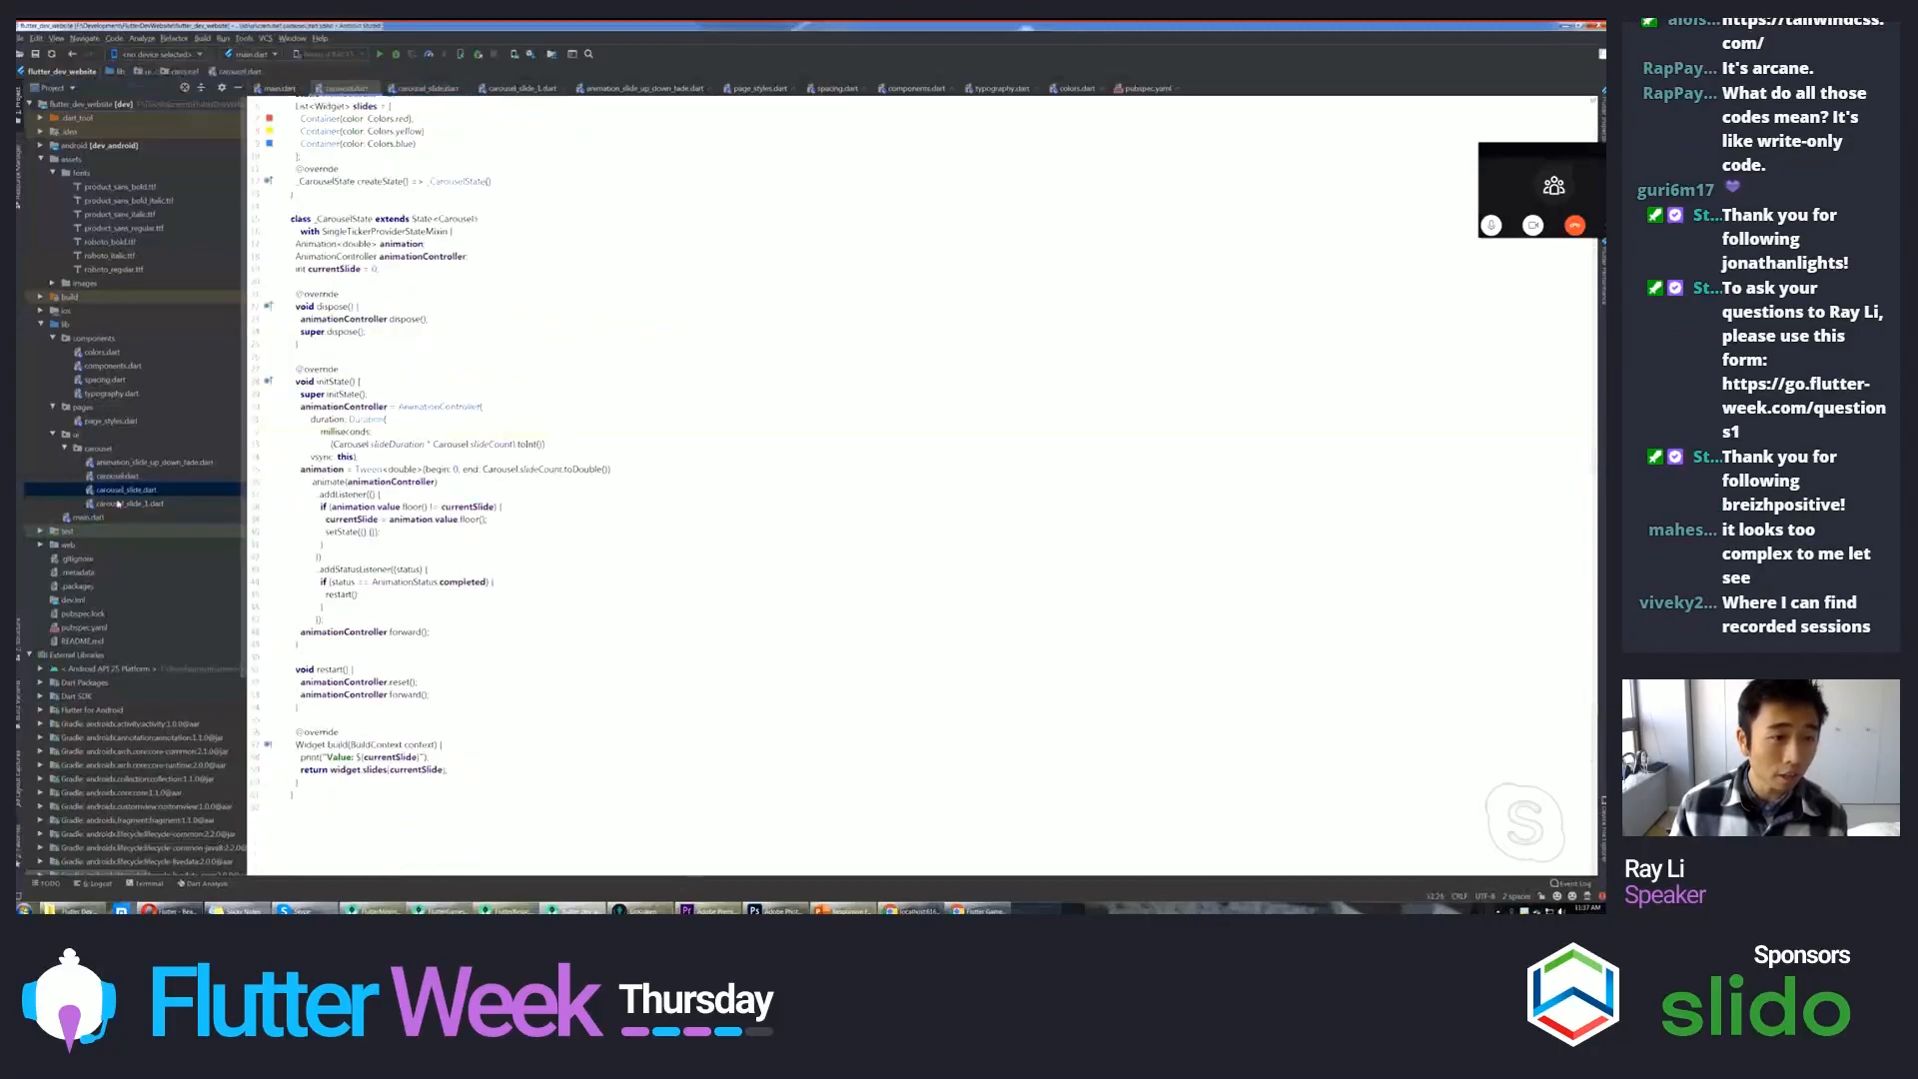
pyautogui.click(122, 504)
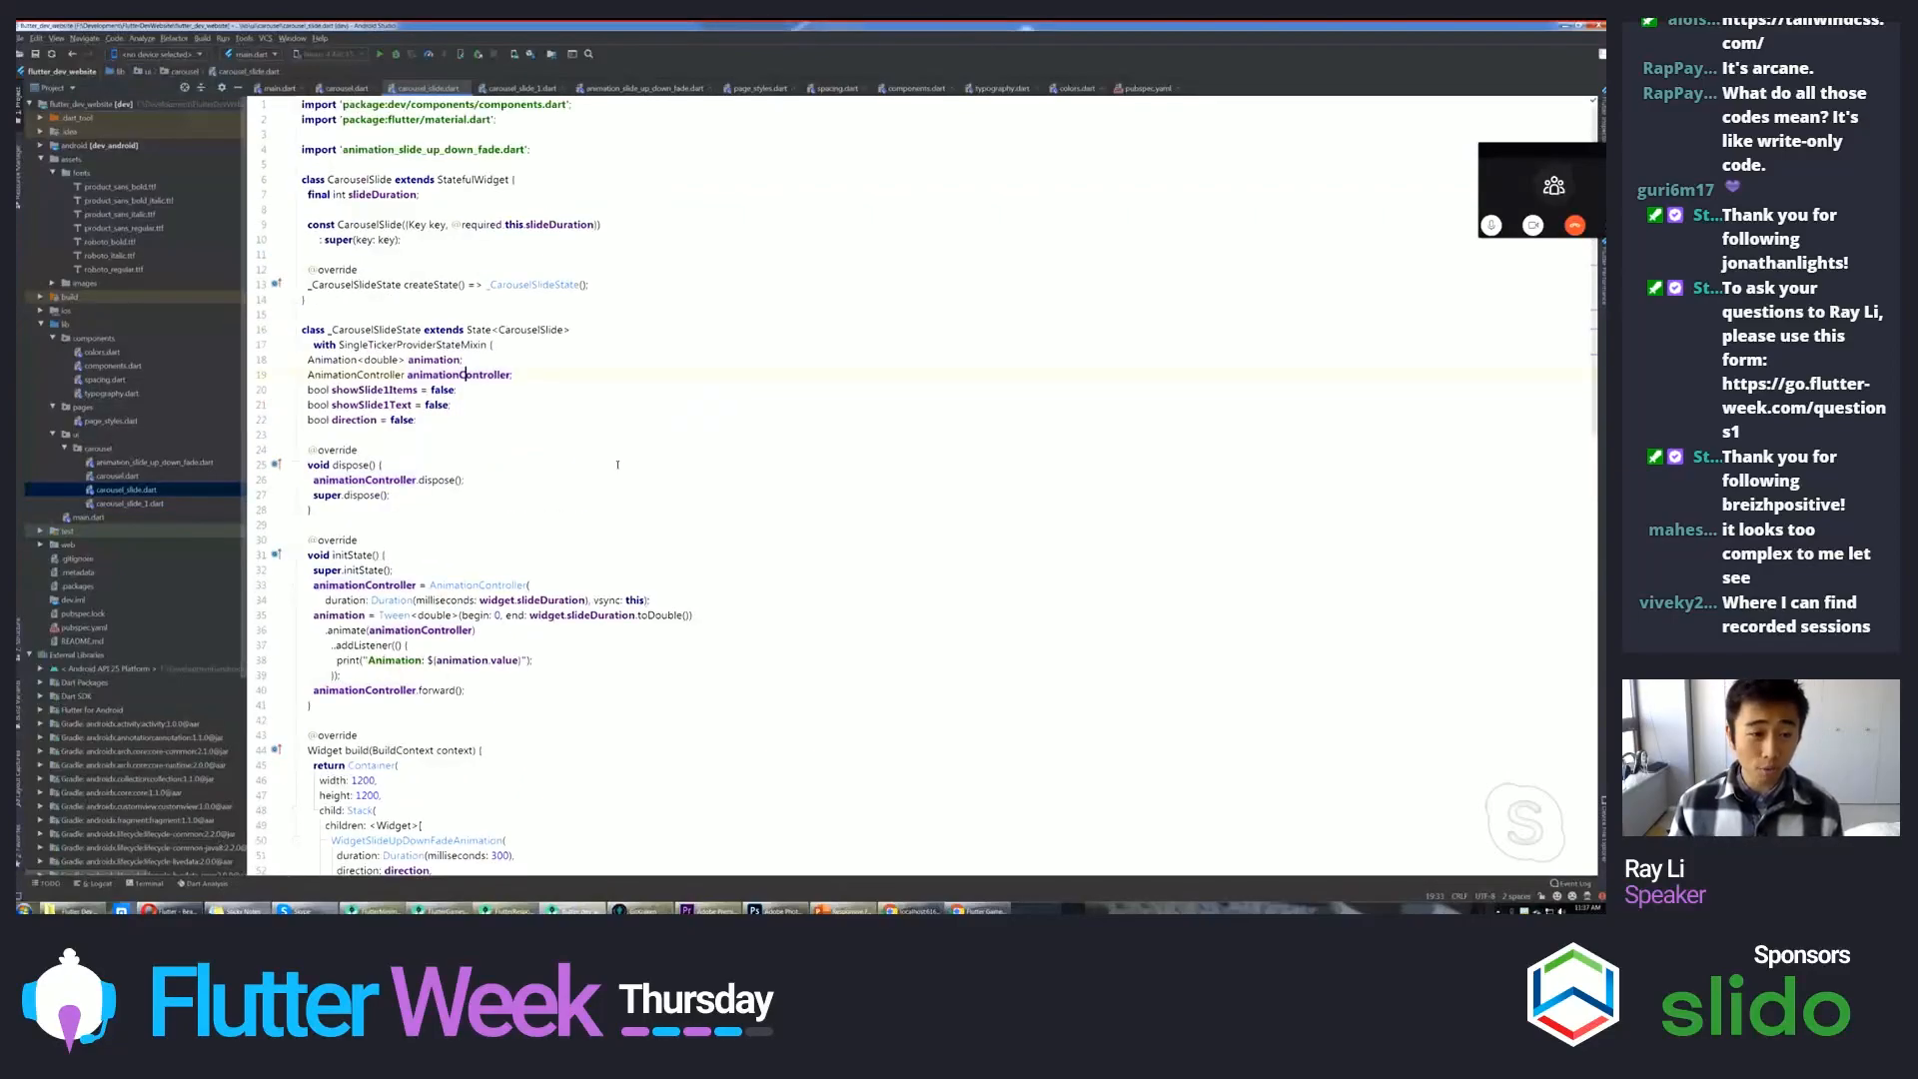
pyautogui.scroll(3)
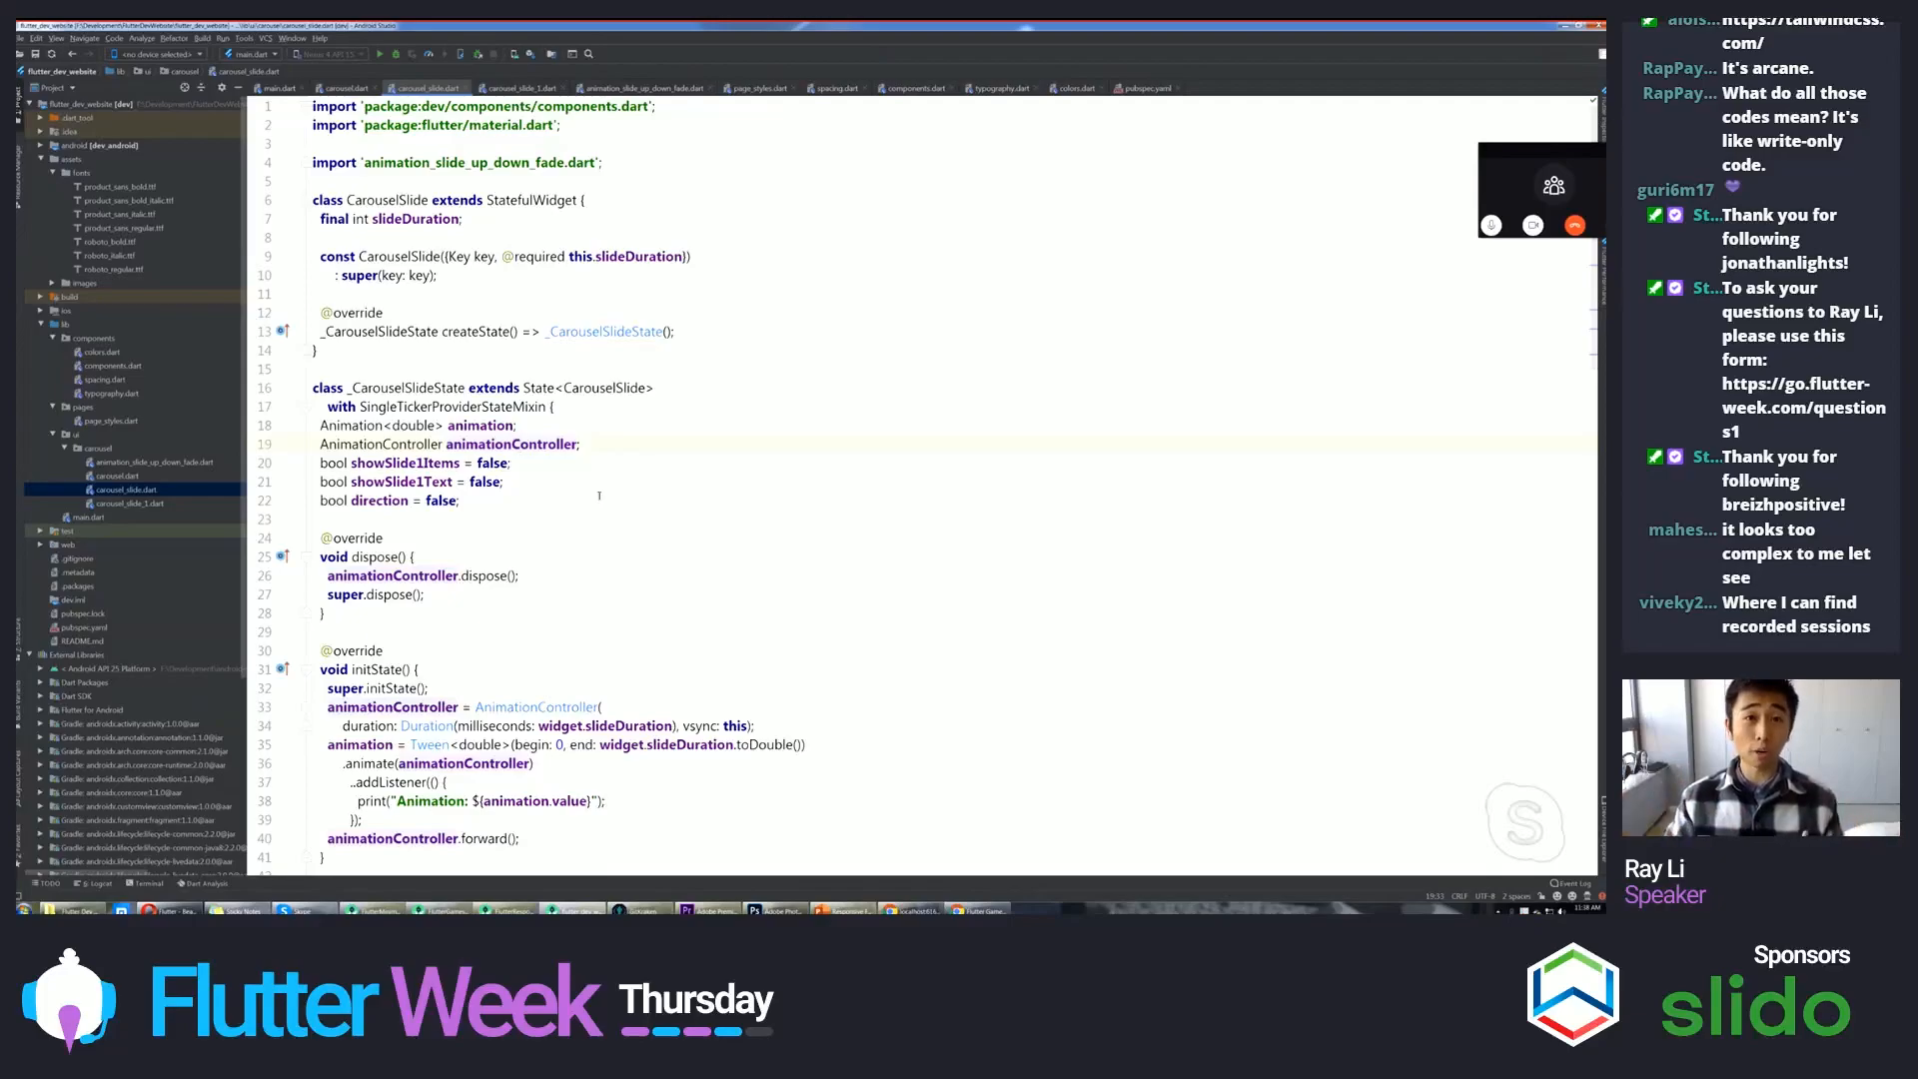
pyautogui.scroll(-3)
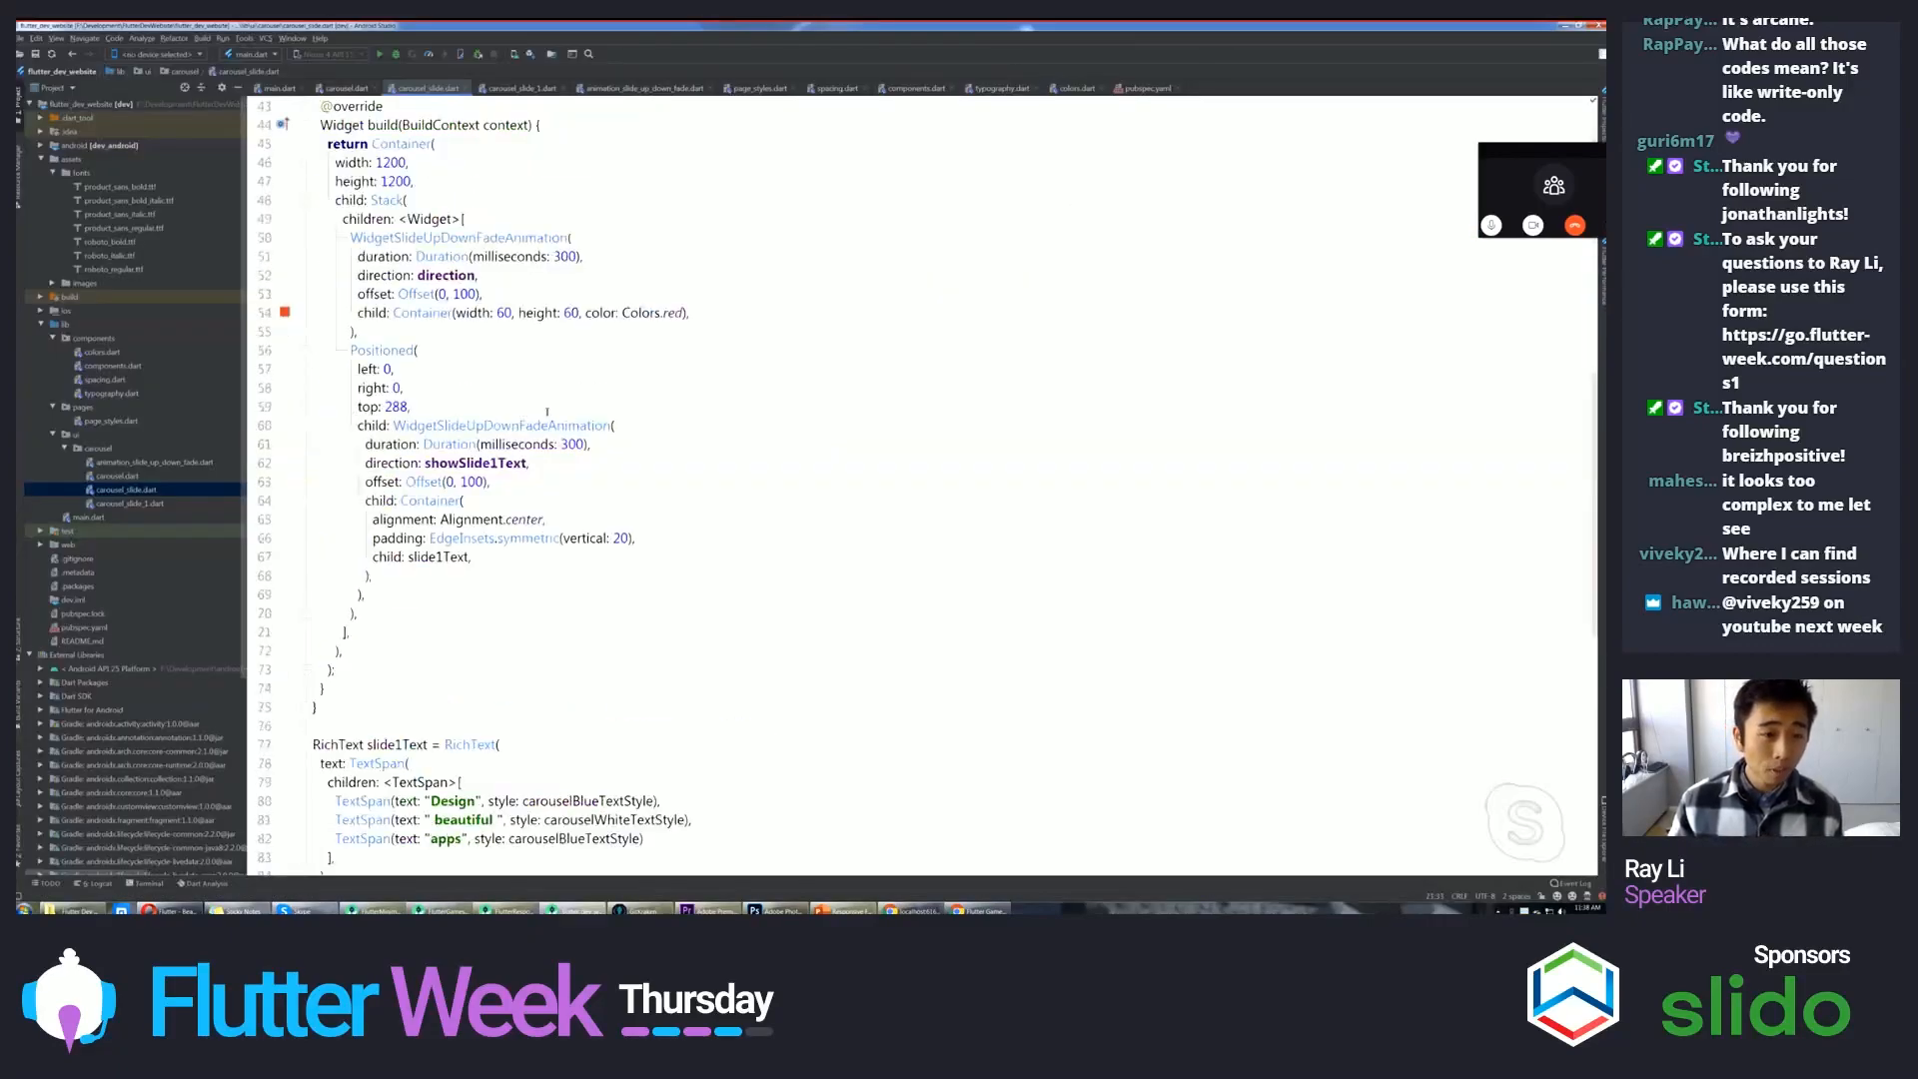
pyautogui.scroll(3)
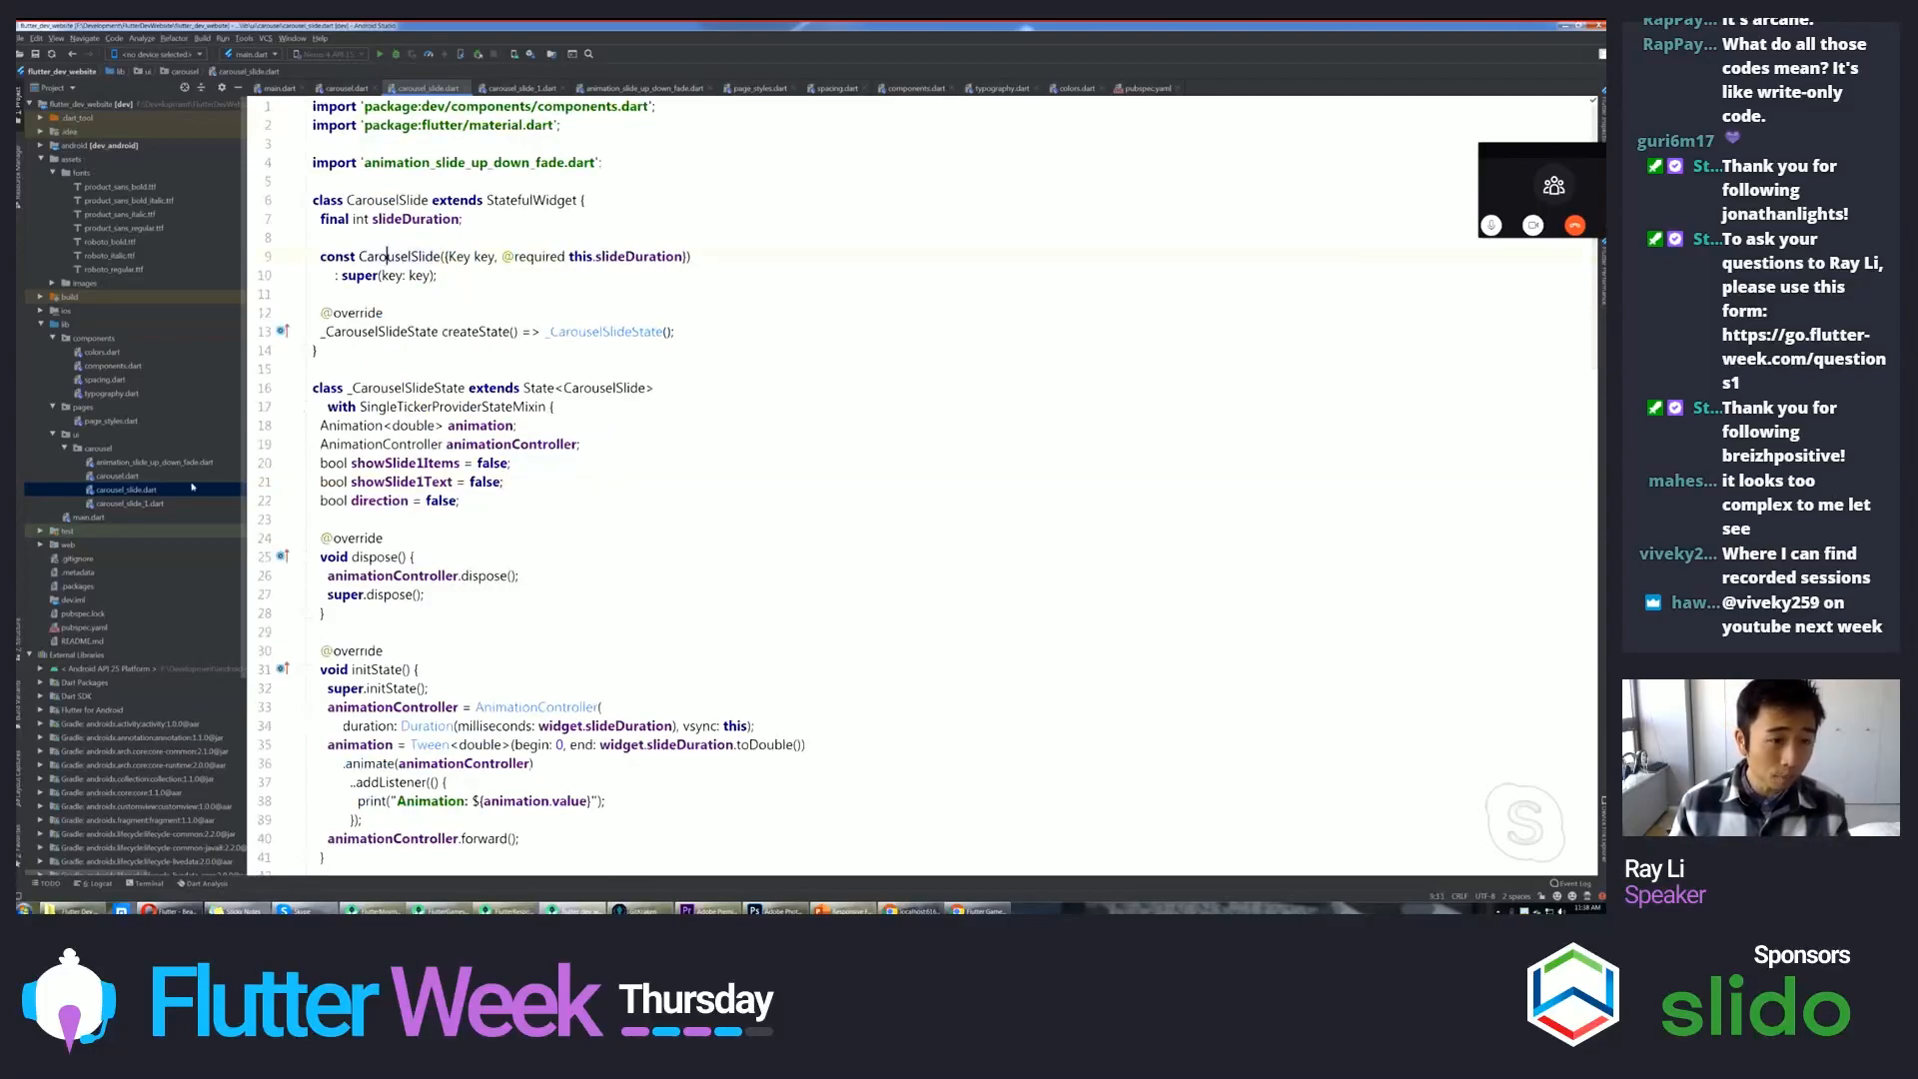
# - Skim carousel.dart and return to main.dart's ResponsiveWrapper setup
pyautogui.click(344, 86)
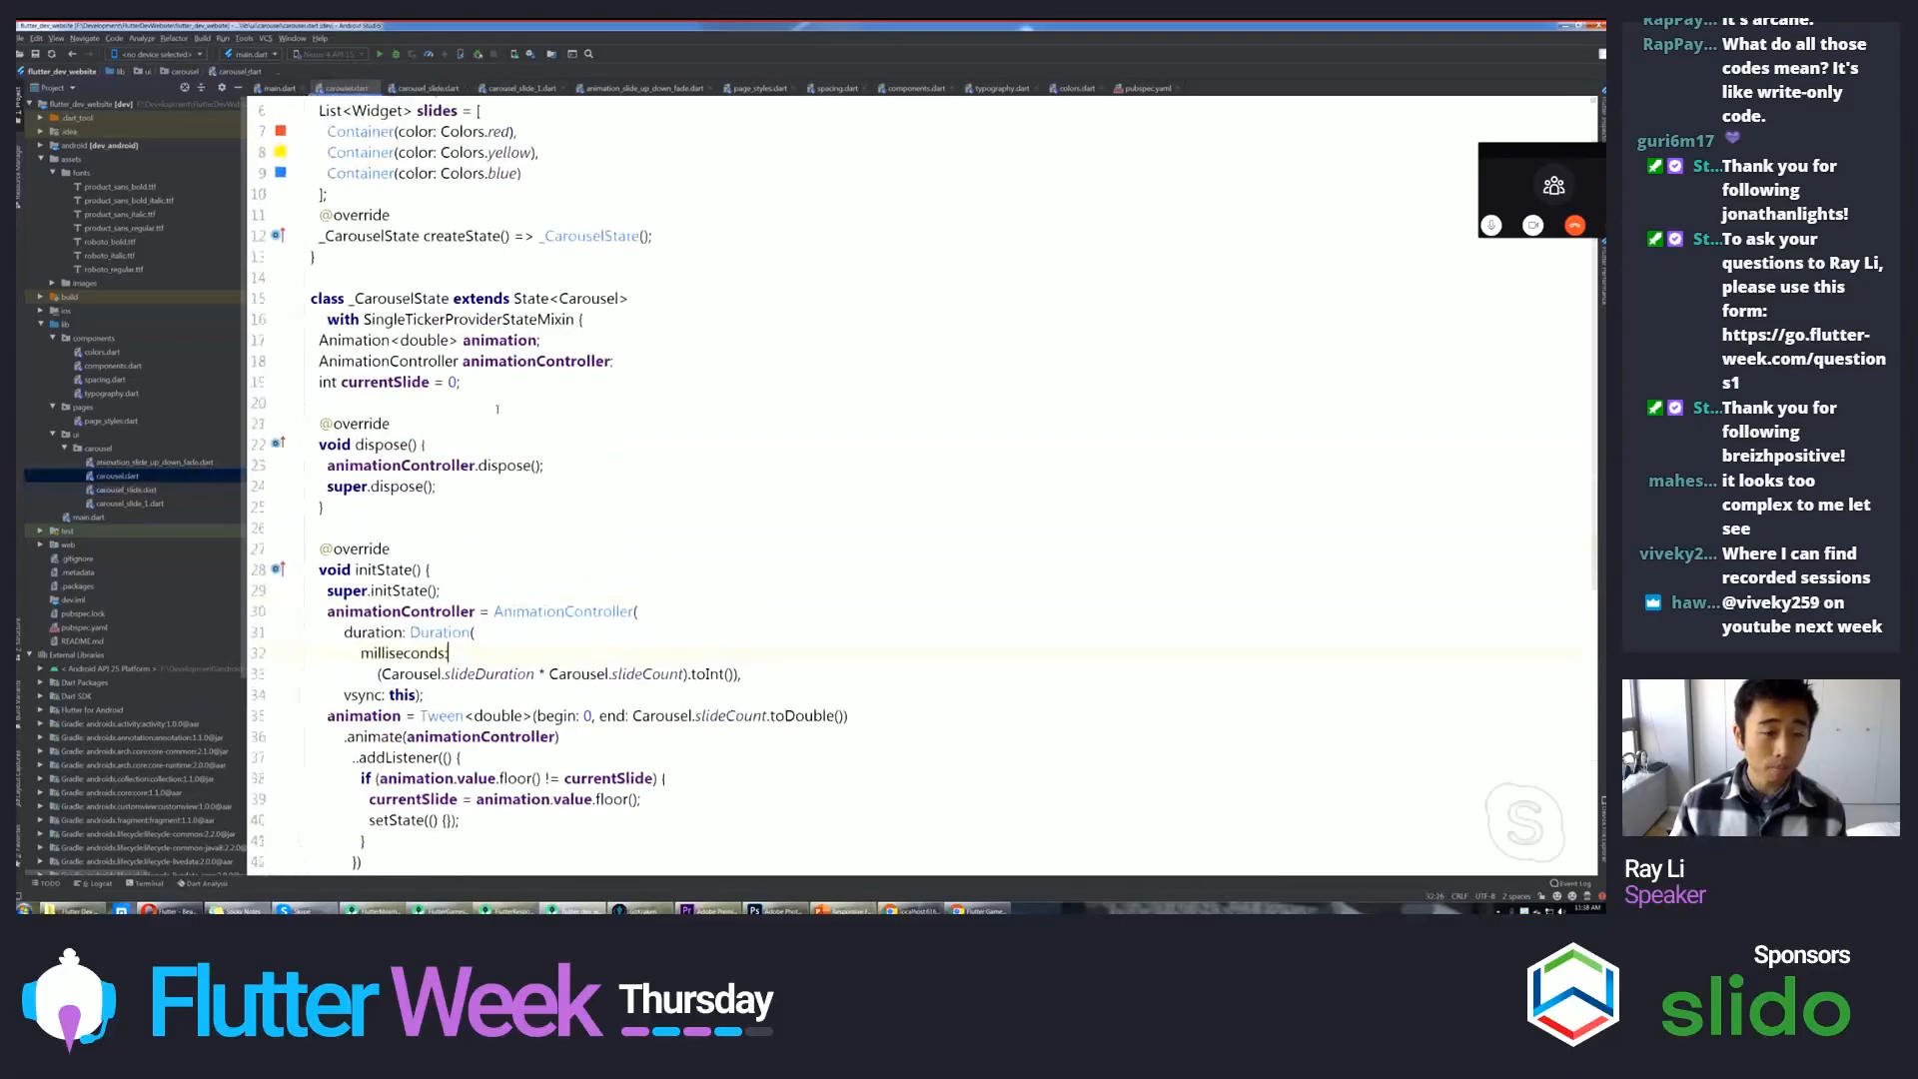
pyautogui.scroll(3)
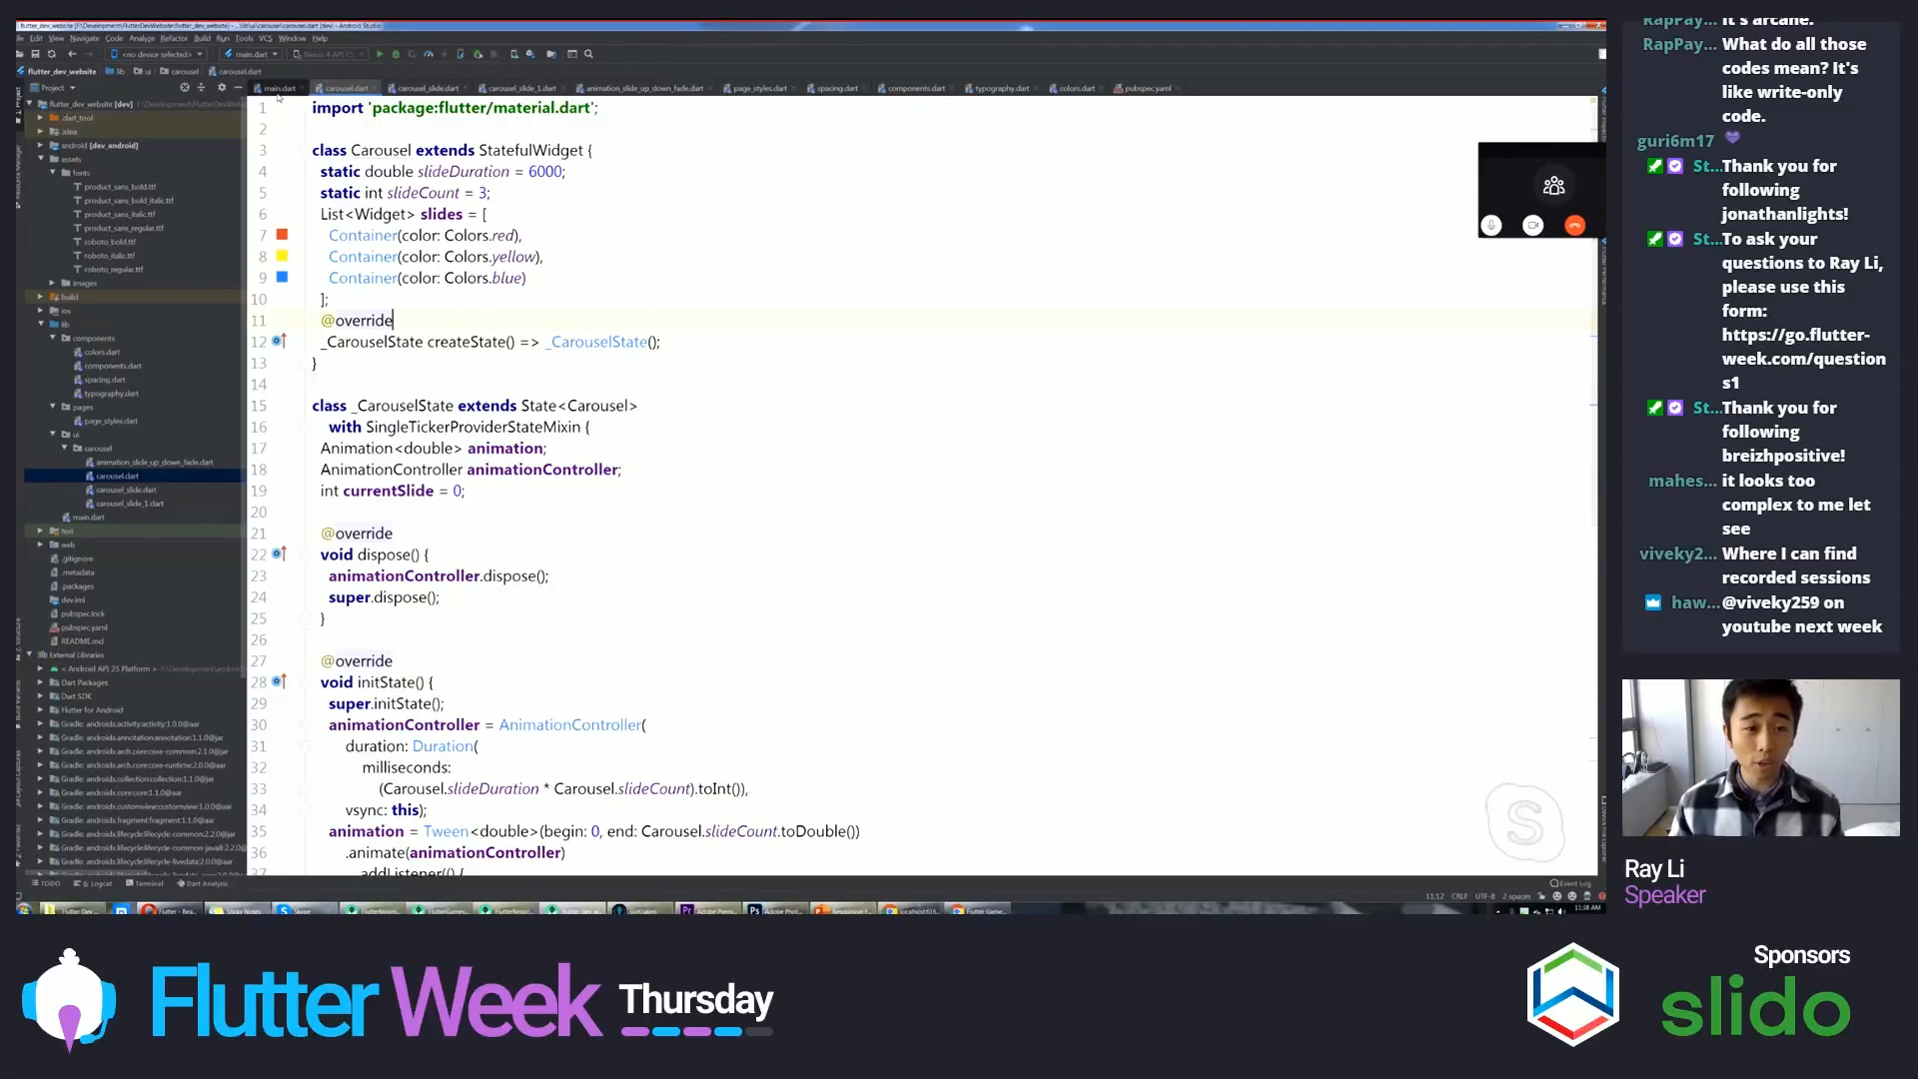
pyautogui.click(276, 86)
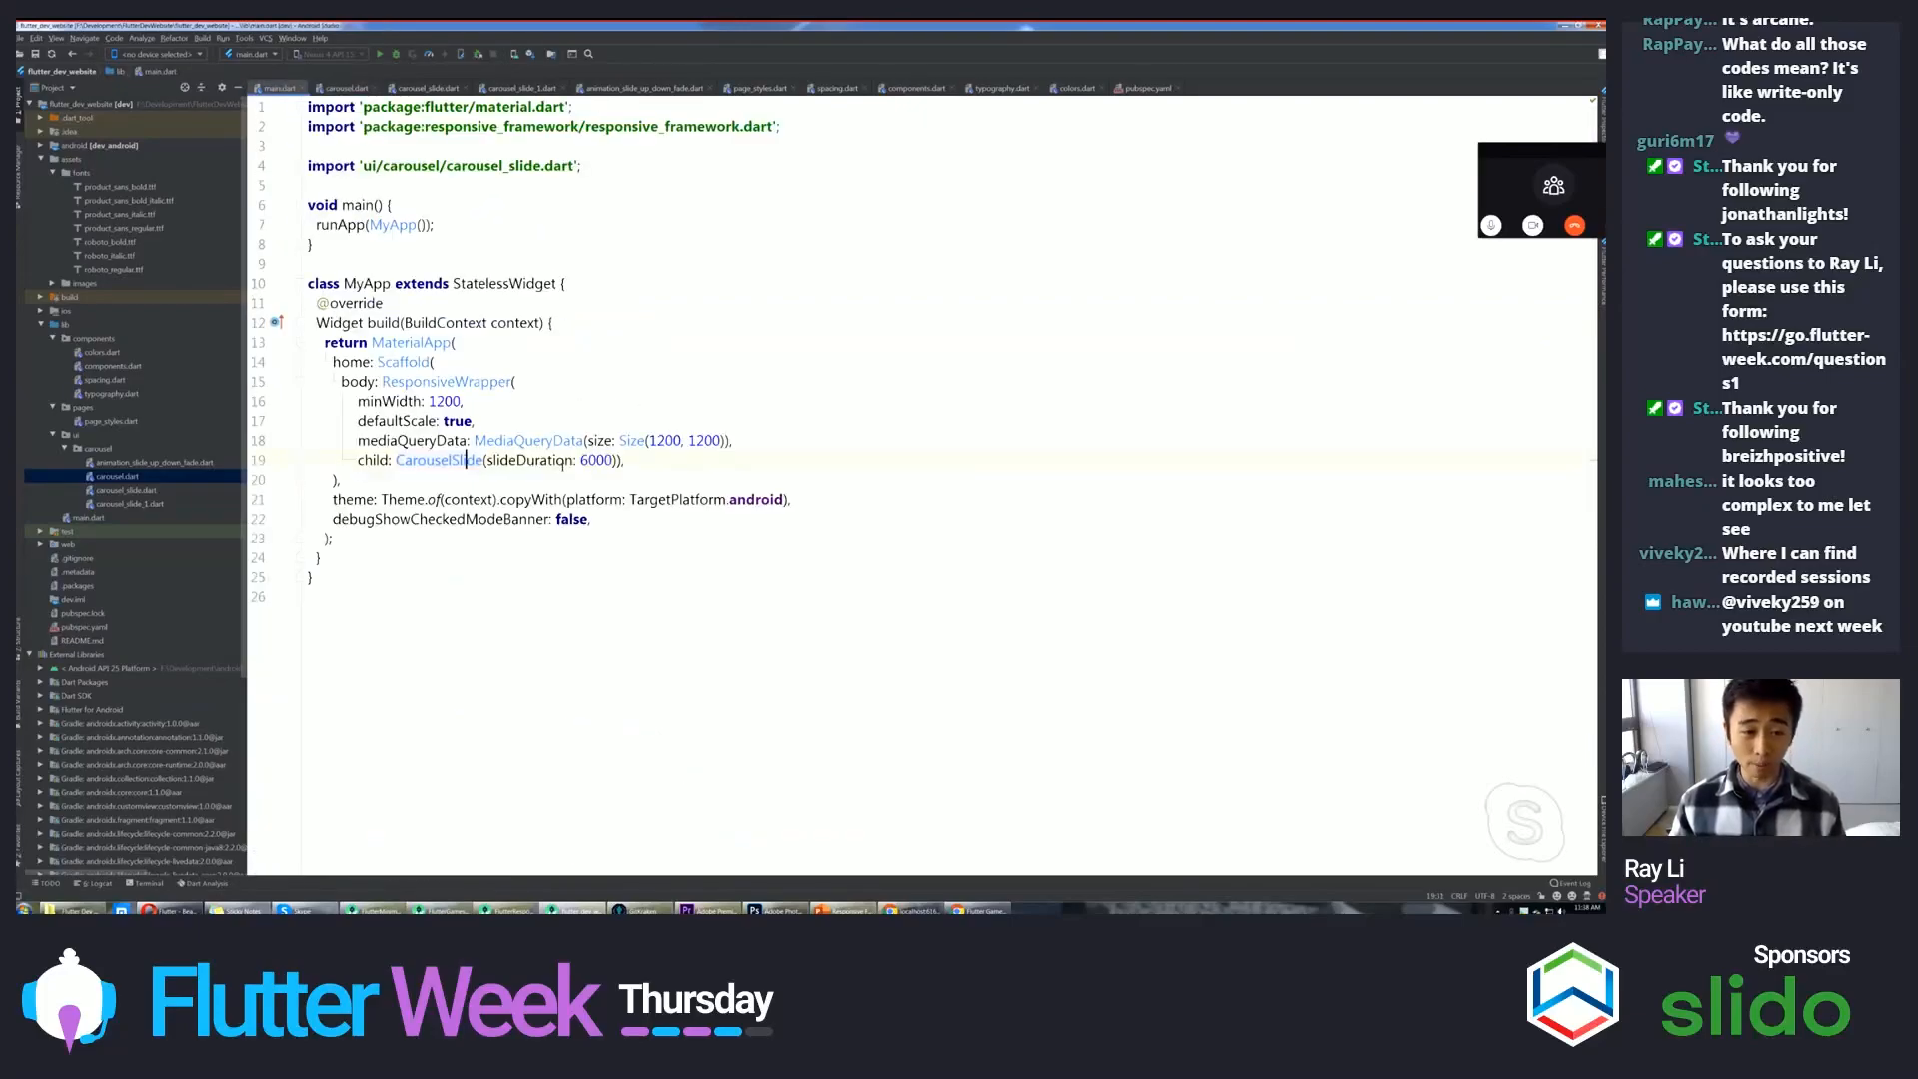
pyautogui.moveTo(528, 439)
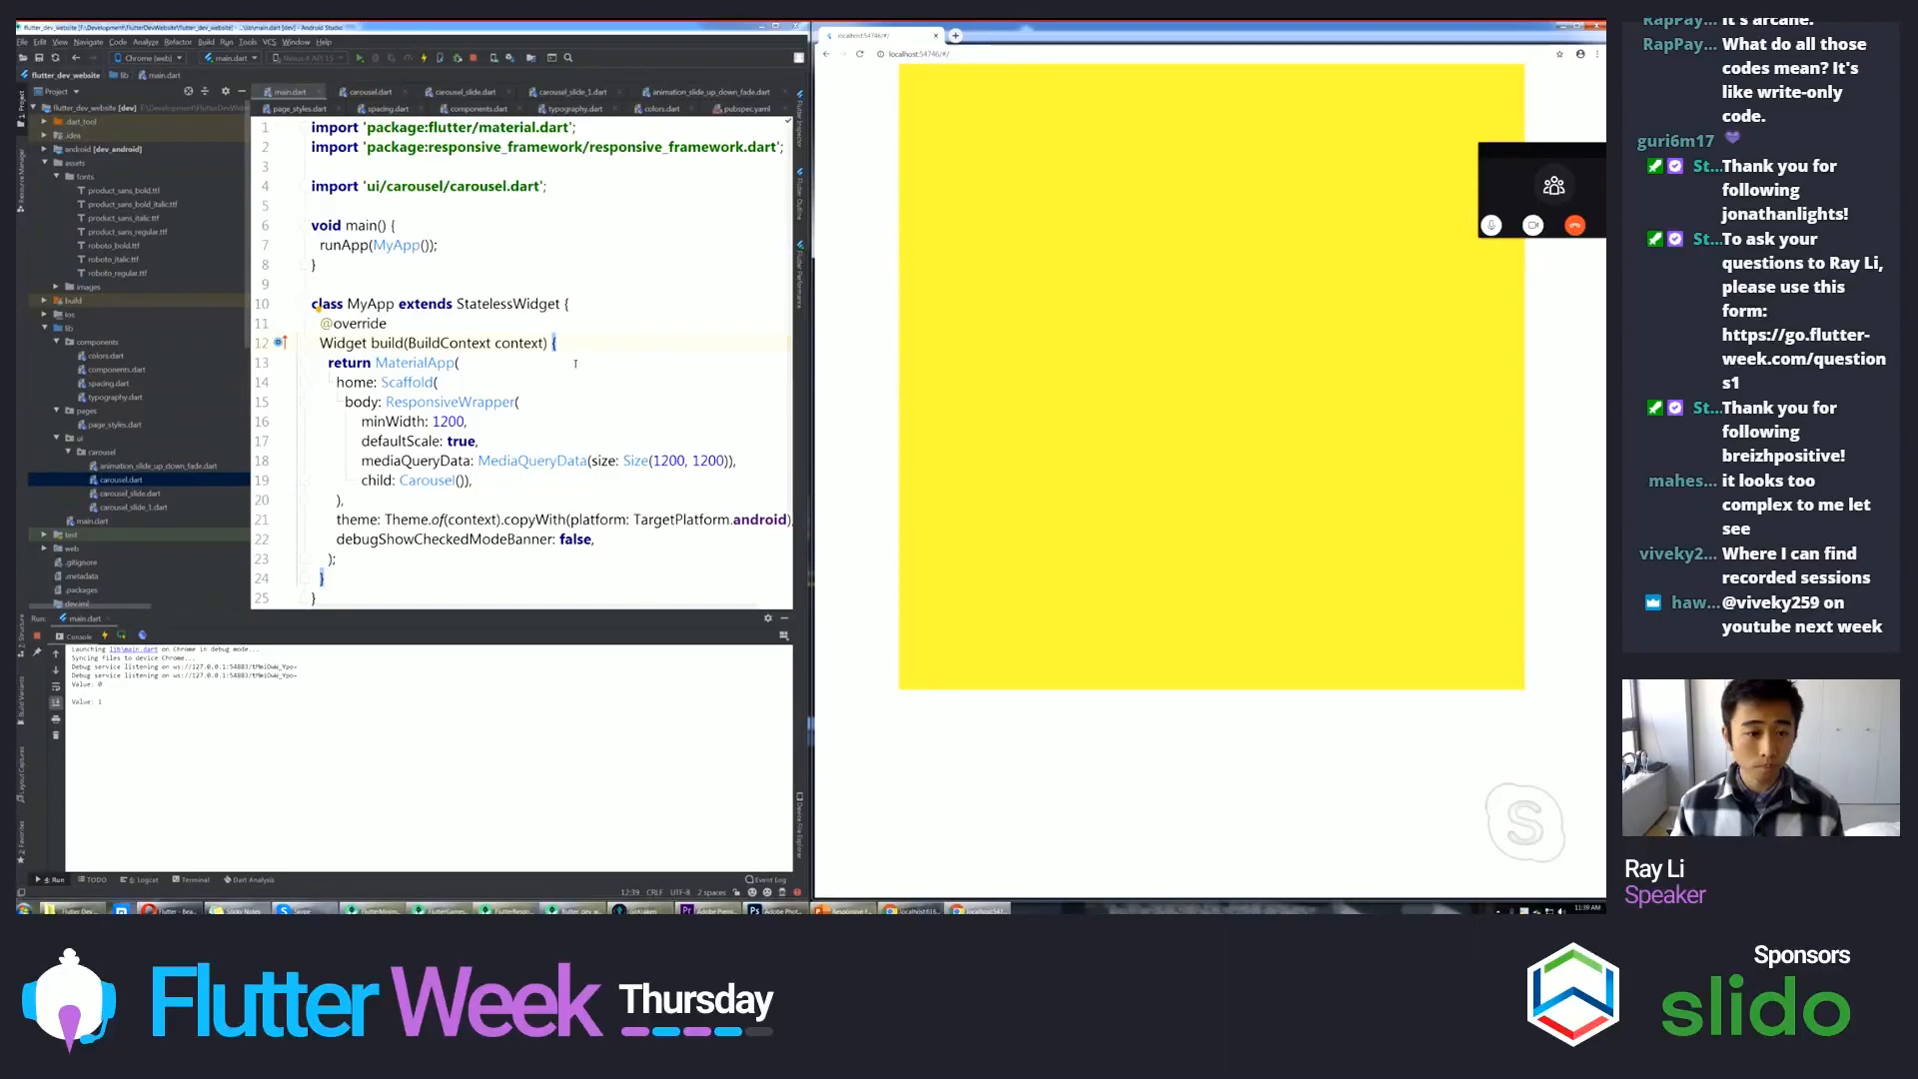
# - Run the Carousel app in Chrome and return to main.dart
pyautogui.click(367, 92)
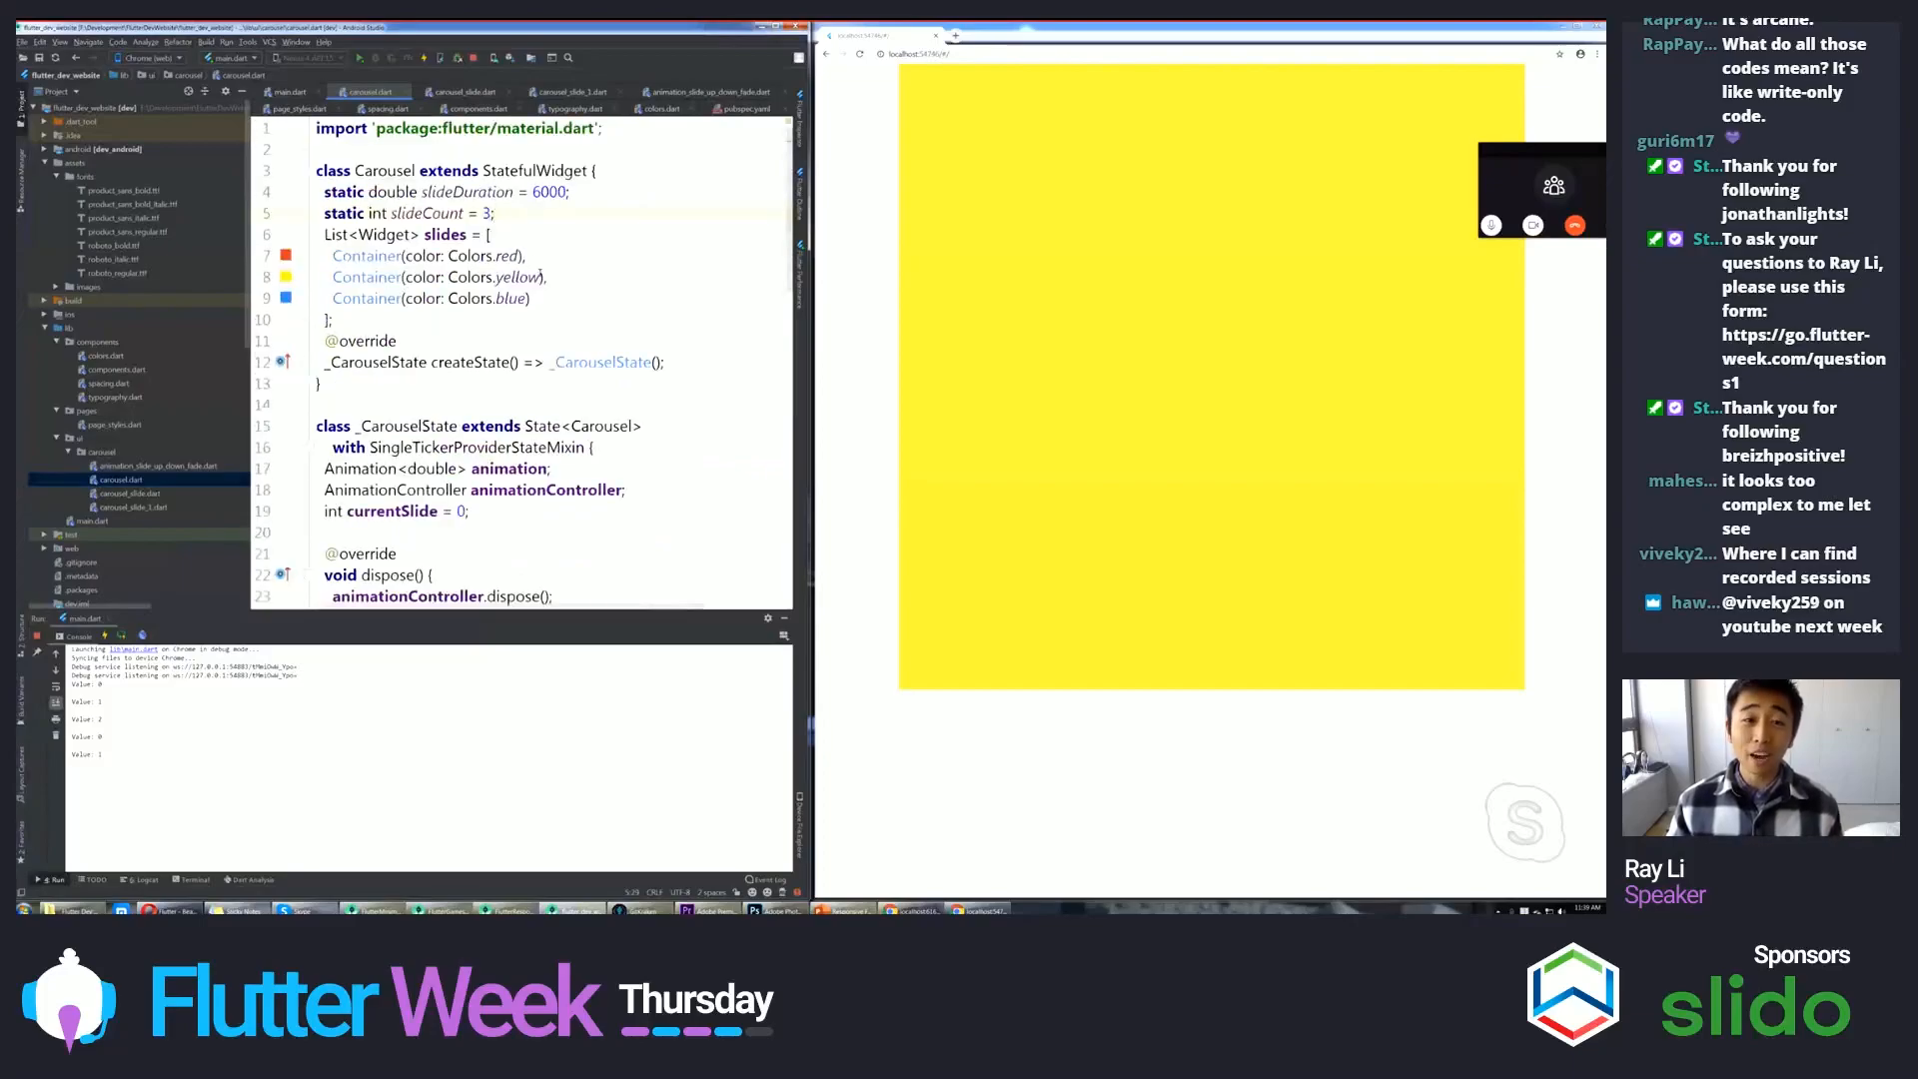
pyautogui.click(288, 92)
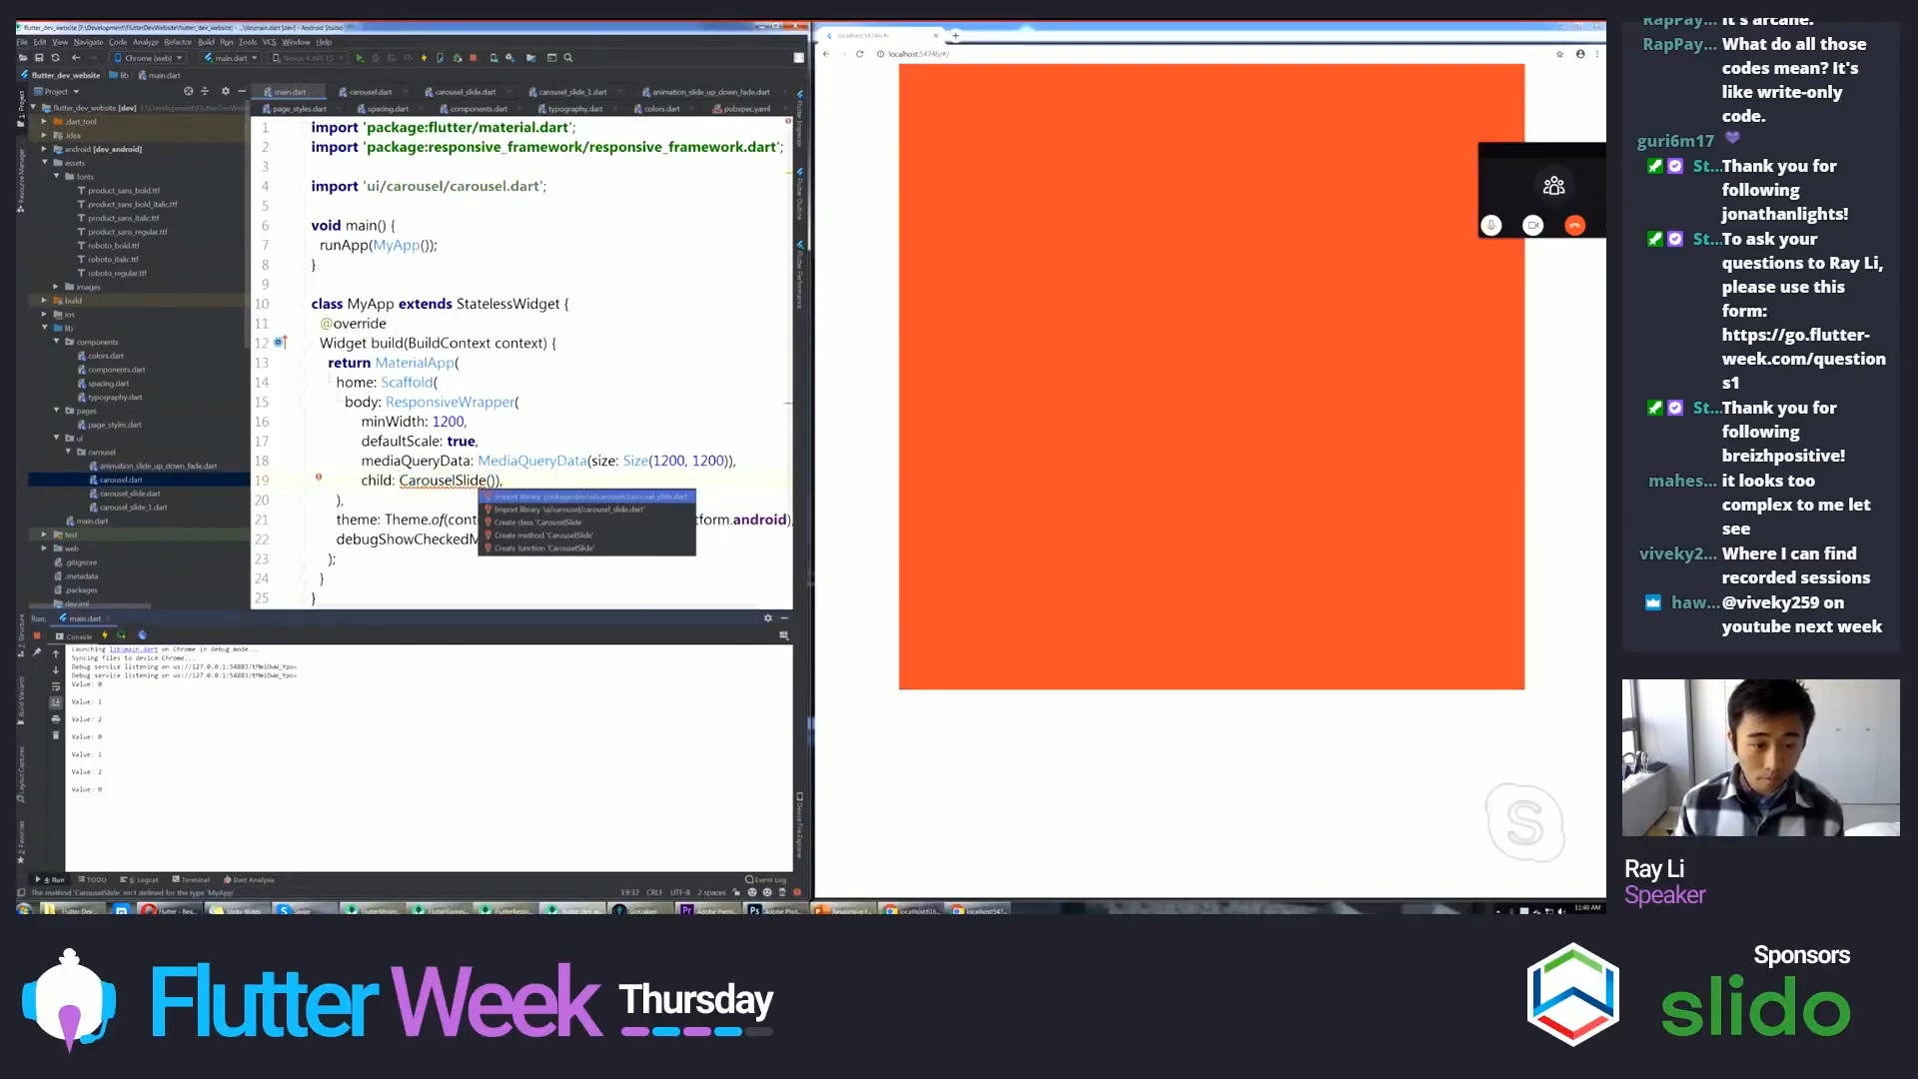
# - Import carousel_slide.dart via the quick fix and give CarouselSlide slideDuration: 6000
pyautogui.click(551, 510)
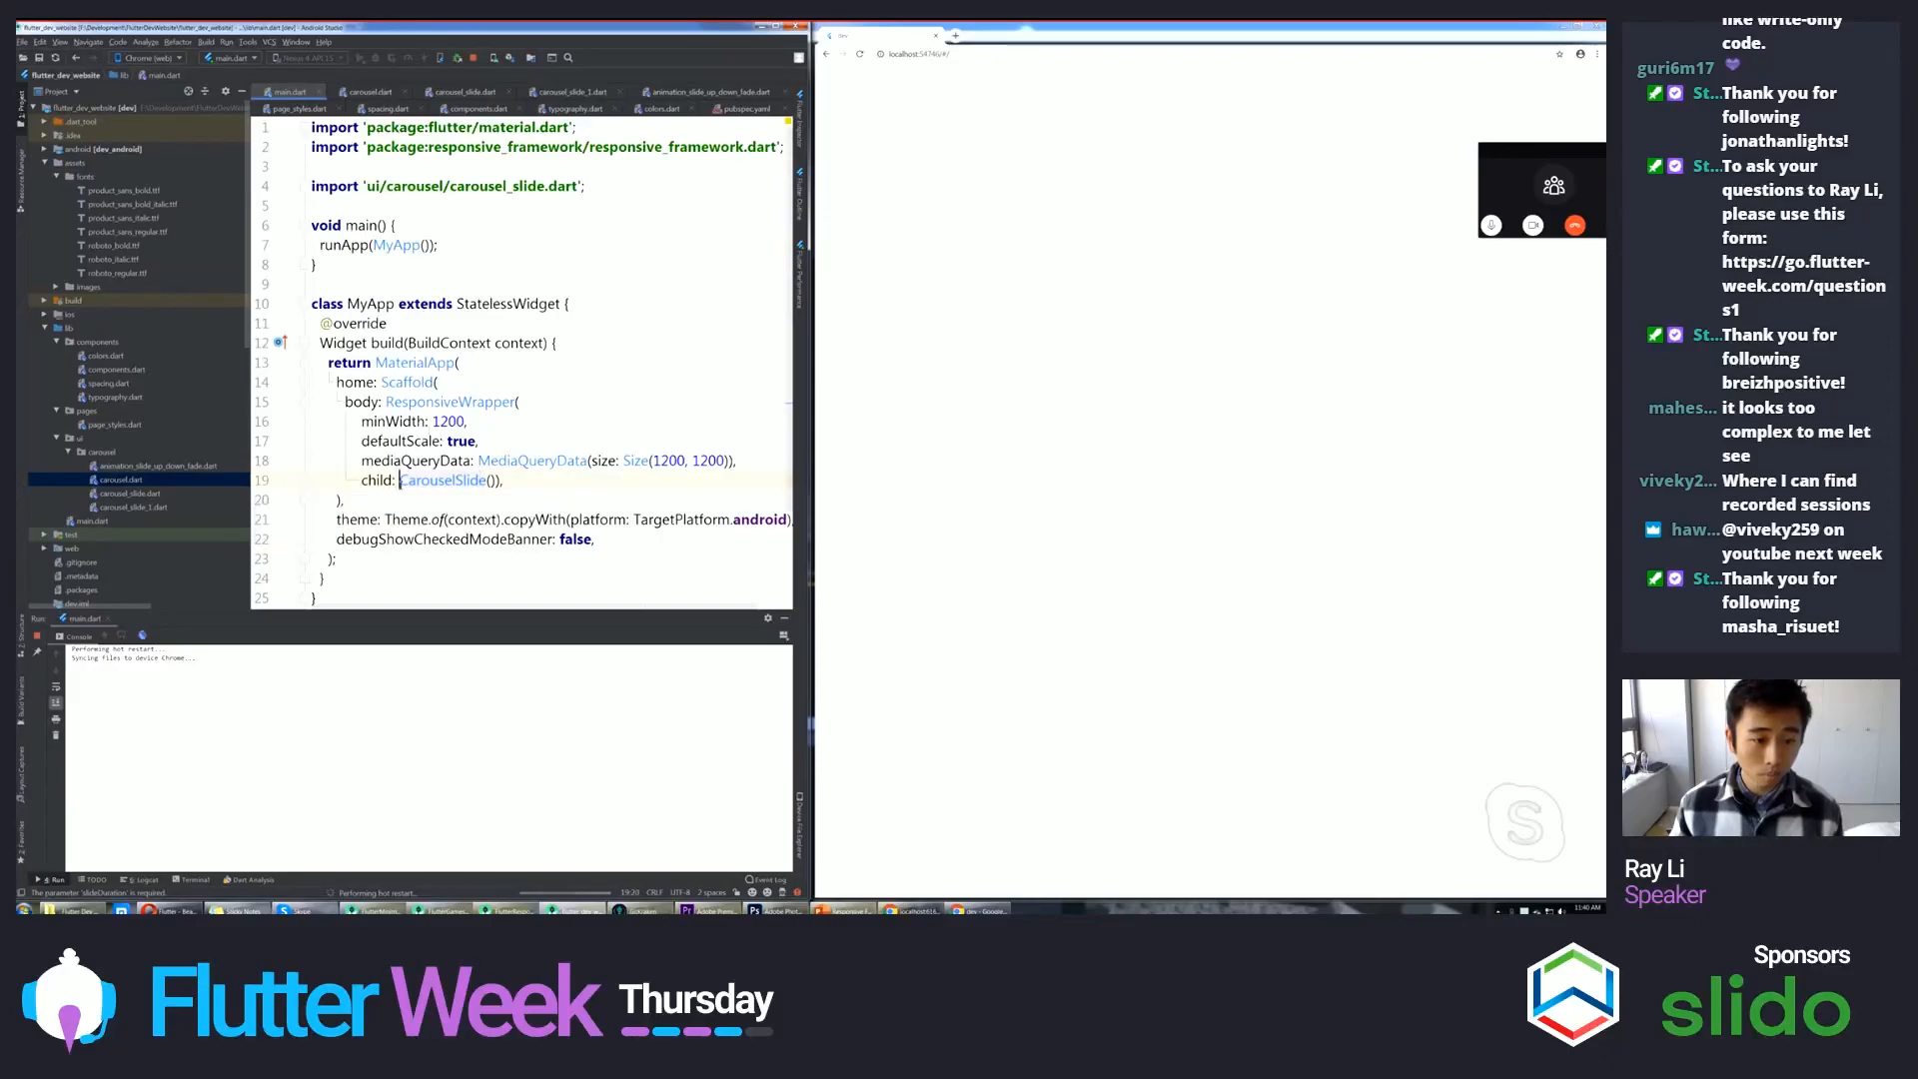
pyautogui.press('Backspace')
pyautogui.write('body: CarouselSlide(),')
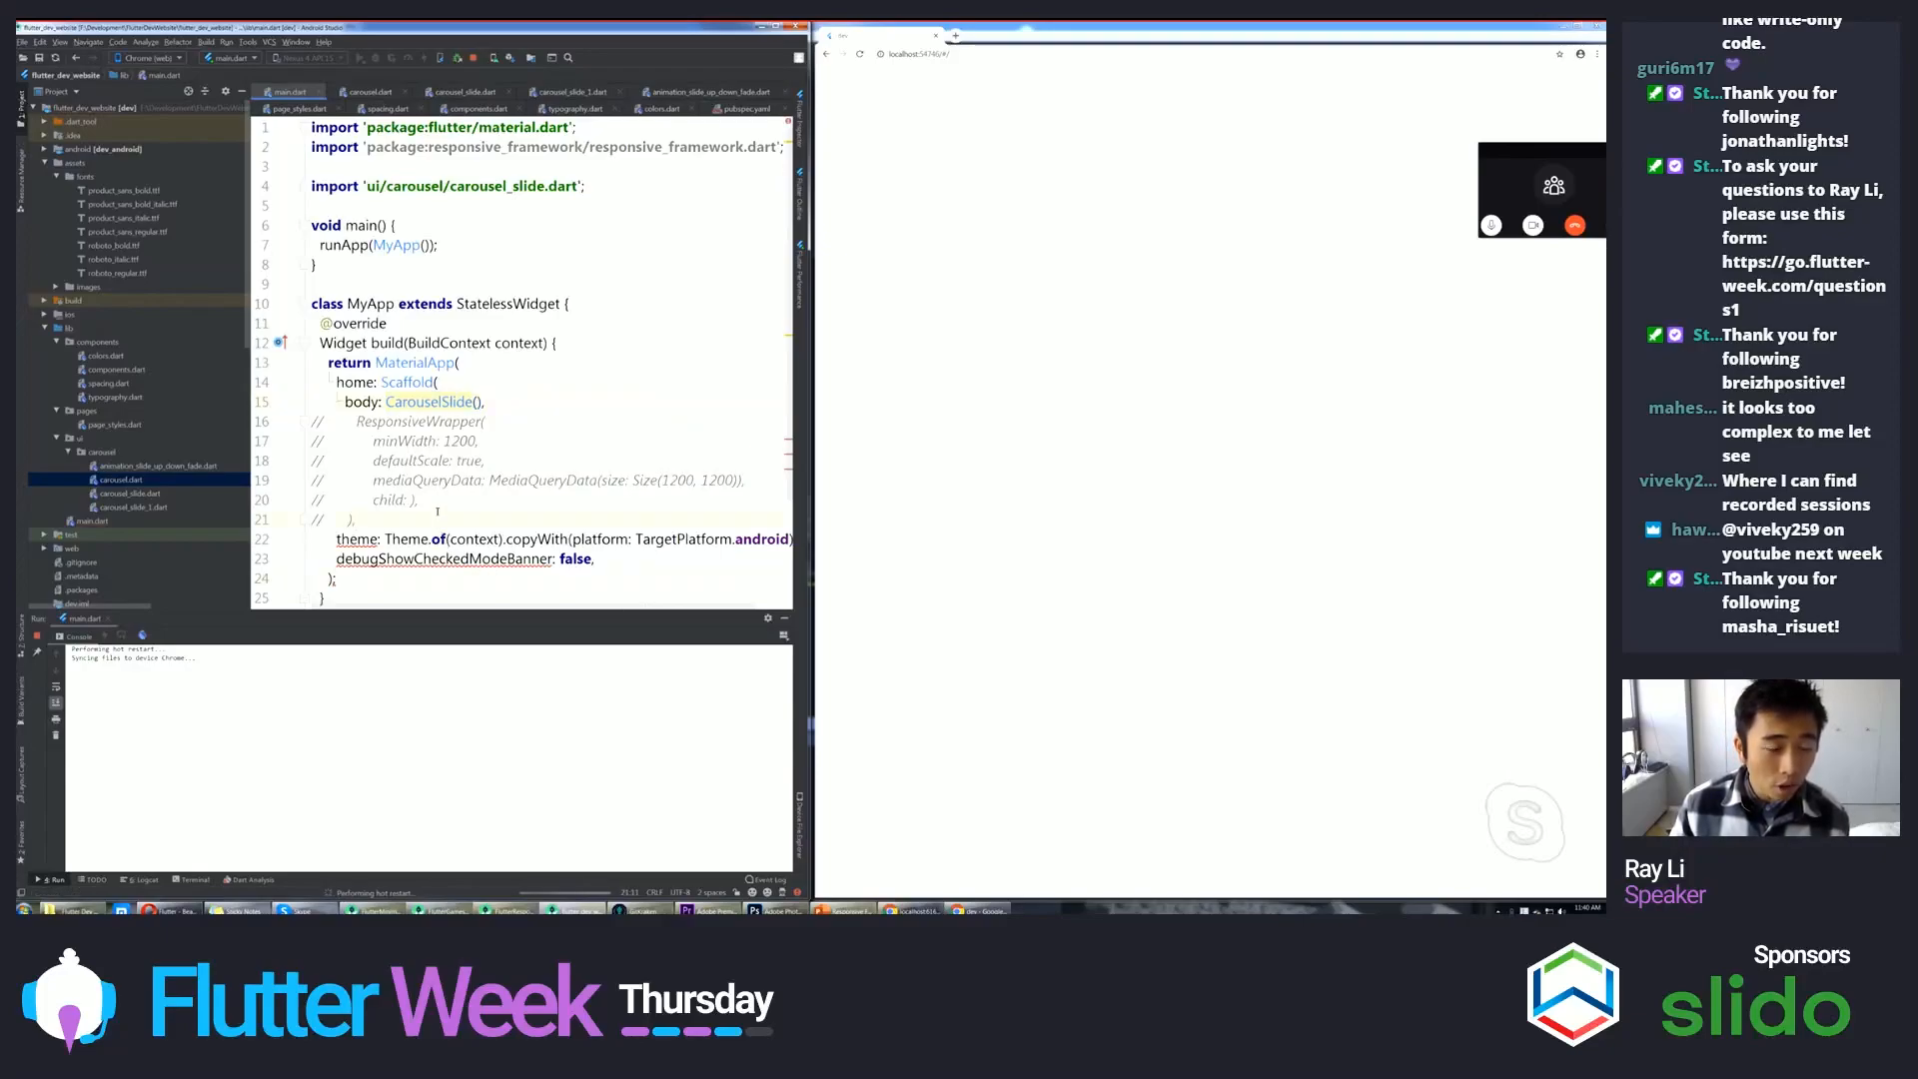
pyautogui.click(449, 401)
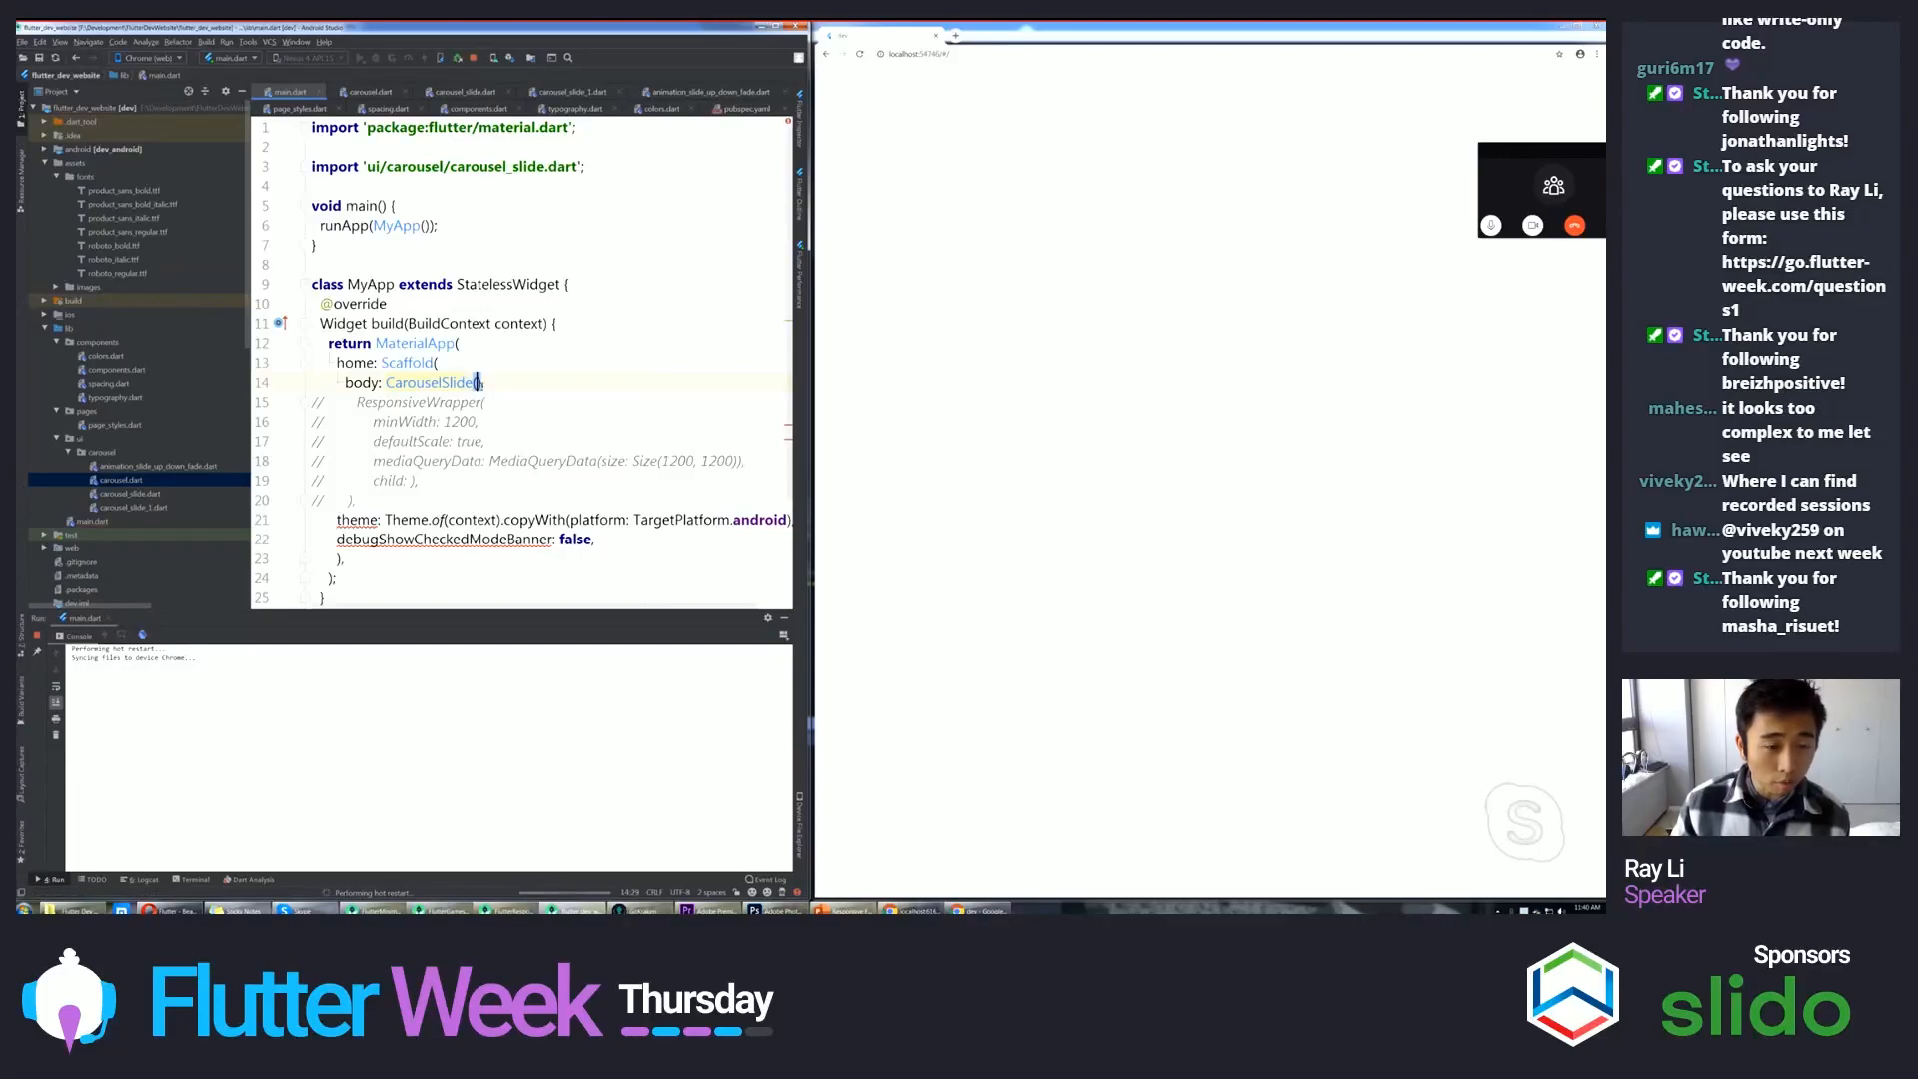
pyautogui.write('slideDuration: Du')
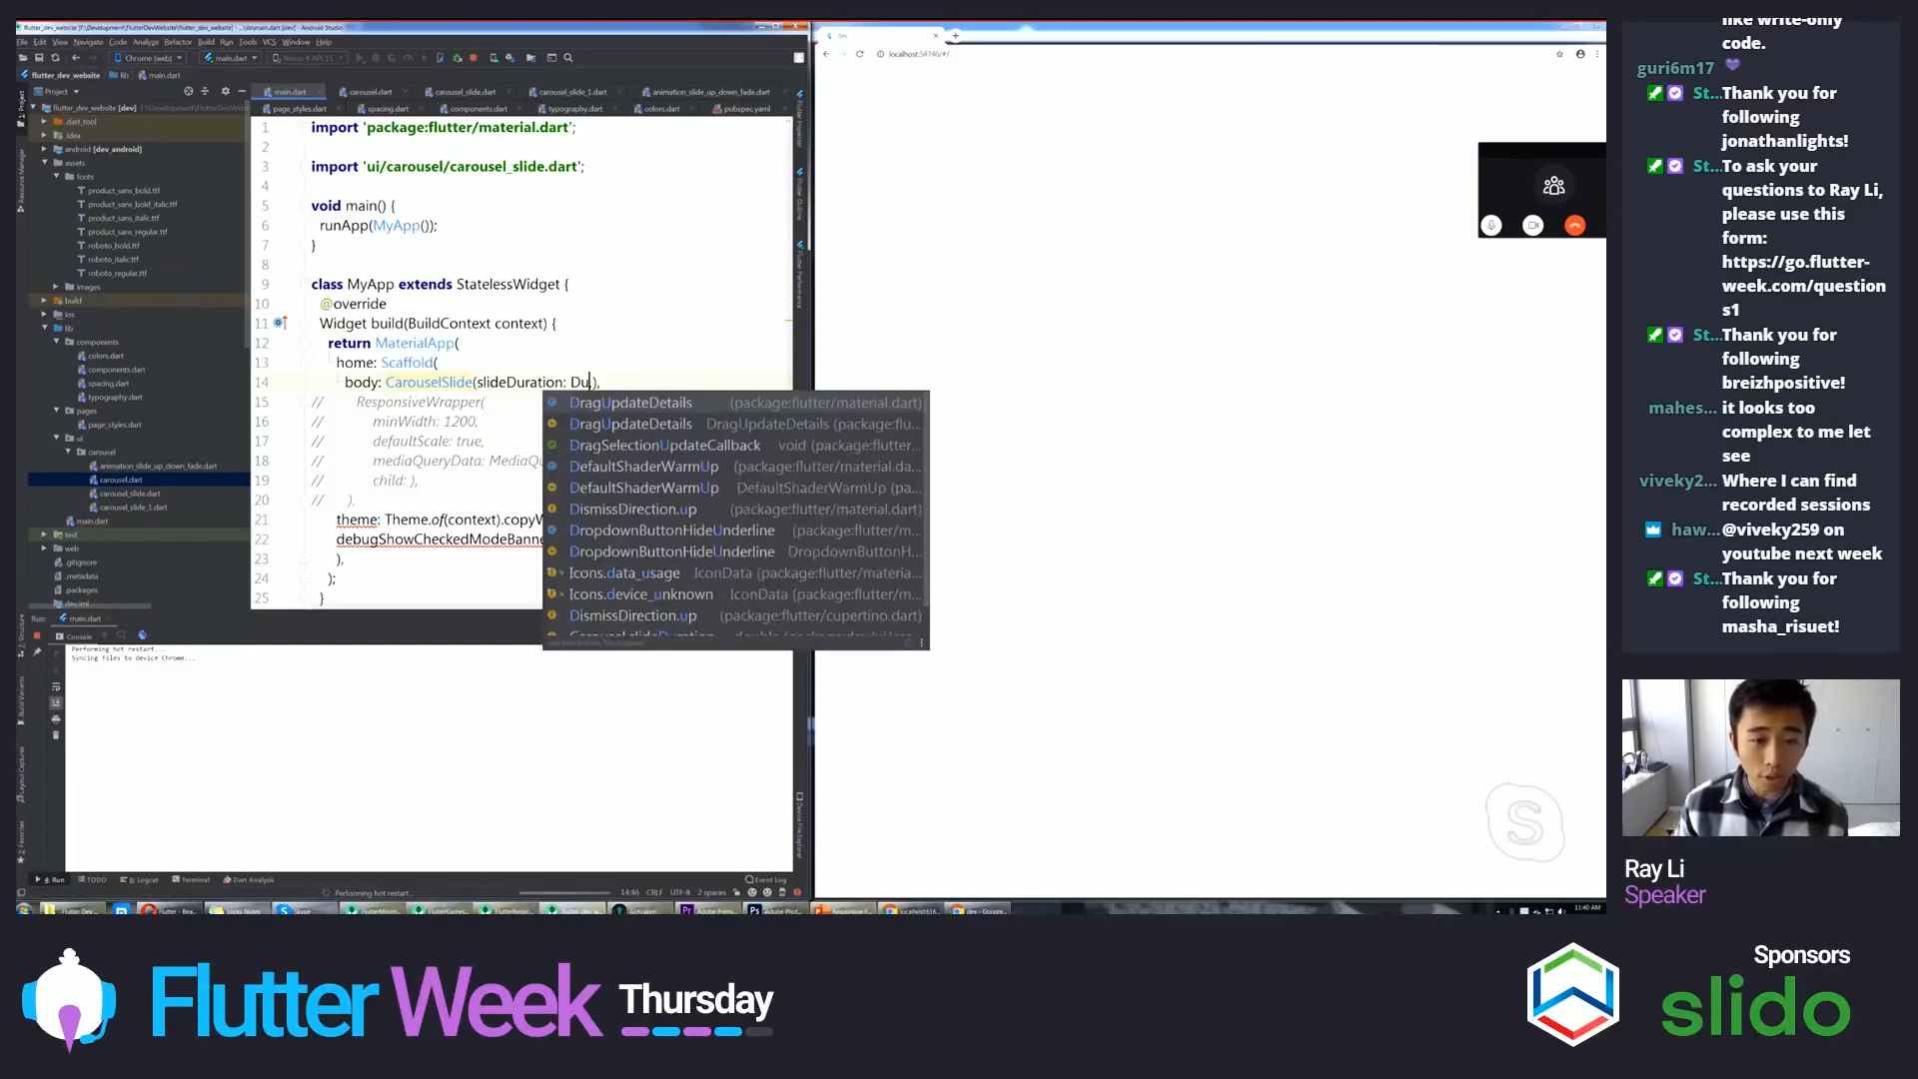
pyautogui.write('600')
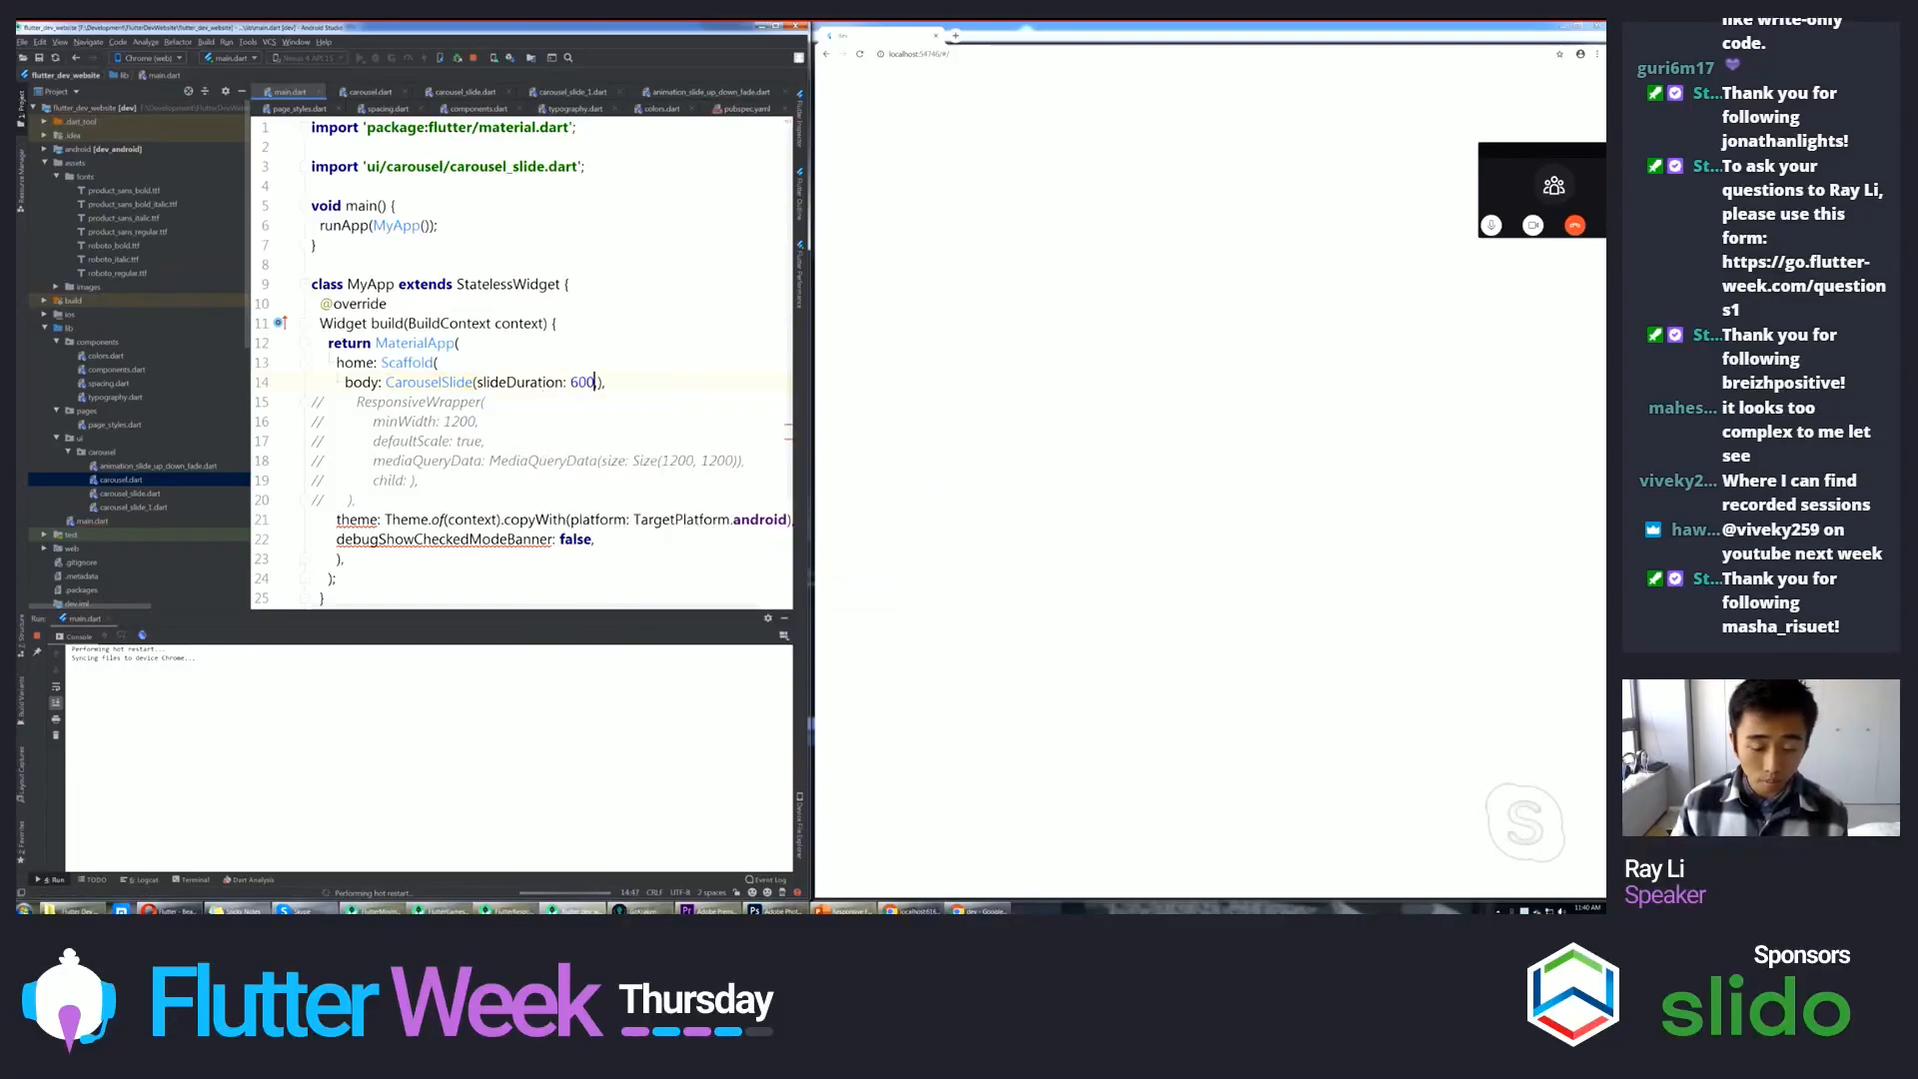
pyautogui.write('000,')
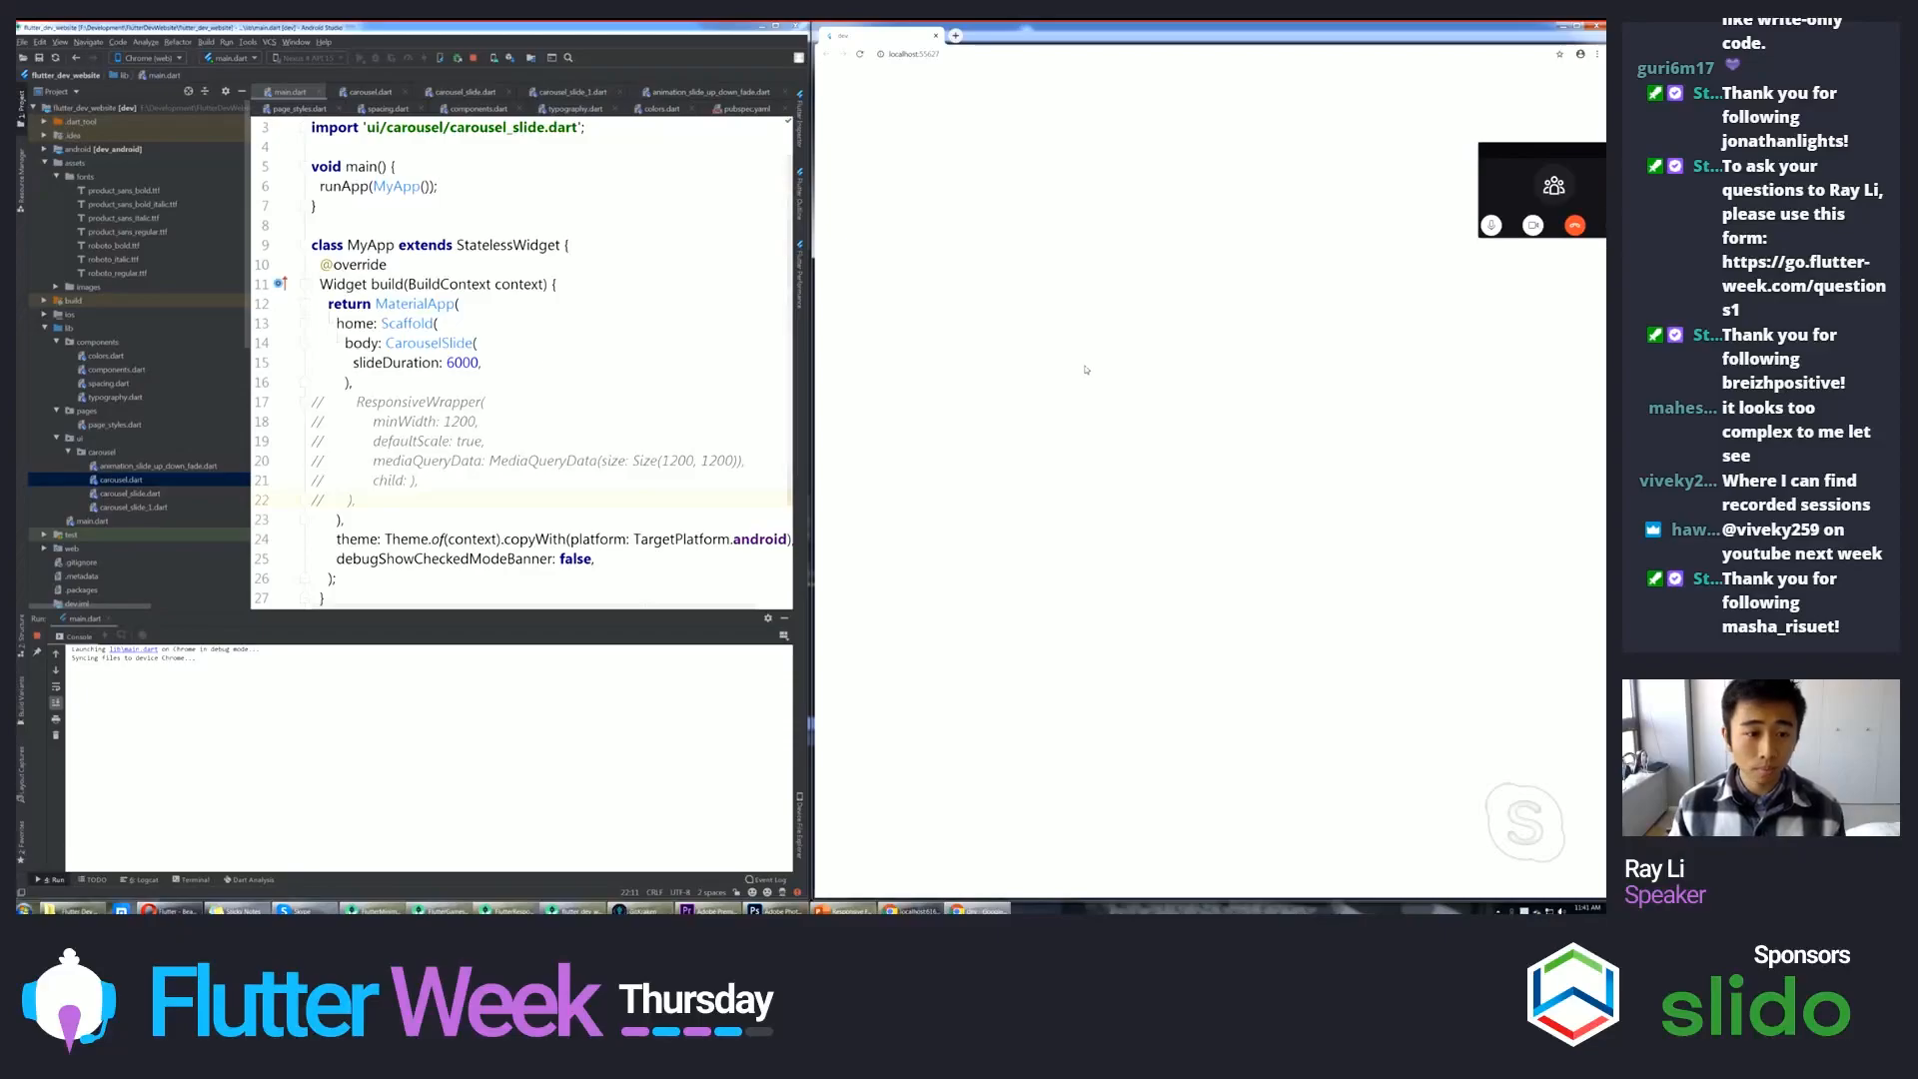
# - In carousel_slide.dart line 62, replace showSlide1Text after direction: with direction
pyautogui.click(461, 92)
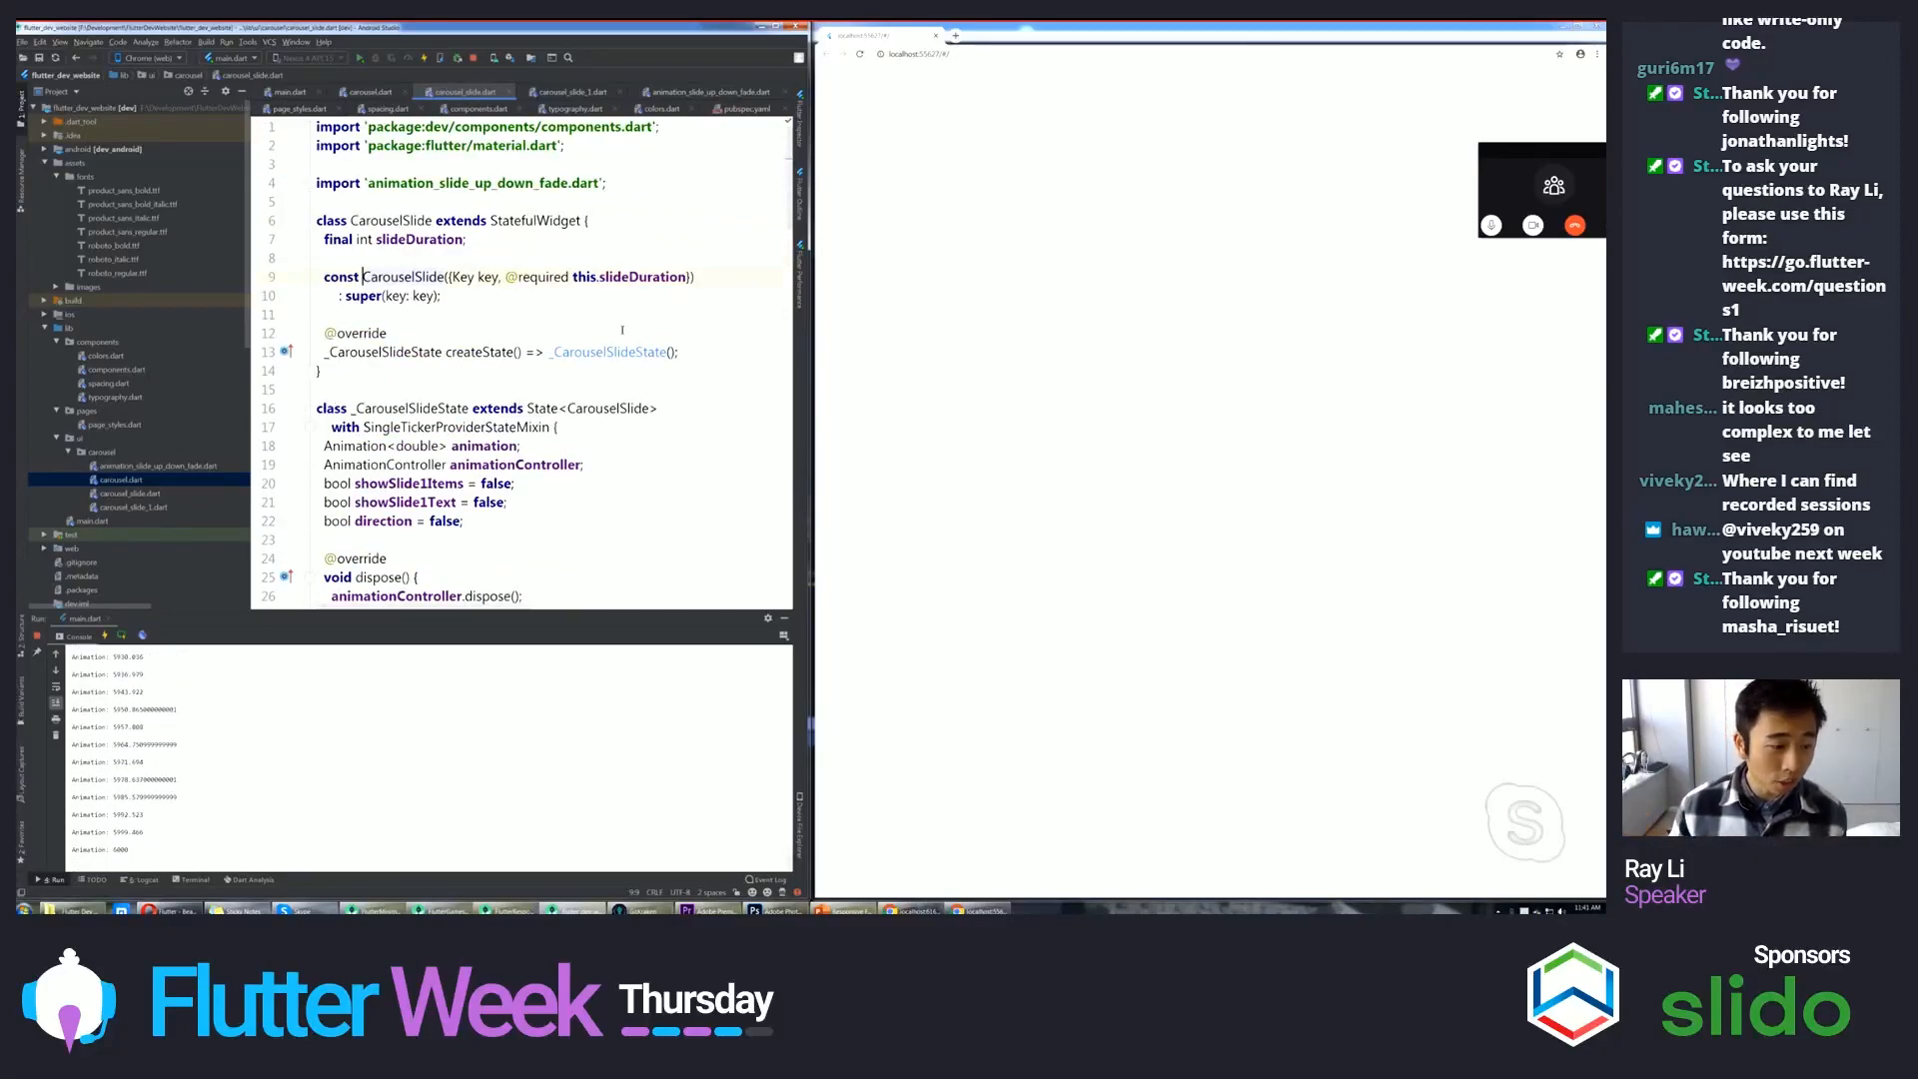
pyautogui.scroll(-3)
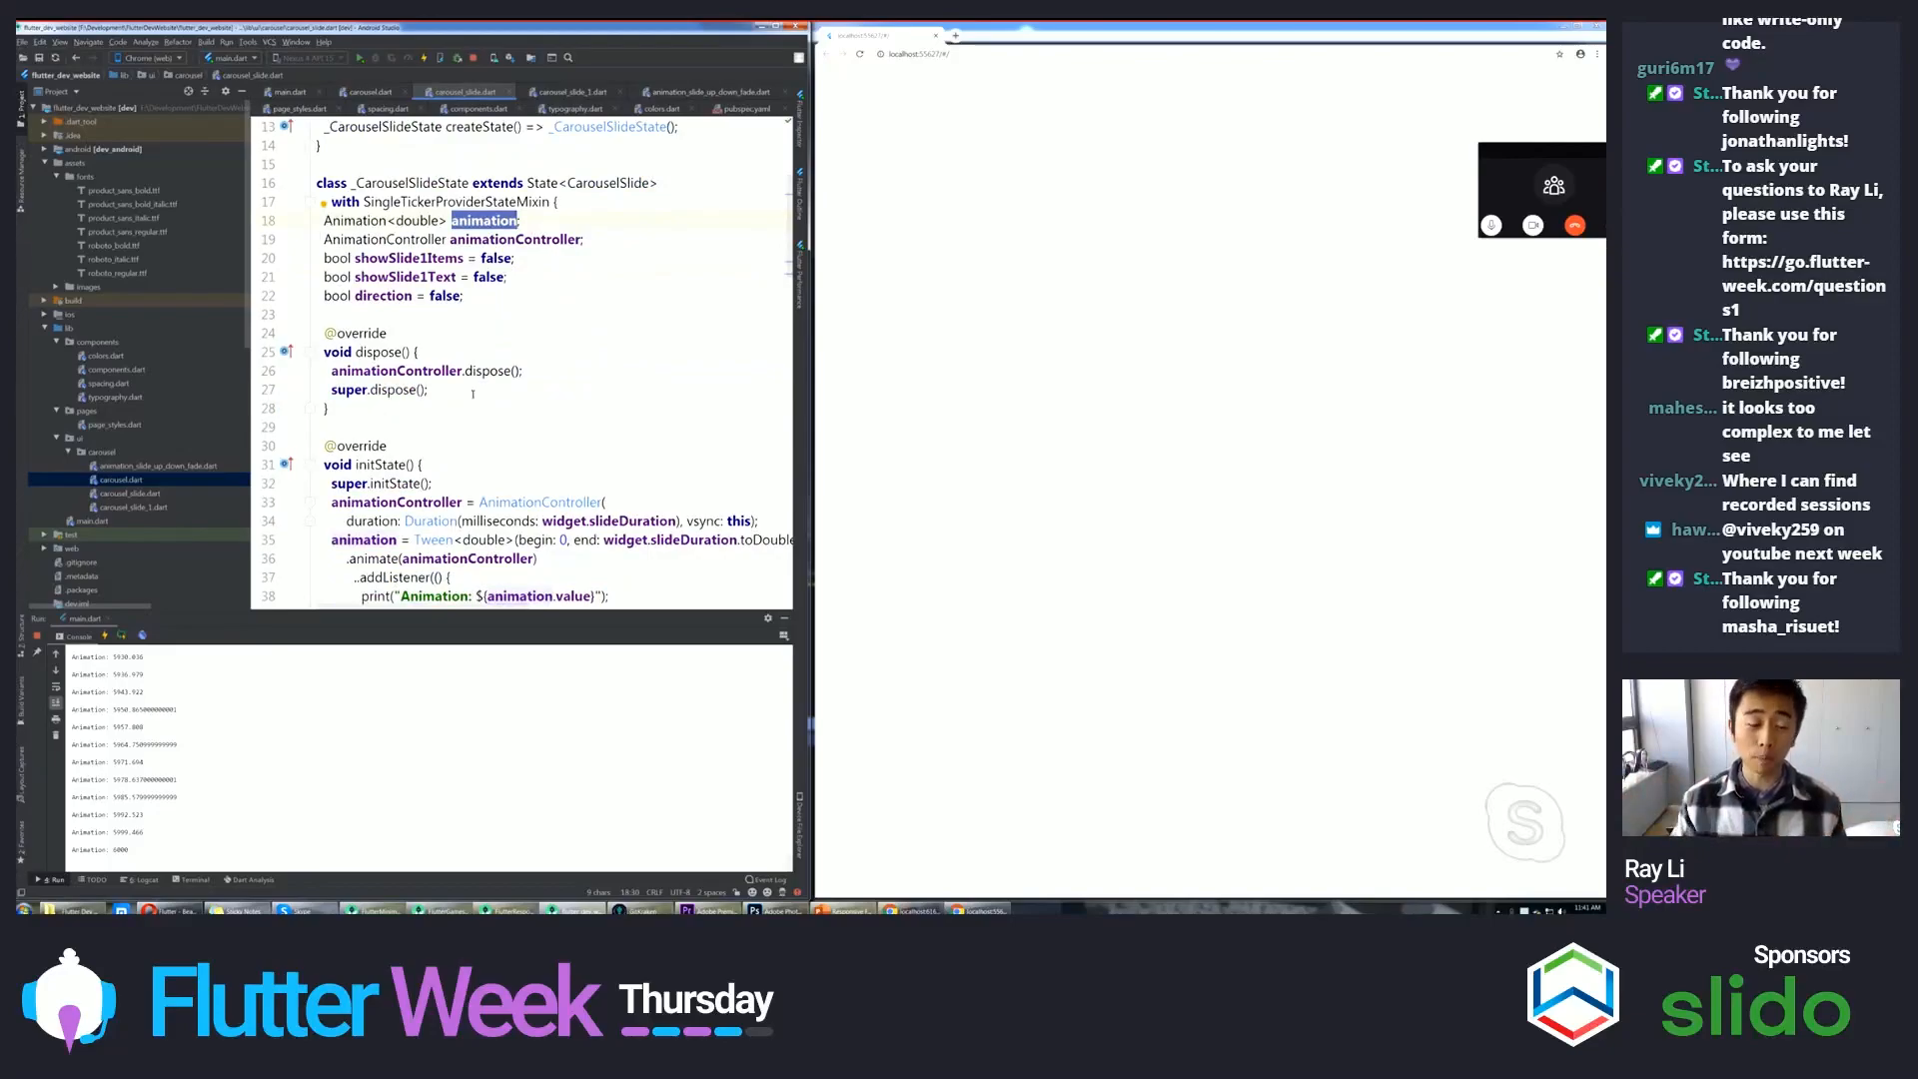
pyautogui.scroll(-3)
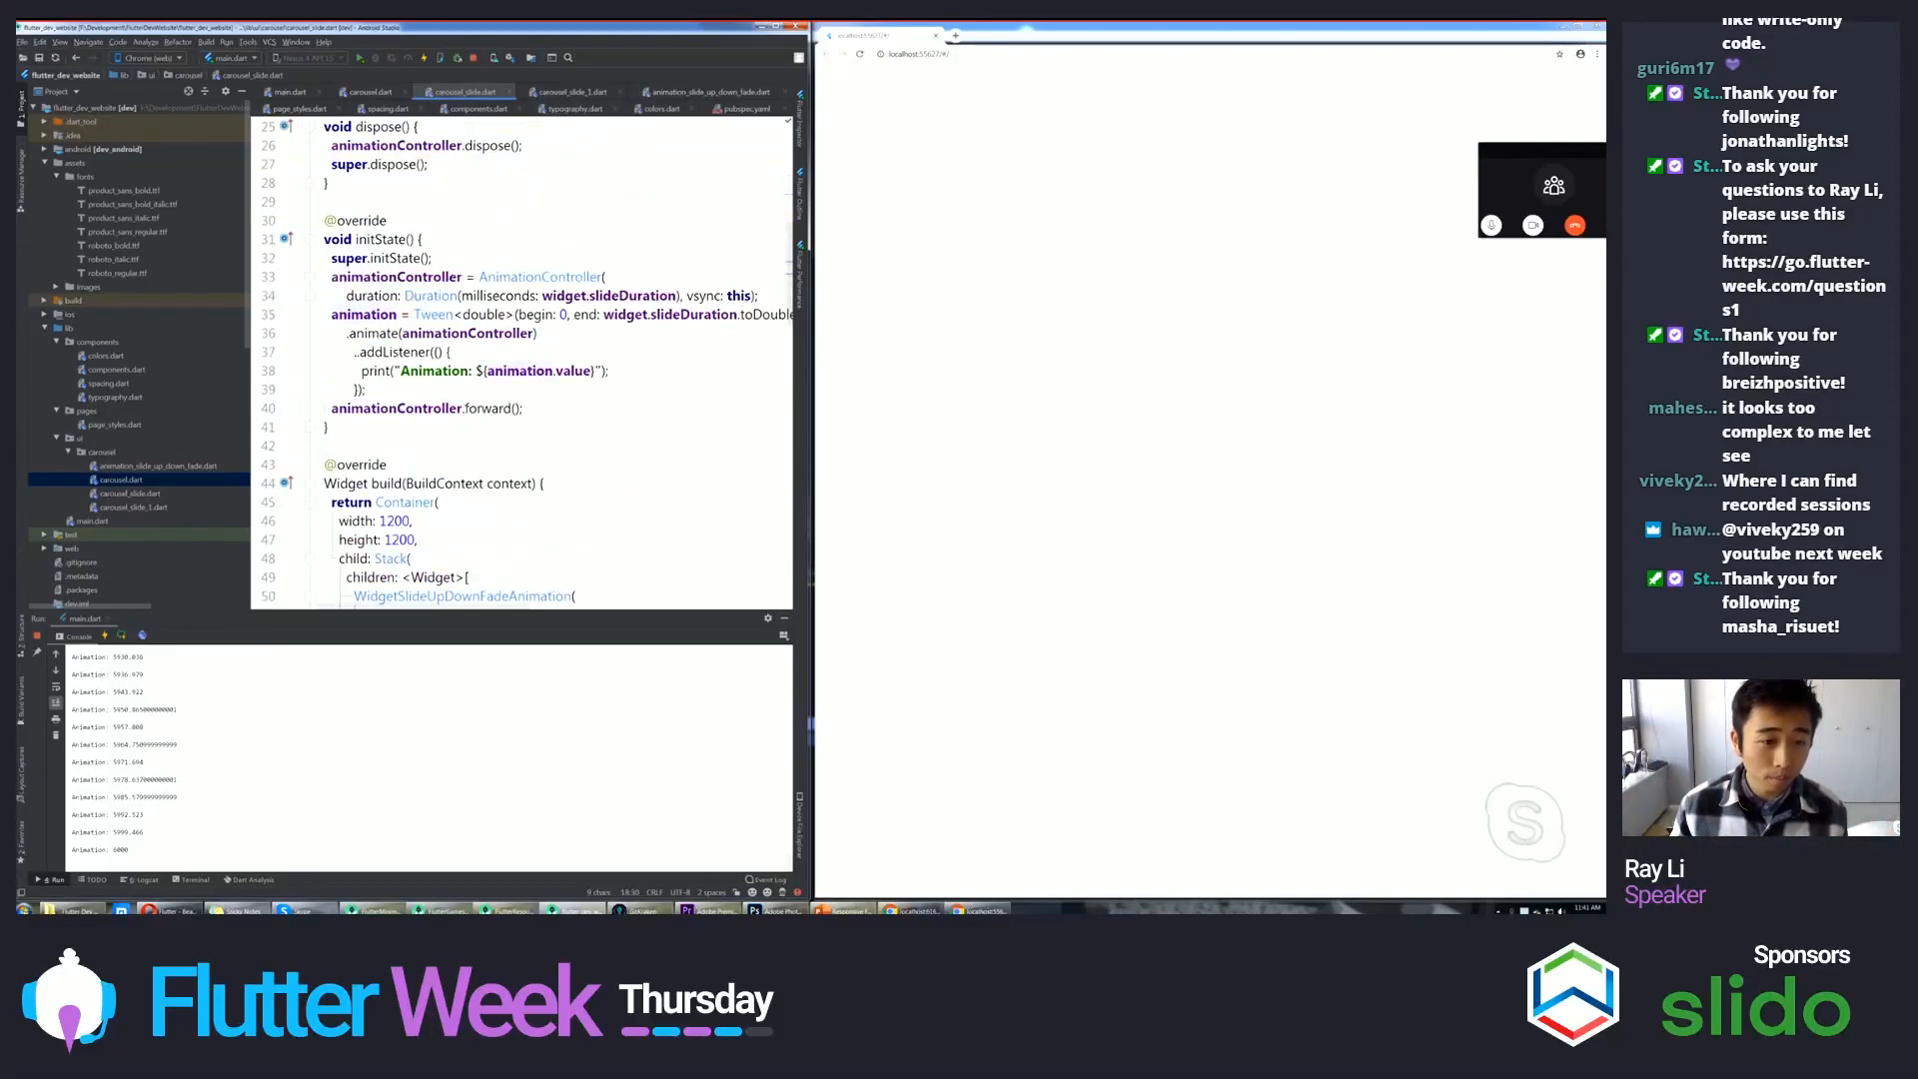
pyautogui.scroll(-3)
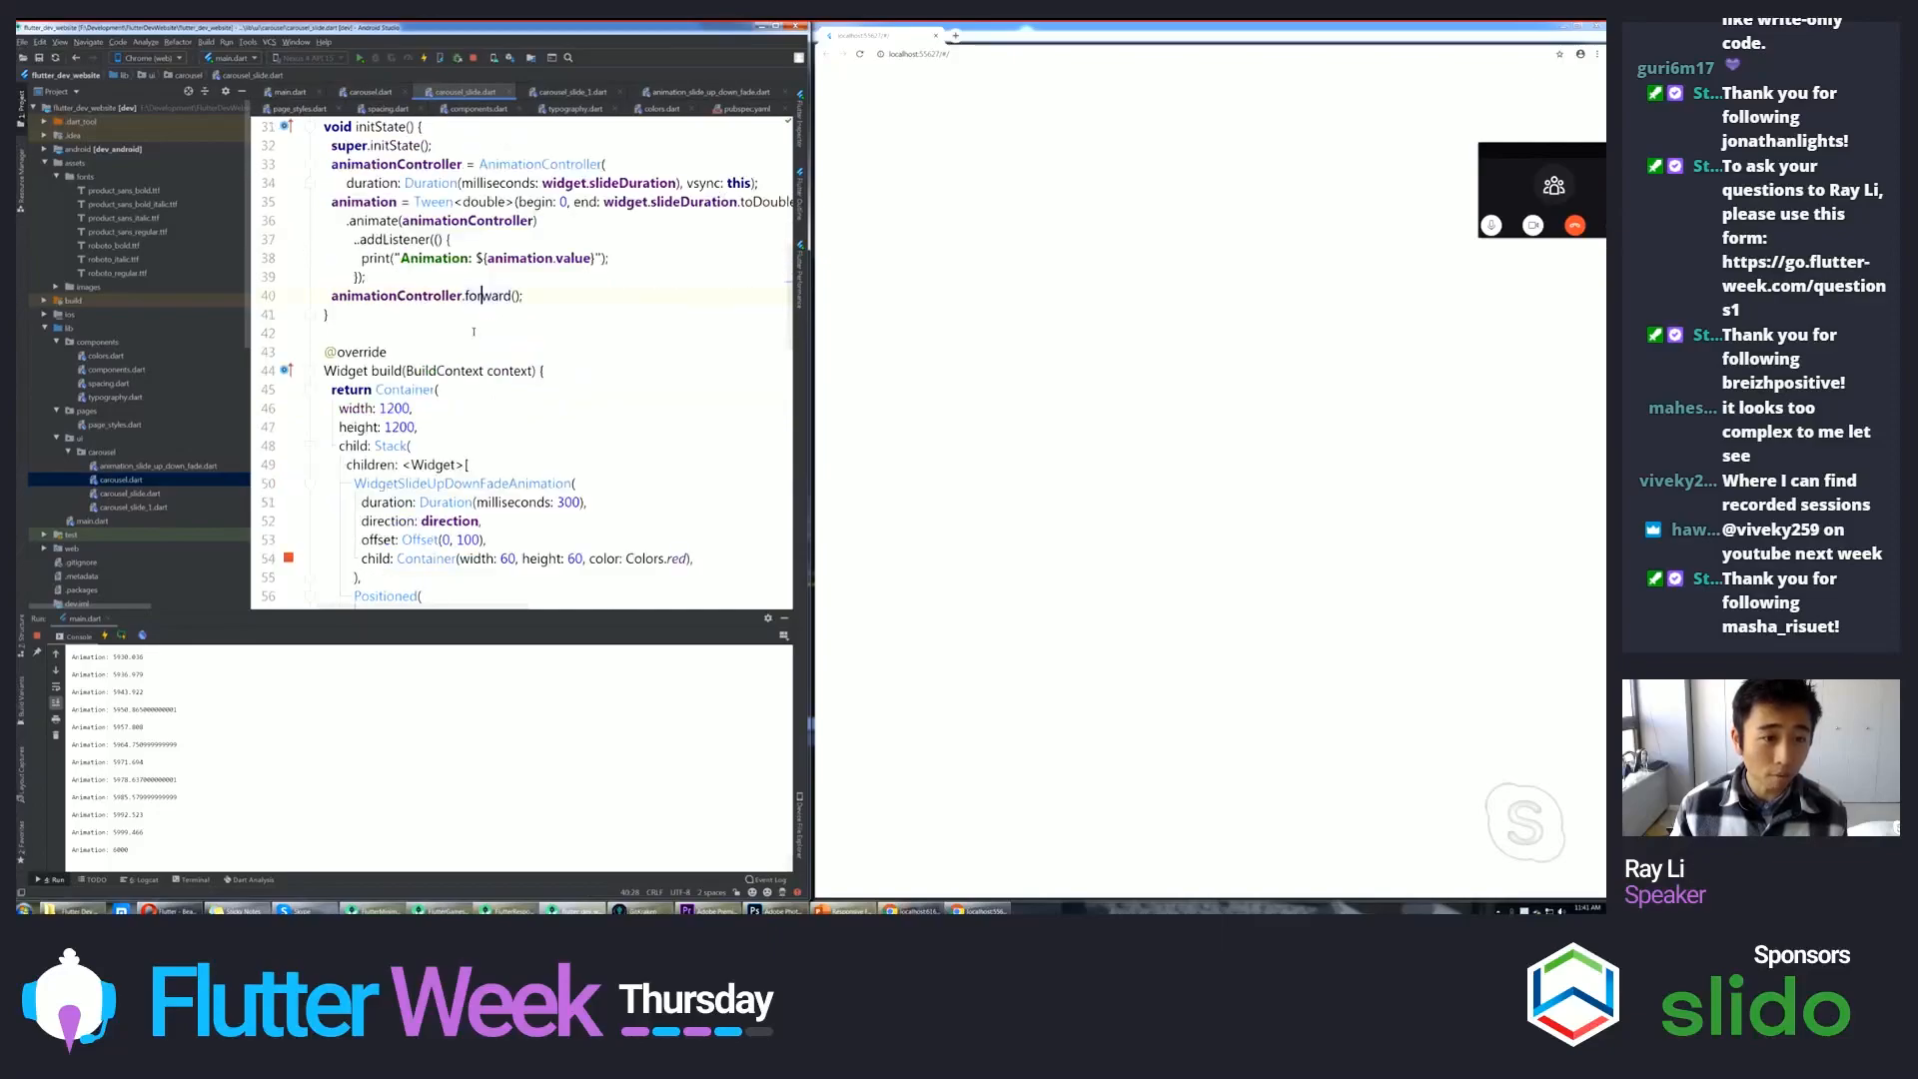
pyautogui.scroll(-3)
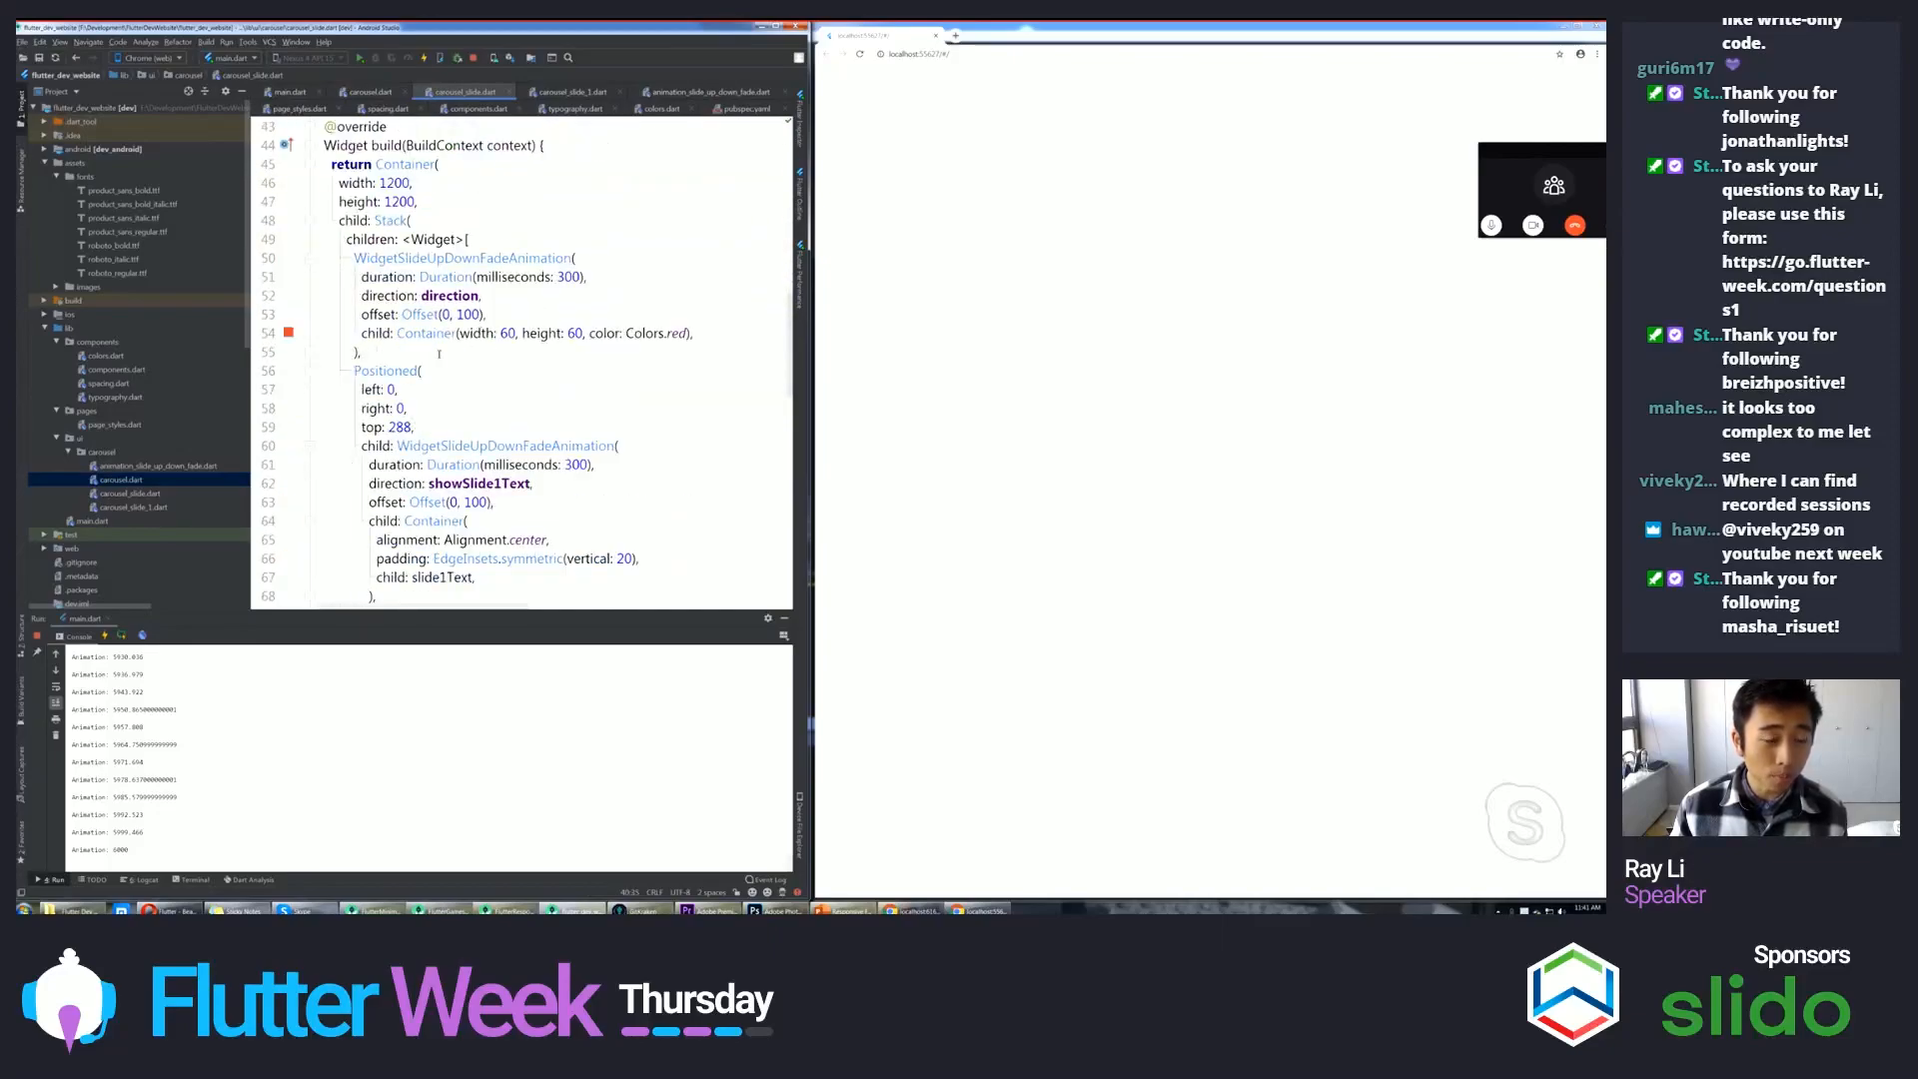
pyautogui.click(569, 258)
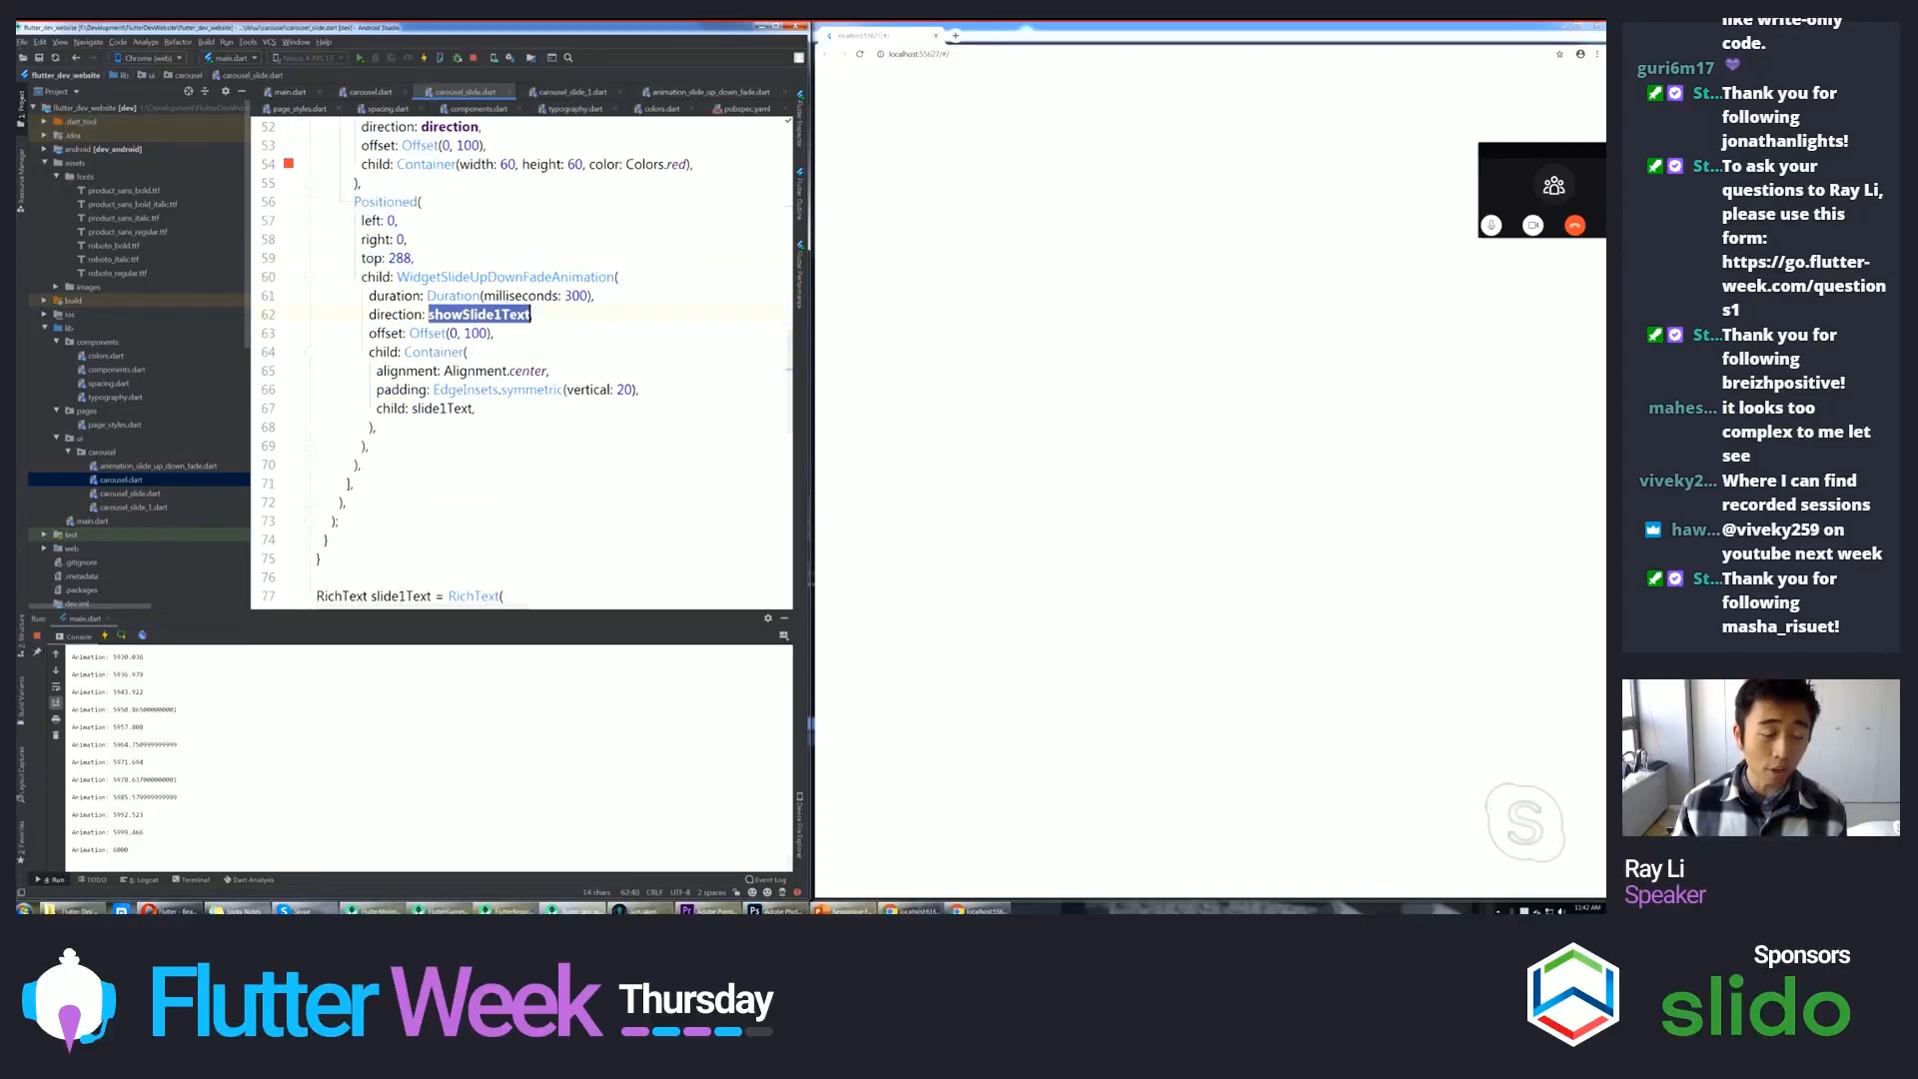
pyautogui.write('dire')
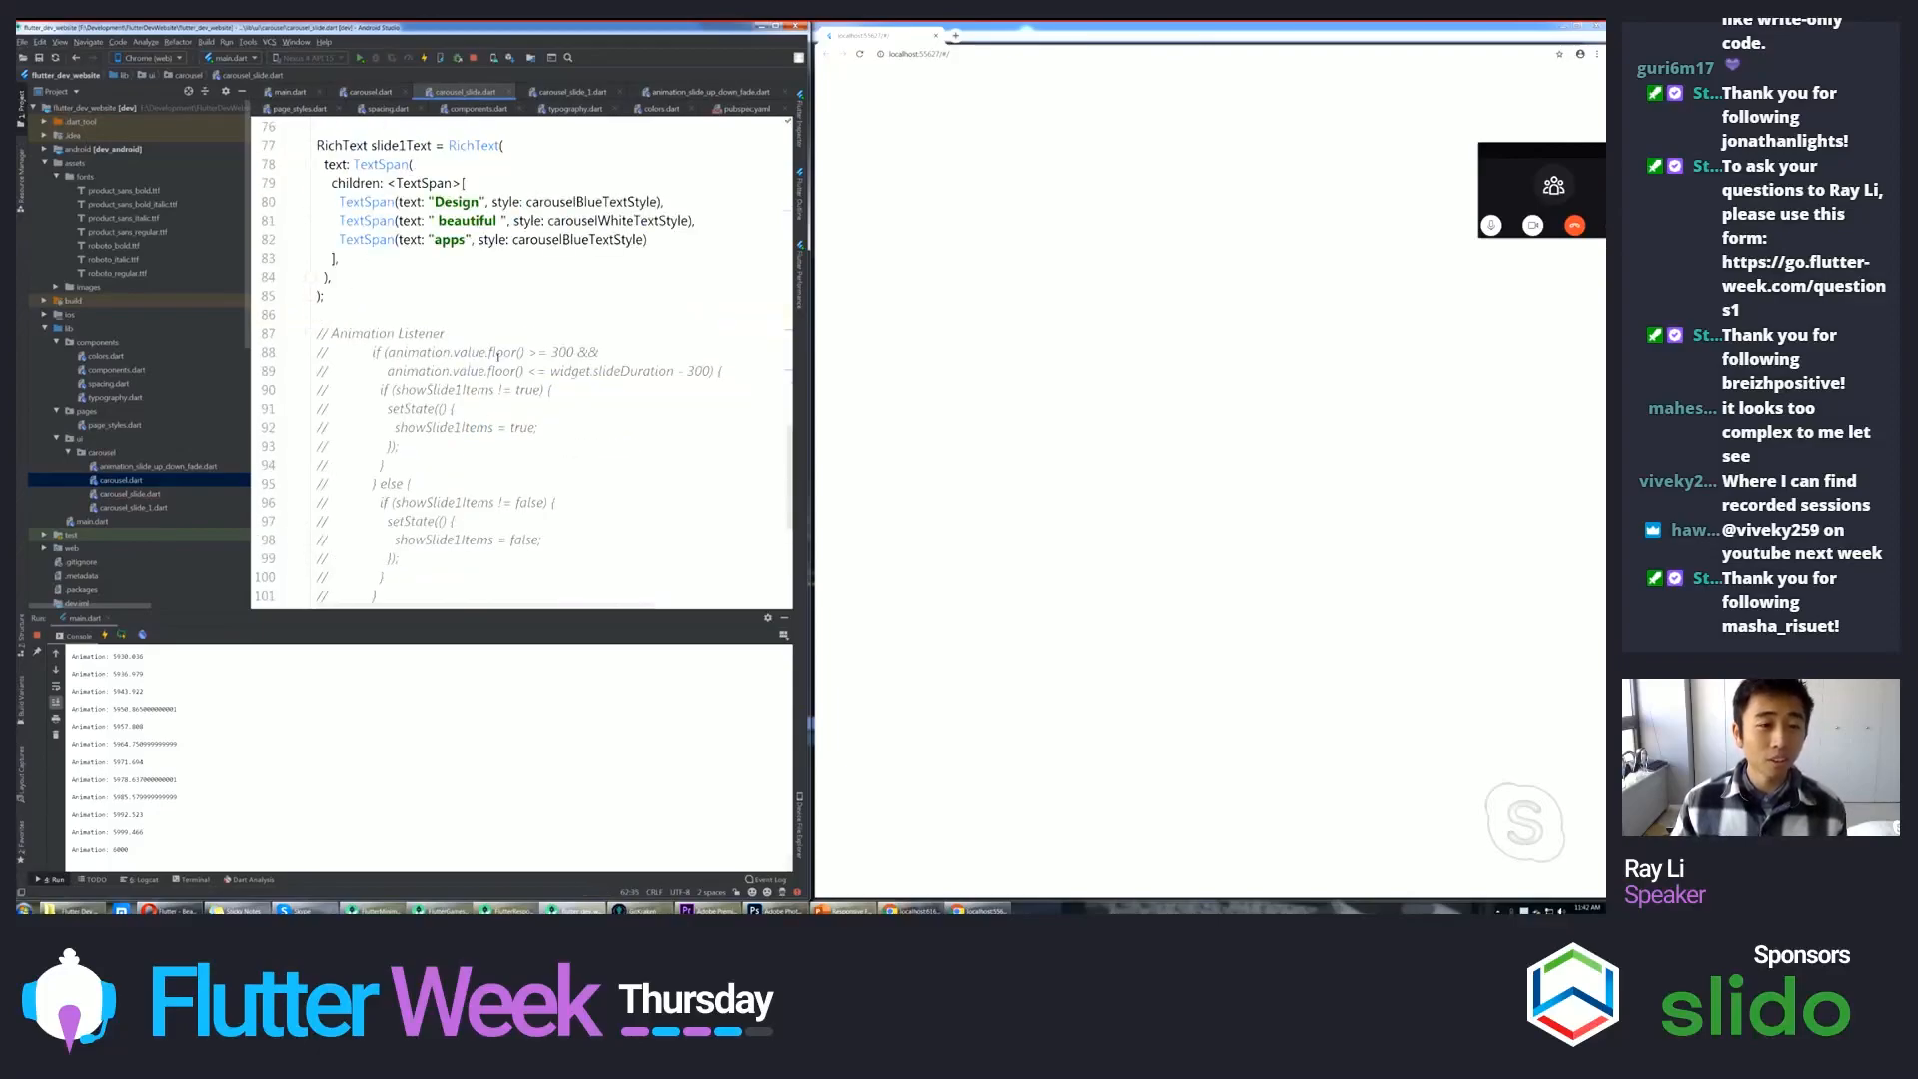
# - Select WidgetSlideUpDownFadeAnimation and jump to its definition
pyautogui.scroll(3)
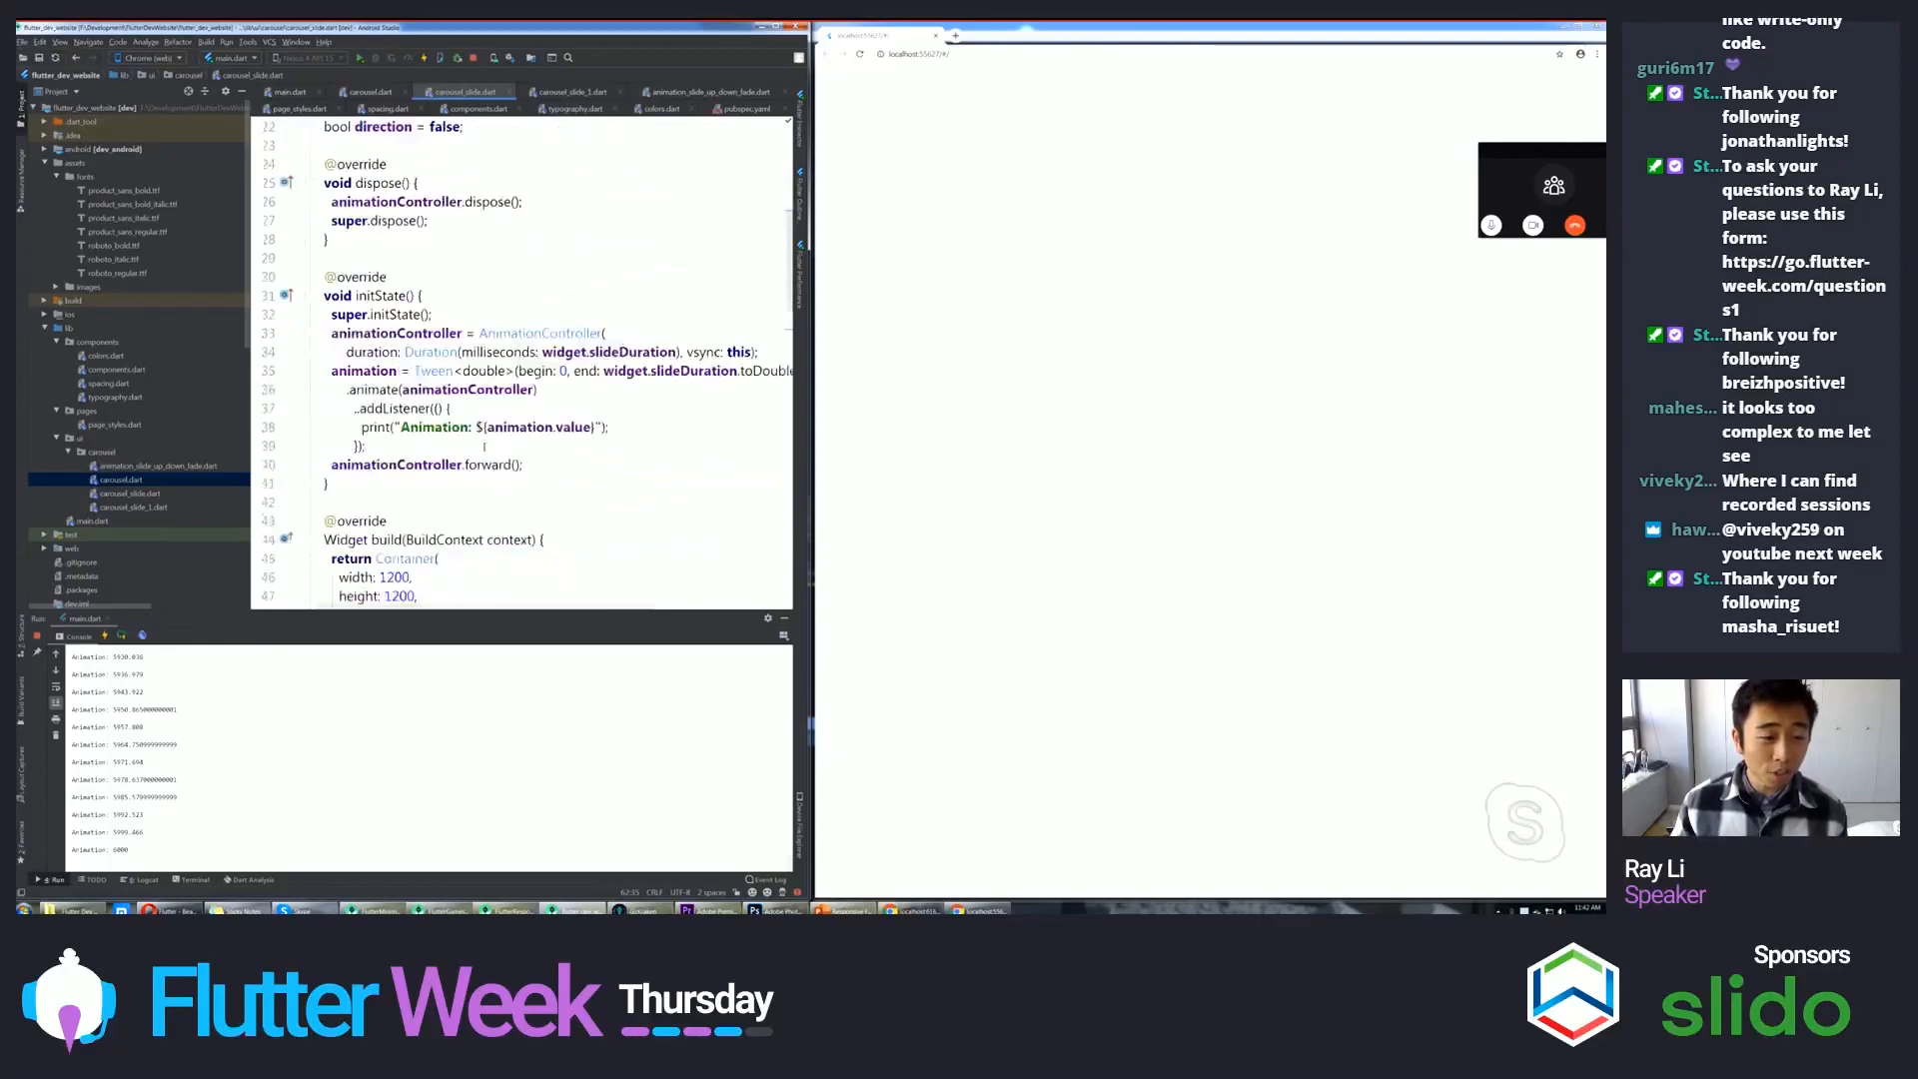
pyautogui.scroll(-3)
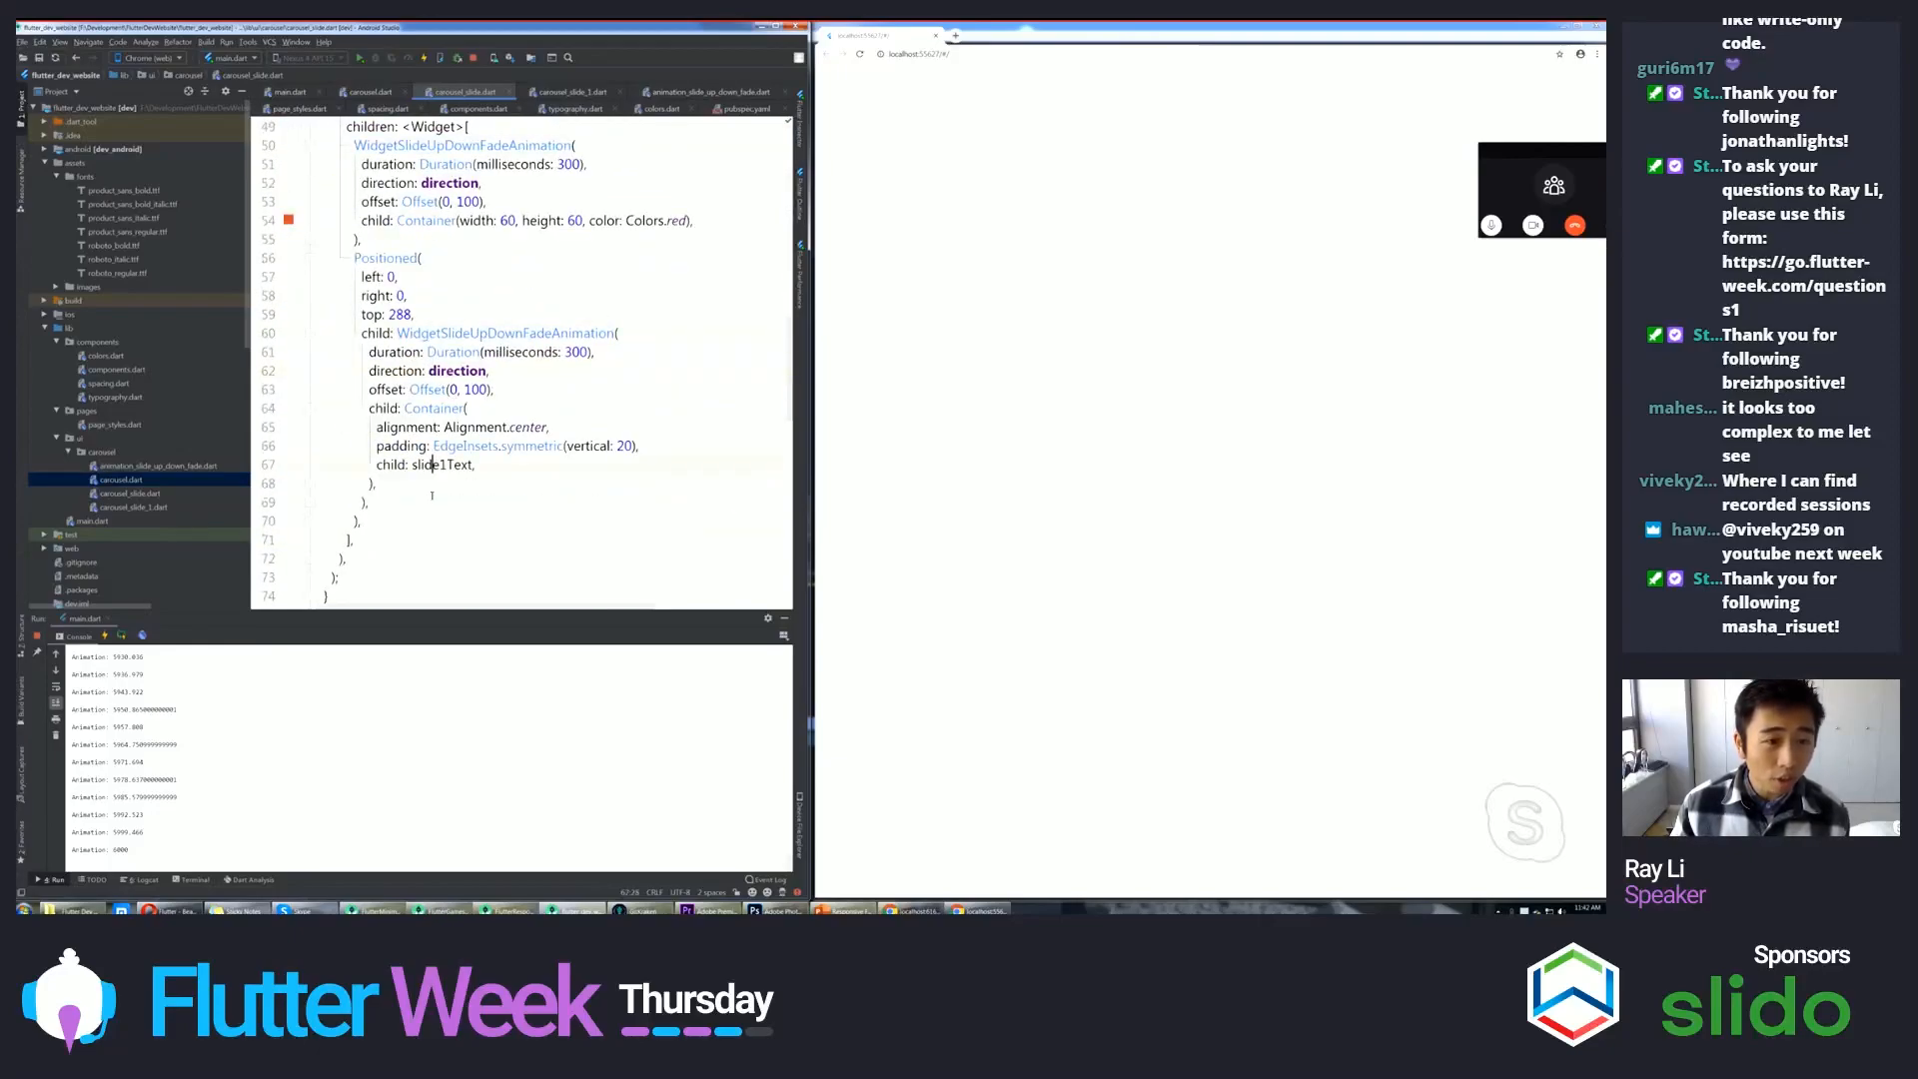
pyautogui.scroll(3)
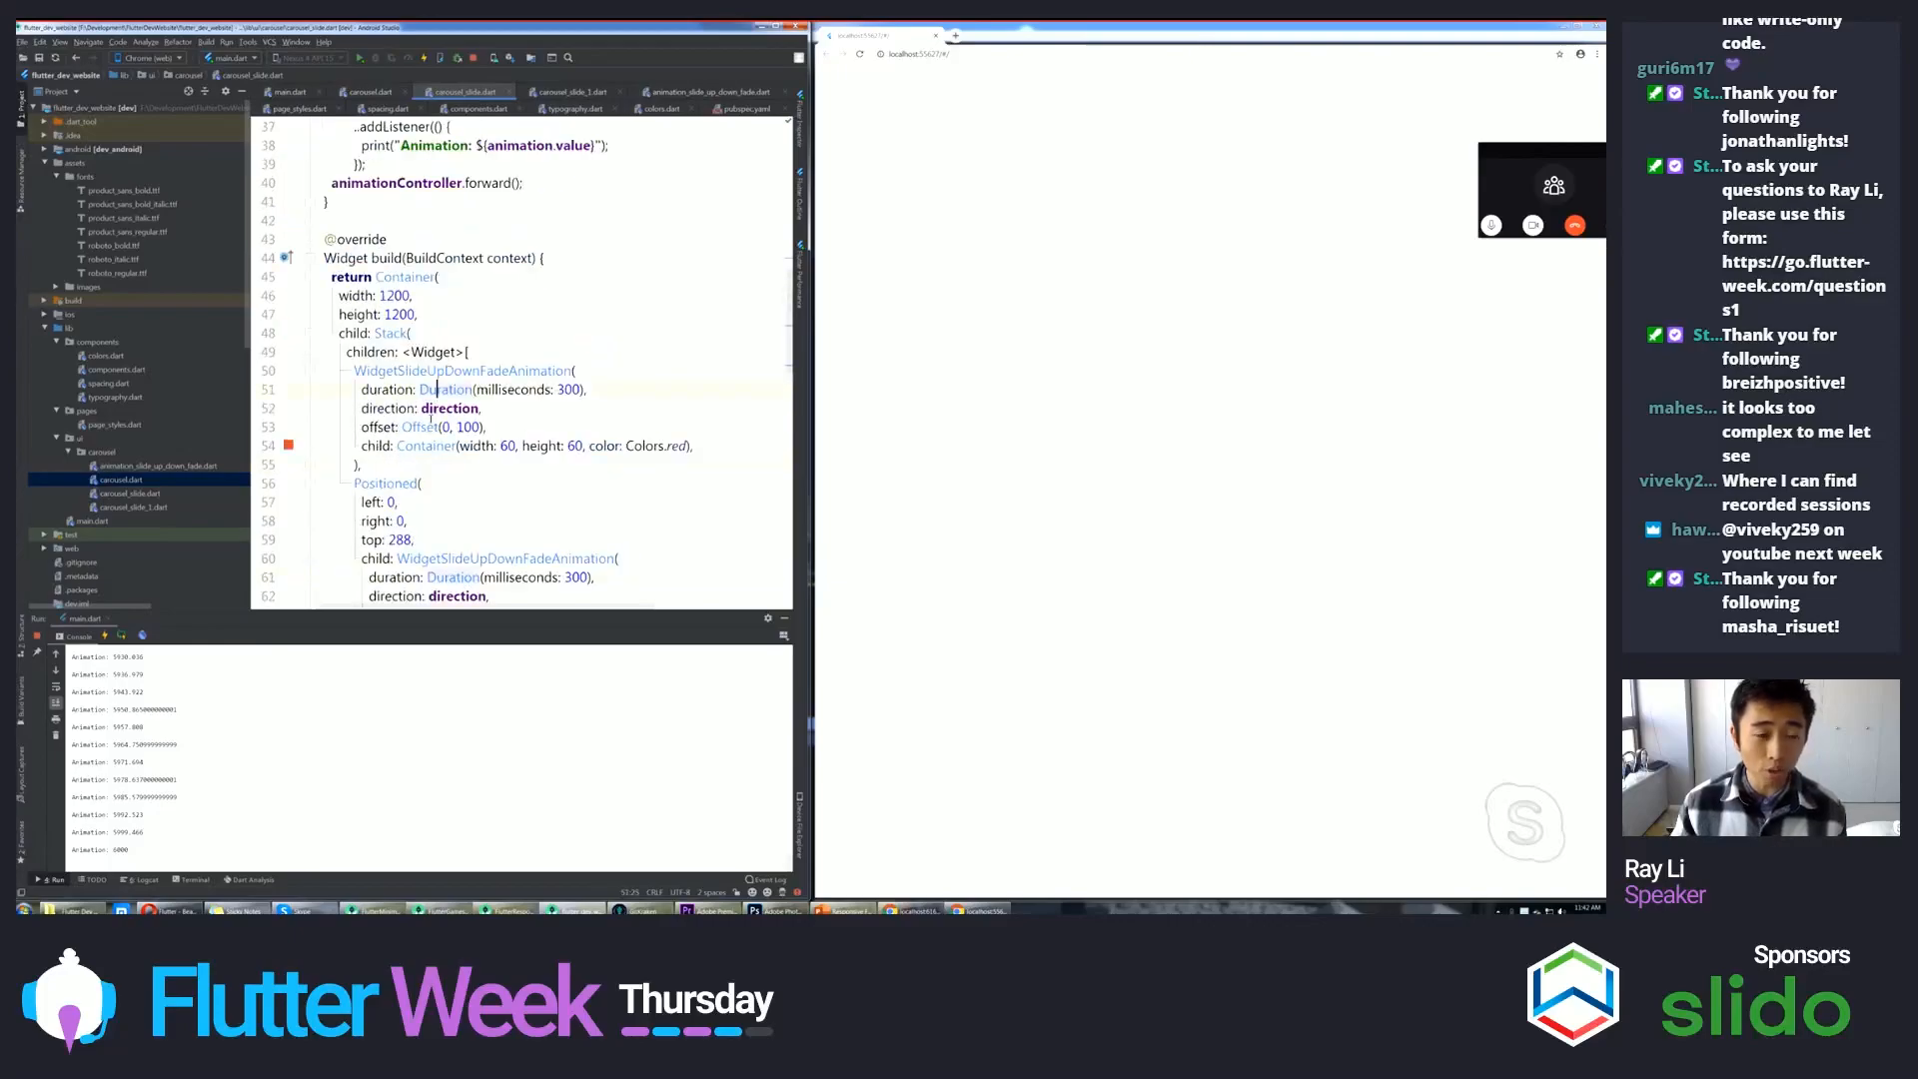
pyautogui.doubleClick(450, 408)
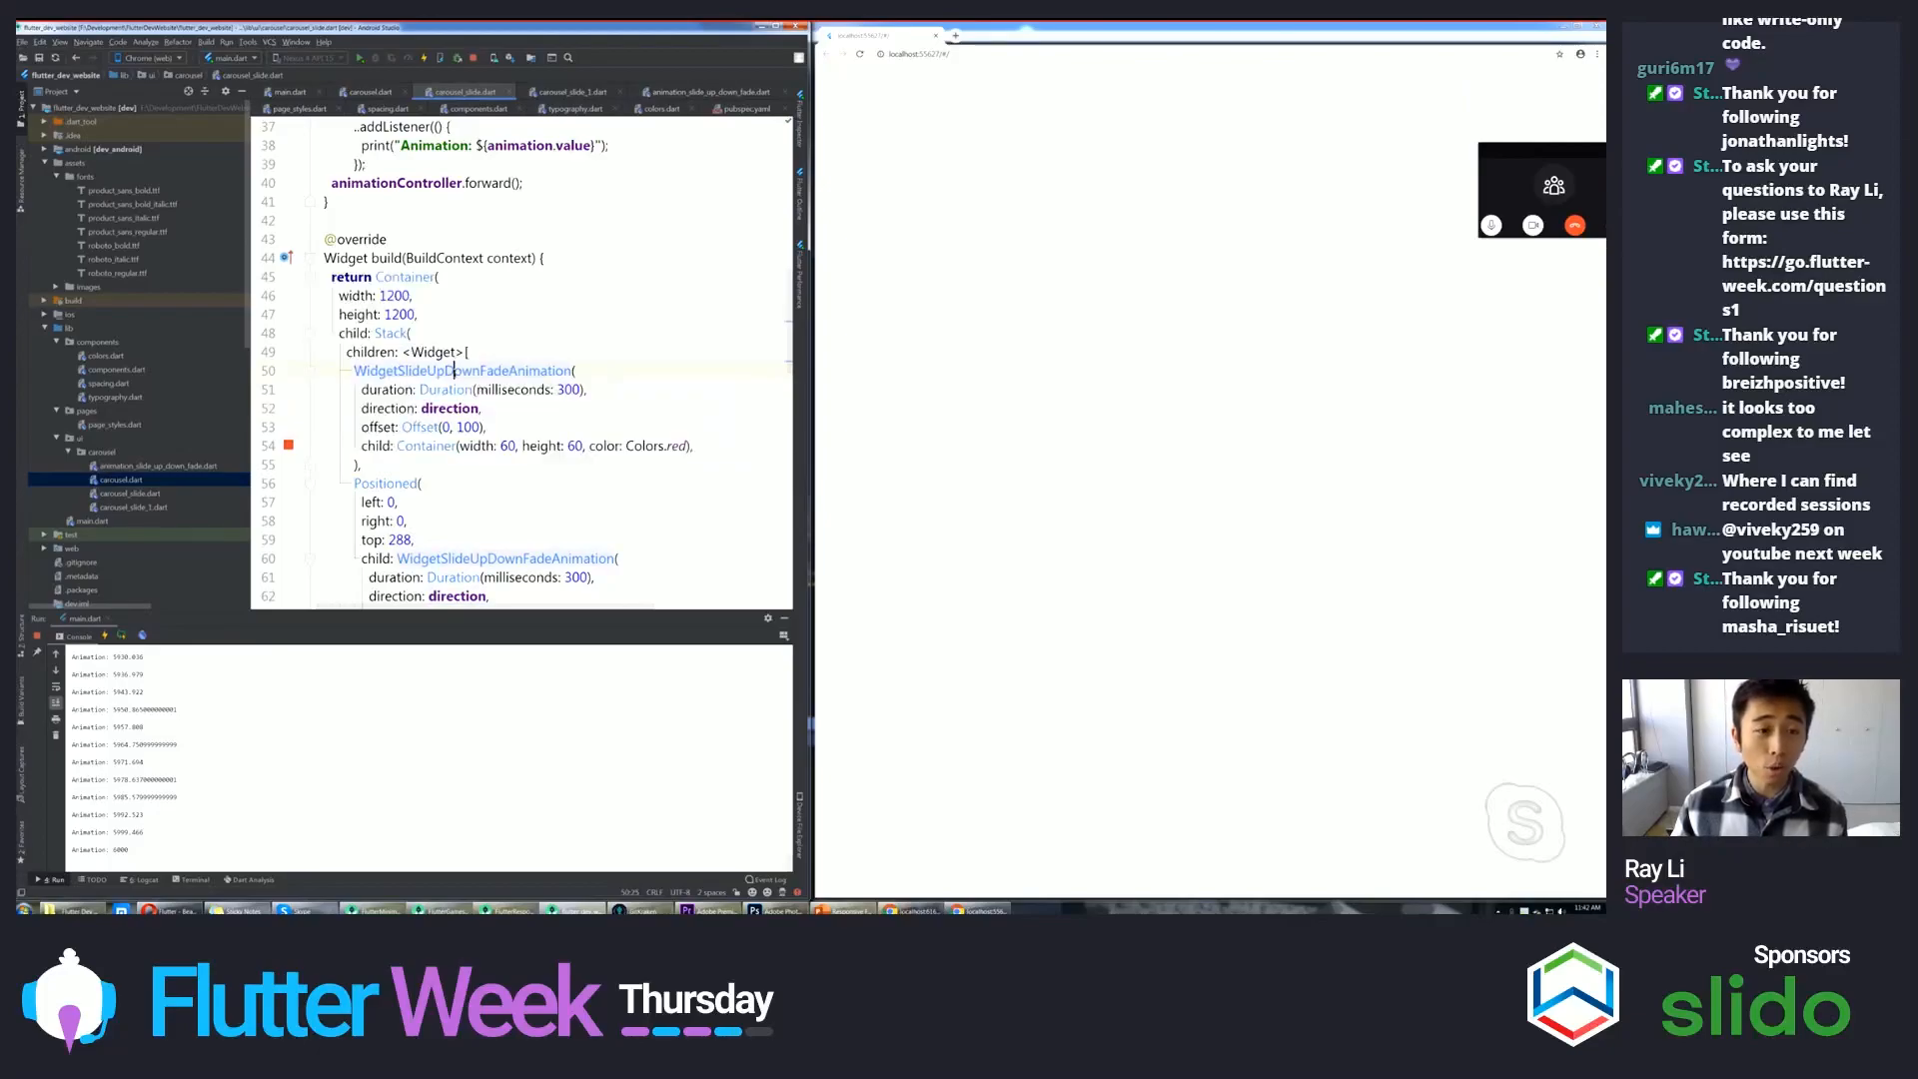
pyautogui.click(711, 92)
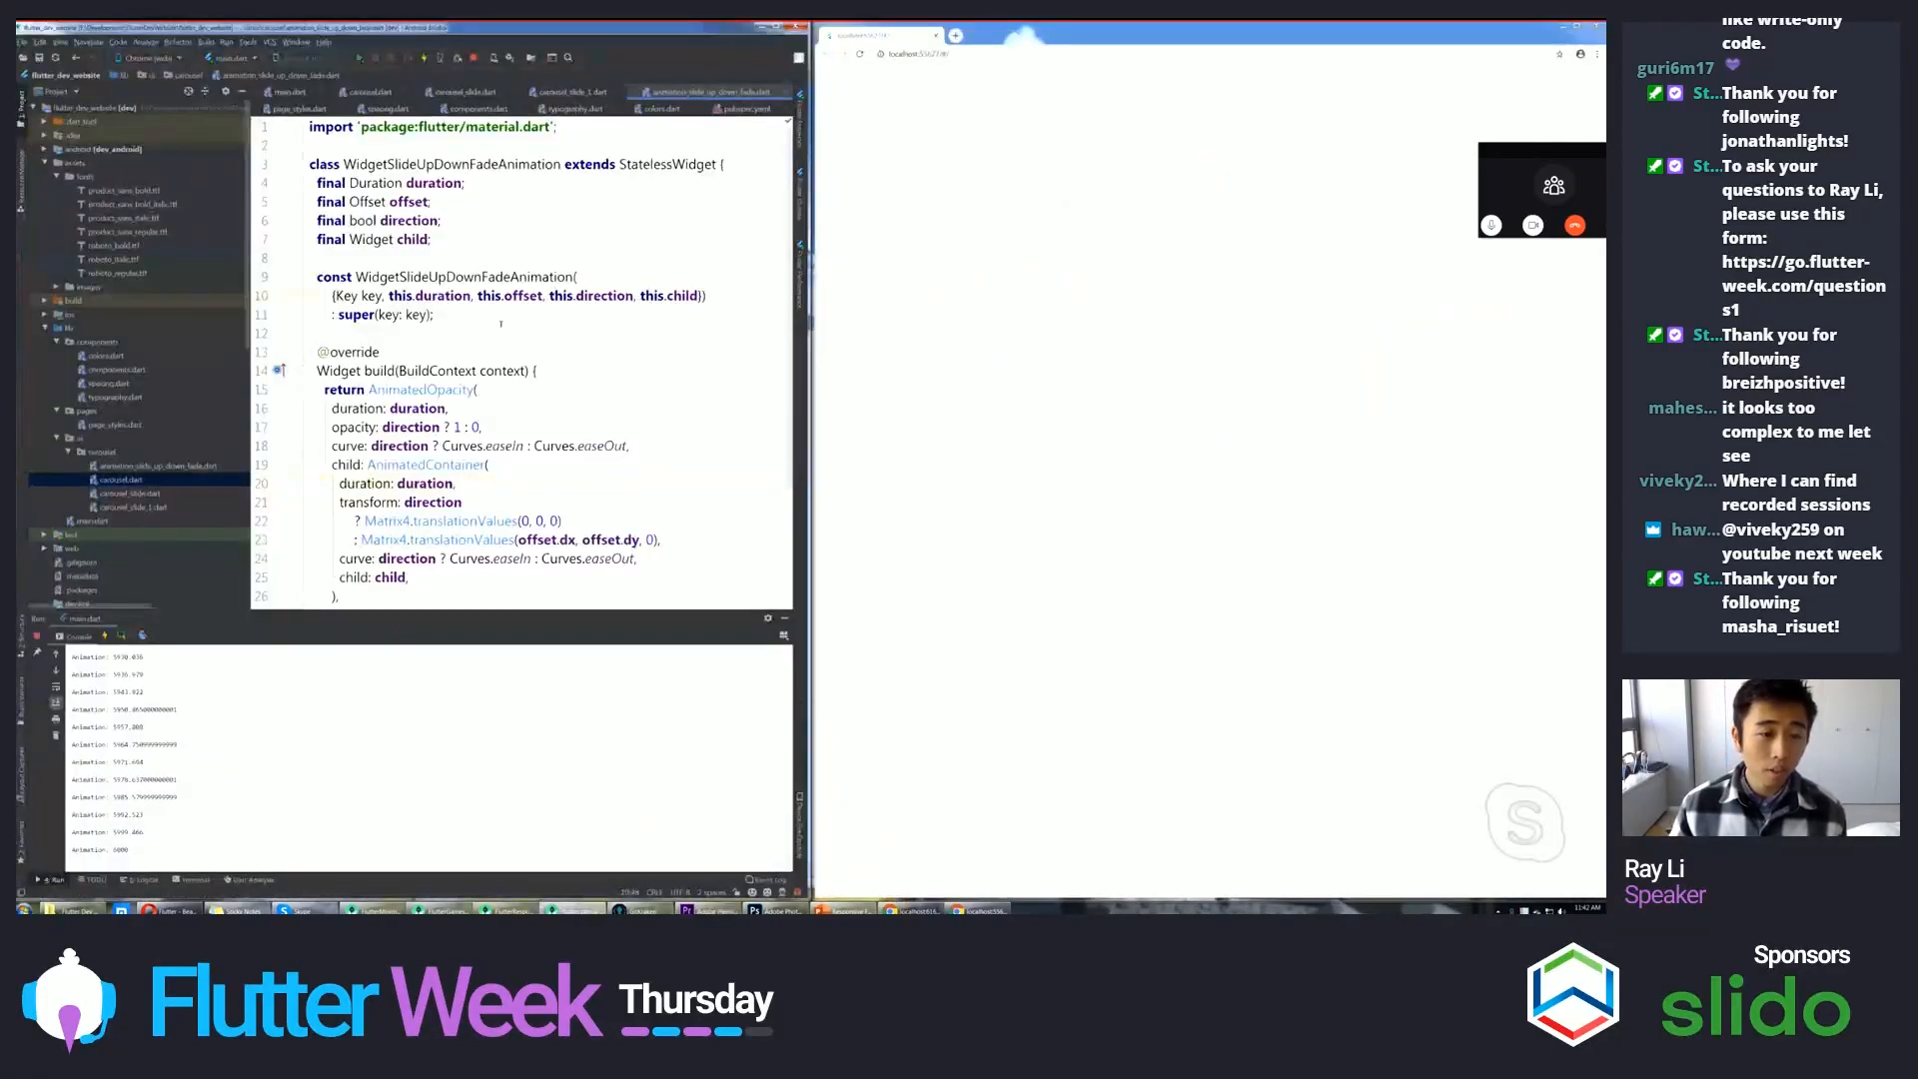
# - Review the AnimatedOpacity and AnimatedContainer in the fade animation, then switch to carousel_slide_1.dart
pyautogui.scroll(-3)
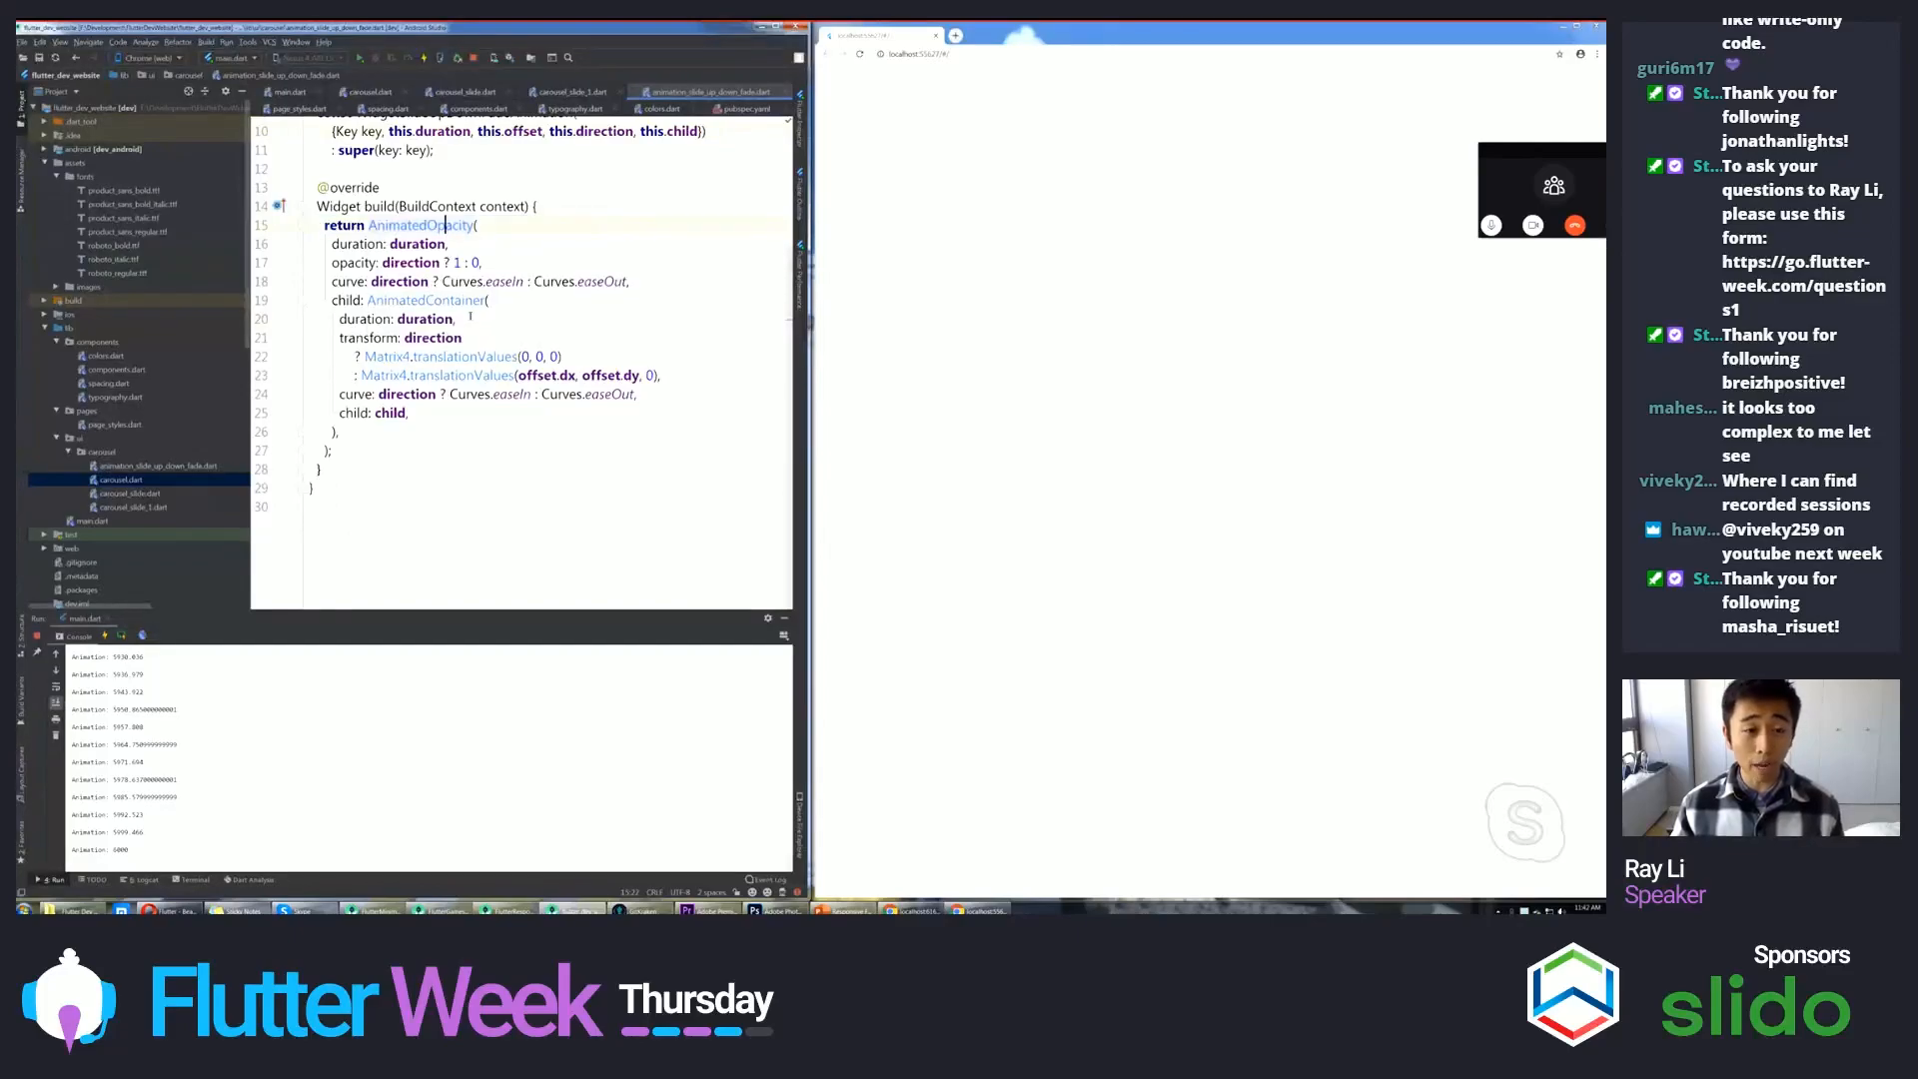
pyautogui.doubleClick(423, 299)
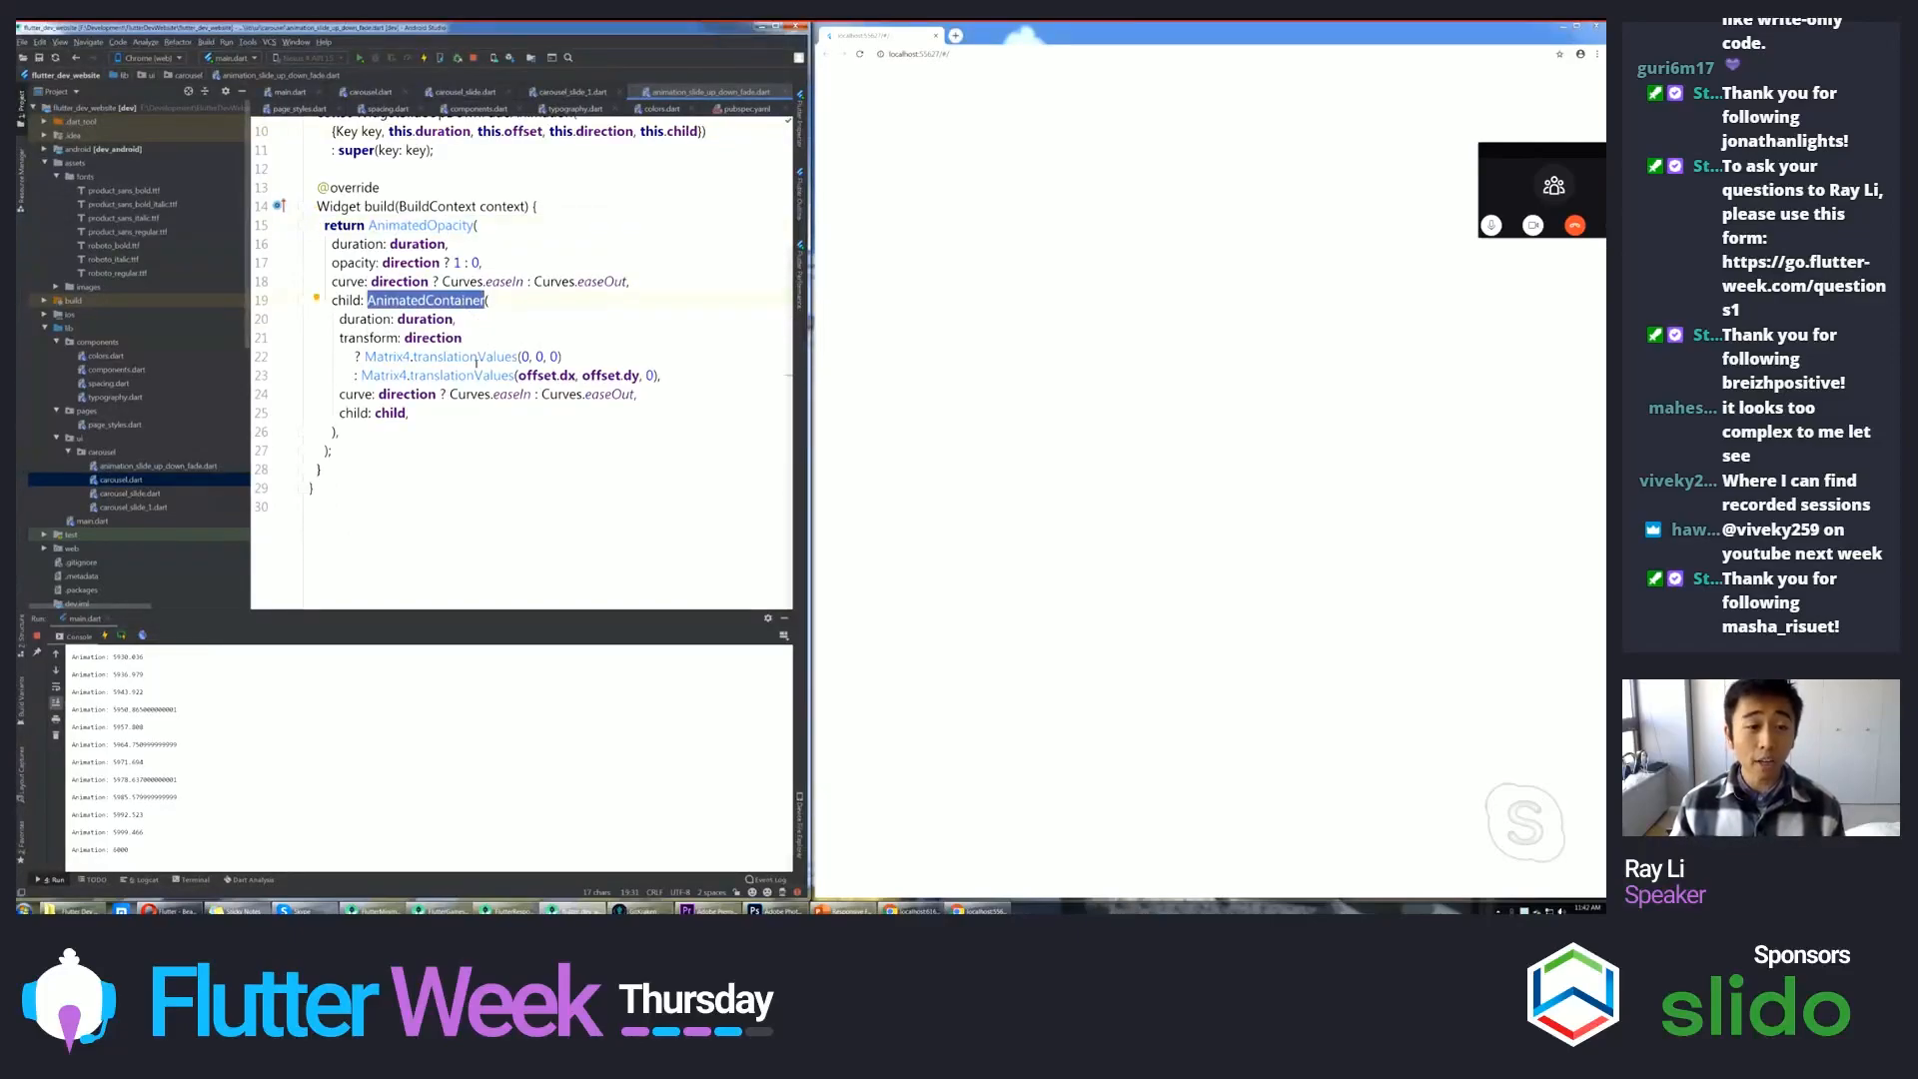
pyautogui.doubleClick(444, 355)
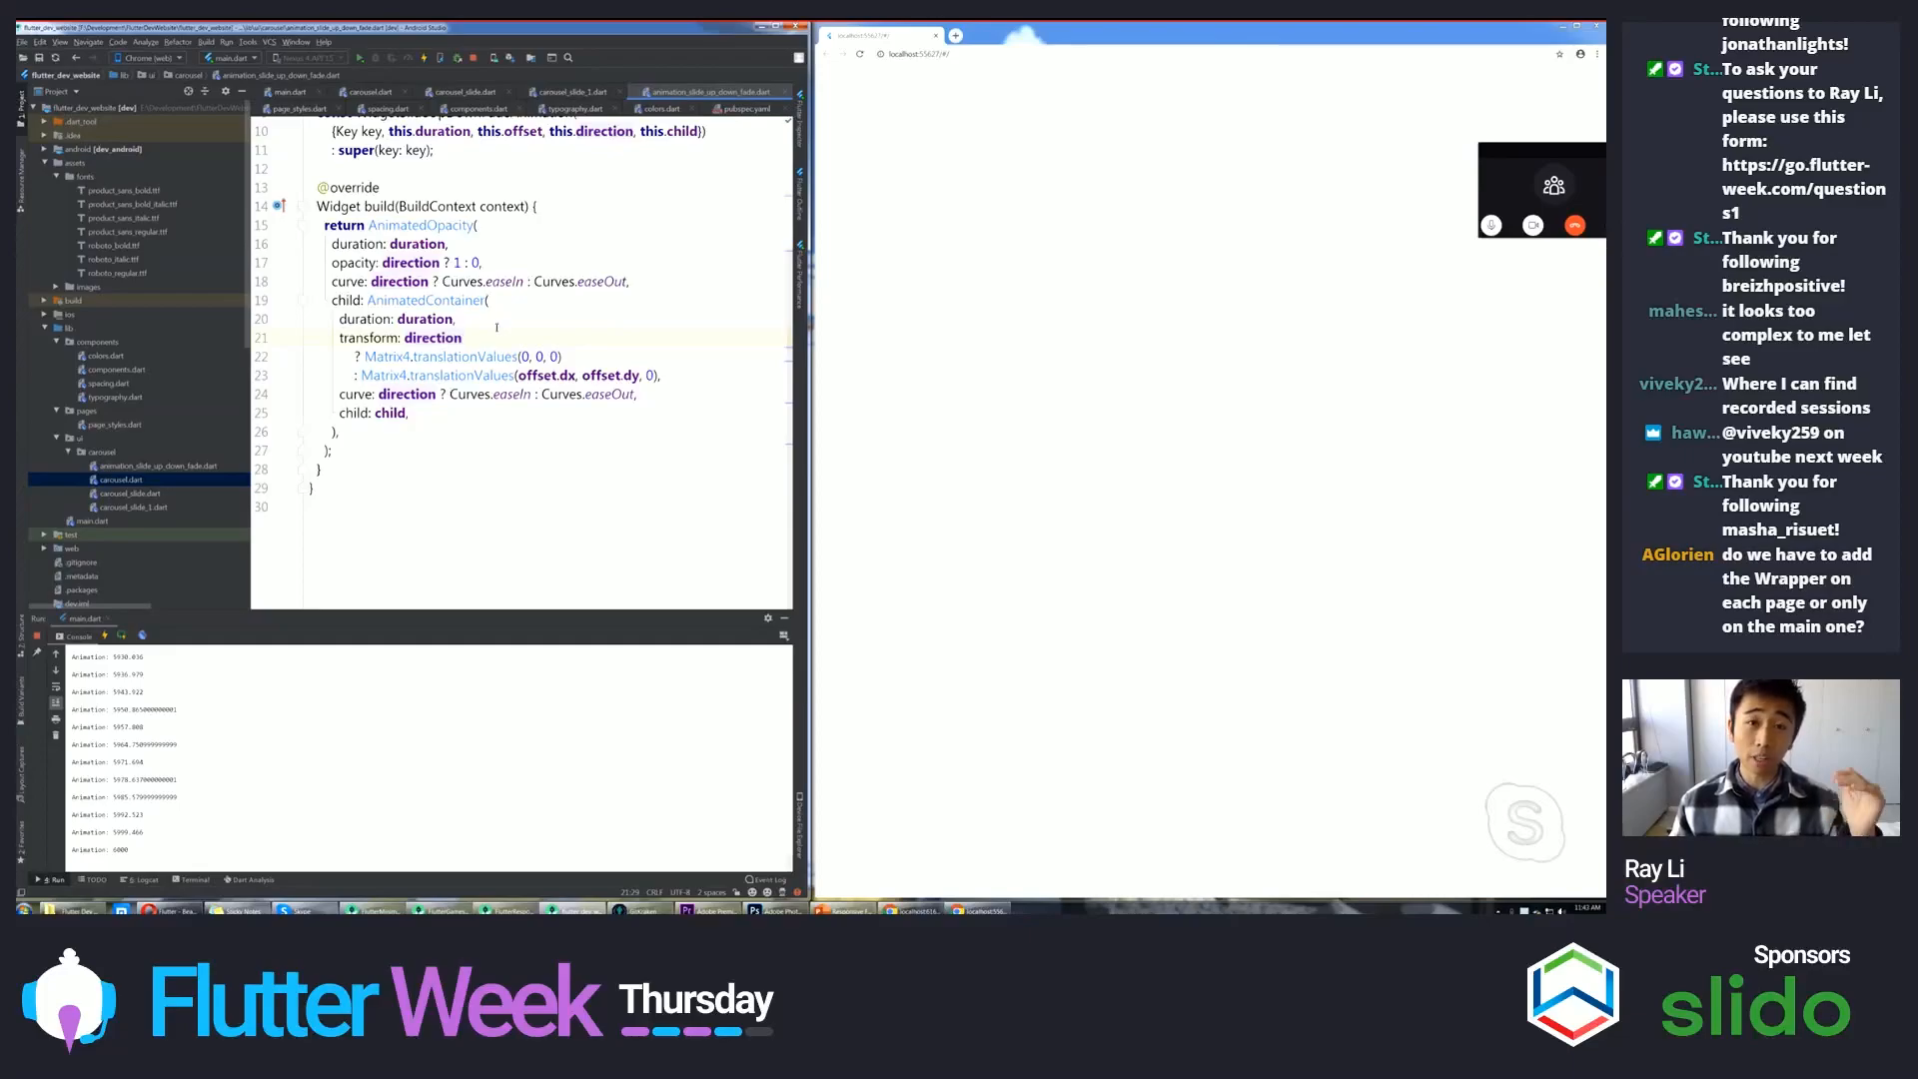
pyautogui.scroll(3)
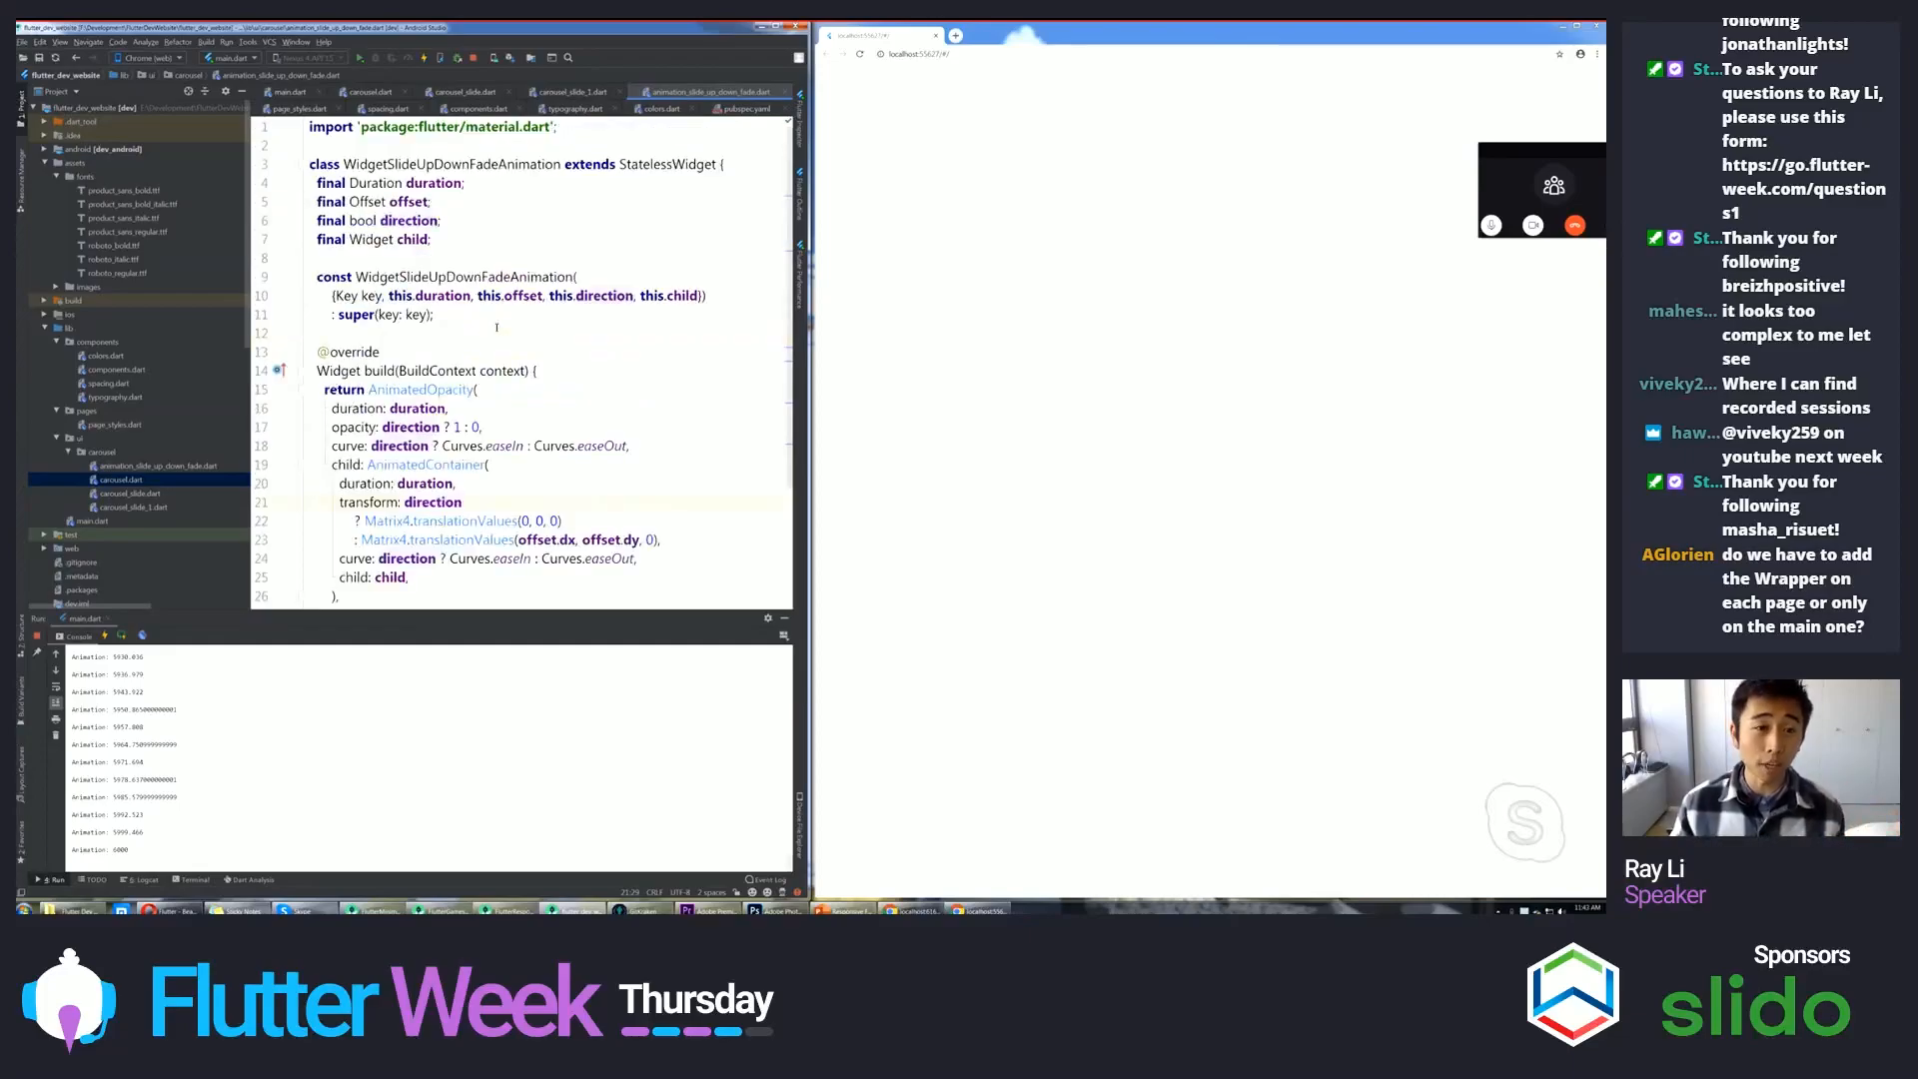
pyautogui.click(569, 92)
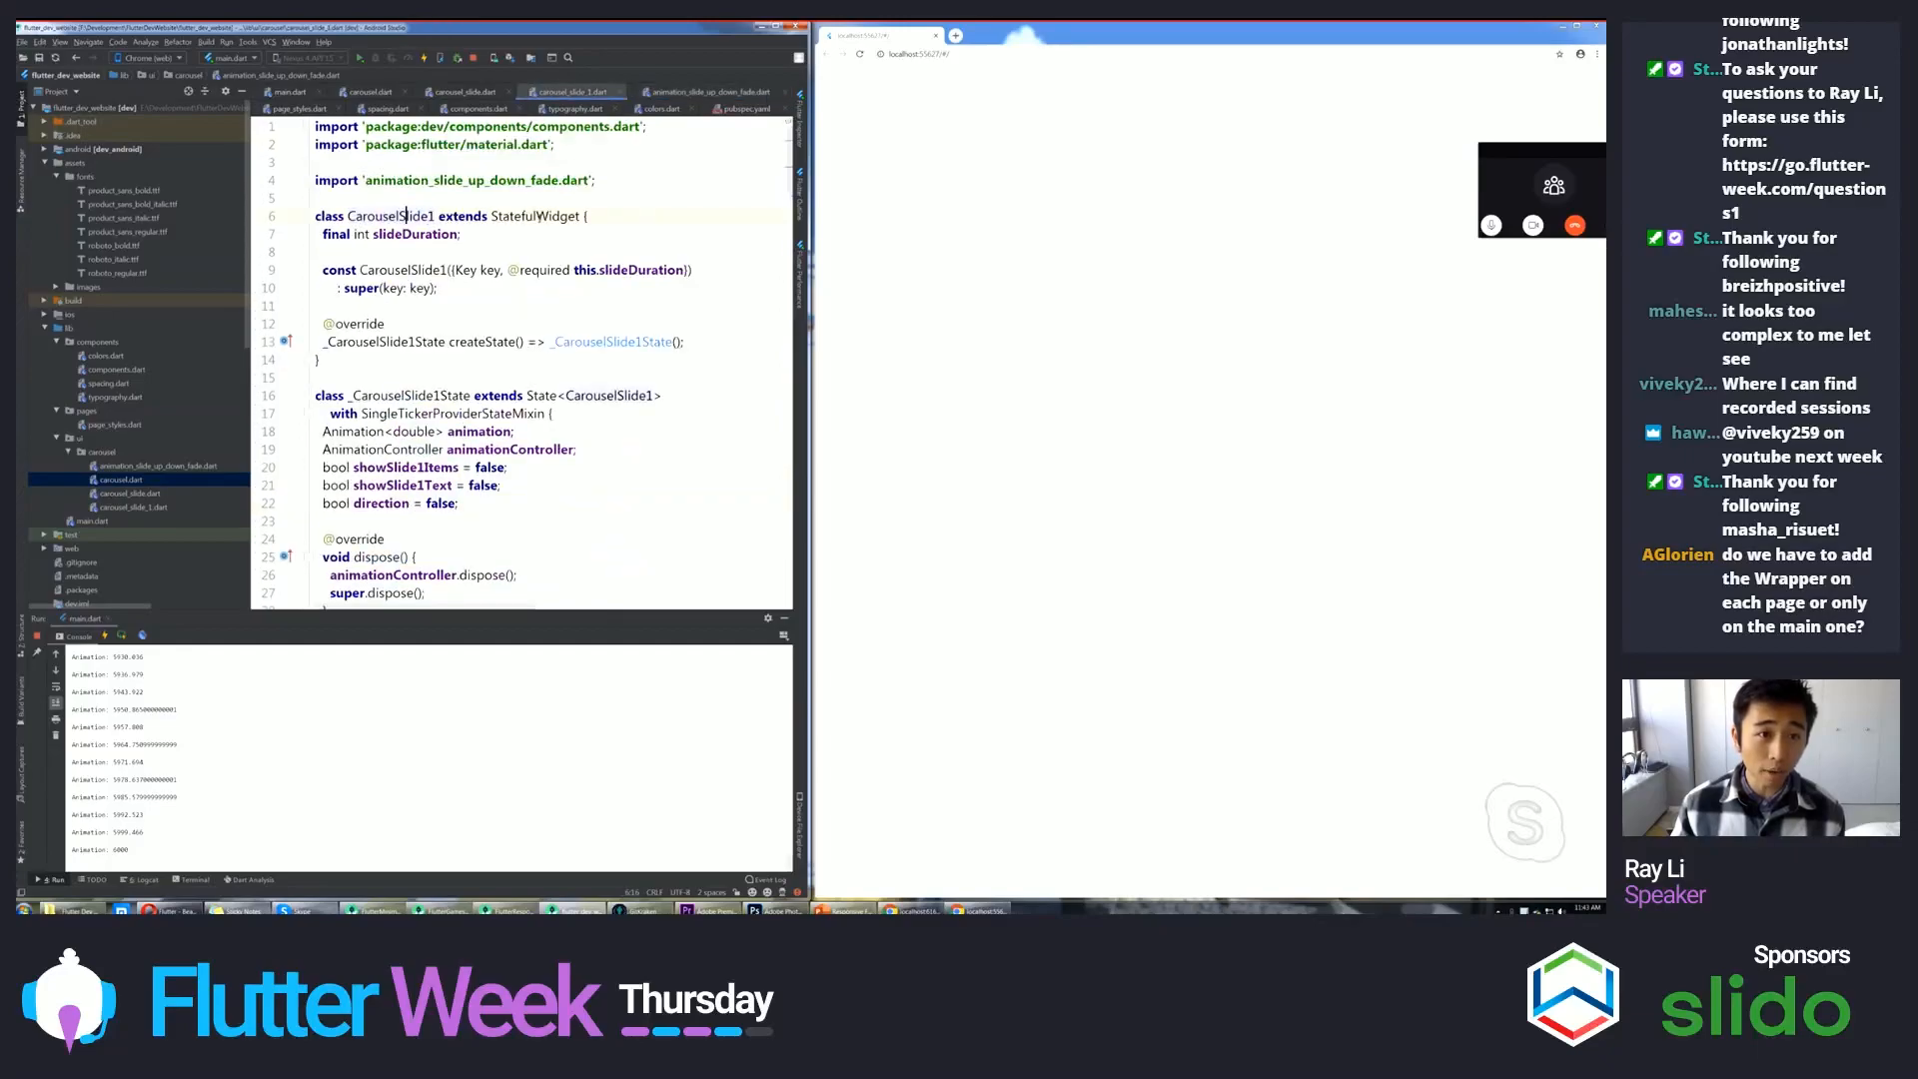
# - Return via the CarouselSlide tab to Premiere Pro and export the 'Productively build apps' frame as a still
pyautogui.click(466, 89)
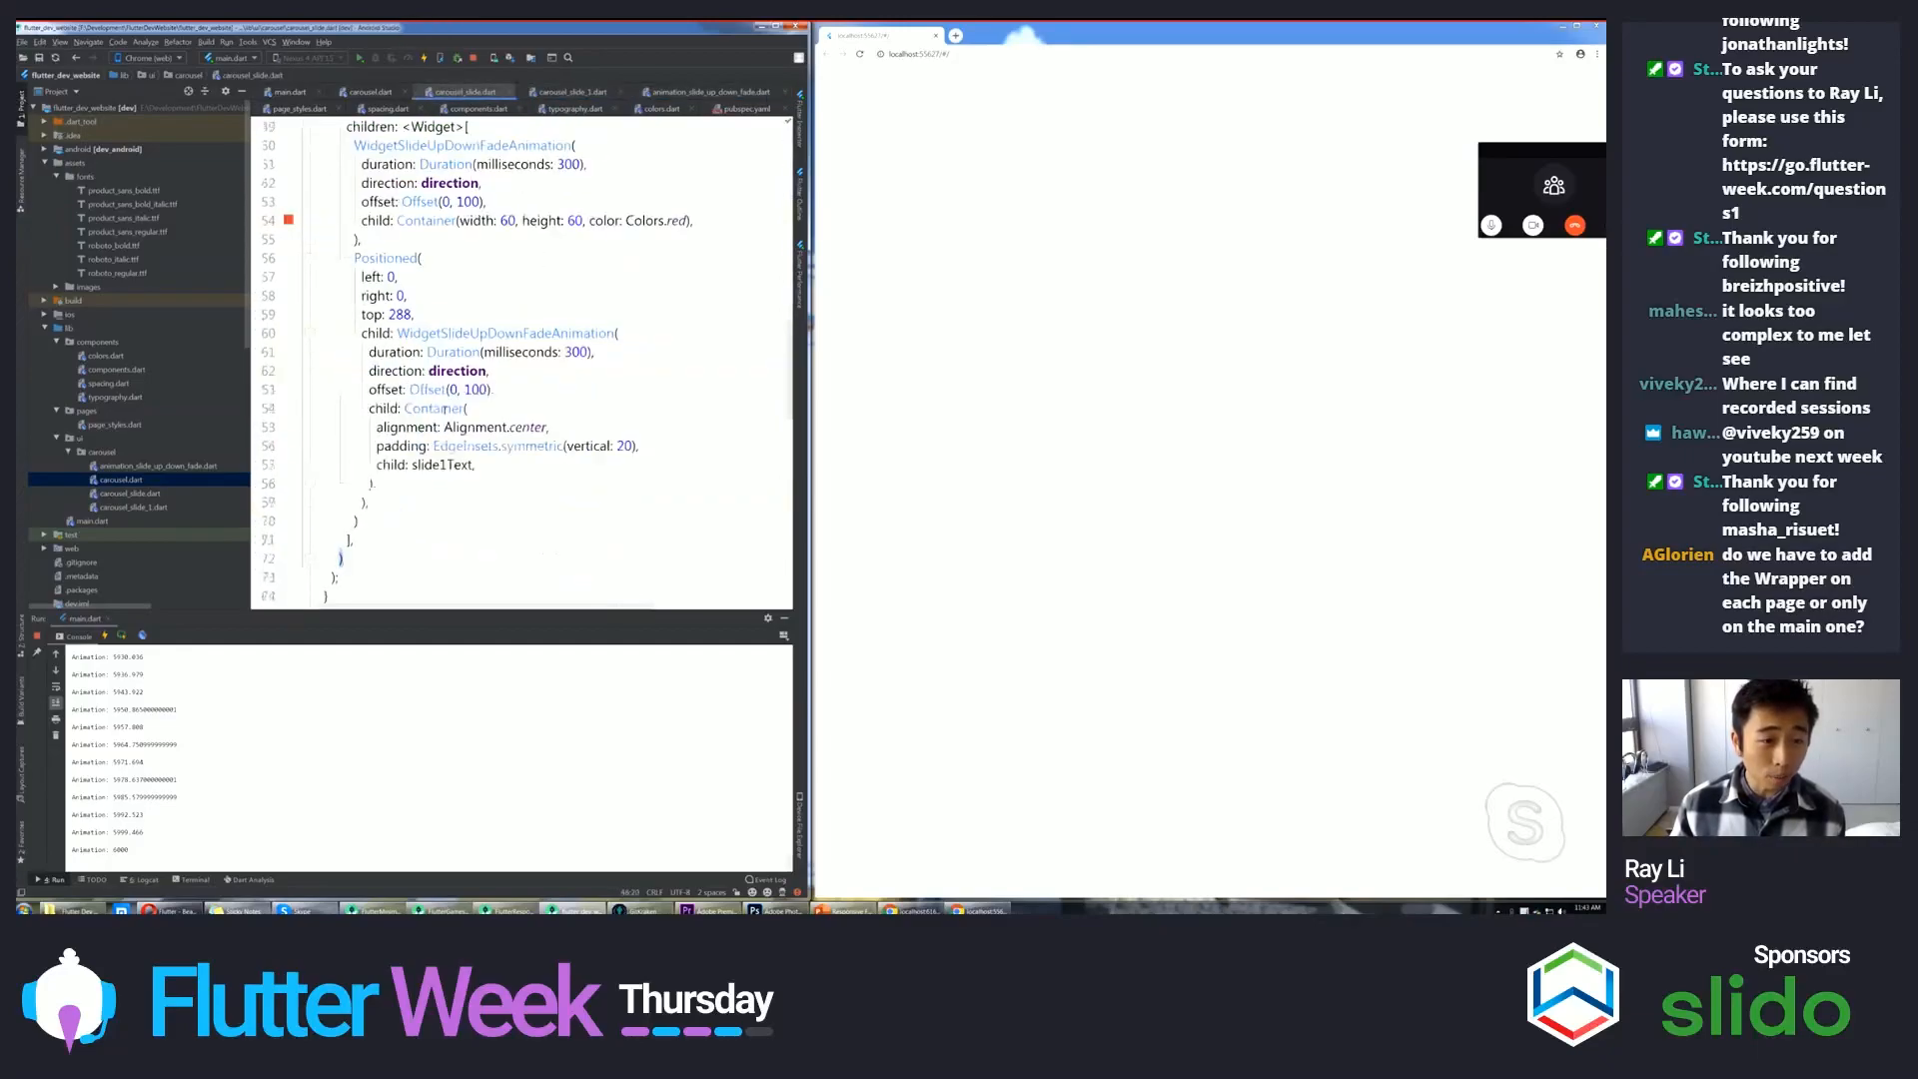
pyautogui.moveTo(386, 257)
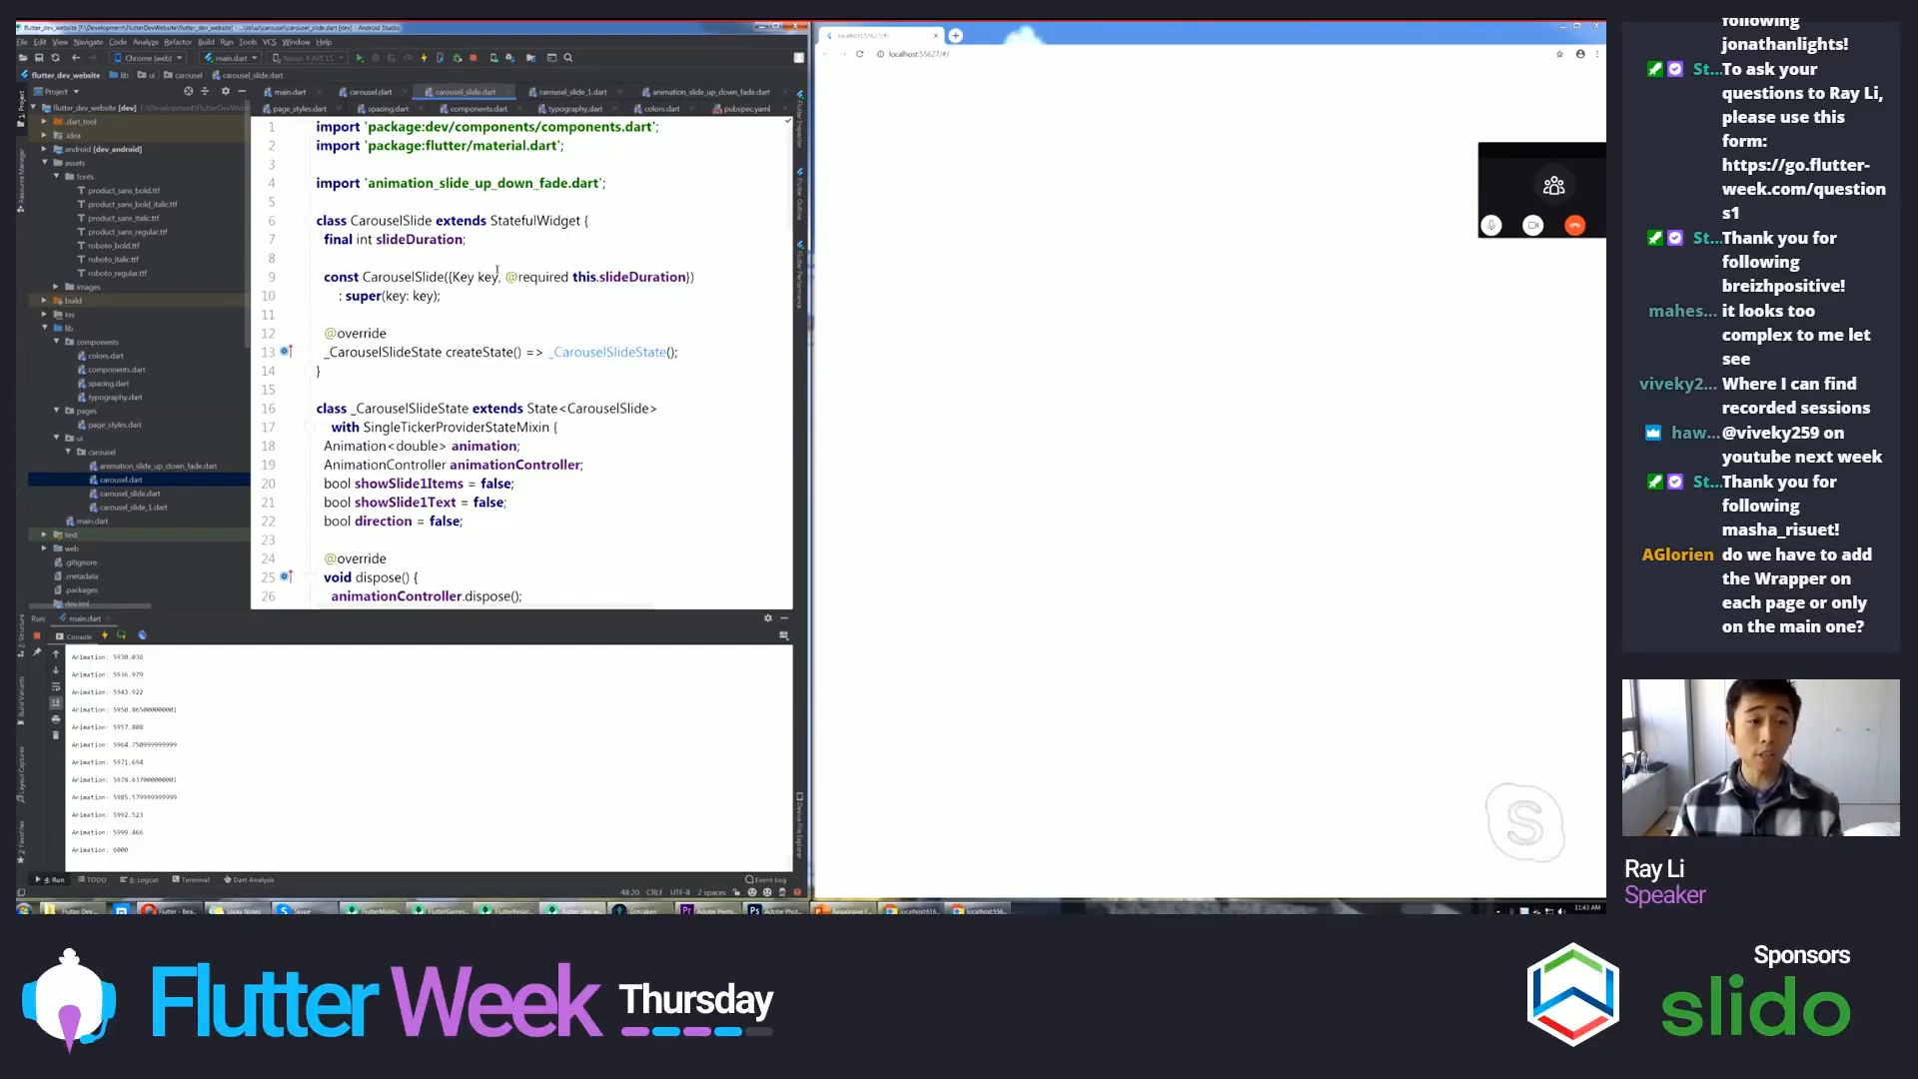
pyautogui.scroll(-3)
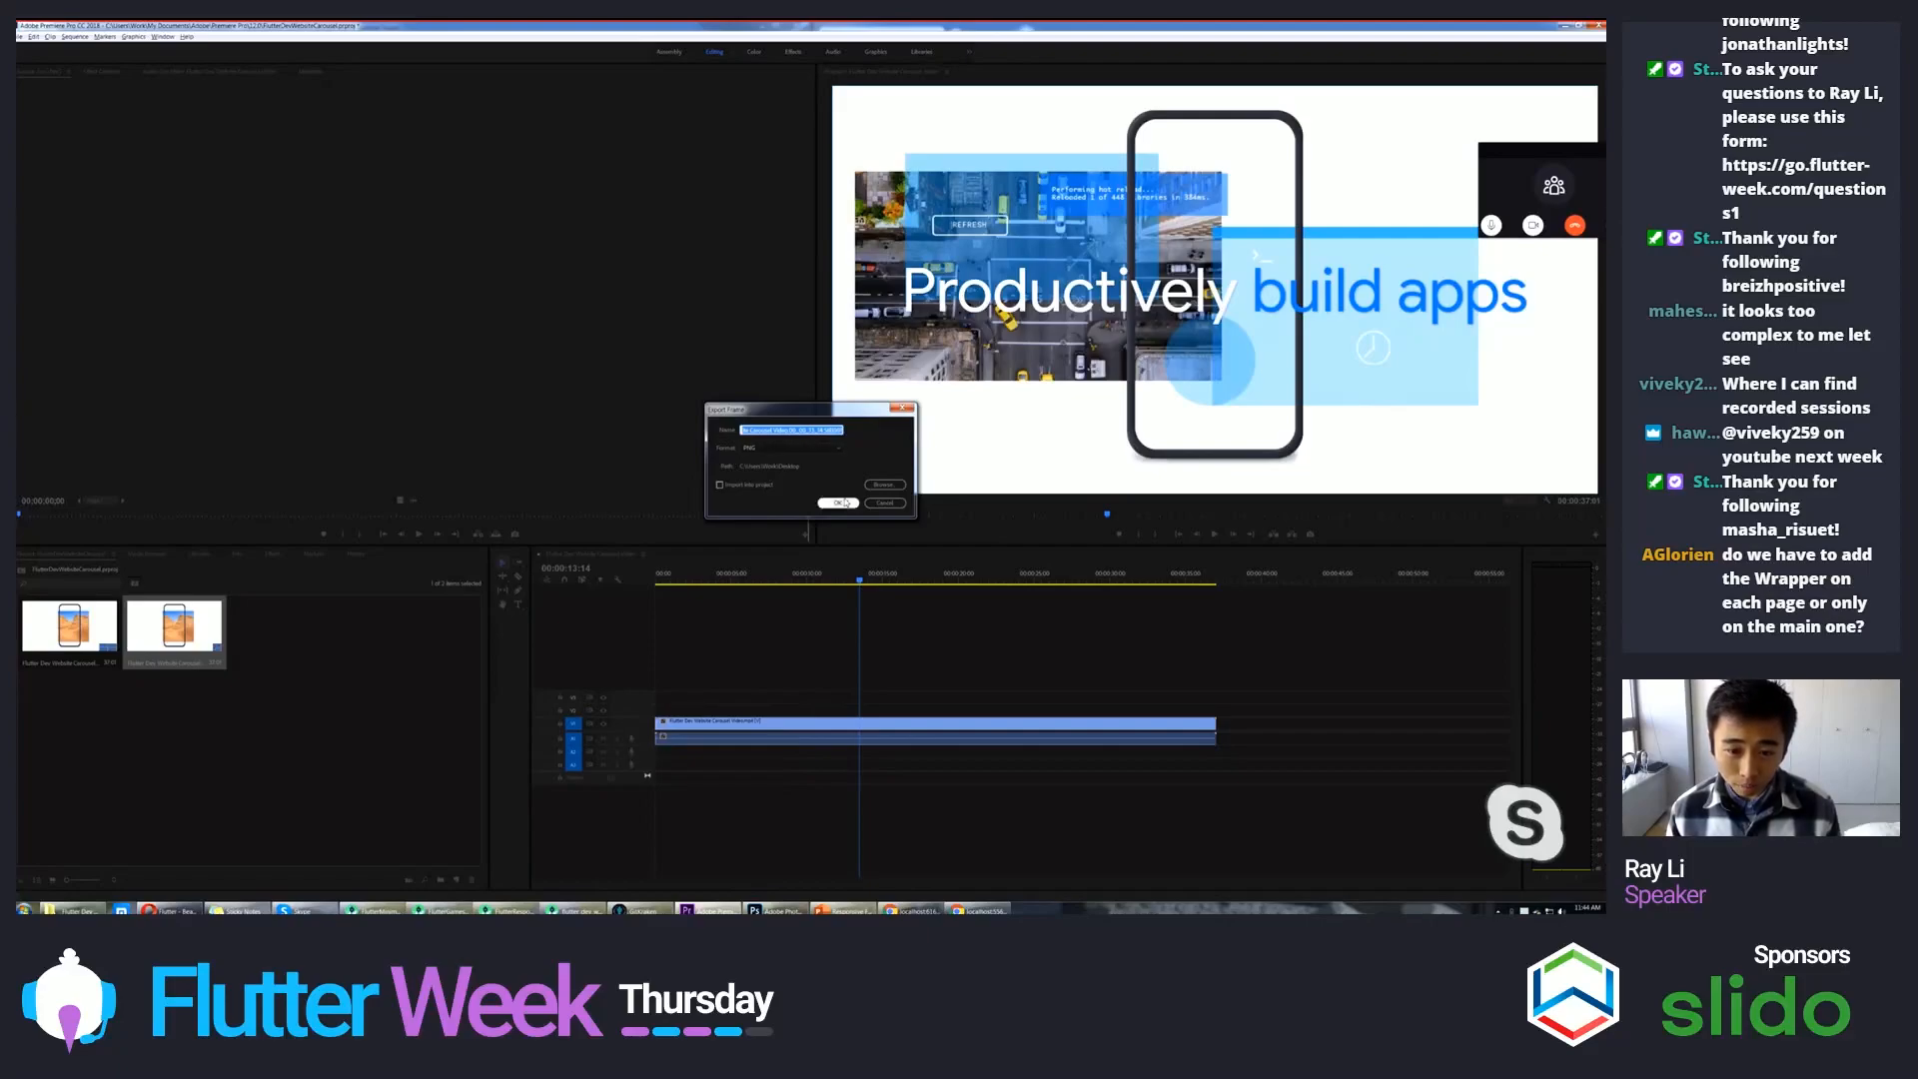
pyautogui.click(837, 502)
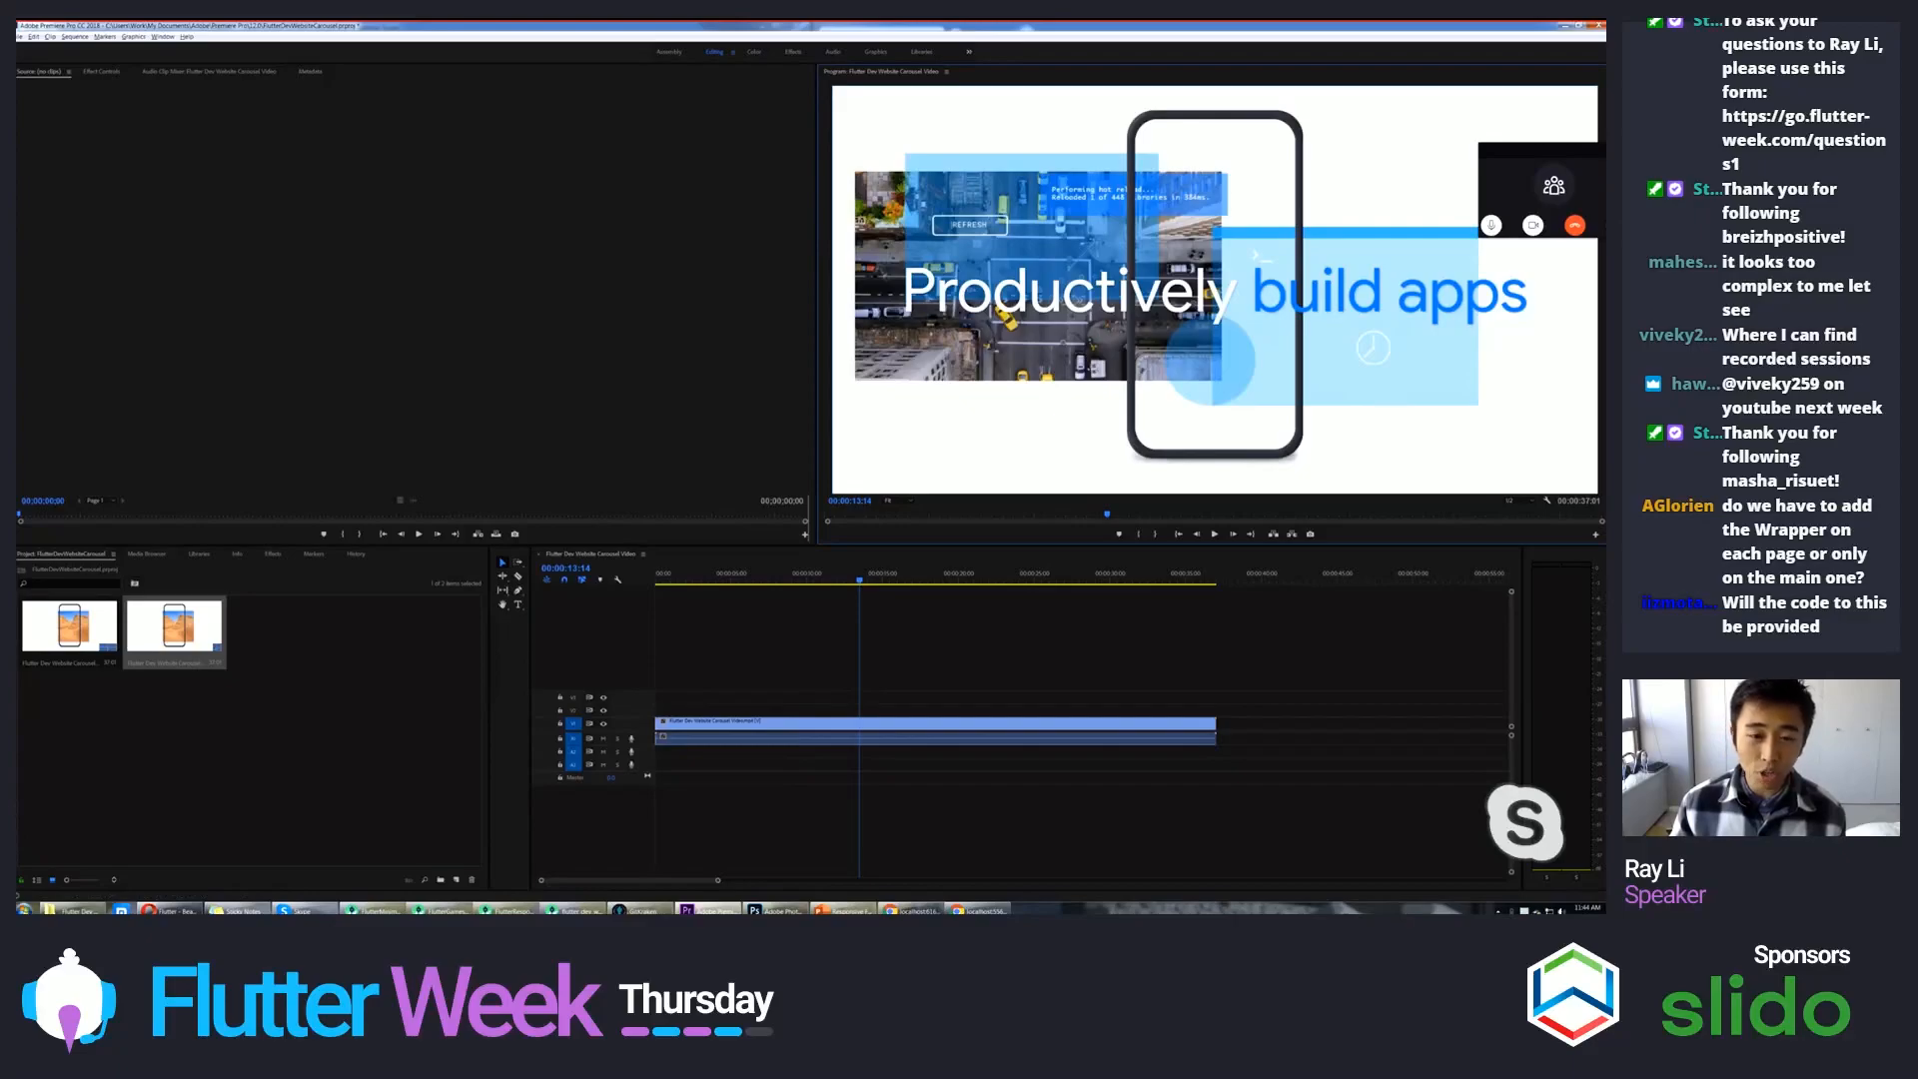
# - View the captured 'Productively build apps' frame in Photoshop to read its pixel dimensions, then return to the code
pyautogui.click(707, 910)
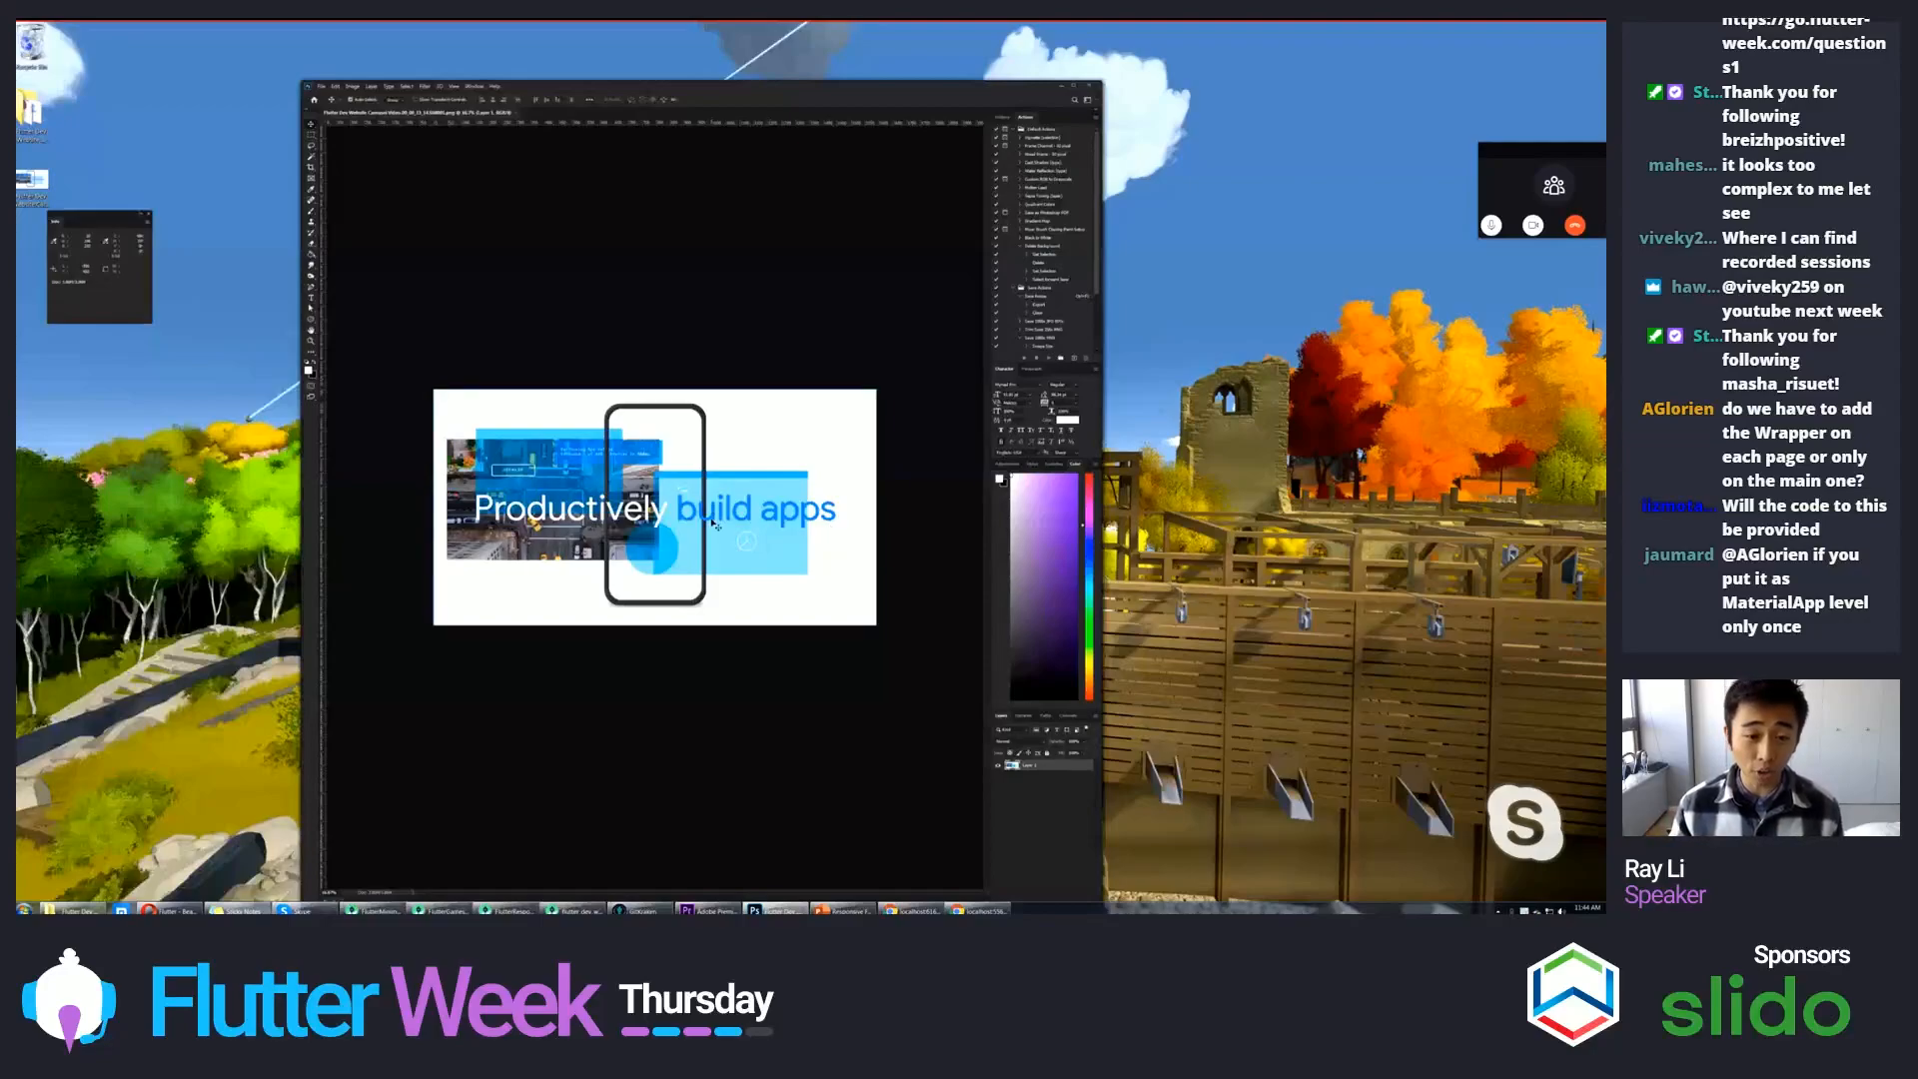
pyautogui.moveTo(674, 317)
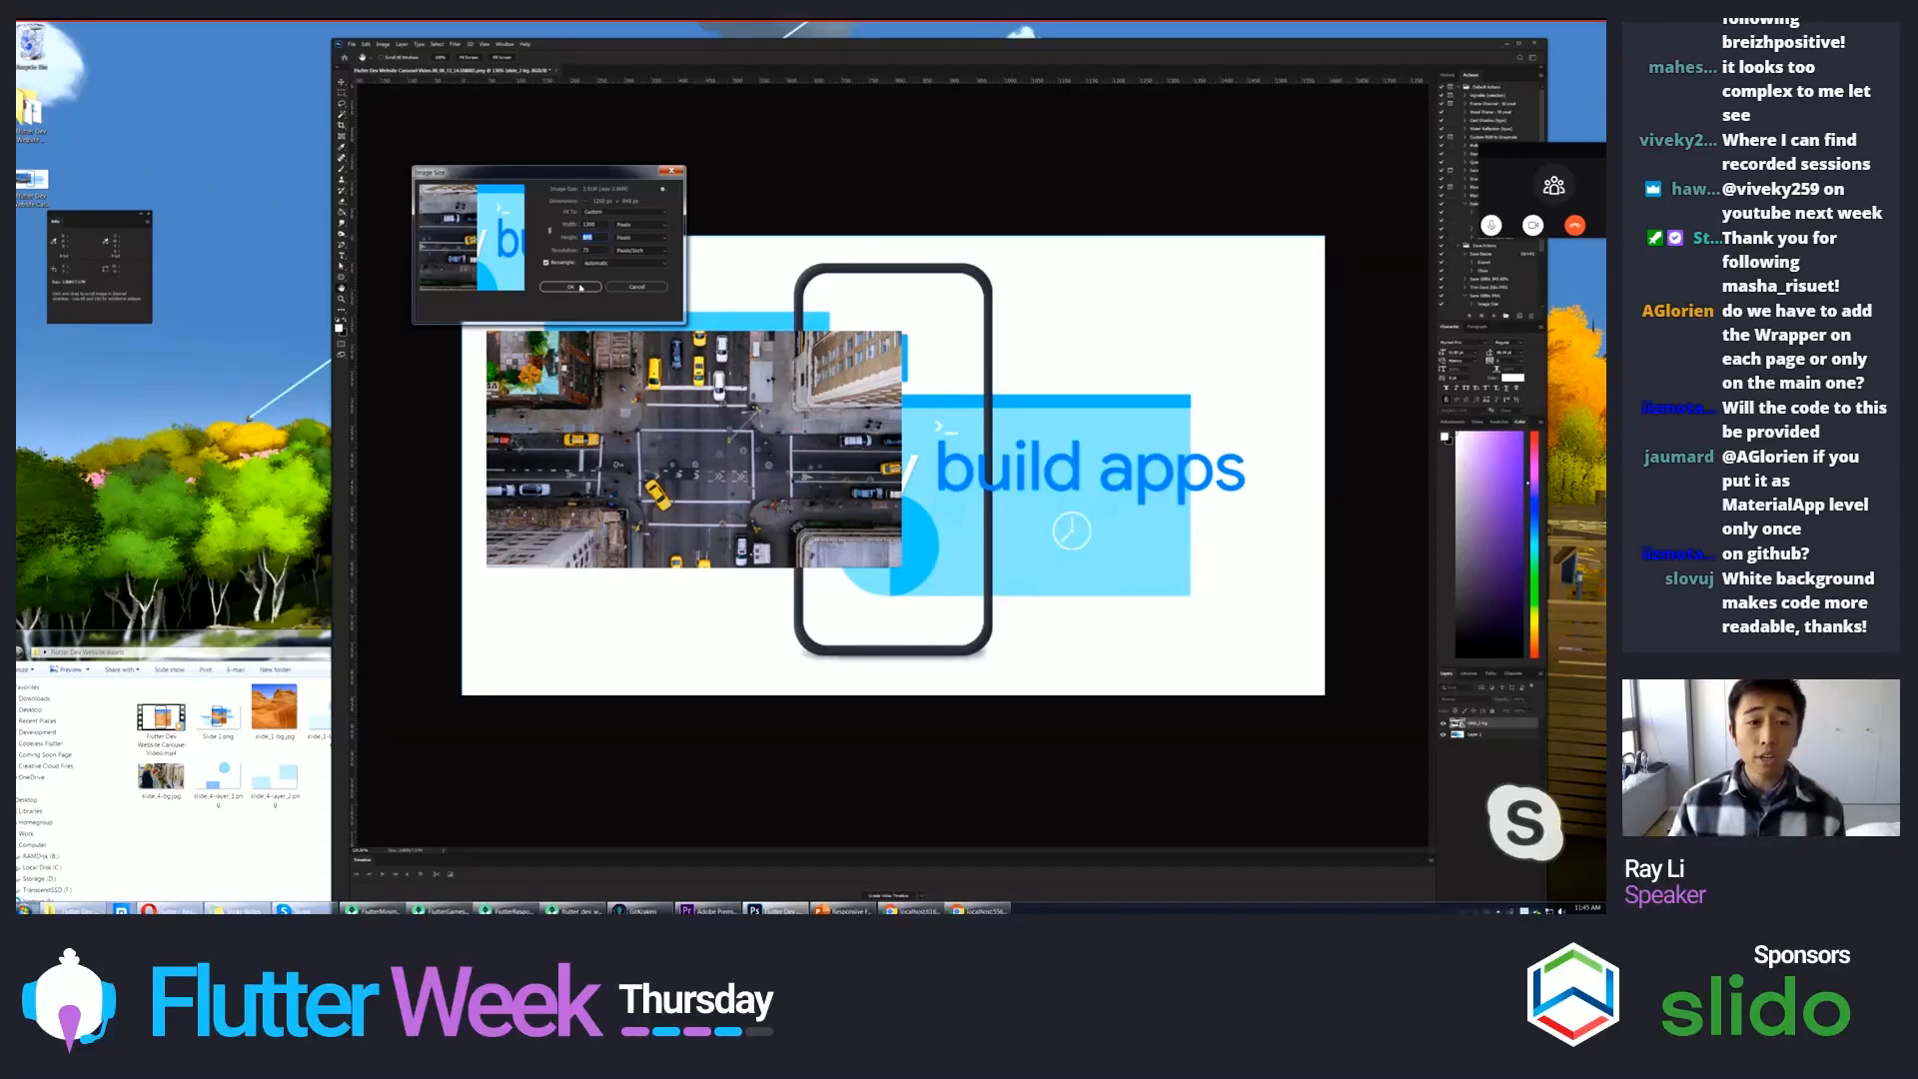
pyautogui.click(569, 286)
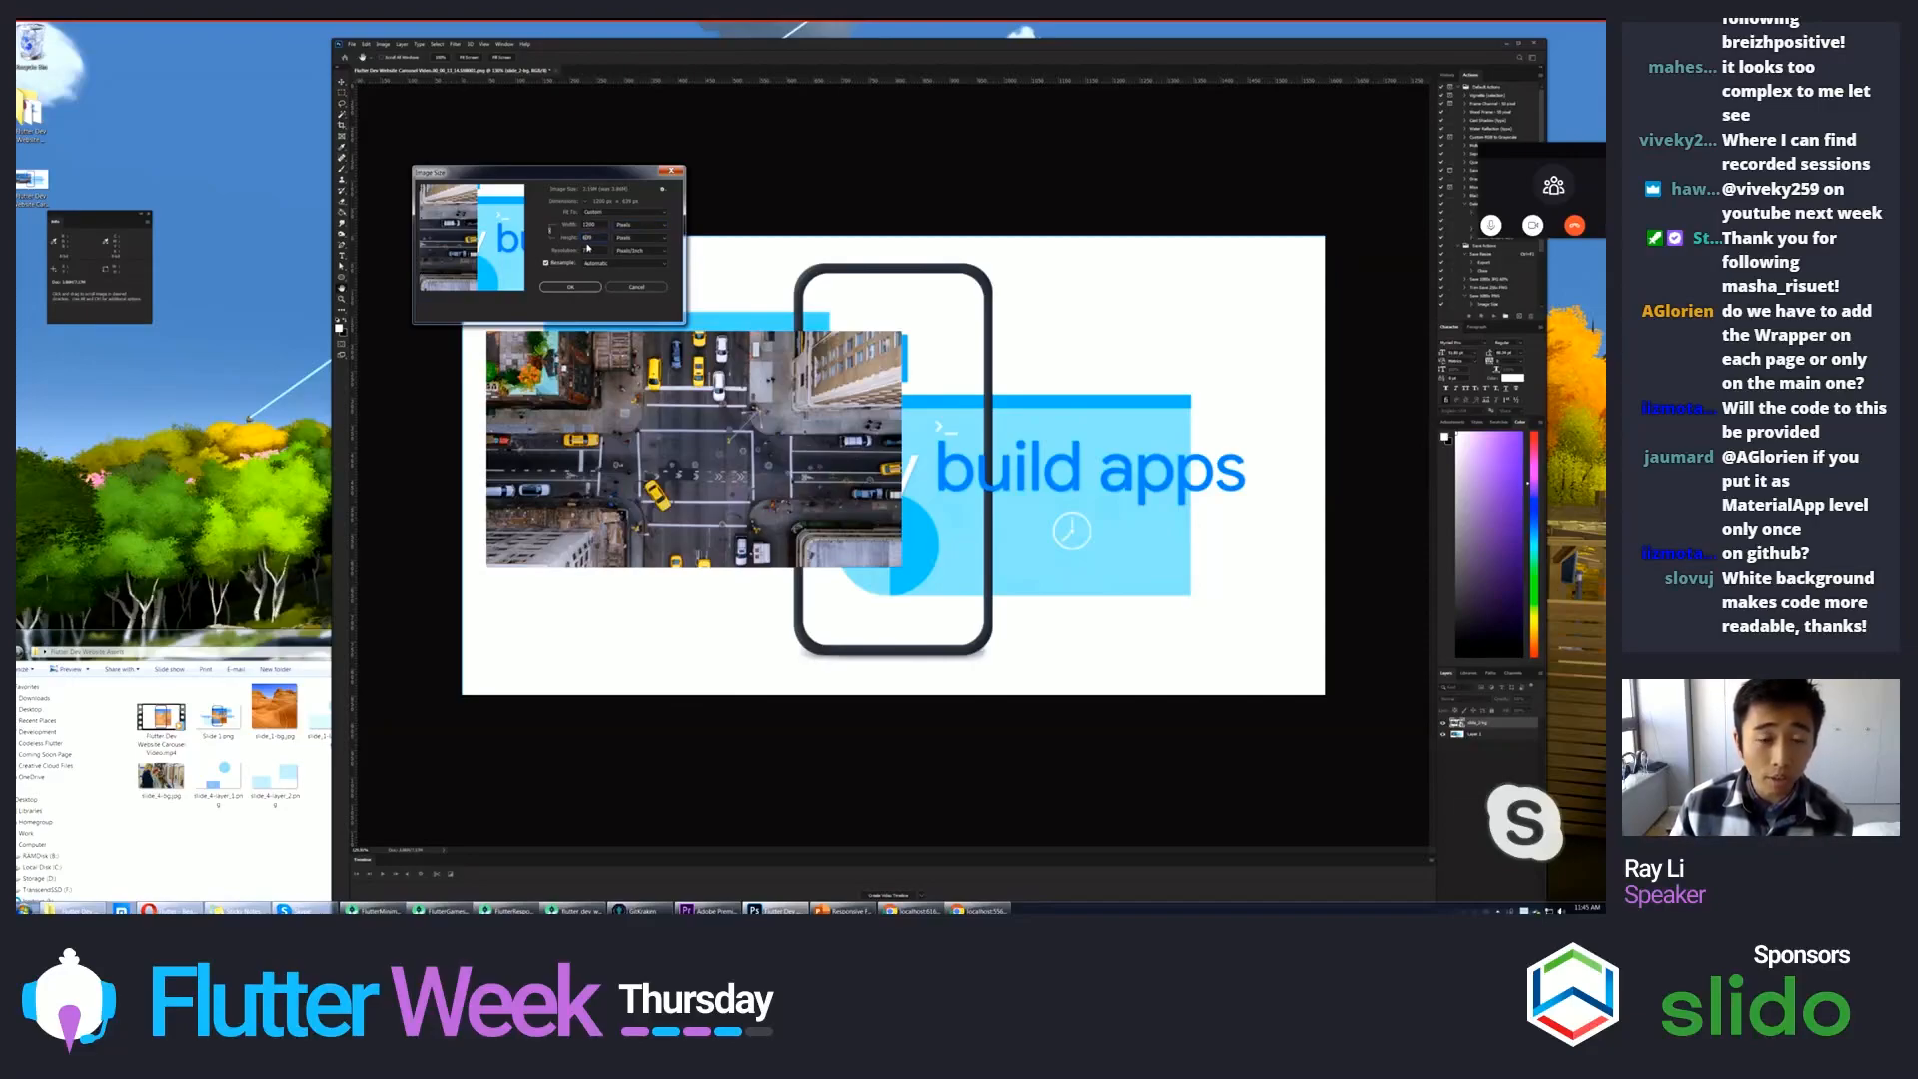
pyautogui.click(569, 285)
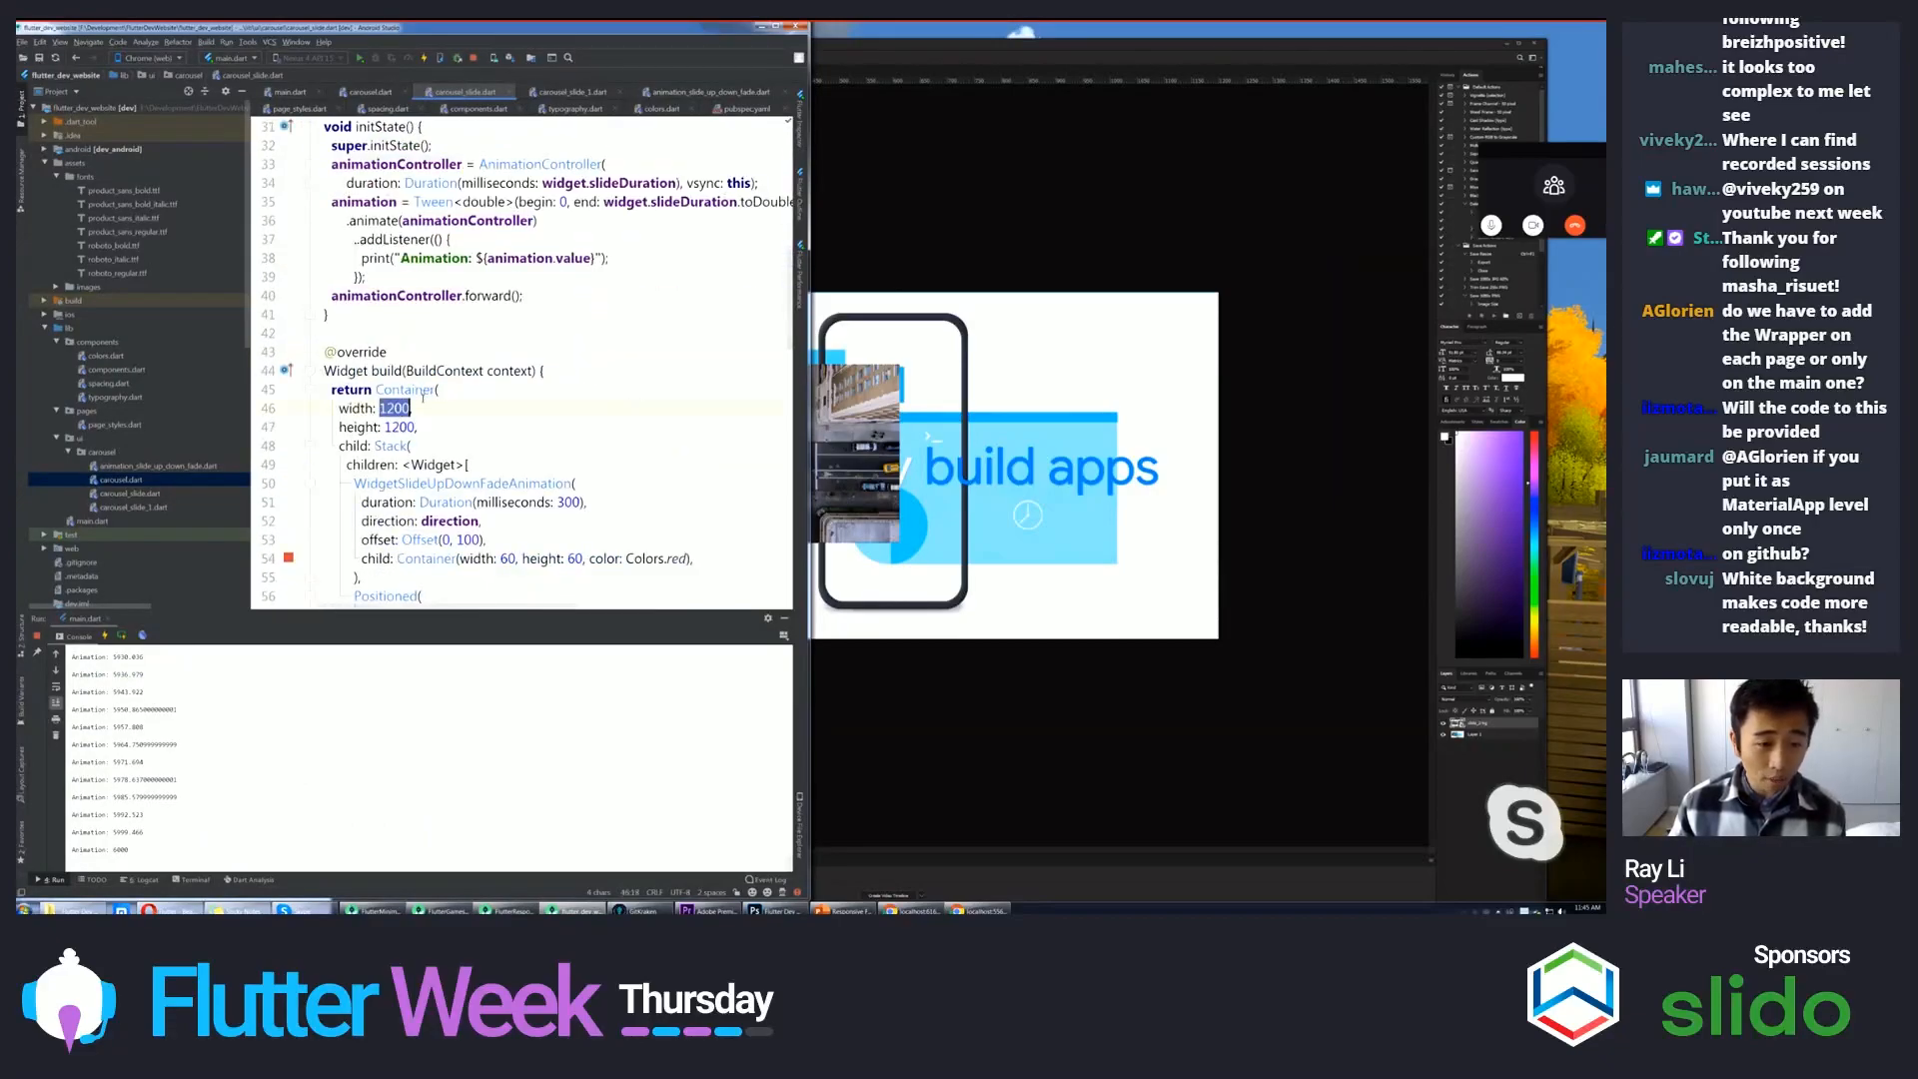
# - Start a Positioned child in the slide stack with left 35 and top 133
pyautogui.click(399, 428)
pyautogui.write('64')
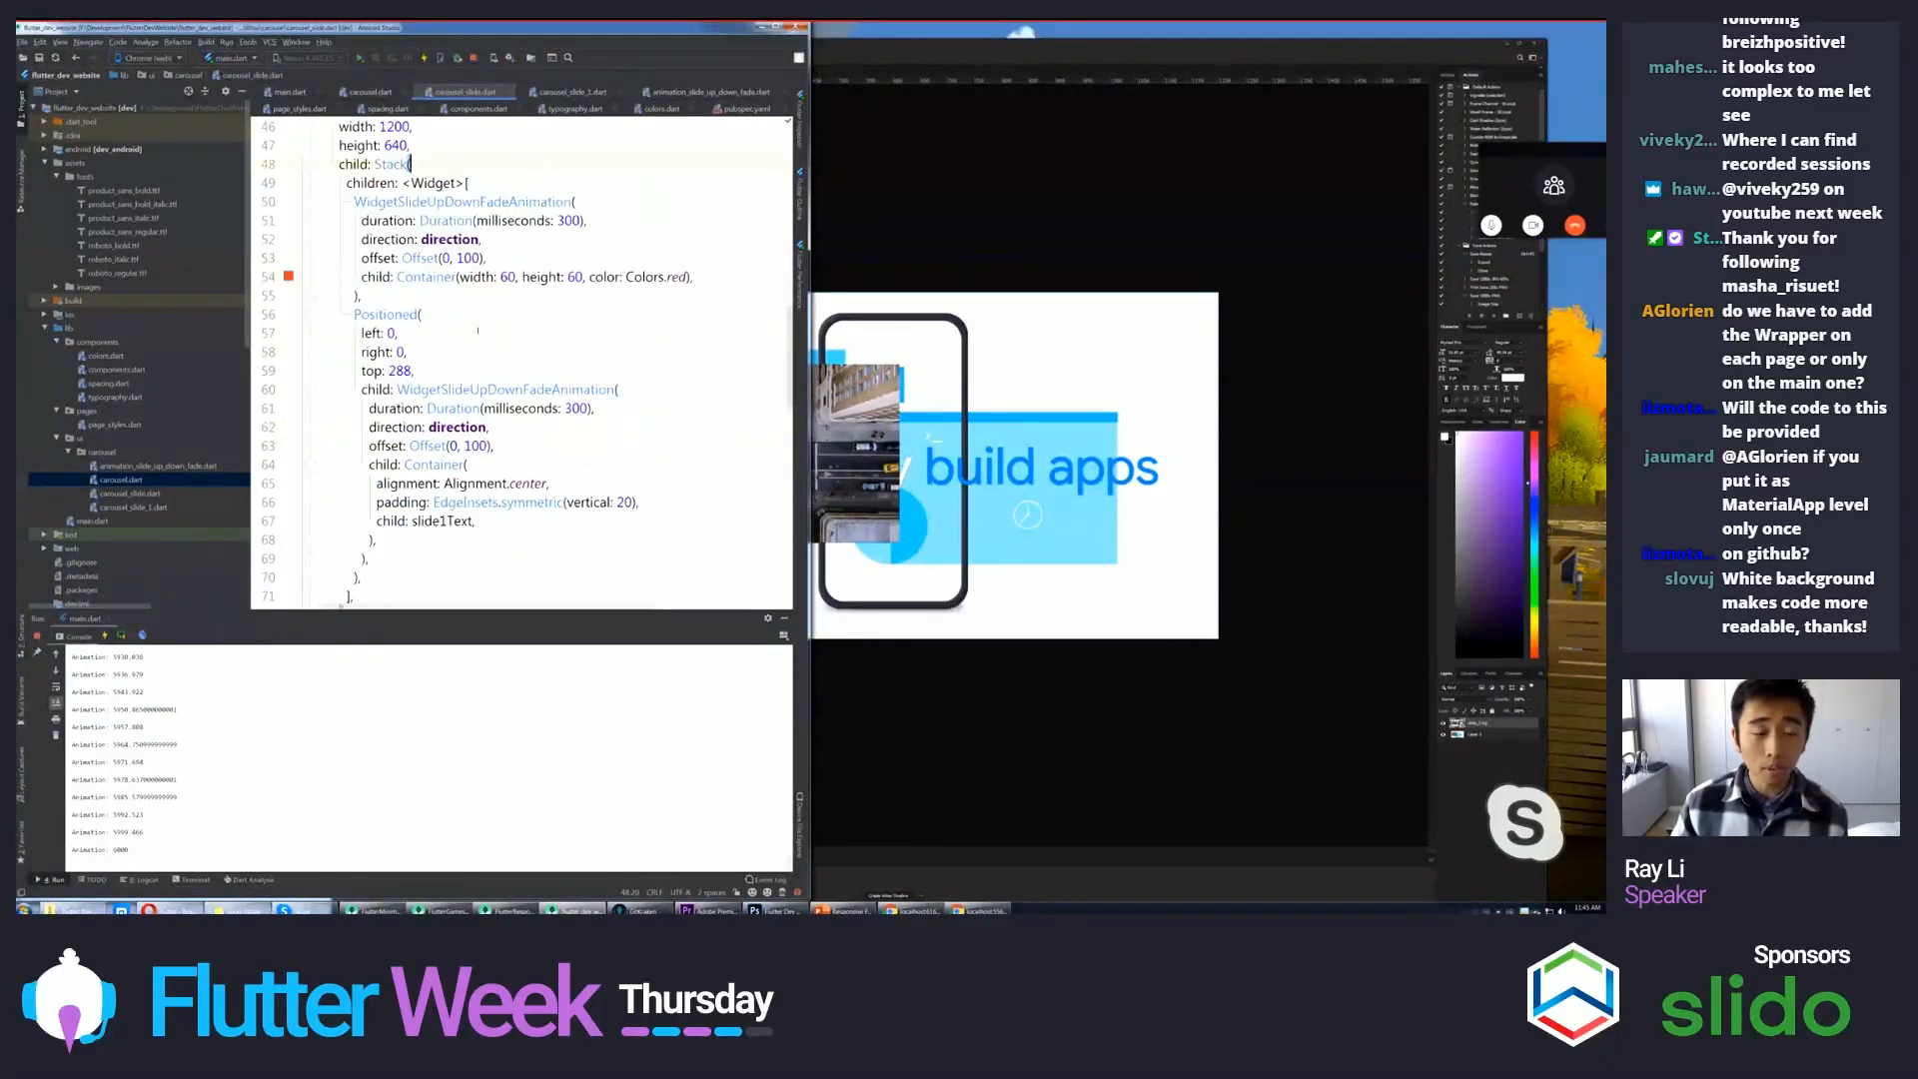
pyautogui.scroll(3)
pyautogui.write('Positioned(')
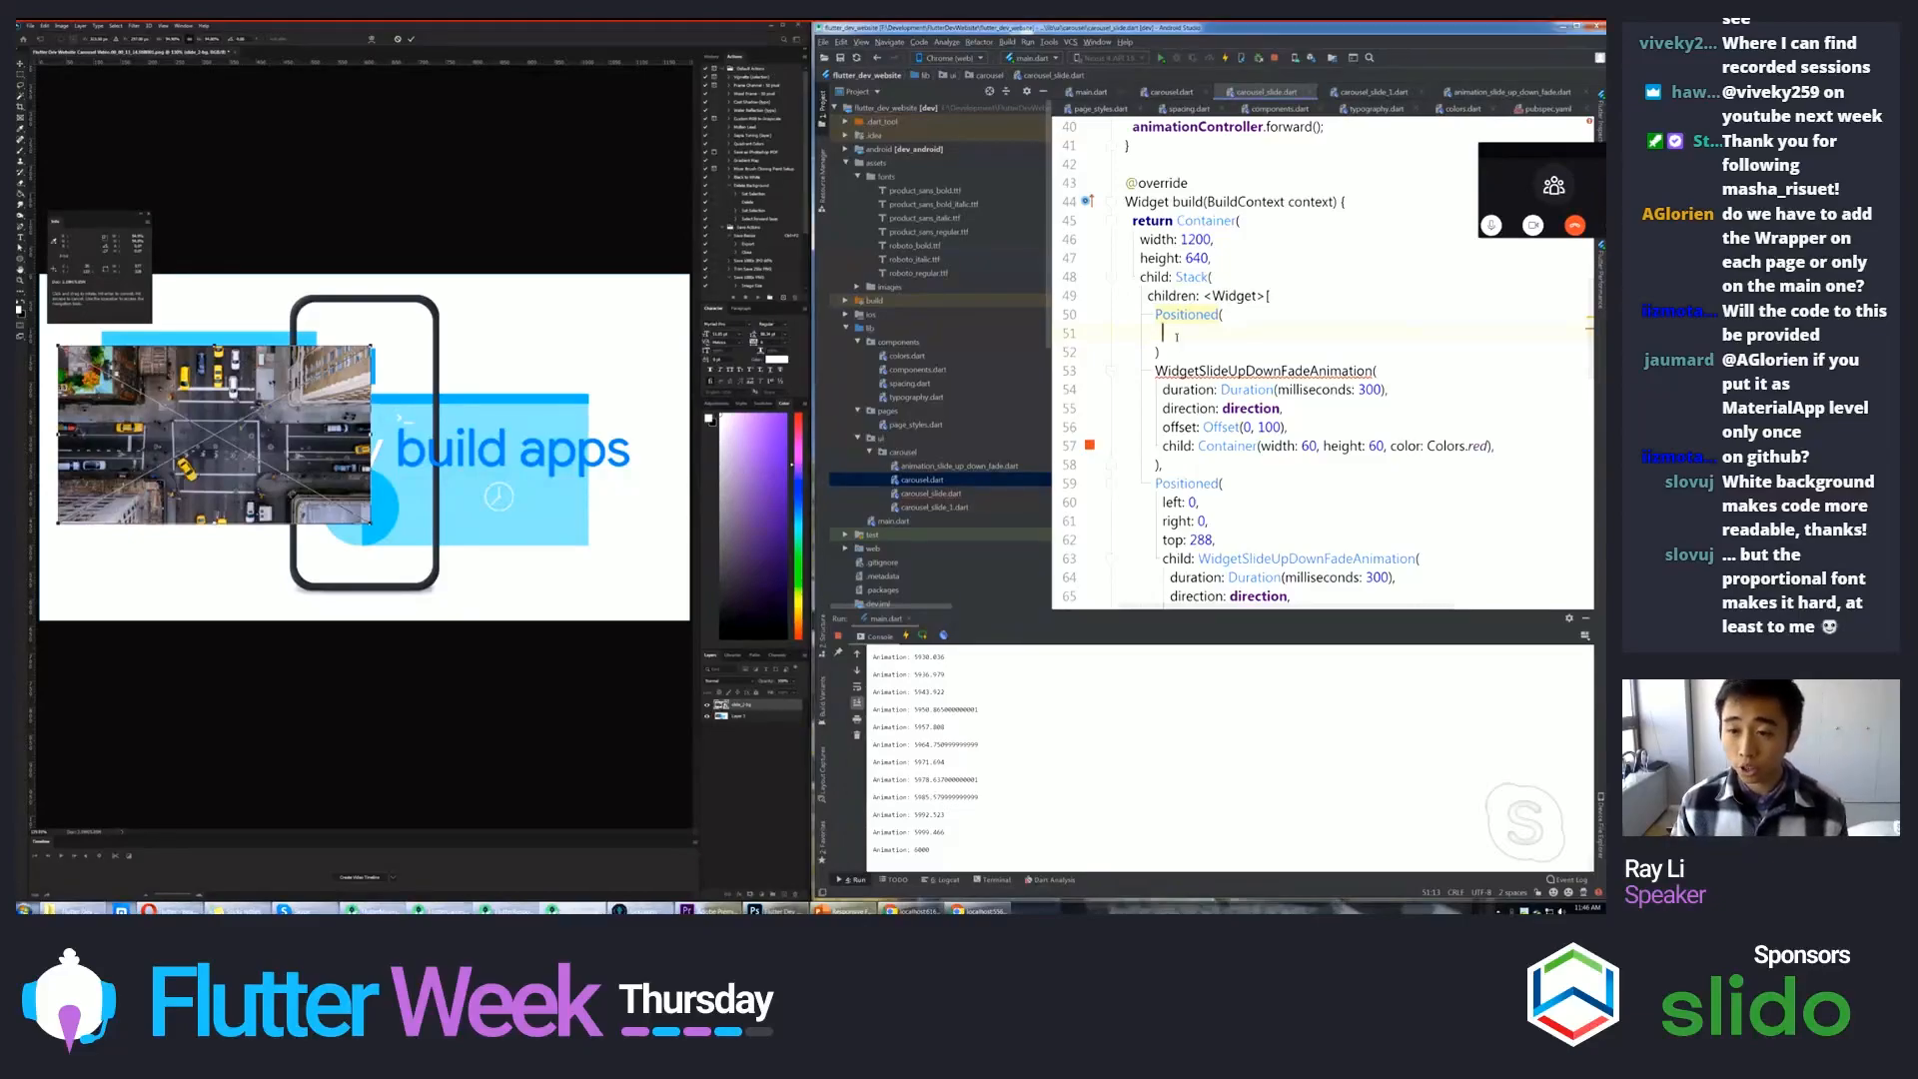
pyautogui.write('to')
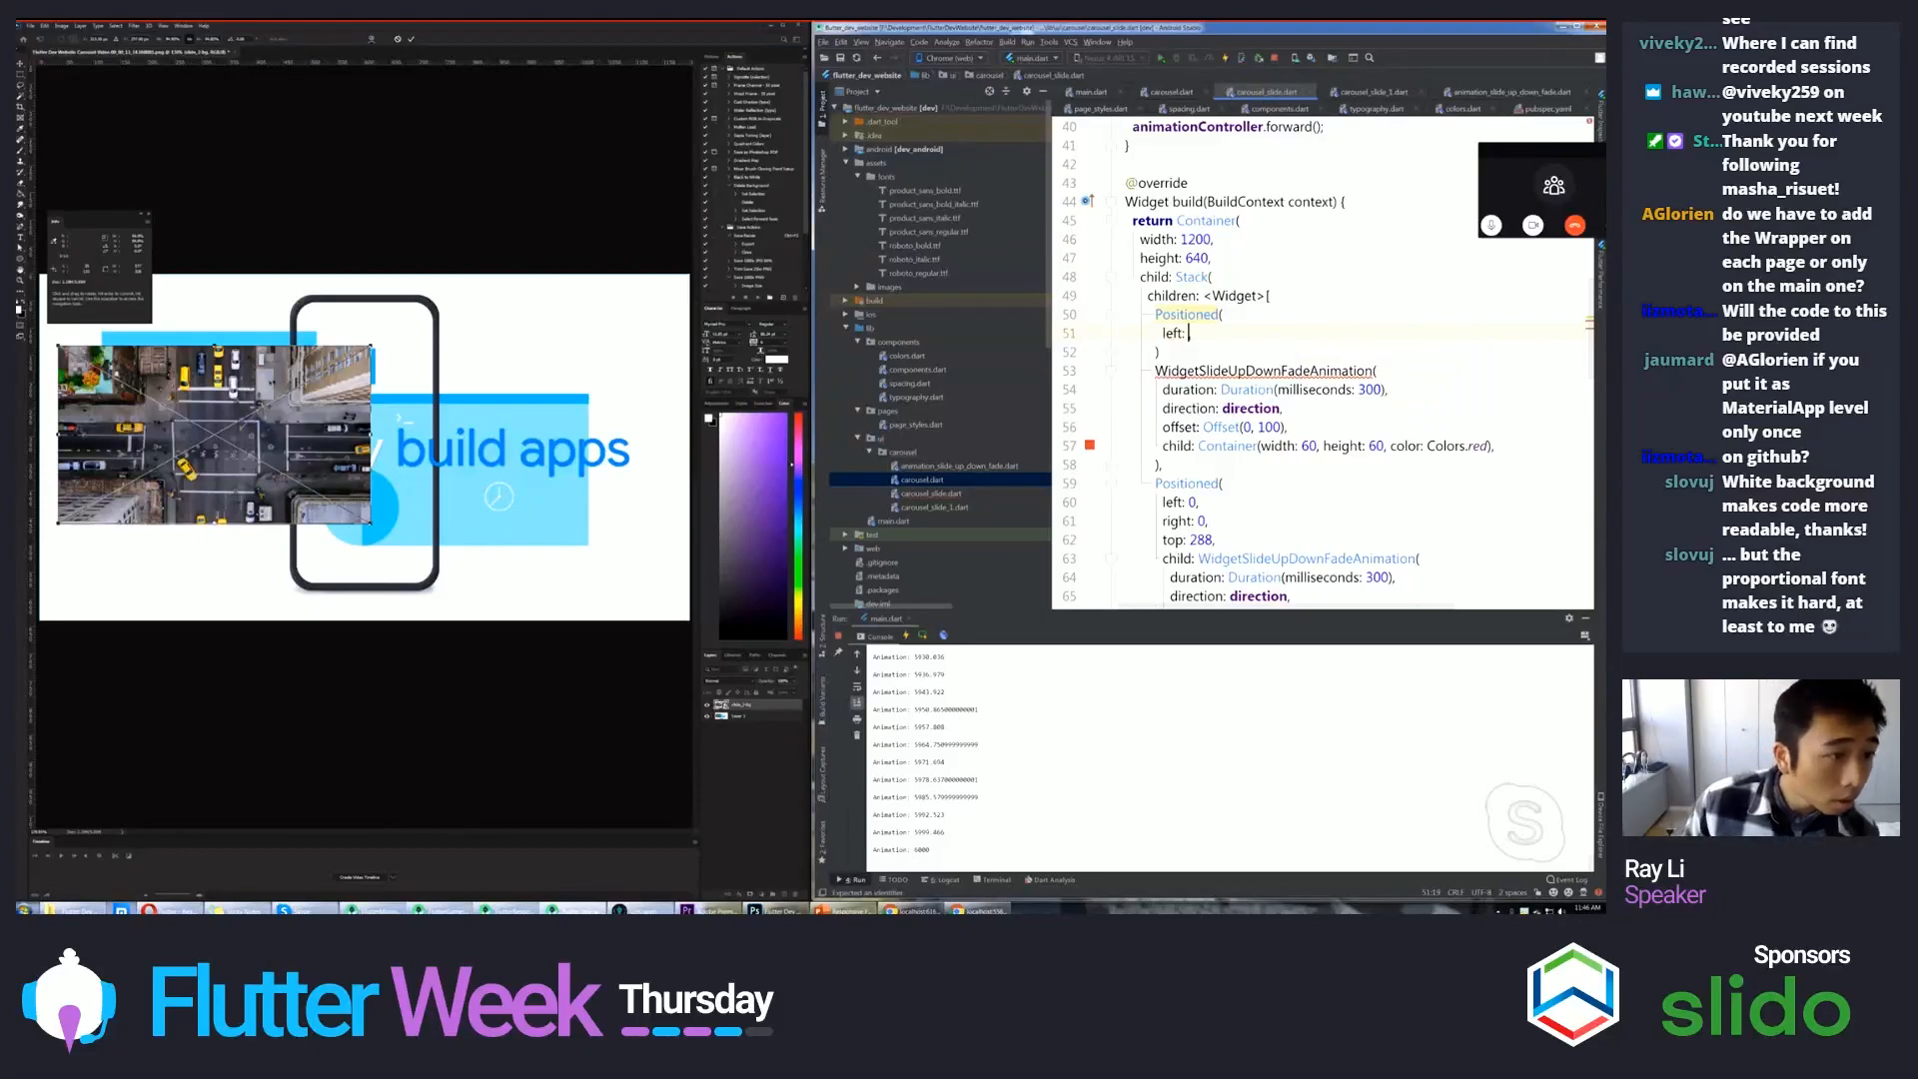
pyautogui.write('365')
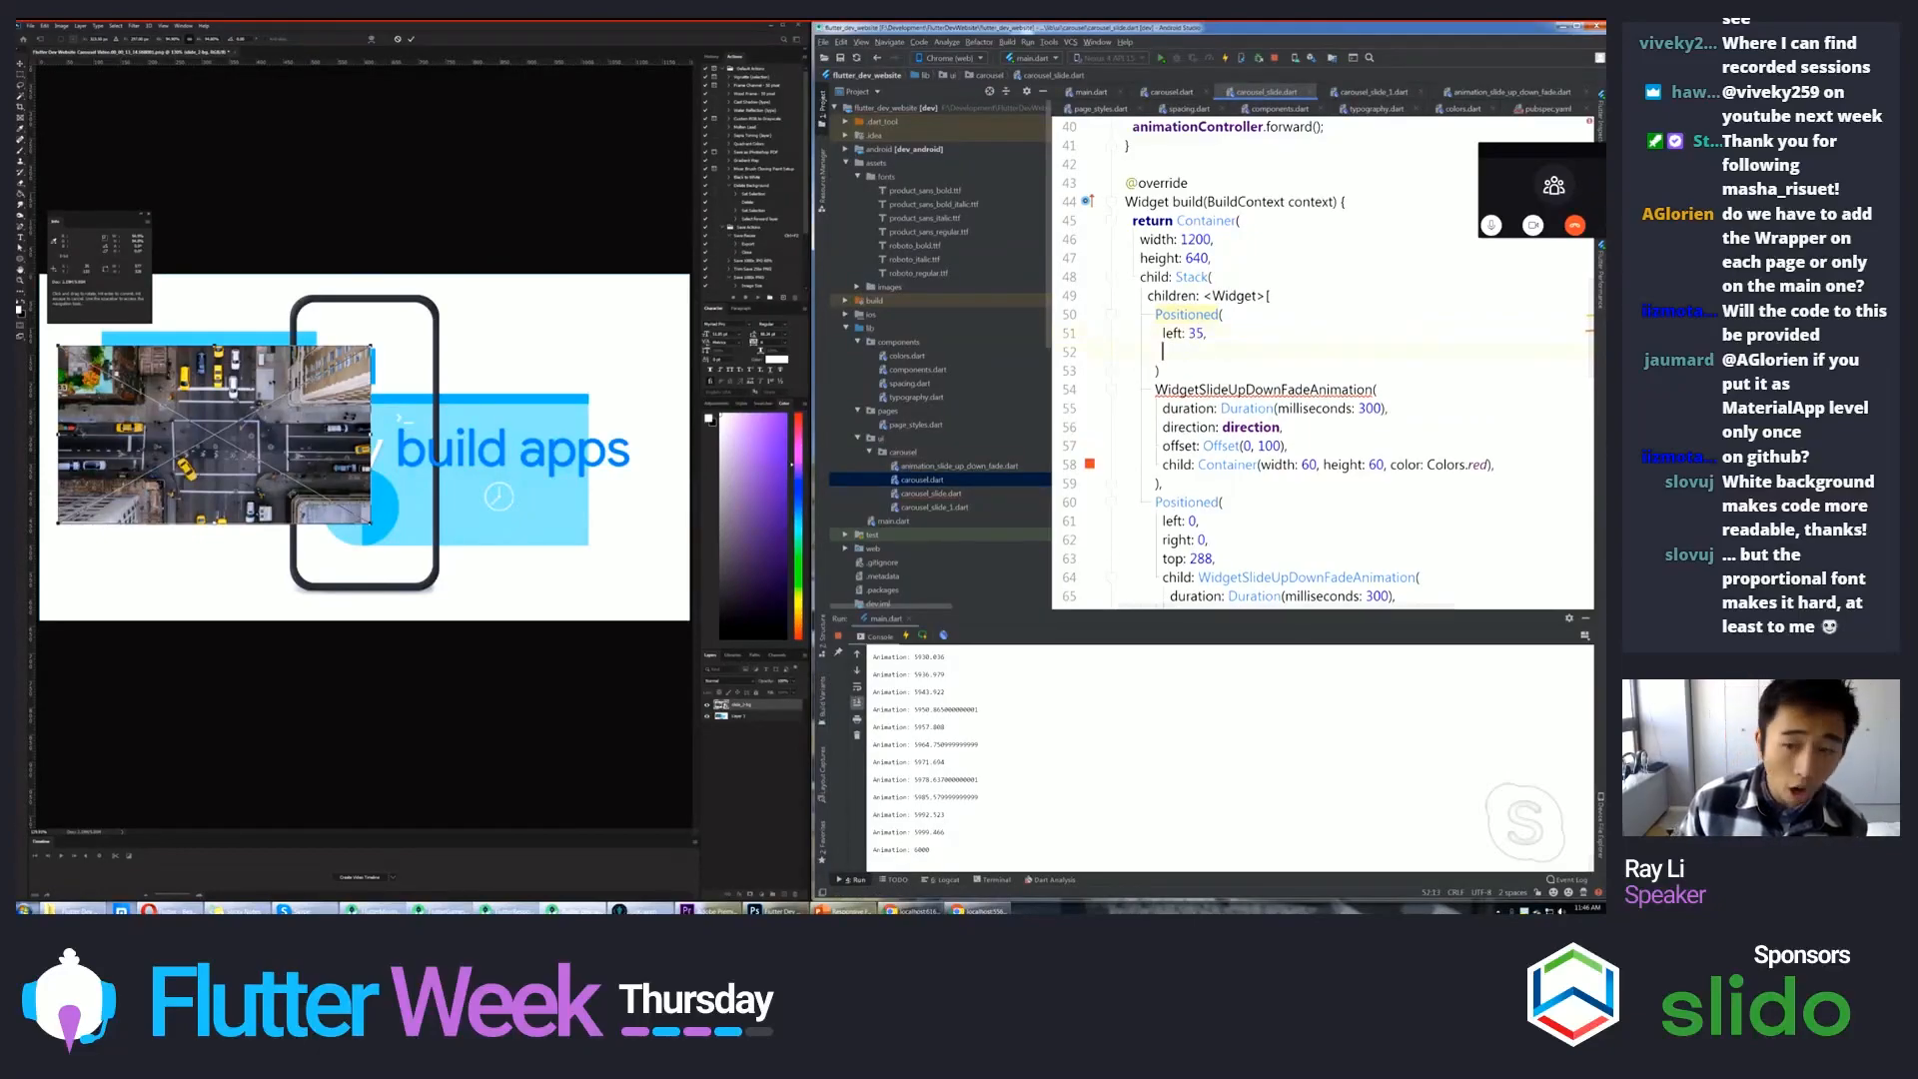
pyautogui.write('top:')
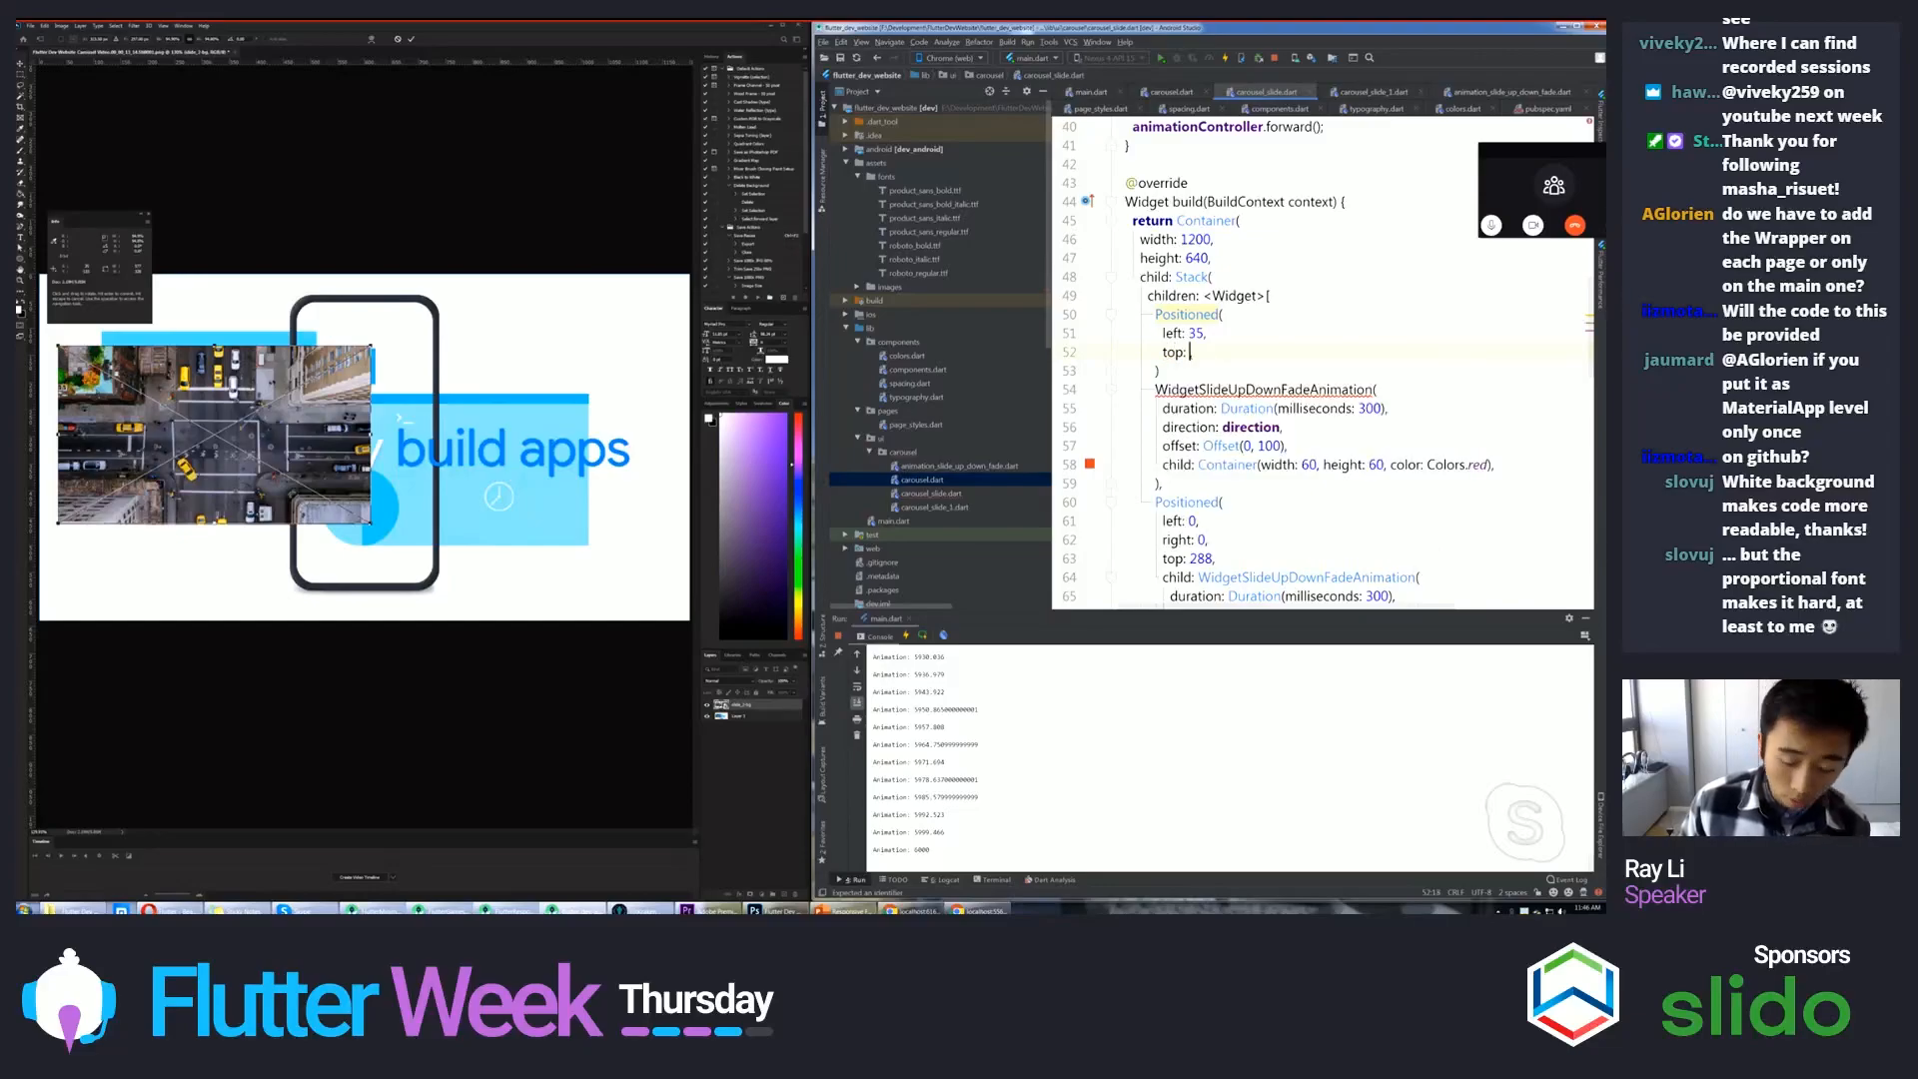
pyautogui.write('133,')
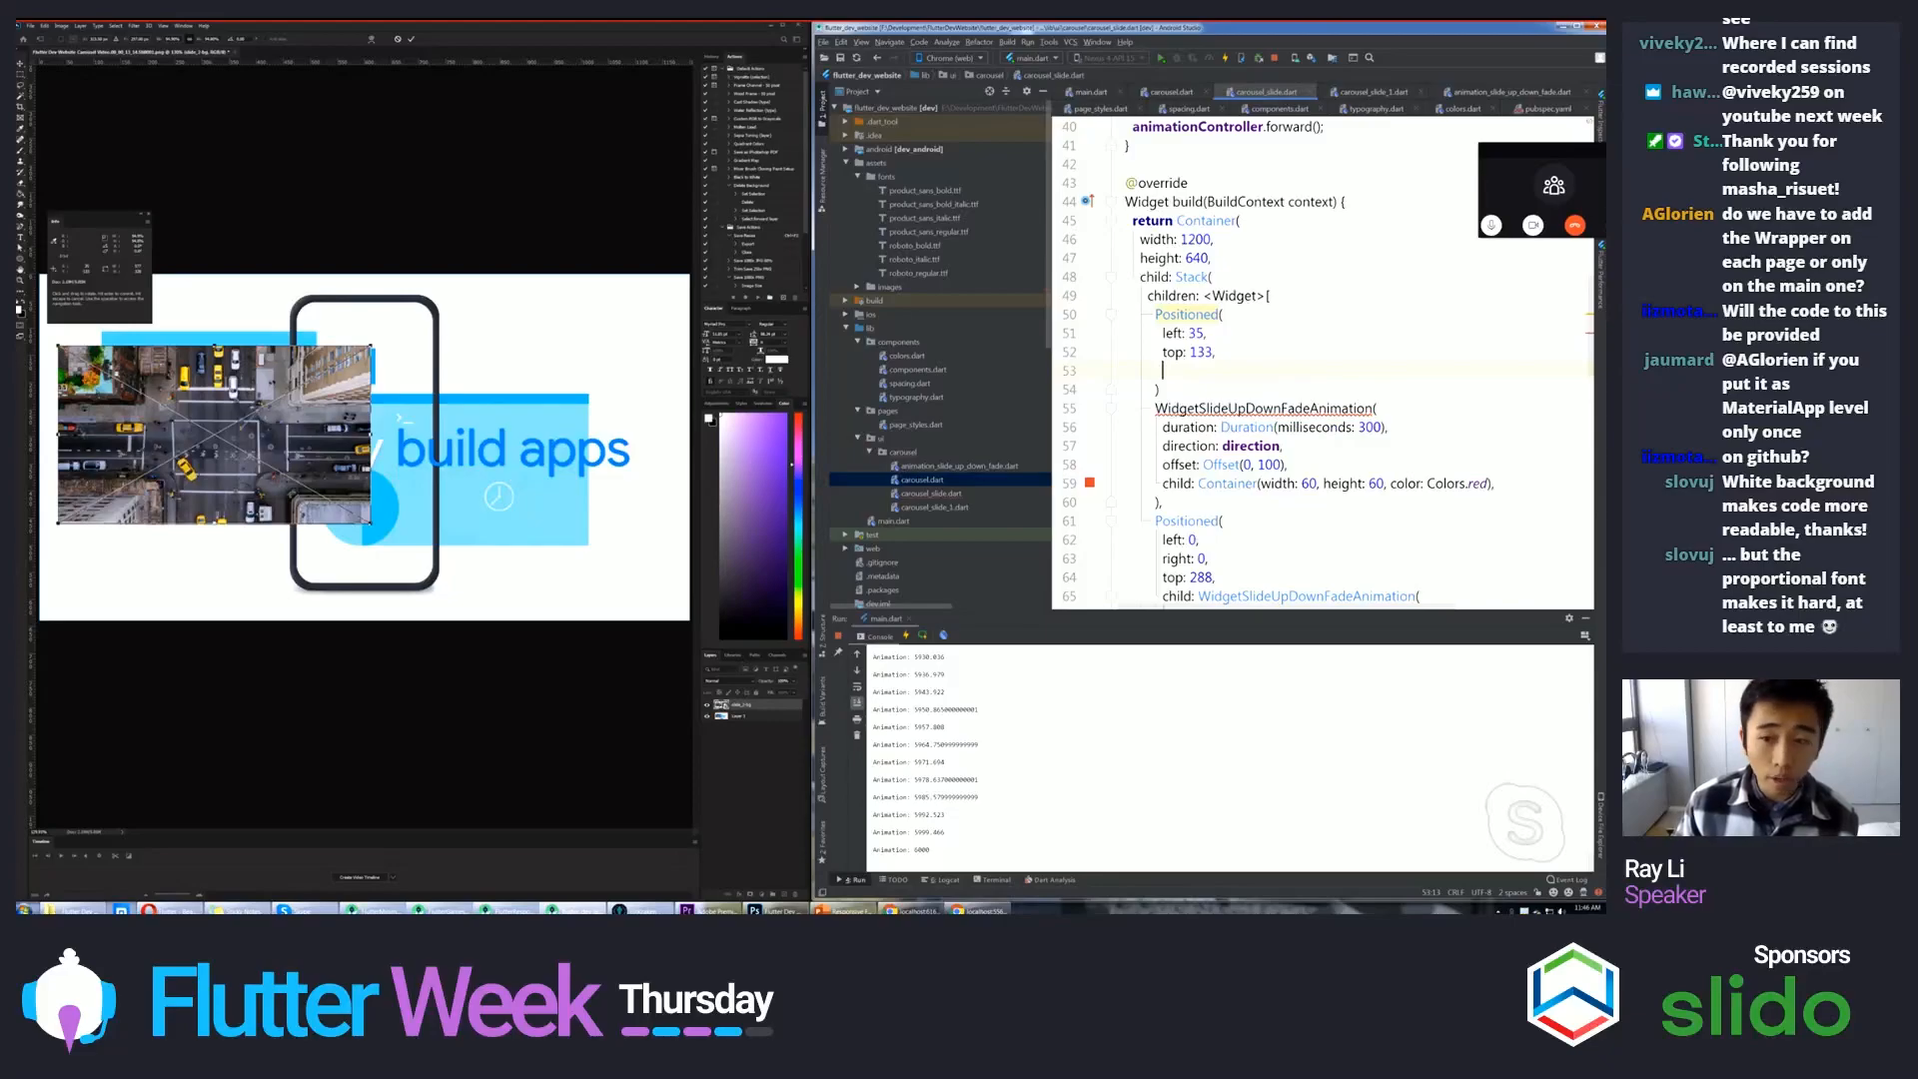
# - Size the Positioned box 577 by 328 and give it an Image.asset child placeholder
pyautogui.write('width:')
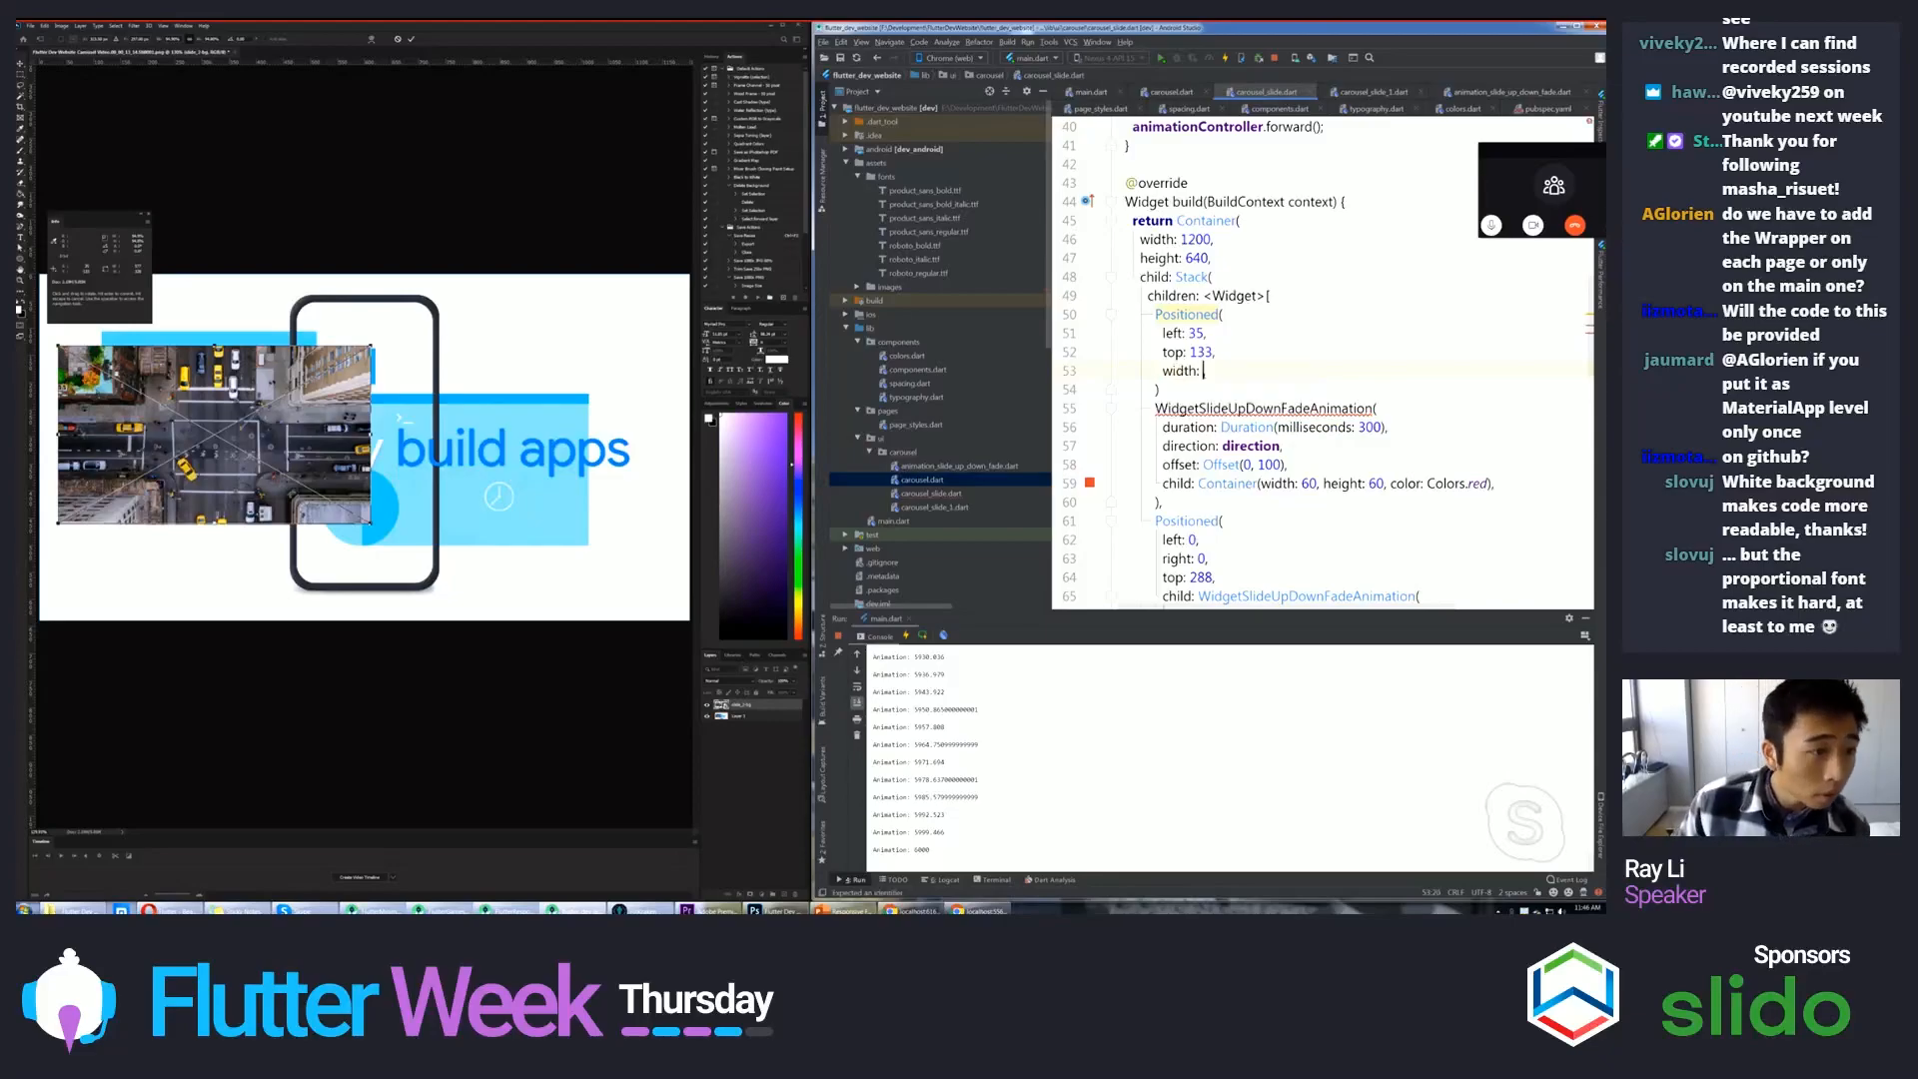
pyautogui.write('57')
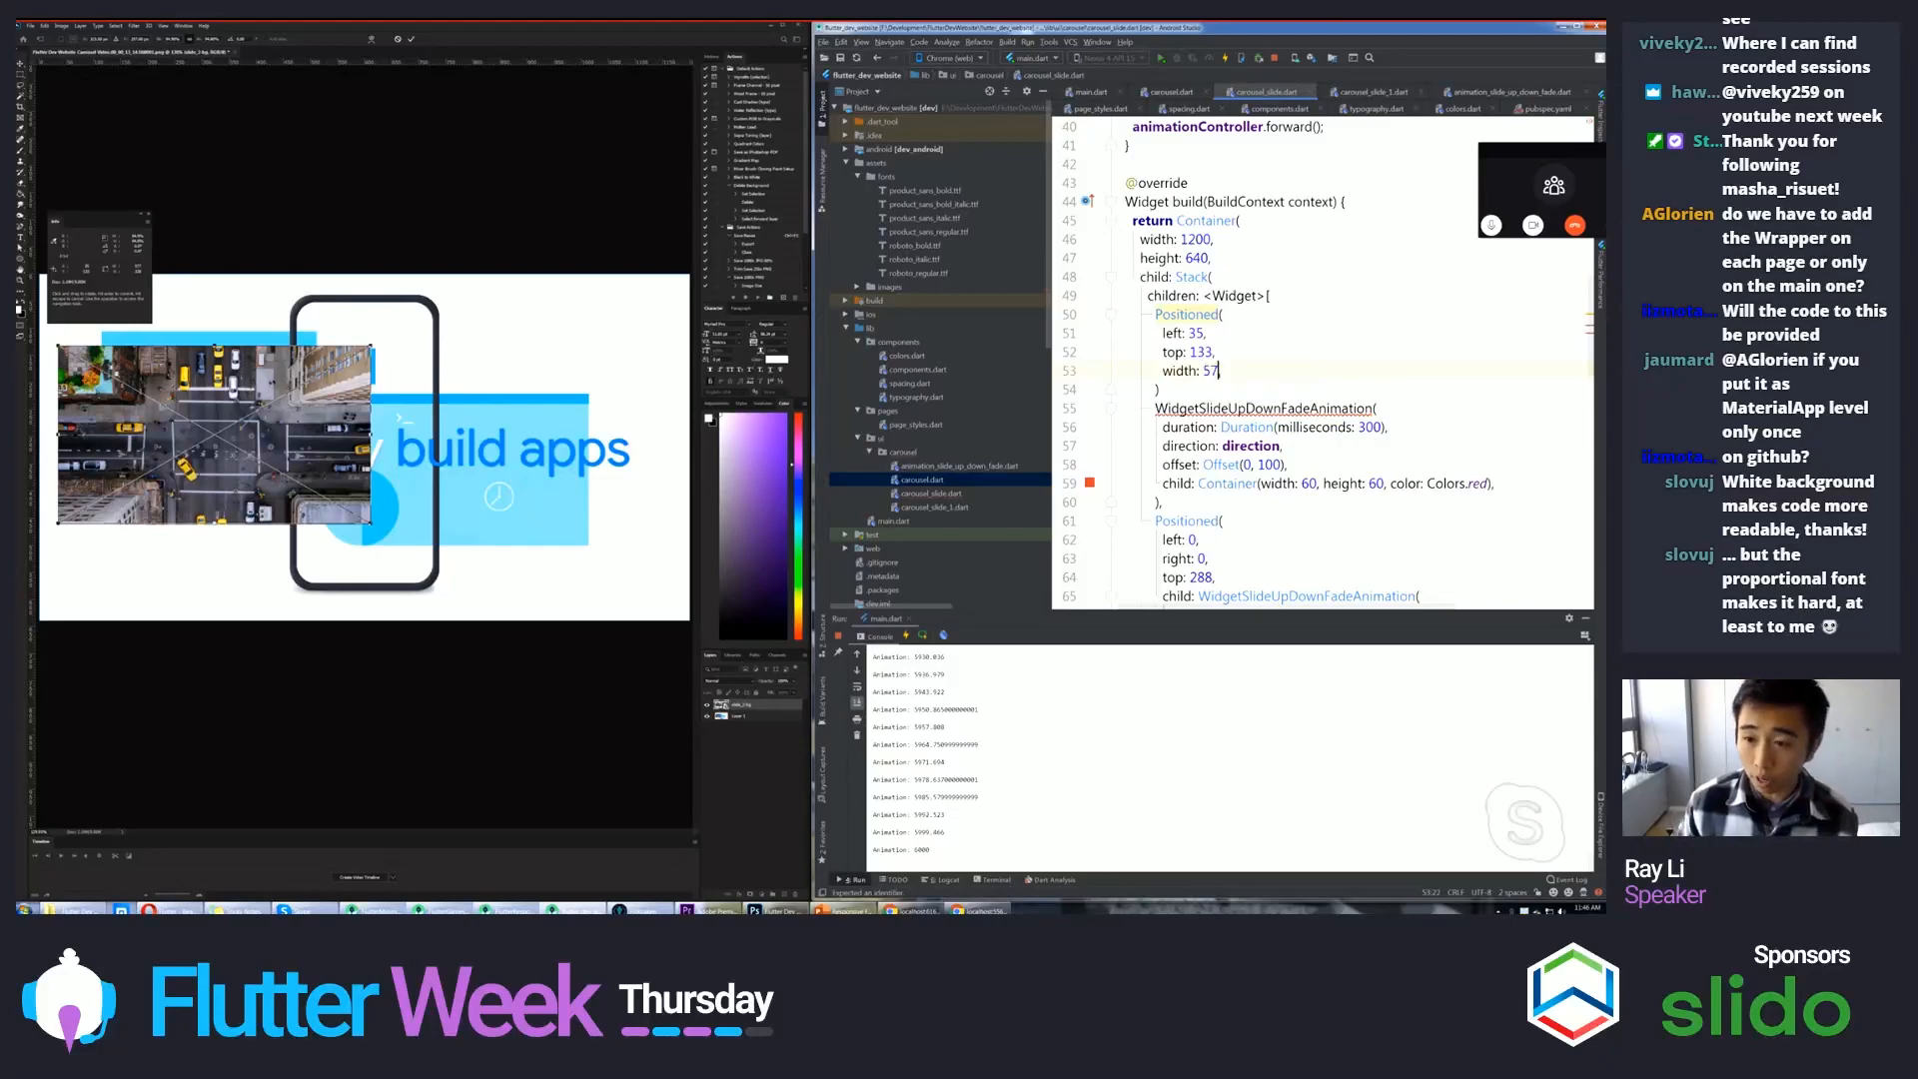
pyautogui.write('height: ,')
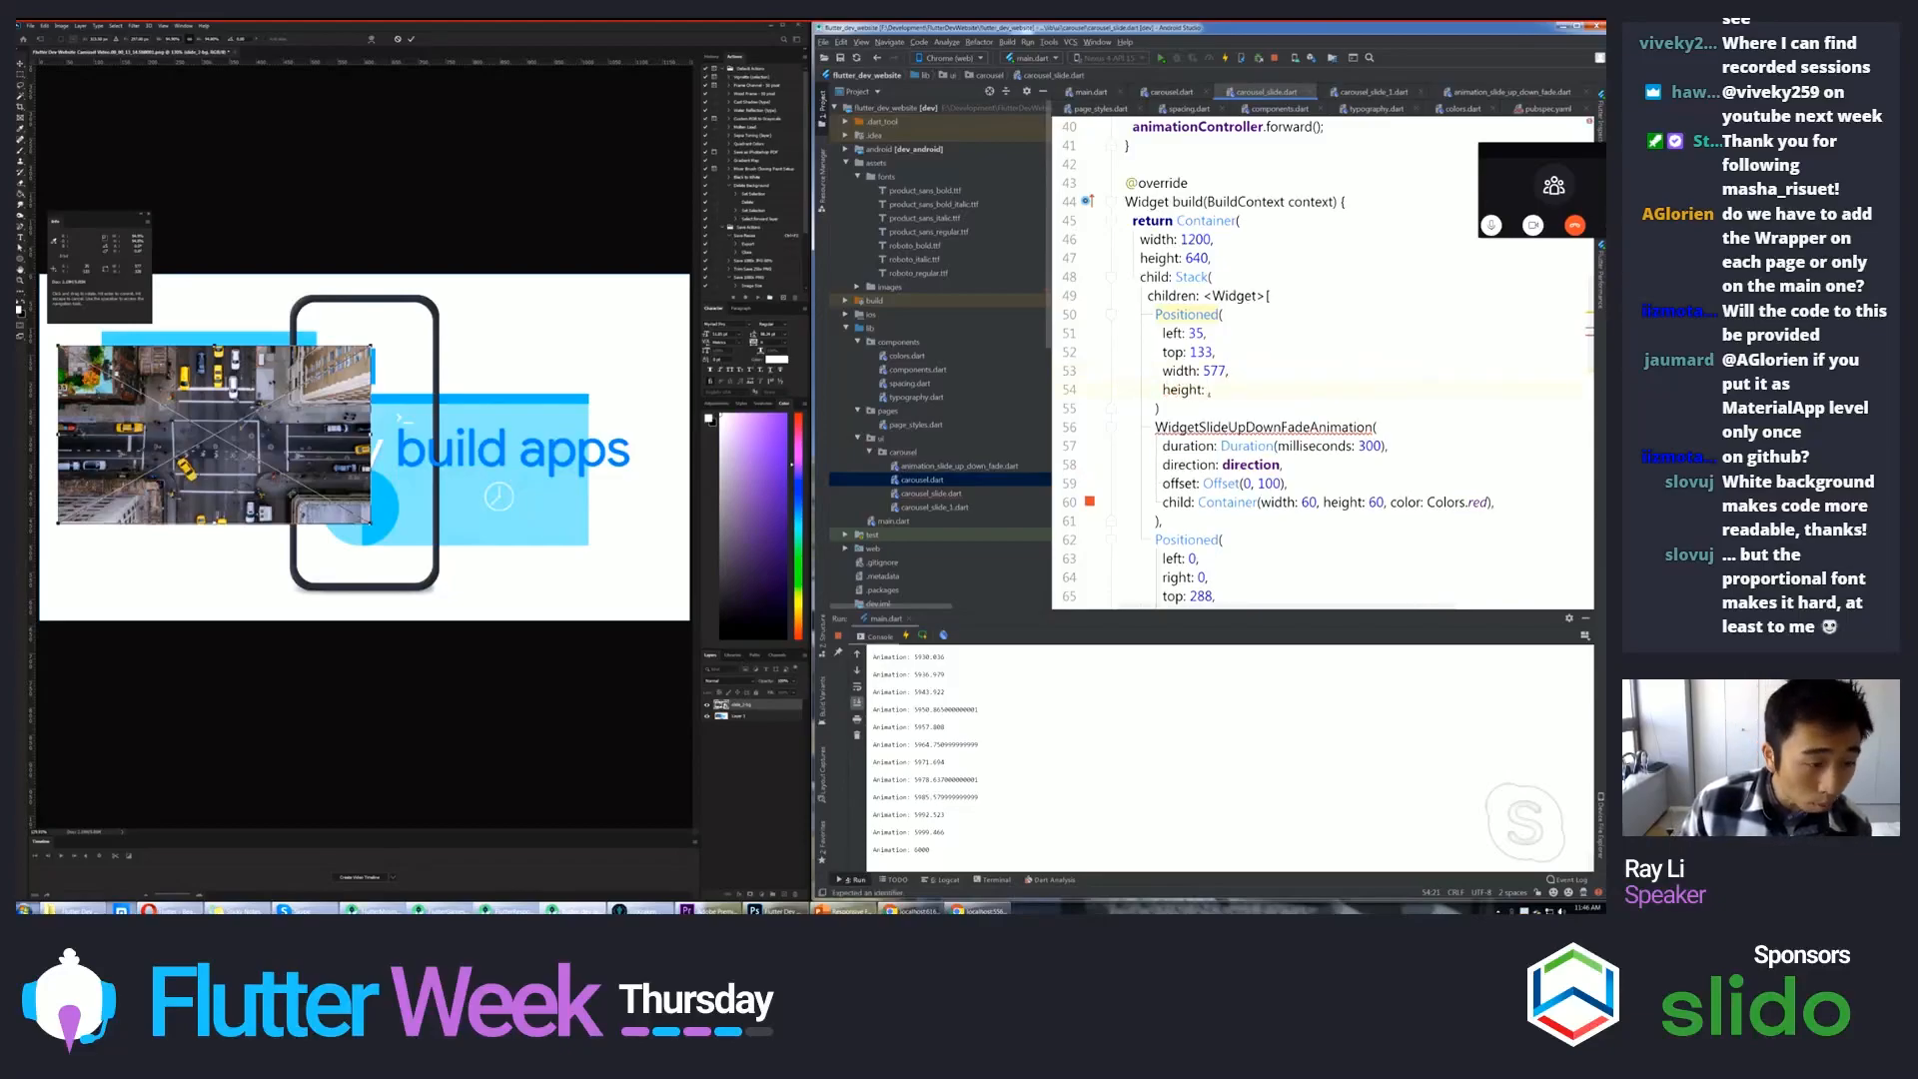
pyautogui.write('328')
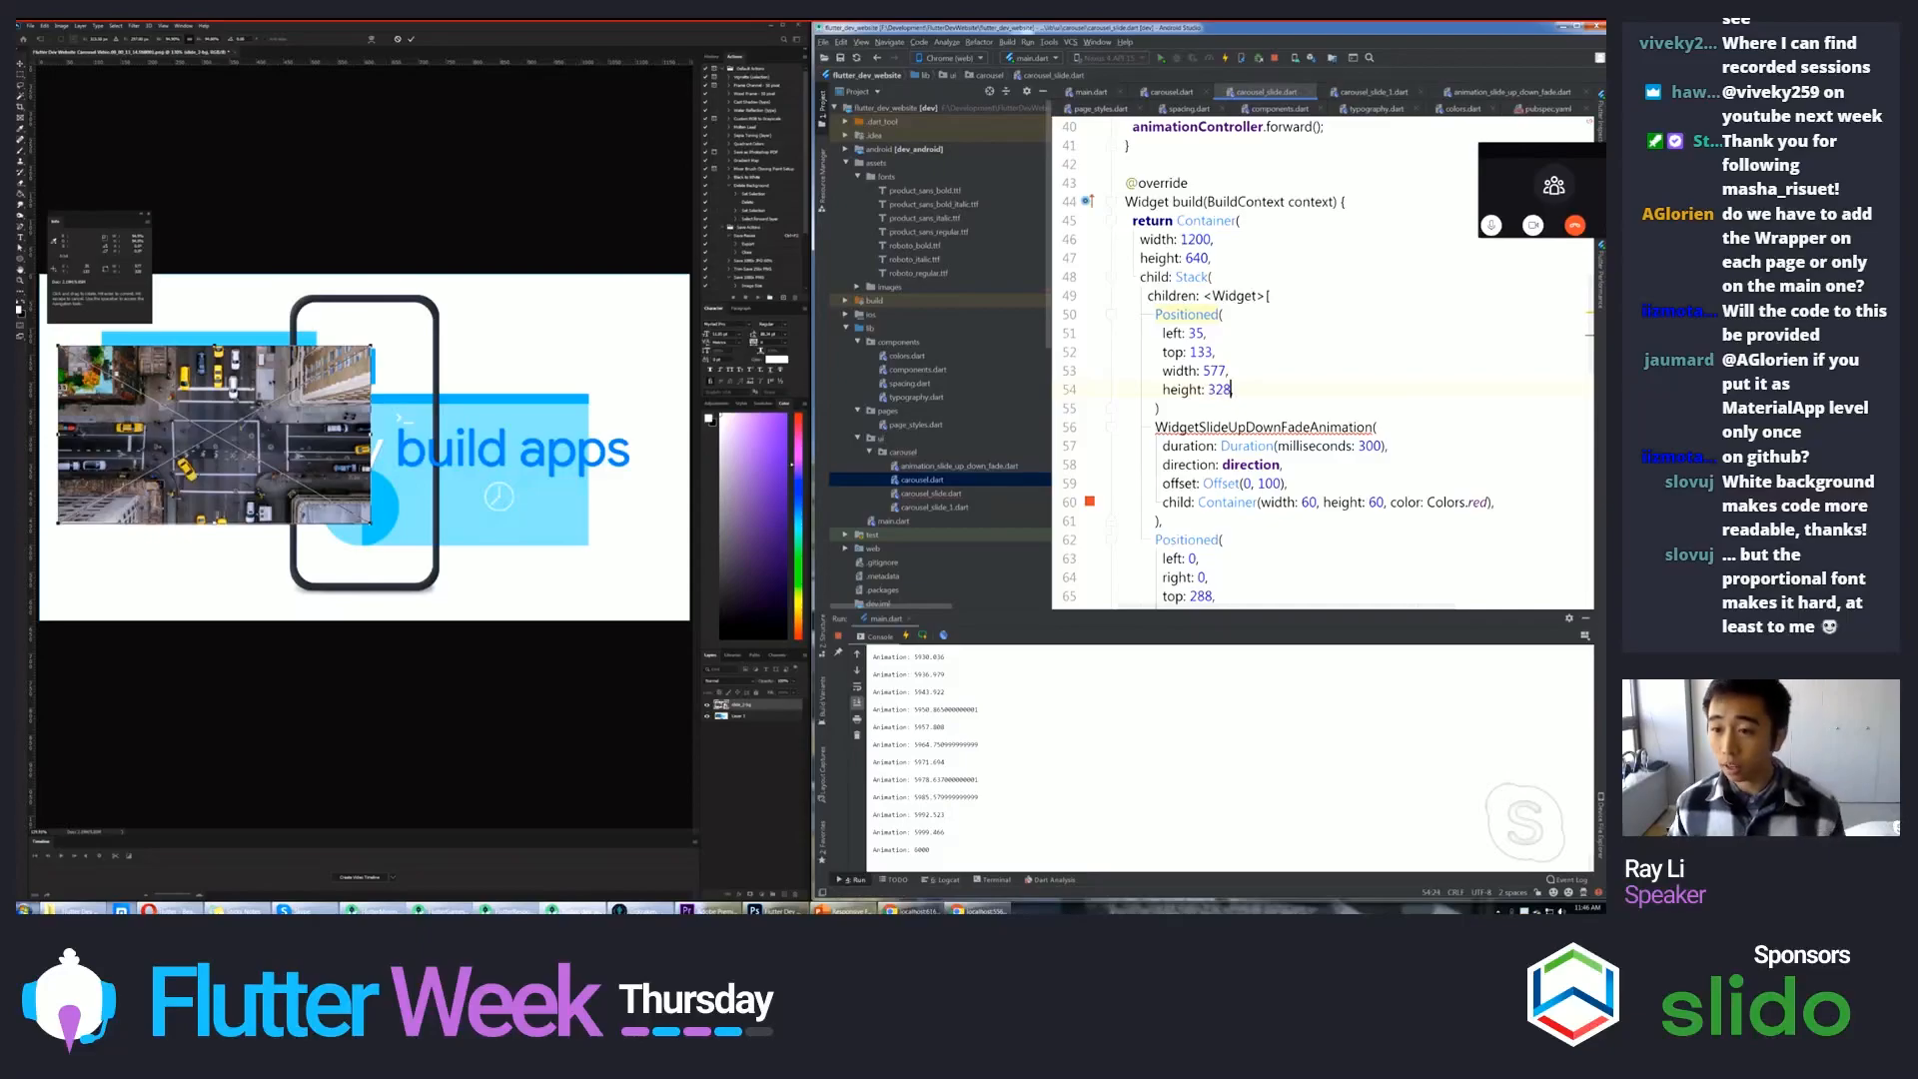
pyautogui.write('child:')
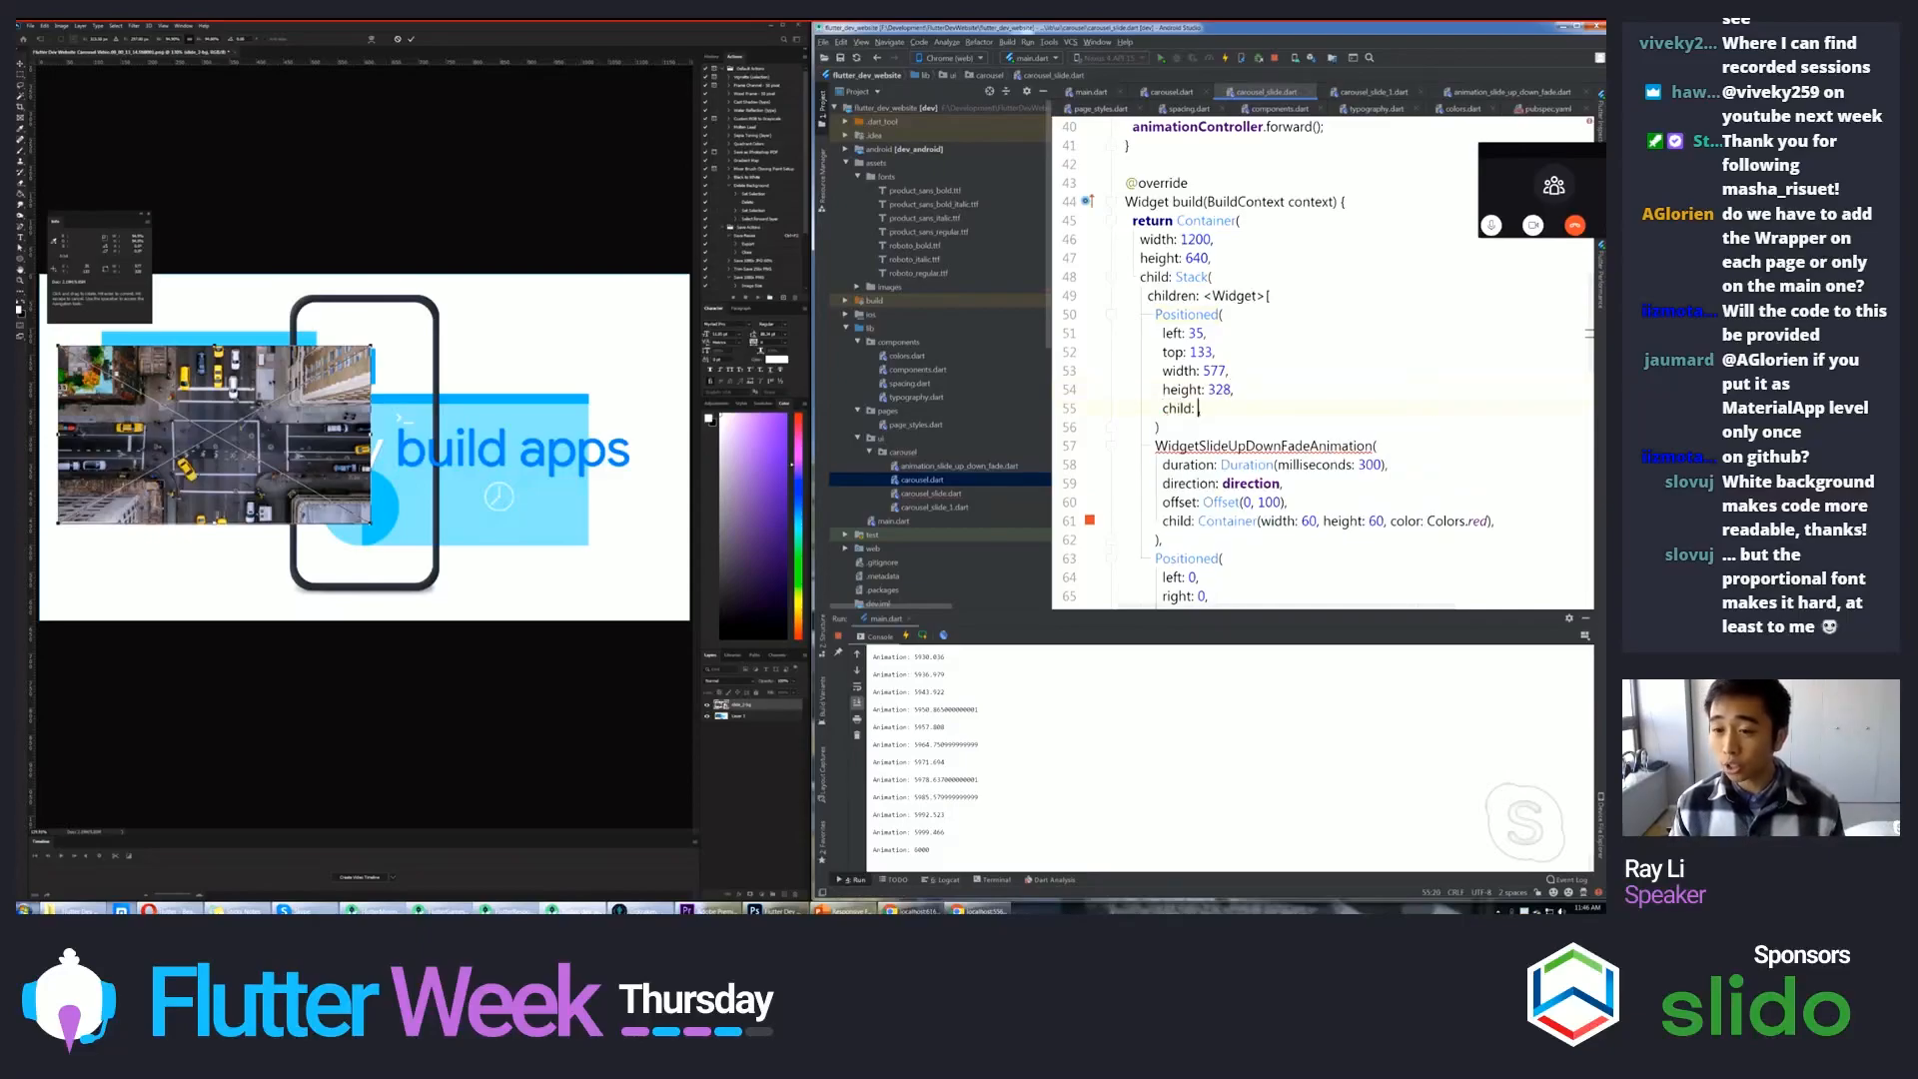
pyautogui.write('Image.asset(name)')
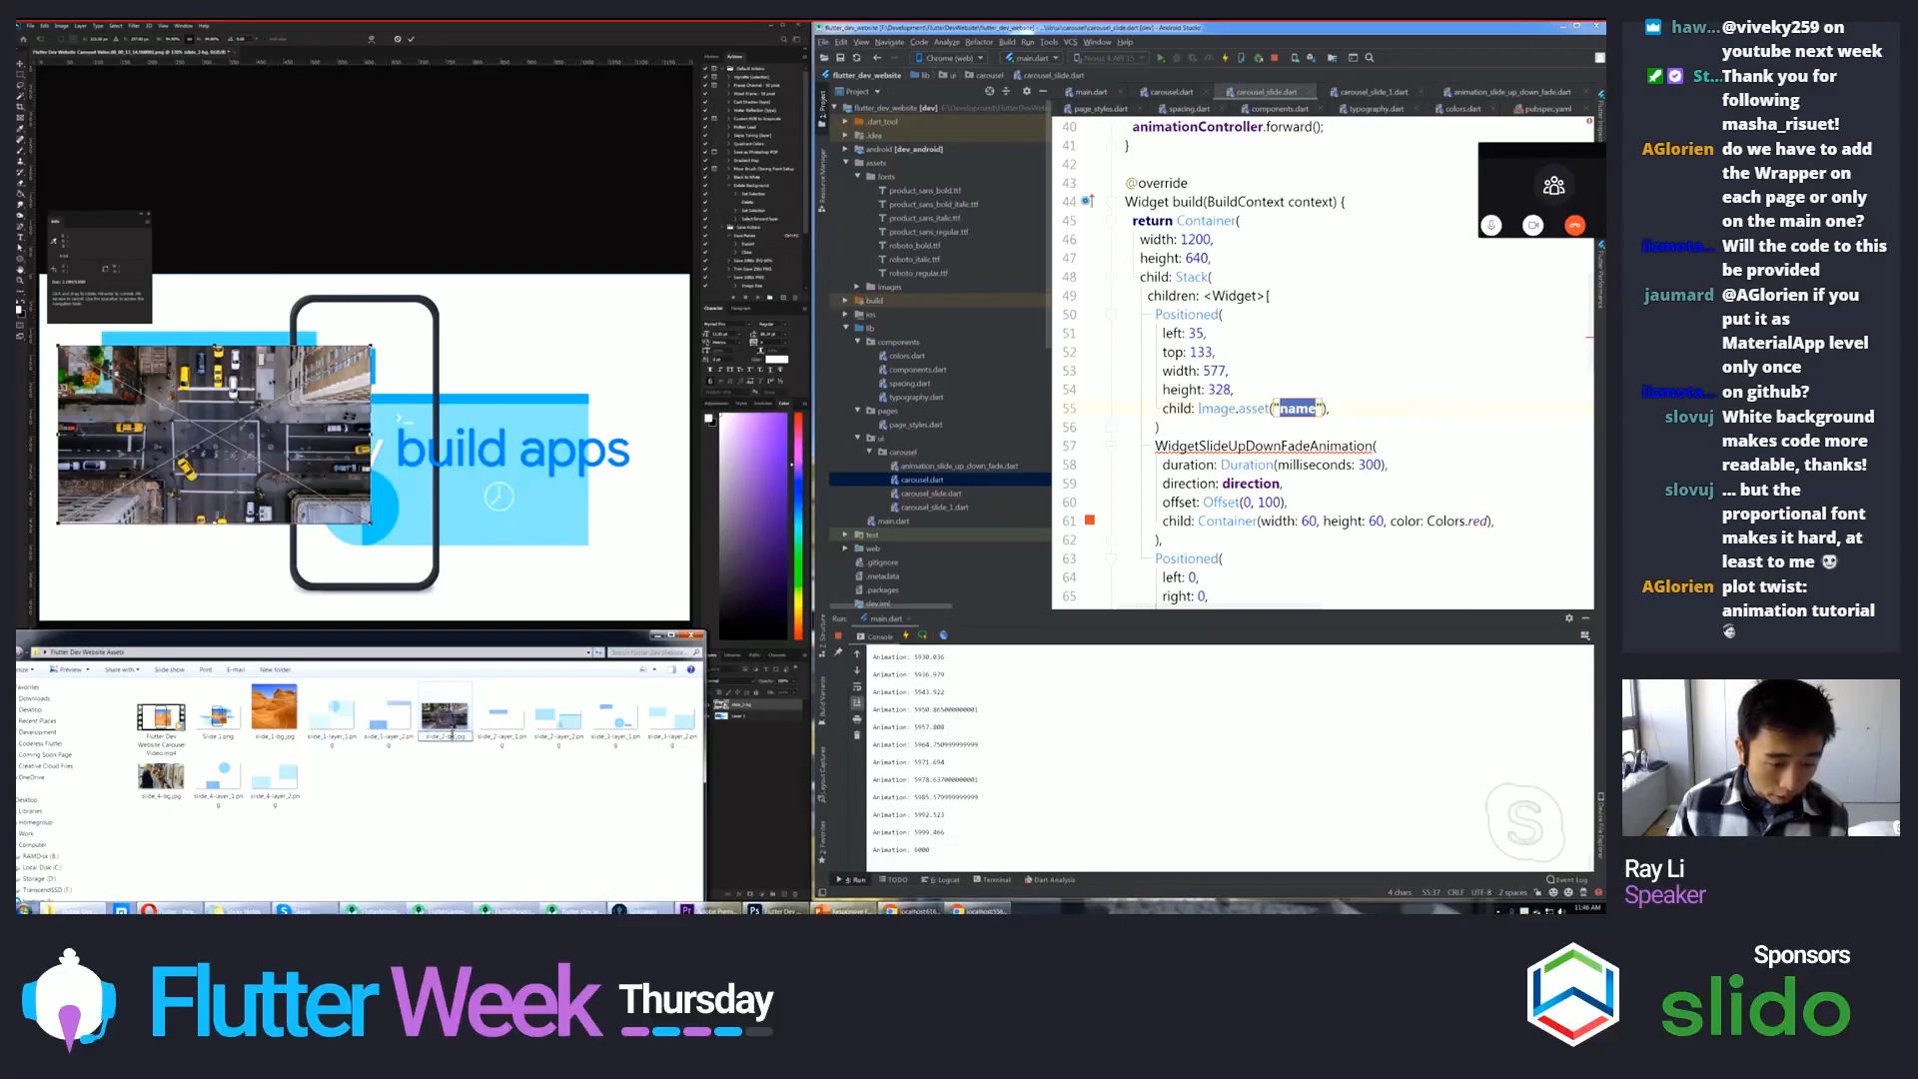
# - Point the Image.asset at assets/images/slide_2-bg.jpg
pyautogui.click(1326, 408)
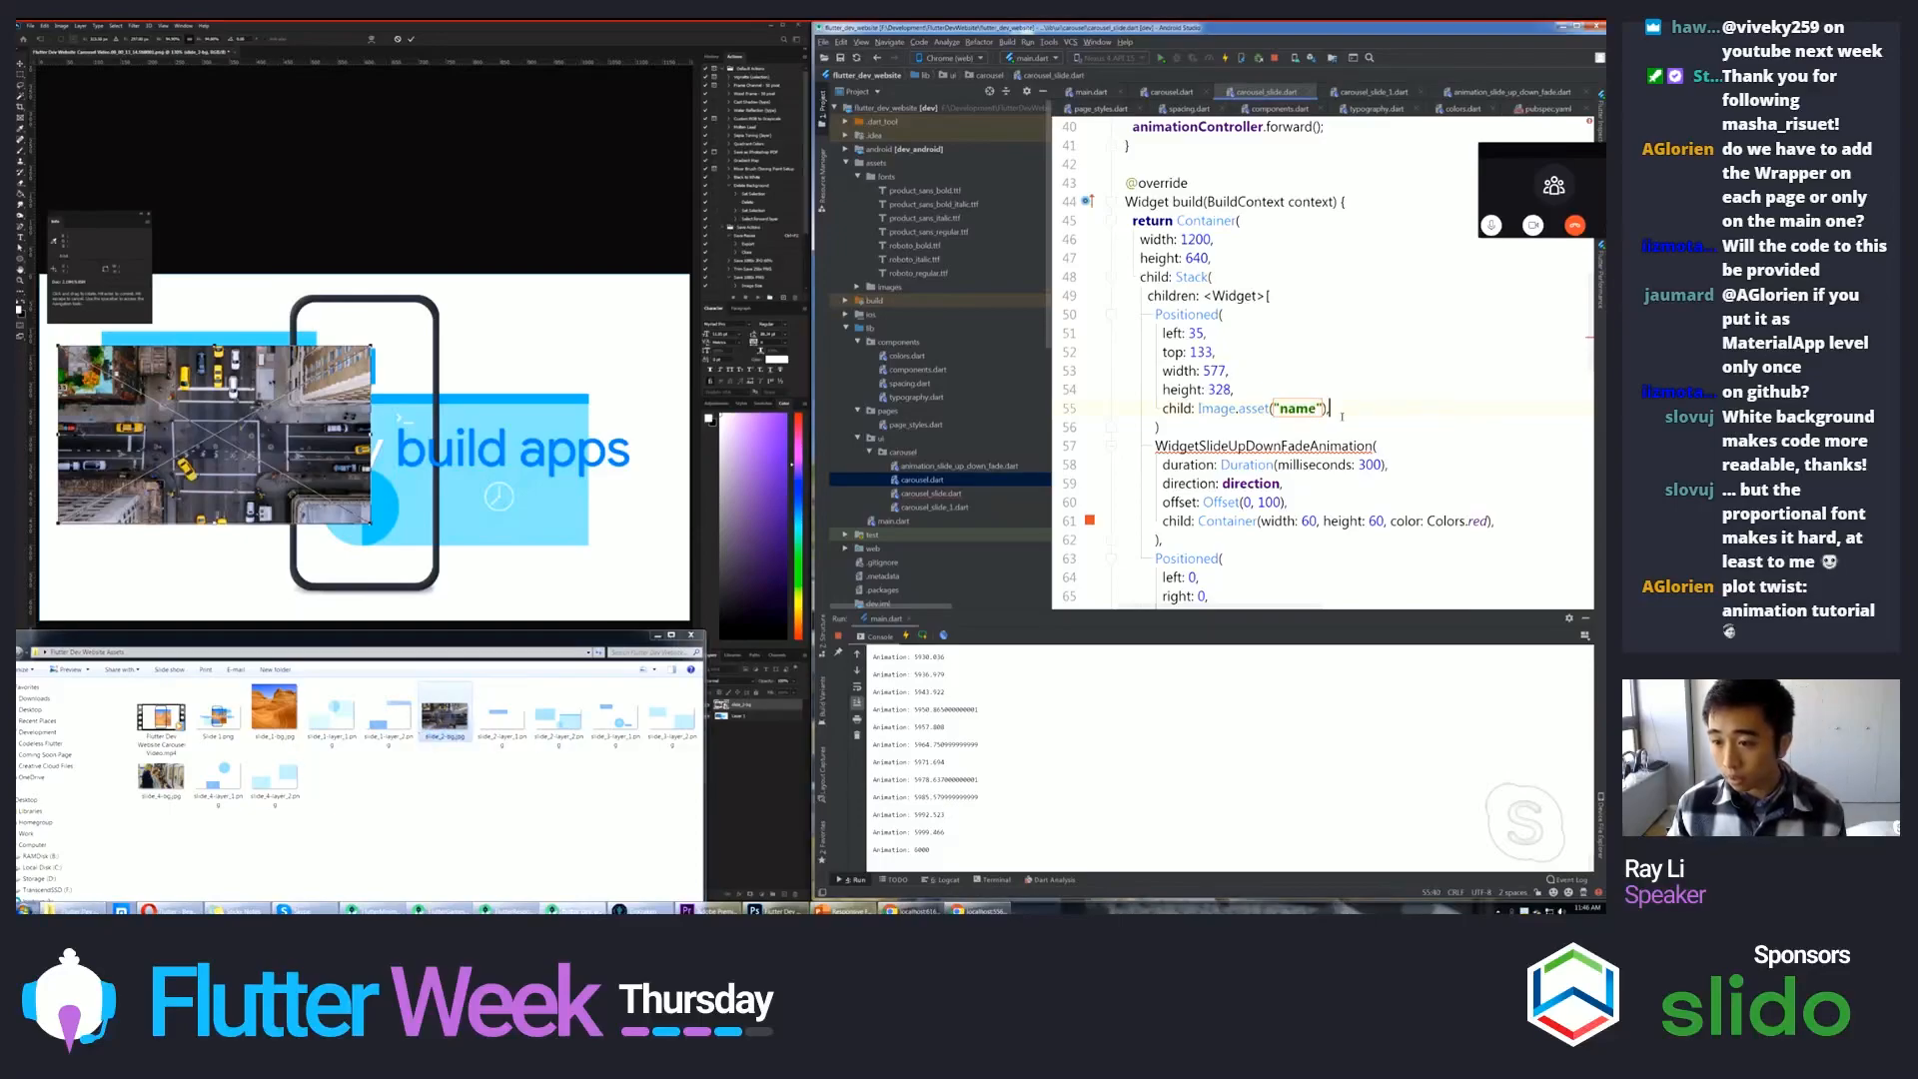
pyautogui.write('slide_2-bg.jpg')
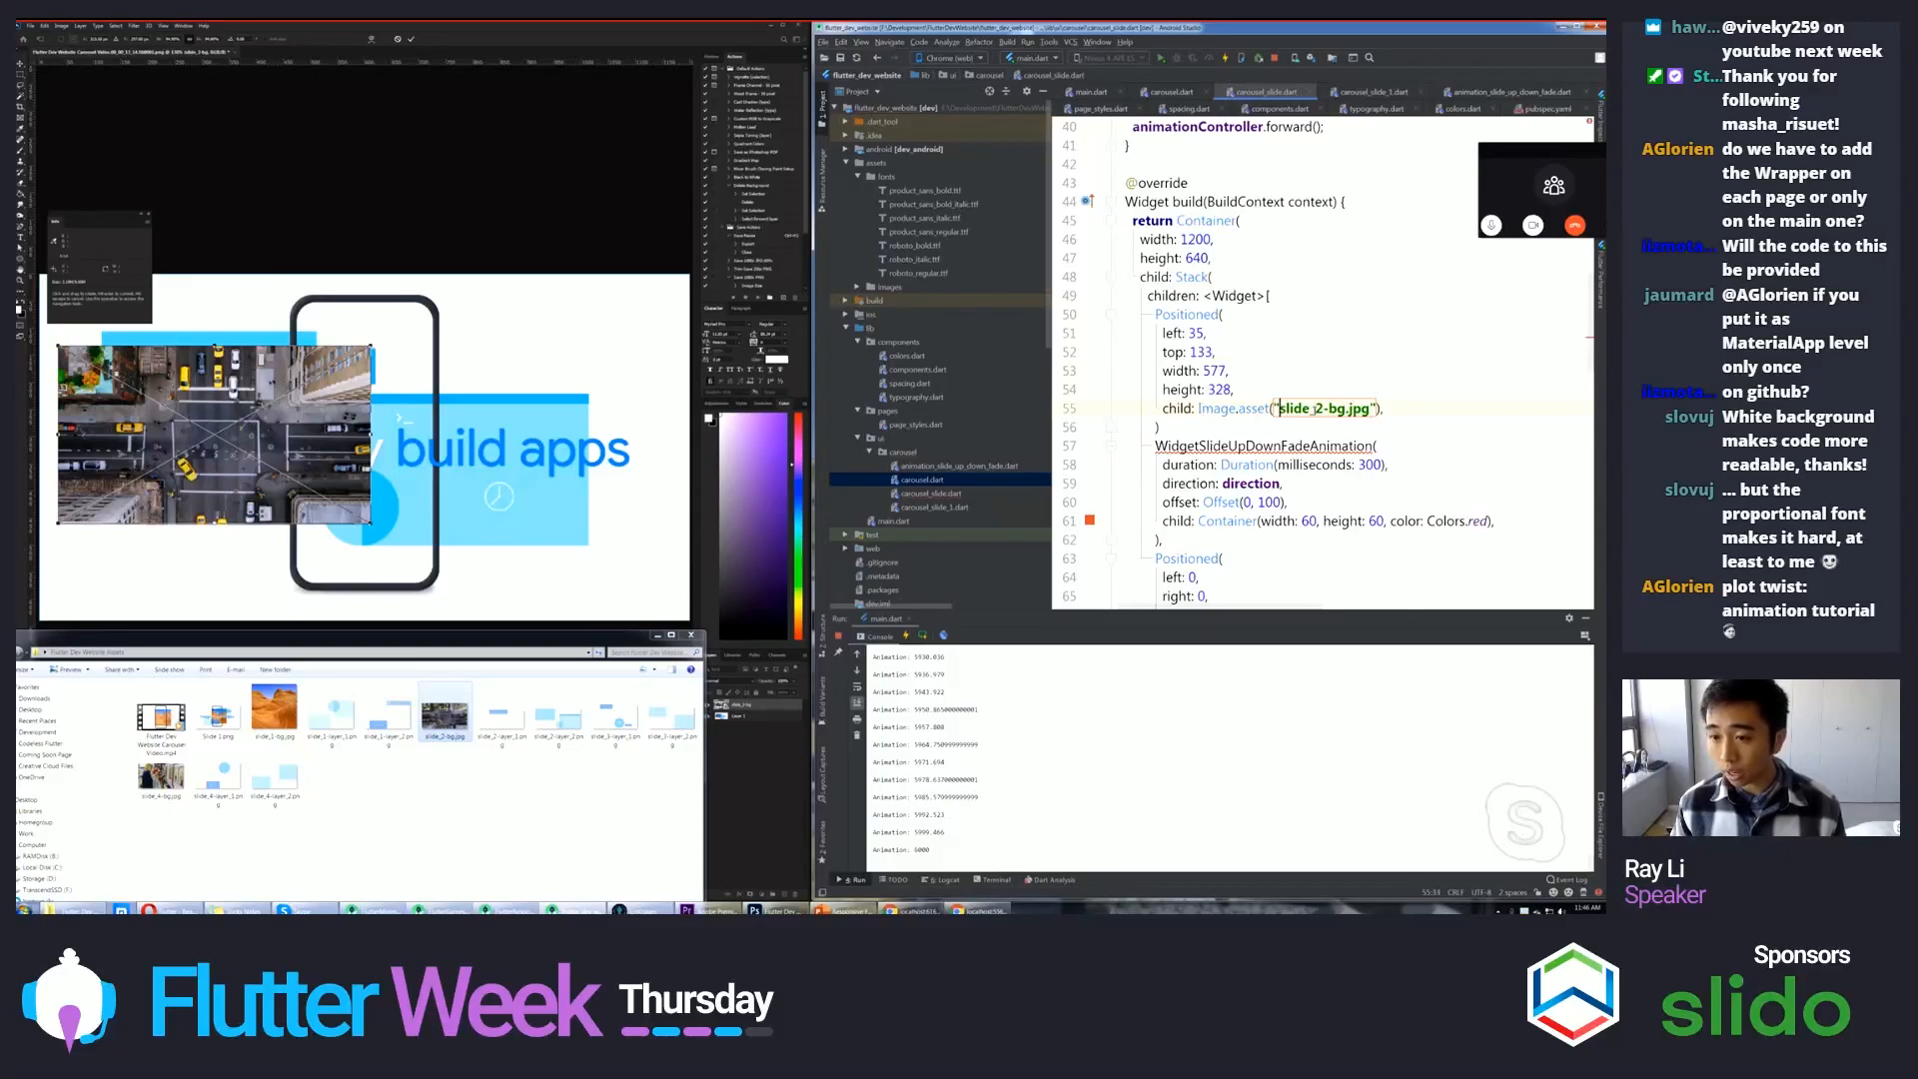
pyautogui.write('assets/images/')
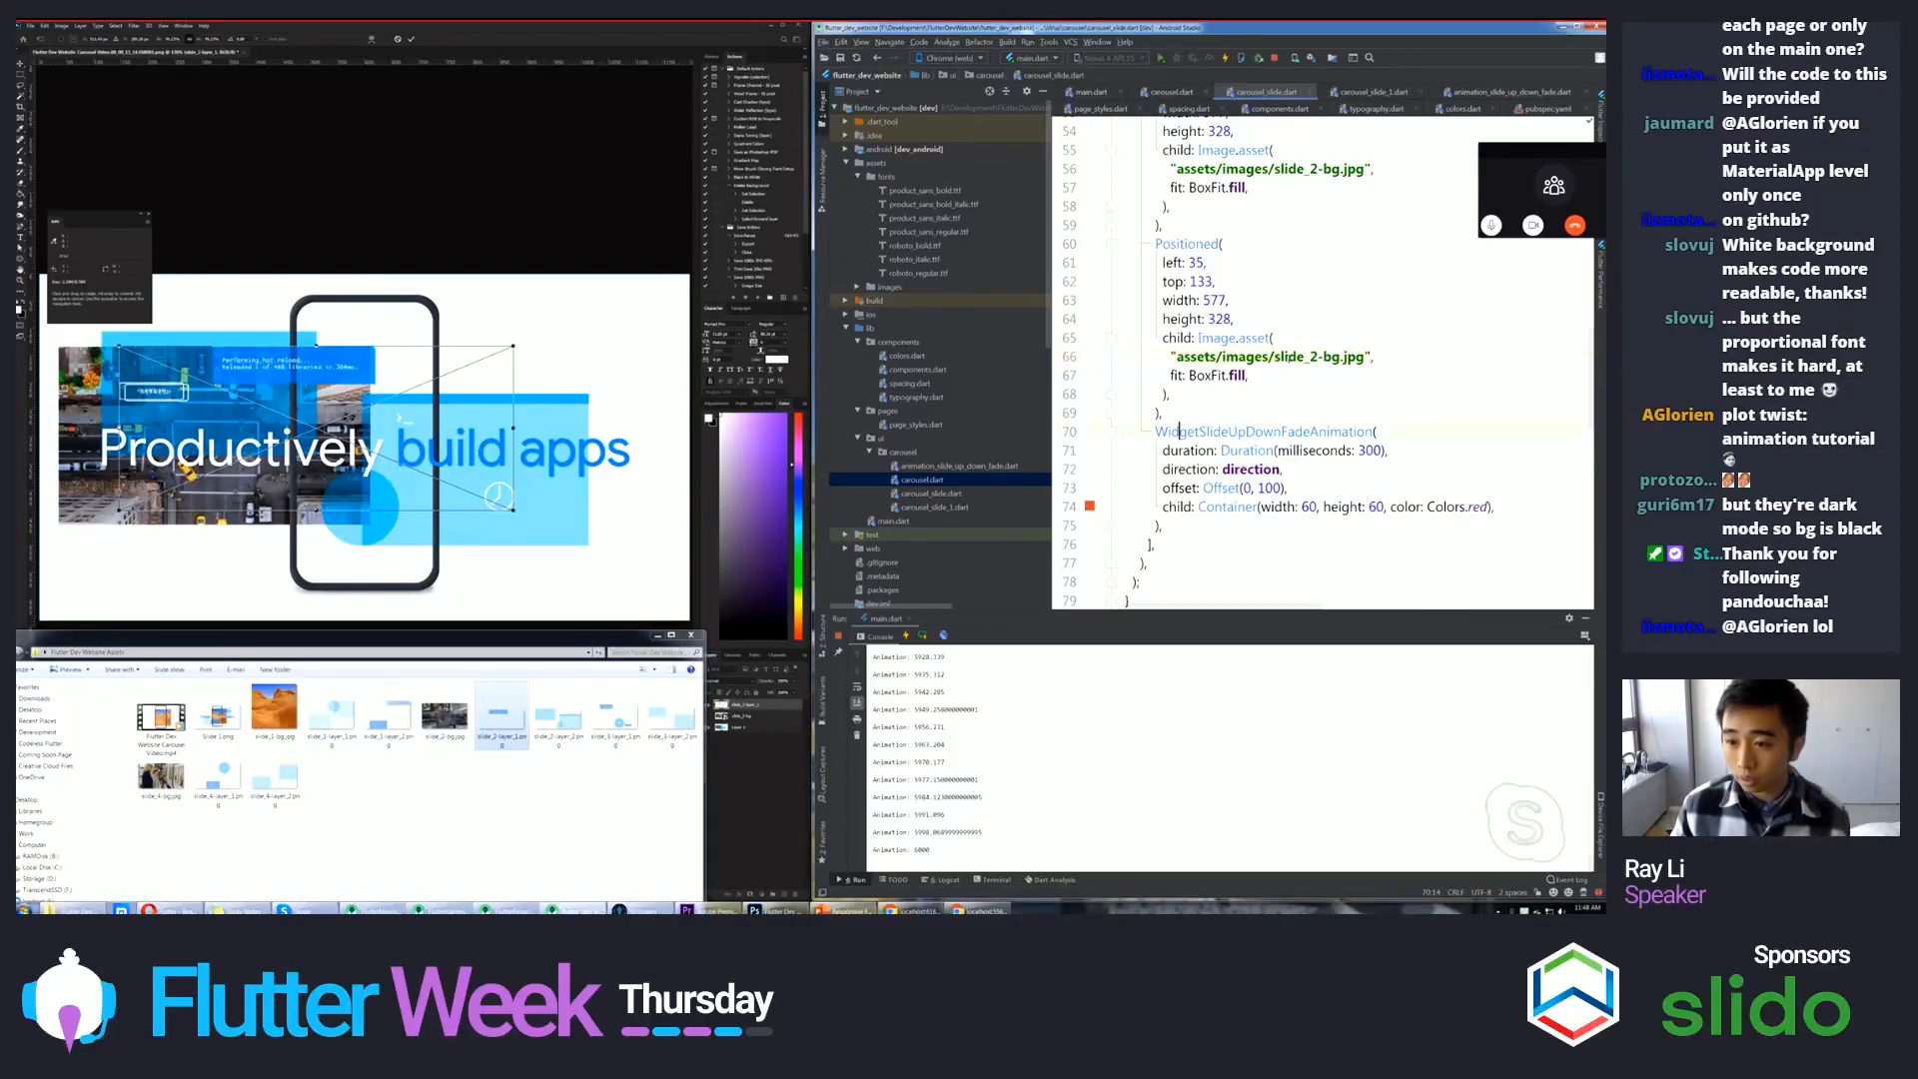
# - Switch the copied block's asset to slide_2-layer_1.png and its left offset to 147
pyautogui.doubleClick(1272, 355)
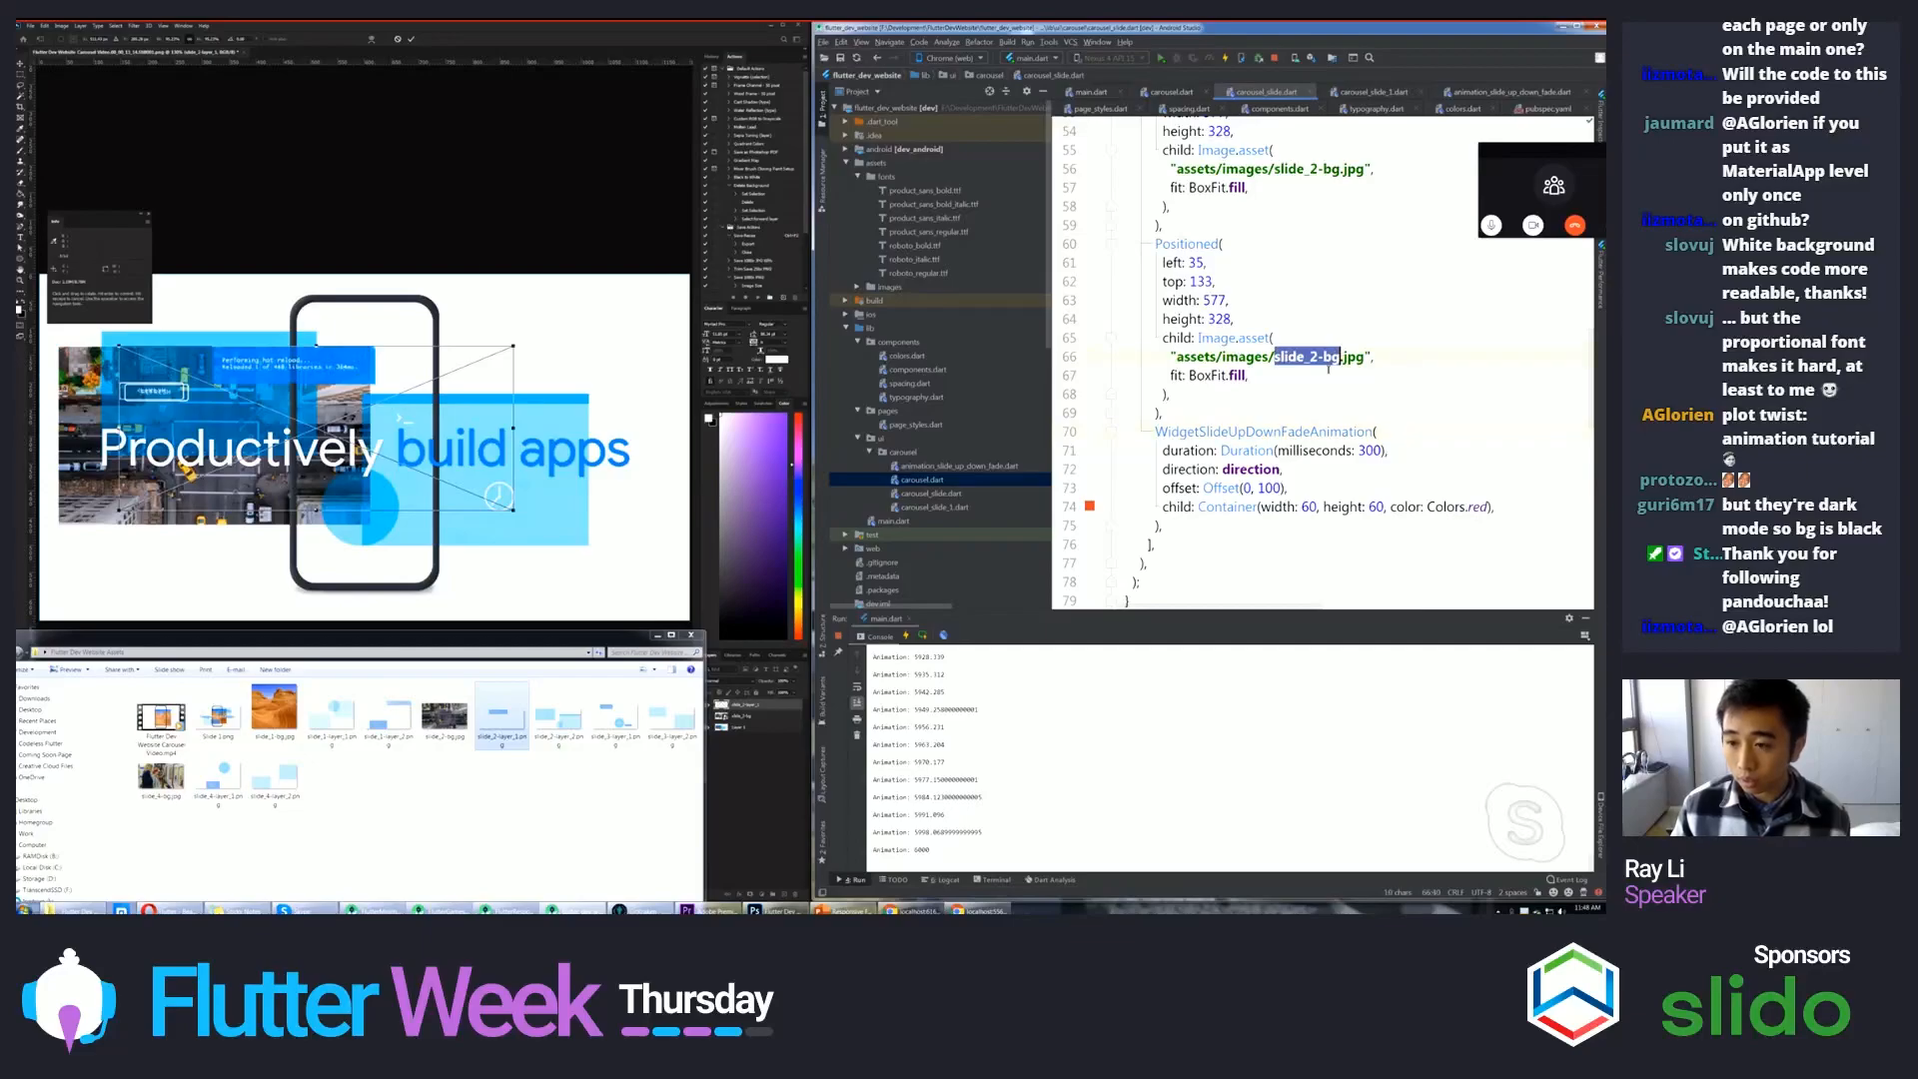
pyautogui.write('slide_2-layer_1.png')
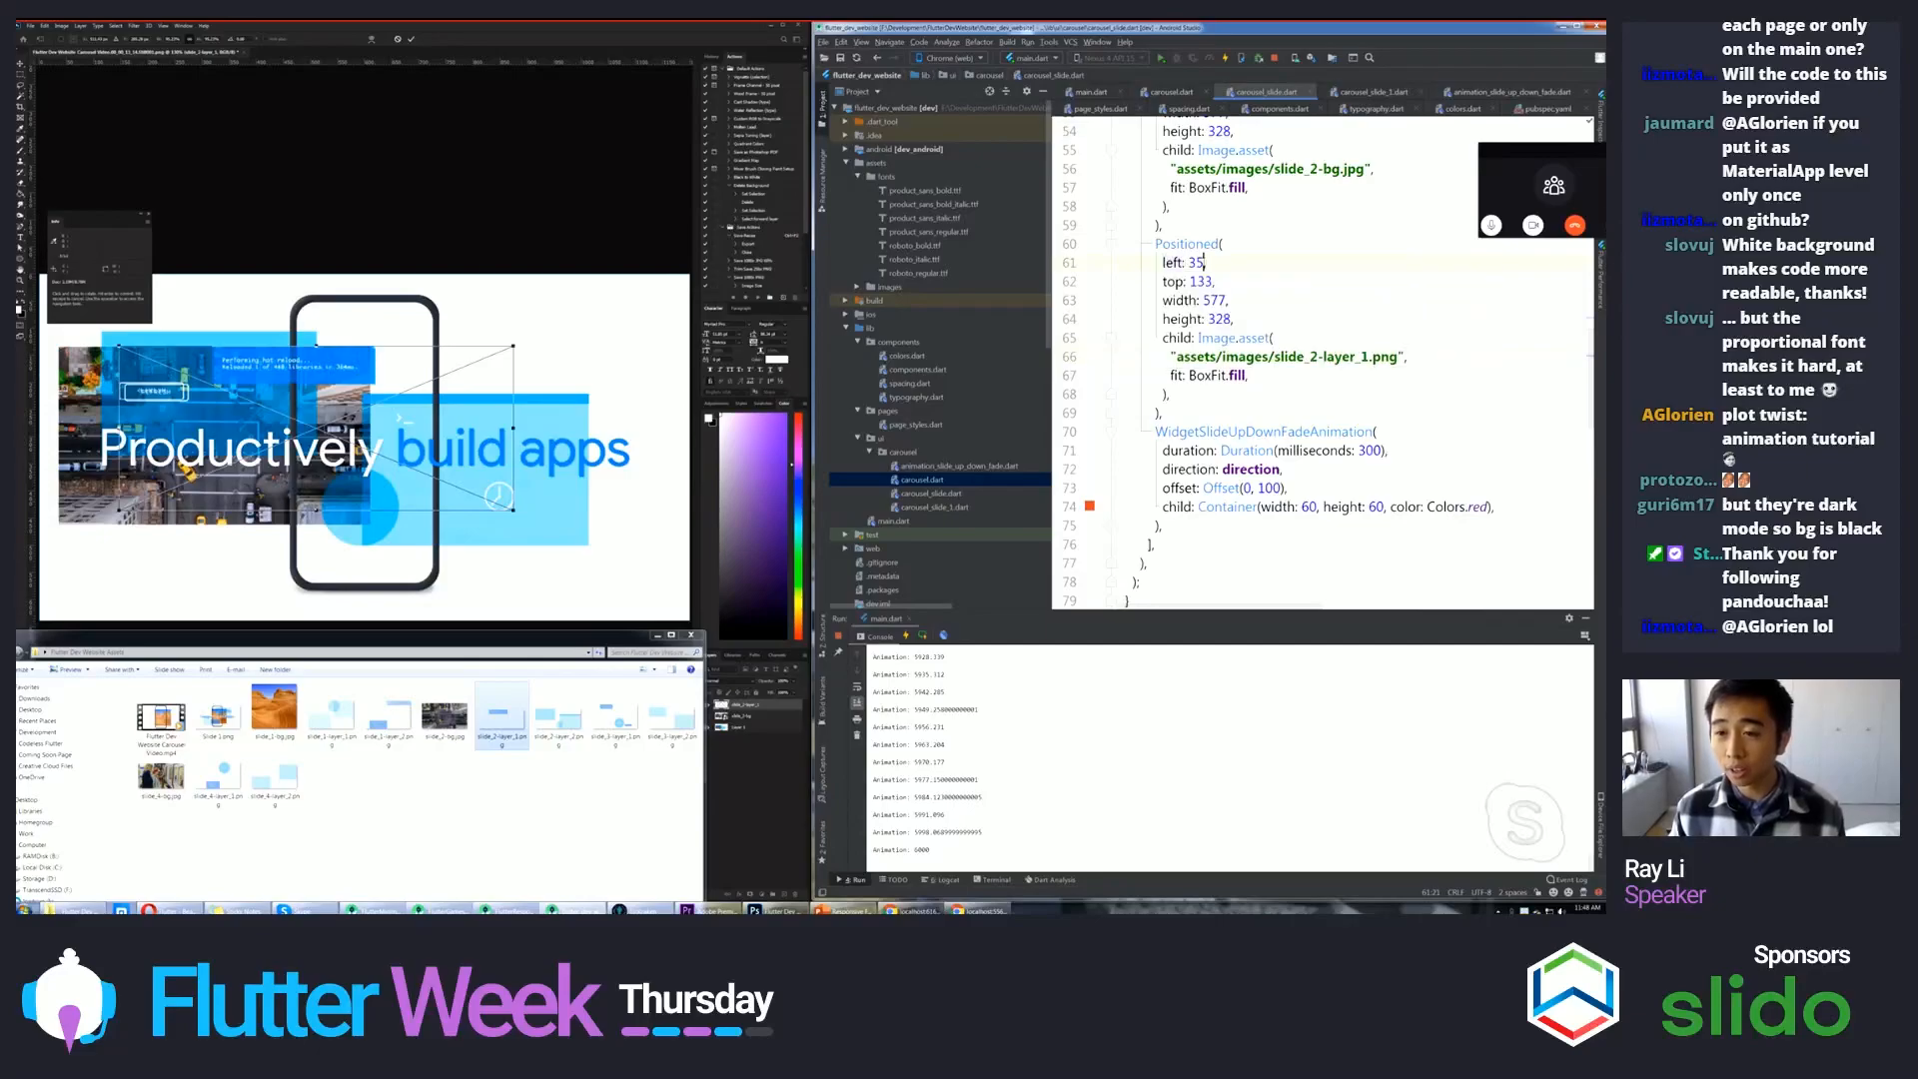
pyautogui.doubleClick(1194, 262)
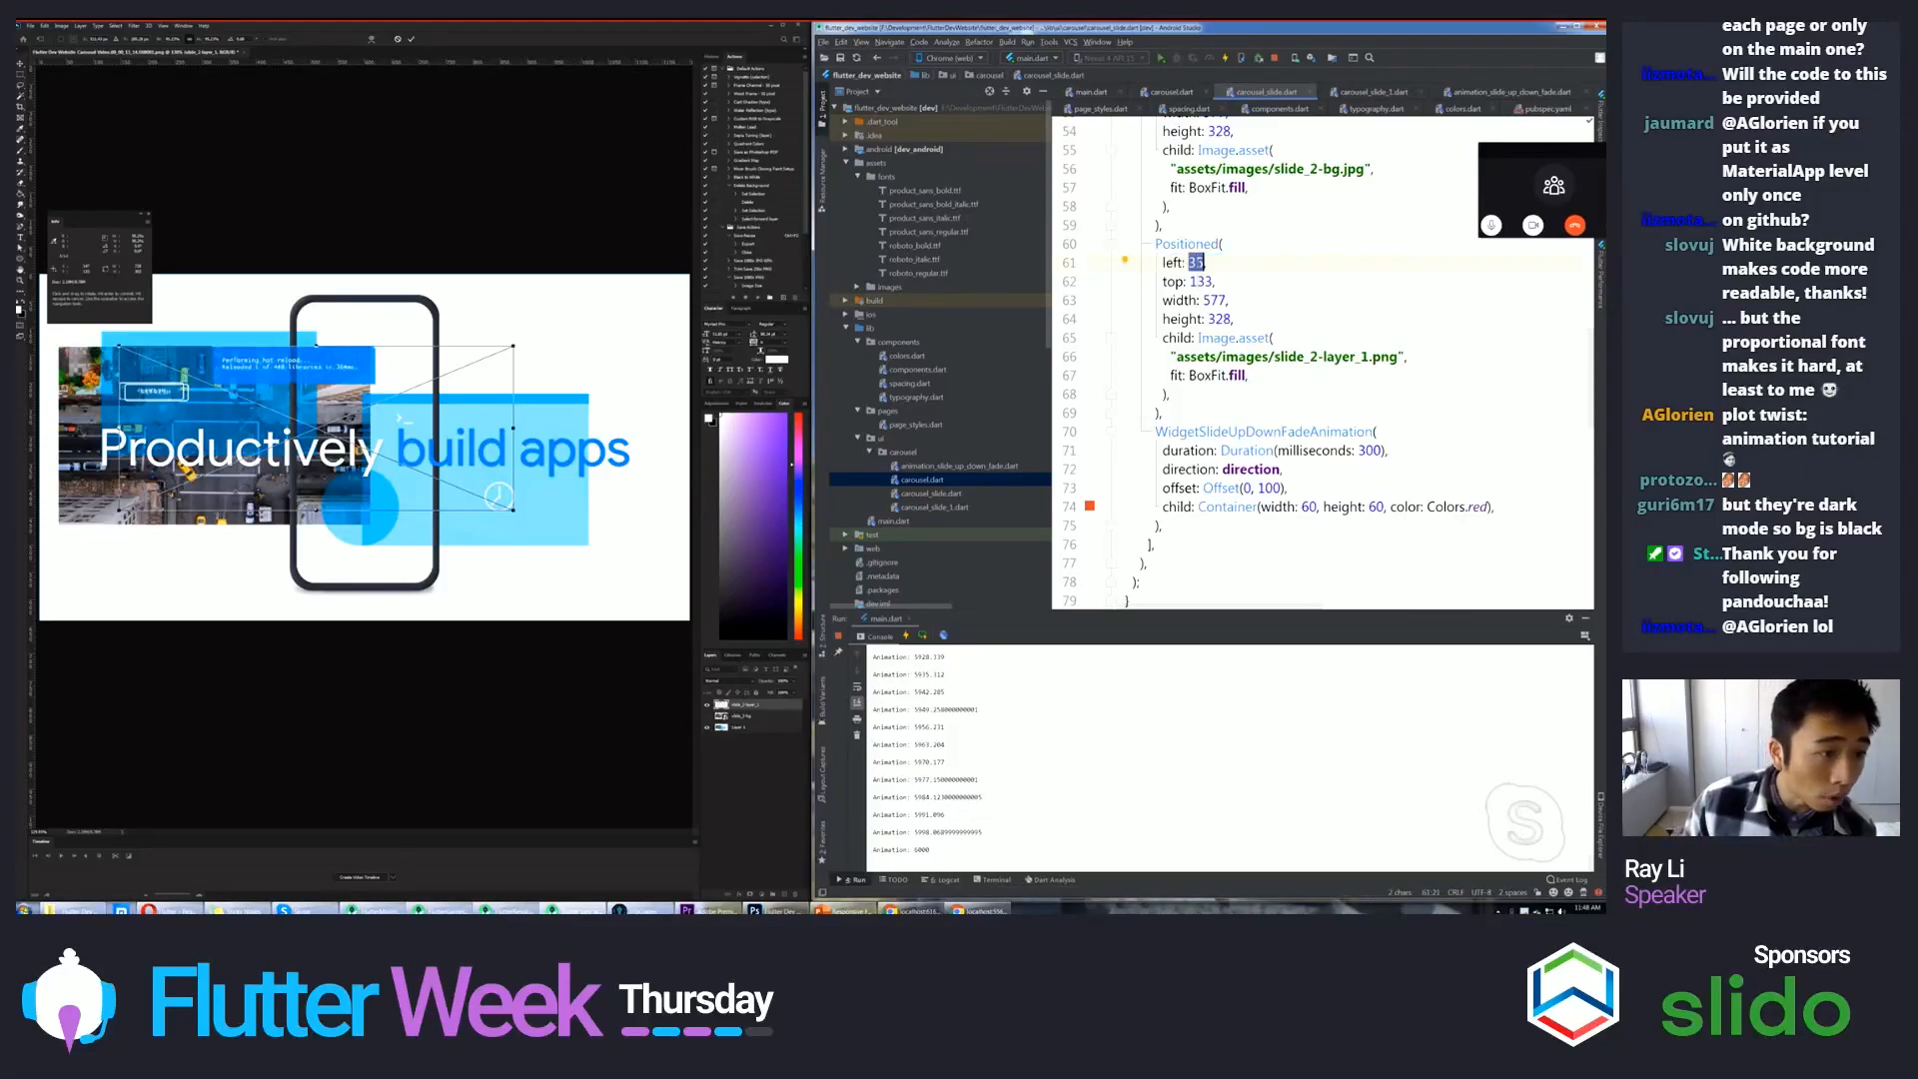
pyautogui.write('147')
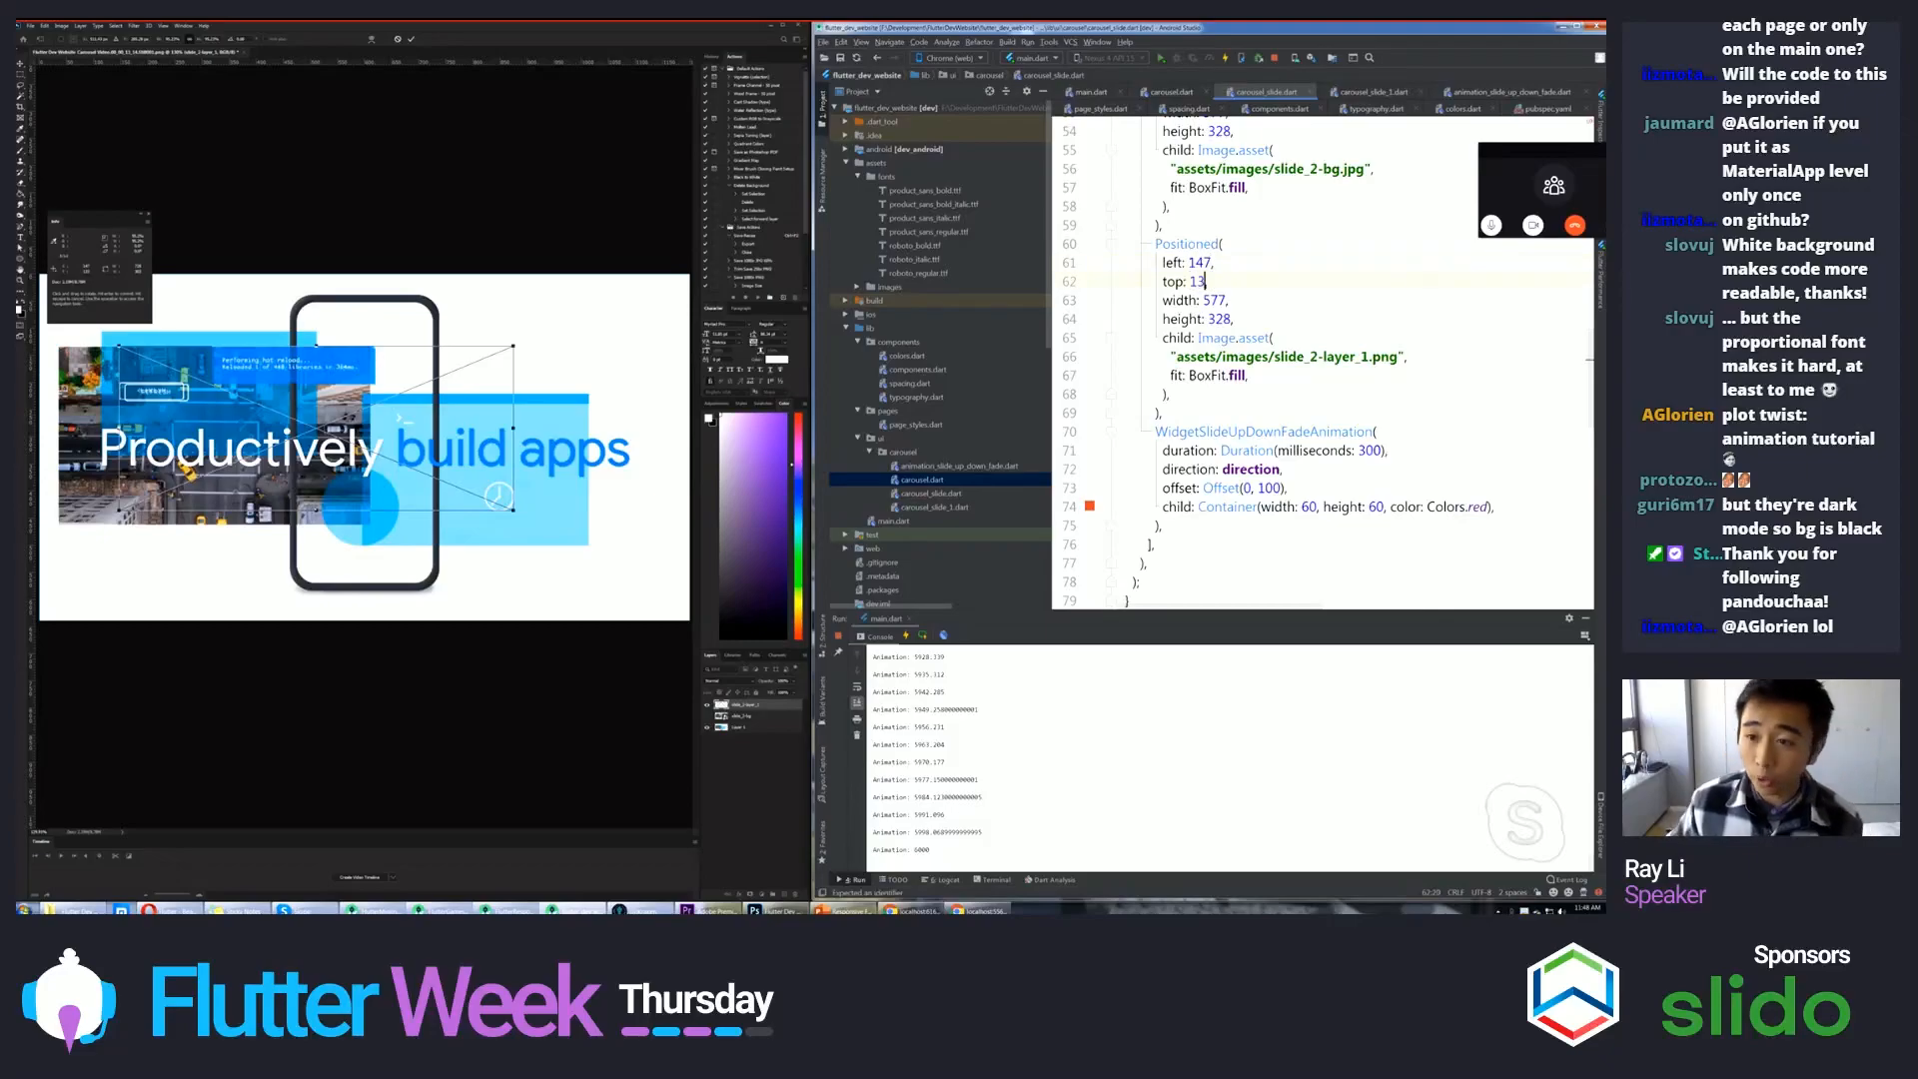
# - Change the second layer's width to 728 and height to 303
pyautogui.scroll(-3)
pyautogui.write('3,')
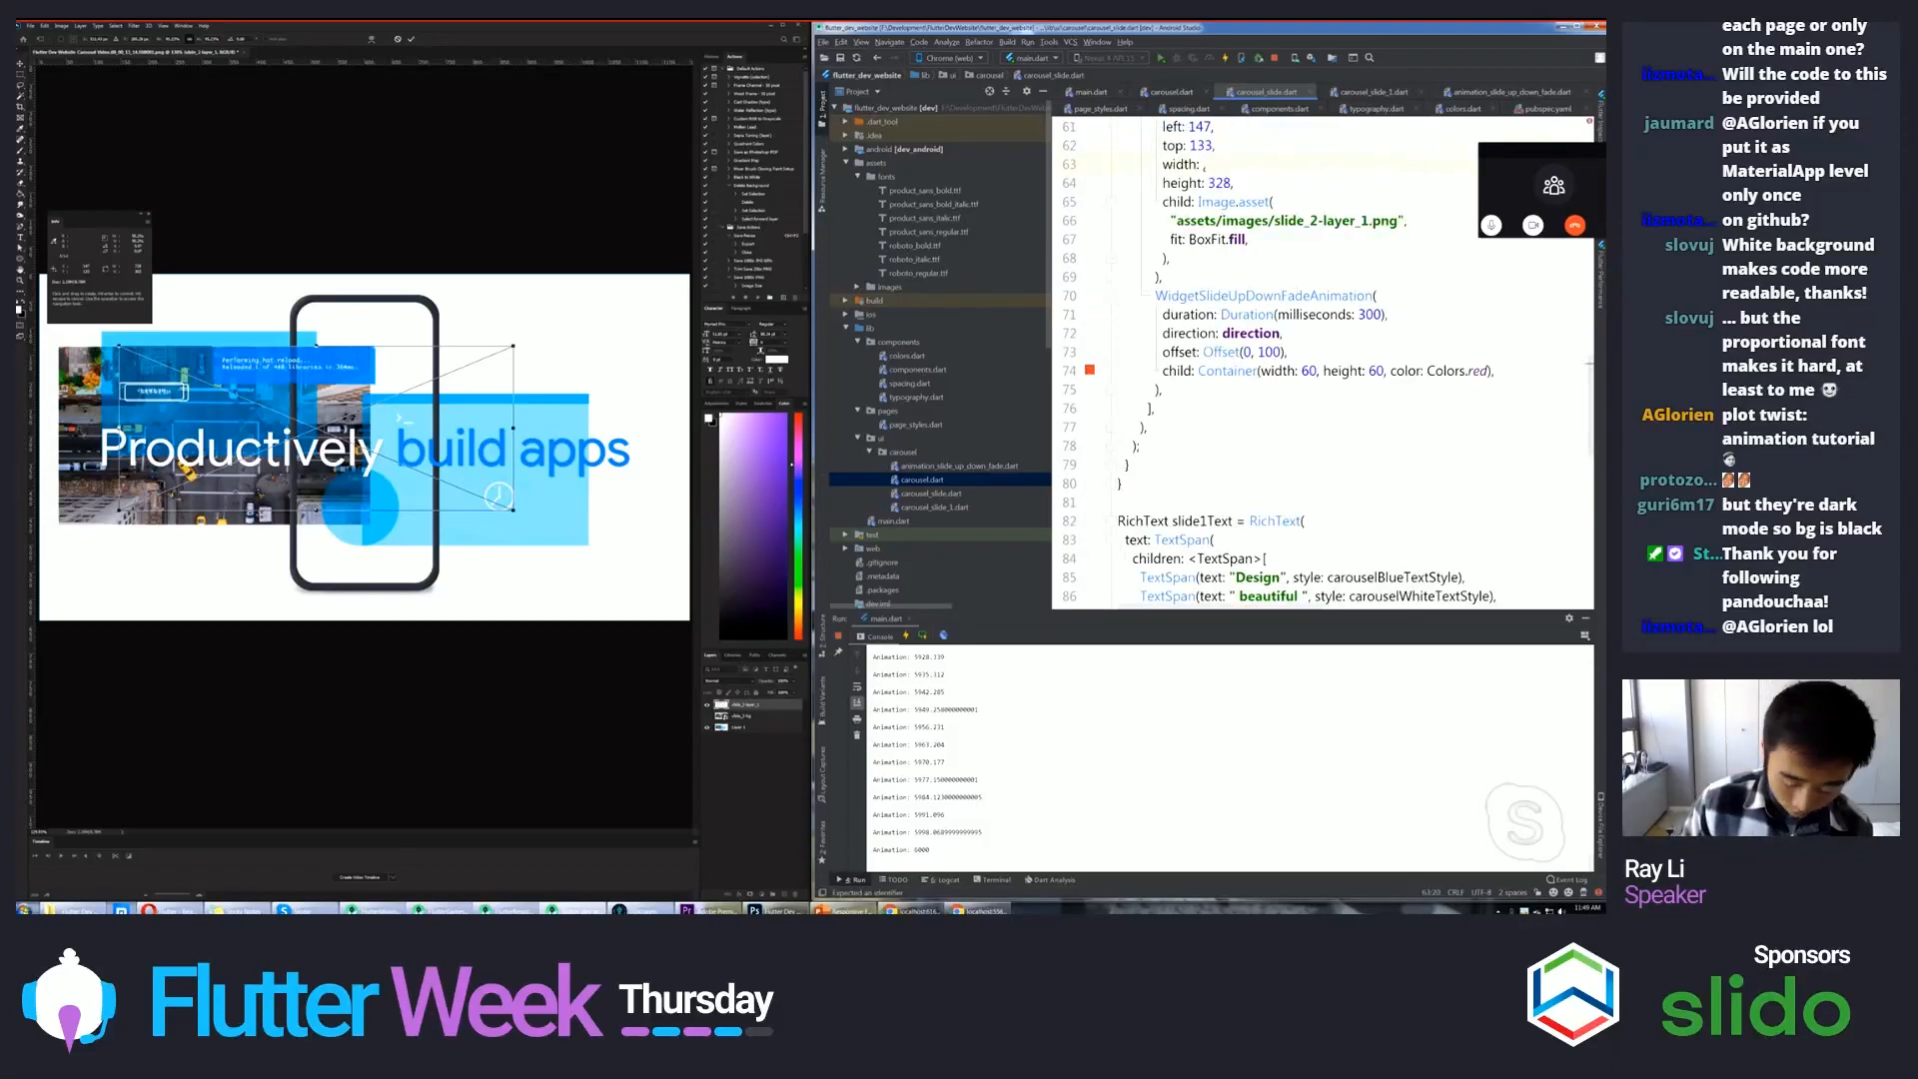
pyautogui.write('728')
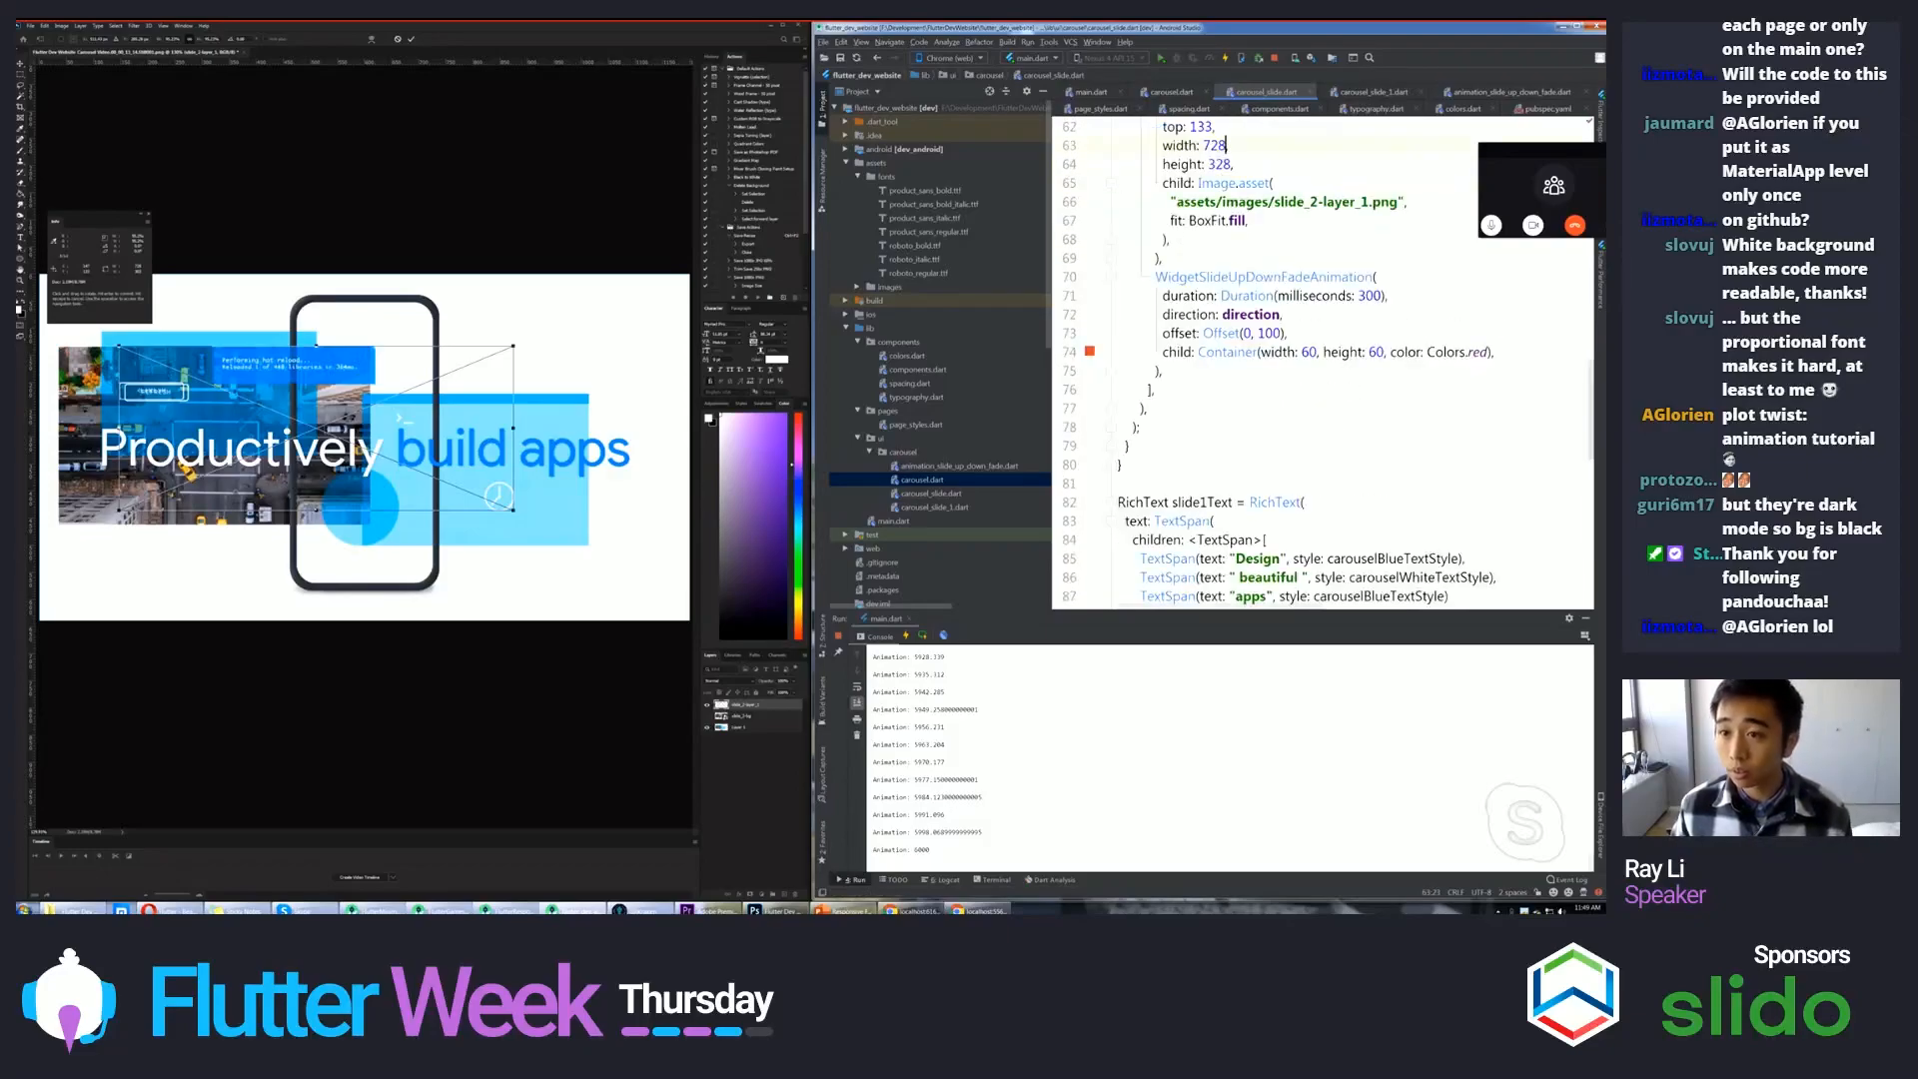
pyautogui.doubleClick(1212, 146)
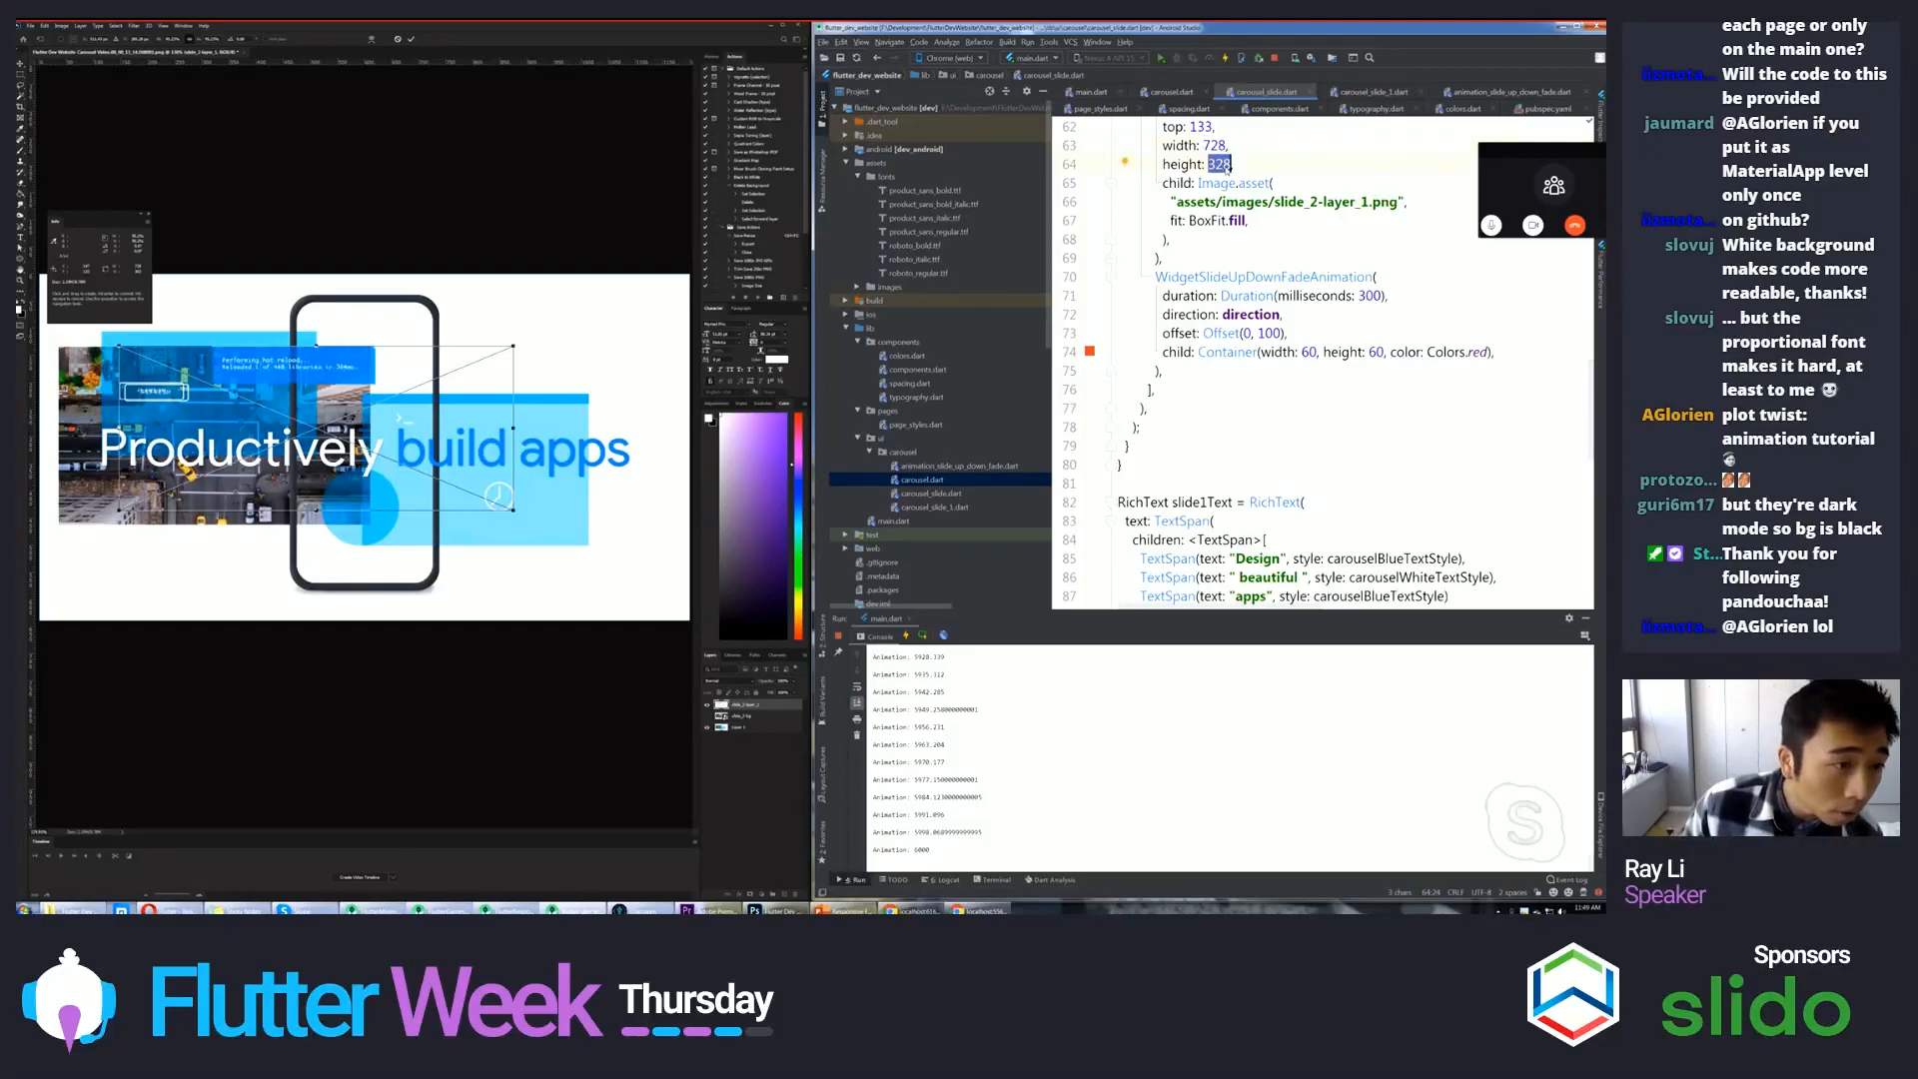
pyautogui.write('303')
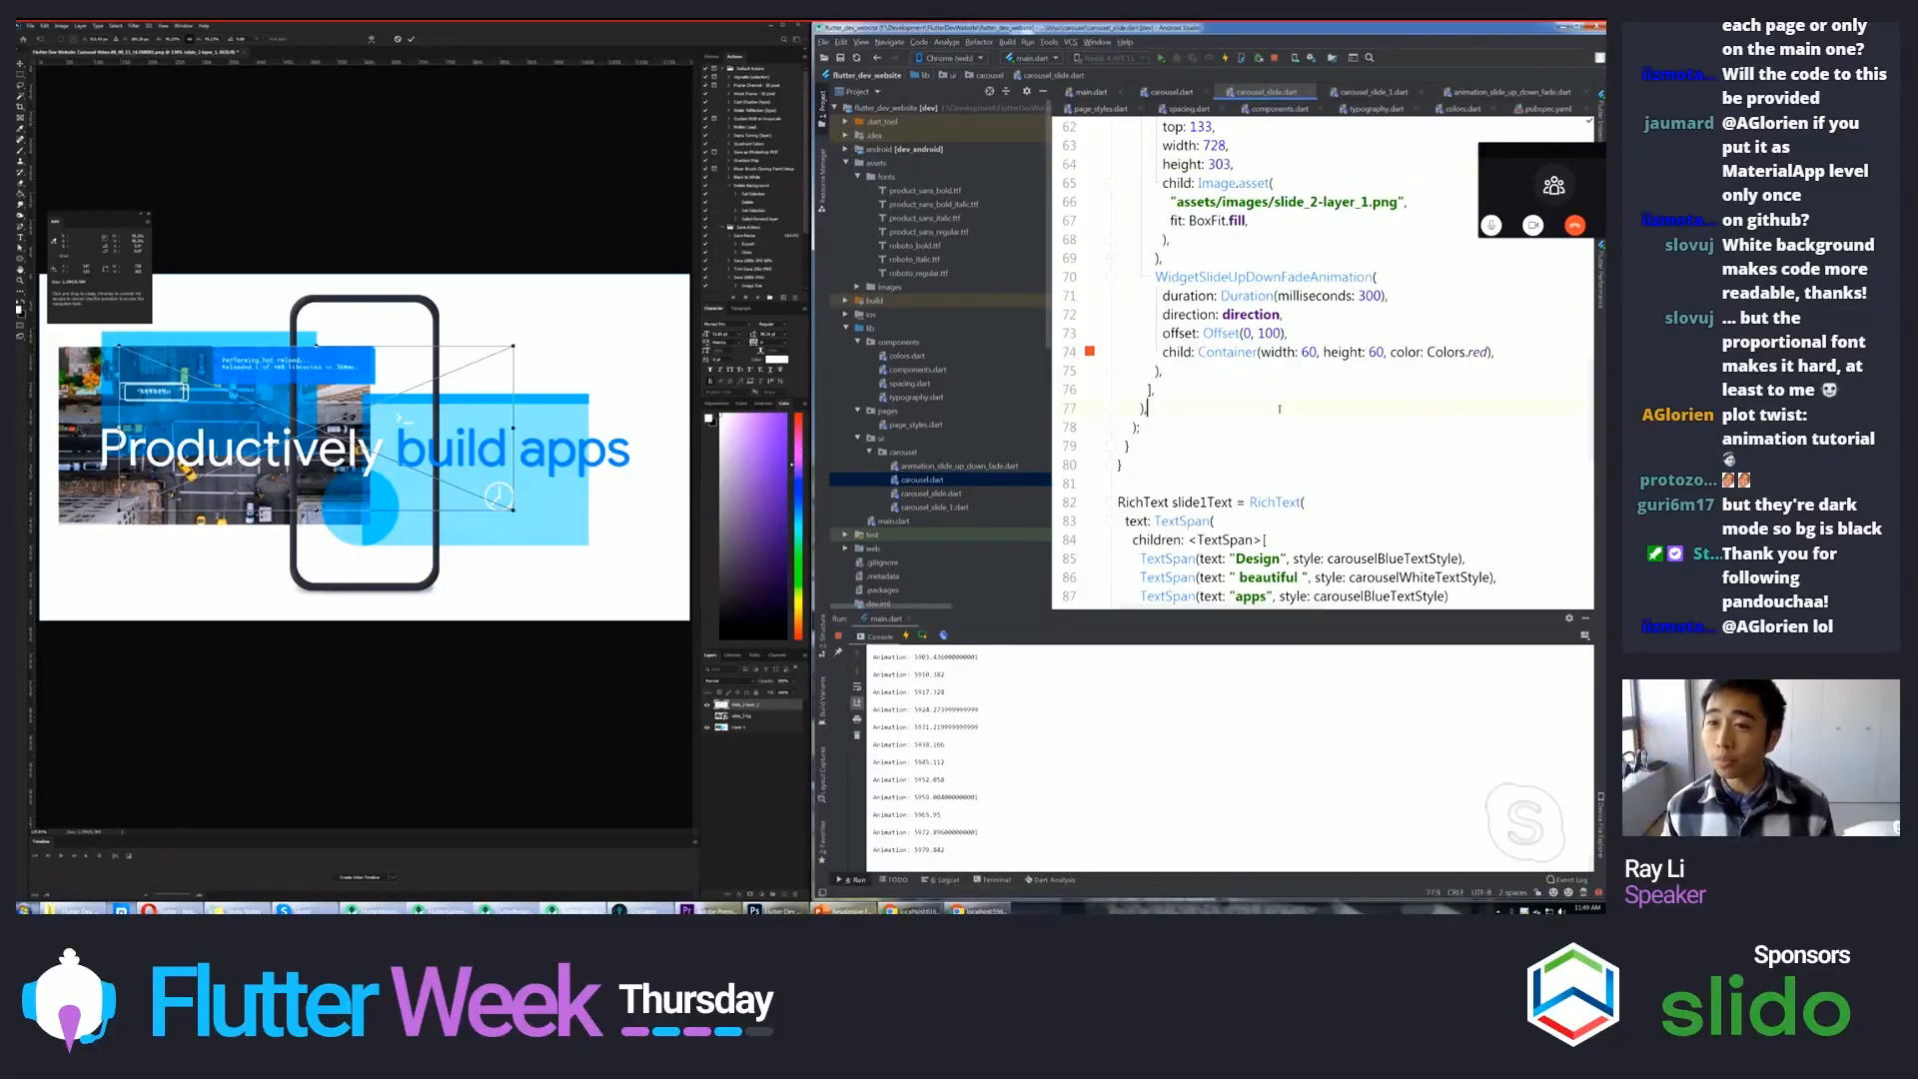
# - In main.dart wrap the CarouselSlide in a Scaffold with a 6000 ms duration and 1200×640 size
pyautogui.click(1087, 90)
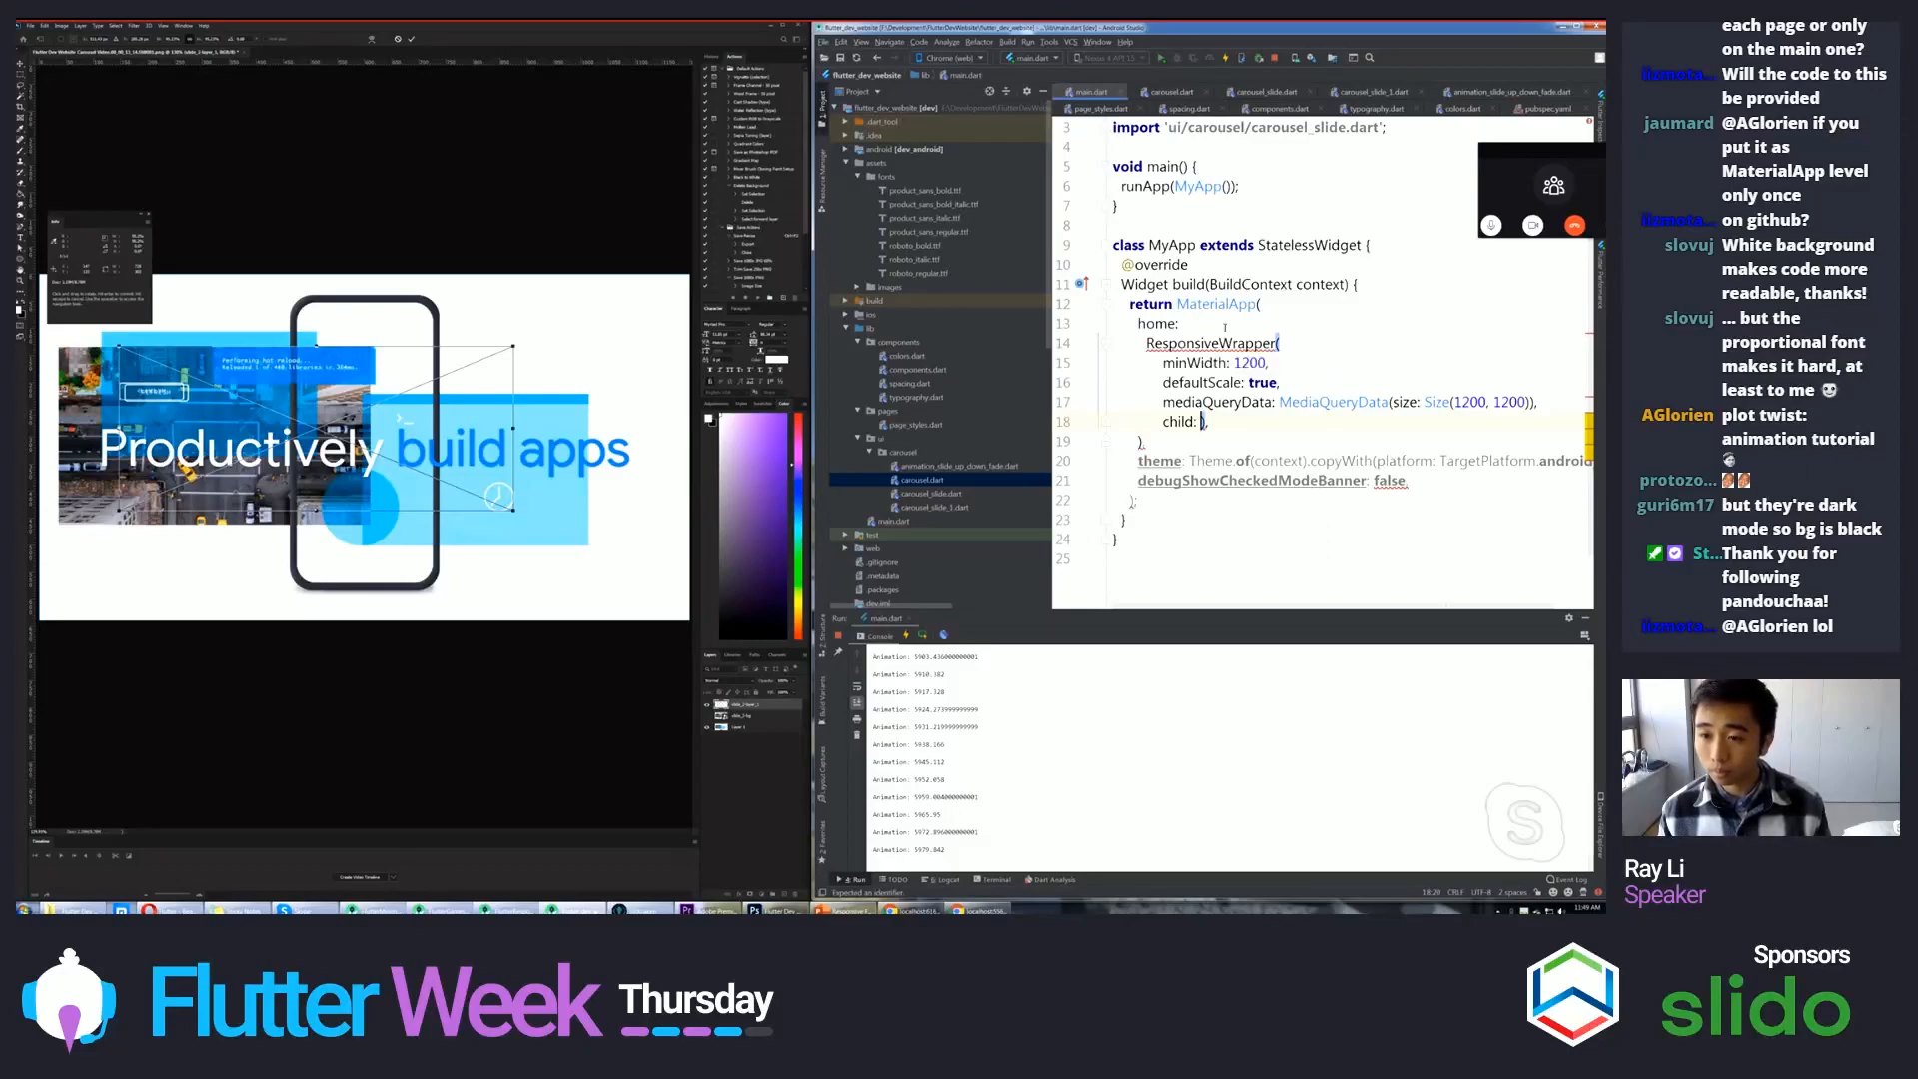
pyautogui.write('Scaffold(')
pyautogui.click(1212, 341)
pyautogui.write('body:     ')
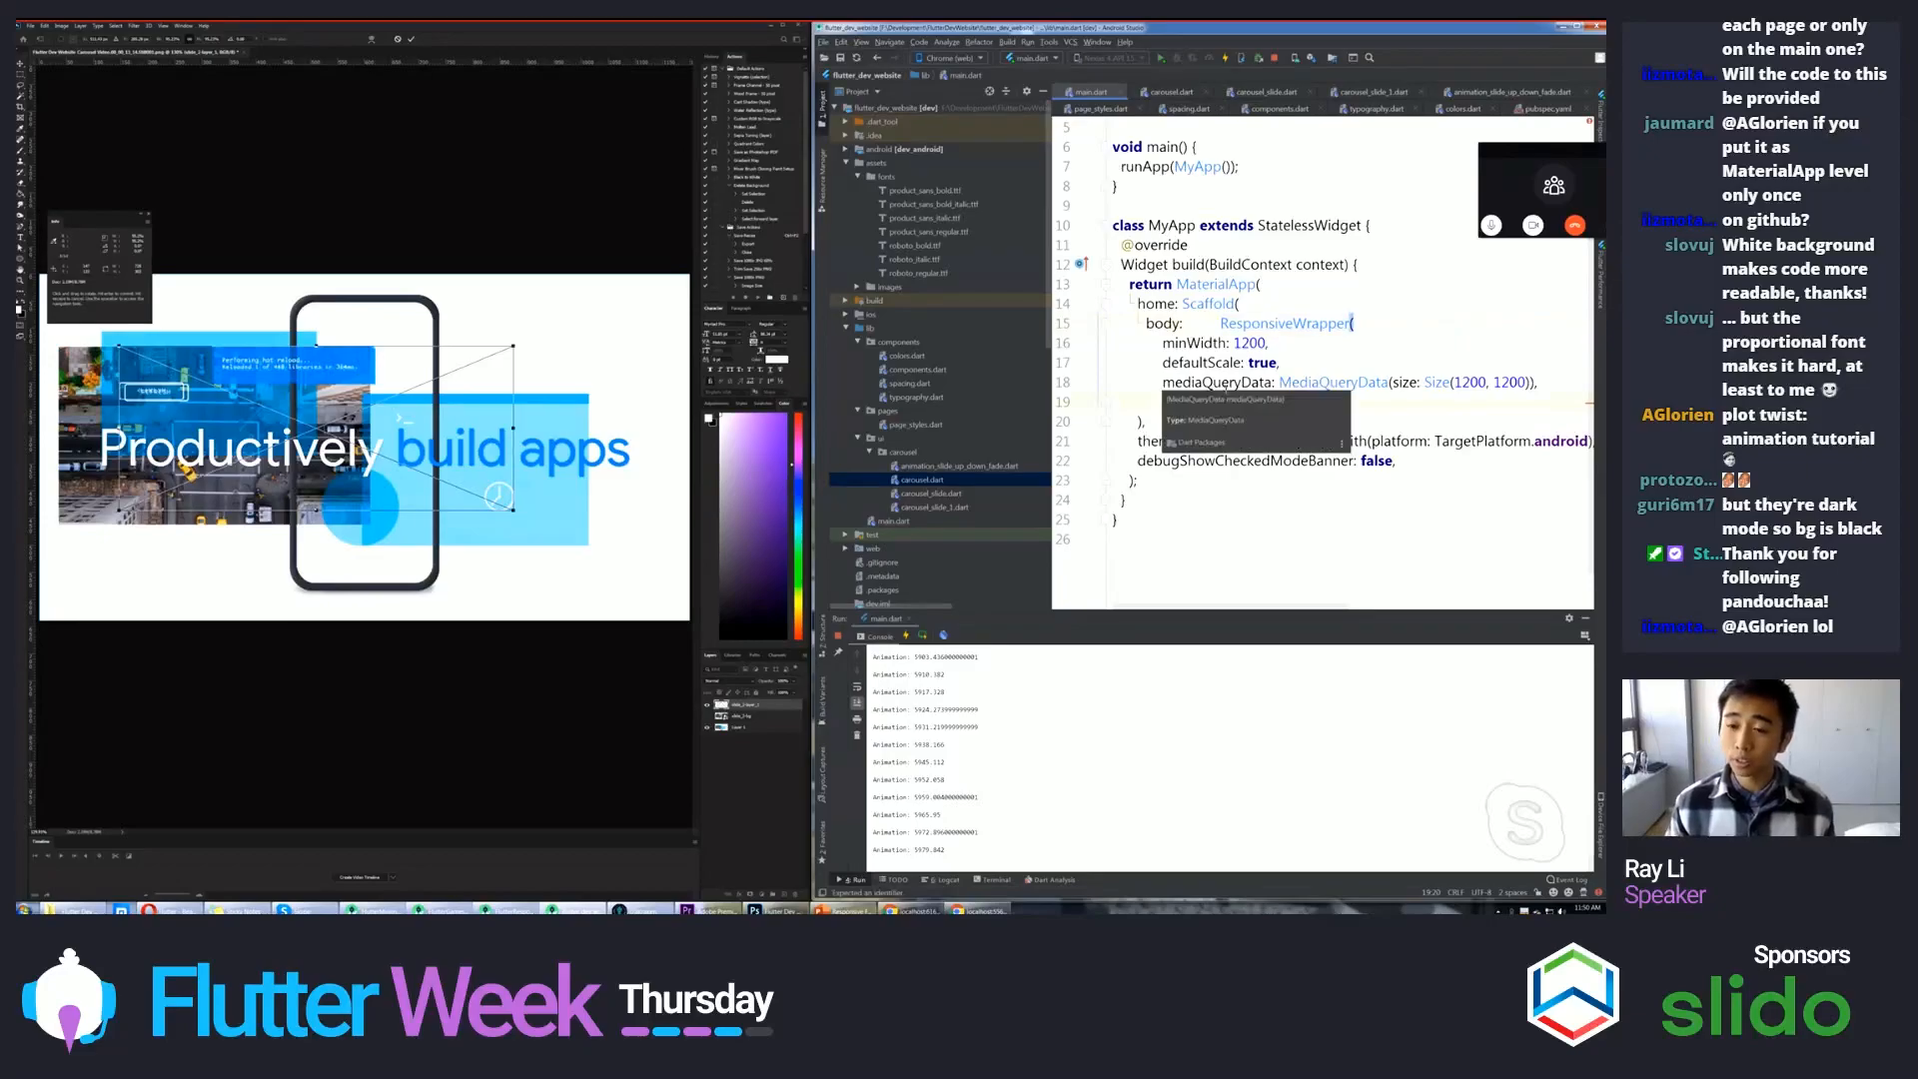
pyautogui.write('child: CarouselSlide1(slideDuration: )),')
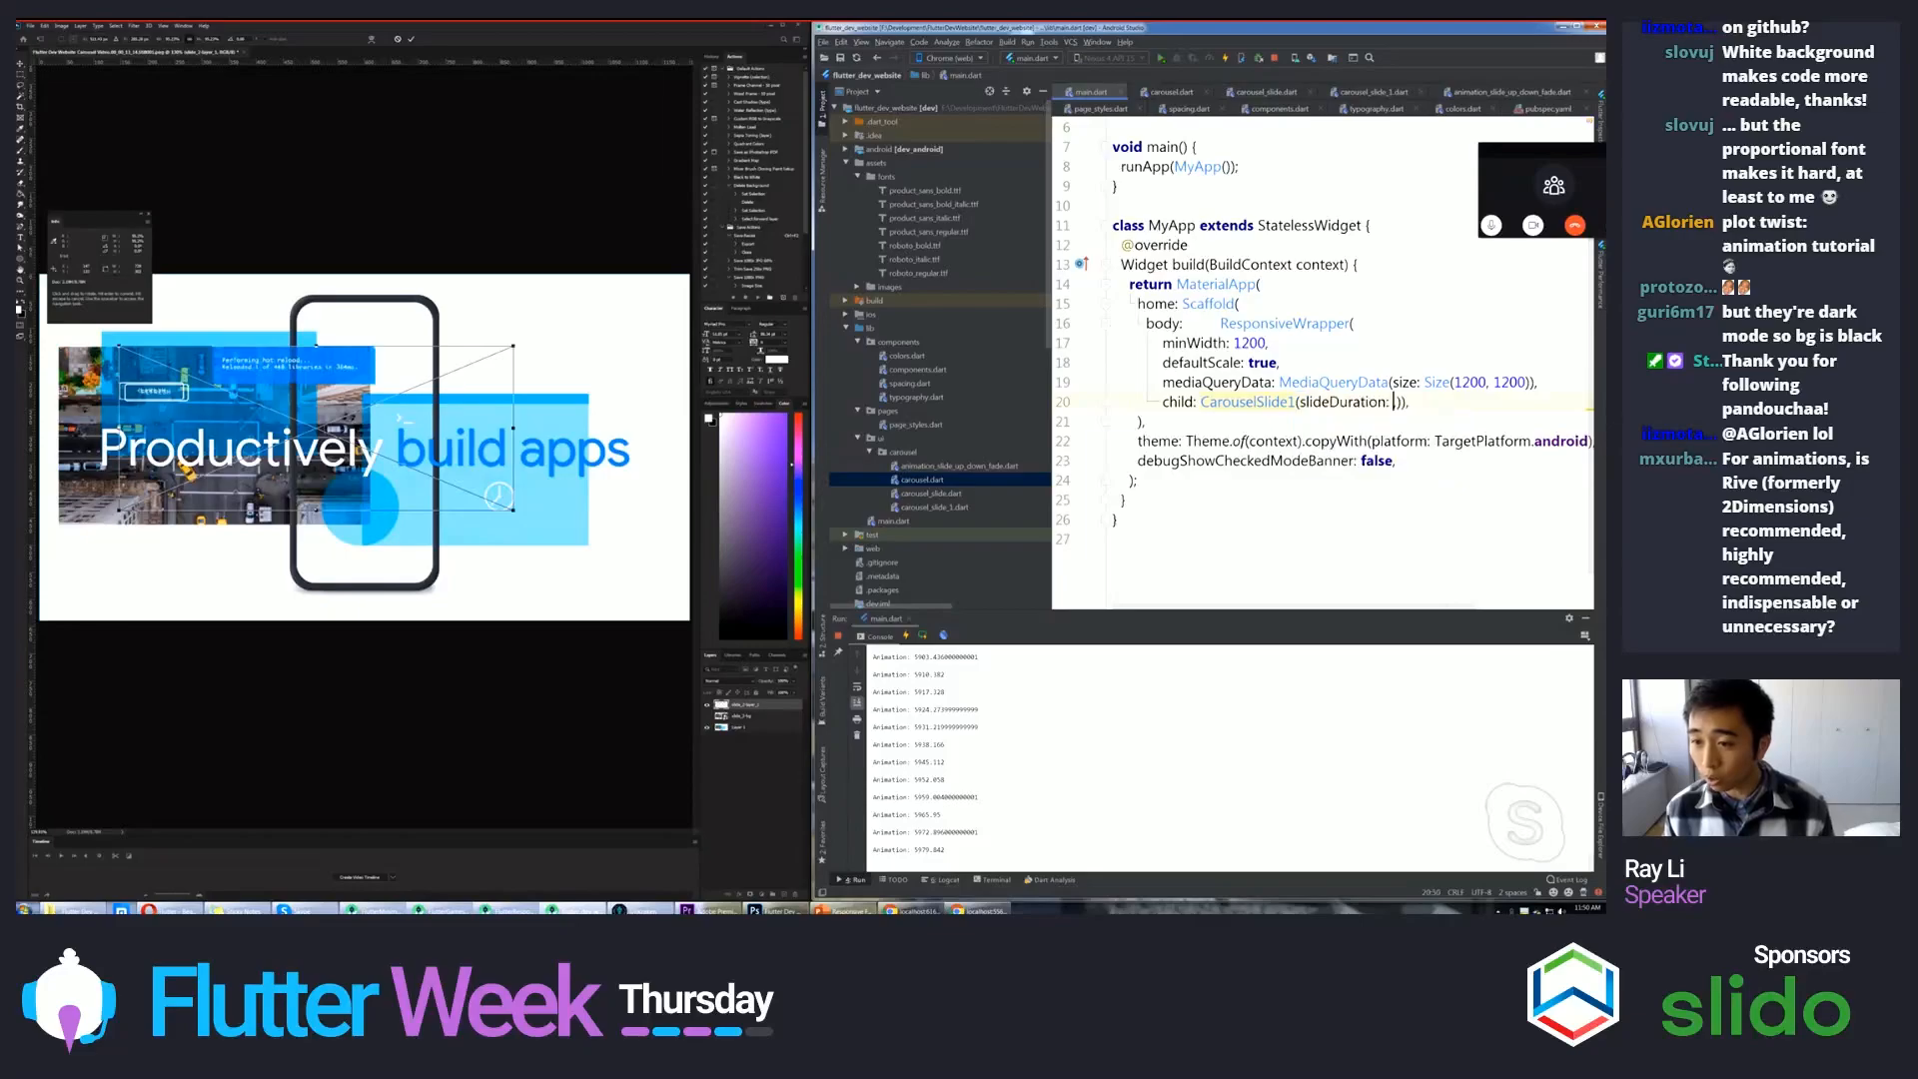
pyautogui.write('6000,')
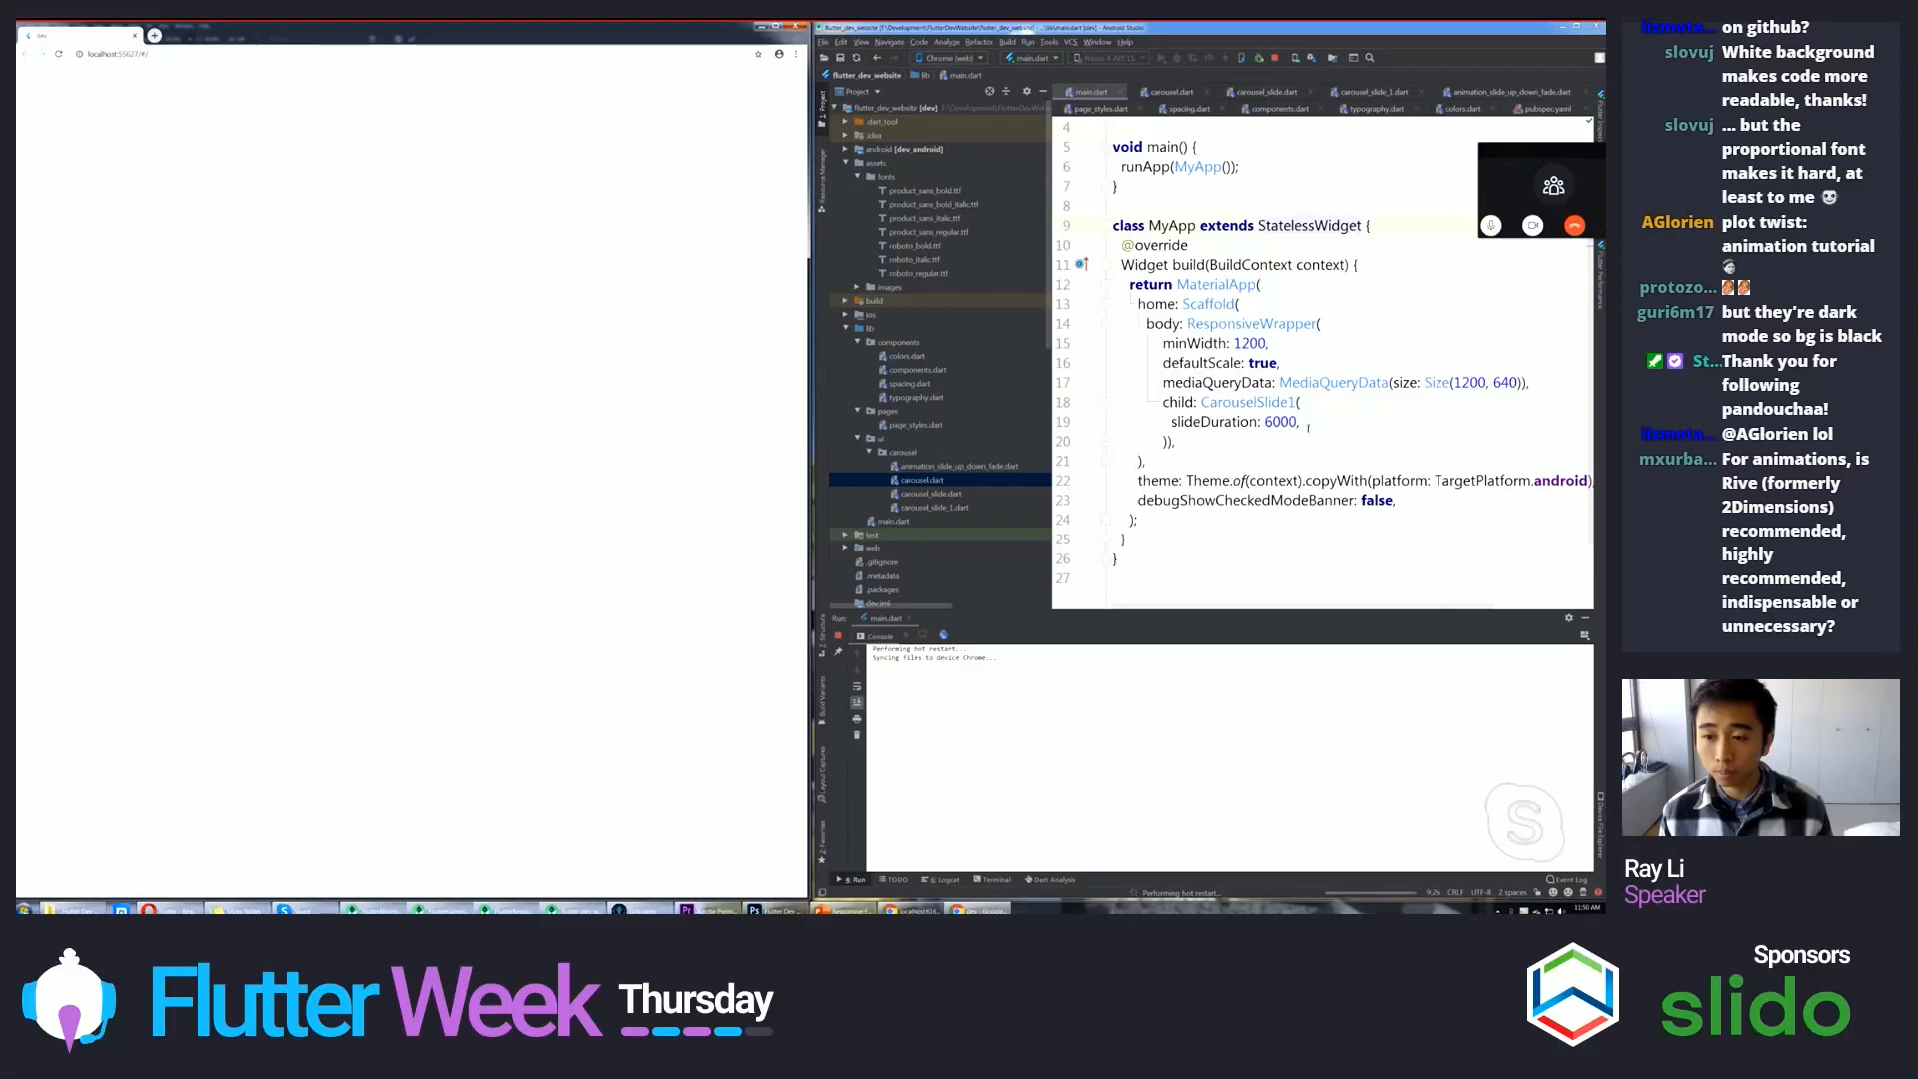
pyautogui.scroll(3)
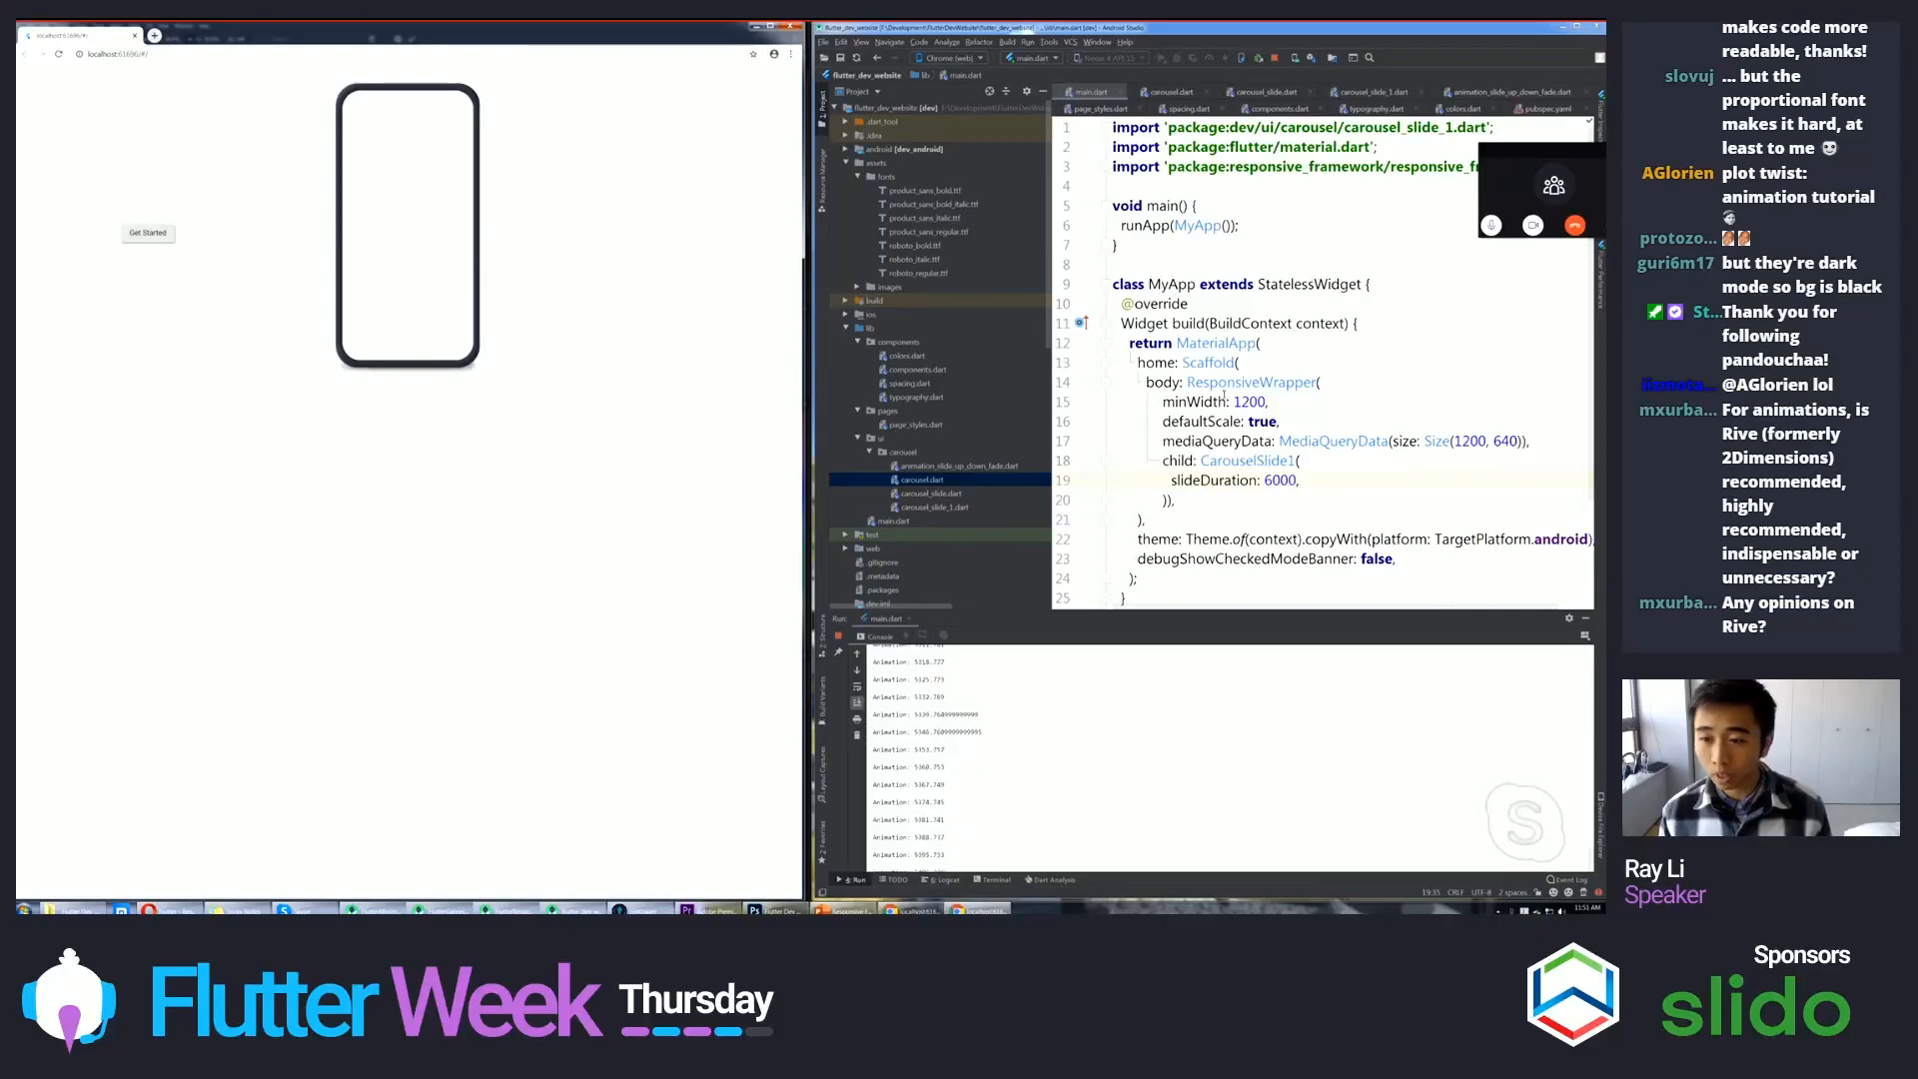
# - In carousel_slide_1.dart re-enable the Animation Listener block inside addListener so the slide animates
pyautogui.click(1370, 90)
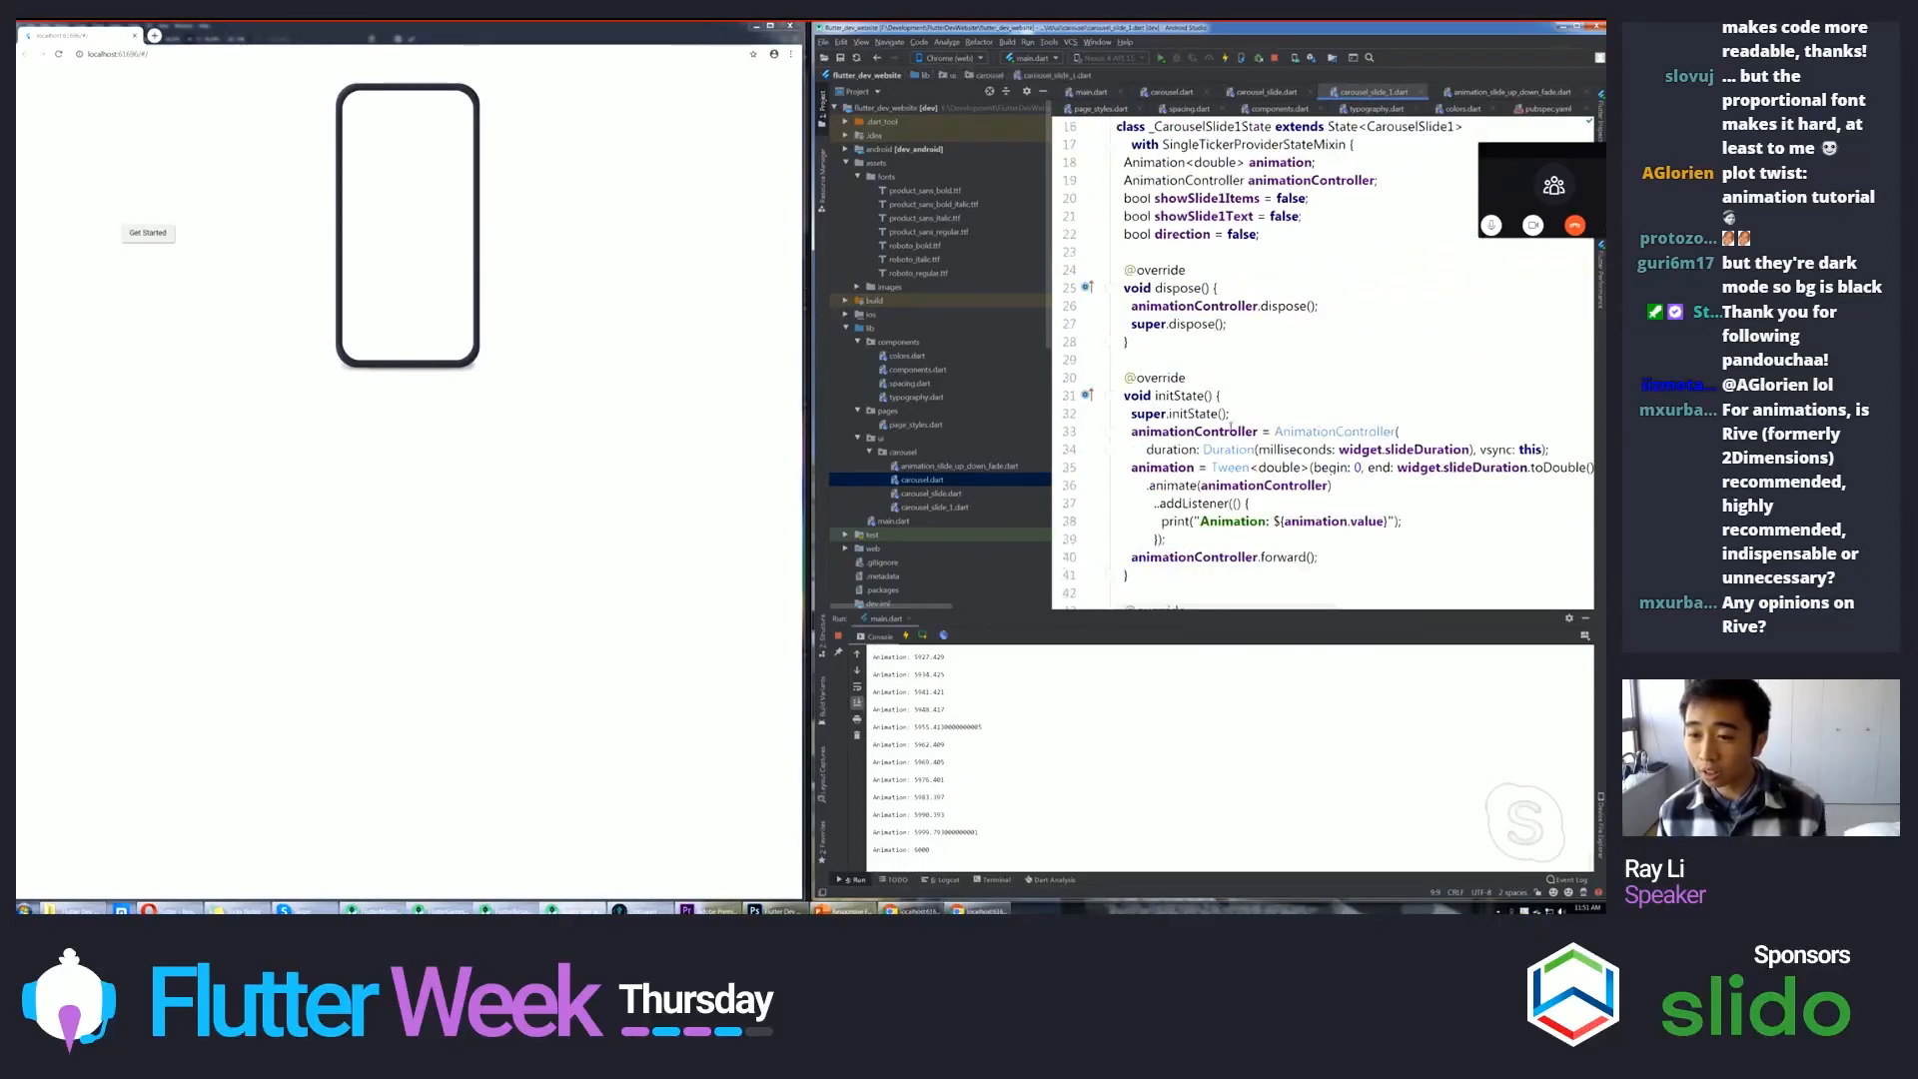
pyautogui.scroll(-3)
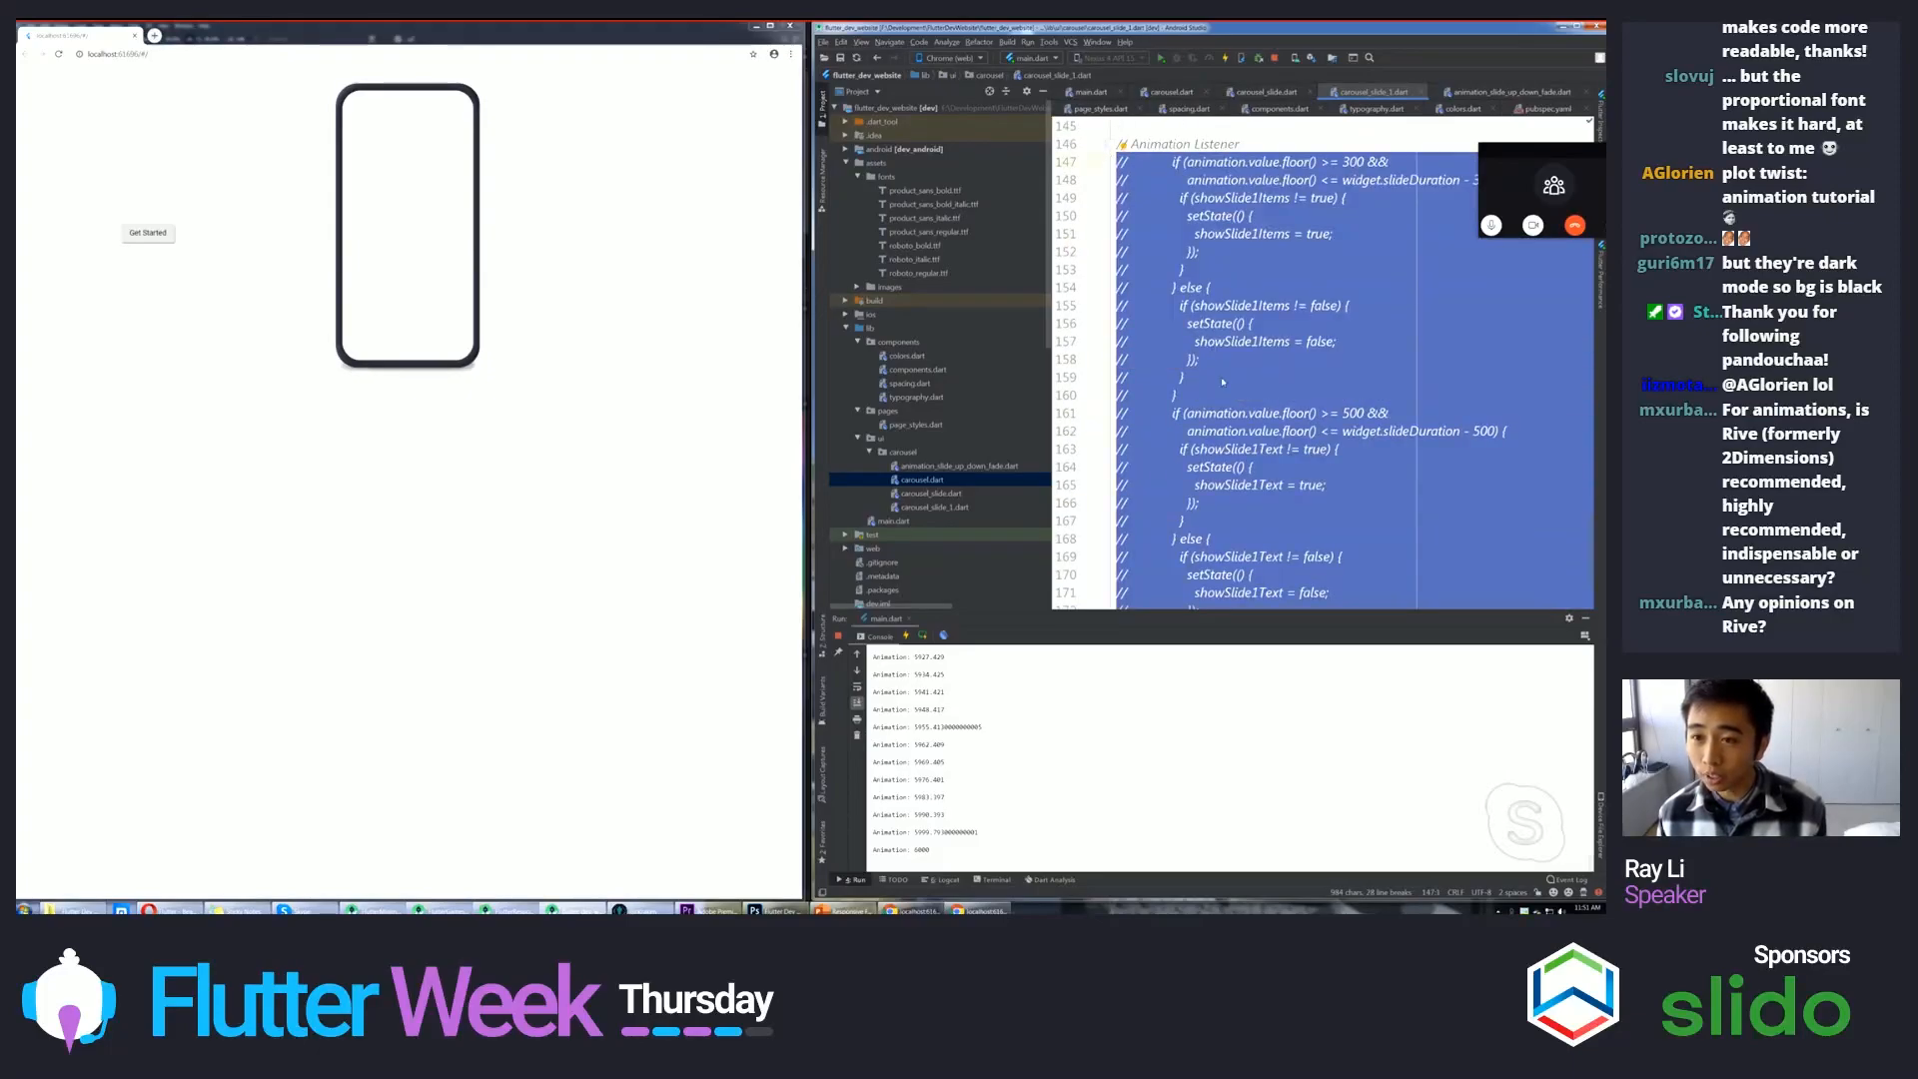
pyautogui.scroll(3)
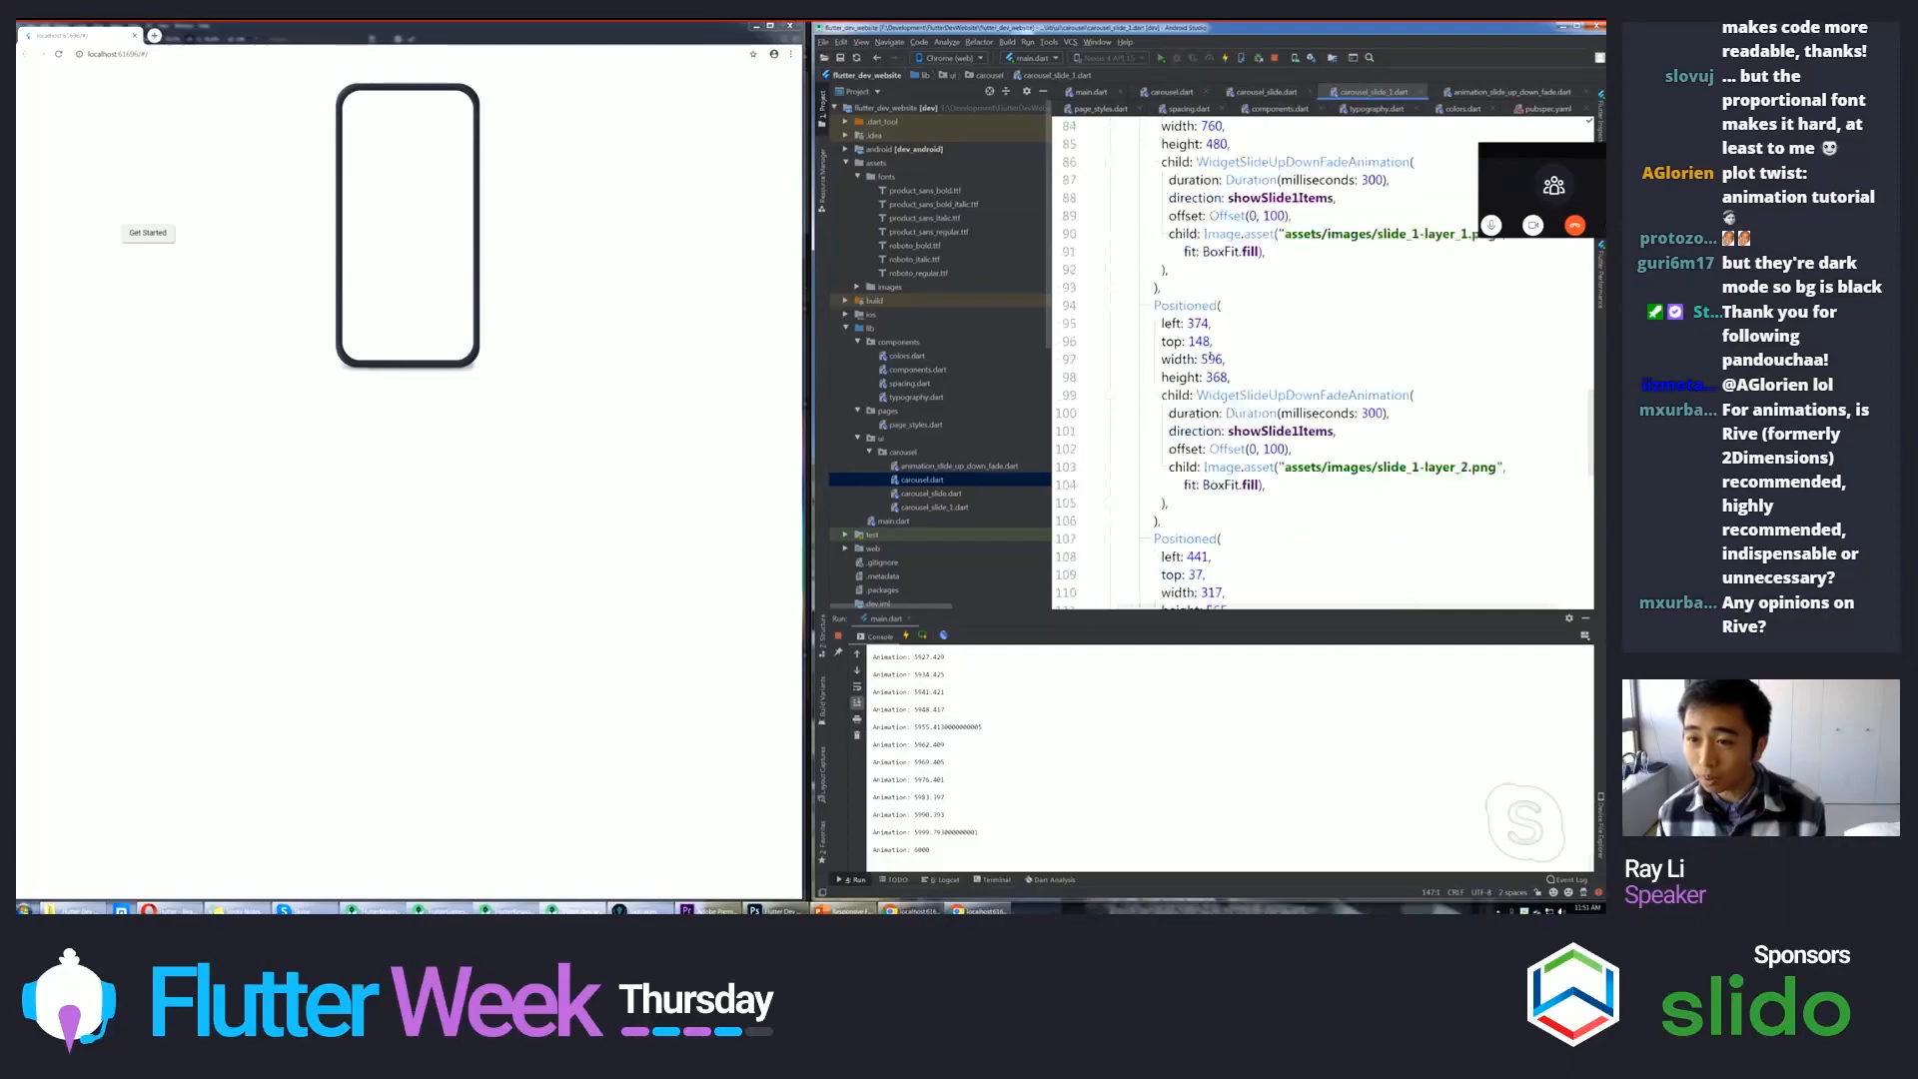
pyautogui.scroll(3)
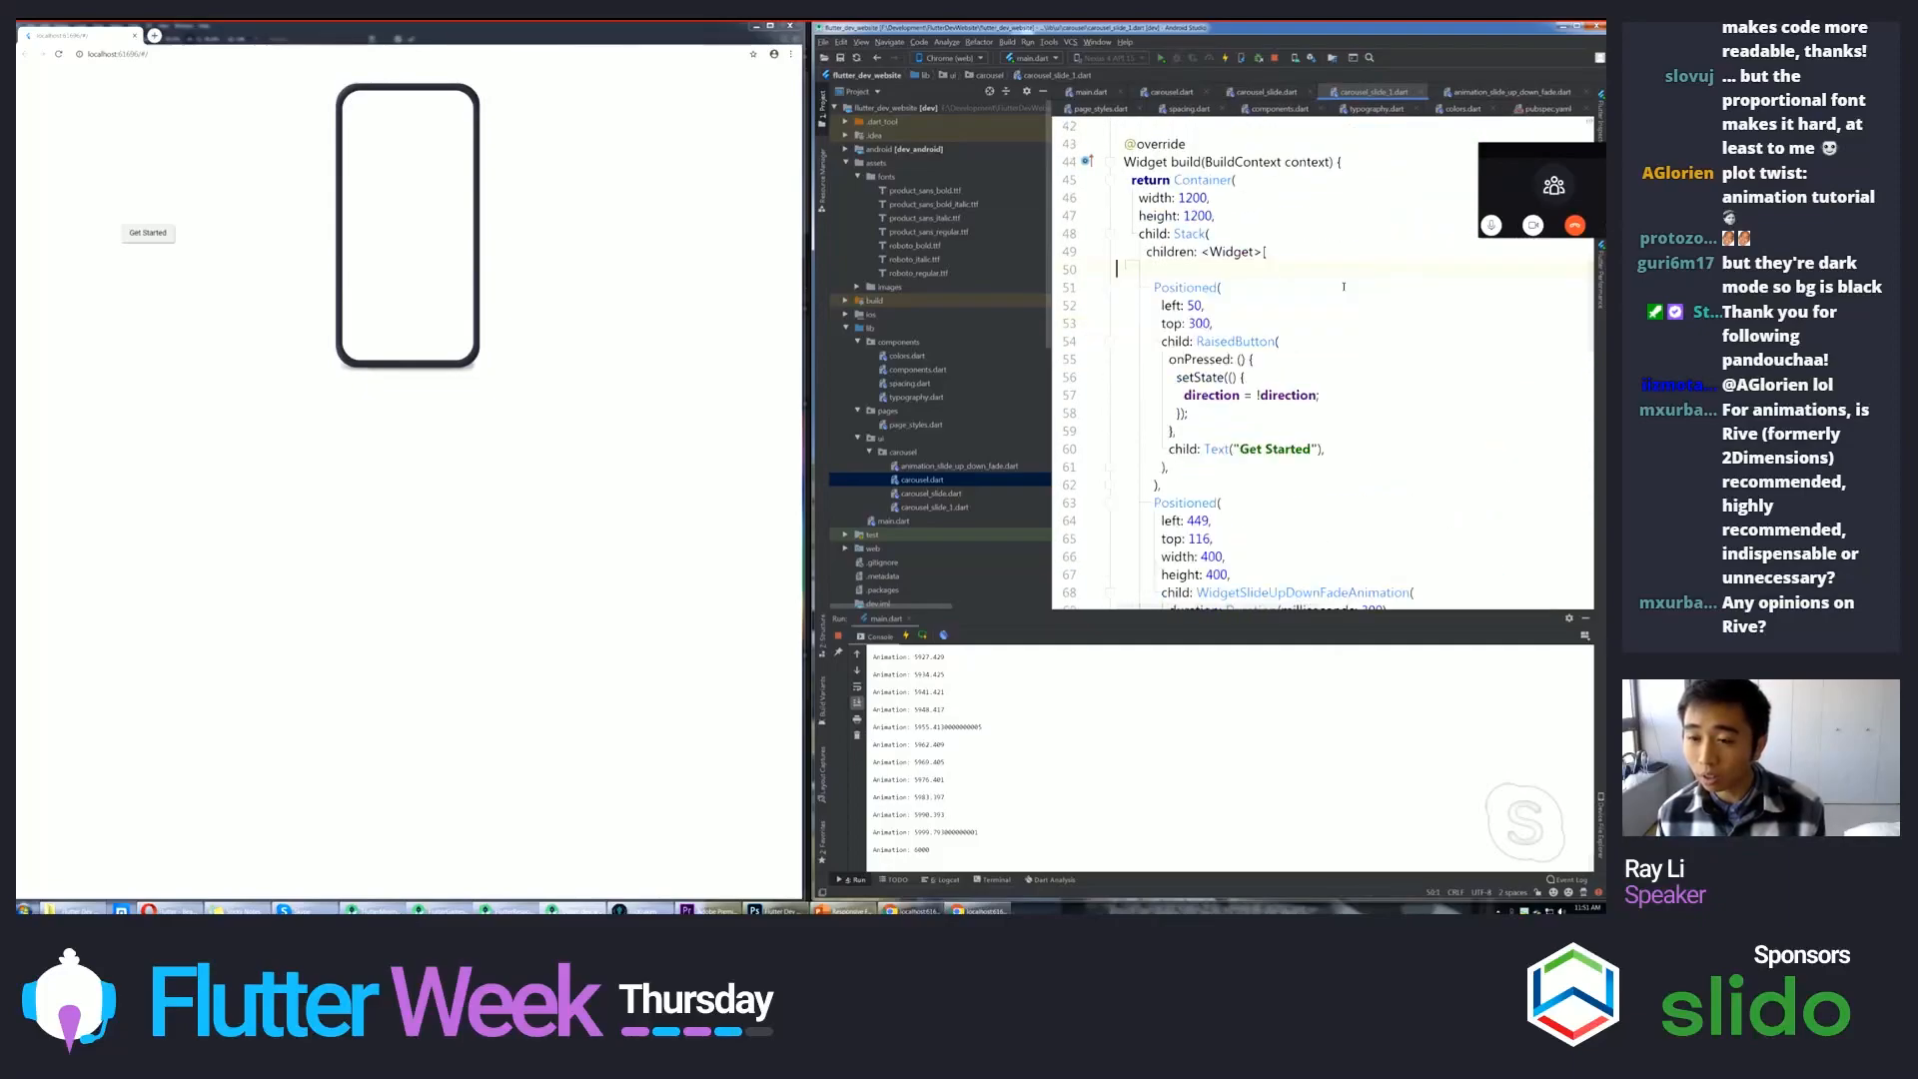
pyautogui.scroll(-3)
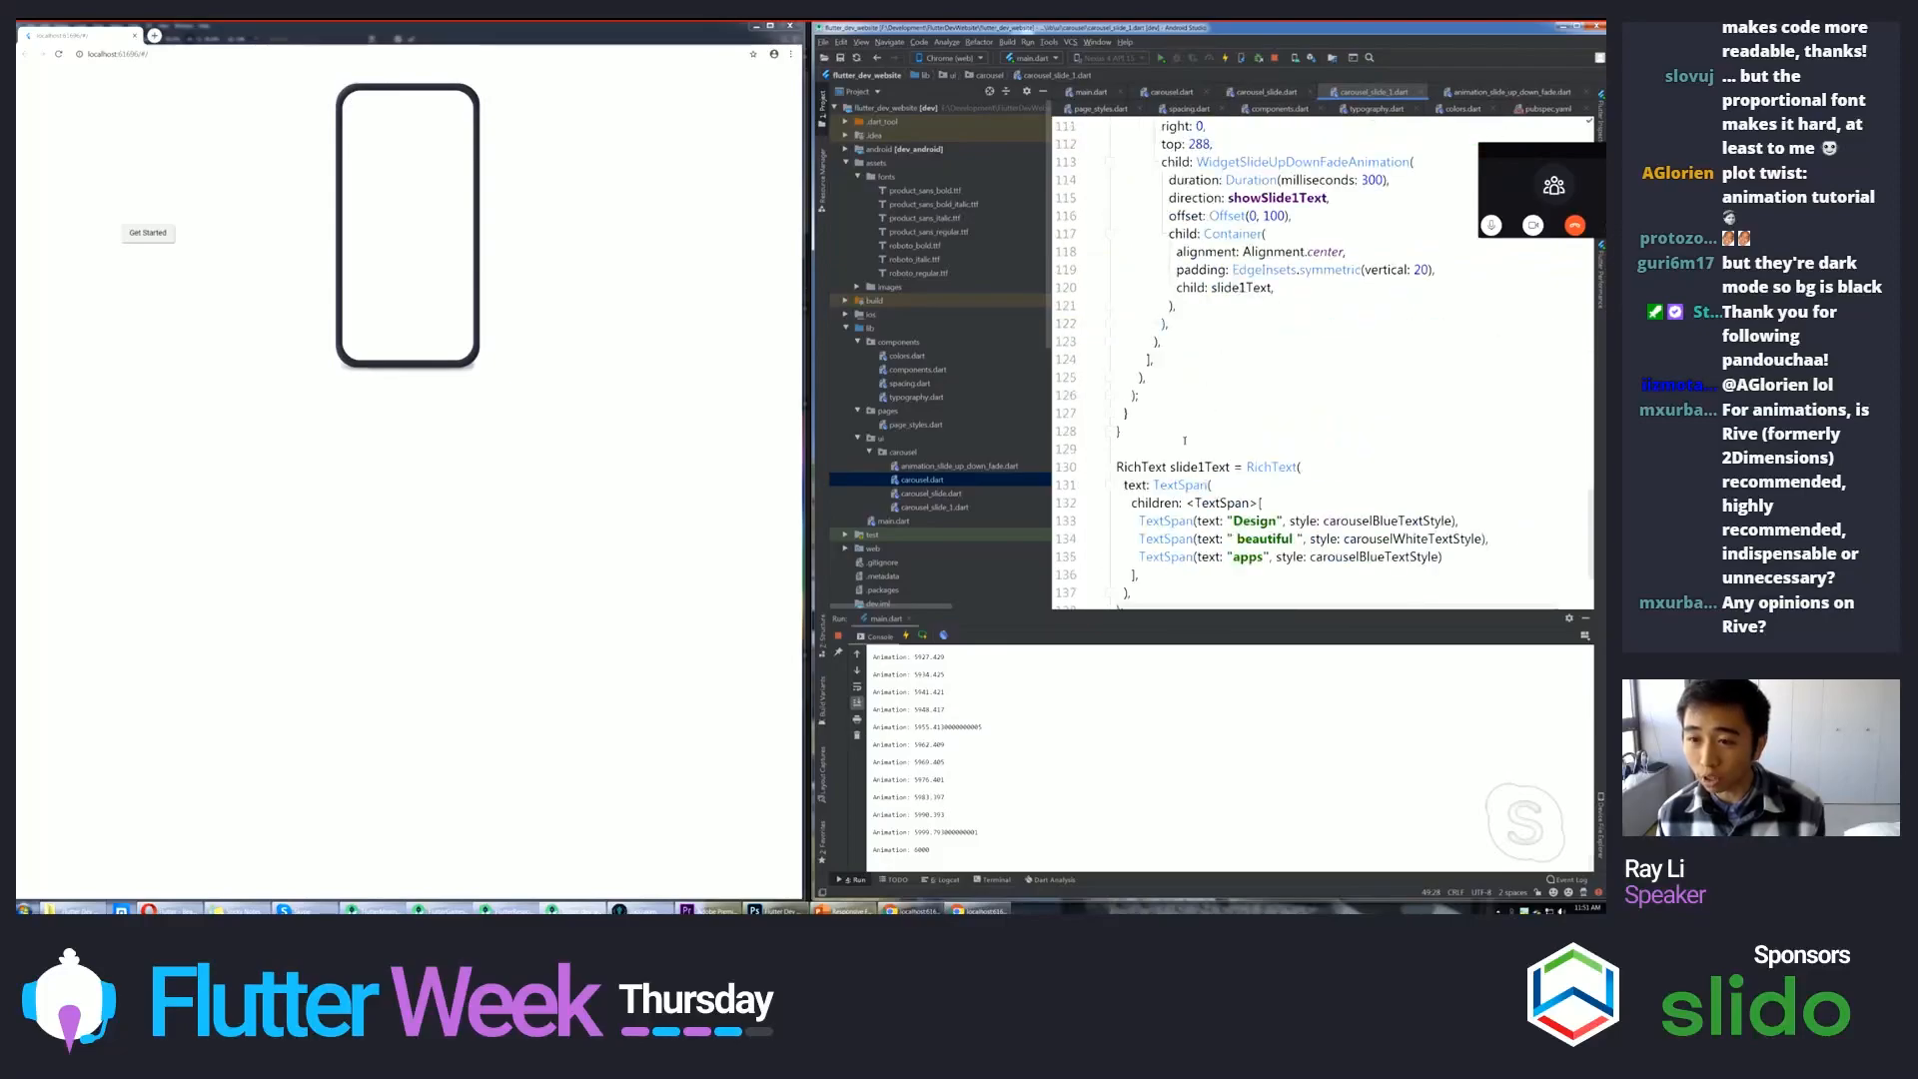
pyautogui.scroll(3)
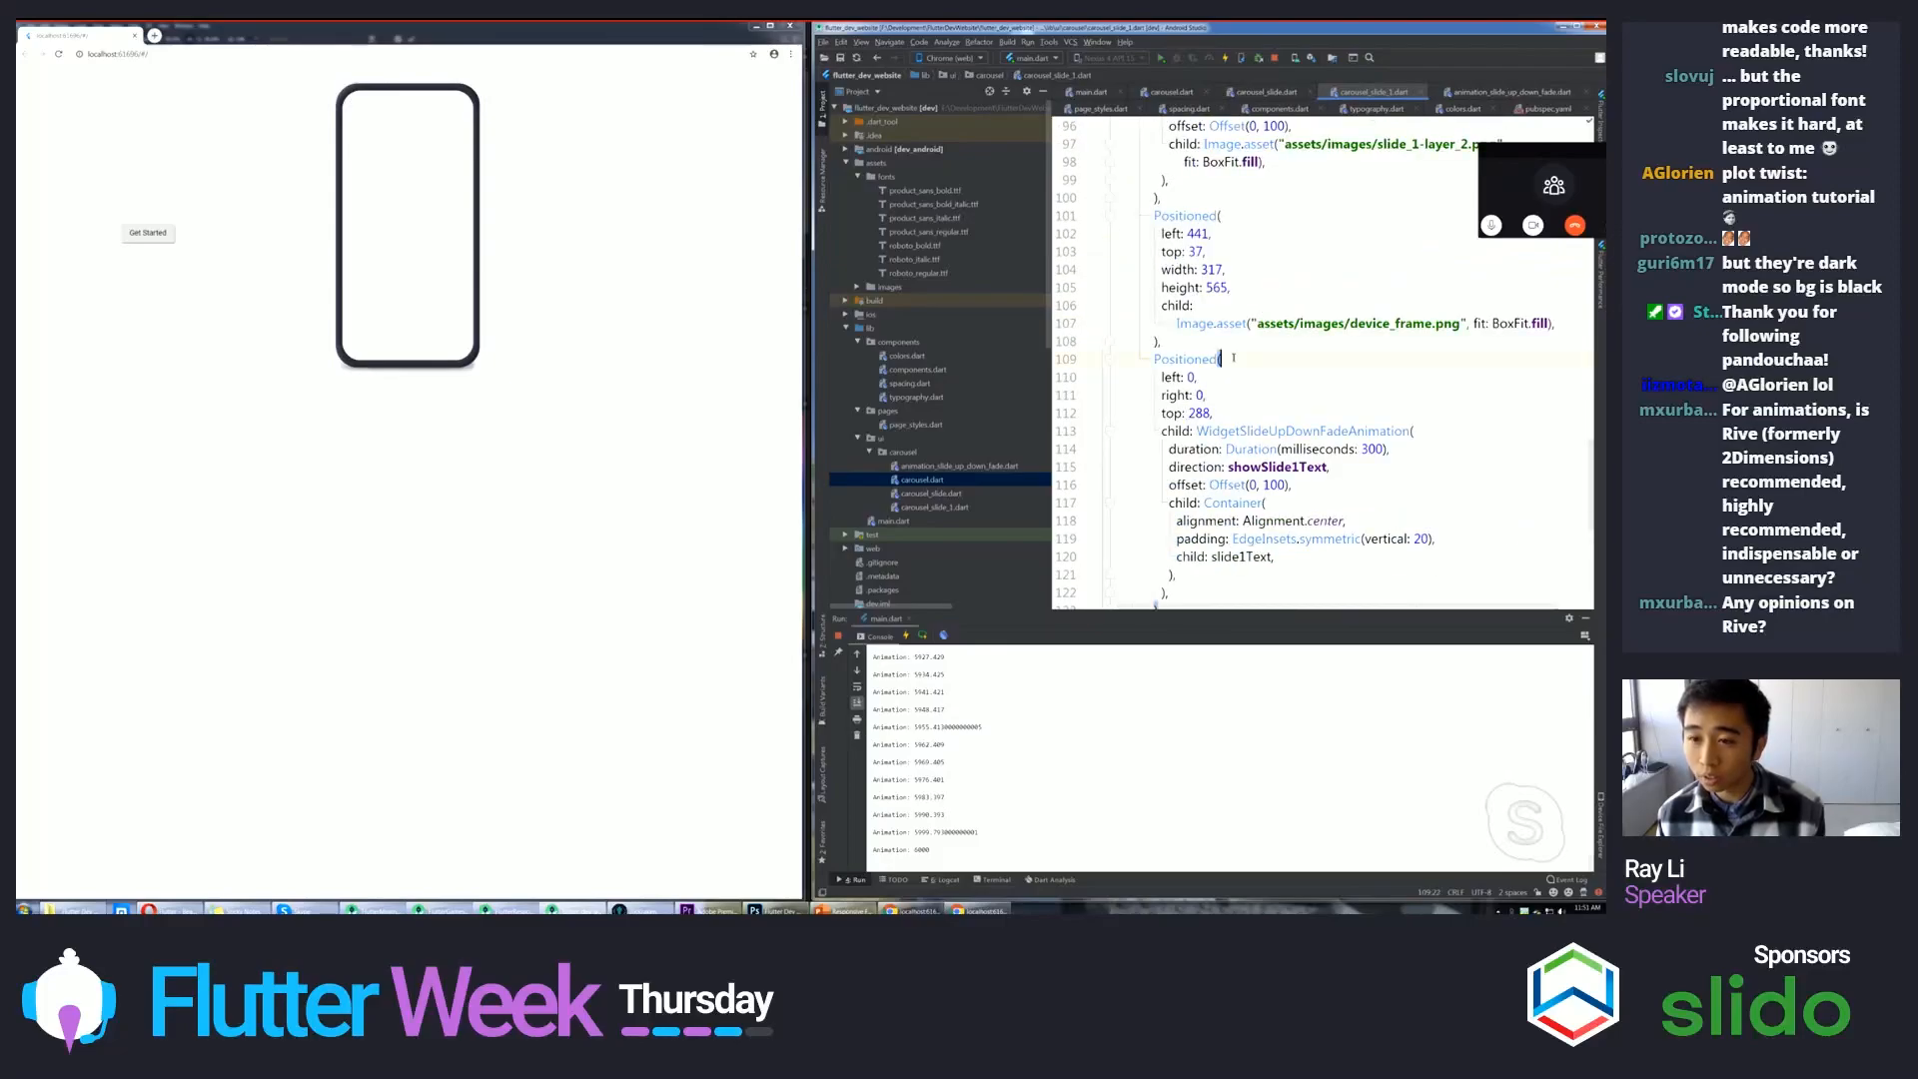
pyautogui.scroll(3)
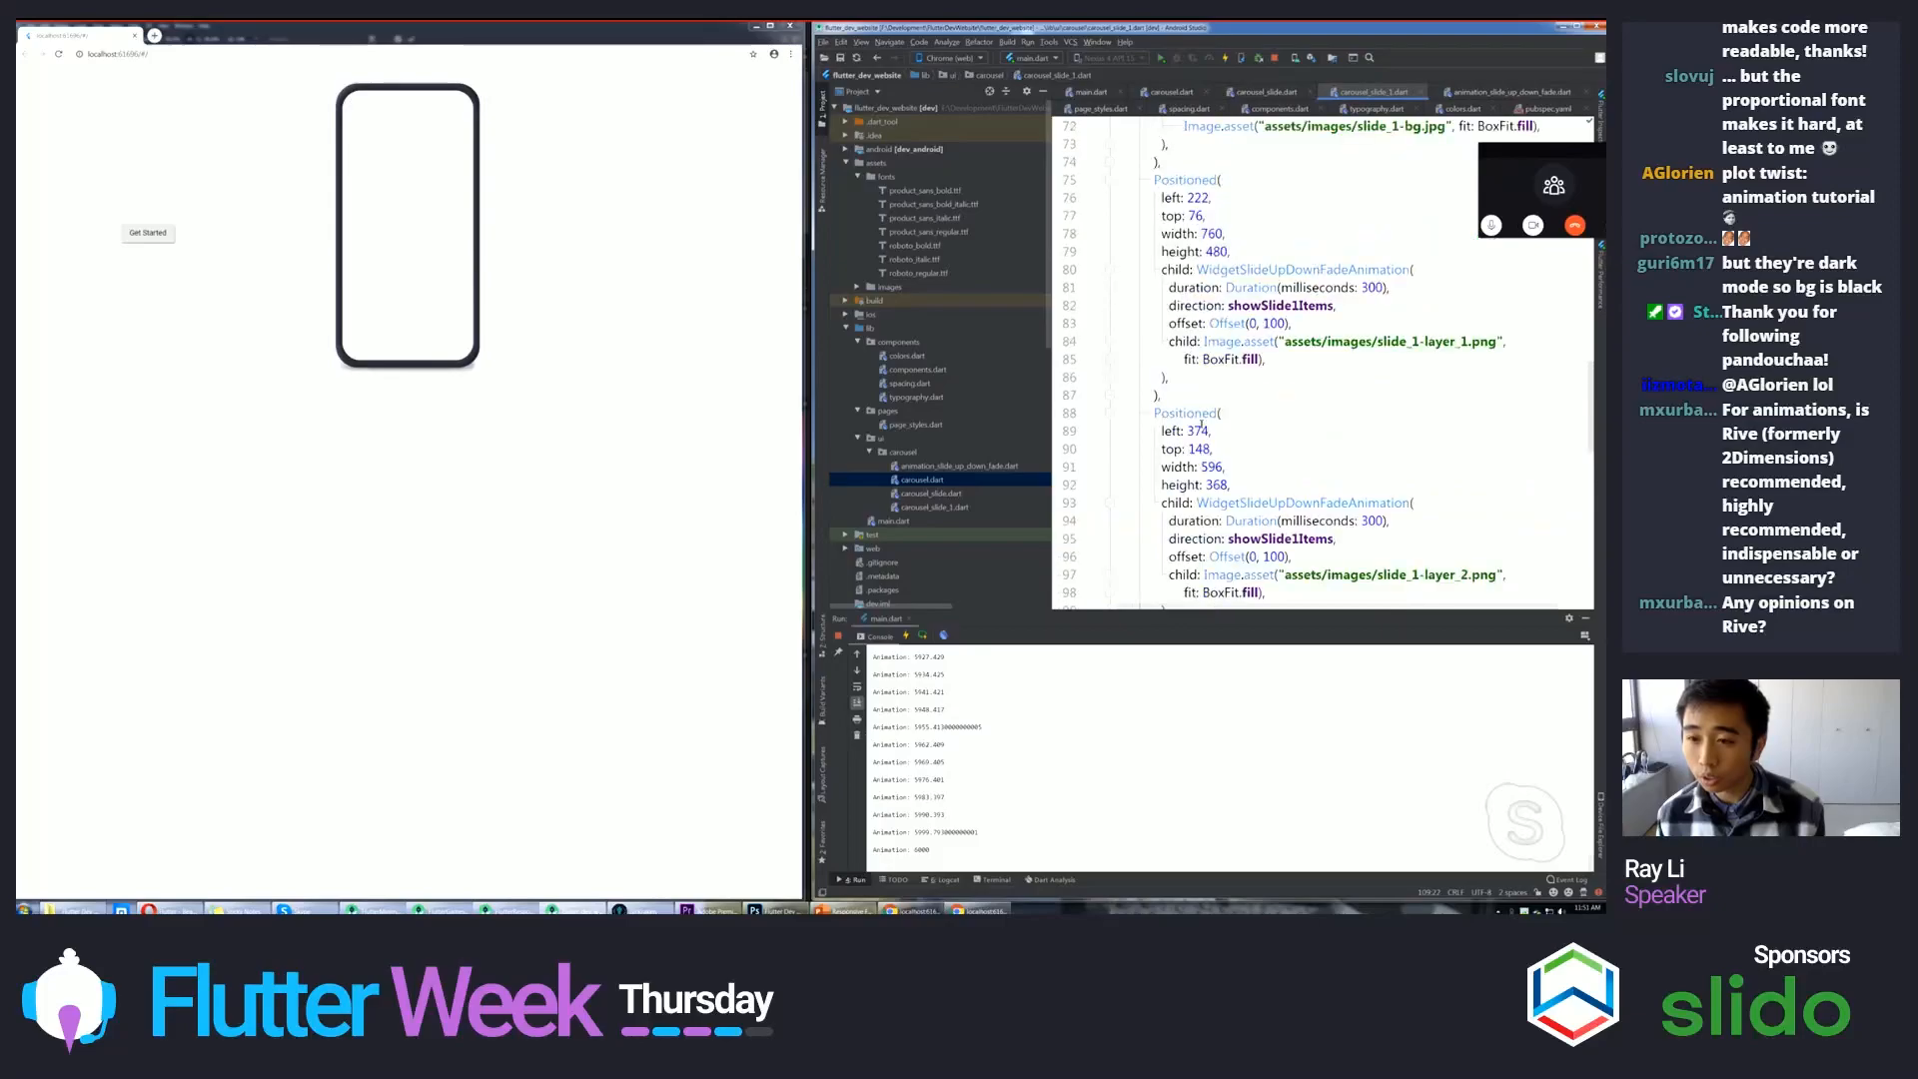
pyautogui.scroll(3)
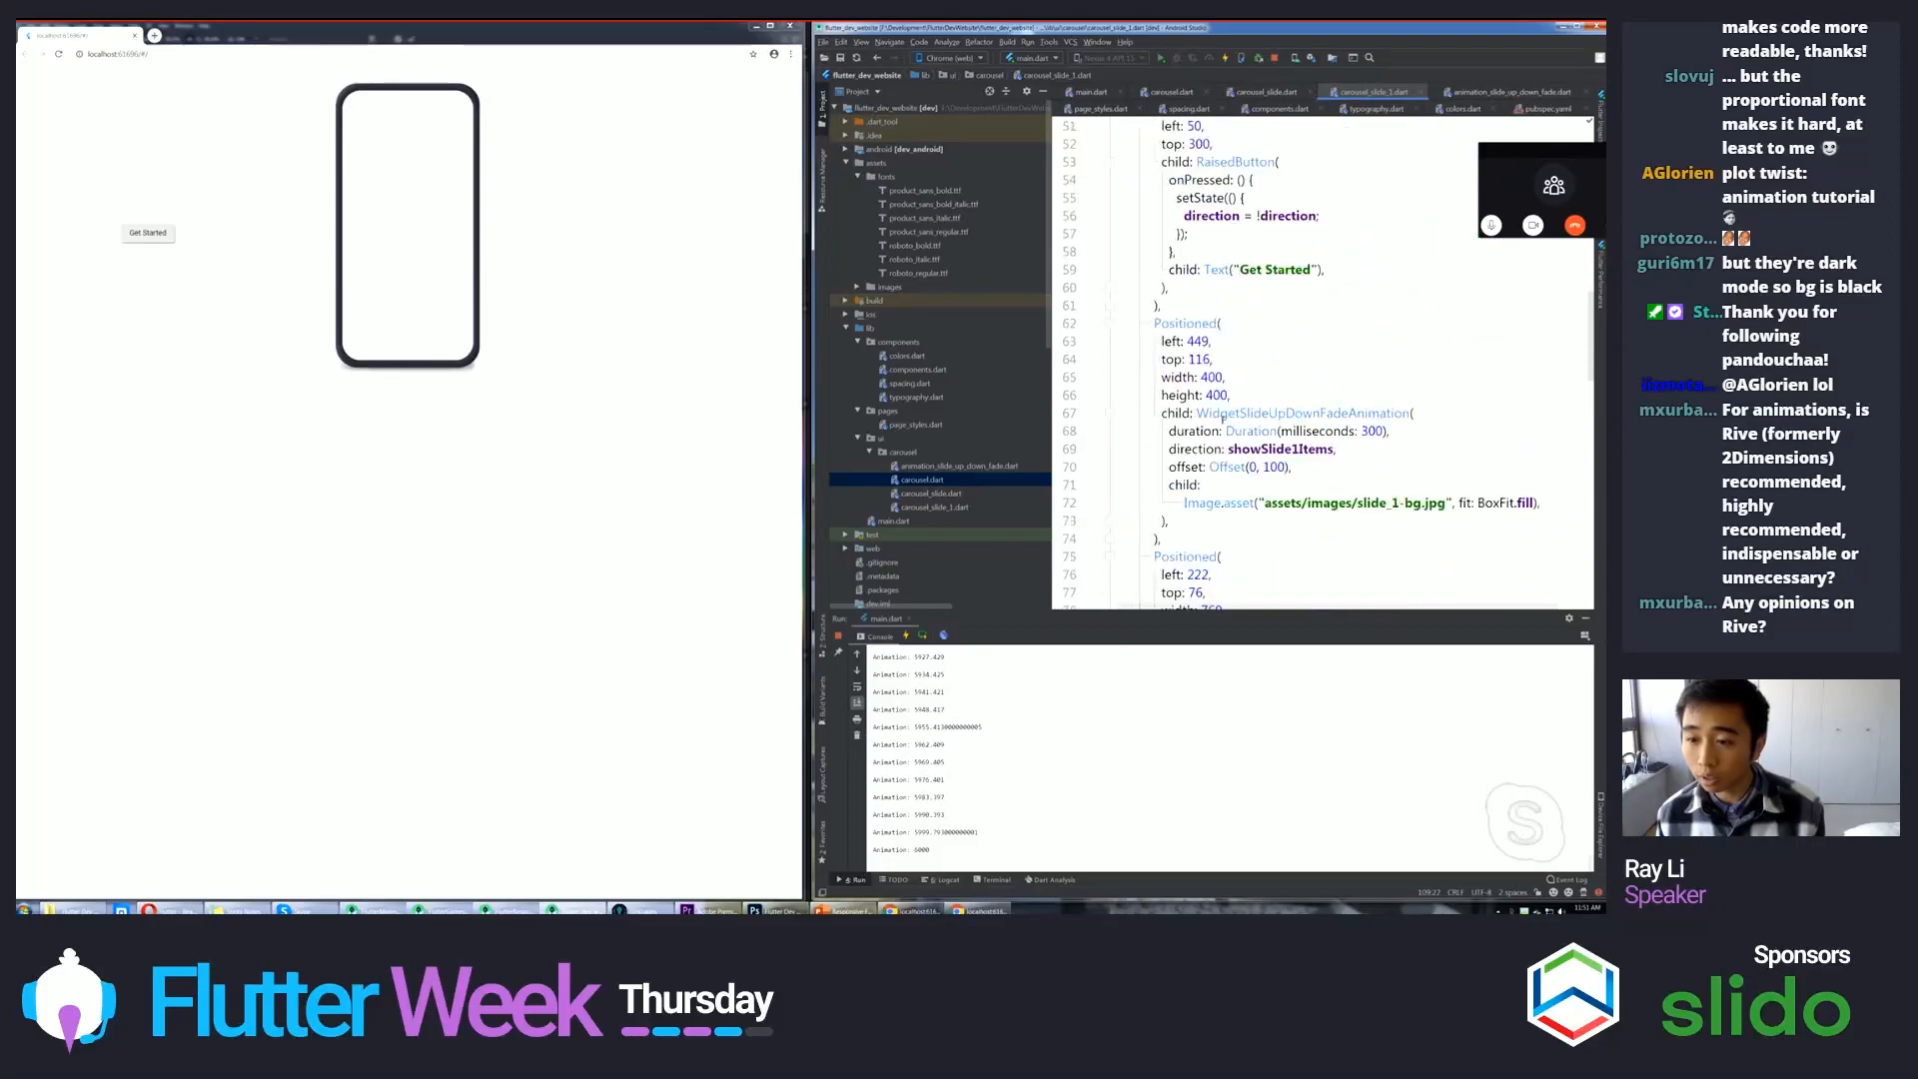
pyautogui.click(1223, 378)
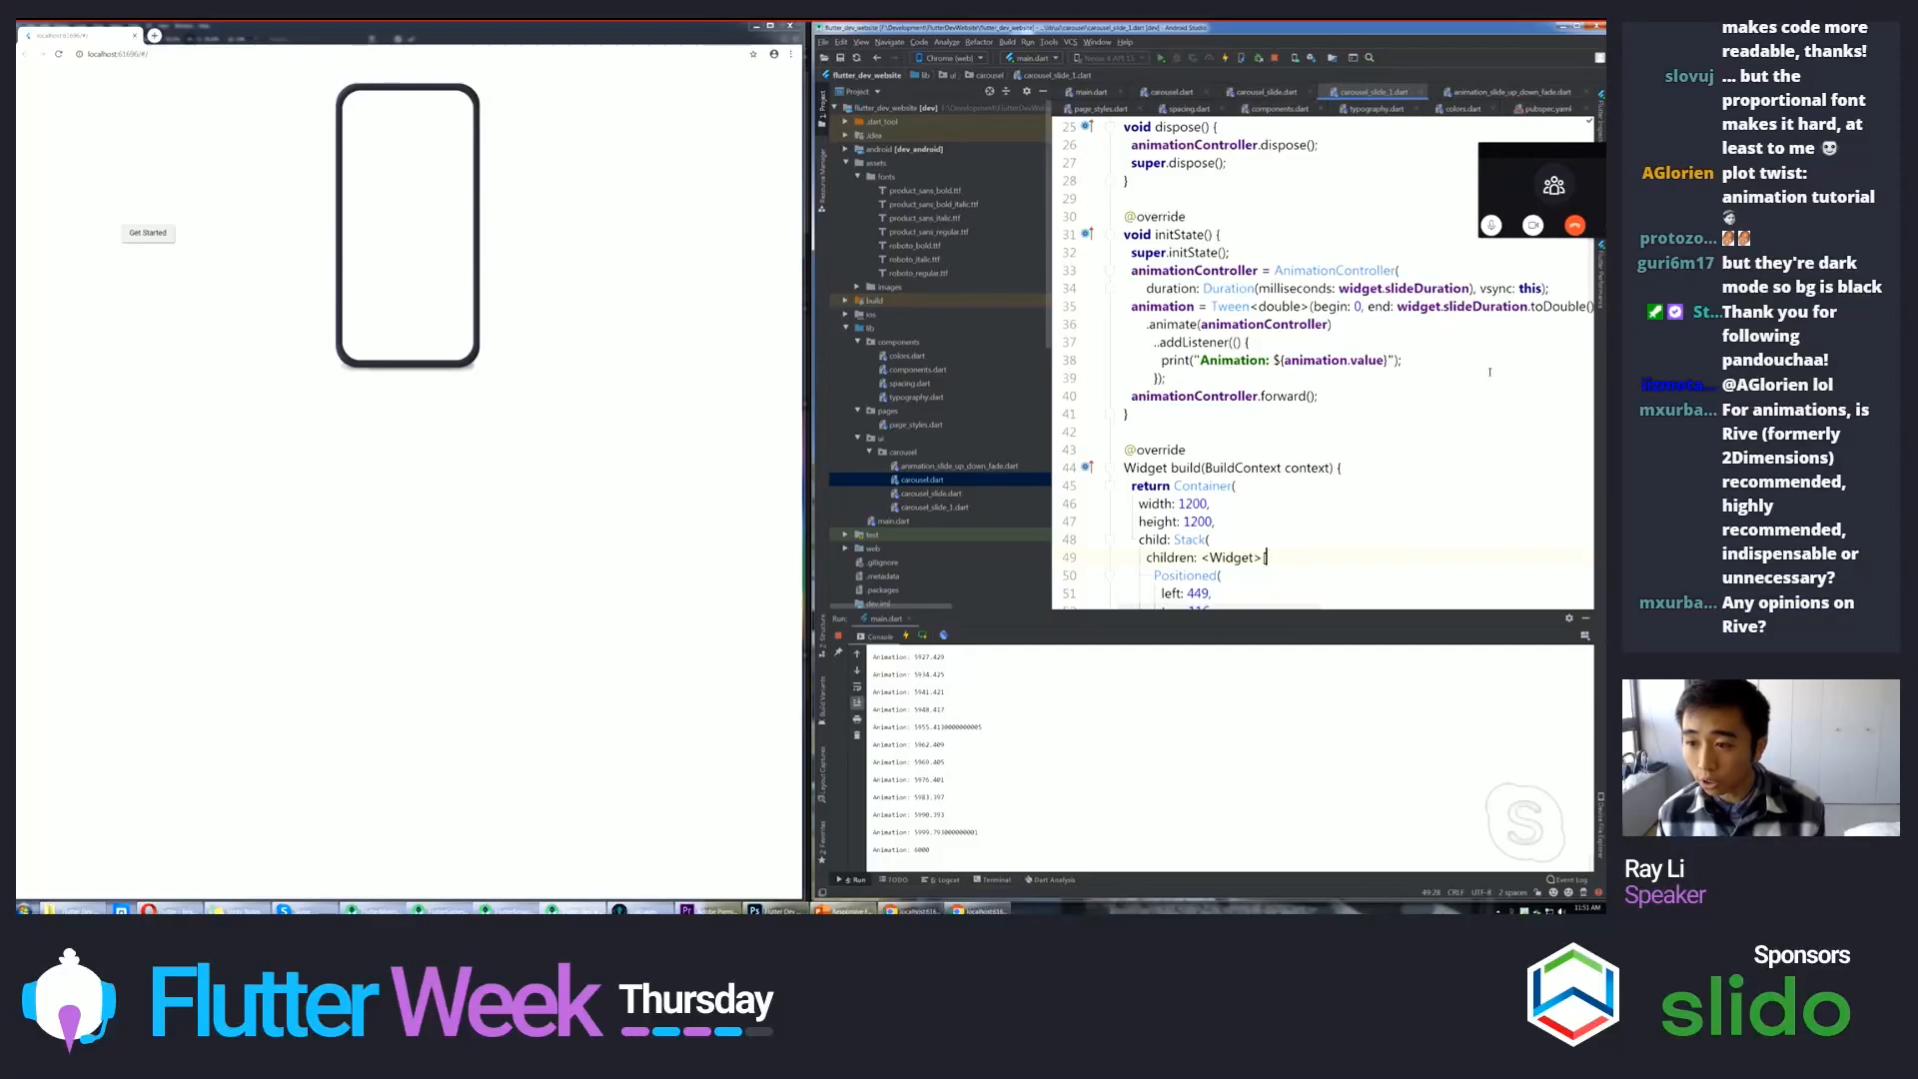
pyautogui.scroll(-3)
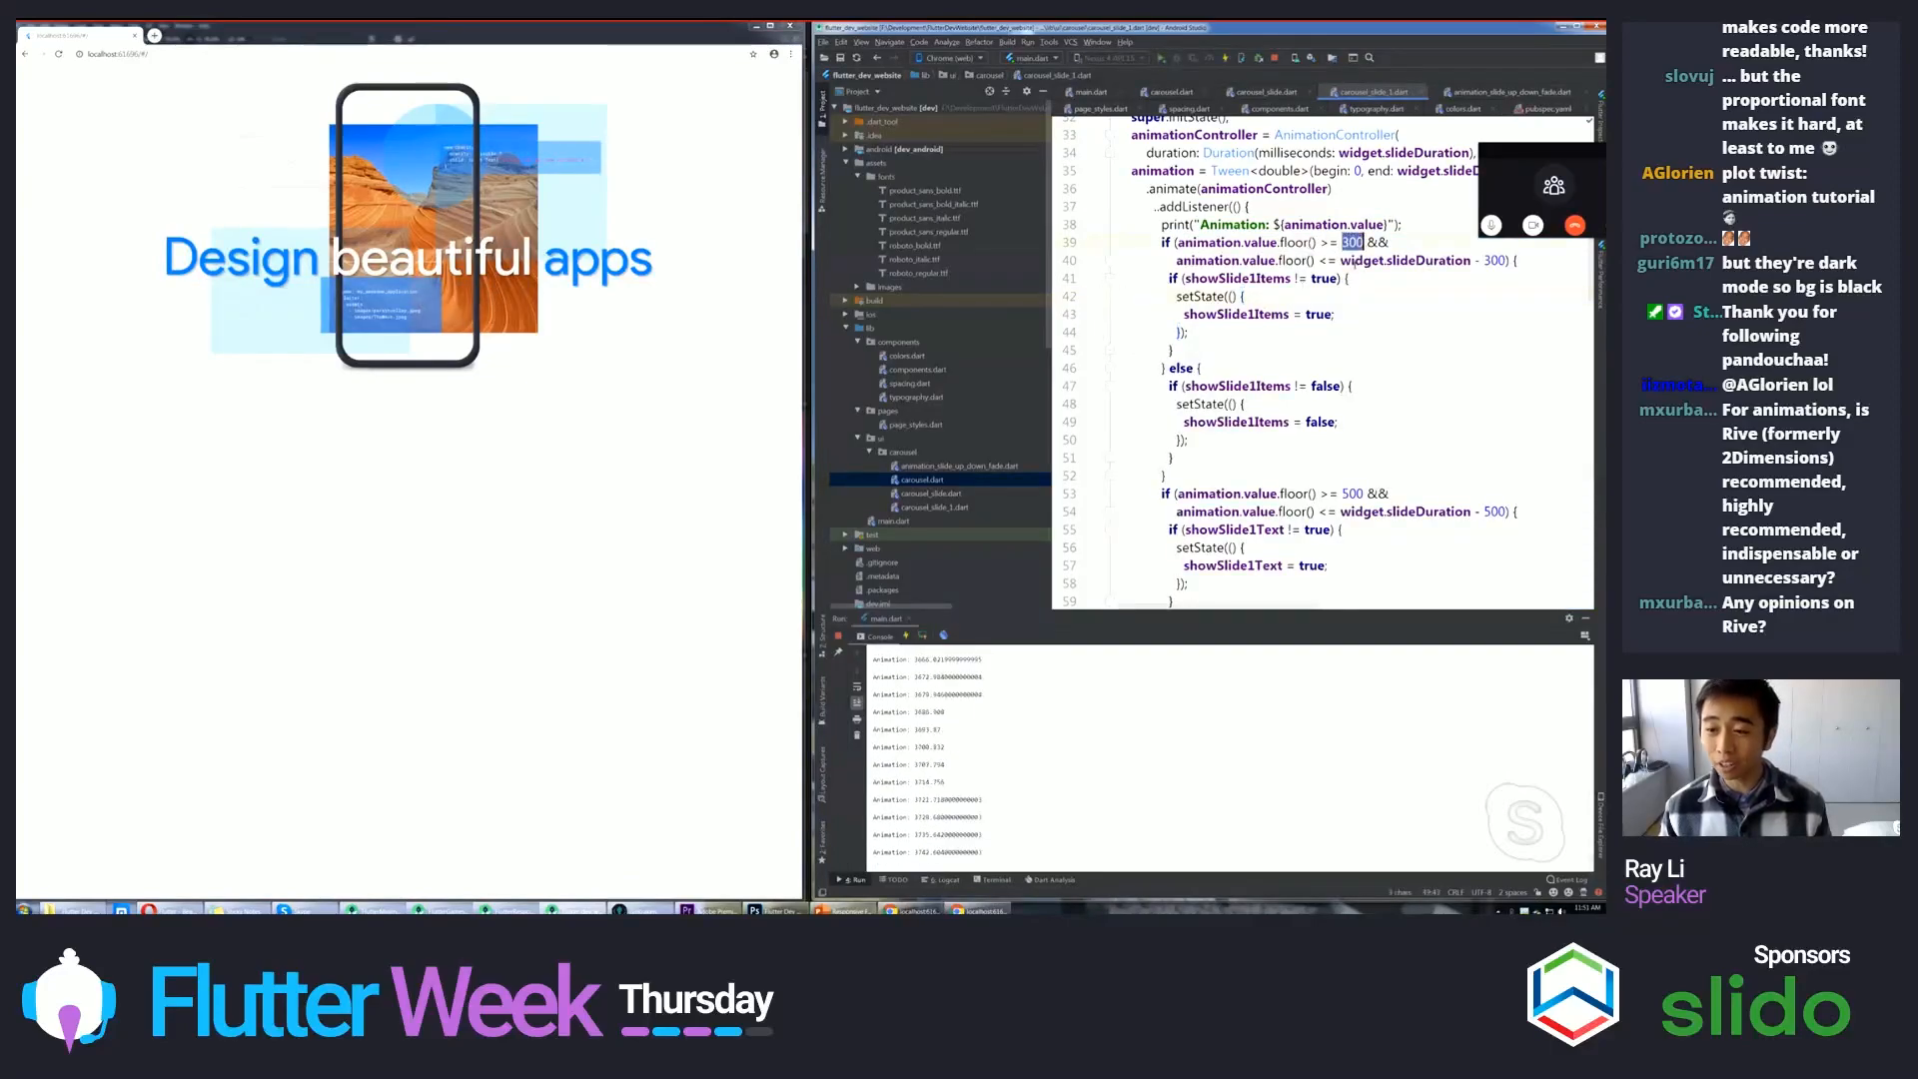
# - Show the Chrome preview at full width, then bring up the PowerPoint Agenda slide
pyautogui.scroll(-3)
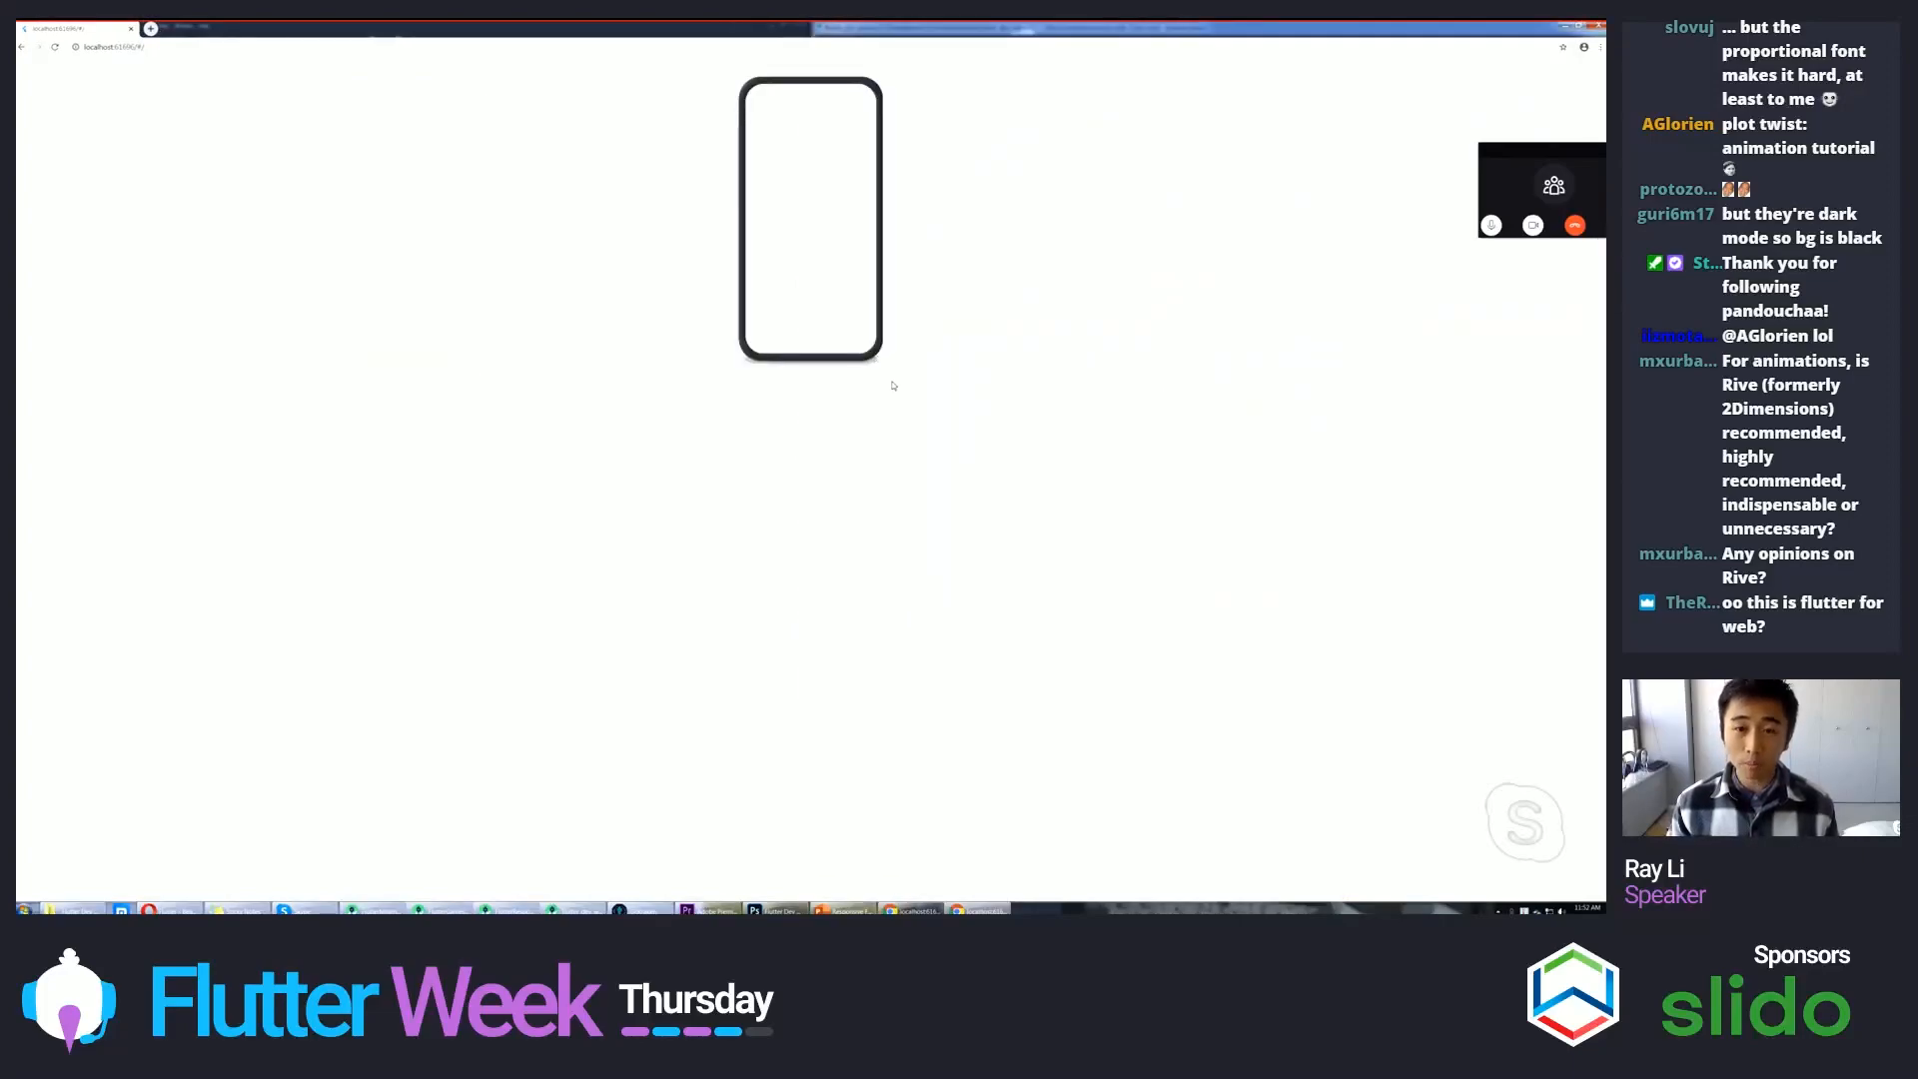
pyautogui.press('F12')
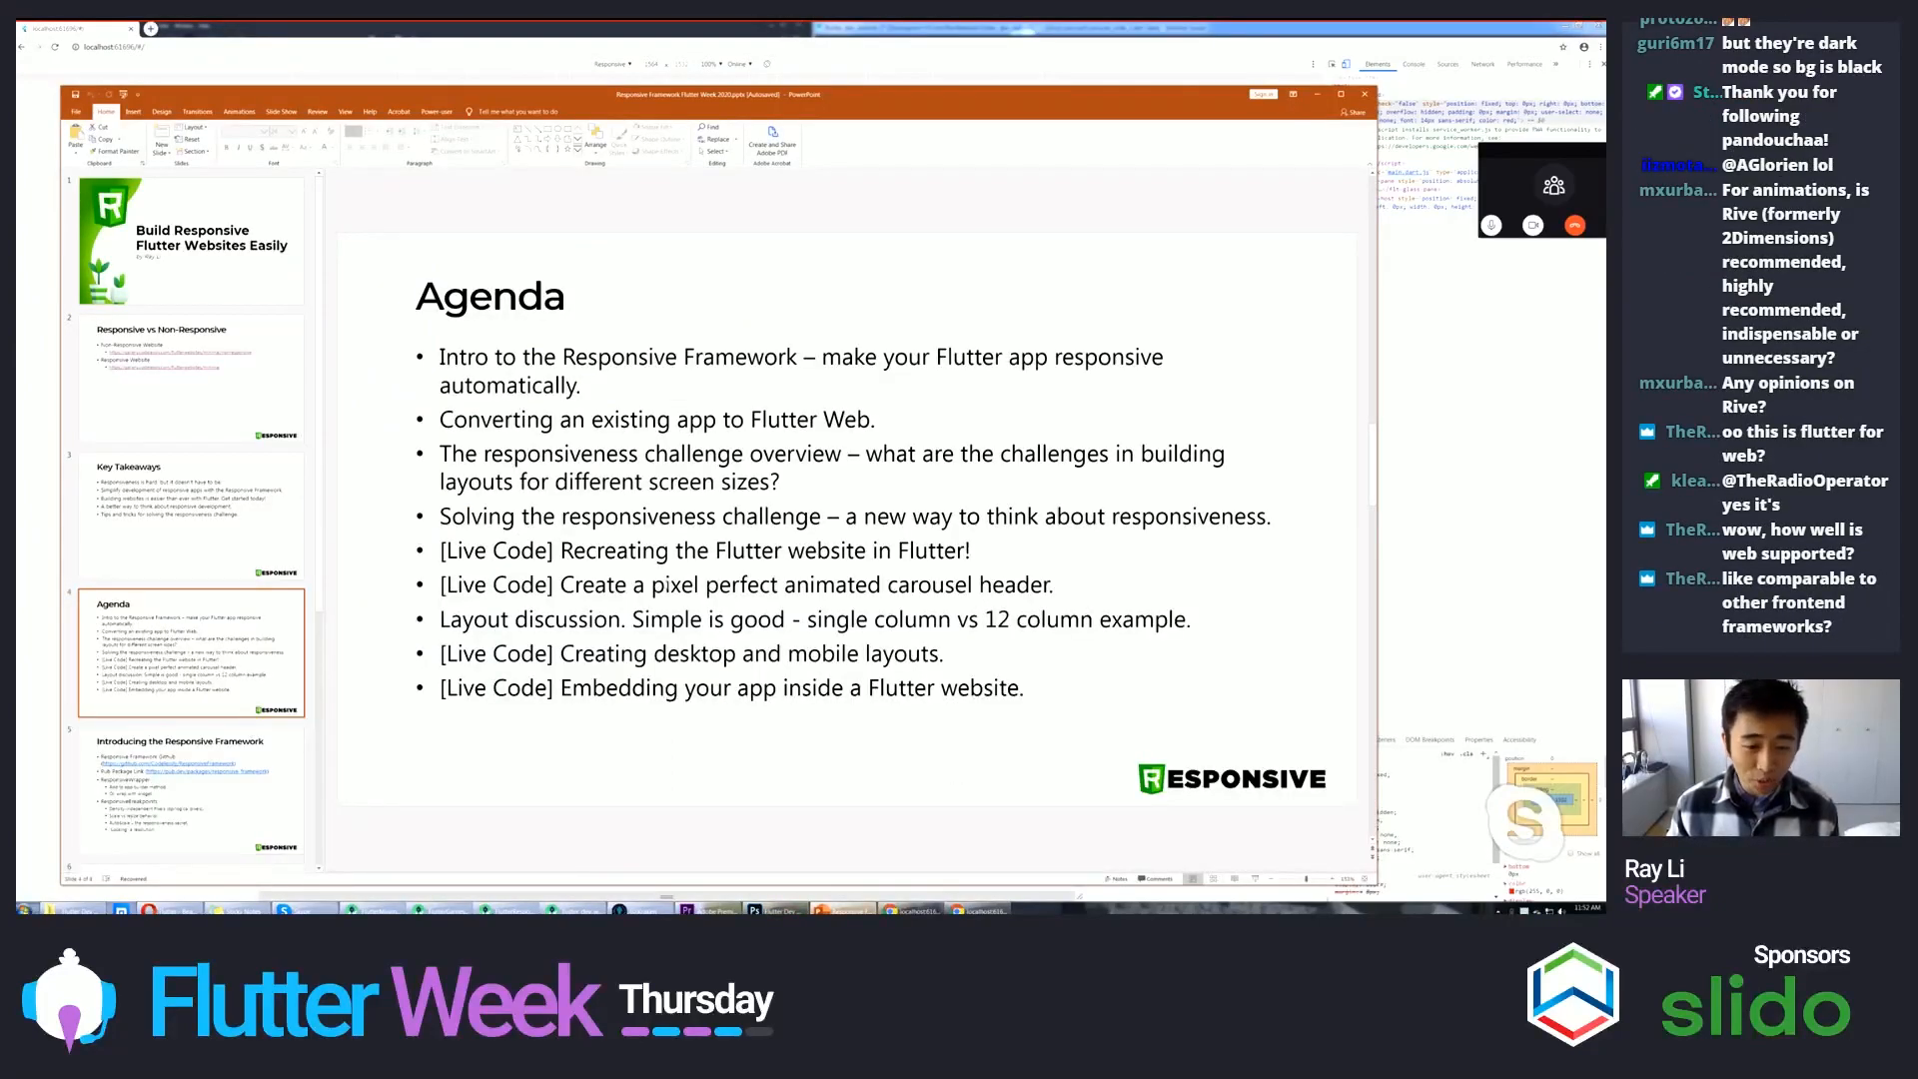
# - Select the 'Build Responsive Flutter Websites' title slide in the deck
pyautogui.click(819, 651)
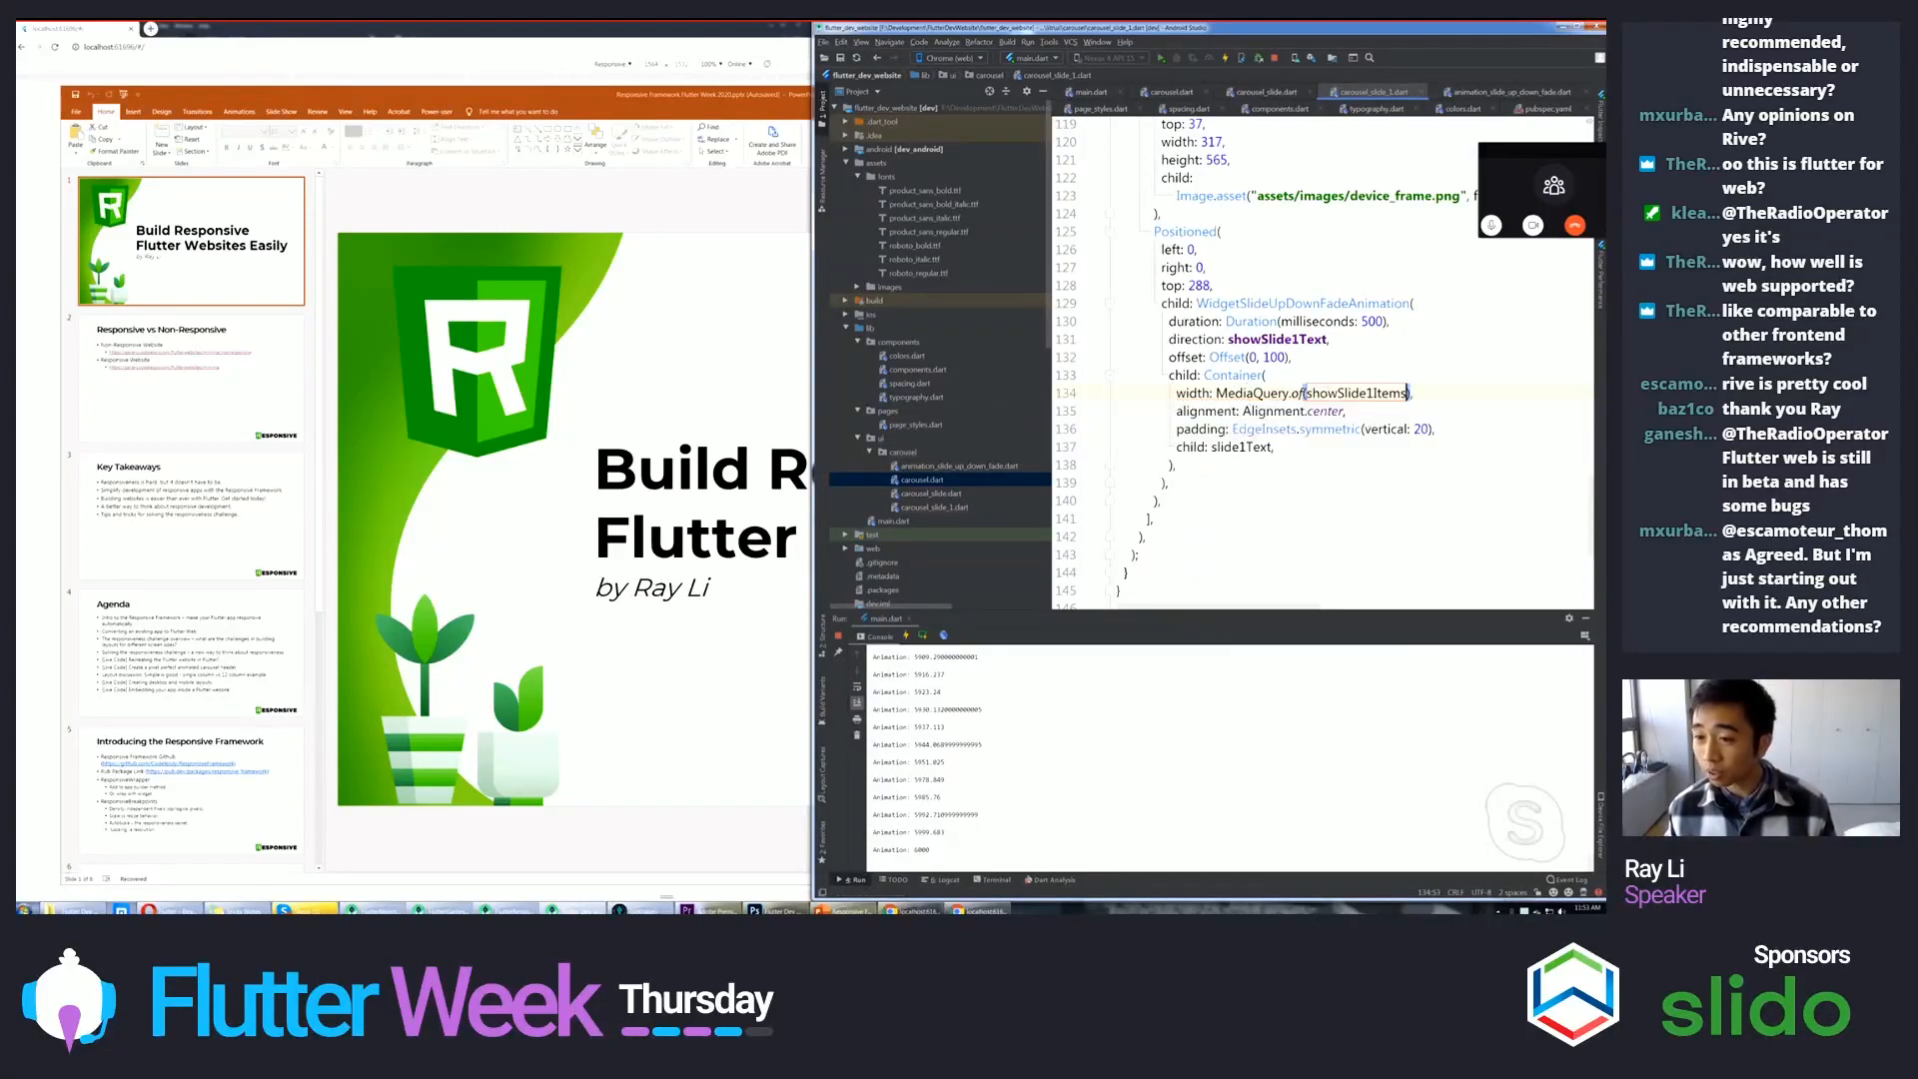
# - Set the container width to ResponsiveWrapper.of(context).scaledWidth instead of the MediaQuery size
pyautogui.write('context')
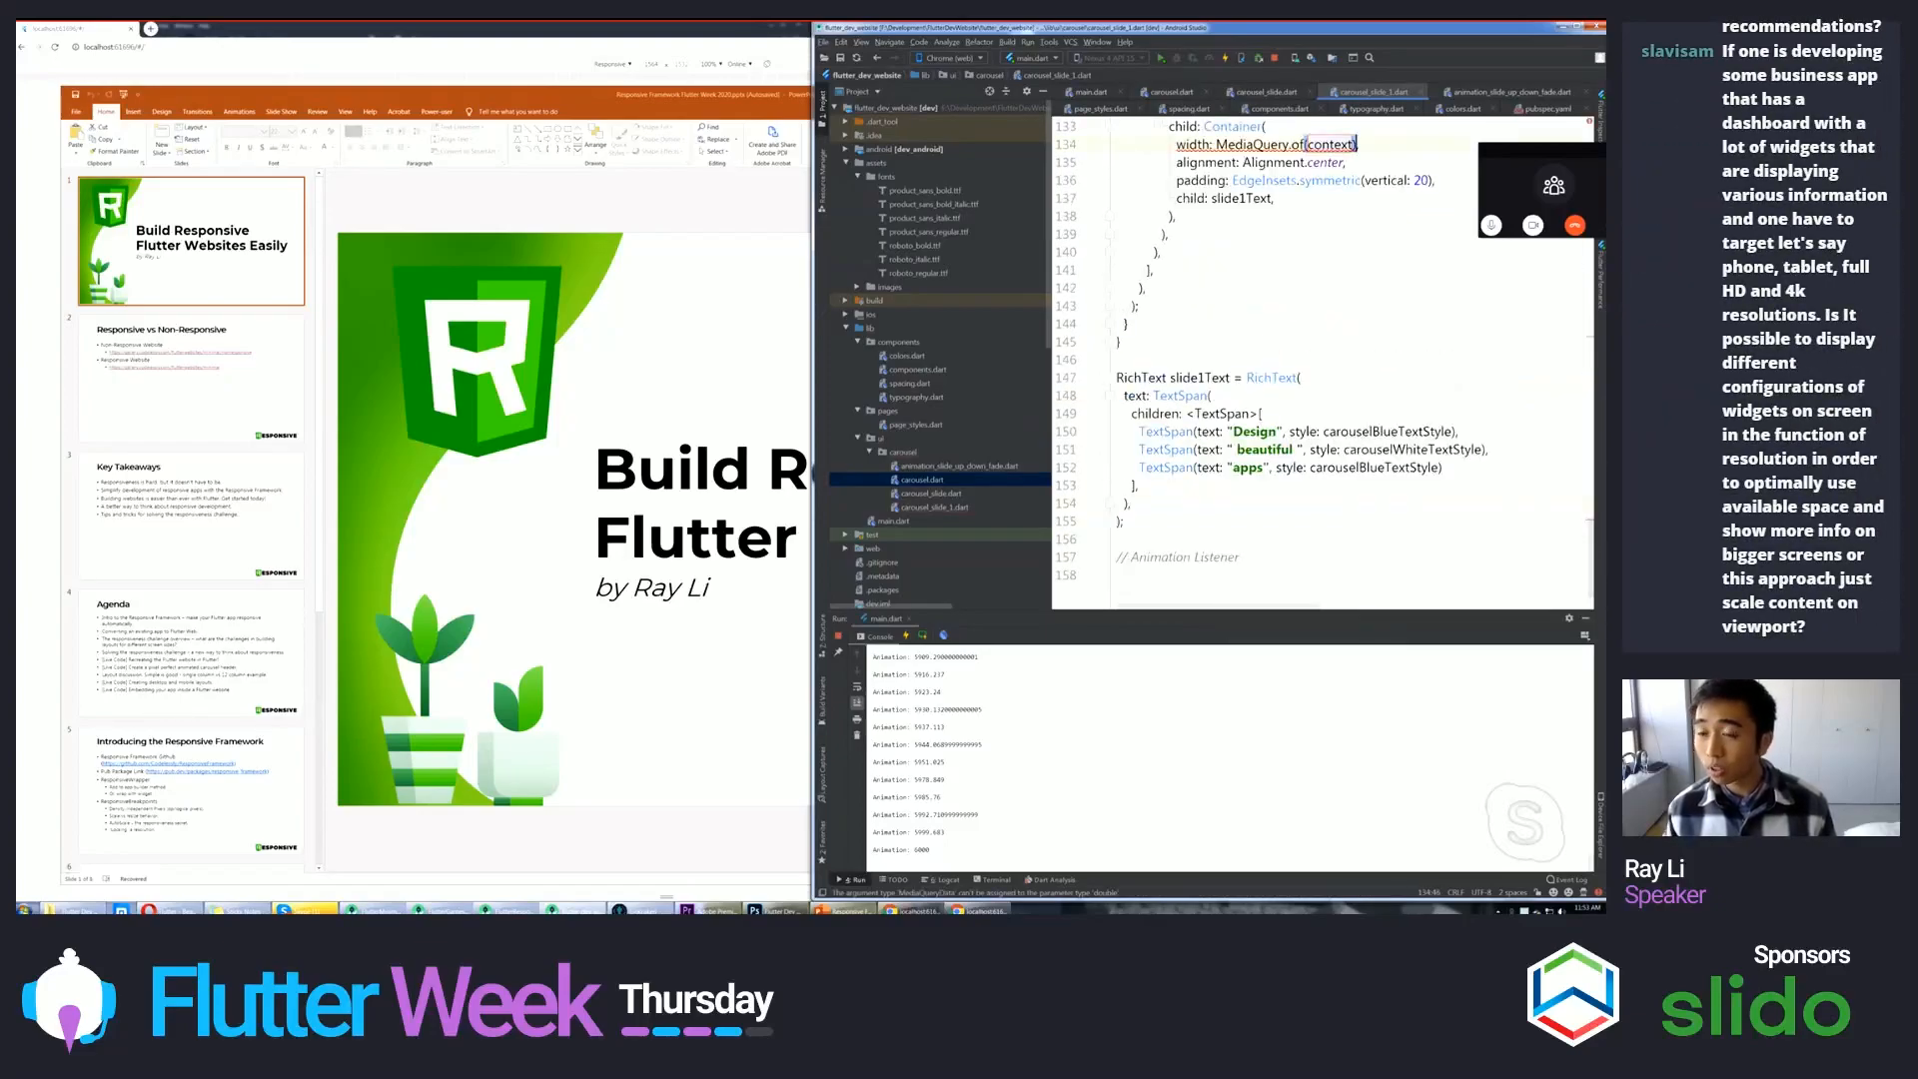
pyautogui.write('.size.width *')
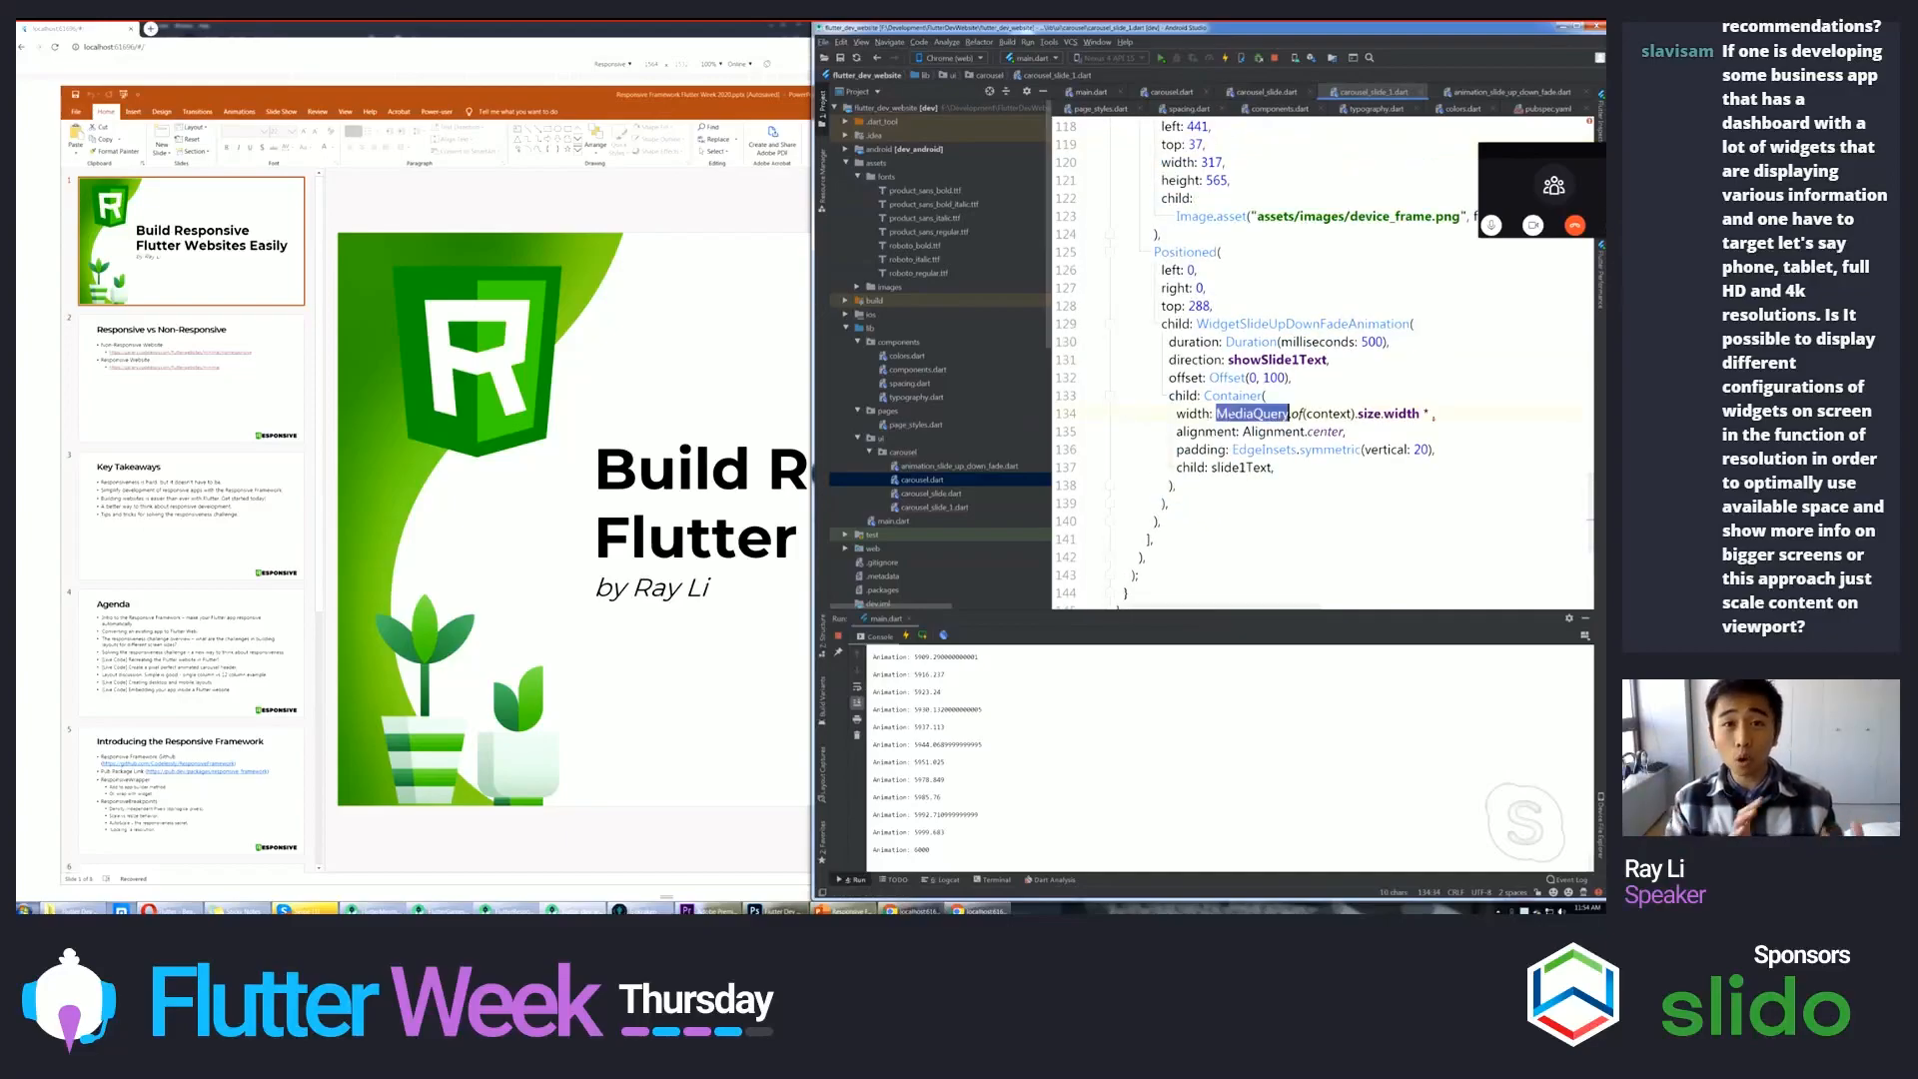
pyautogui.moveTo(1250, 413)
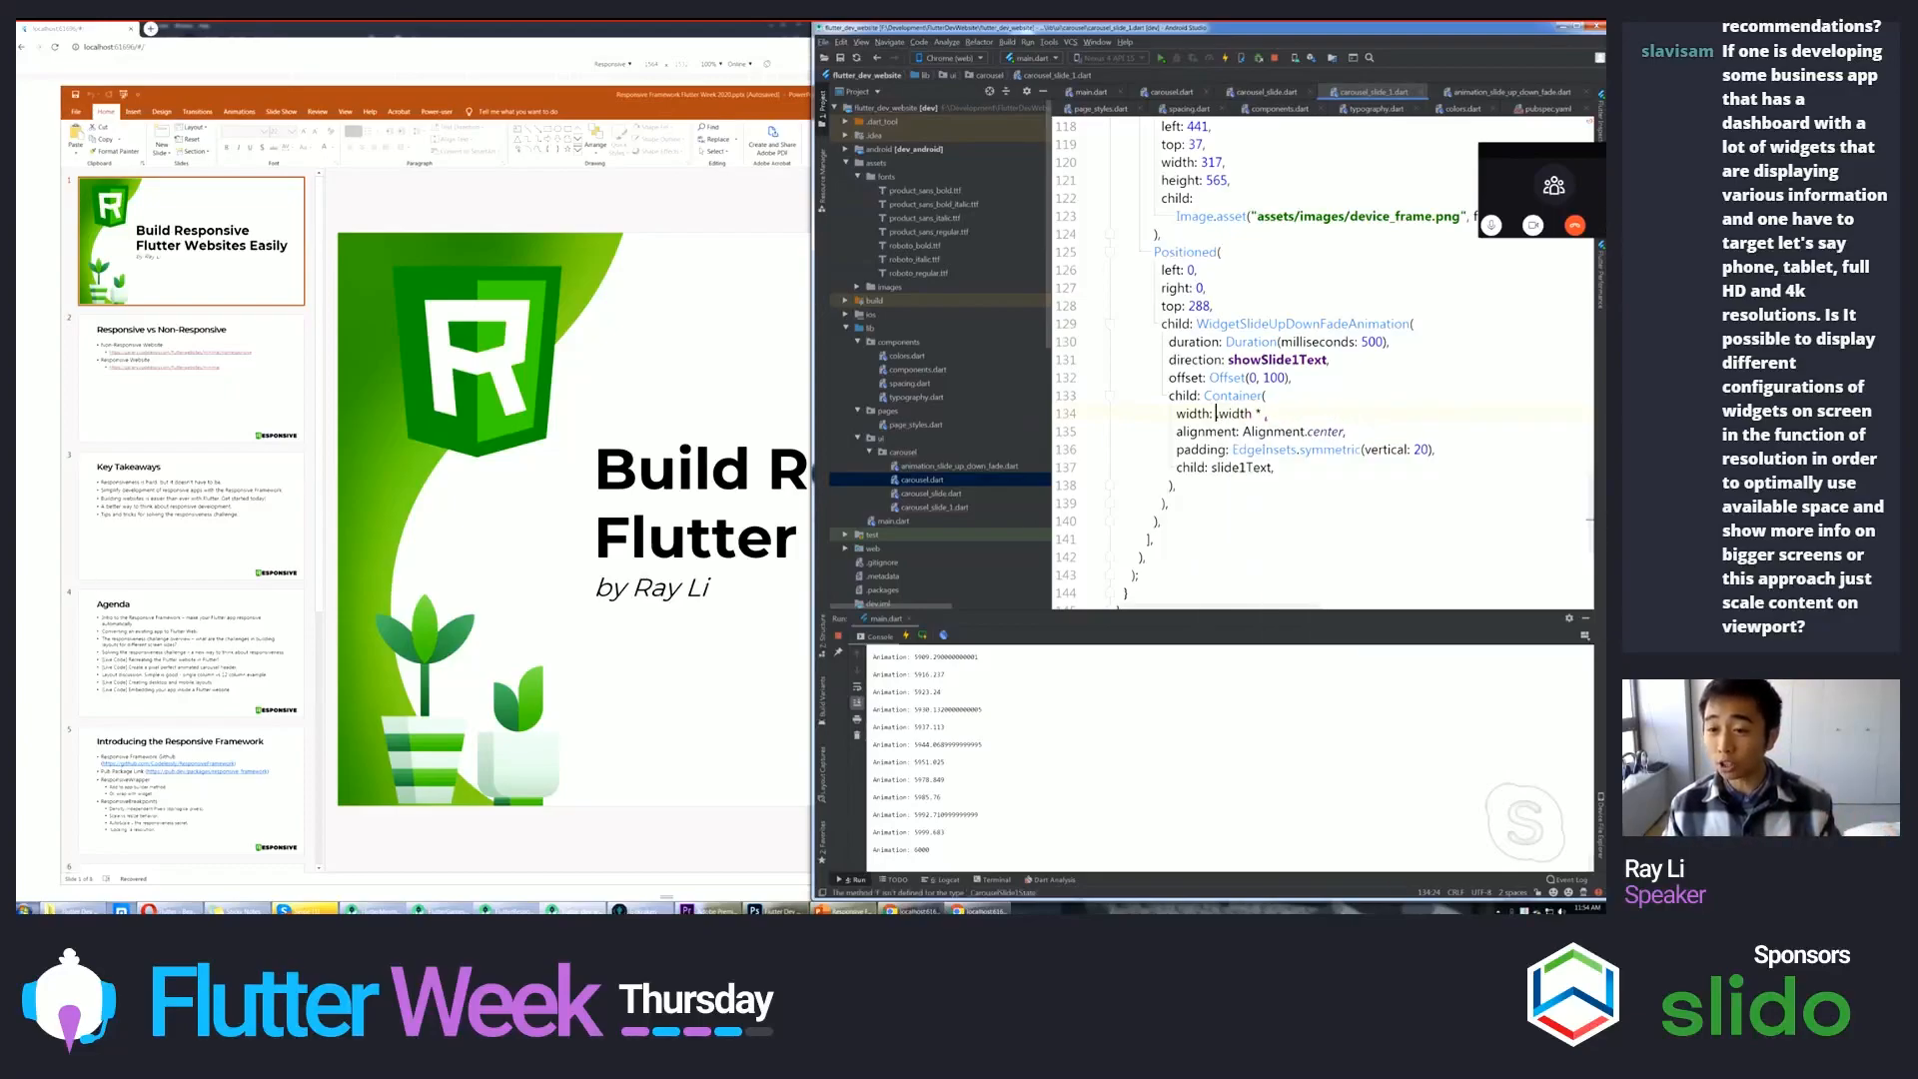
pyautogui.write('Responsive')
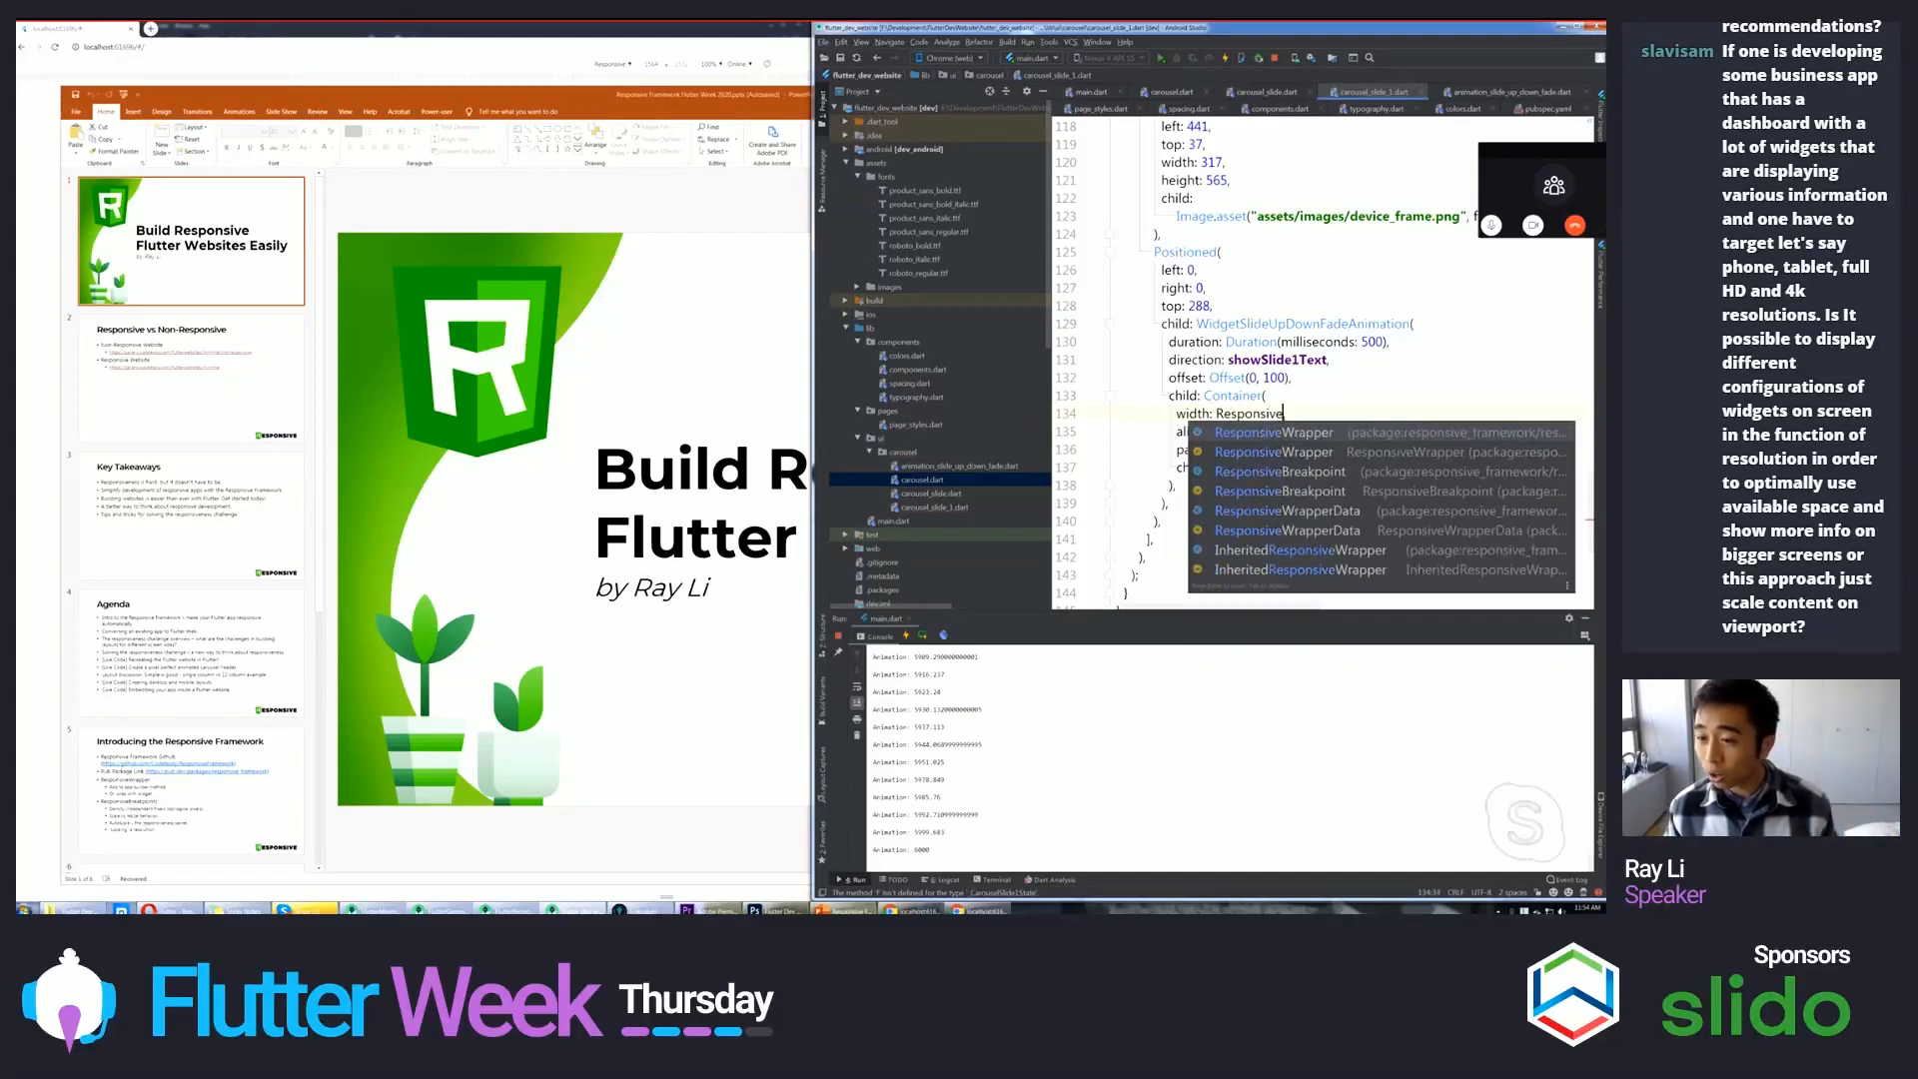
pyautogui.click(1286, 529)
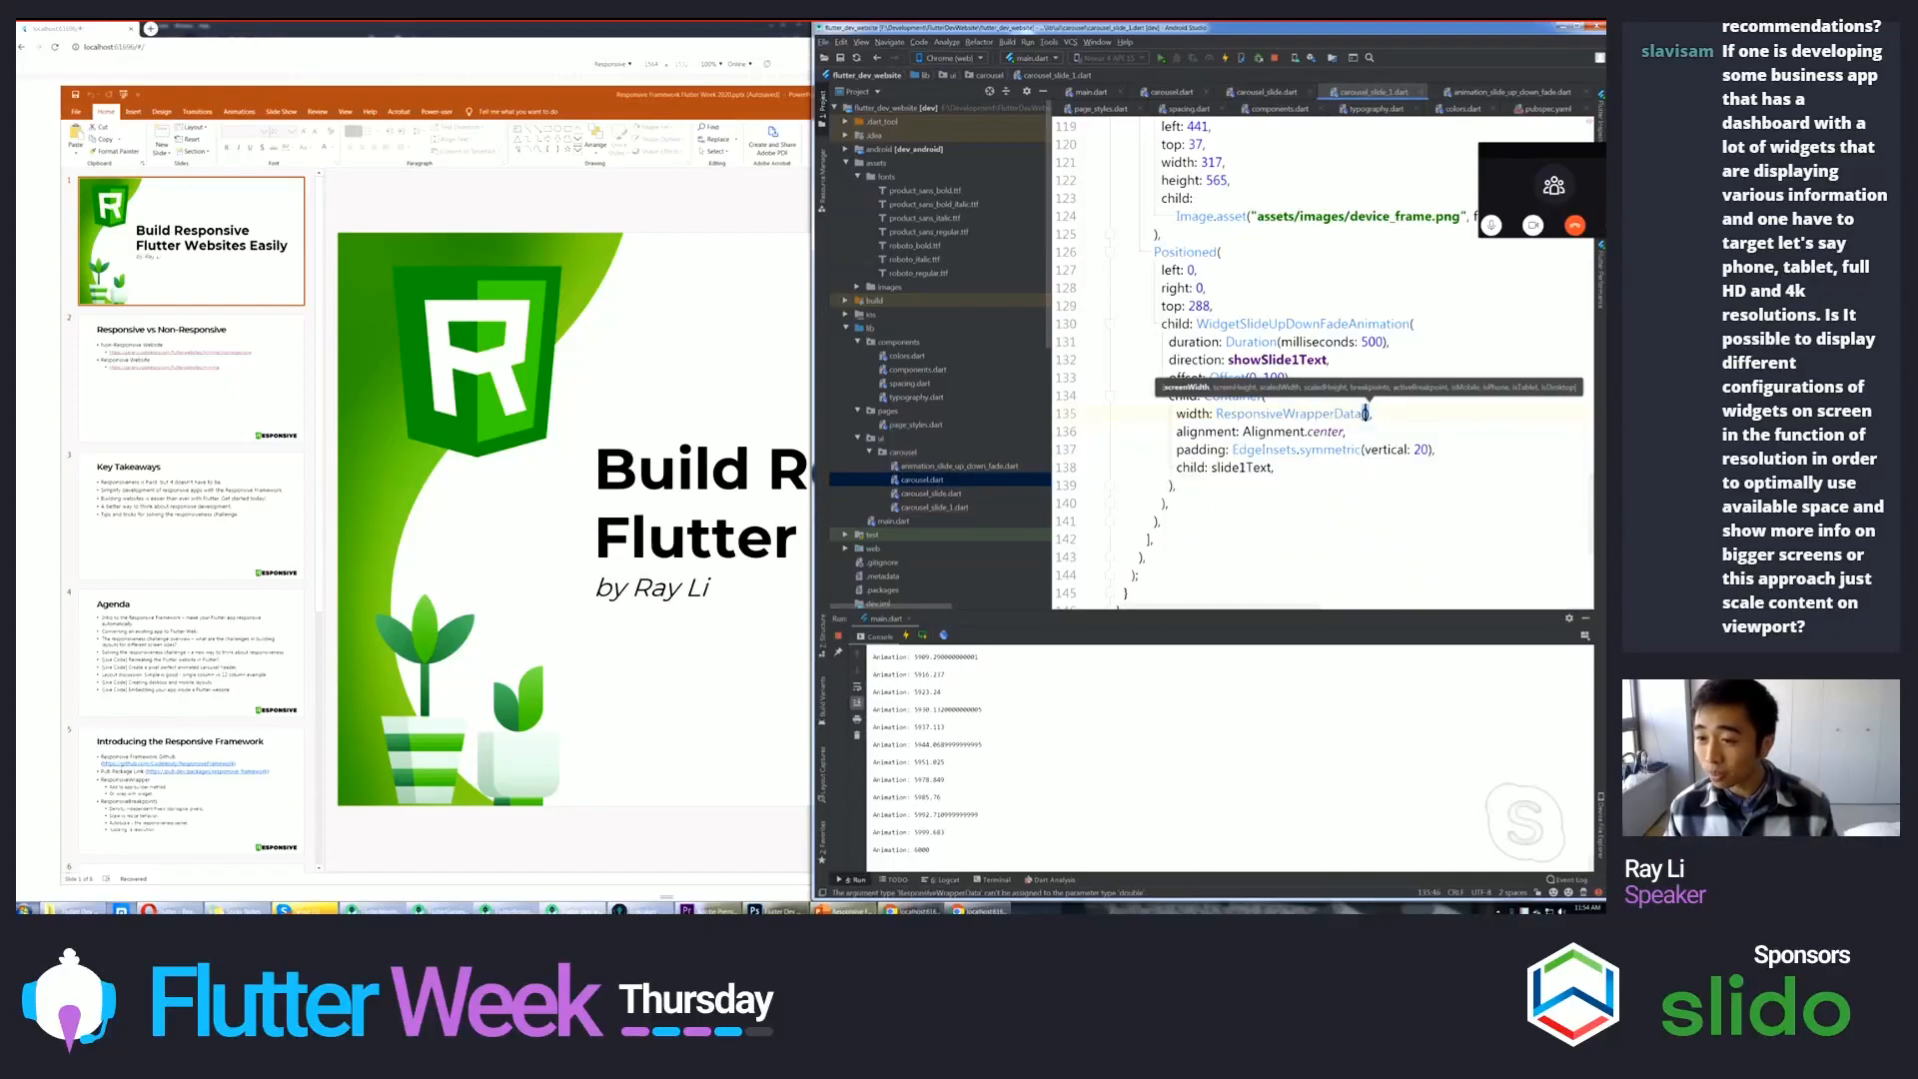
pyautogui.write('.of(context')
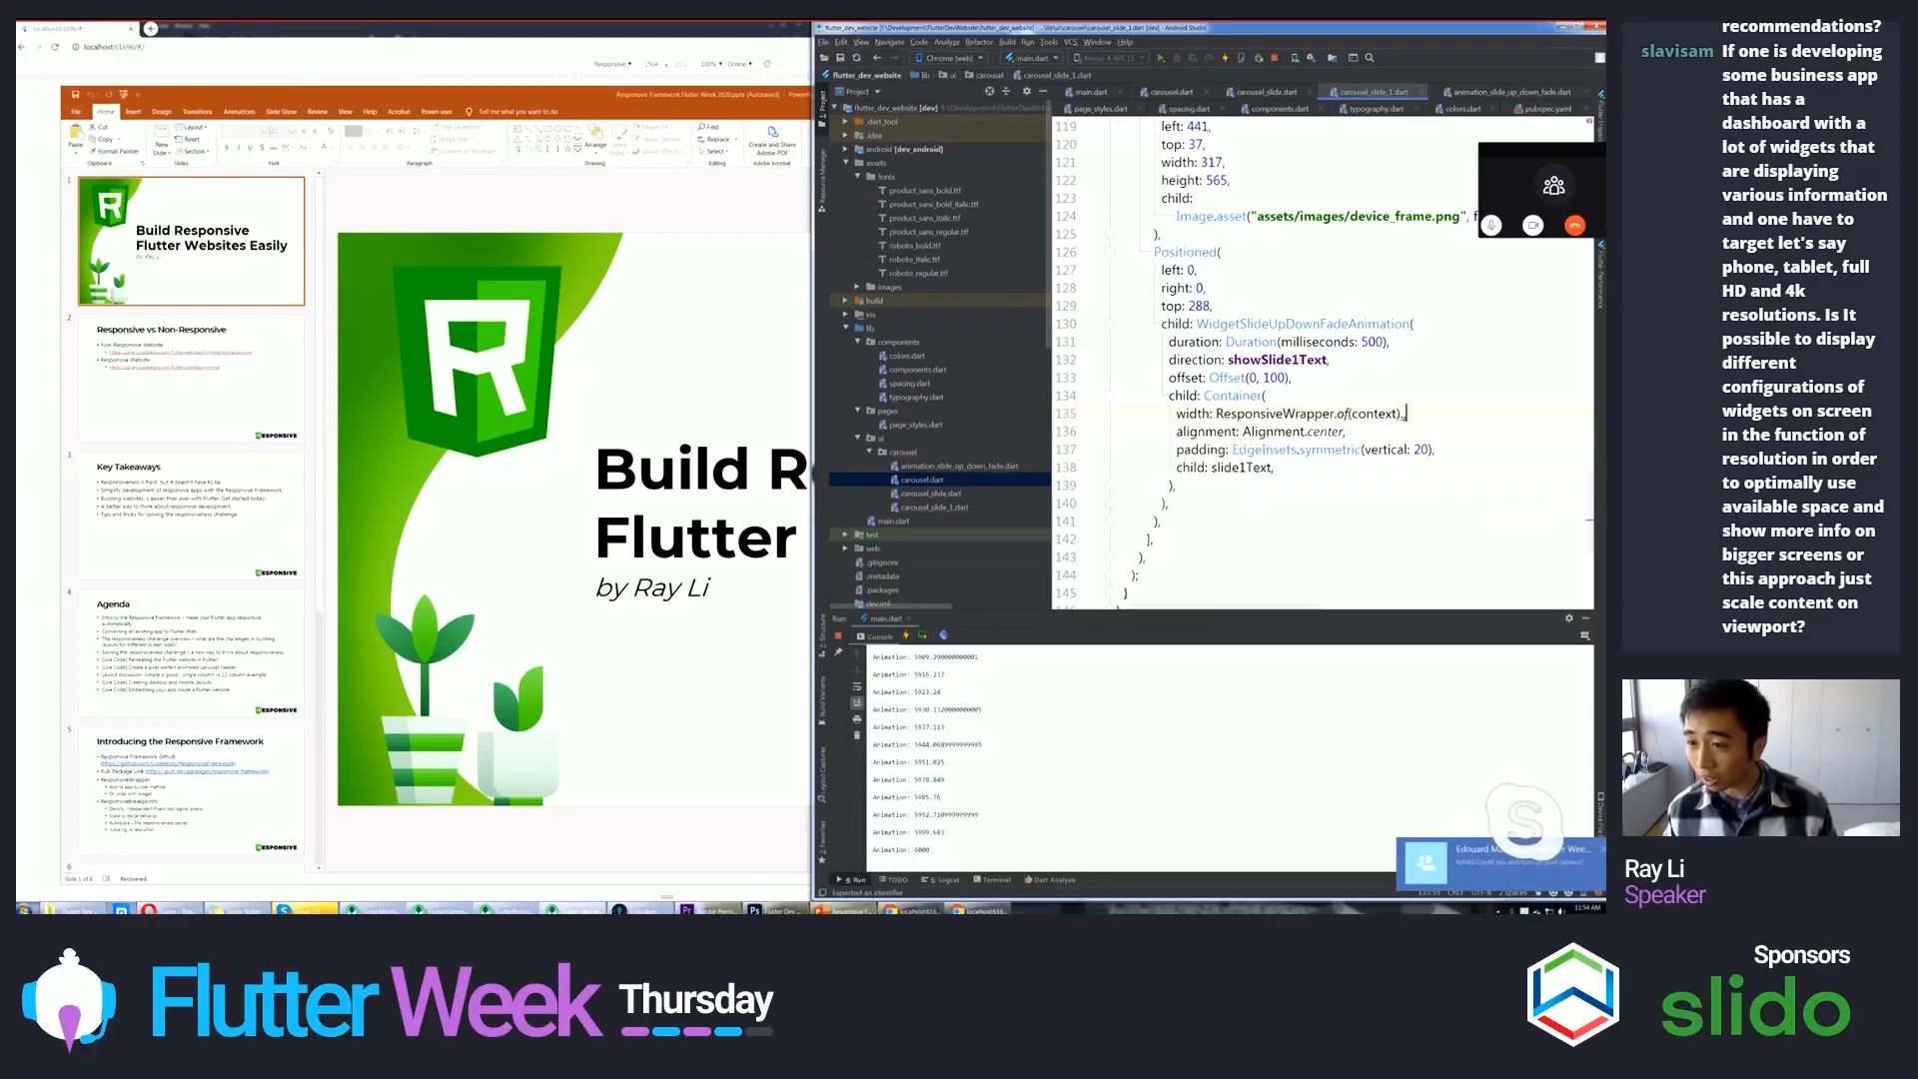
pyautogui.write('sc')
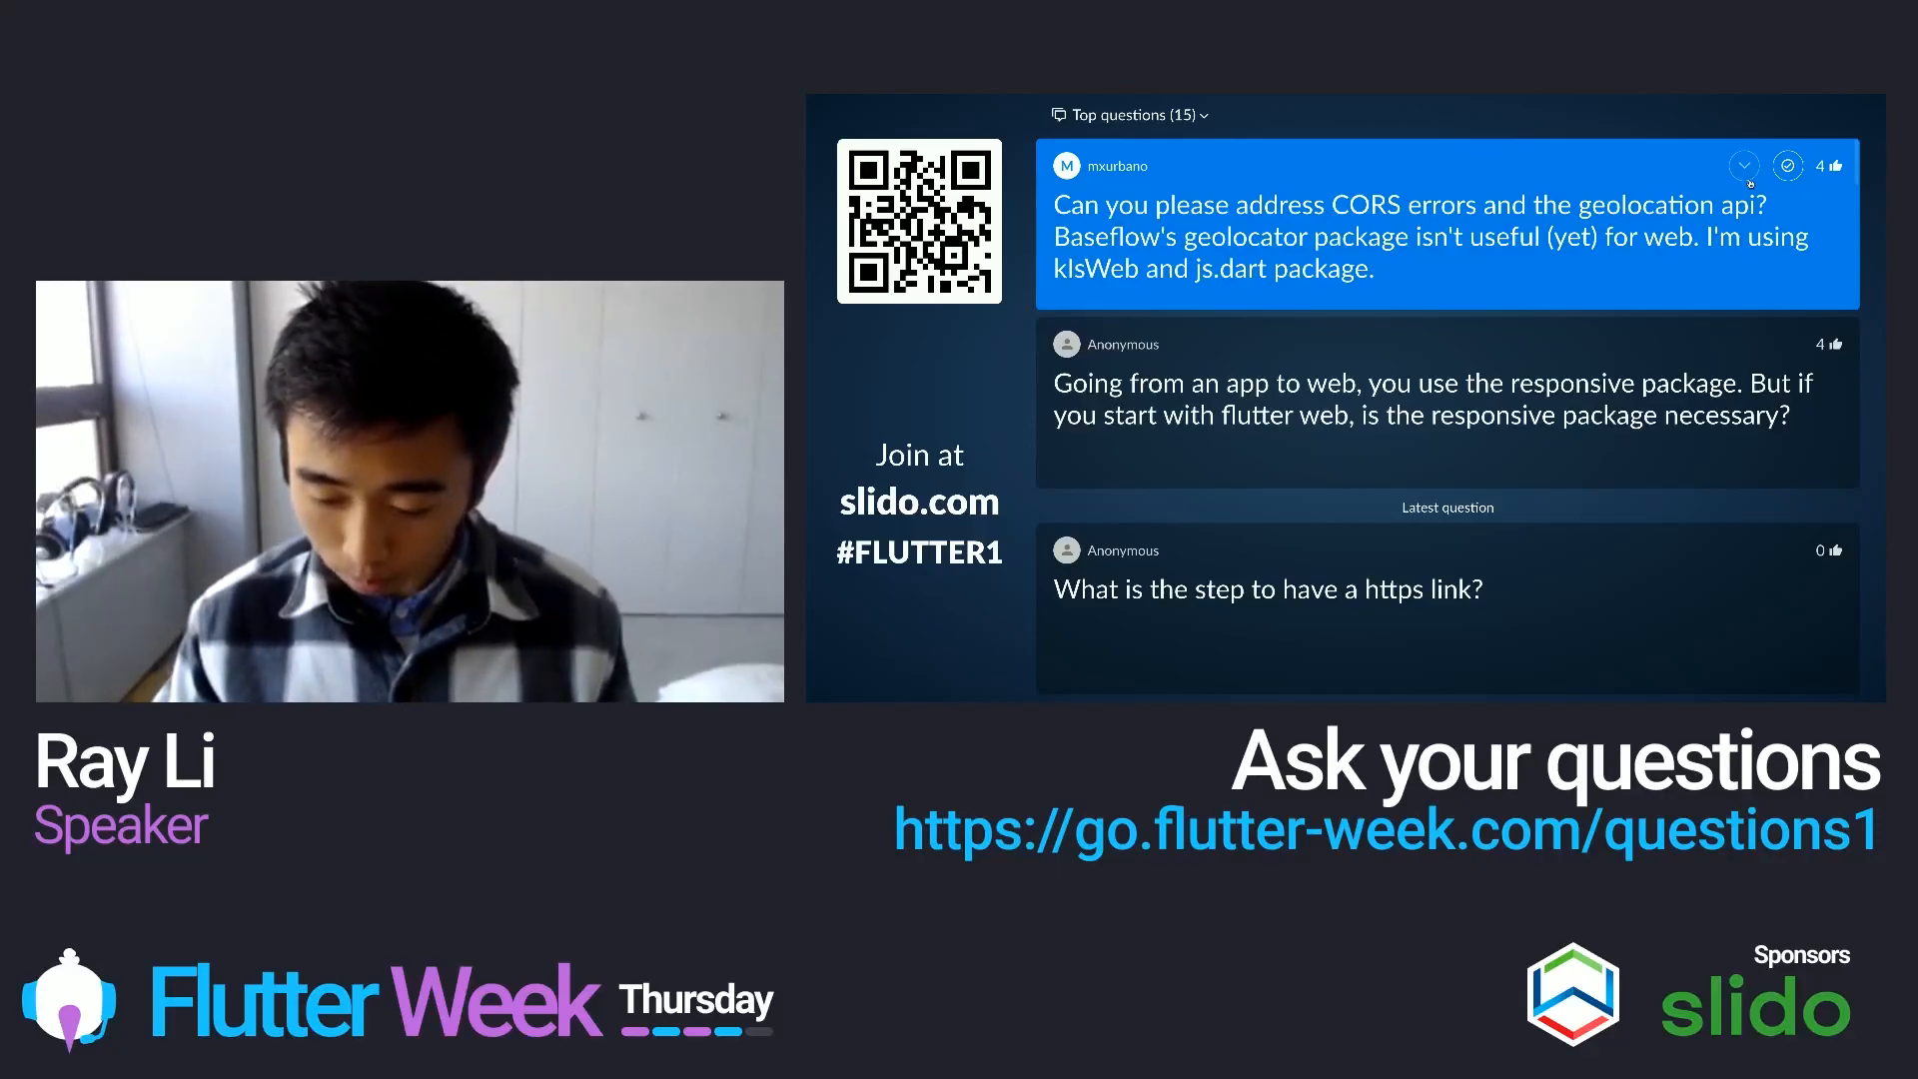
pyautogui.click(1742, 166)
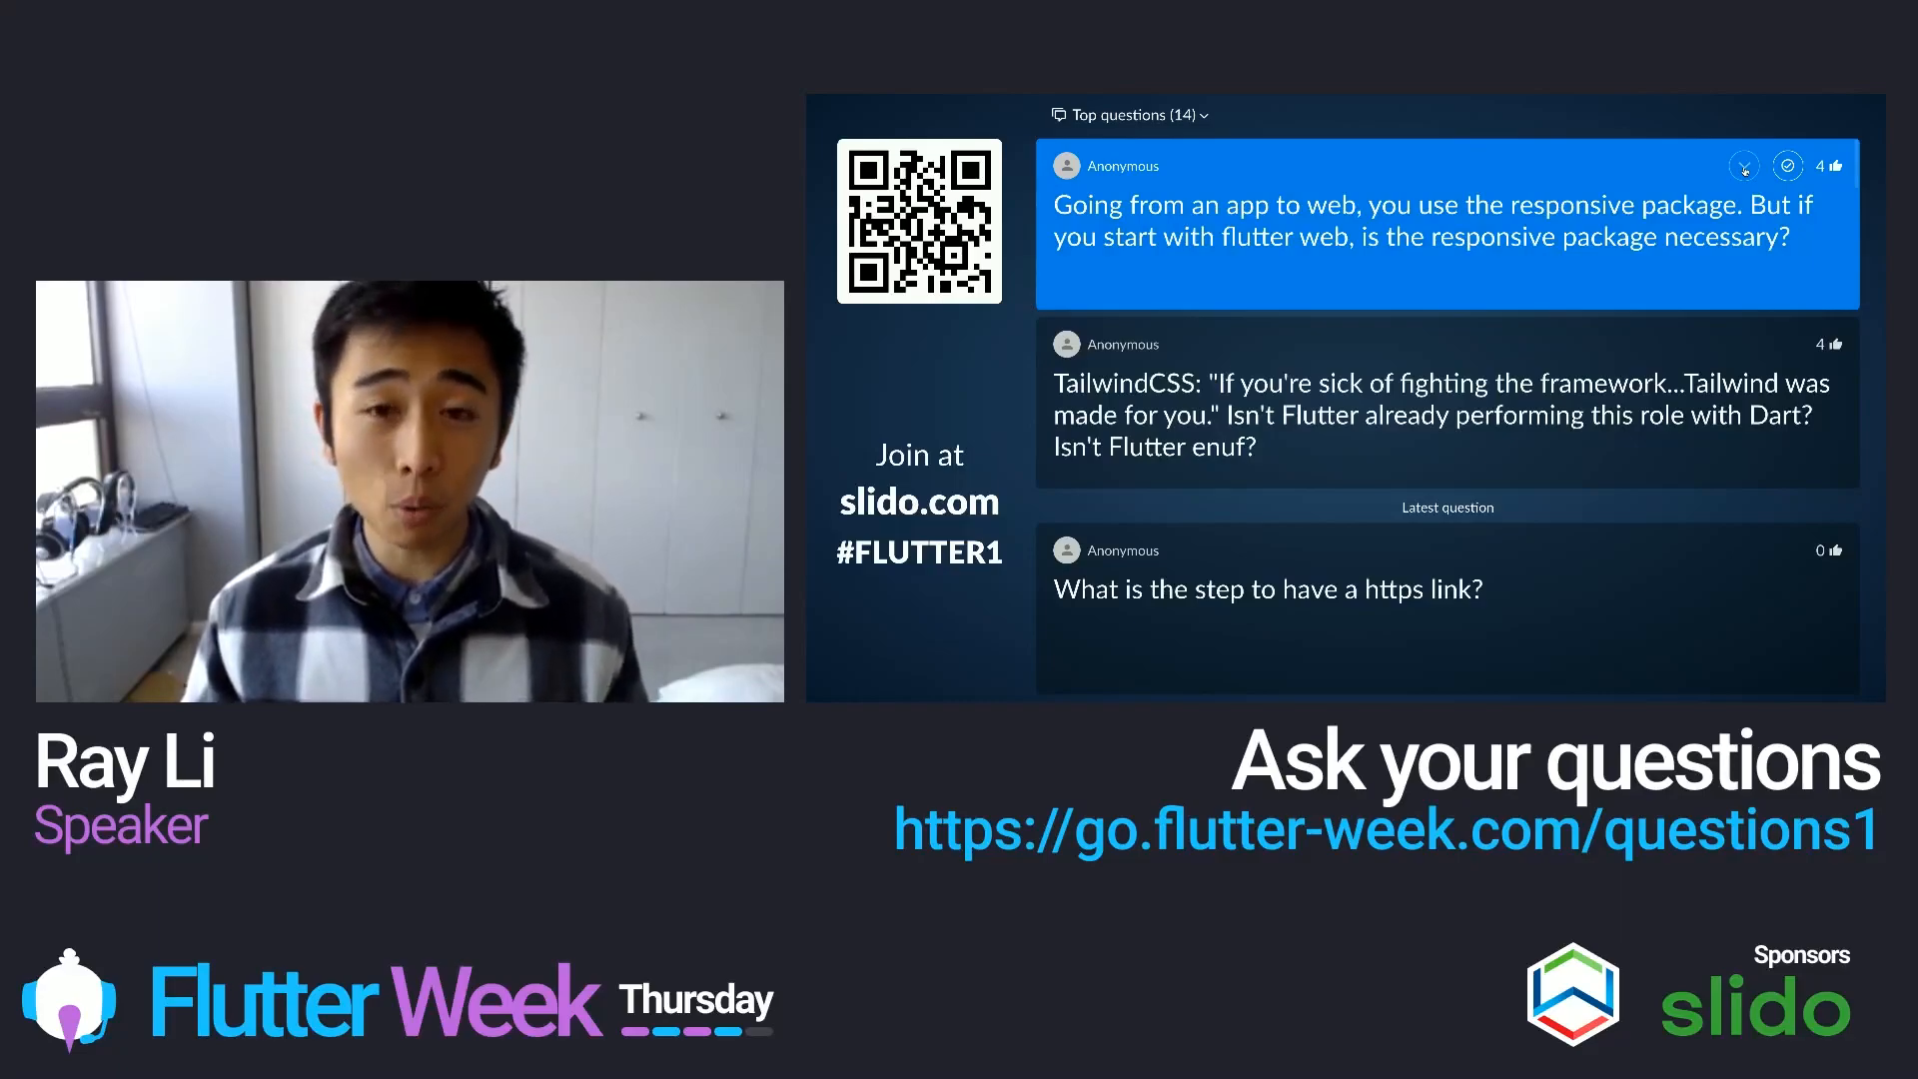
pyautogui.click(1742, 166)
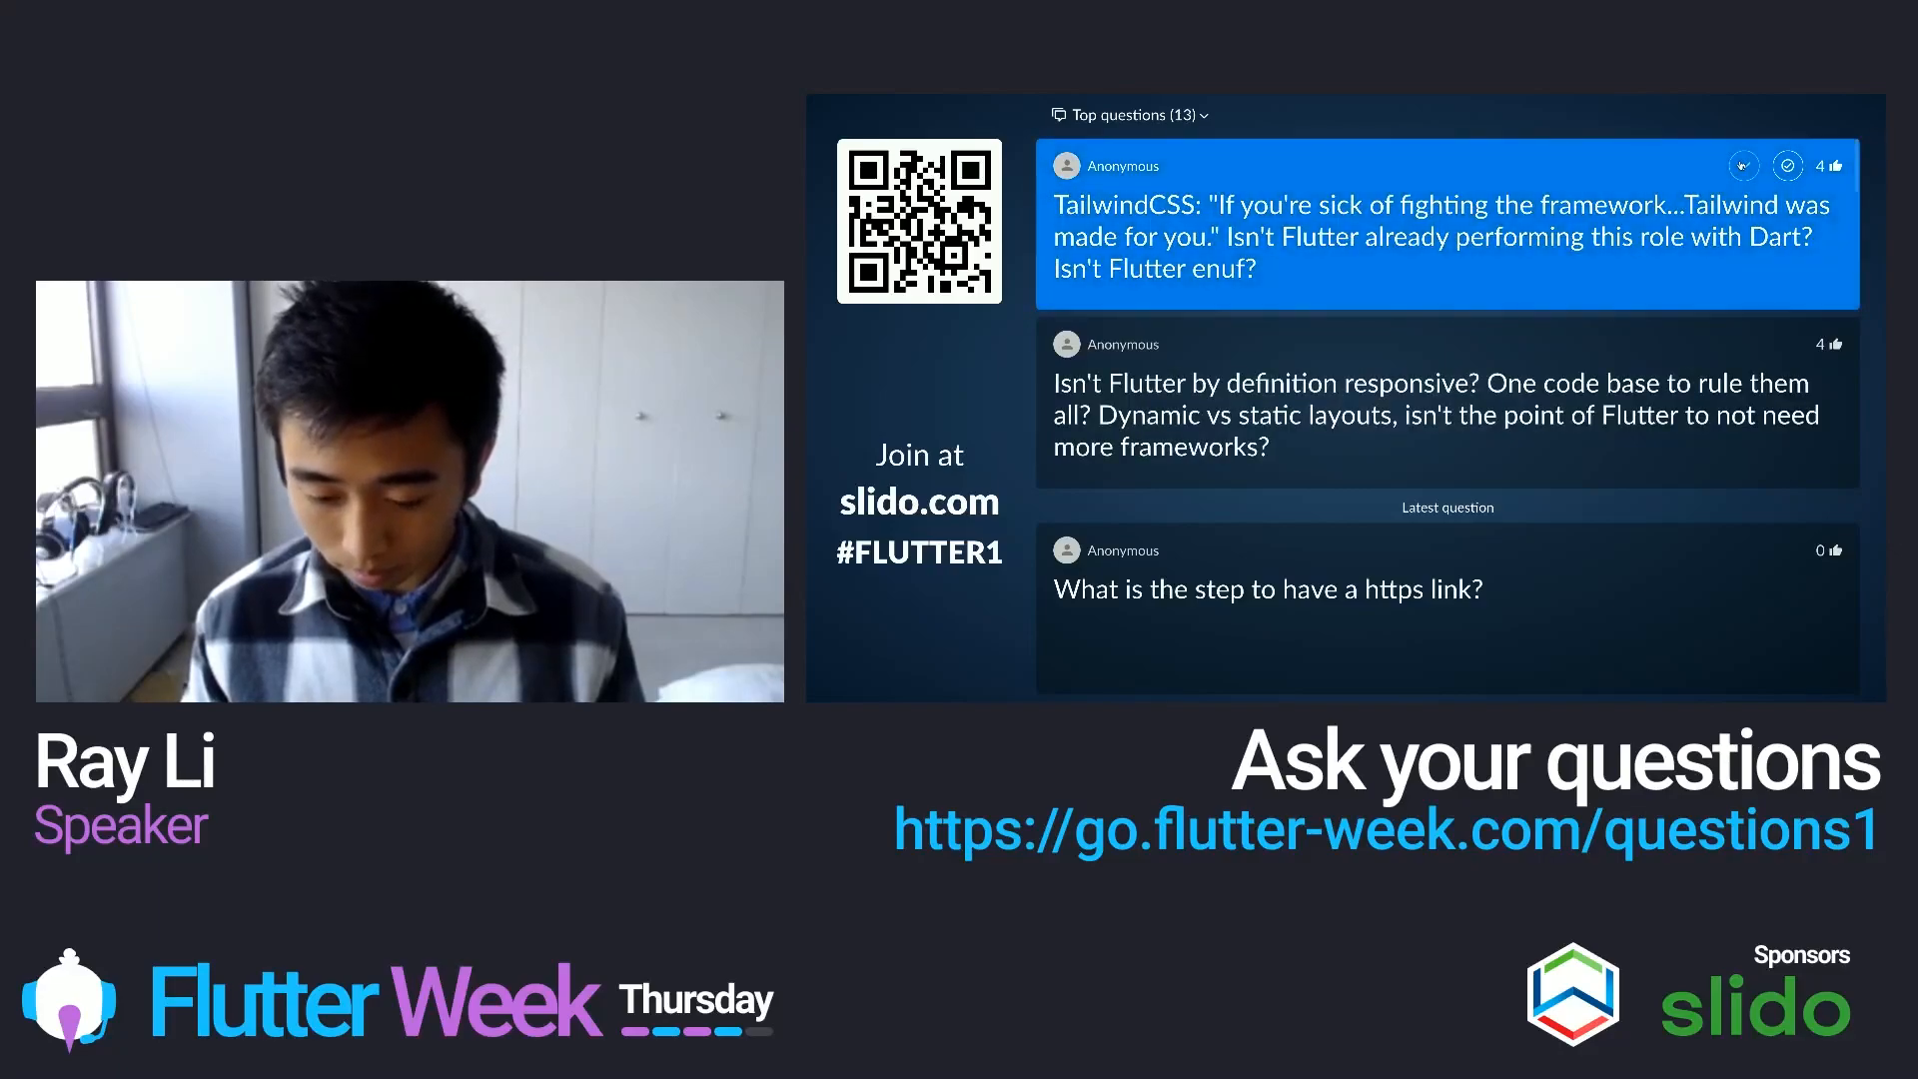